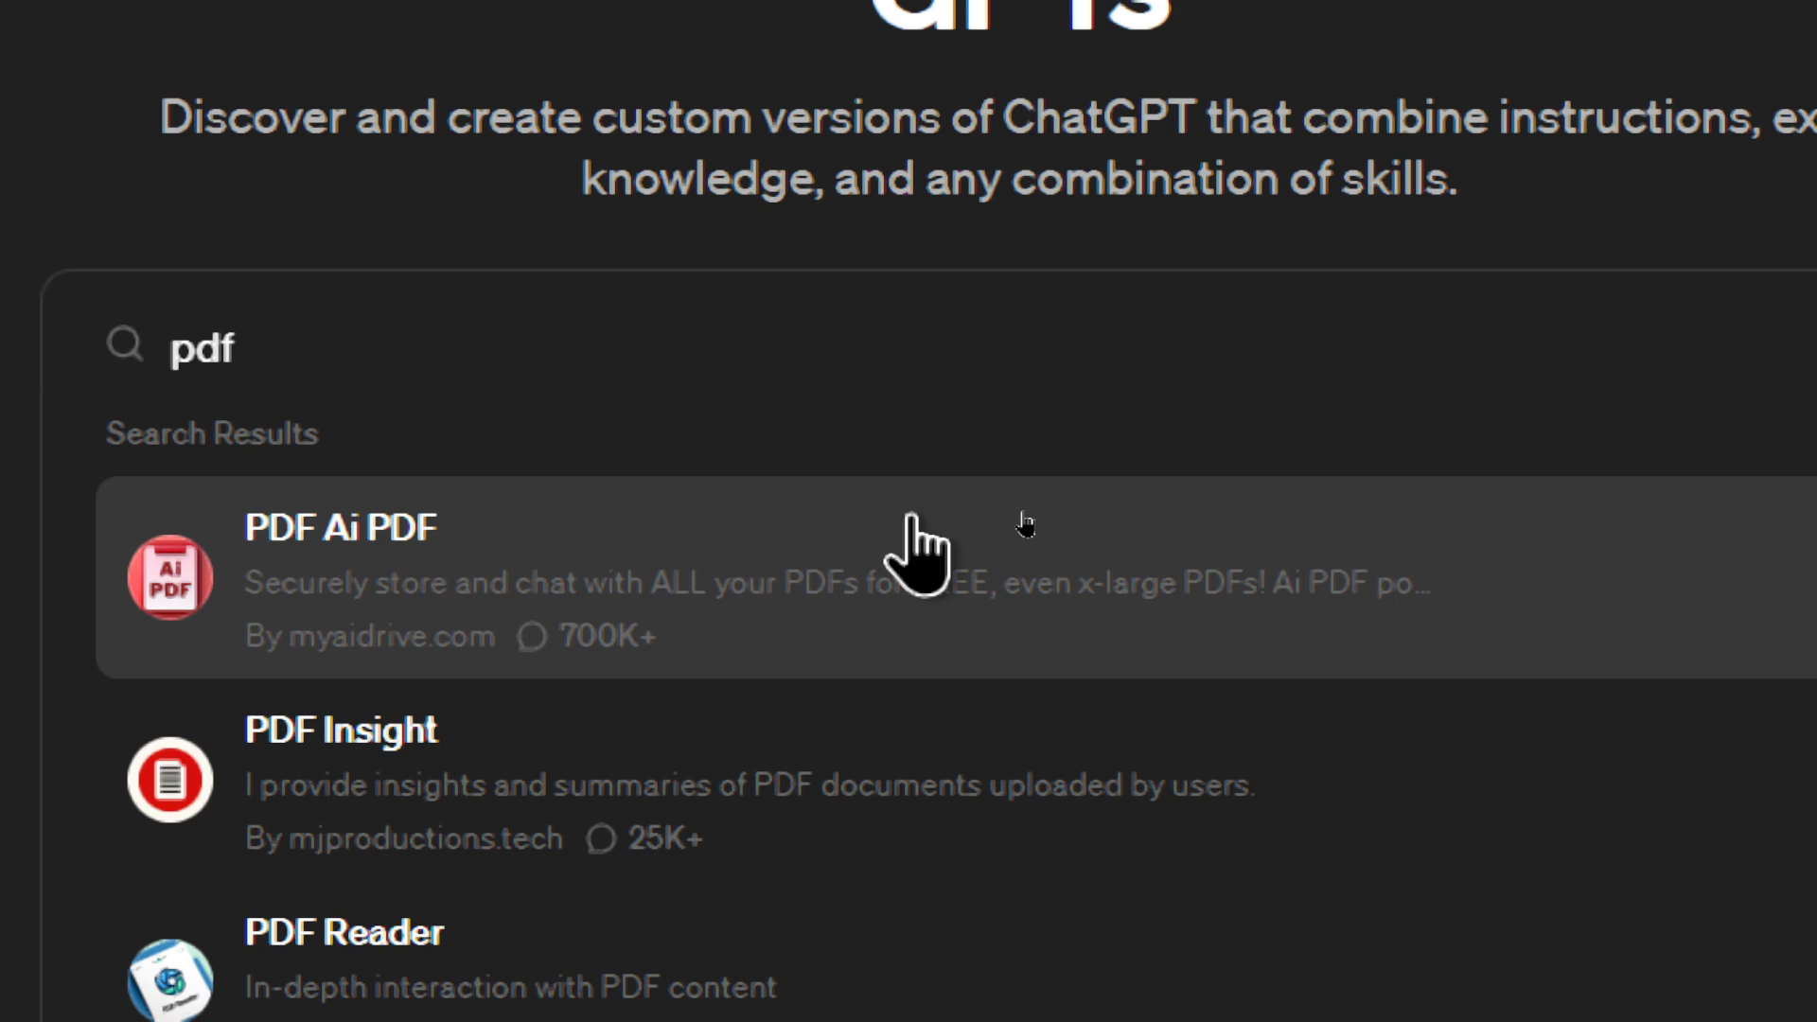
# Browse the GPT search results for 'pdf', then switch to Bubble's store-pdfs page
pyautogui.click(202, 344)
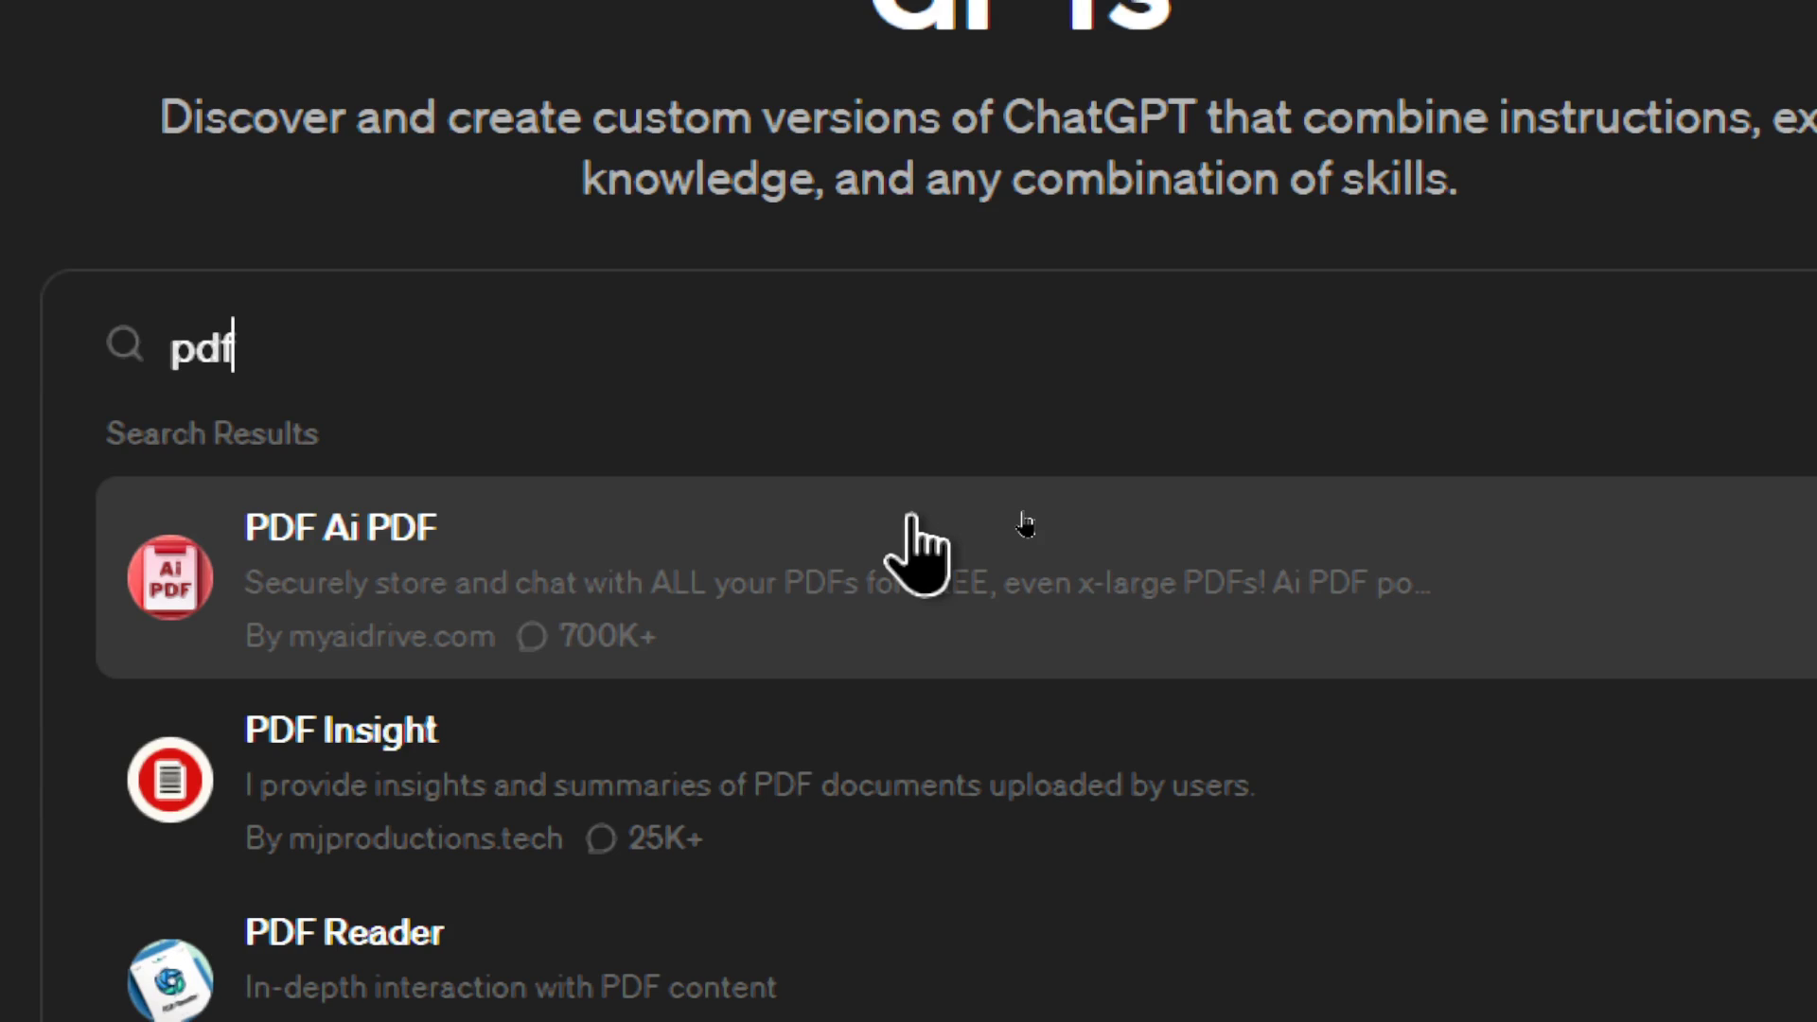
pyautogui.click(340, 529)
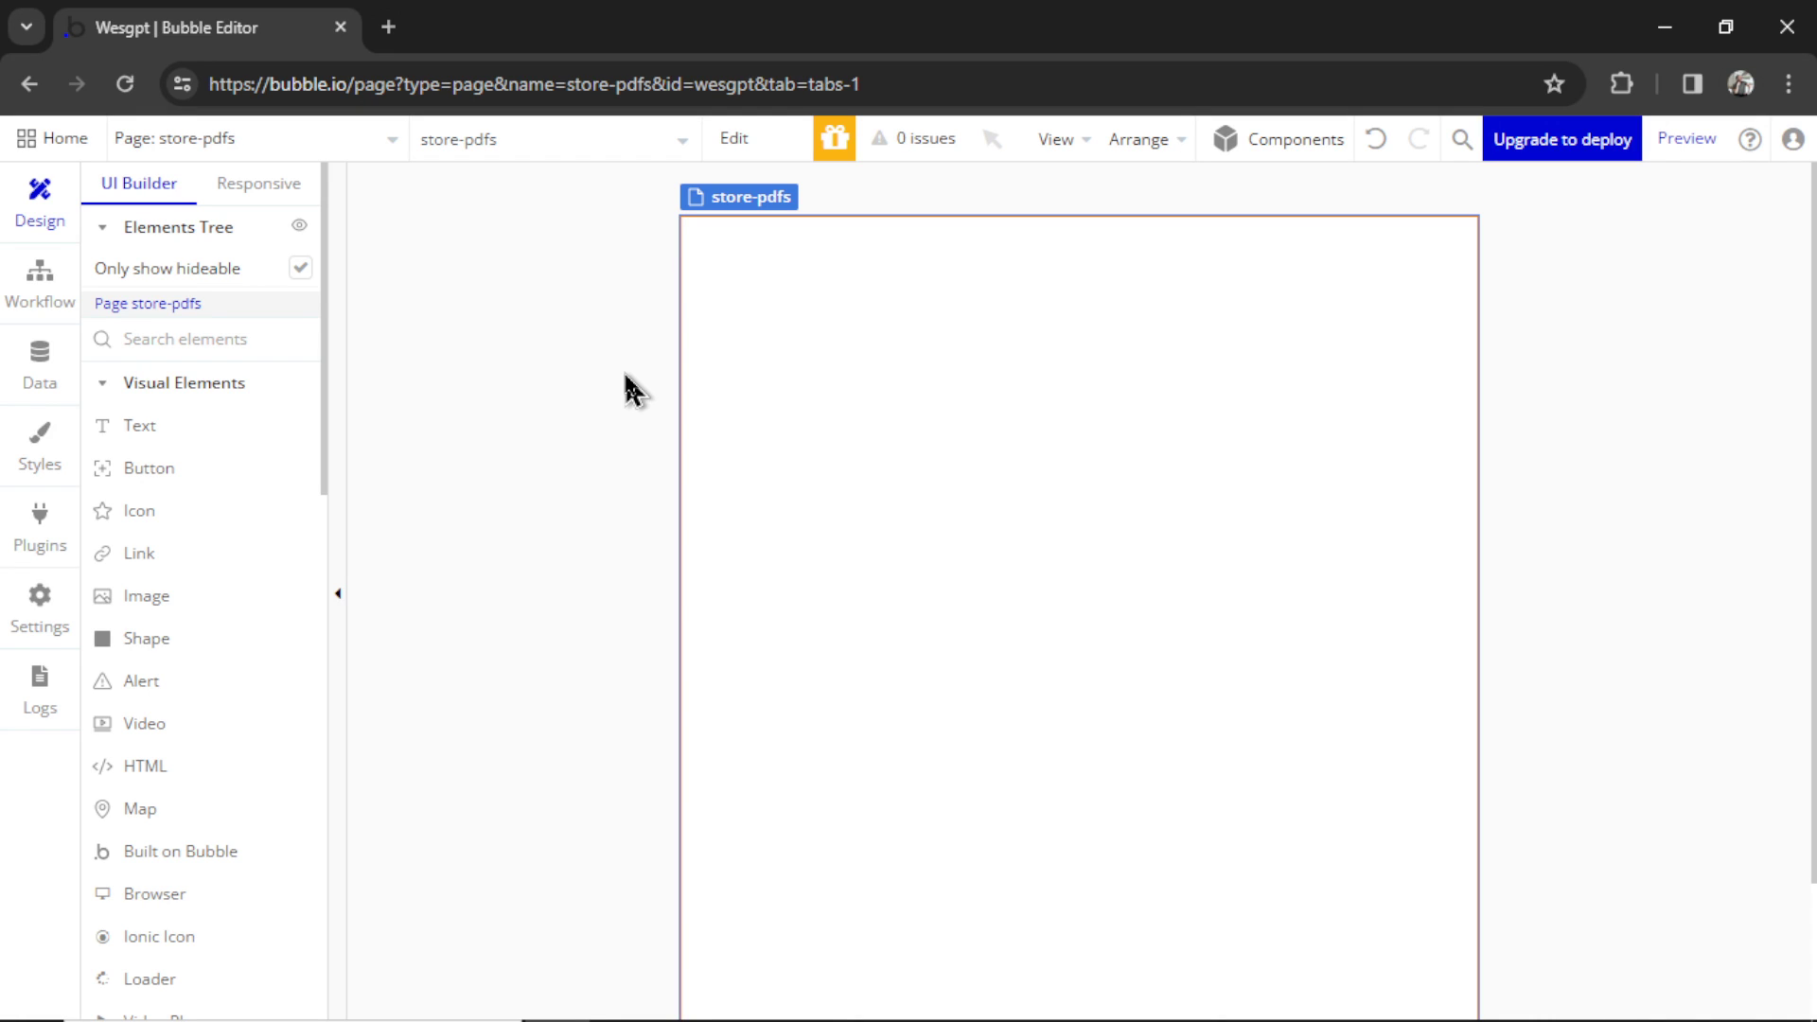
# Expand the OpenAI API configuration in Bubble's installed API Connector plugin
pyautogui.click(40, 528)
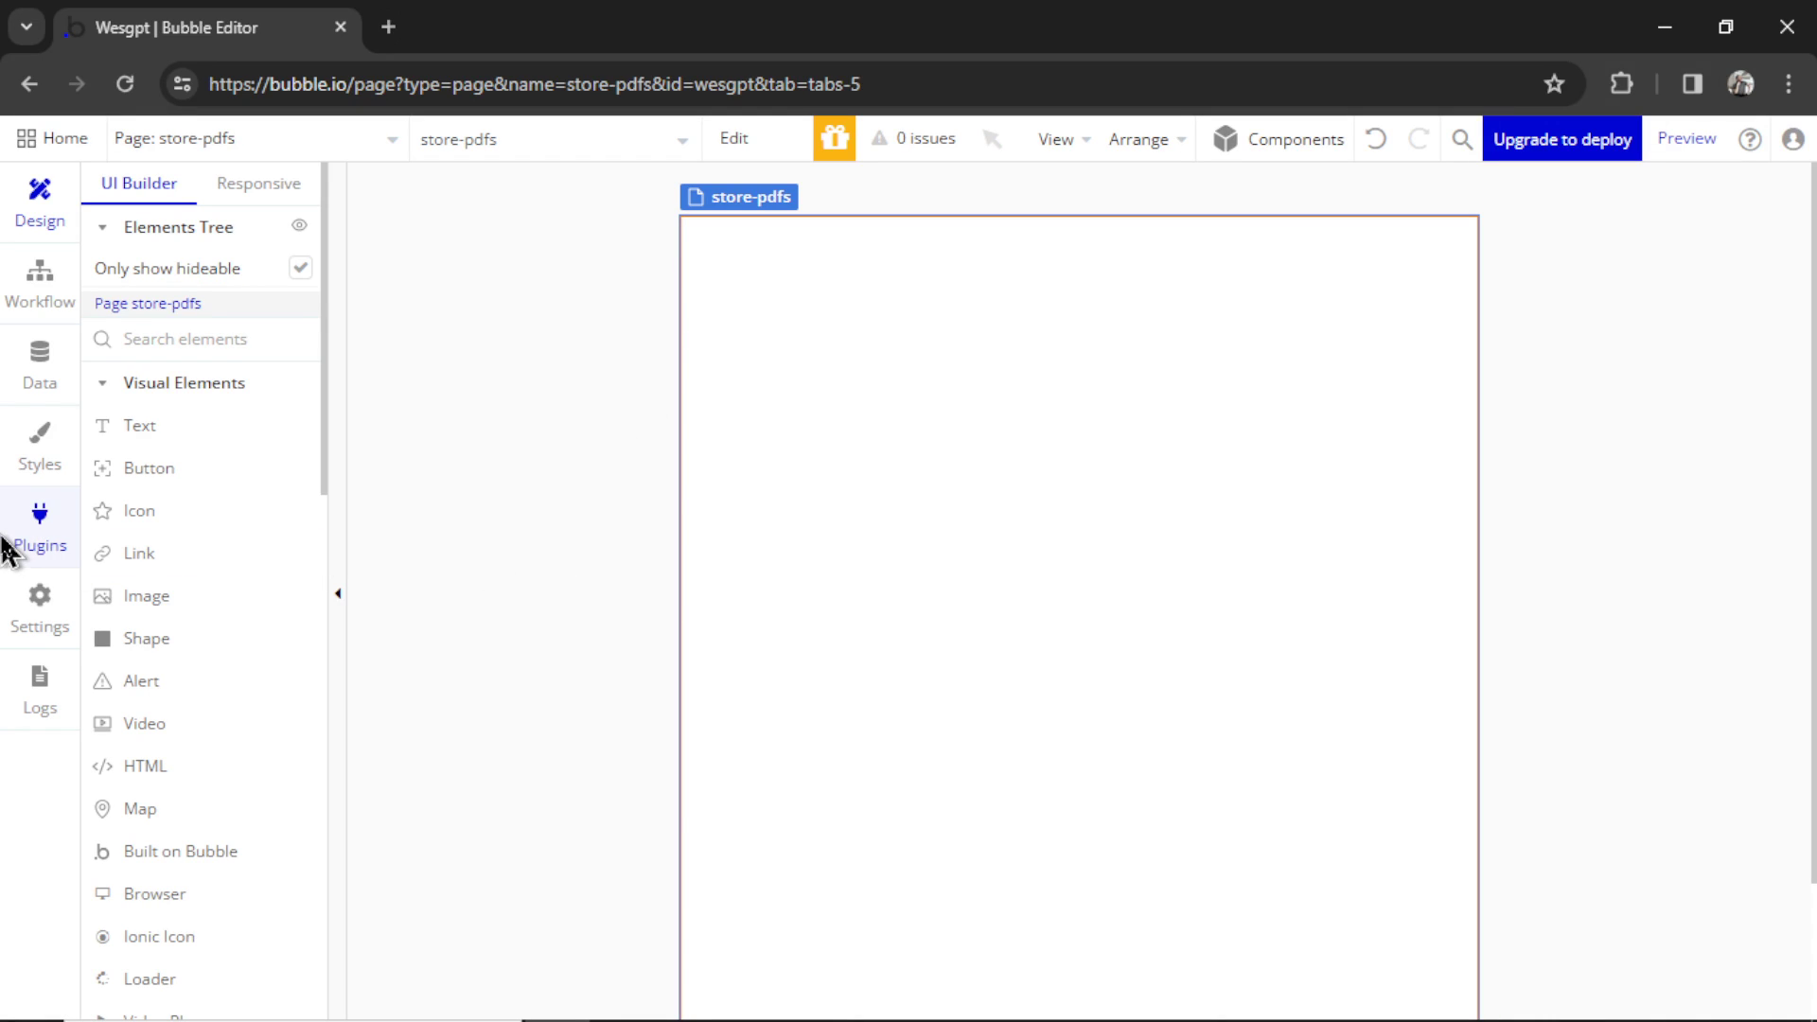
pyautogui.click(38, 528)
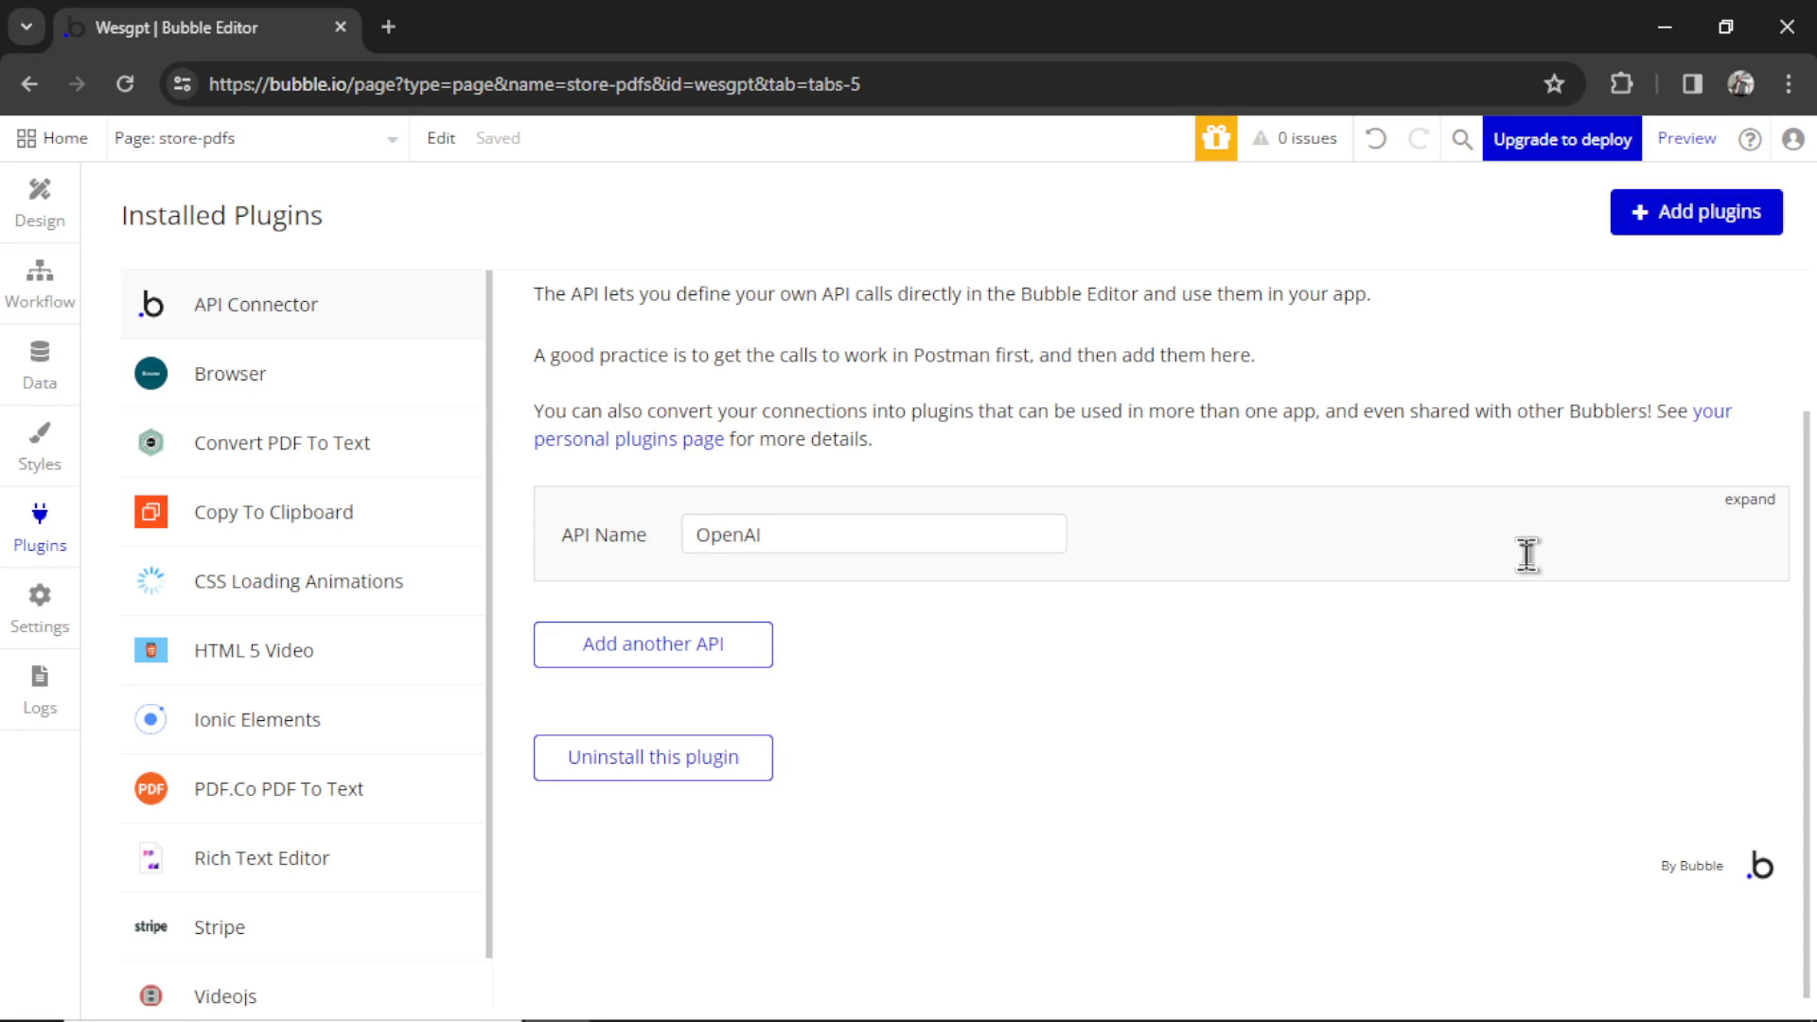
pyautogui.moveTo(1750, 513)
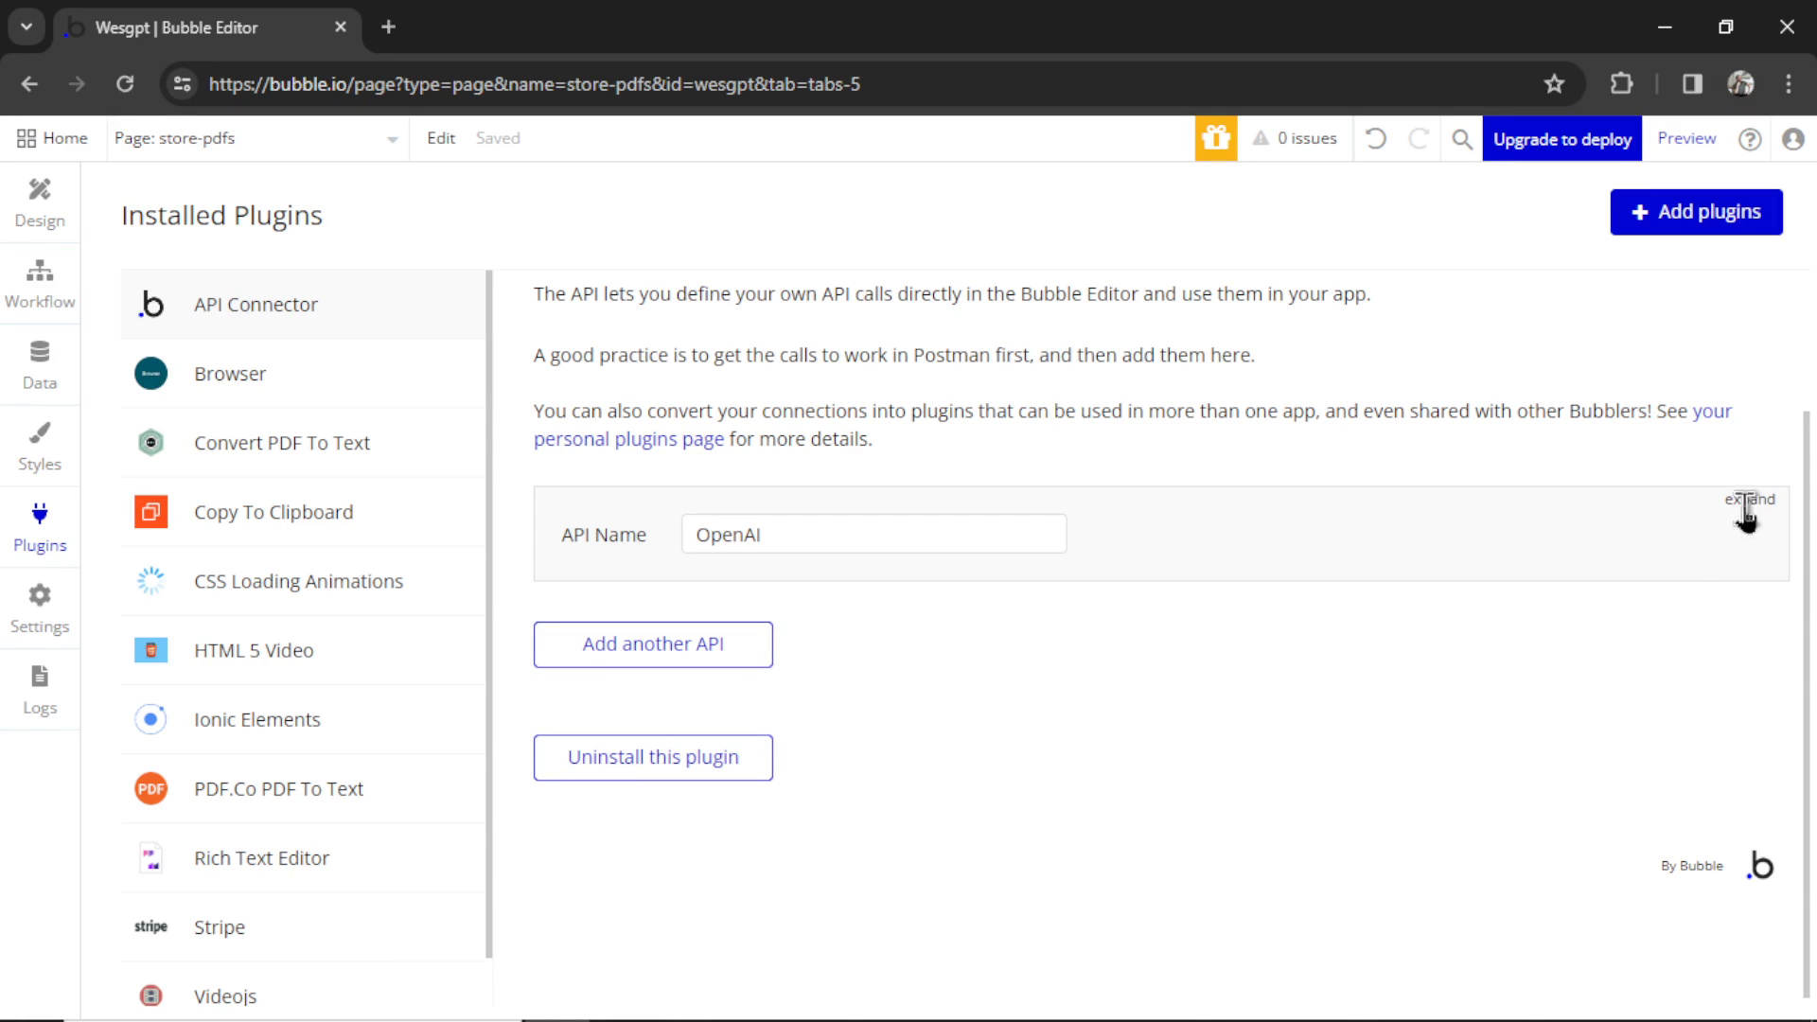
pyautogui.click(1751, 499)
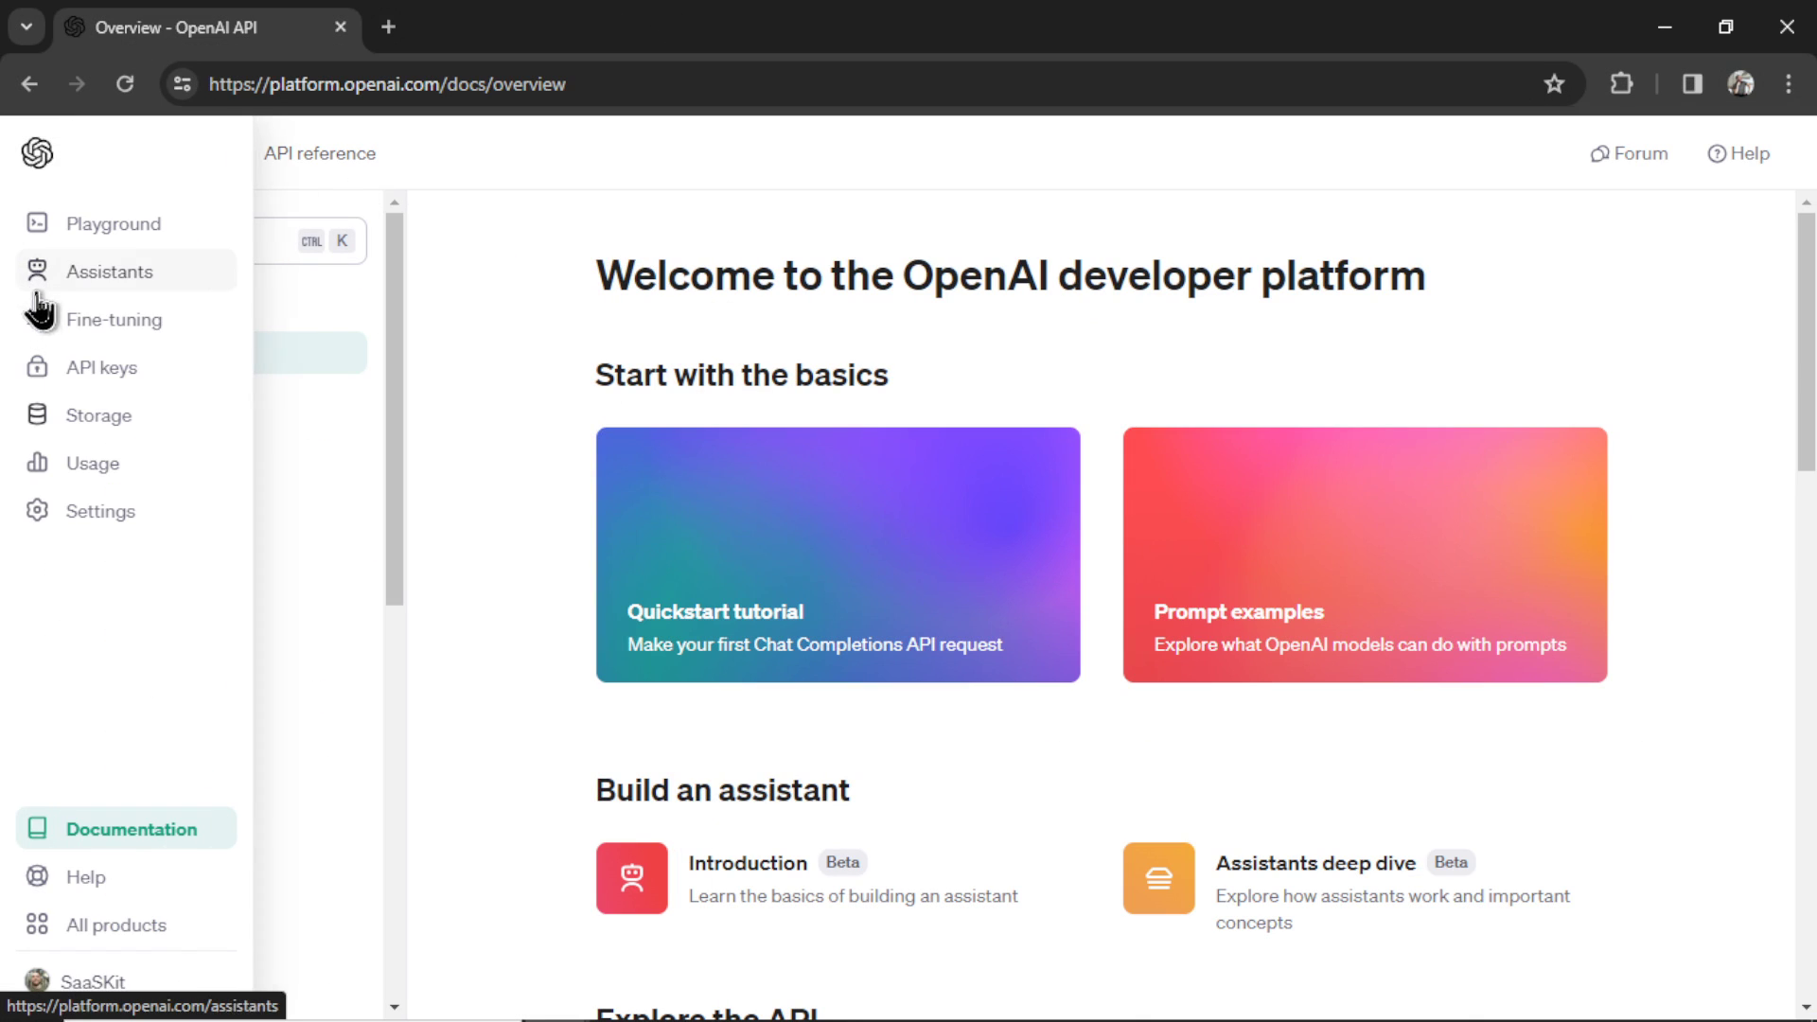
# Create a secret key named store-pdf with All permissions from the API keys page
pyautogui.click(102, 366)
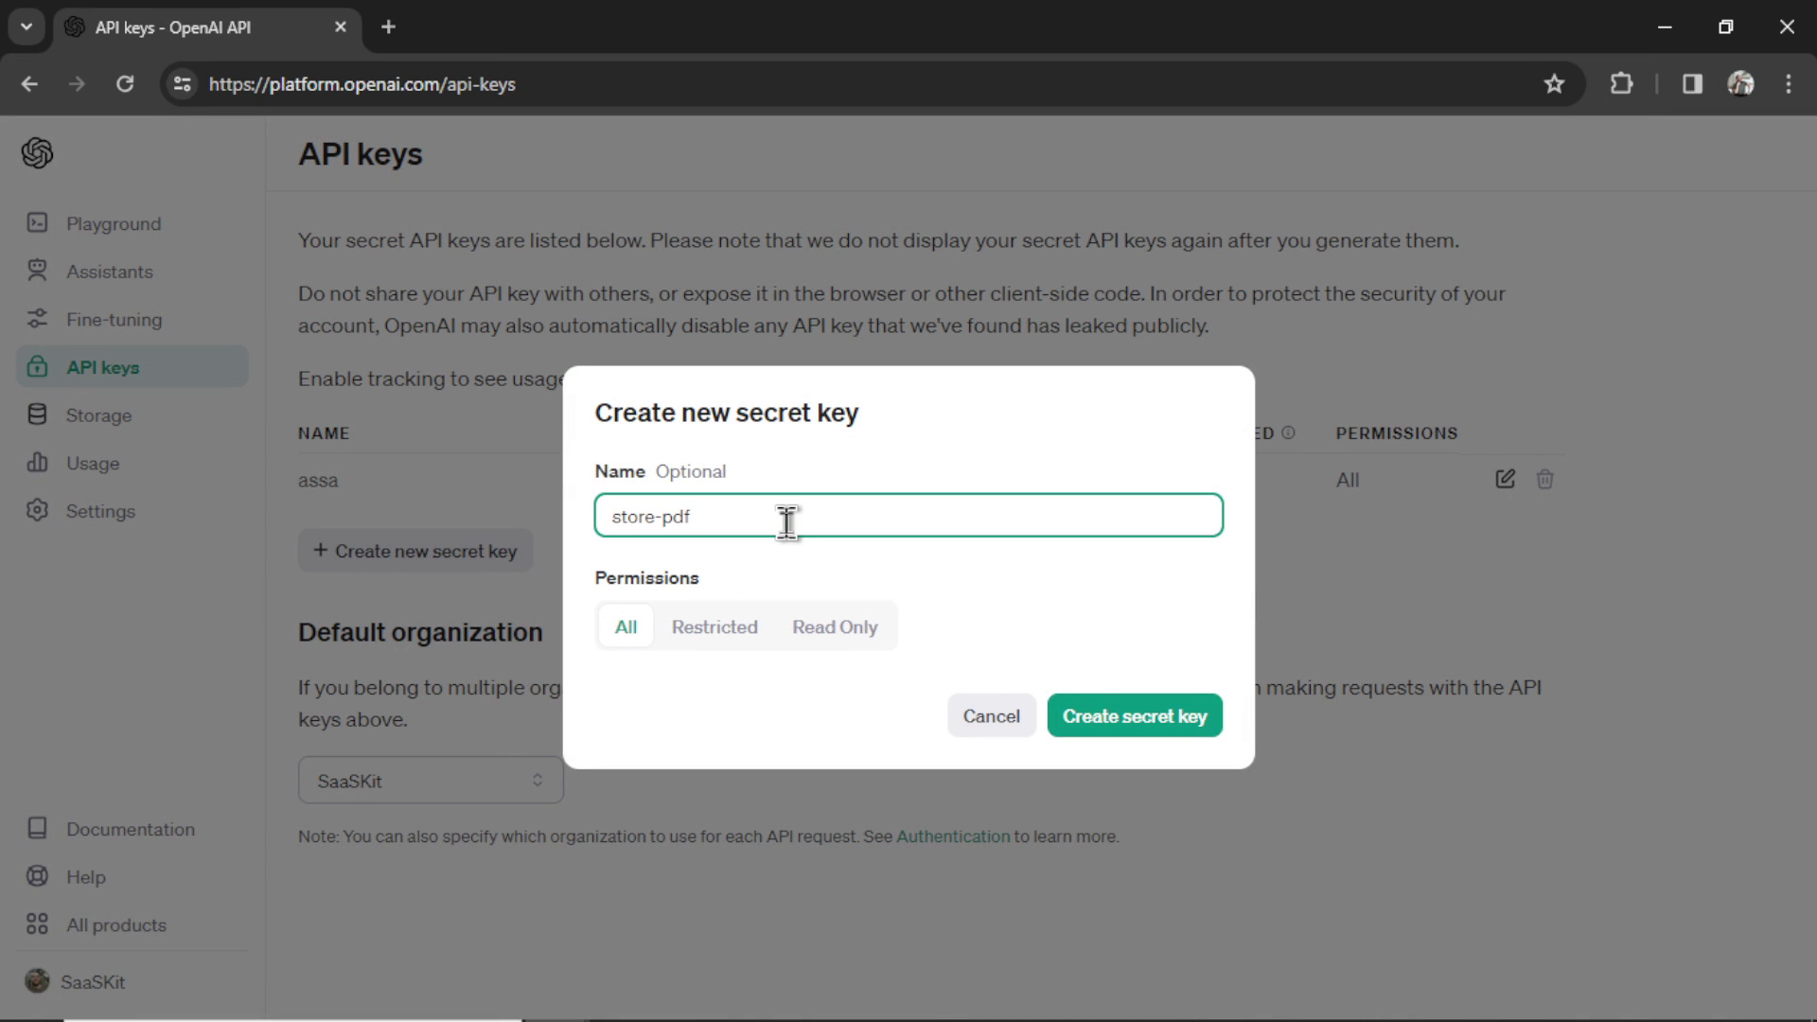
pyautogui.moveTo(1145, 708)
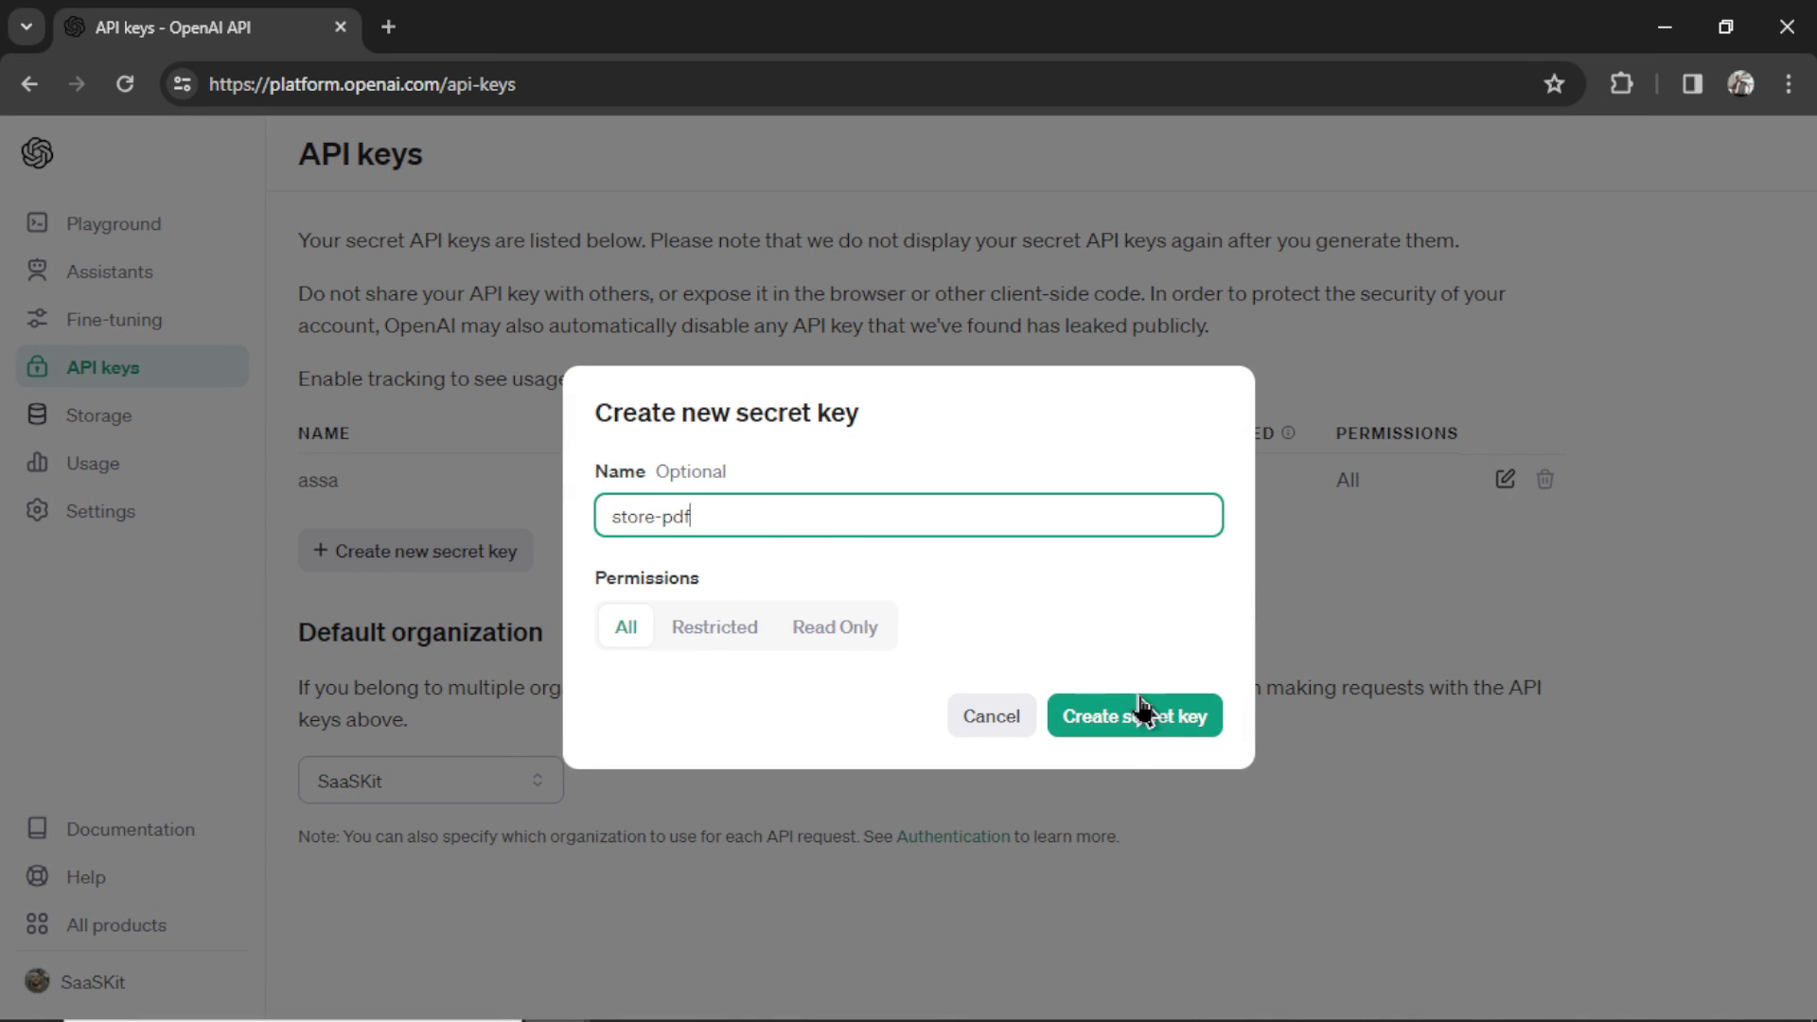
pyautogui.click(1134, 715)
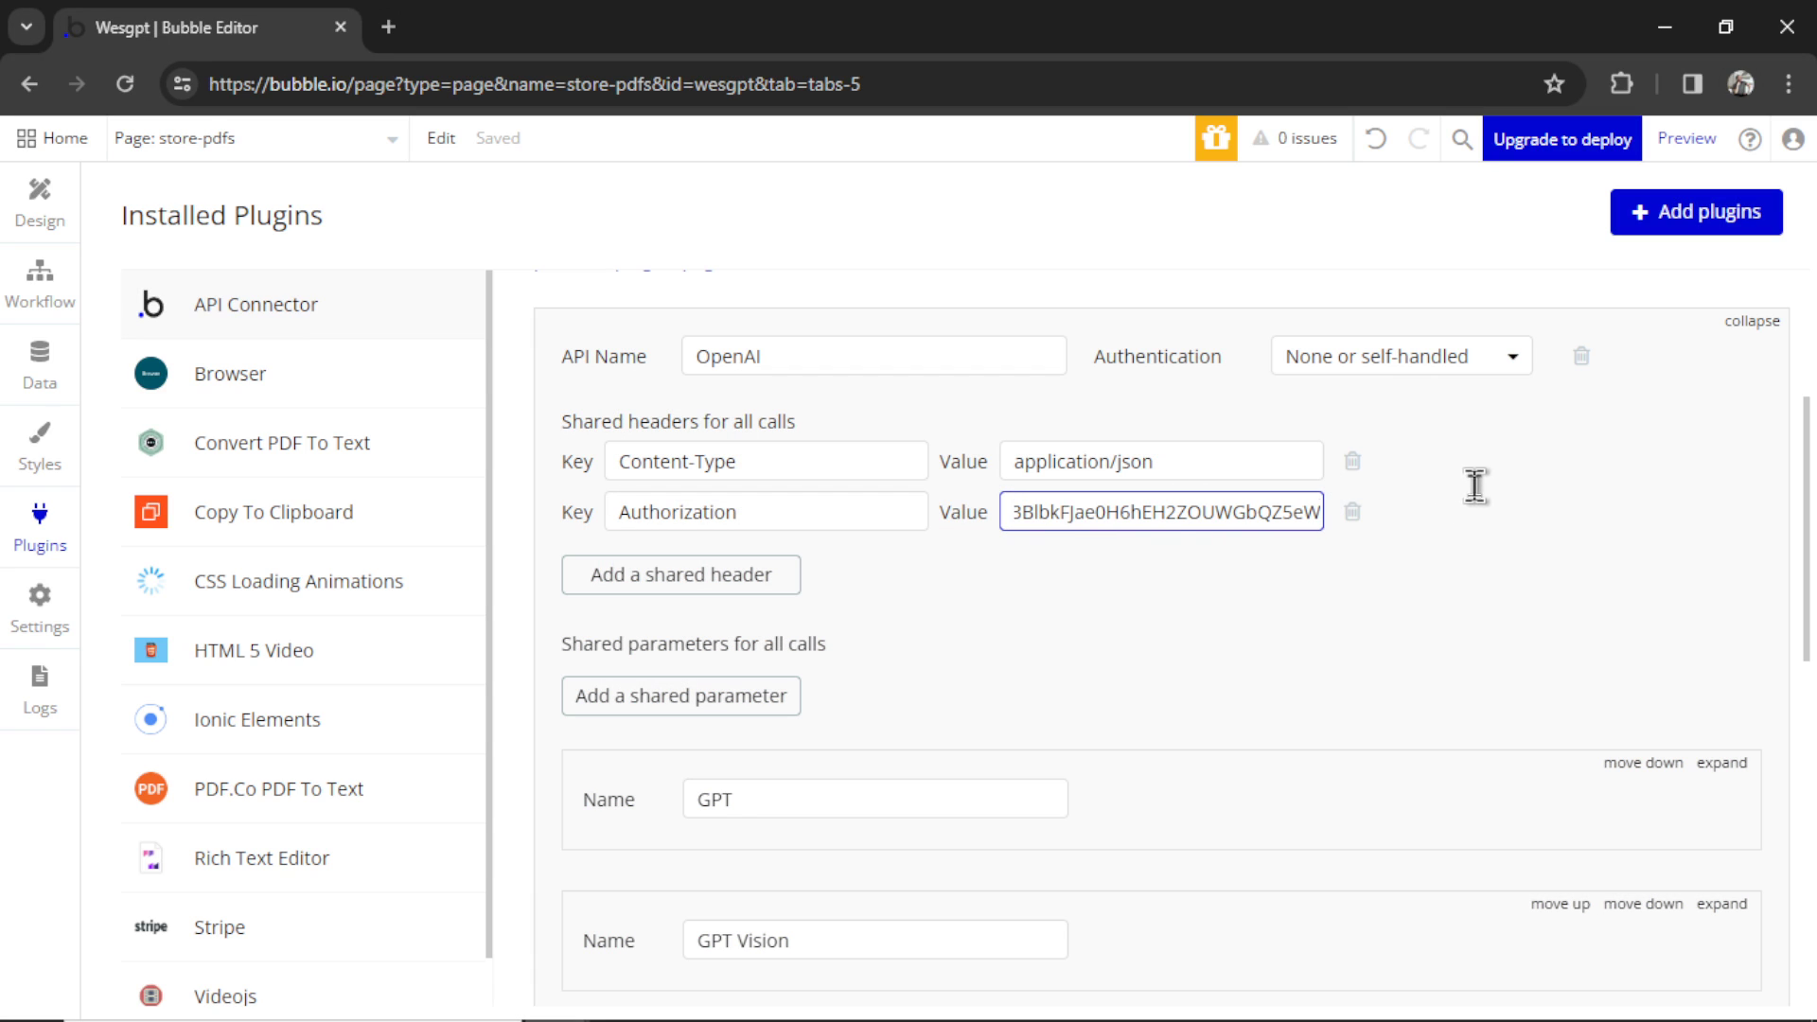
# Paste the key into the Authorization header and review the GPT call's chat/completions POST body
pyautogui.scroll(-3)
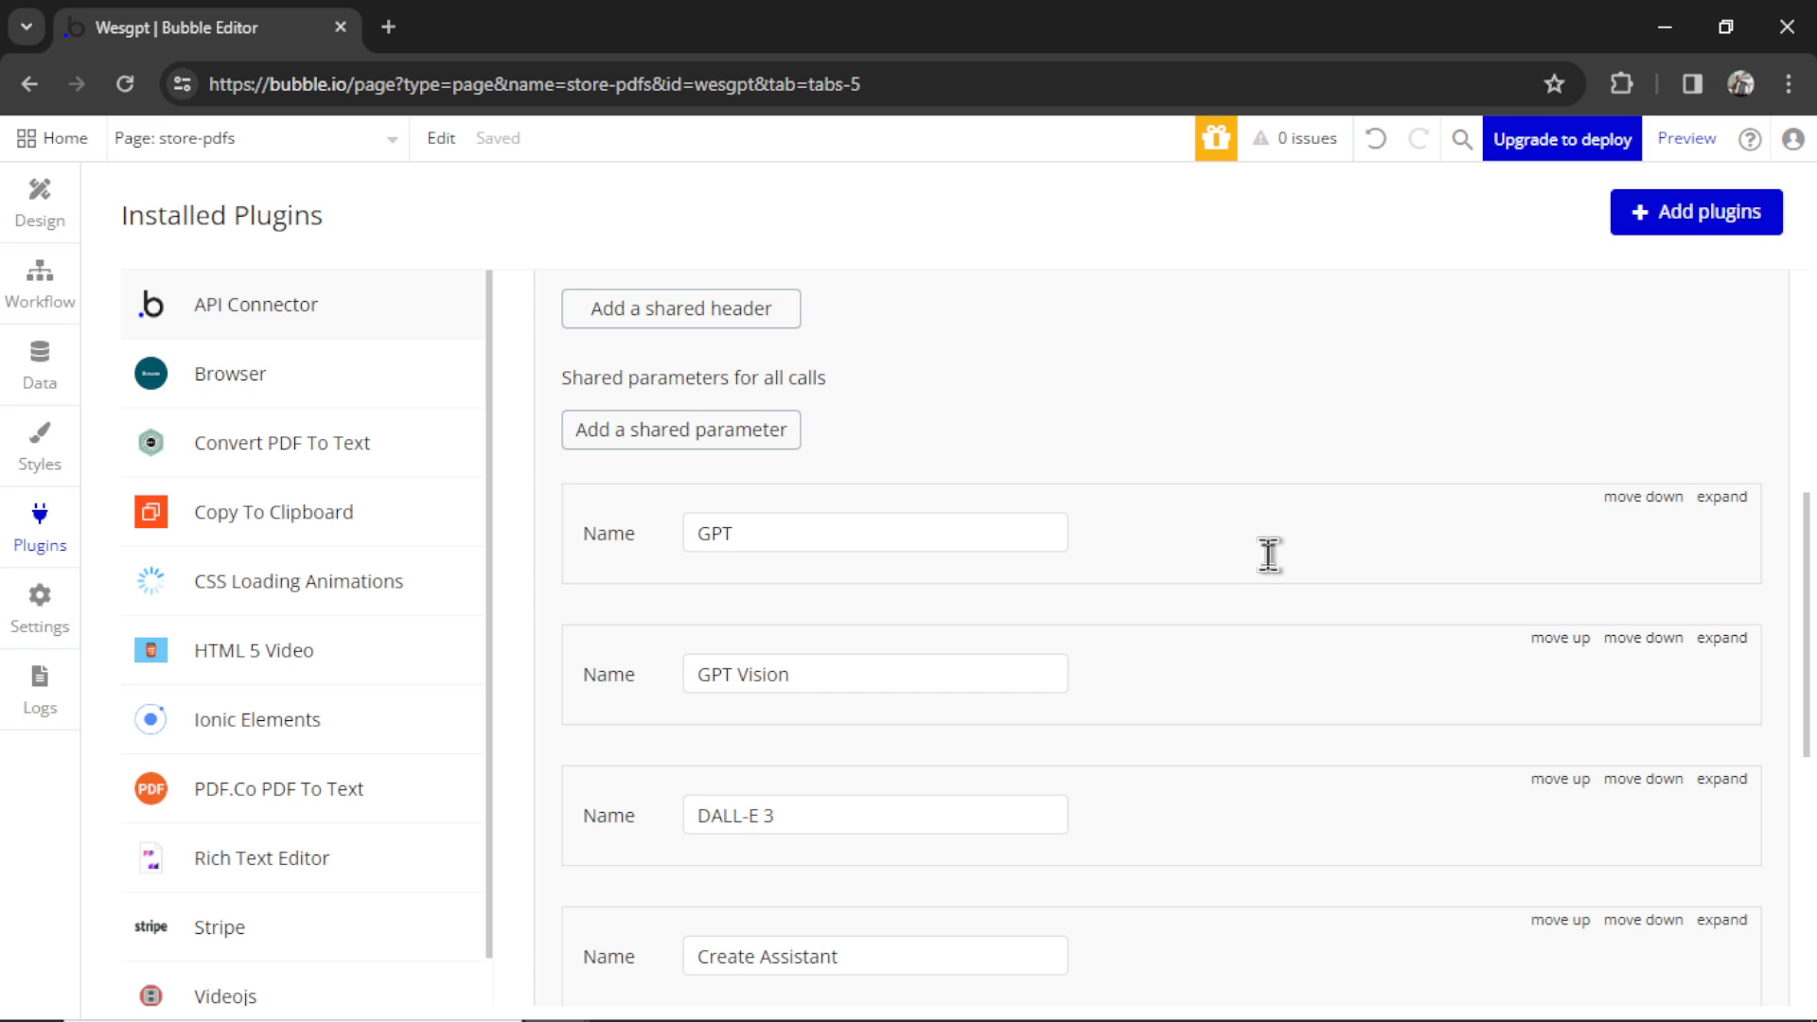
pyautogui.moveTo(1266, 541)
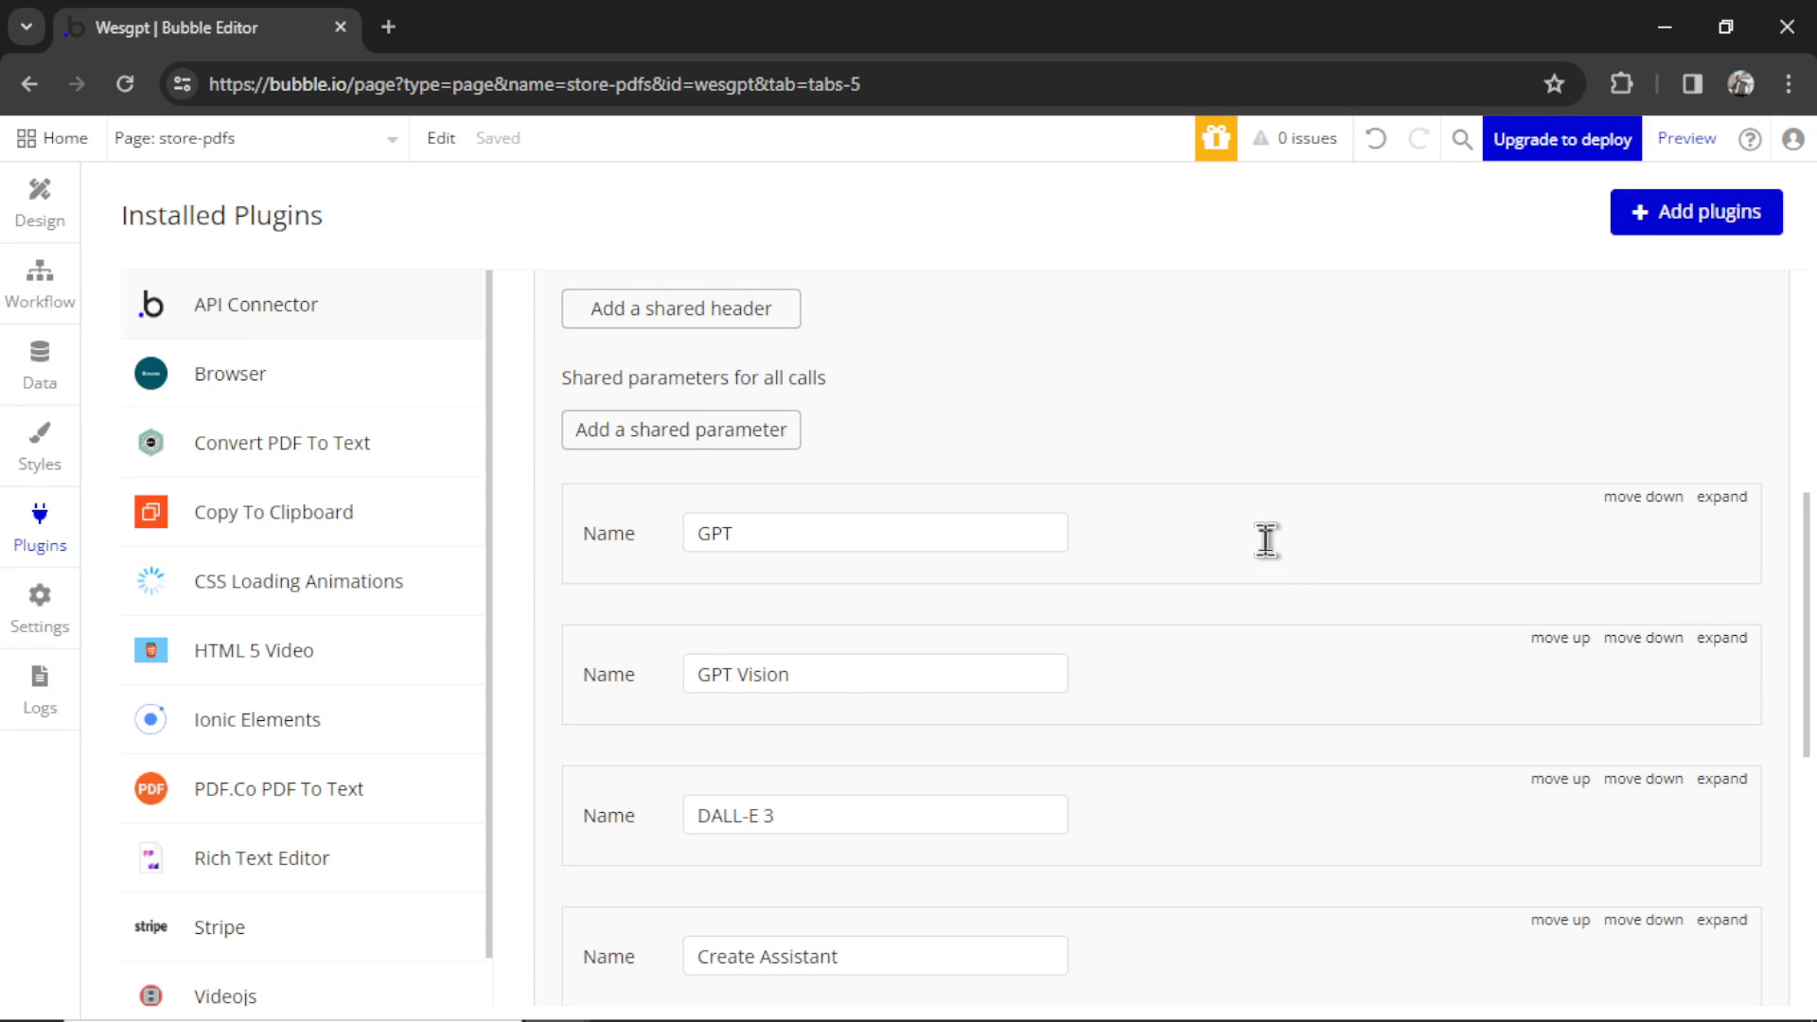
pyautogui.moveTo(1270, 540)
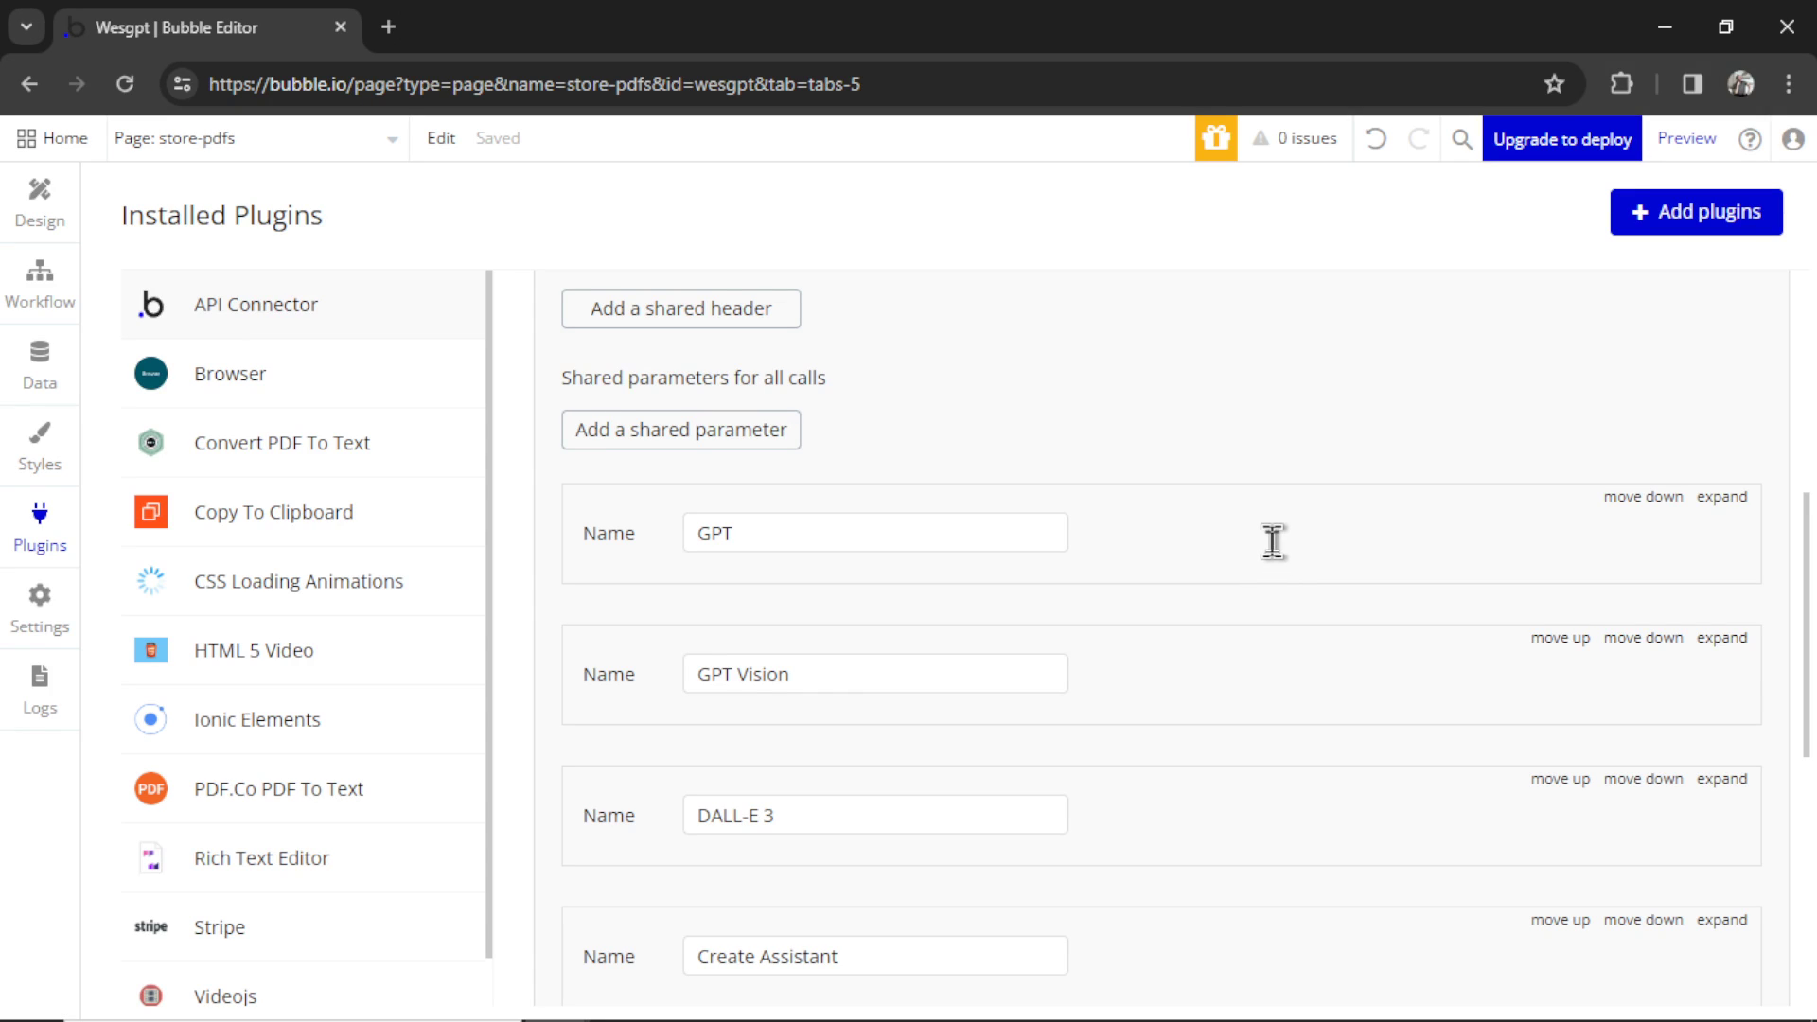
pyautogui.click(1724, 496)
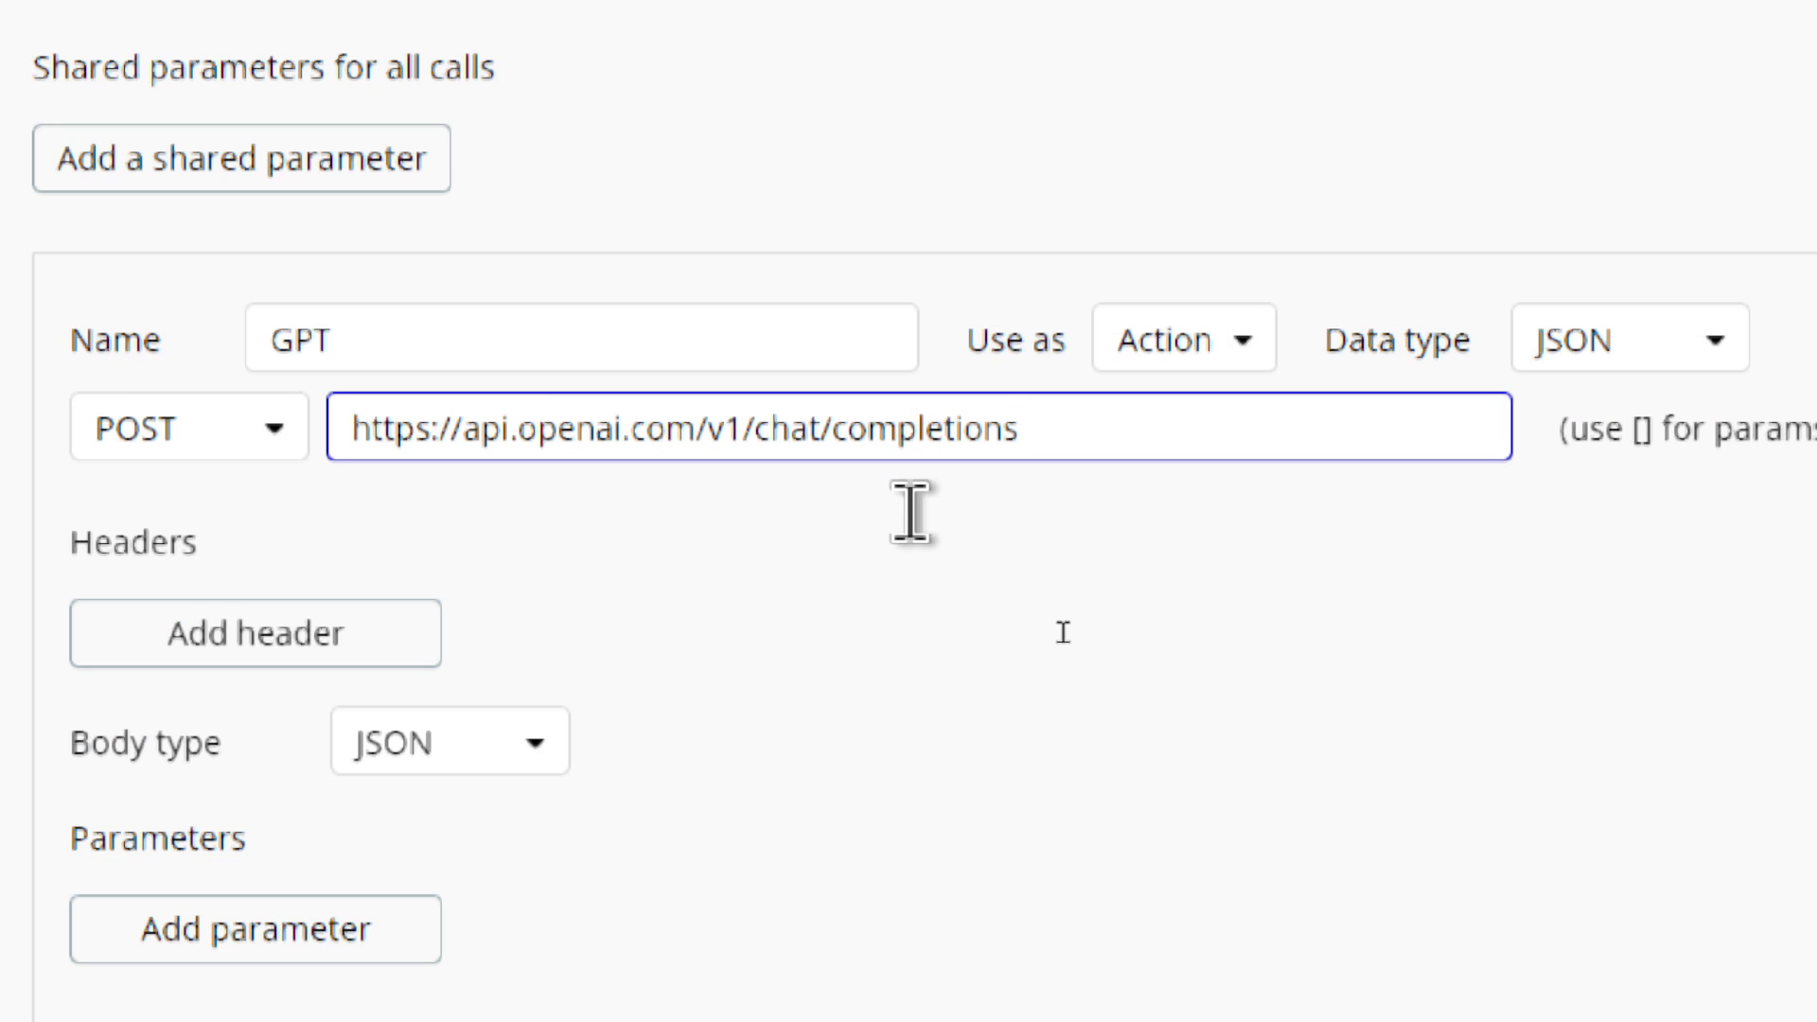
pyautogui.scroll(-3)
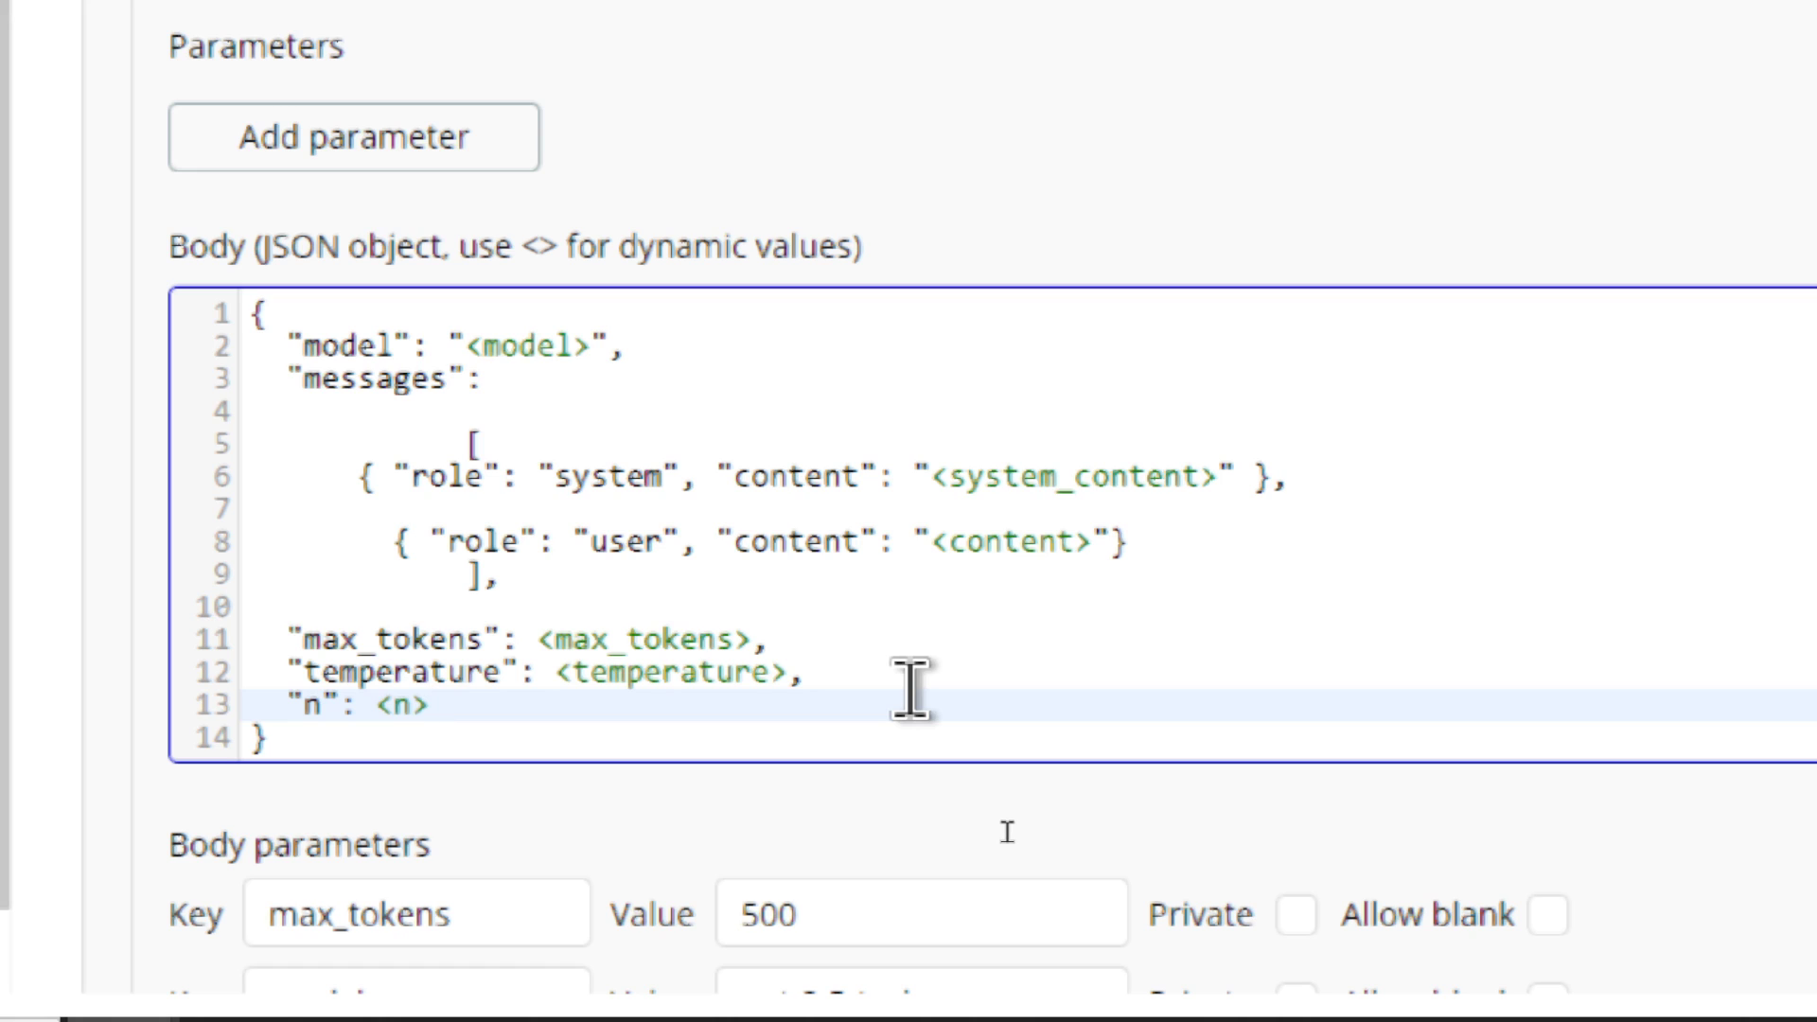
pyautogui.click(441, 703)
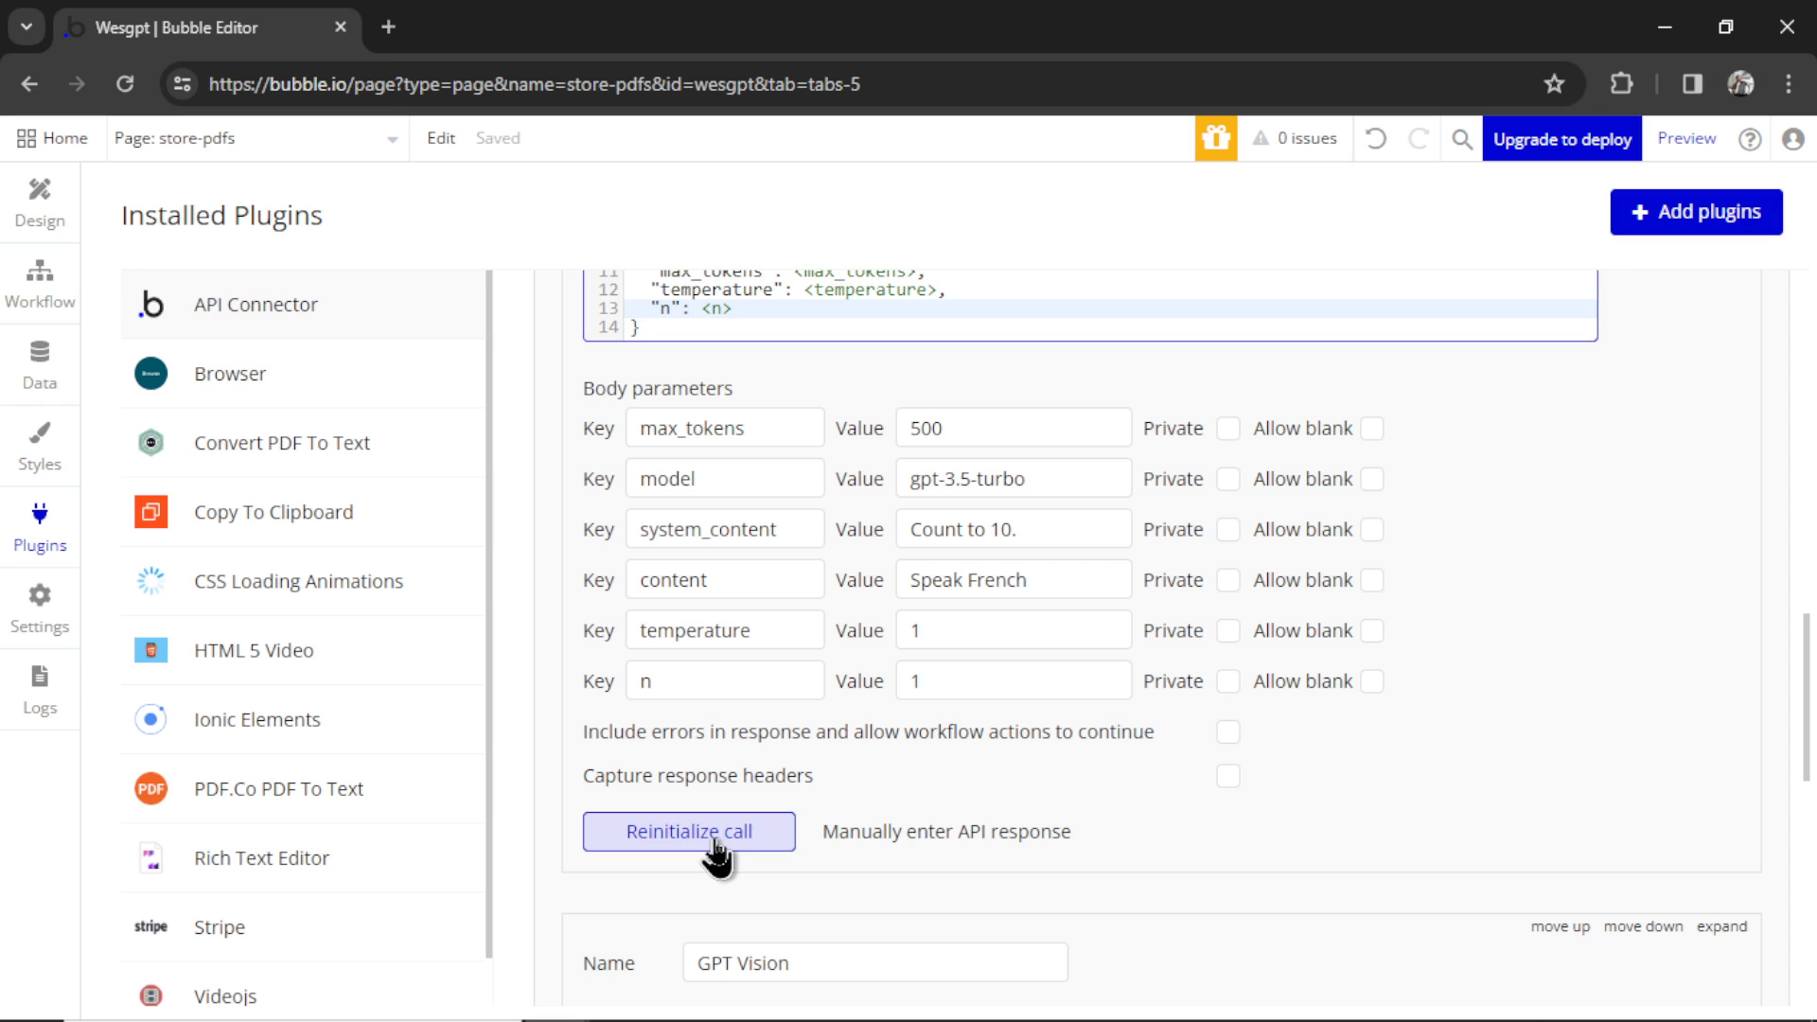
# Reinitialize the GPT call and keep the returned message content typed as text
pyautogui.click(688, 831)
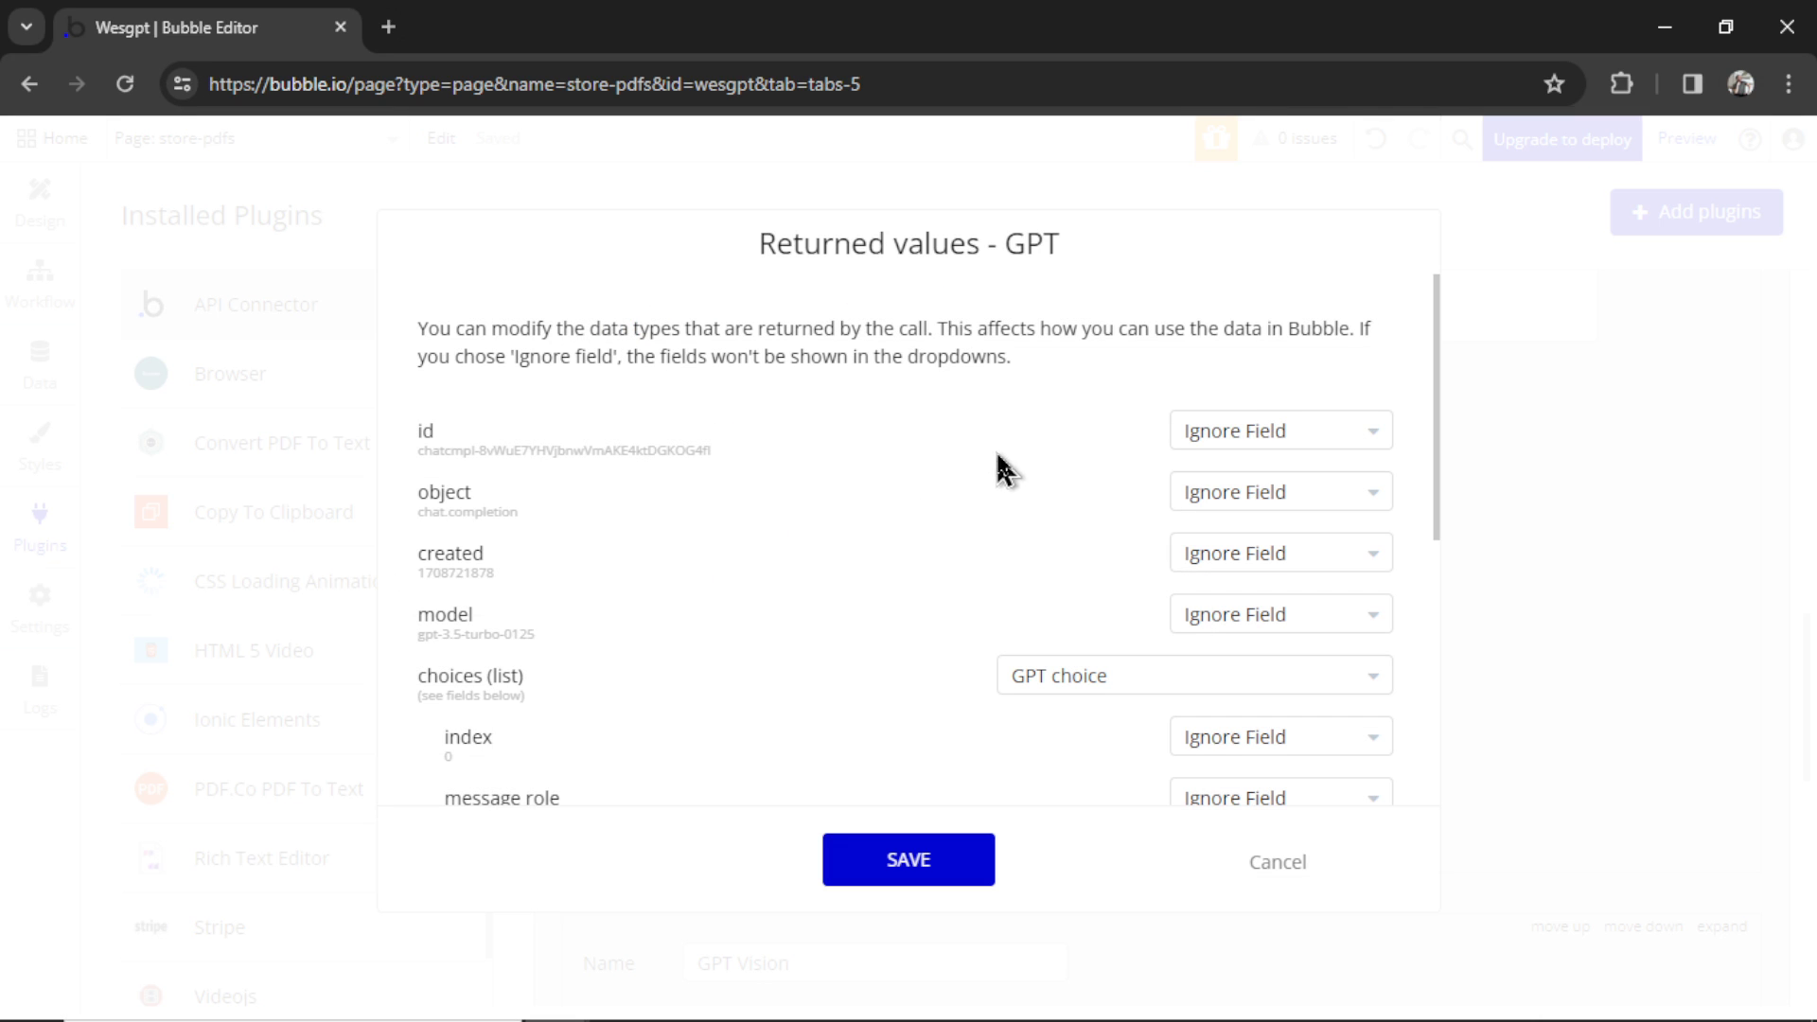
pyautogui.scroll(-3)
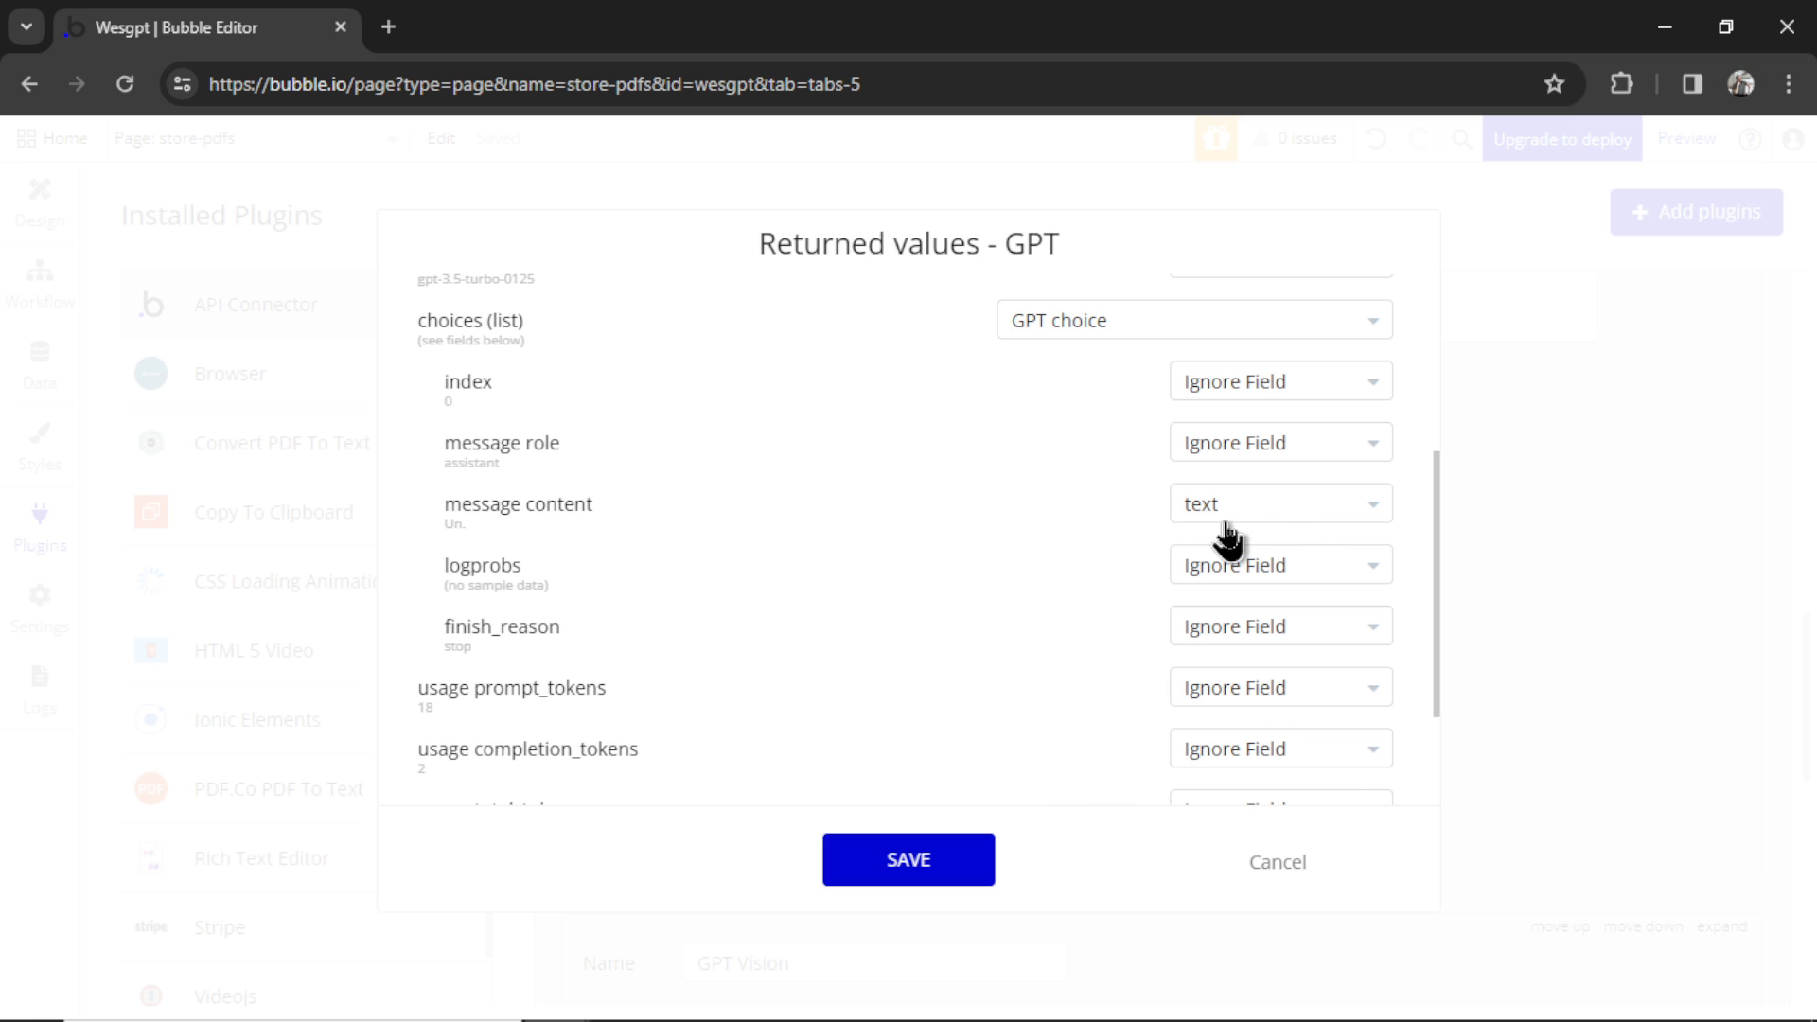
pyautogui.moveTo(507, 551)
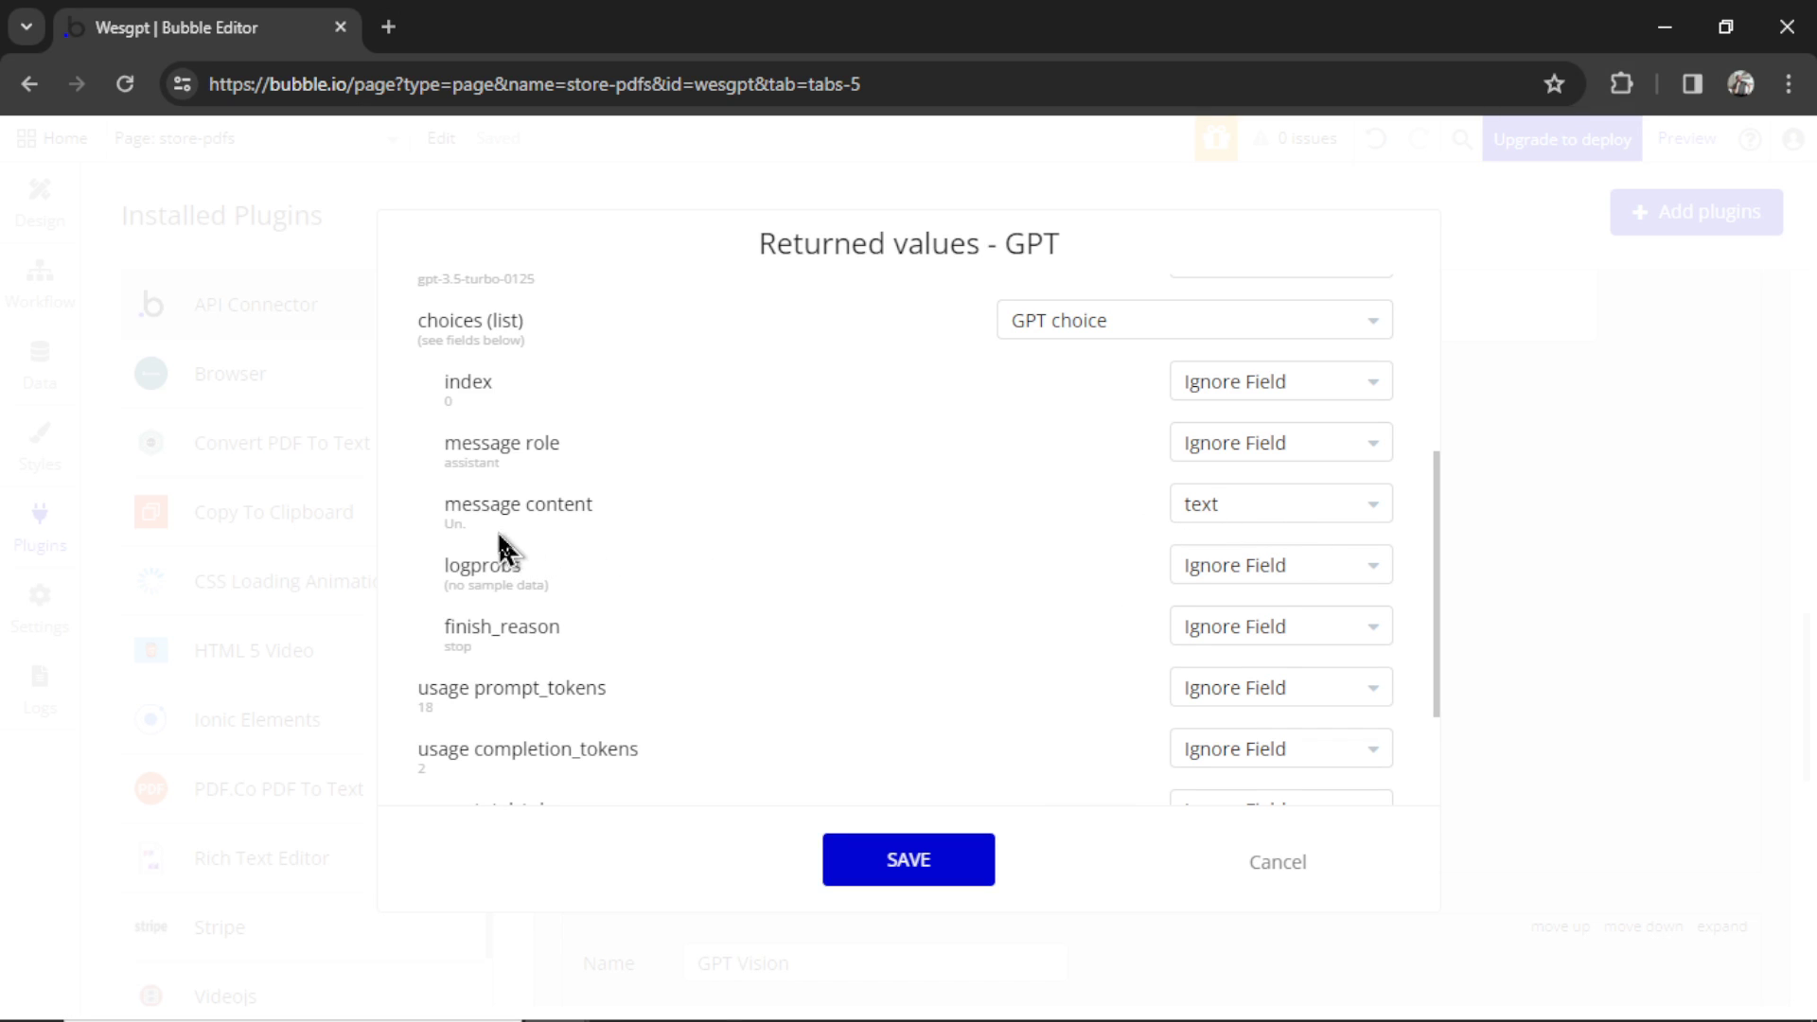
pyautogui.moveTo(965, 706)
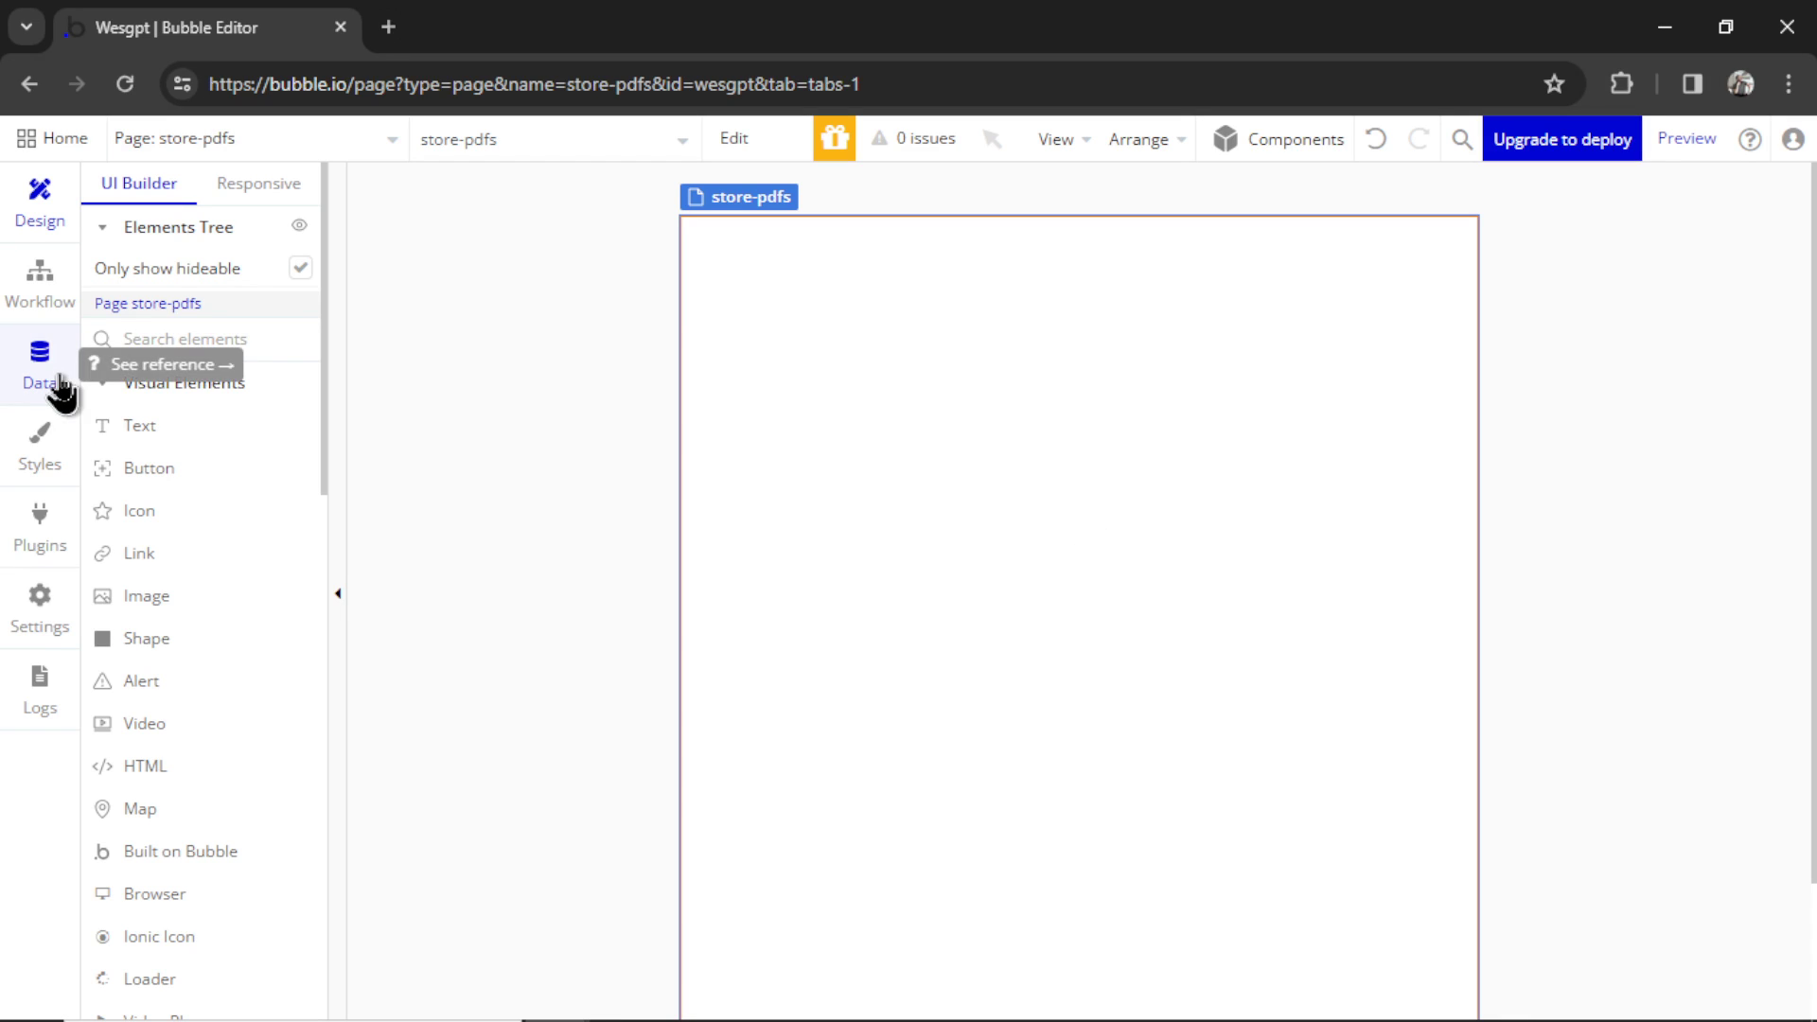
# Create a PDFs data type with a PDF field of type file
pyautogui.click(38, 365)
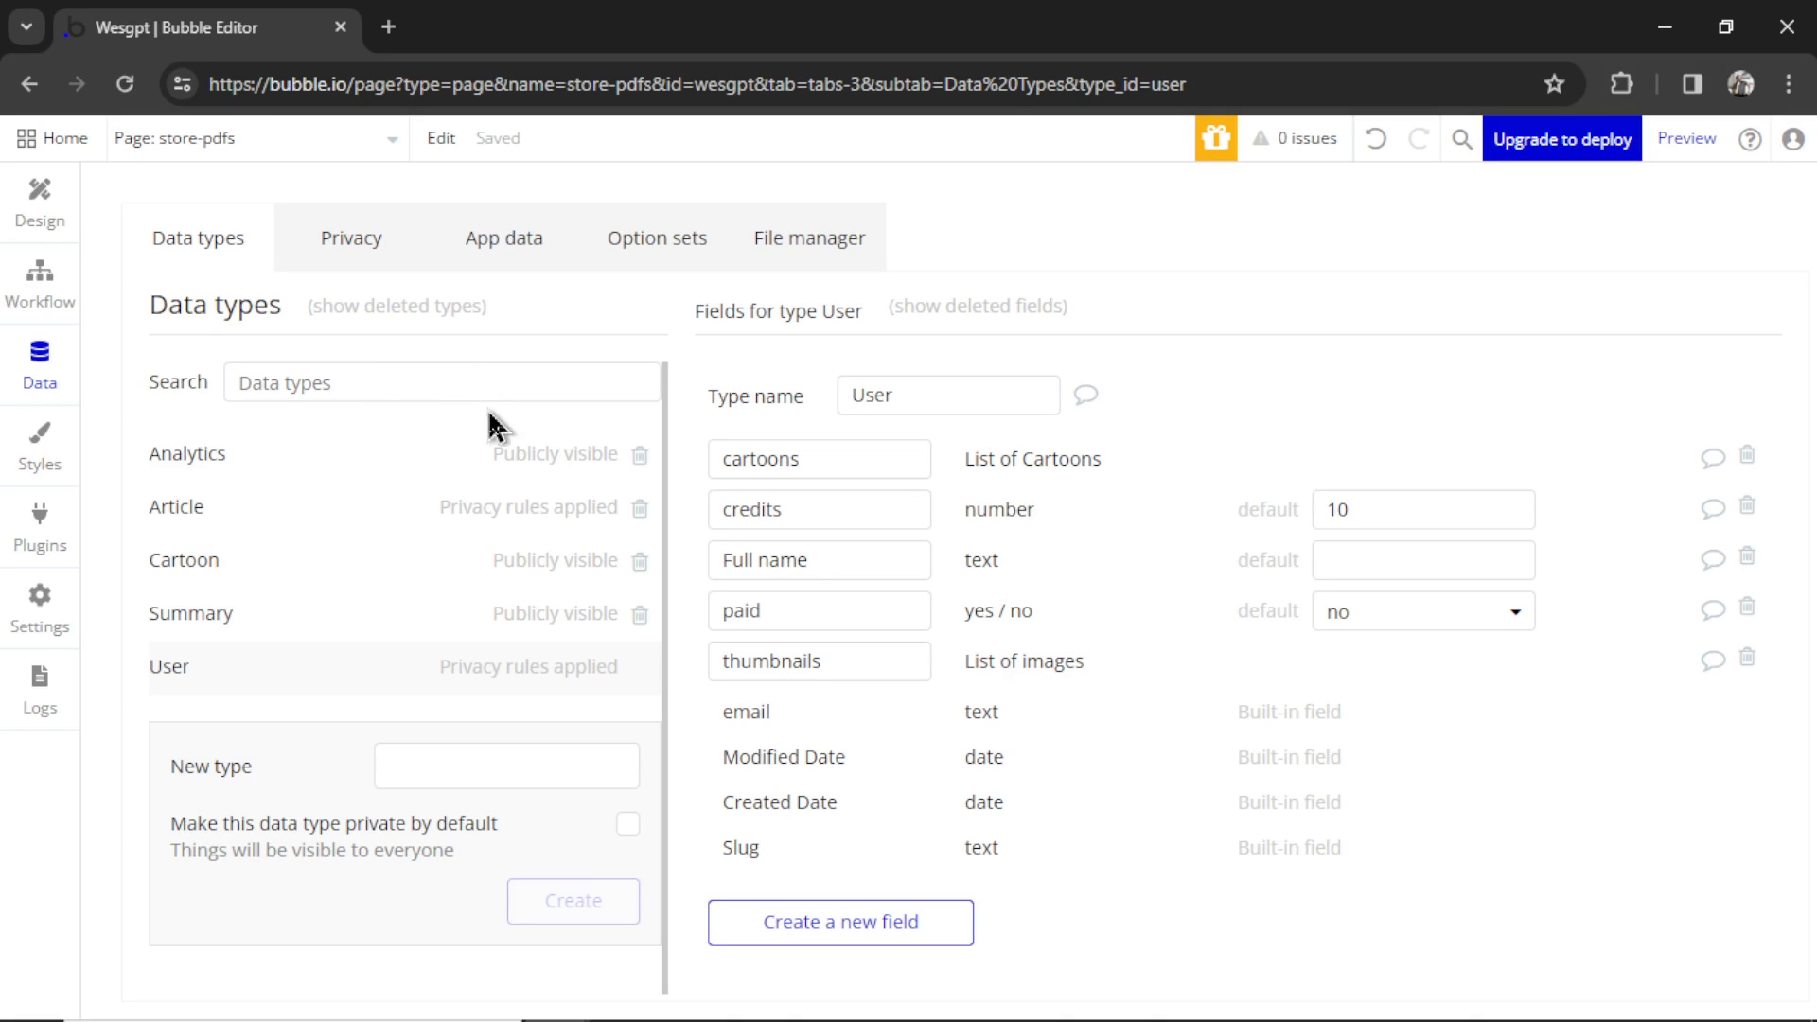
pyautogui.write('P')
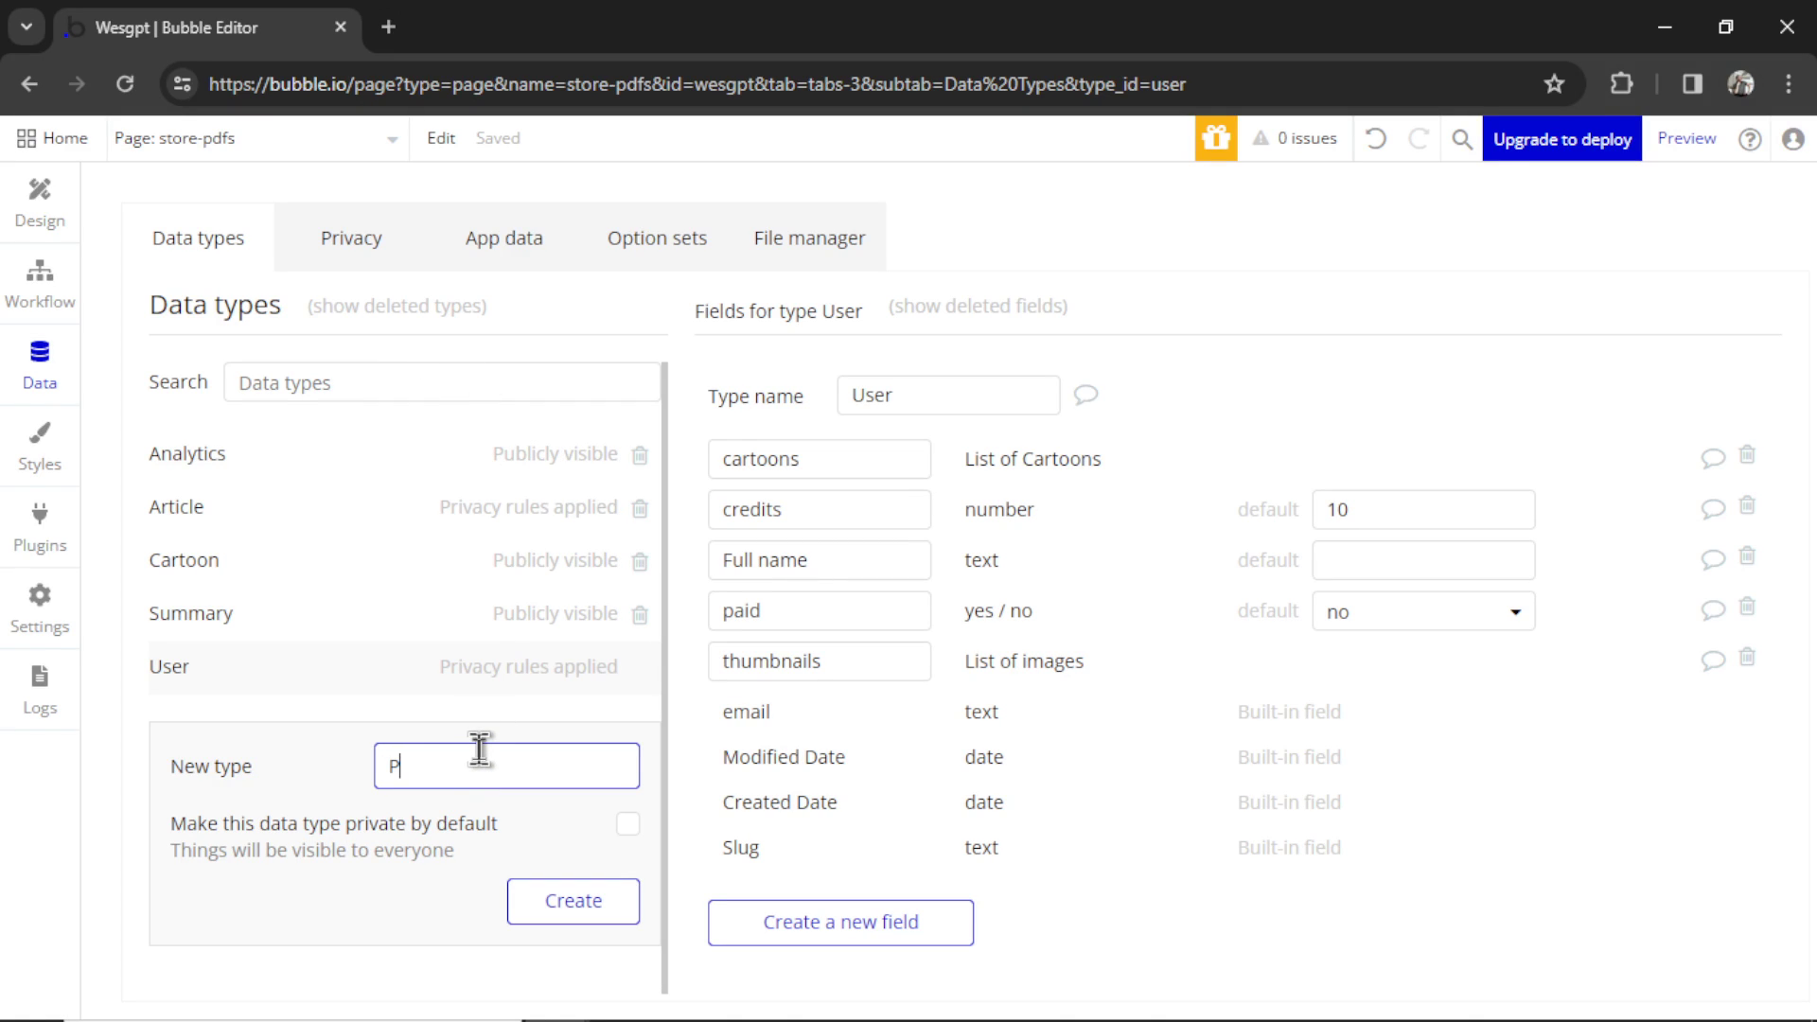
pyautogui.write('DFs')
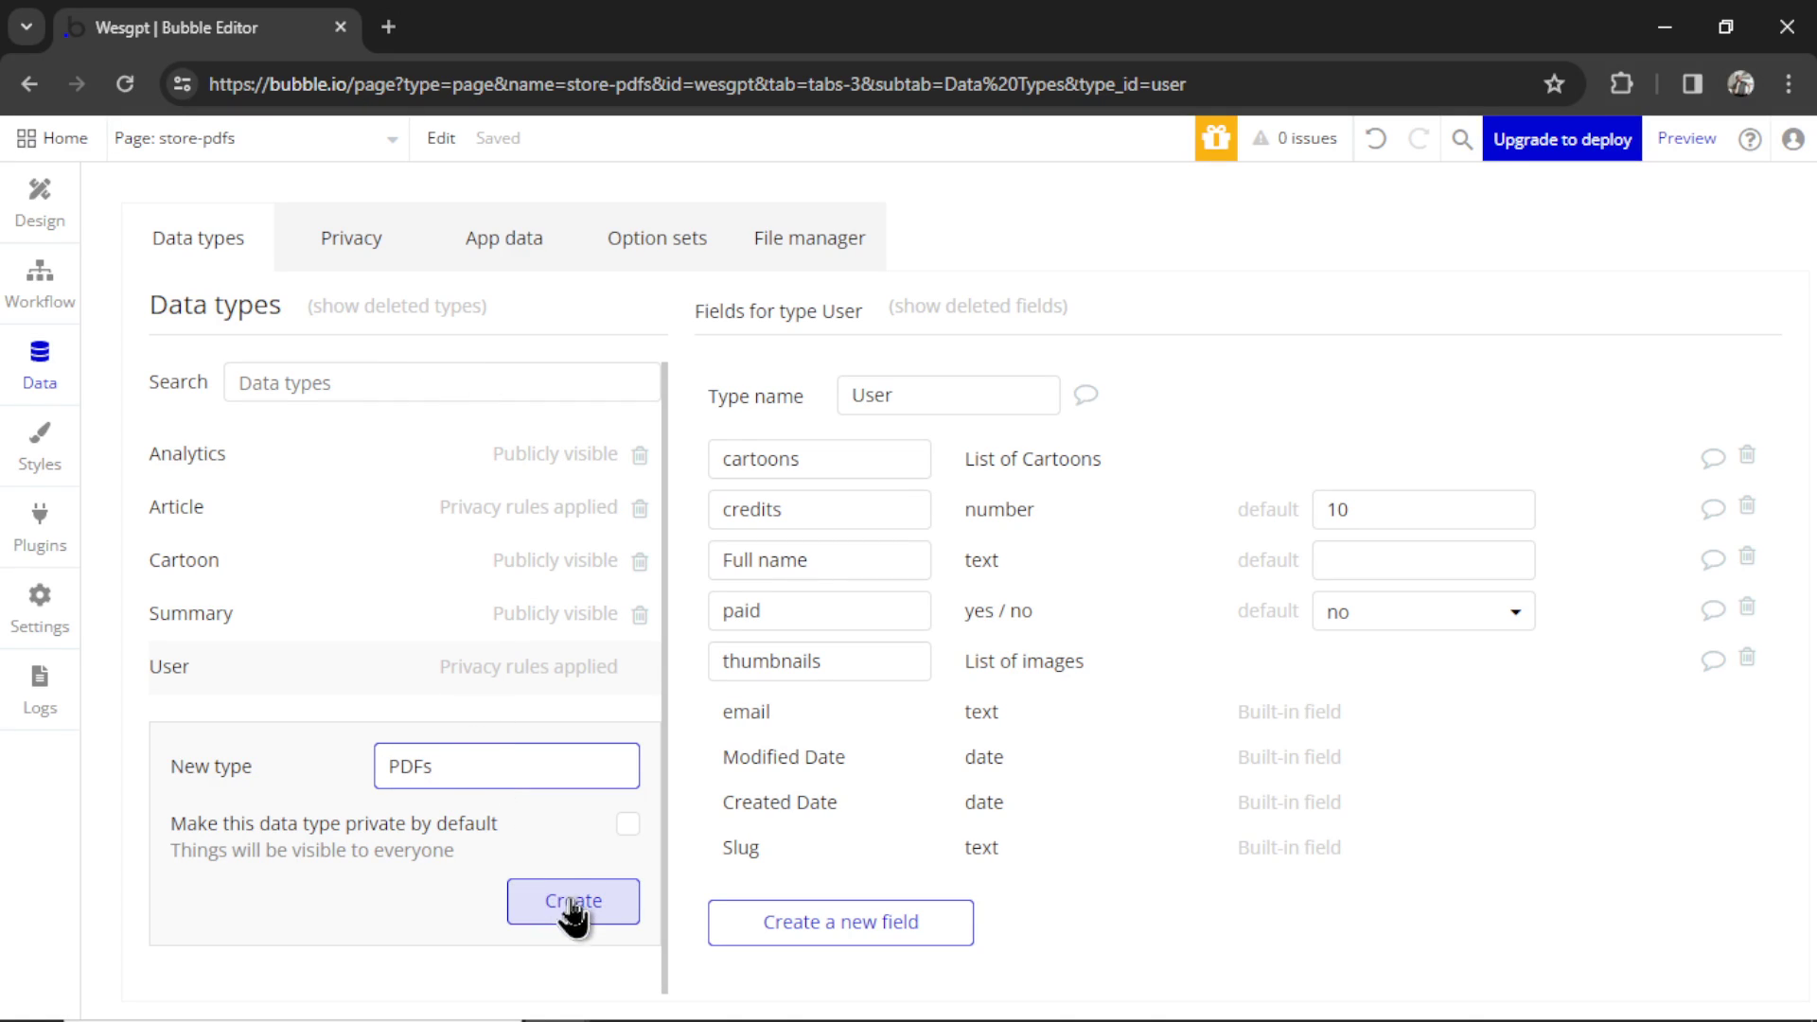
pyautogui.click(572, 903)
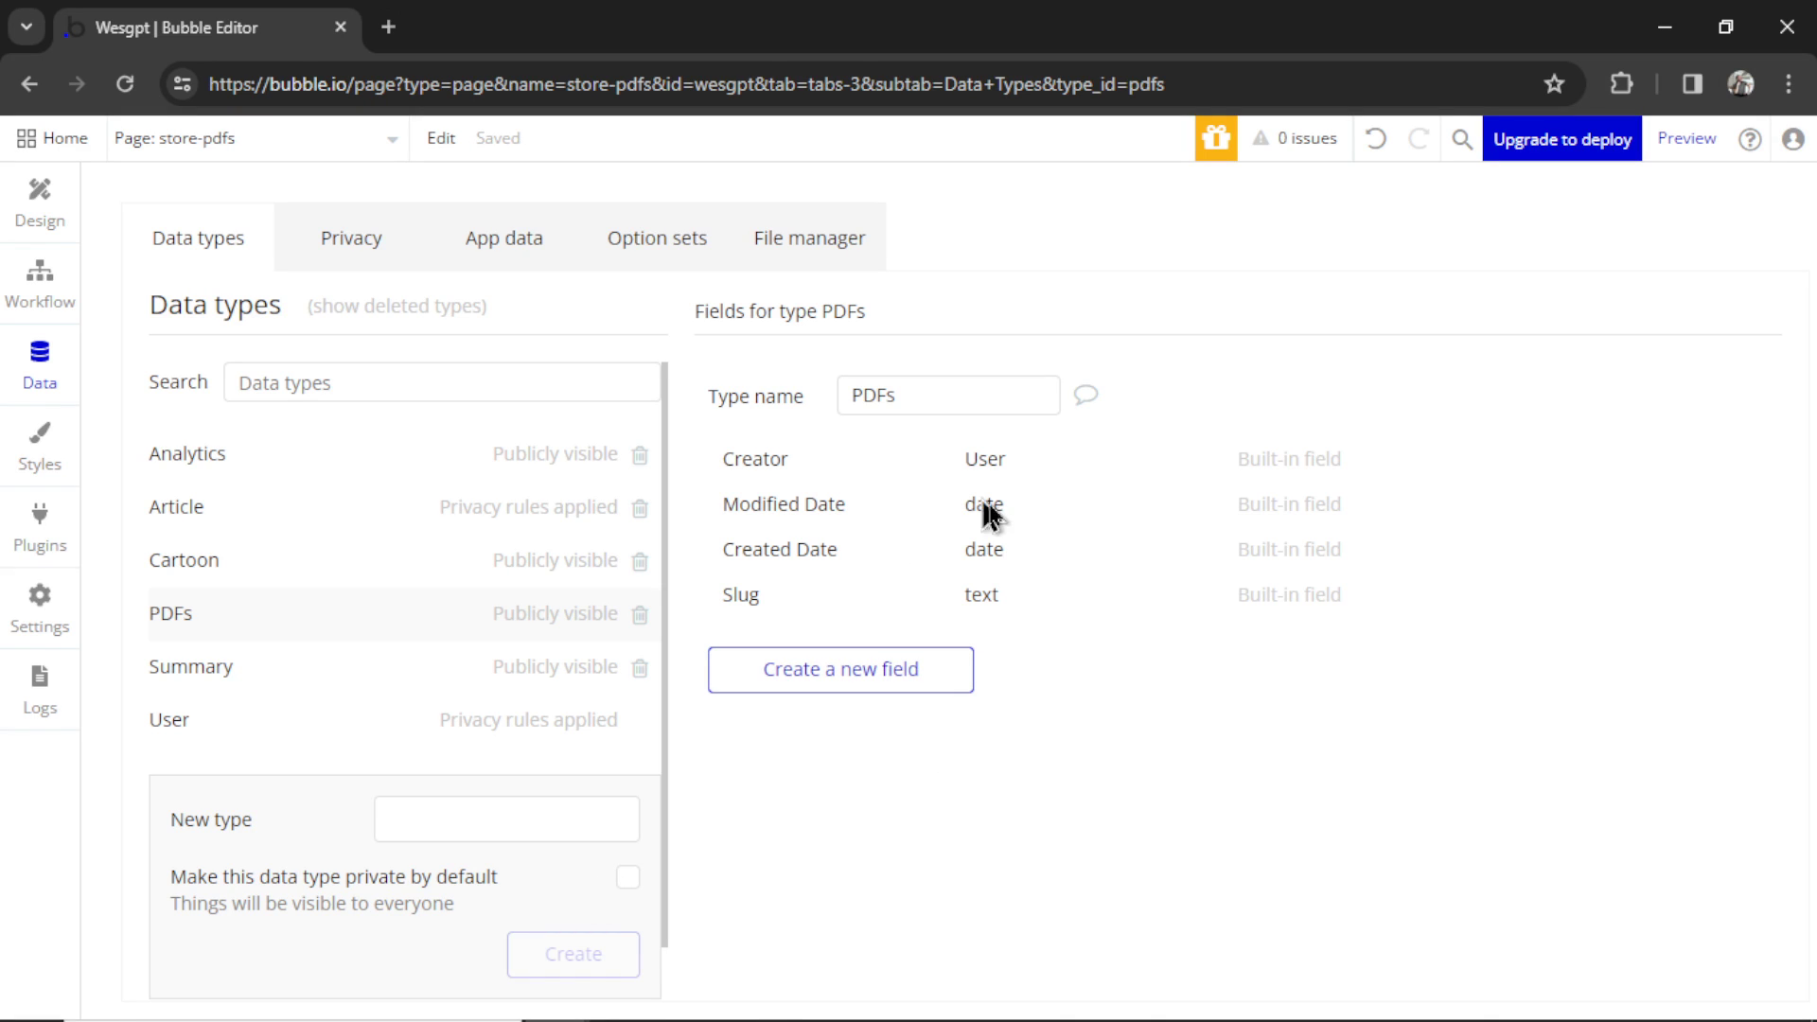
pyautogui.click(839, 669)
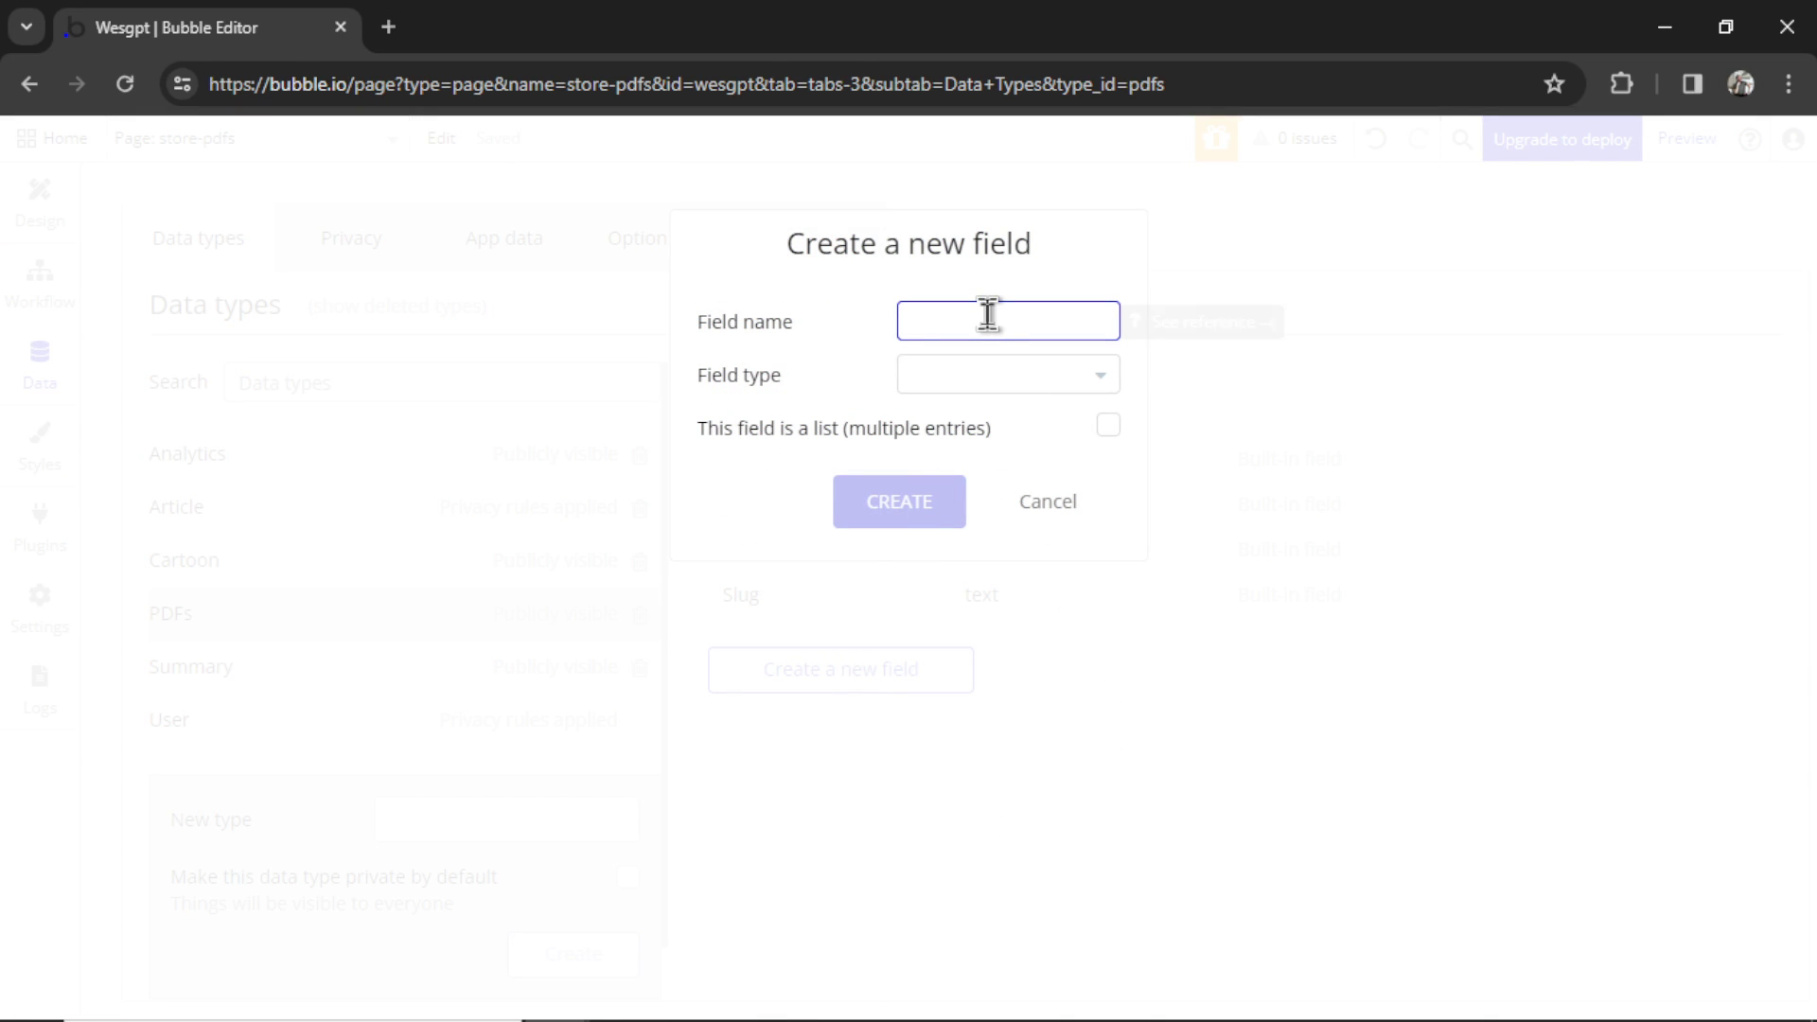
pyautogui.write('PDF')
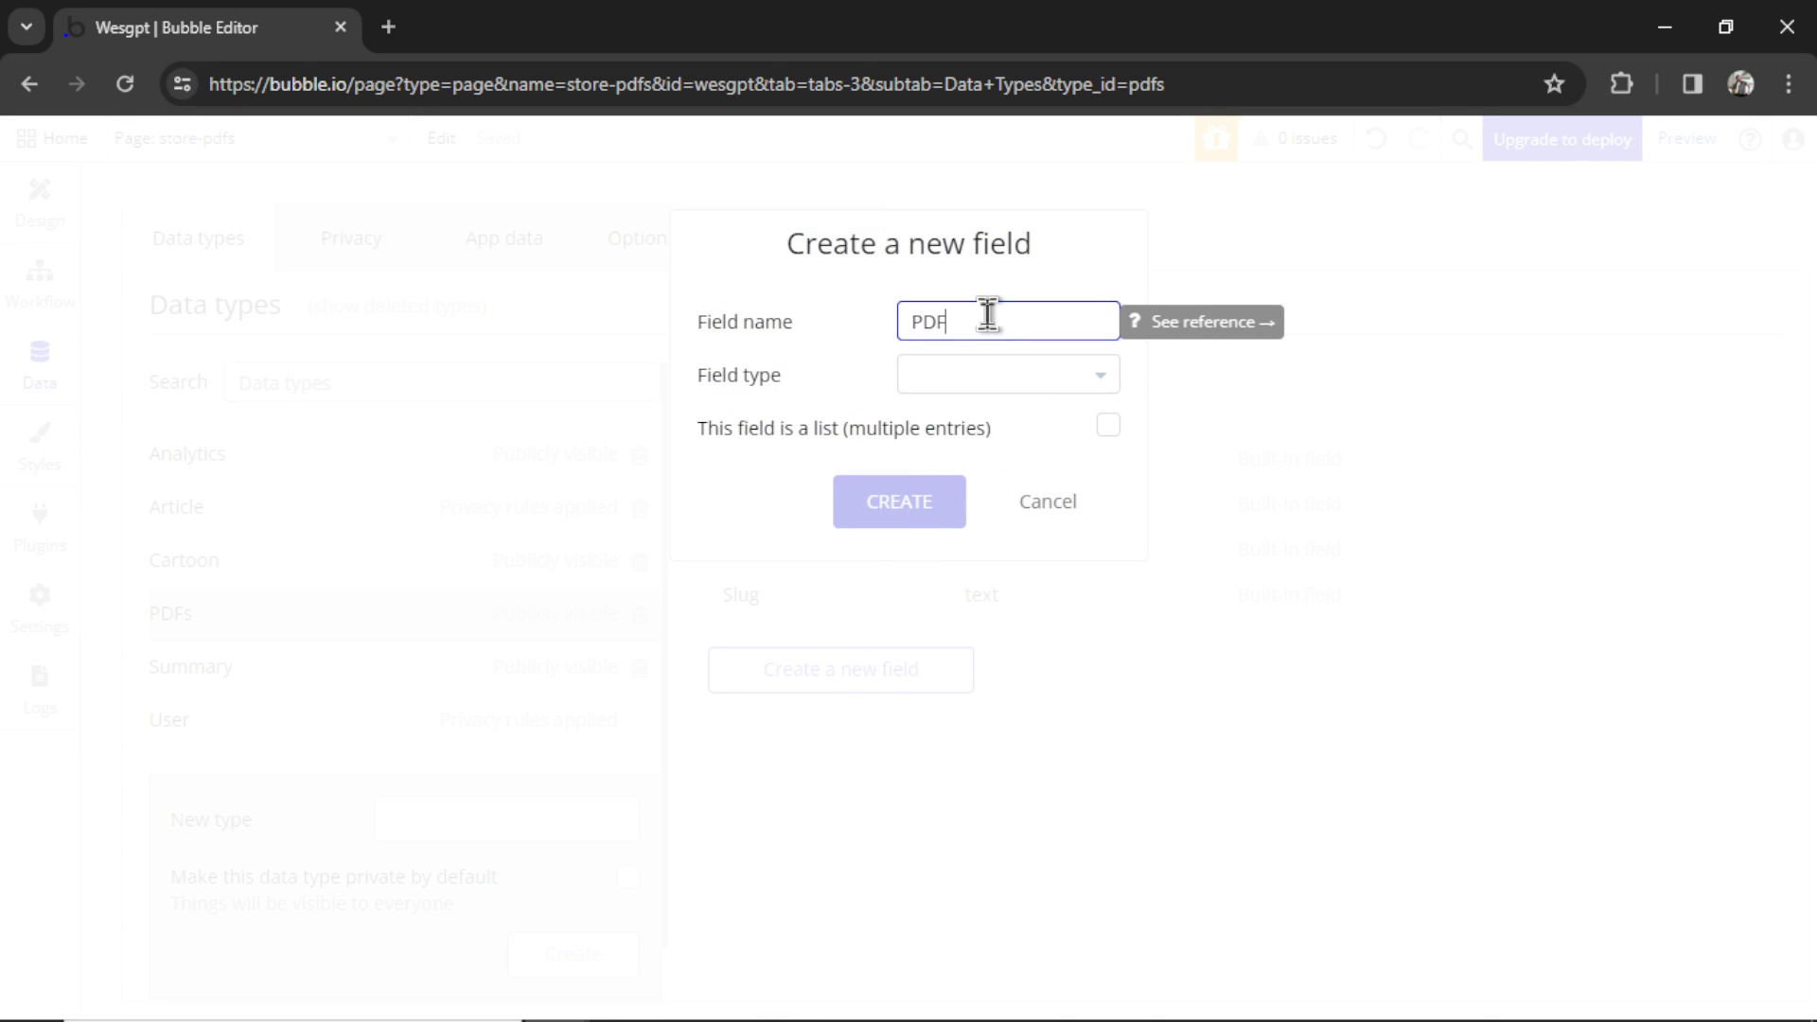
pyautogui.click(1006, 375)
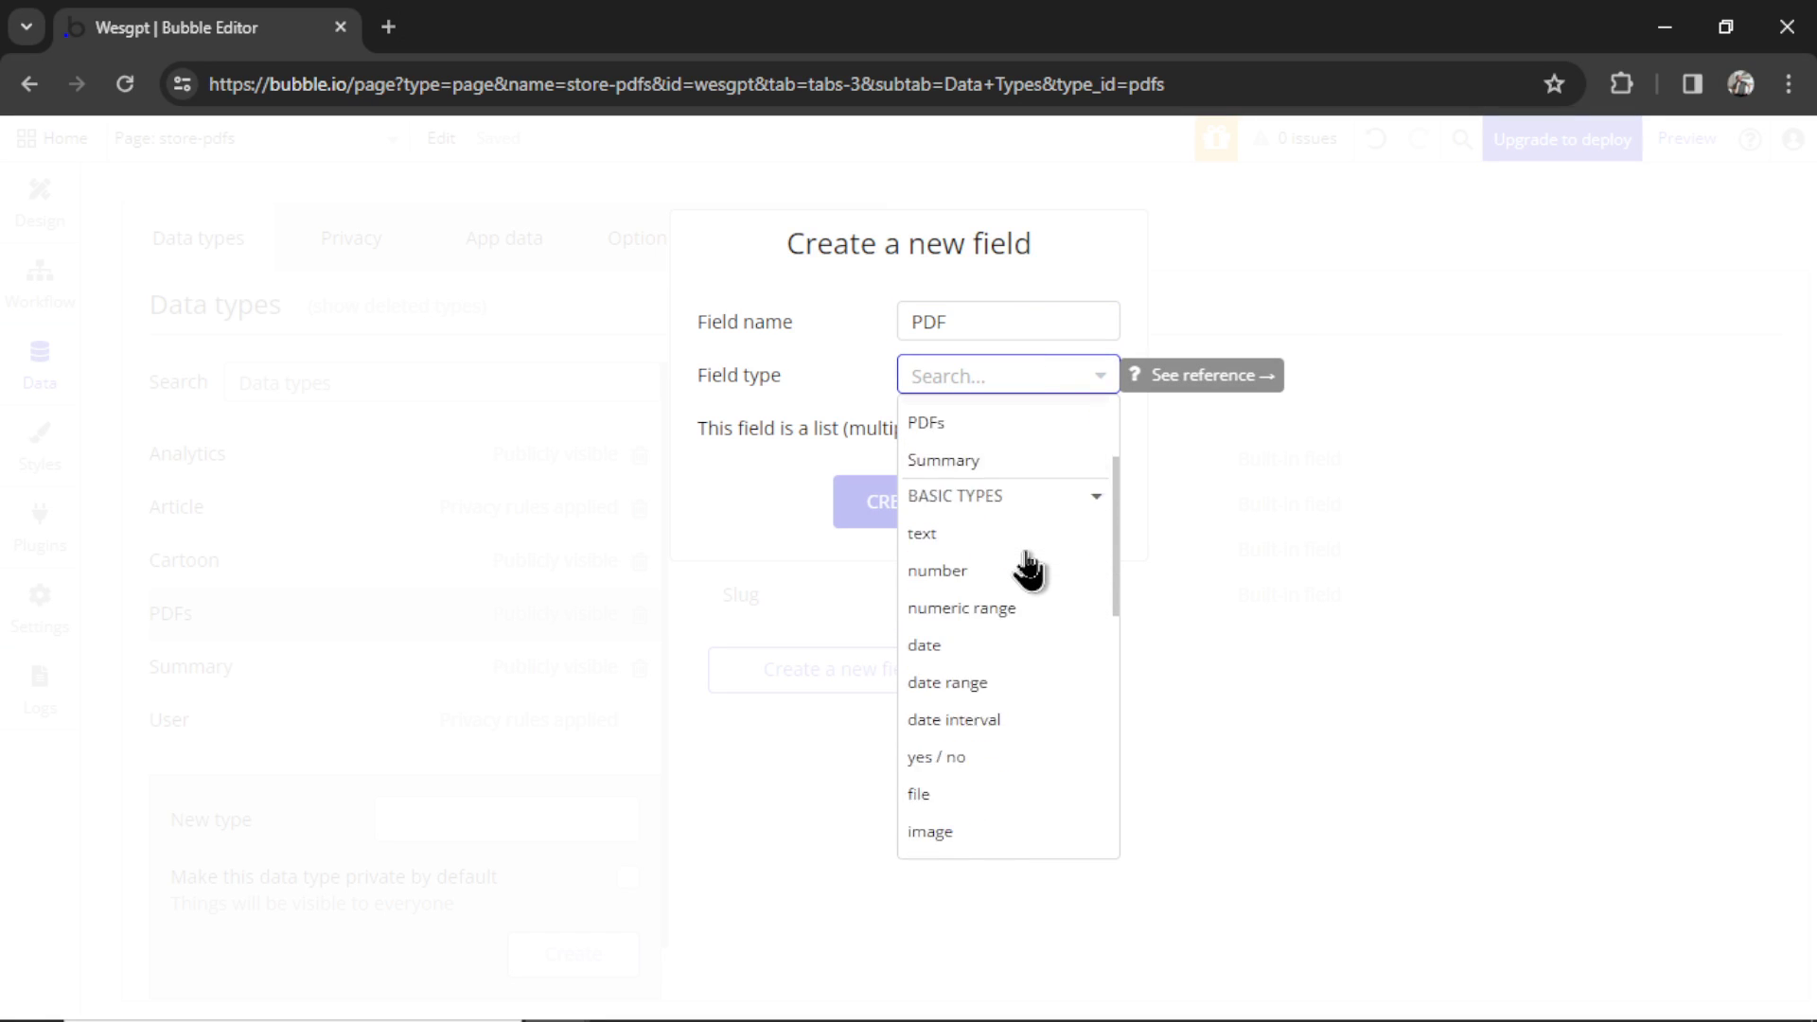
pyautogui.click(918, 795)
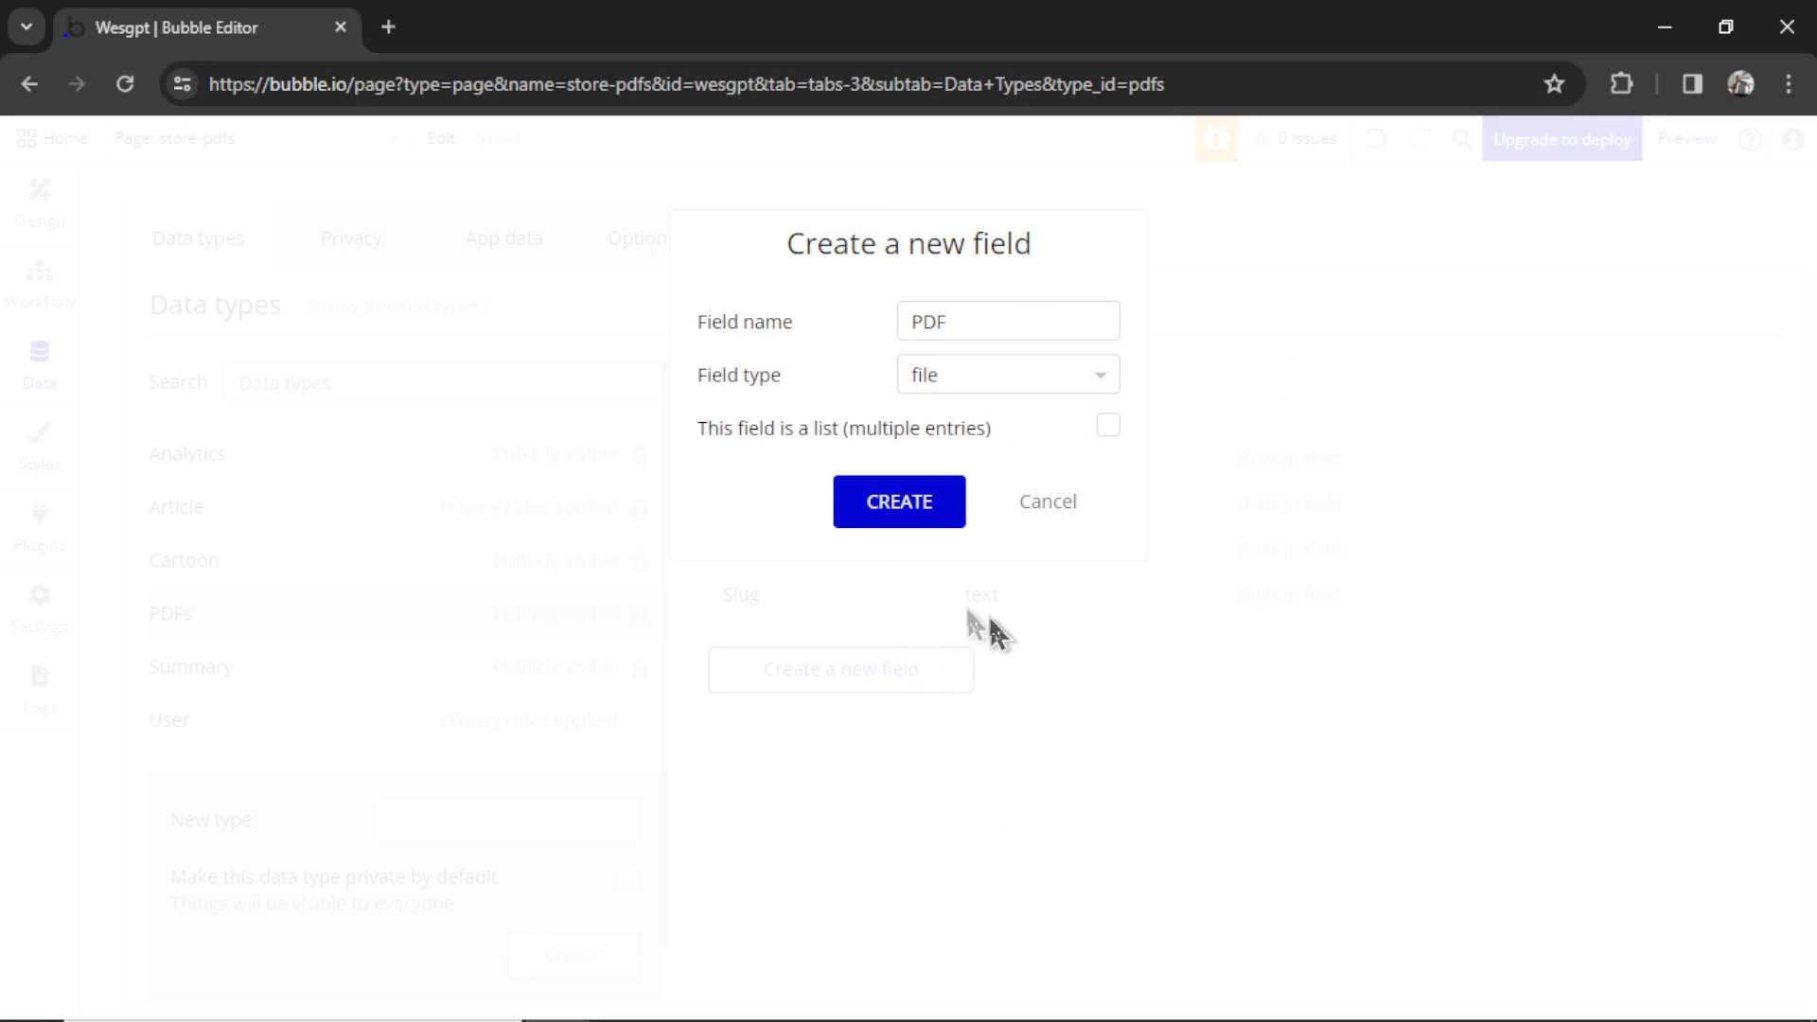
# Add a content field of type text to the PDFs data type
pyautogui.click(898, 501)
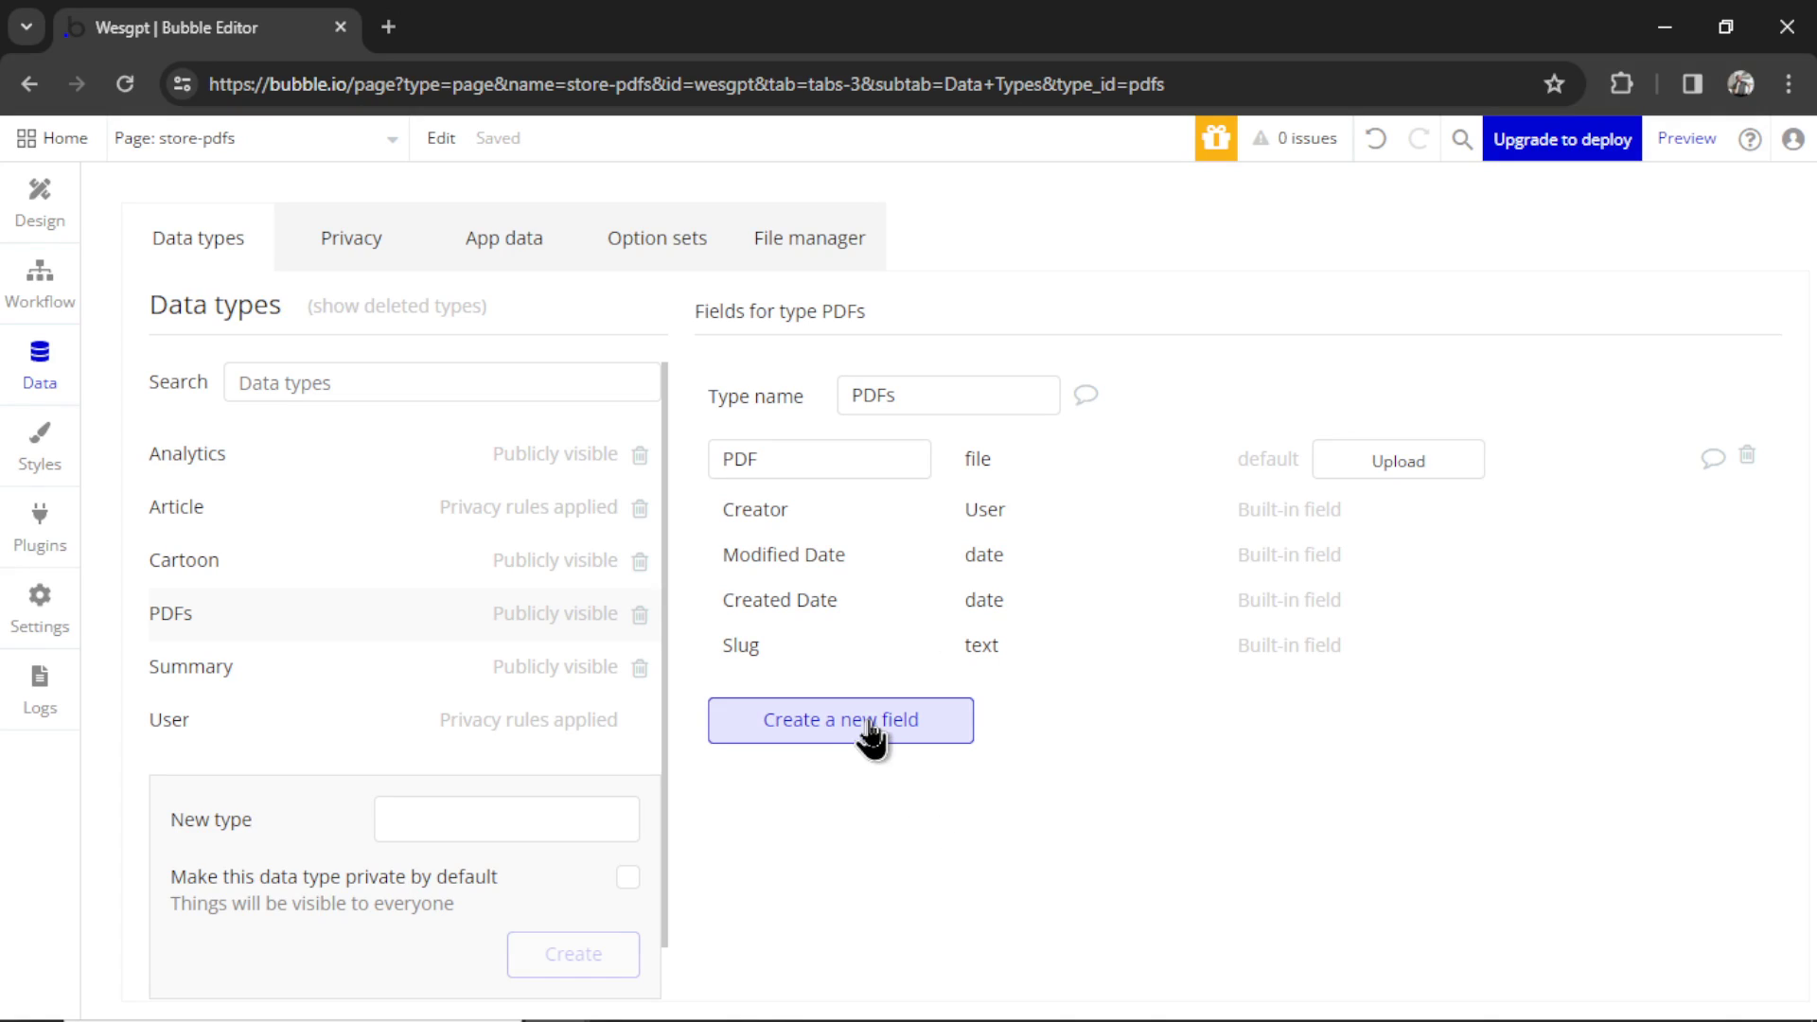
pyautogui.click(840, 720)
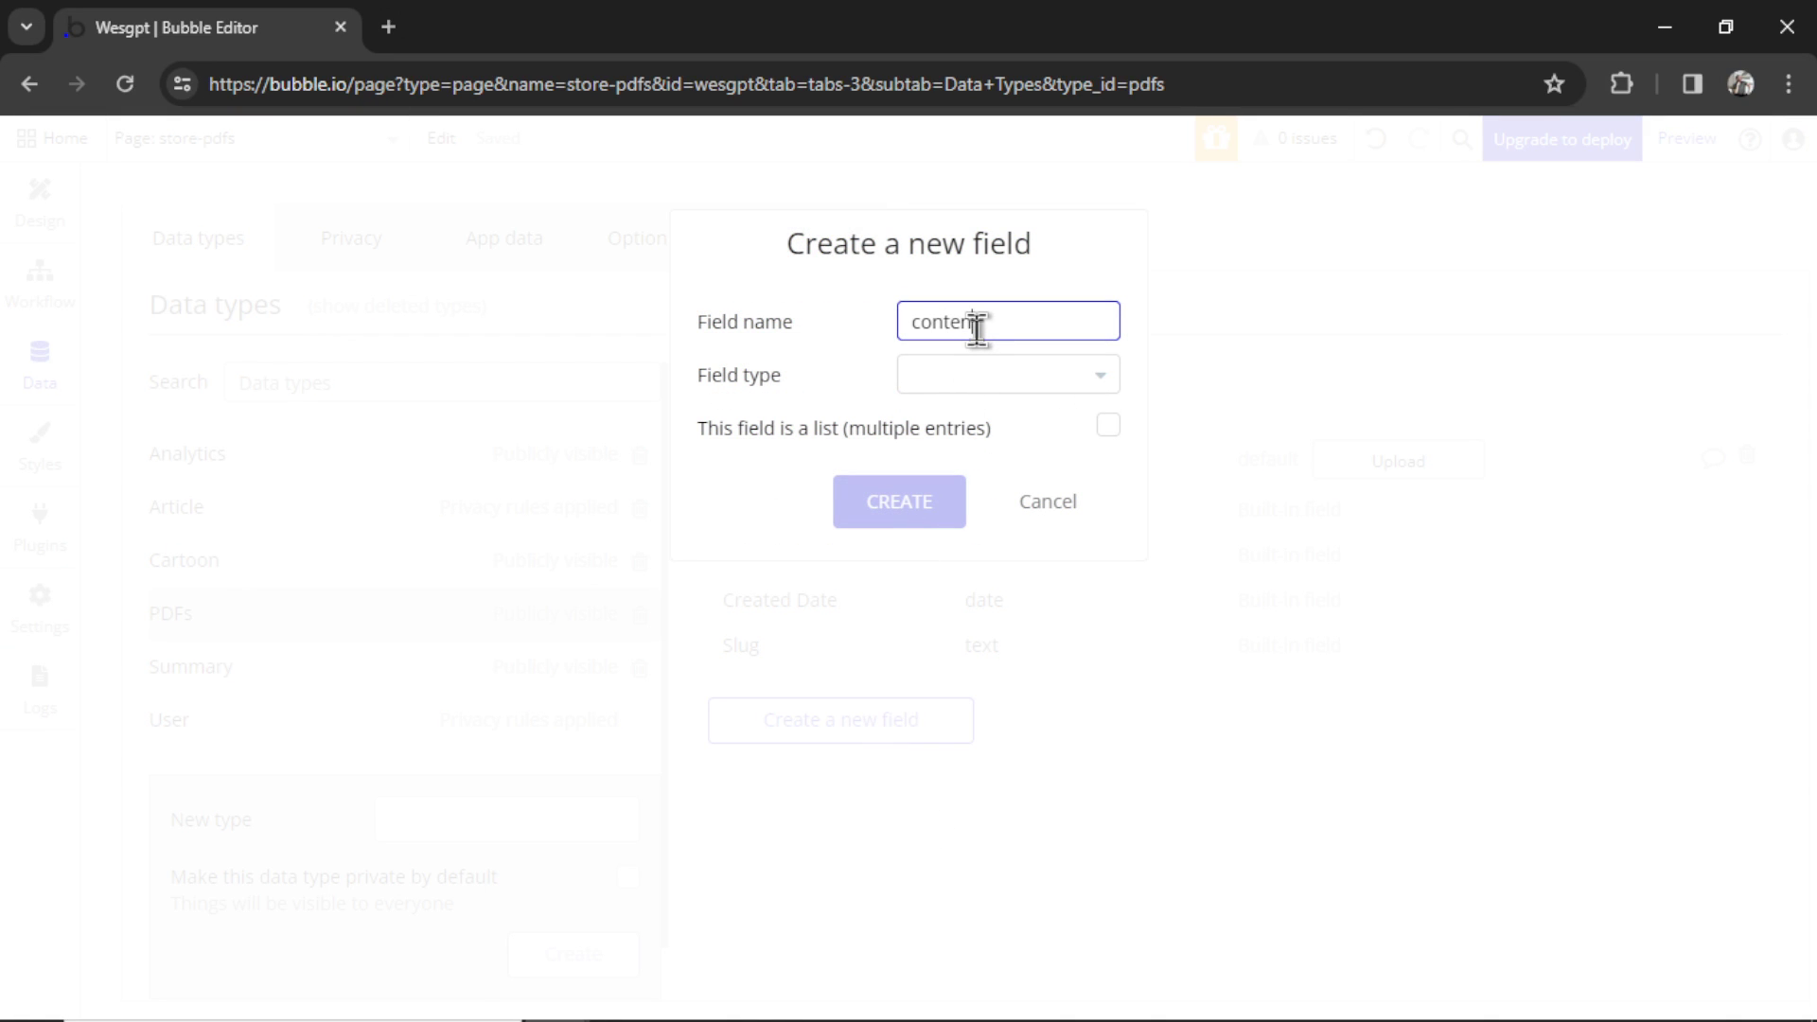
pyautogui.click(1003, 373)
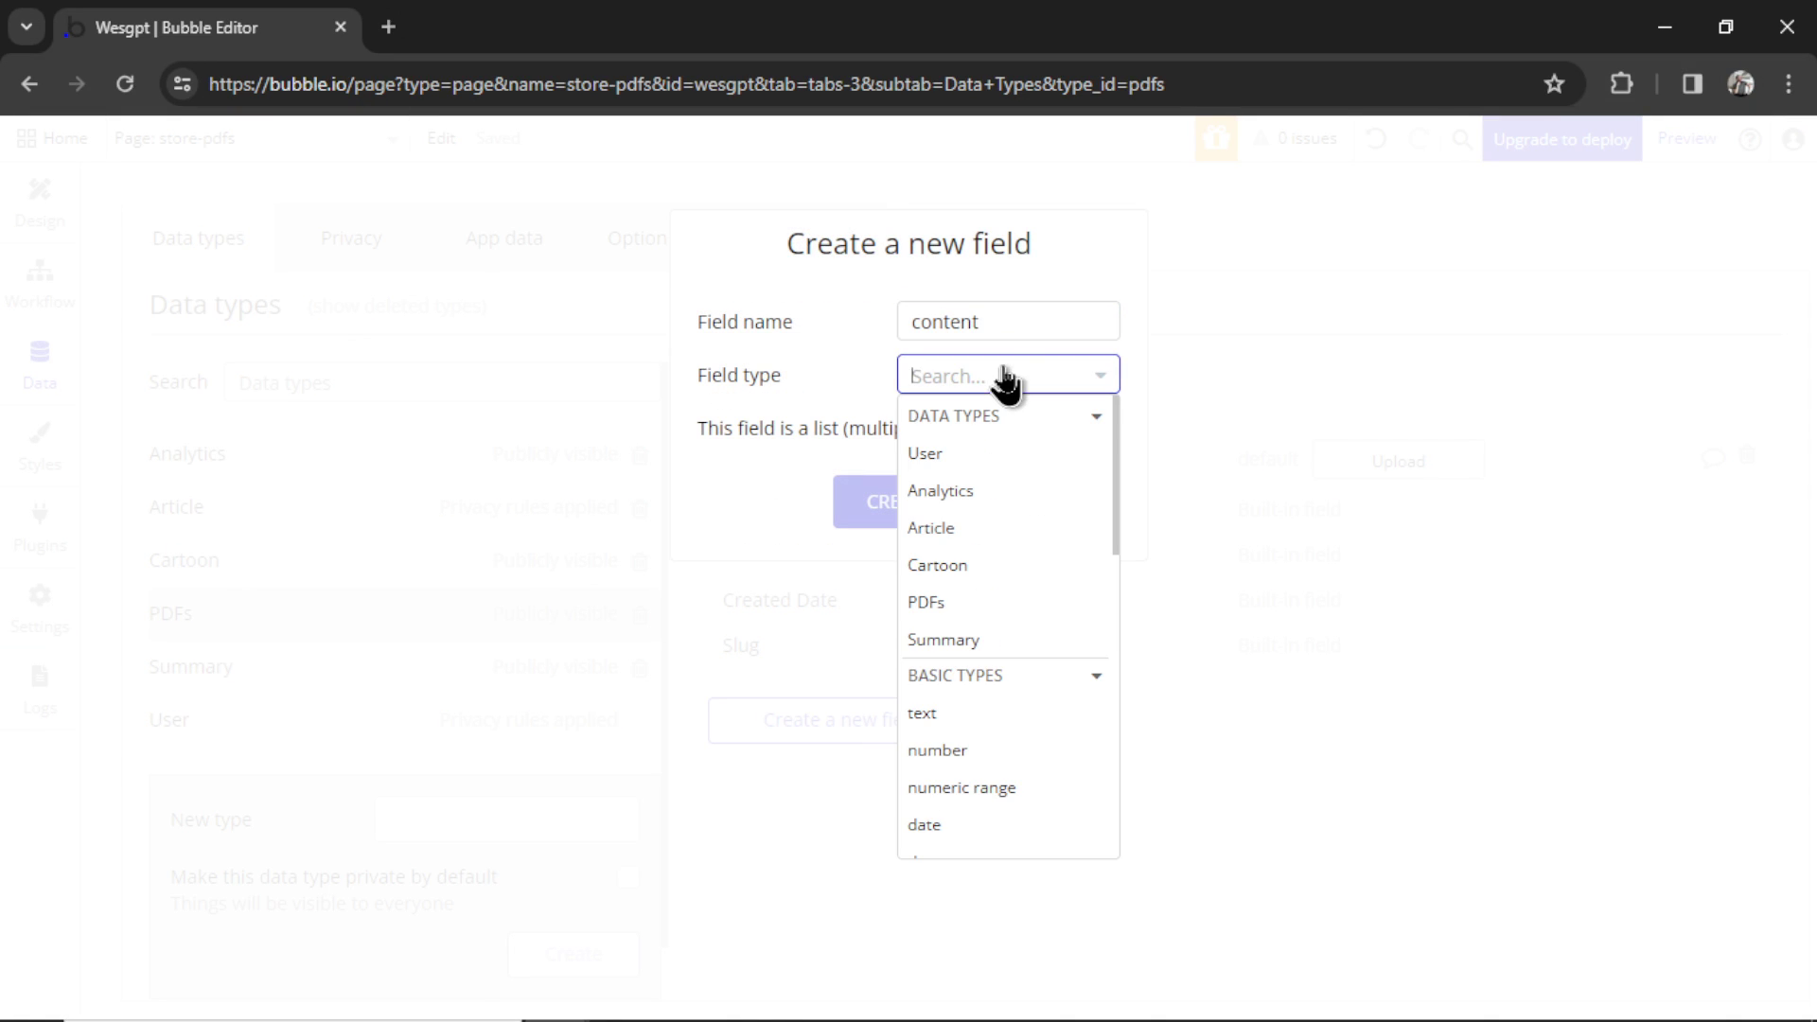
pyautogui.click(924, 712)
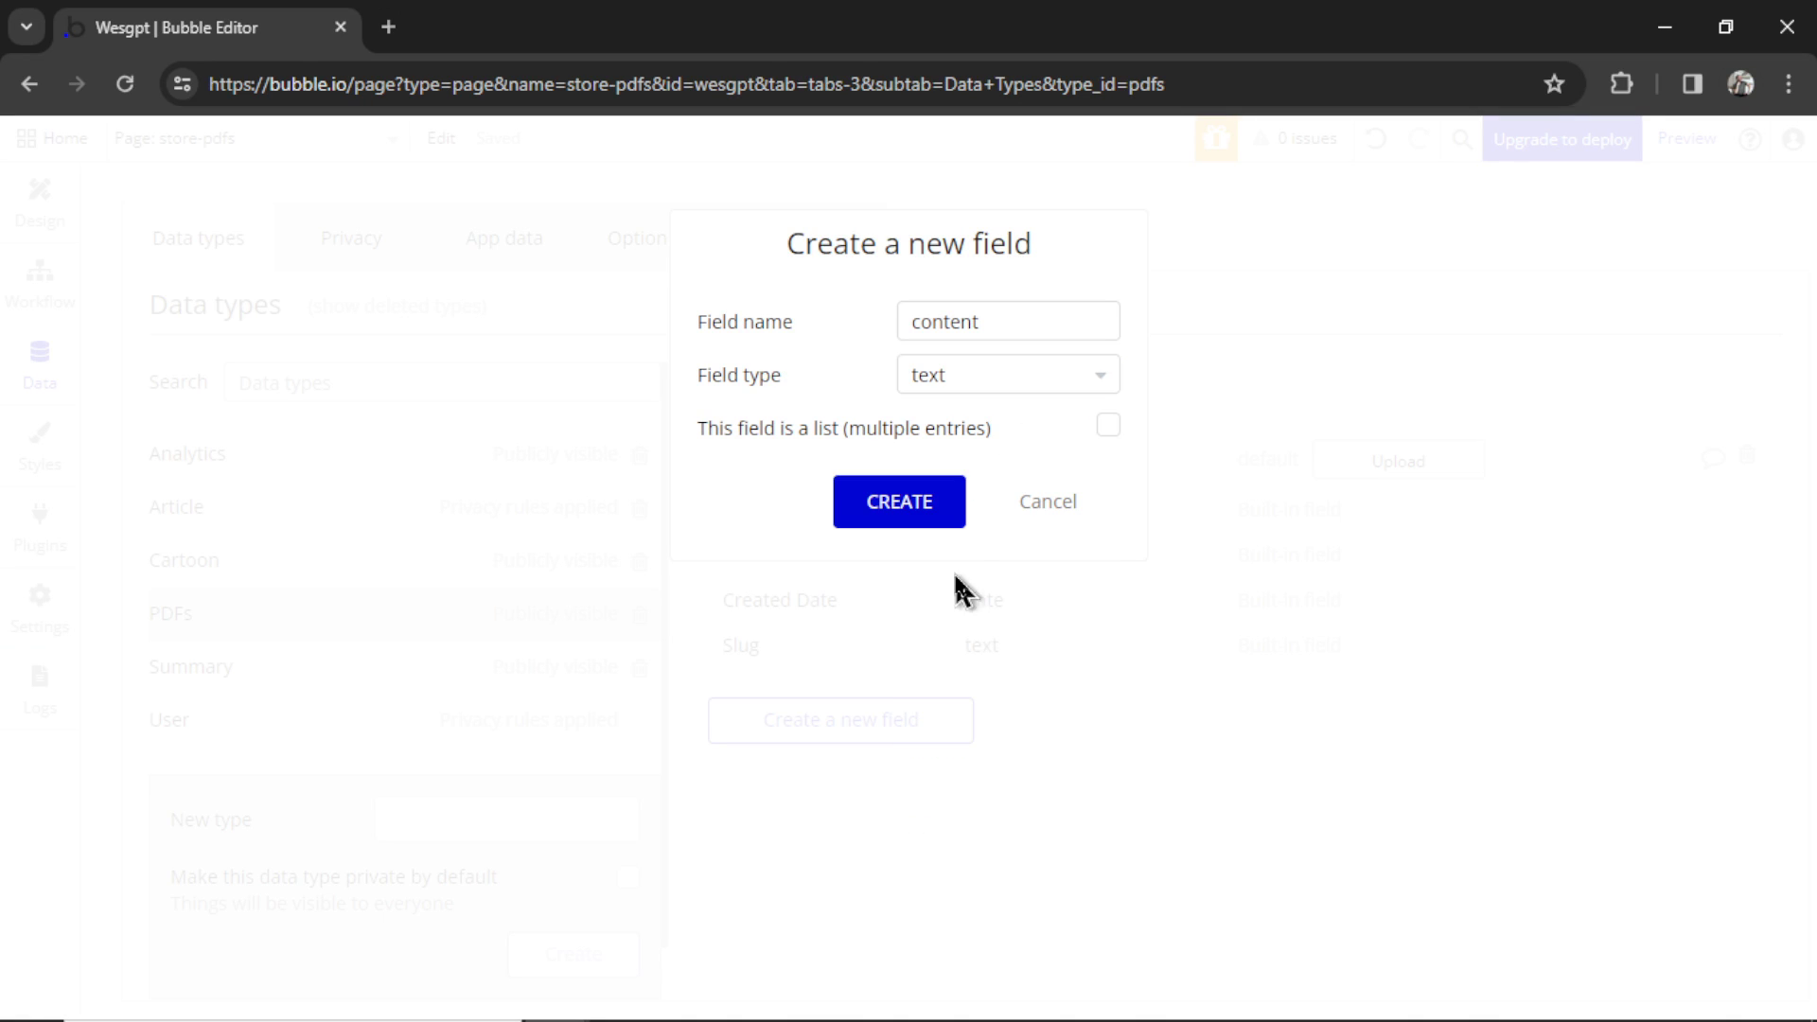
pyautogui.click(898, 501)
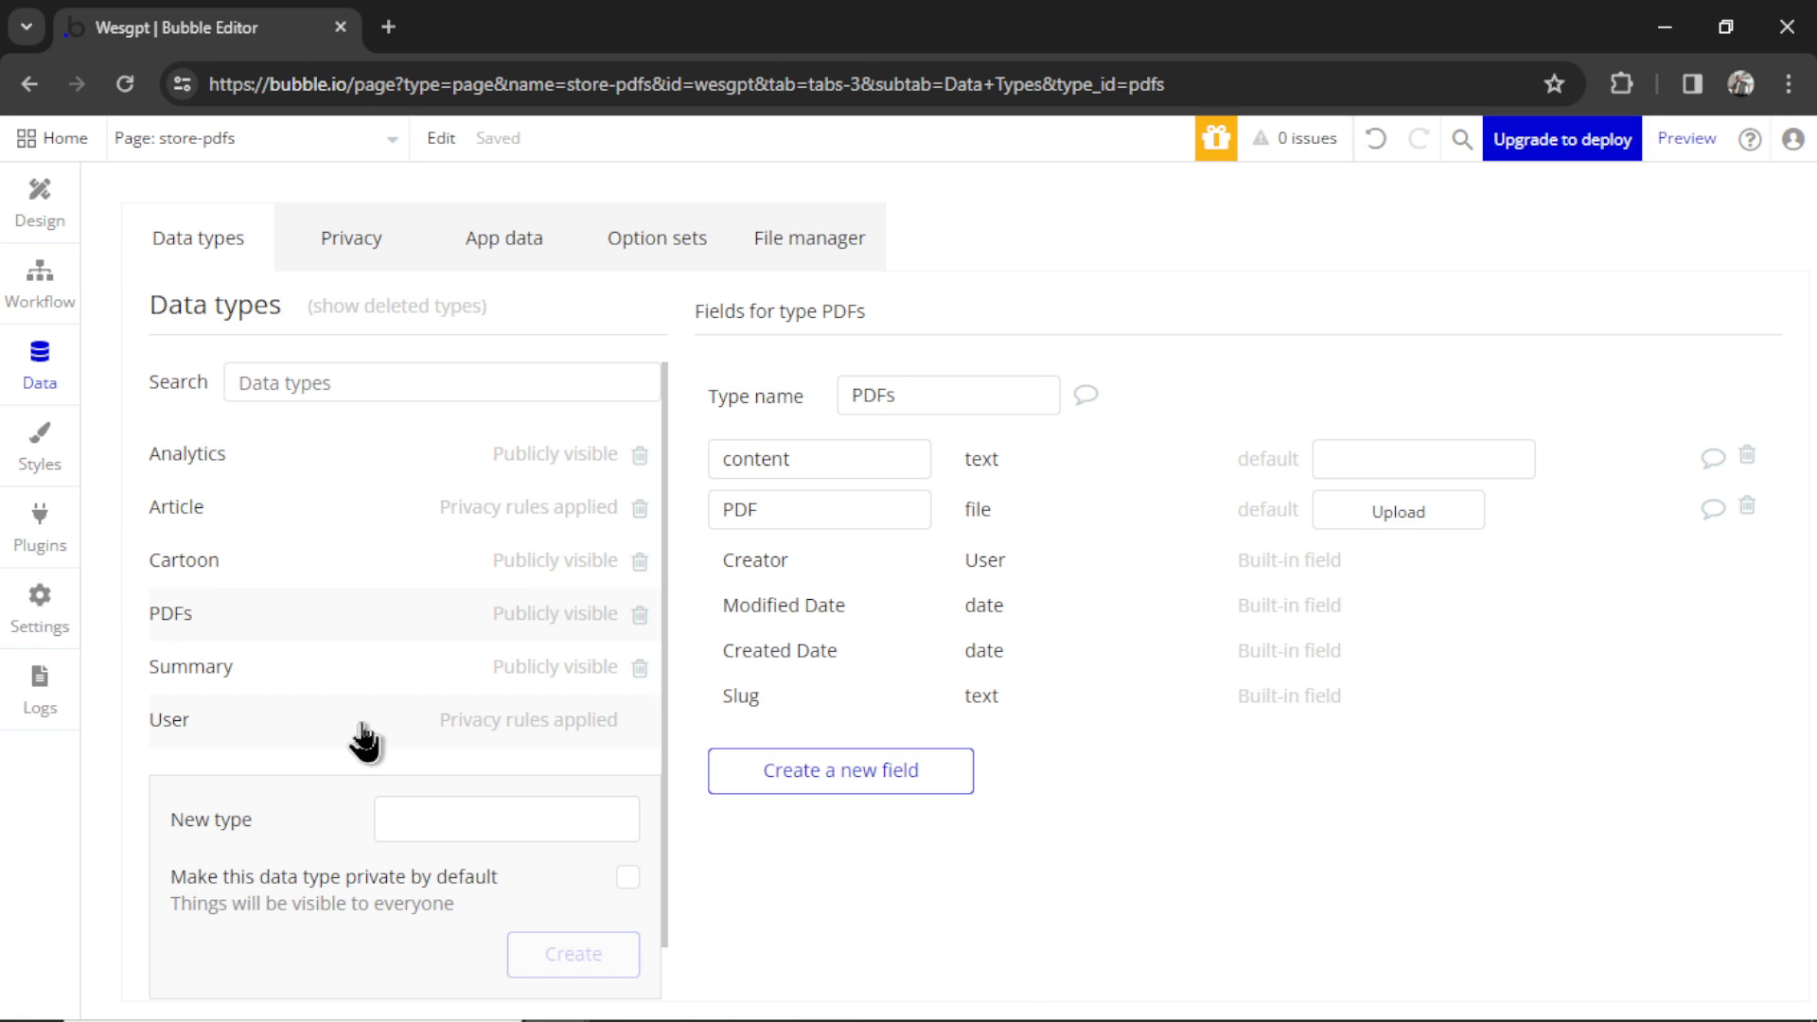
pyautogui.click(168, 719)
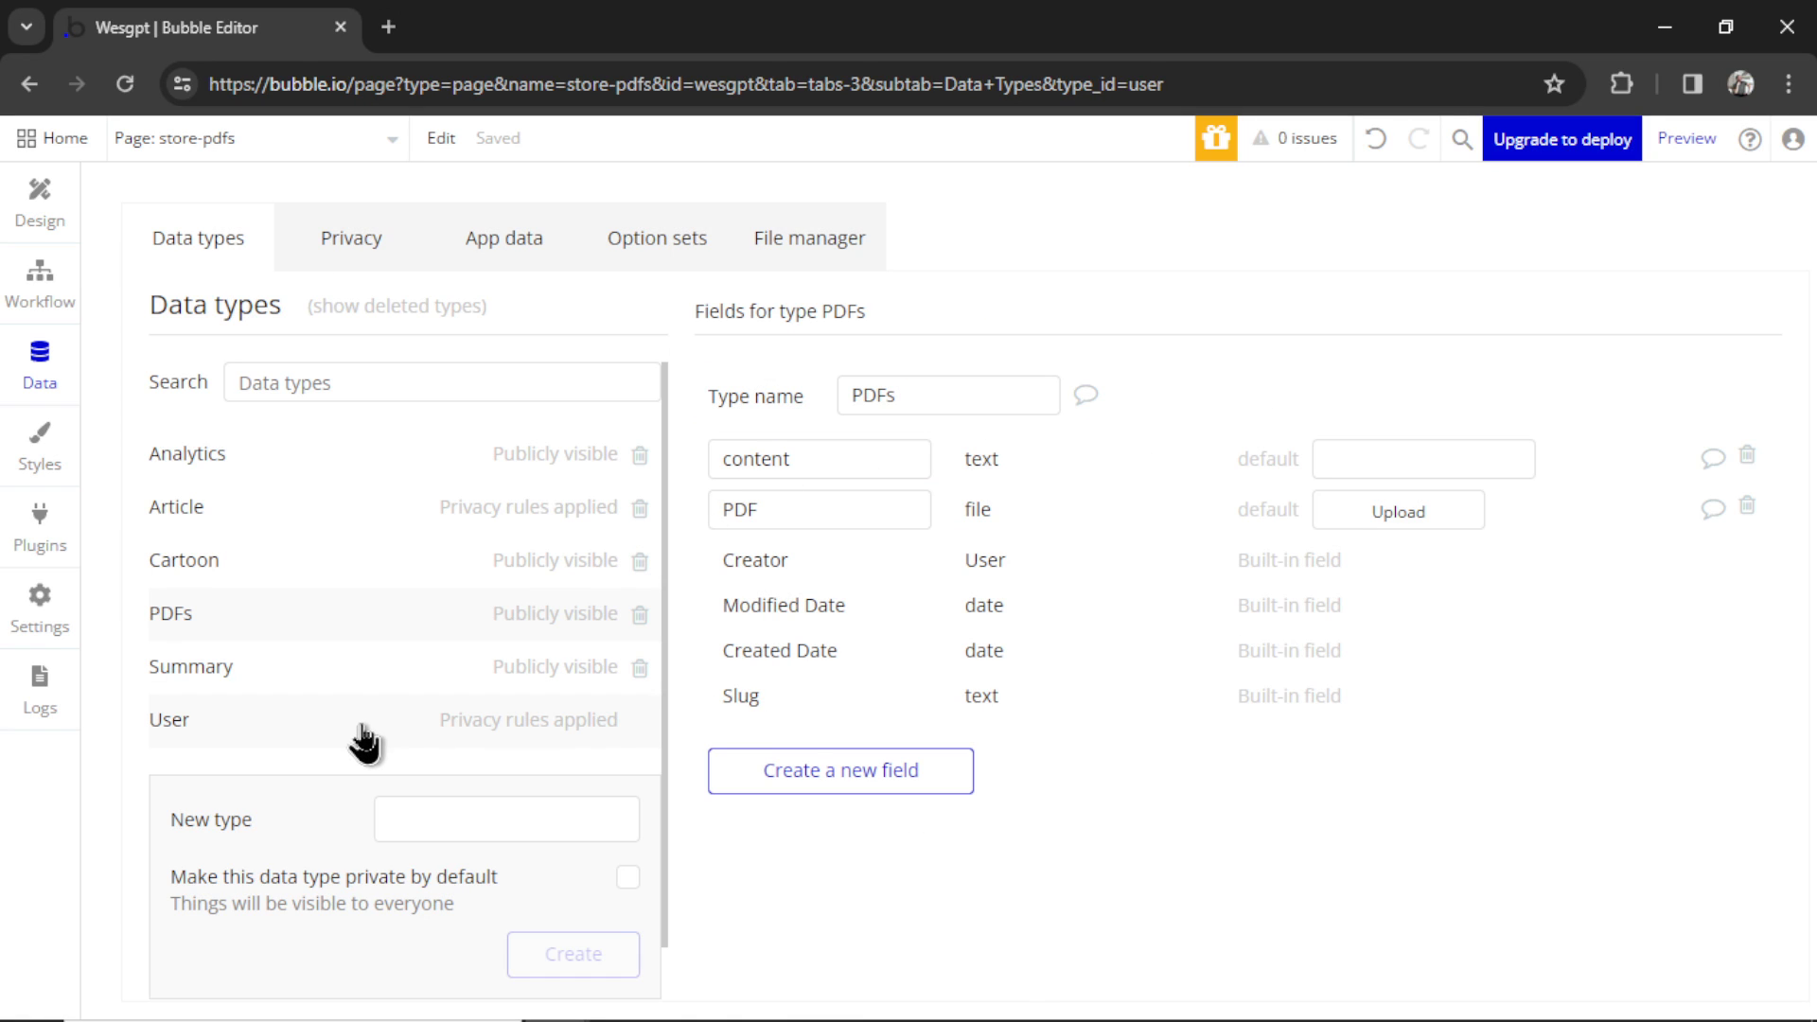
# Create a User field named PDFs, type PDFs, with 'This field is a list' ticked
pyautogui.click(169, 719)
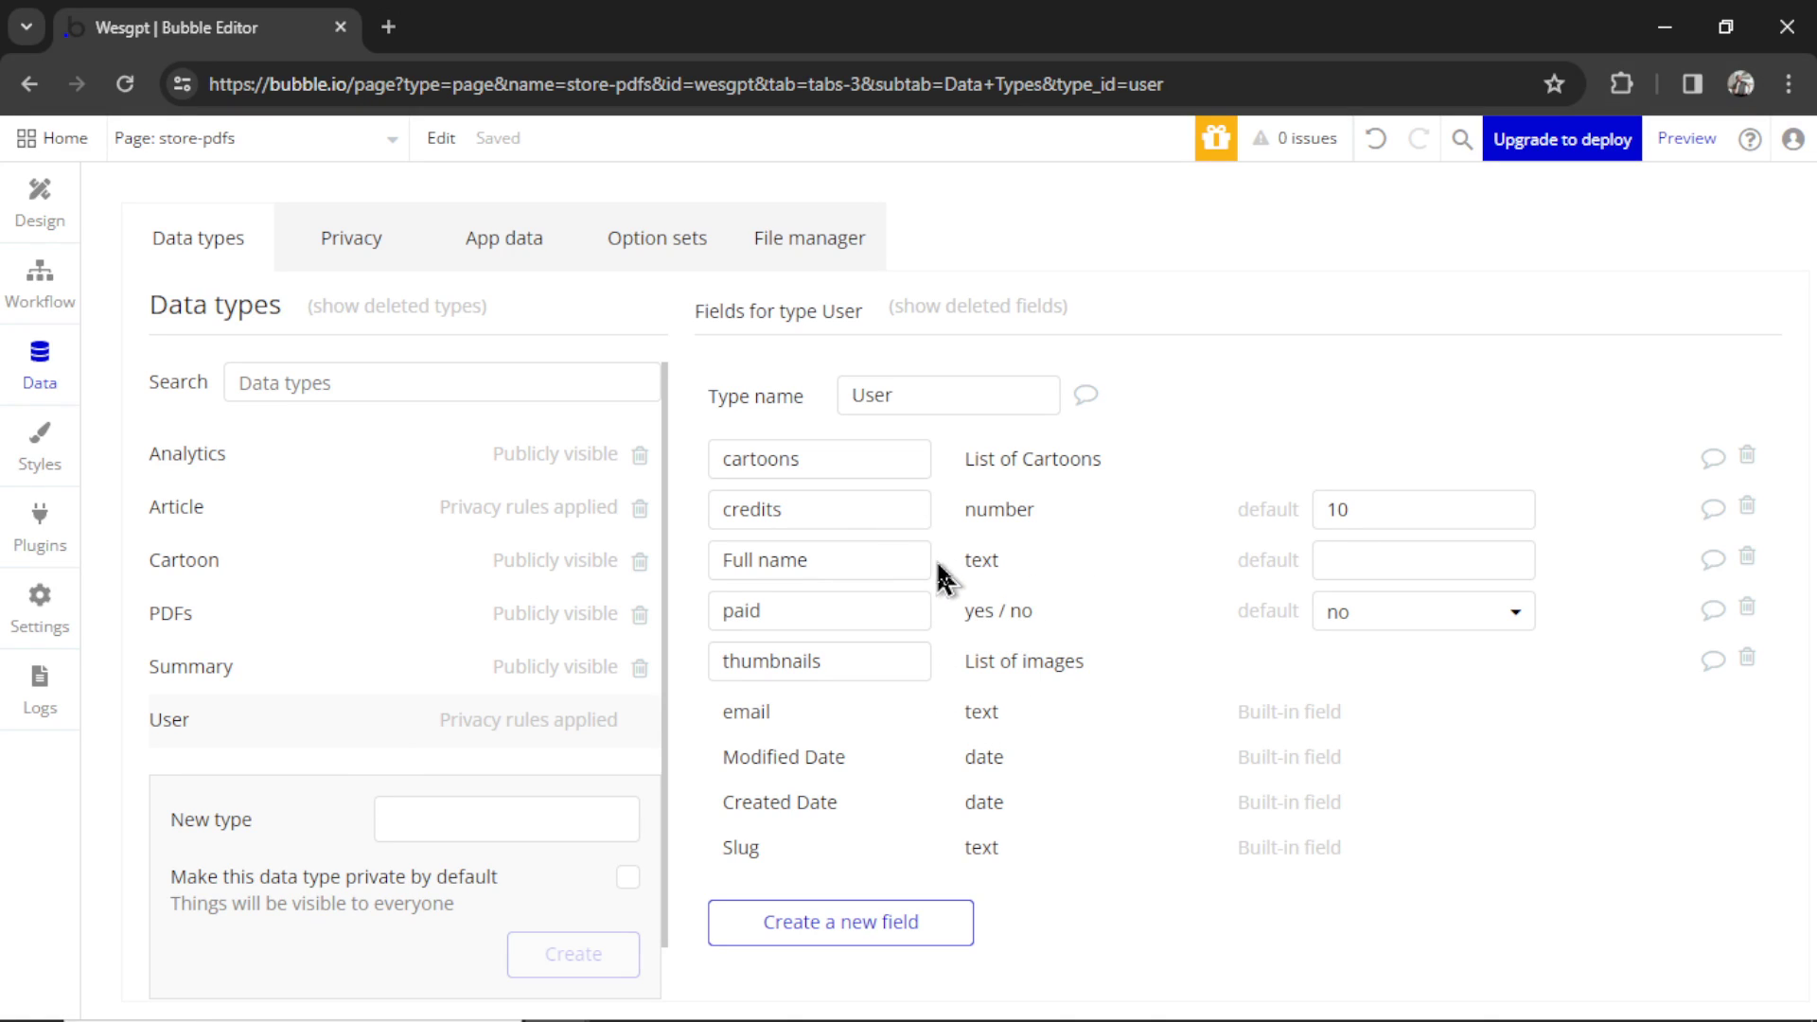
pyautogui.click(840, 923)
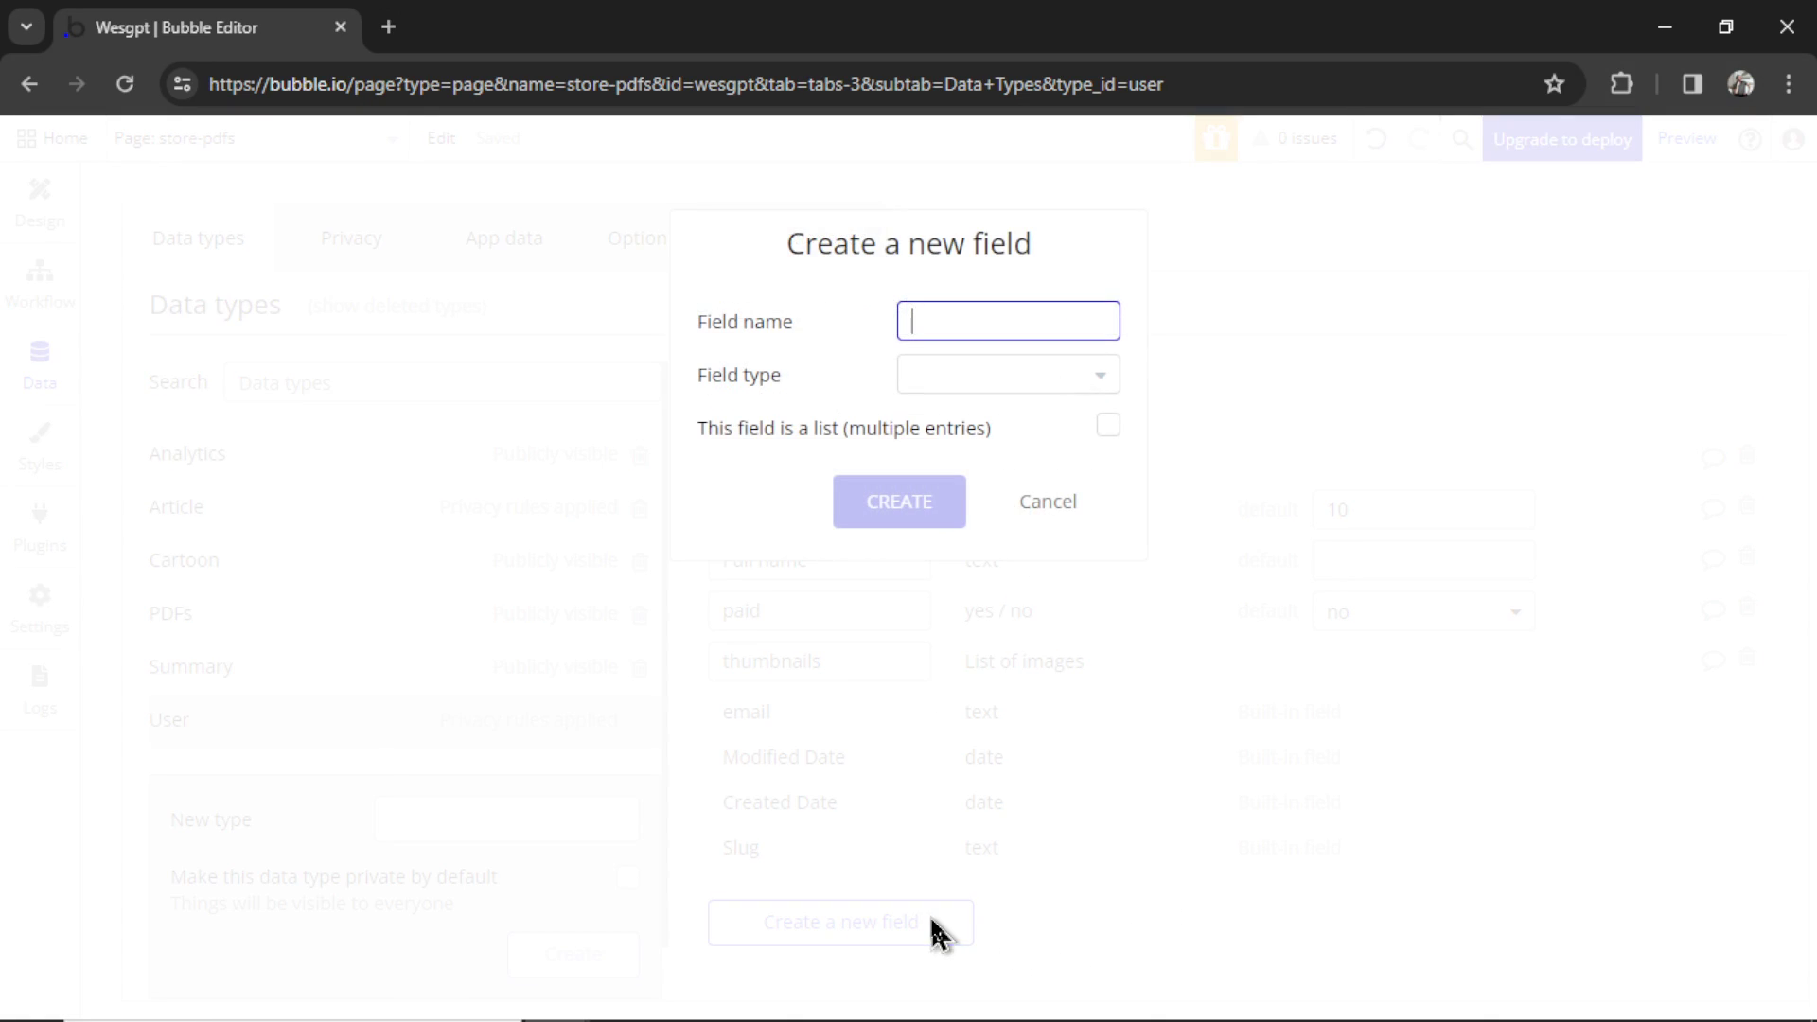
pyautogui.write('PDFs')
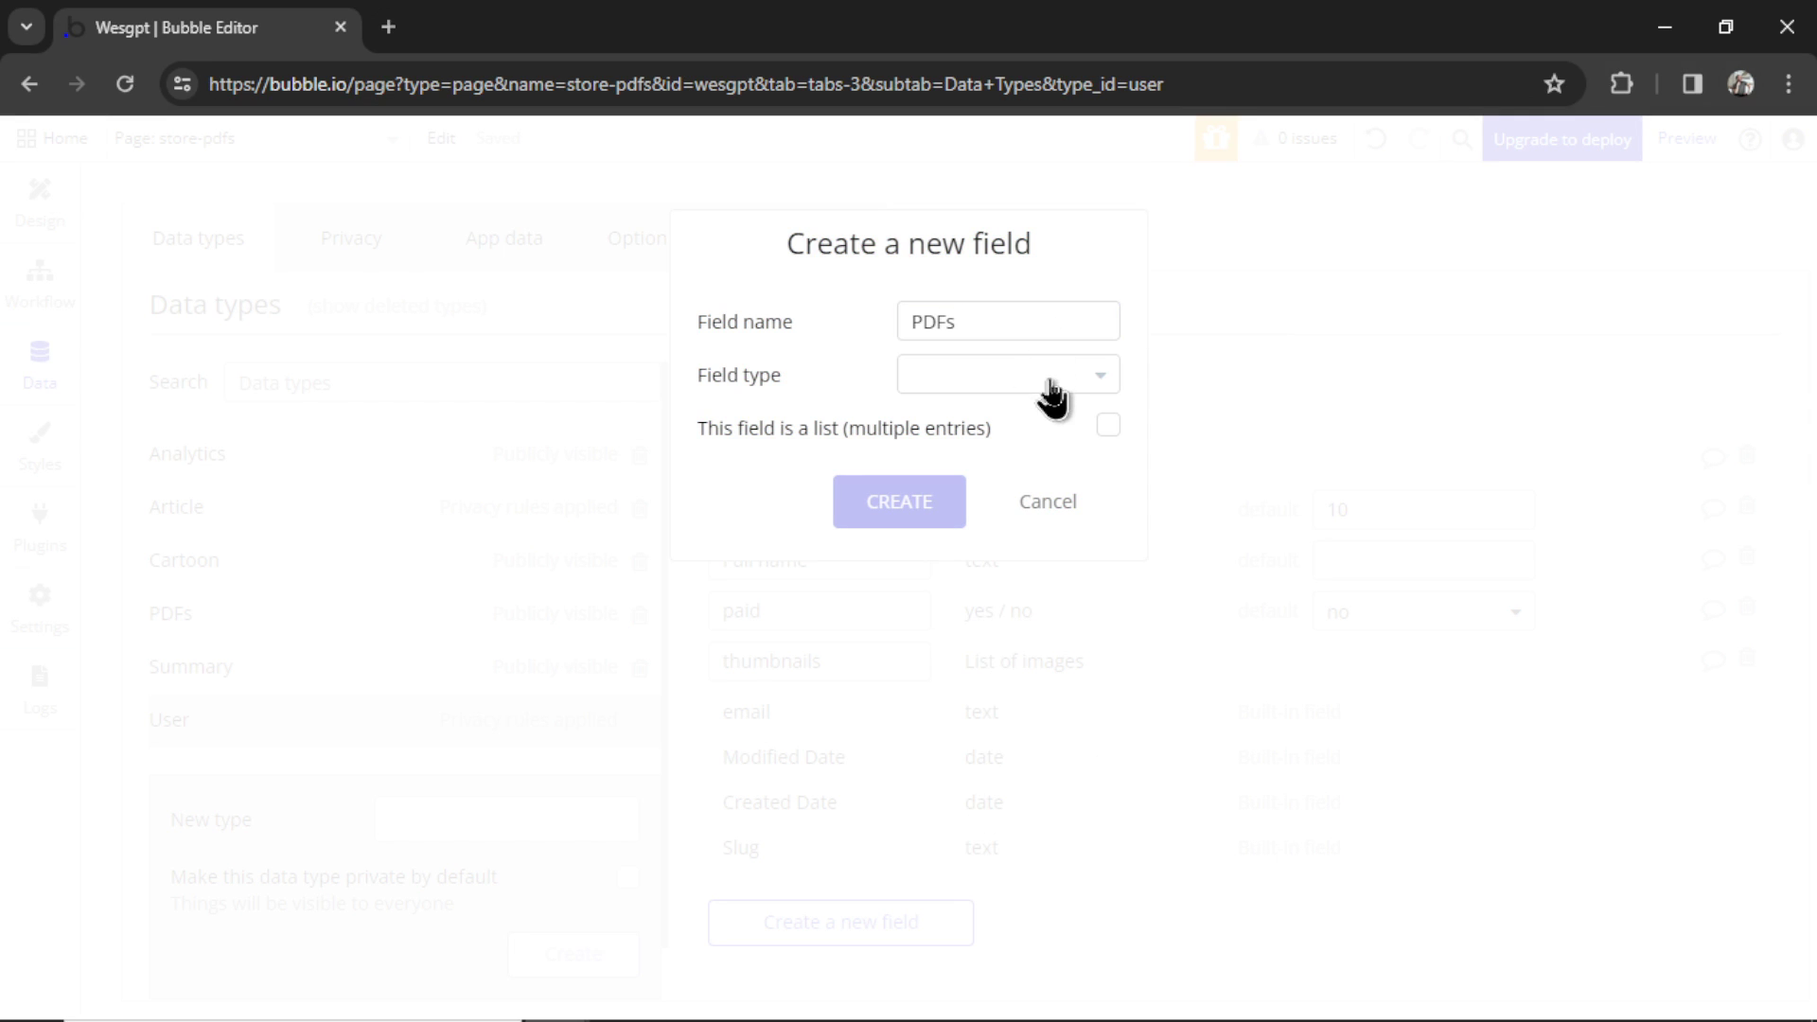
pyautogui.click(1004, 375)
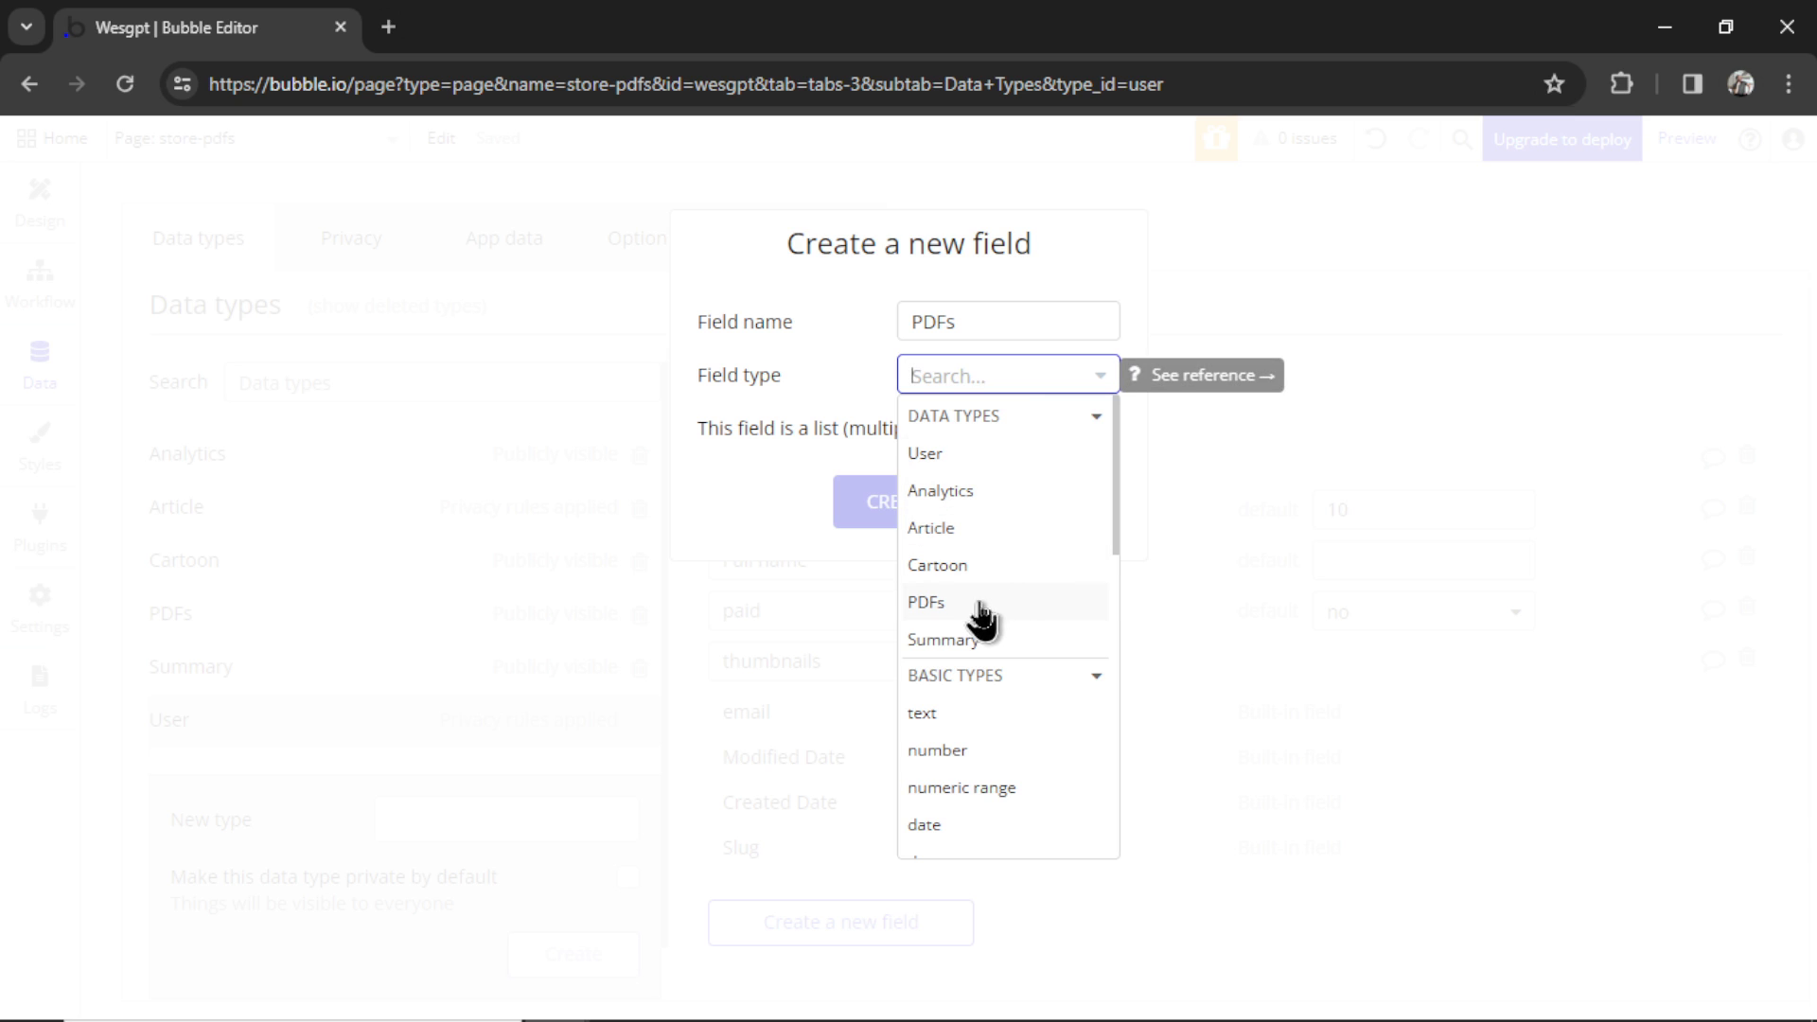
pyautogui.click(926, 602)
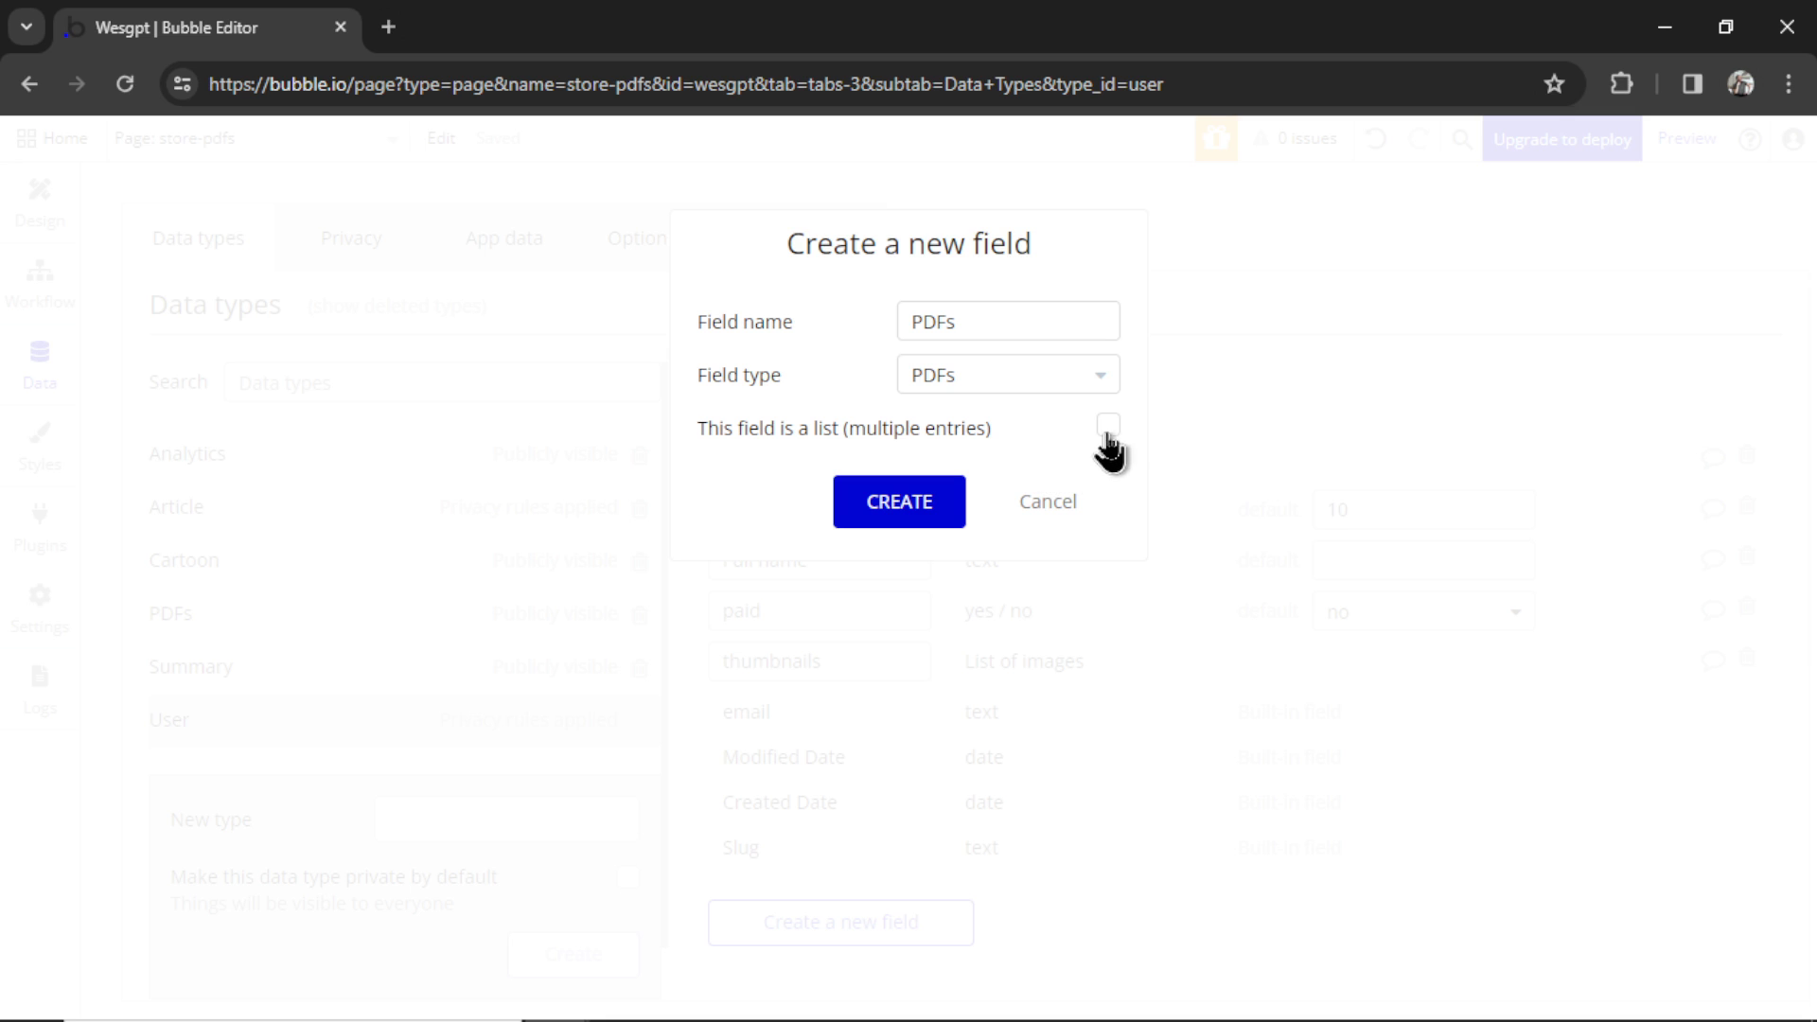
pyautogui.click(1106, 424)
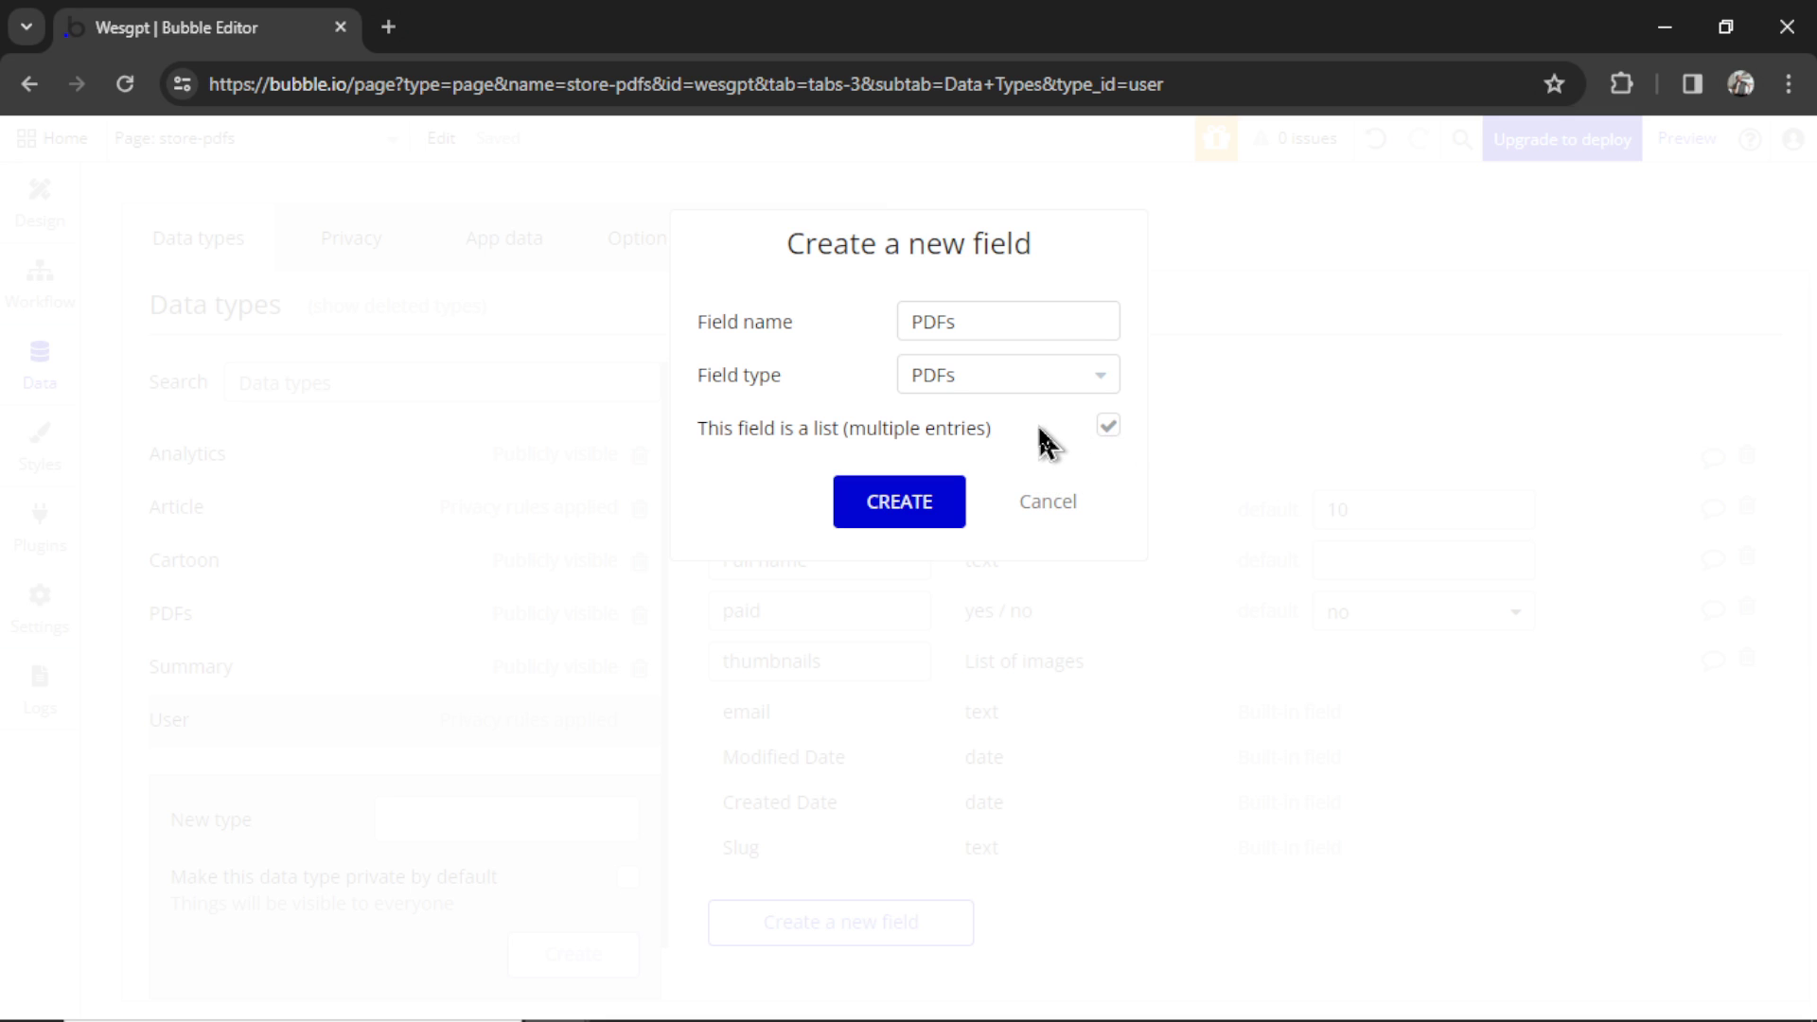
pyautogui.moveTo(1043, 443)
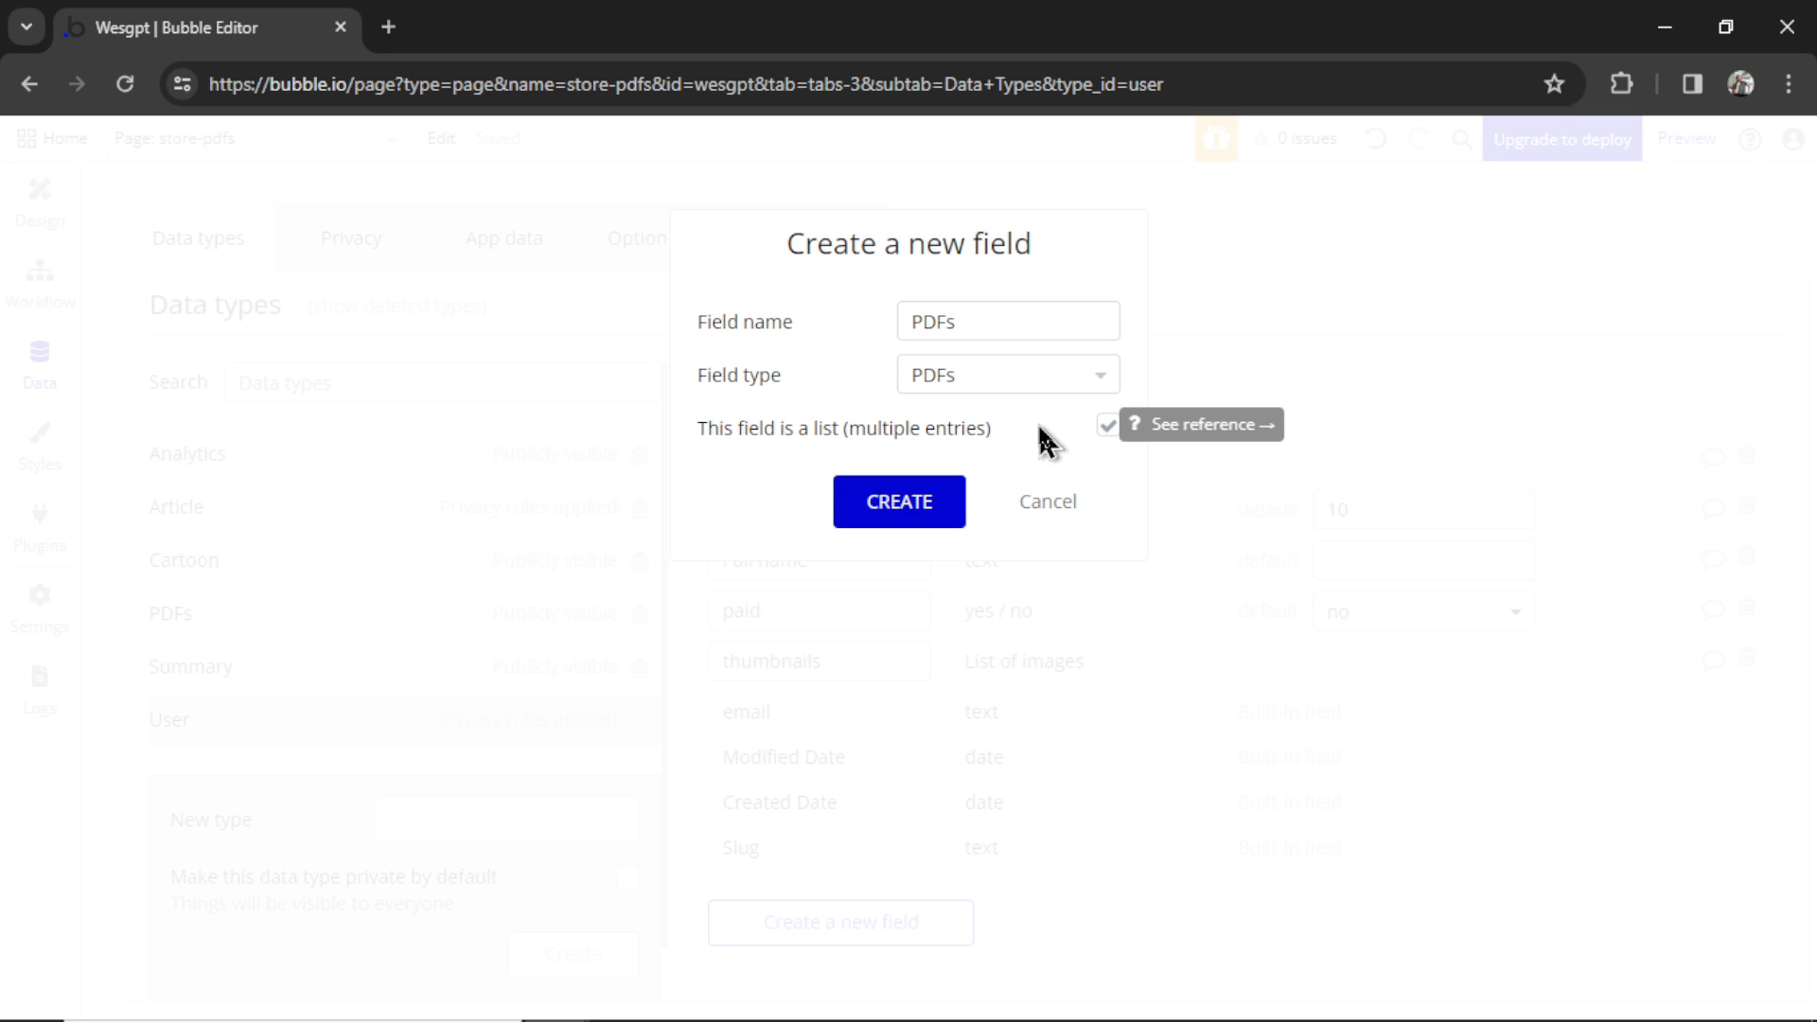
pyautogui.click(898, 501)
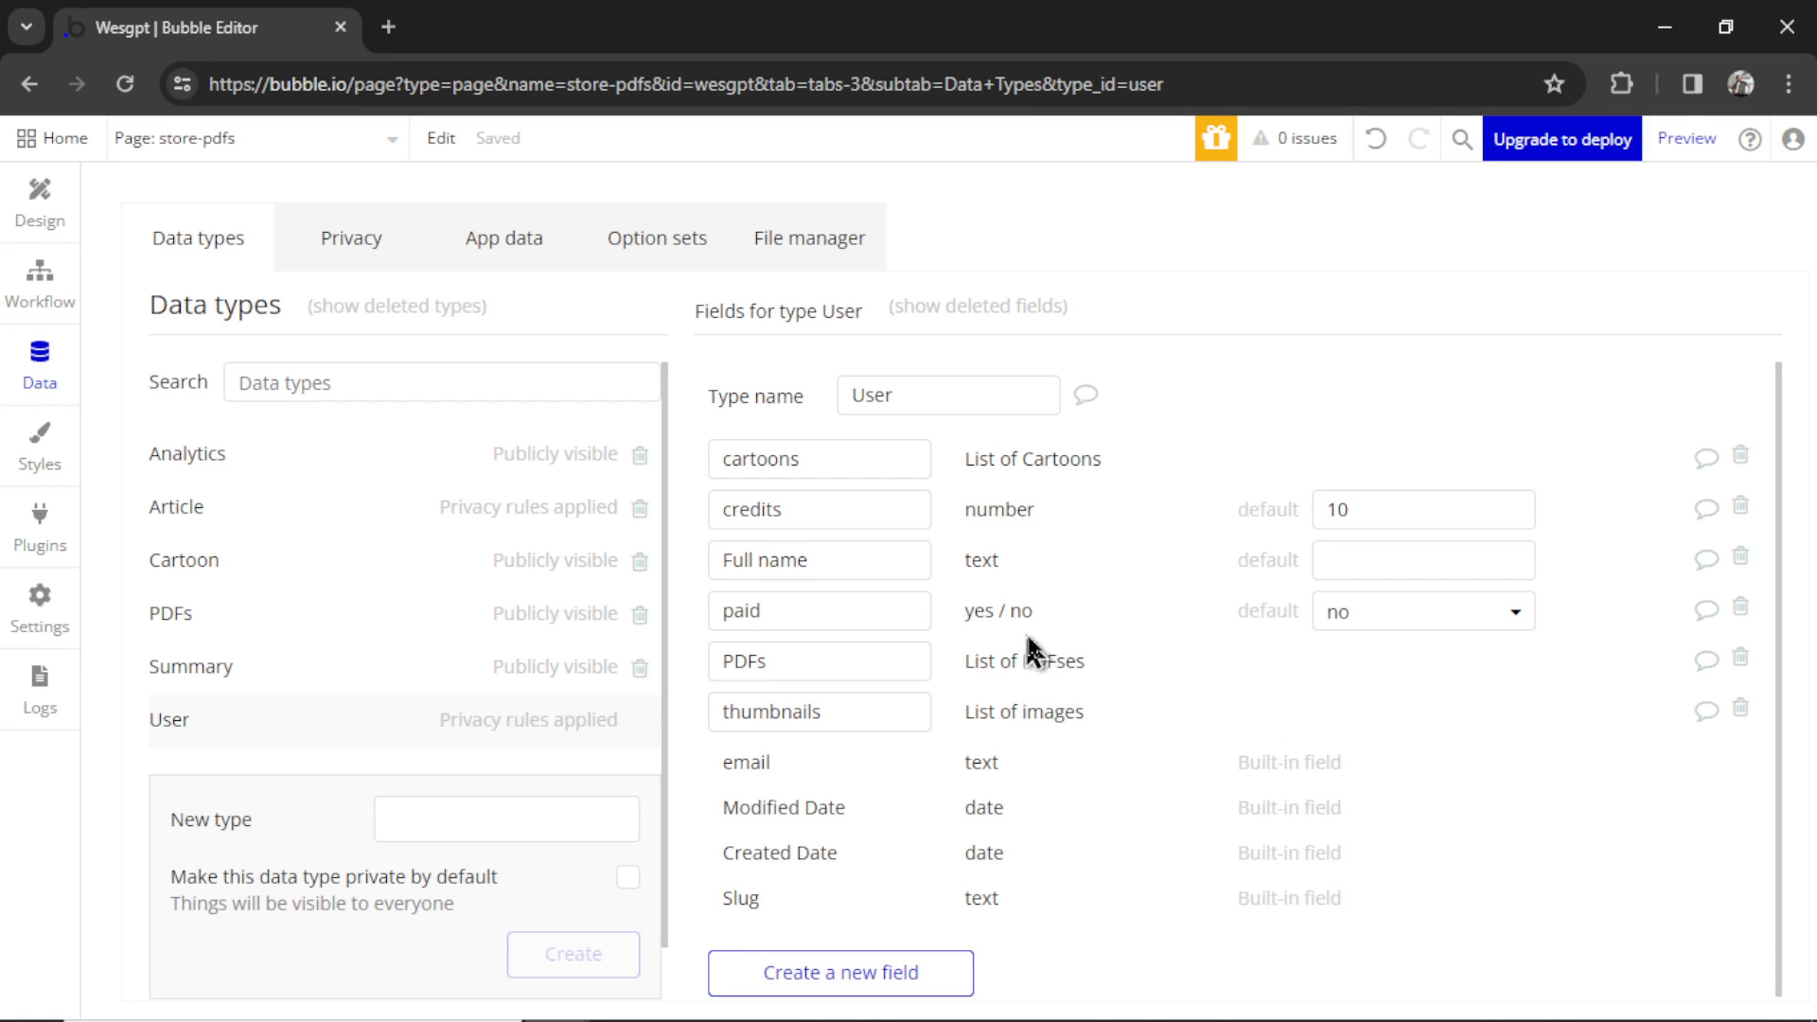
pyautogui.moveTo(817, 704)
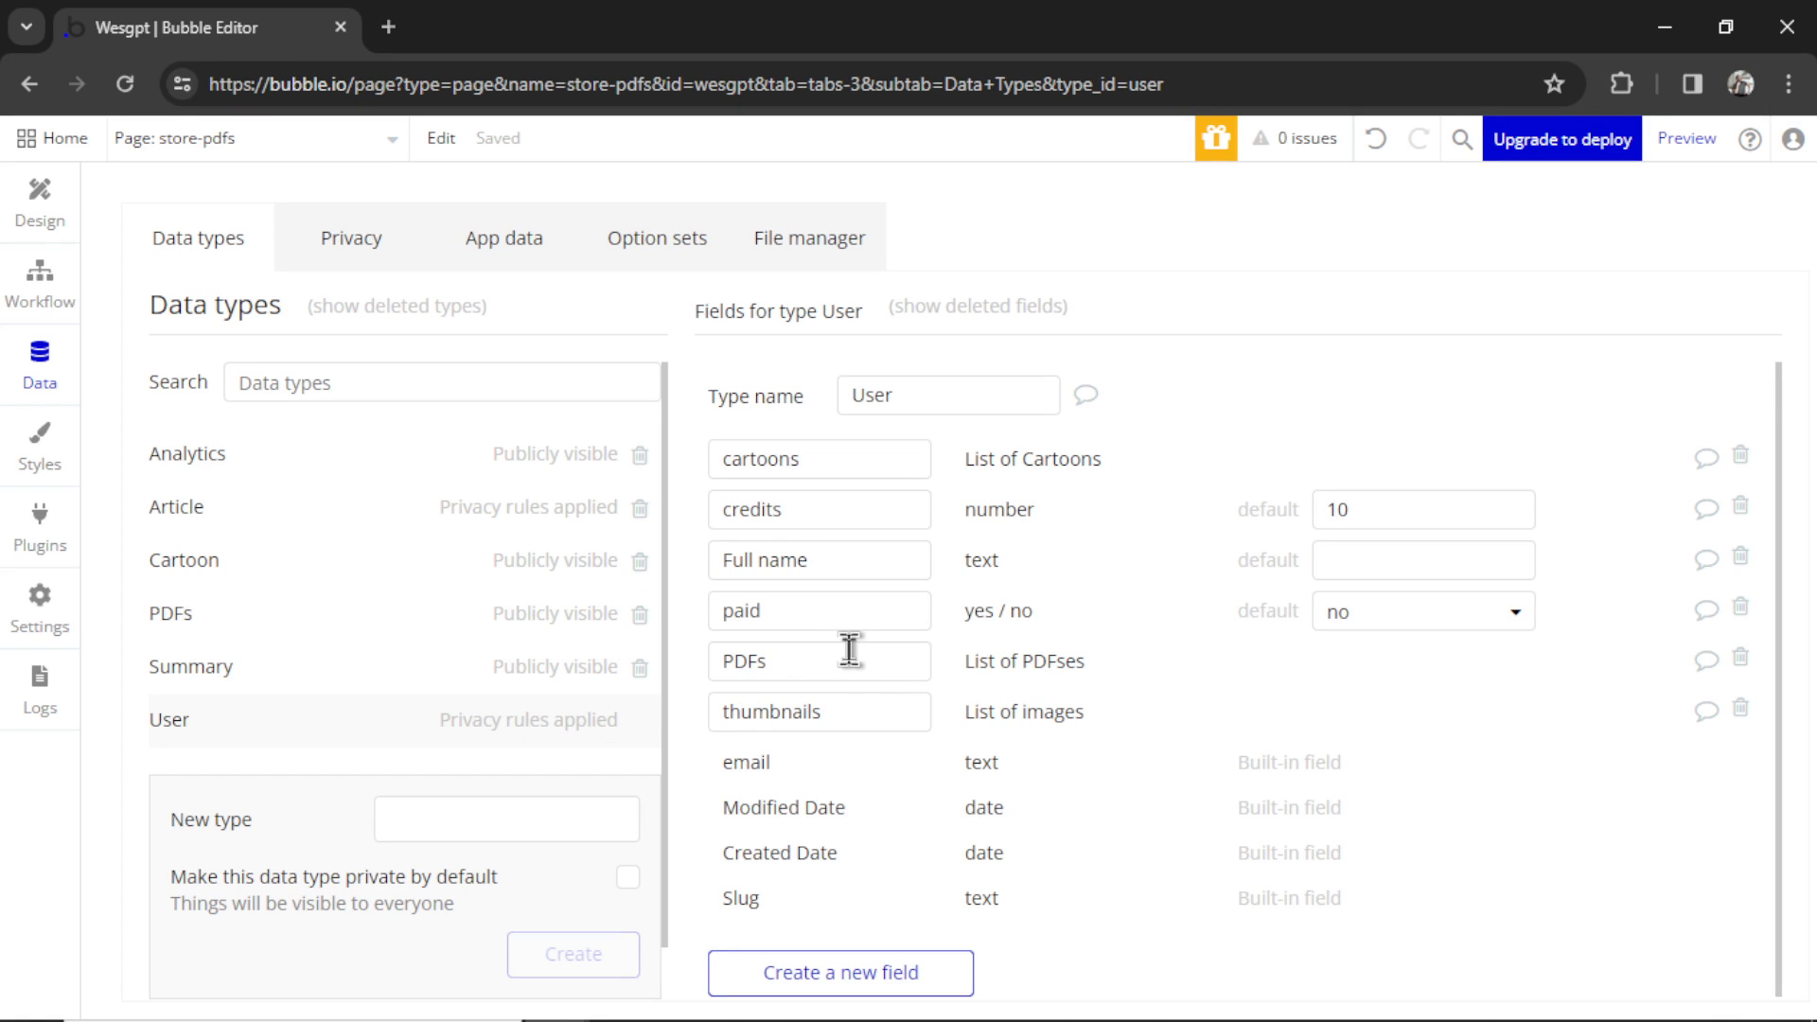
# Review the PDFs data type's content and PDF fields, then go back to the designer
pyautogui.click(170, 614)
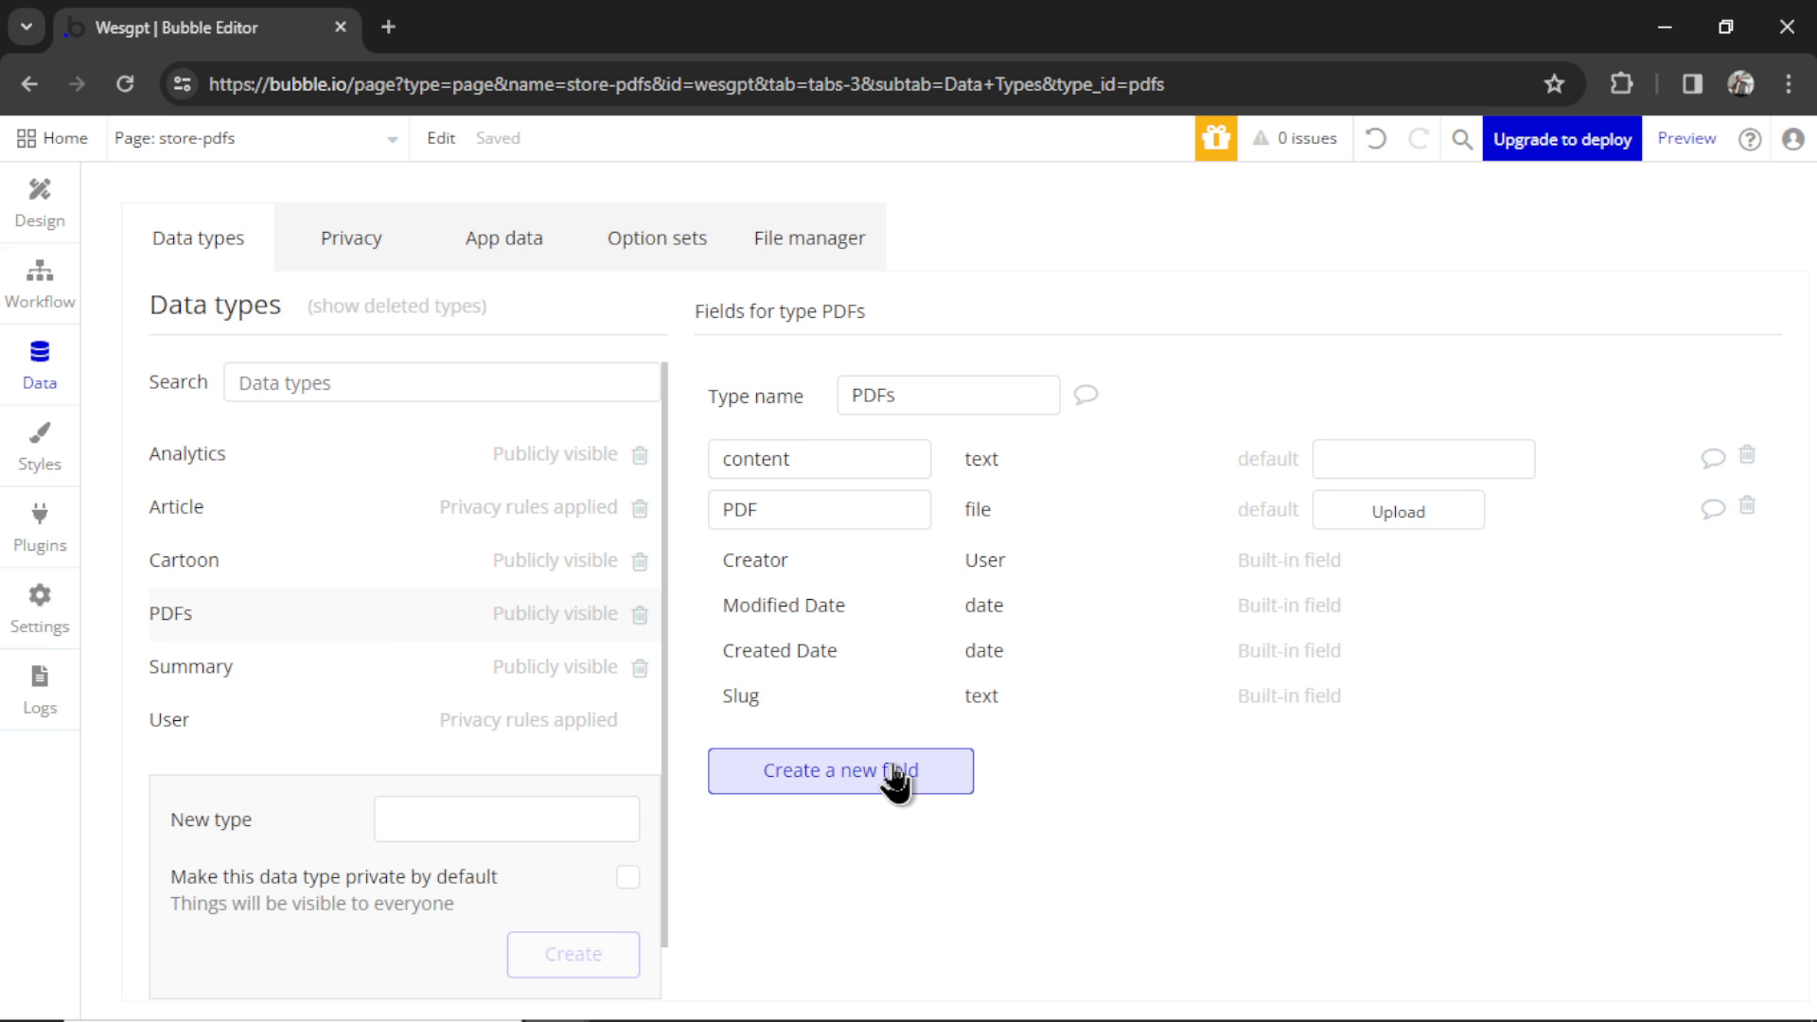
pyautogui.moveTo(262, 559)
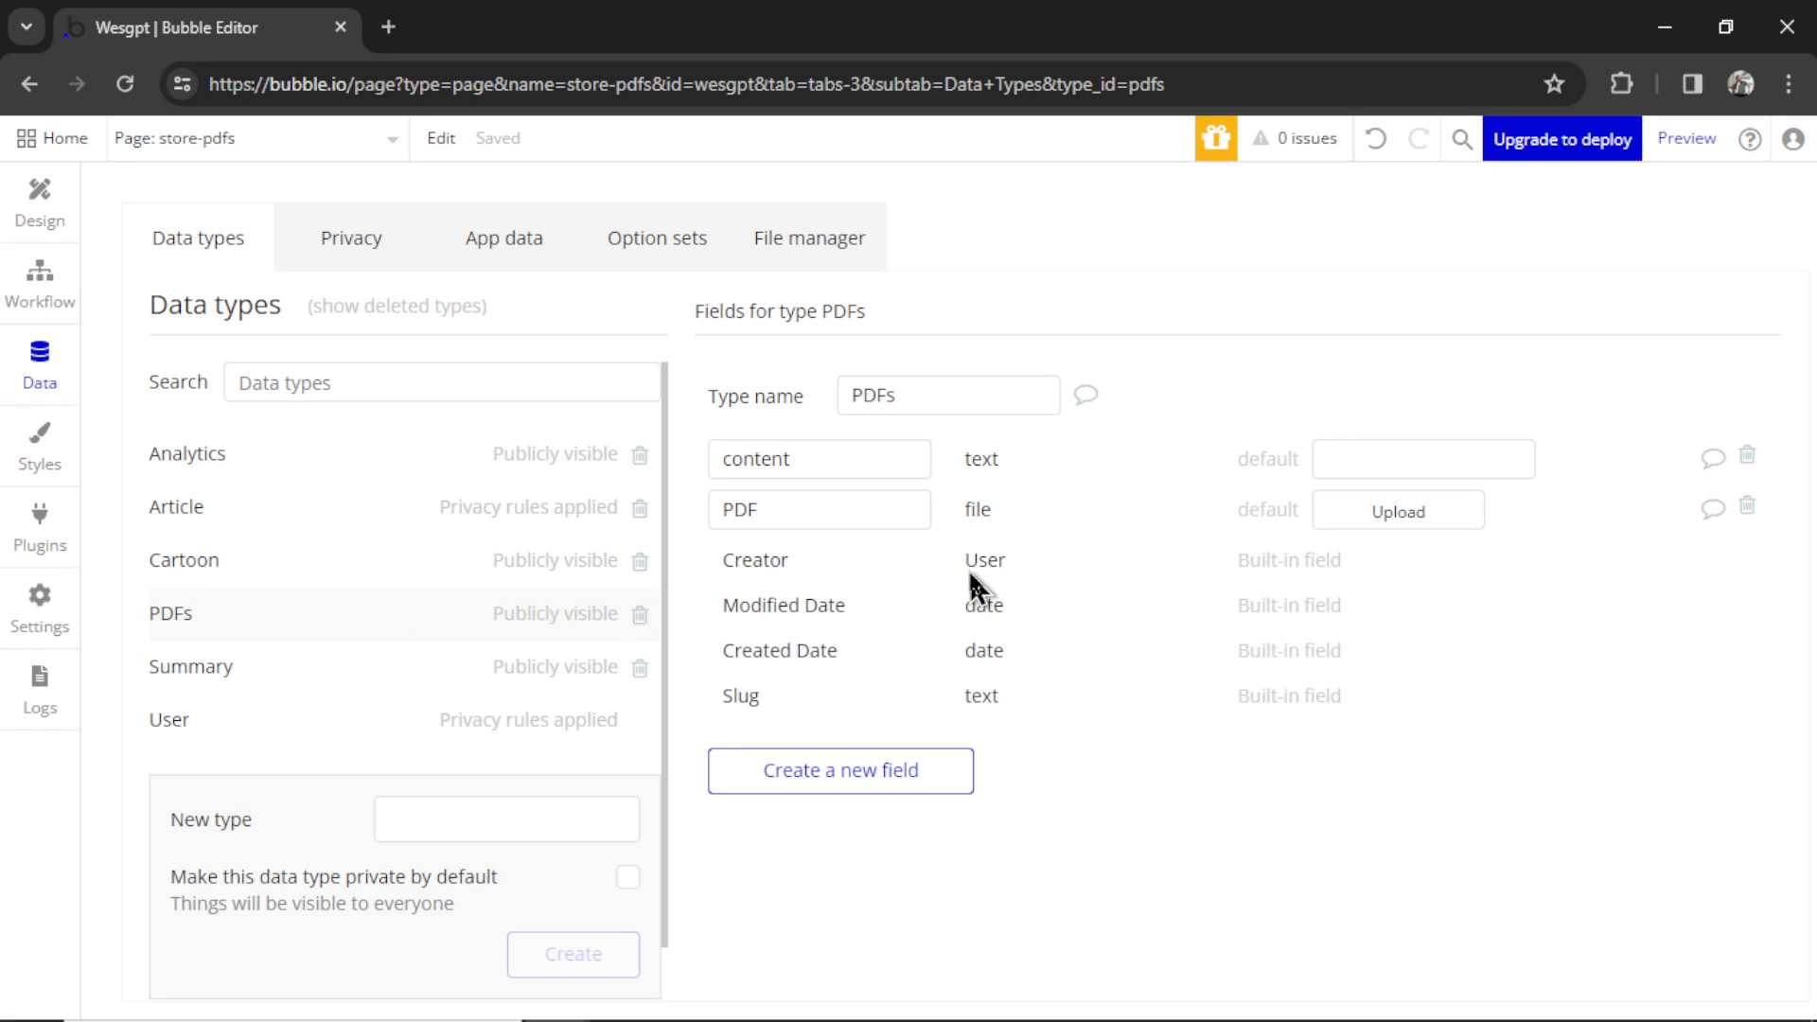
pyautogui.moveTo(980, 577)
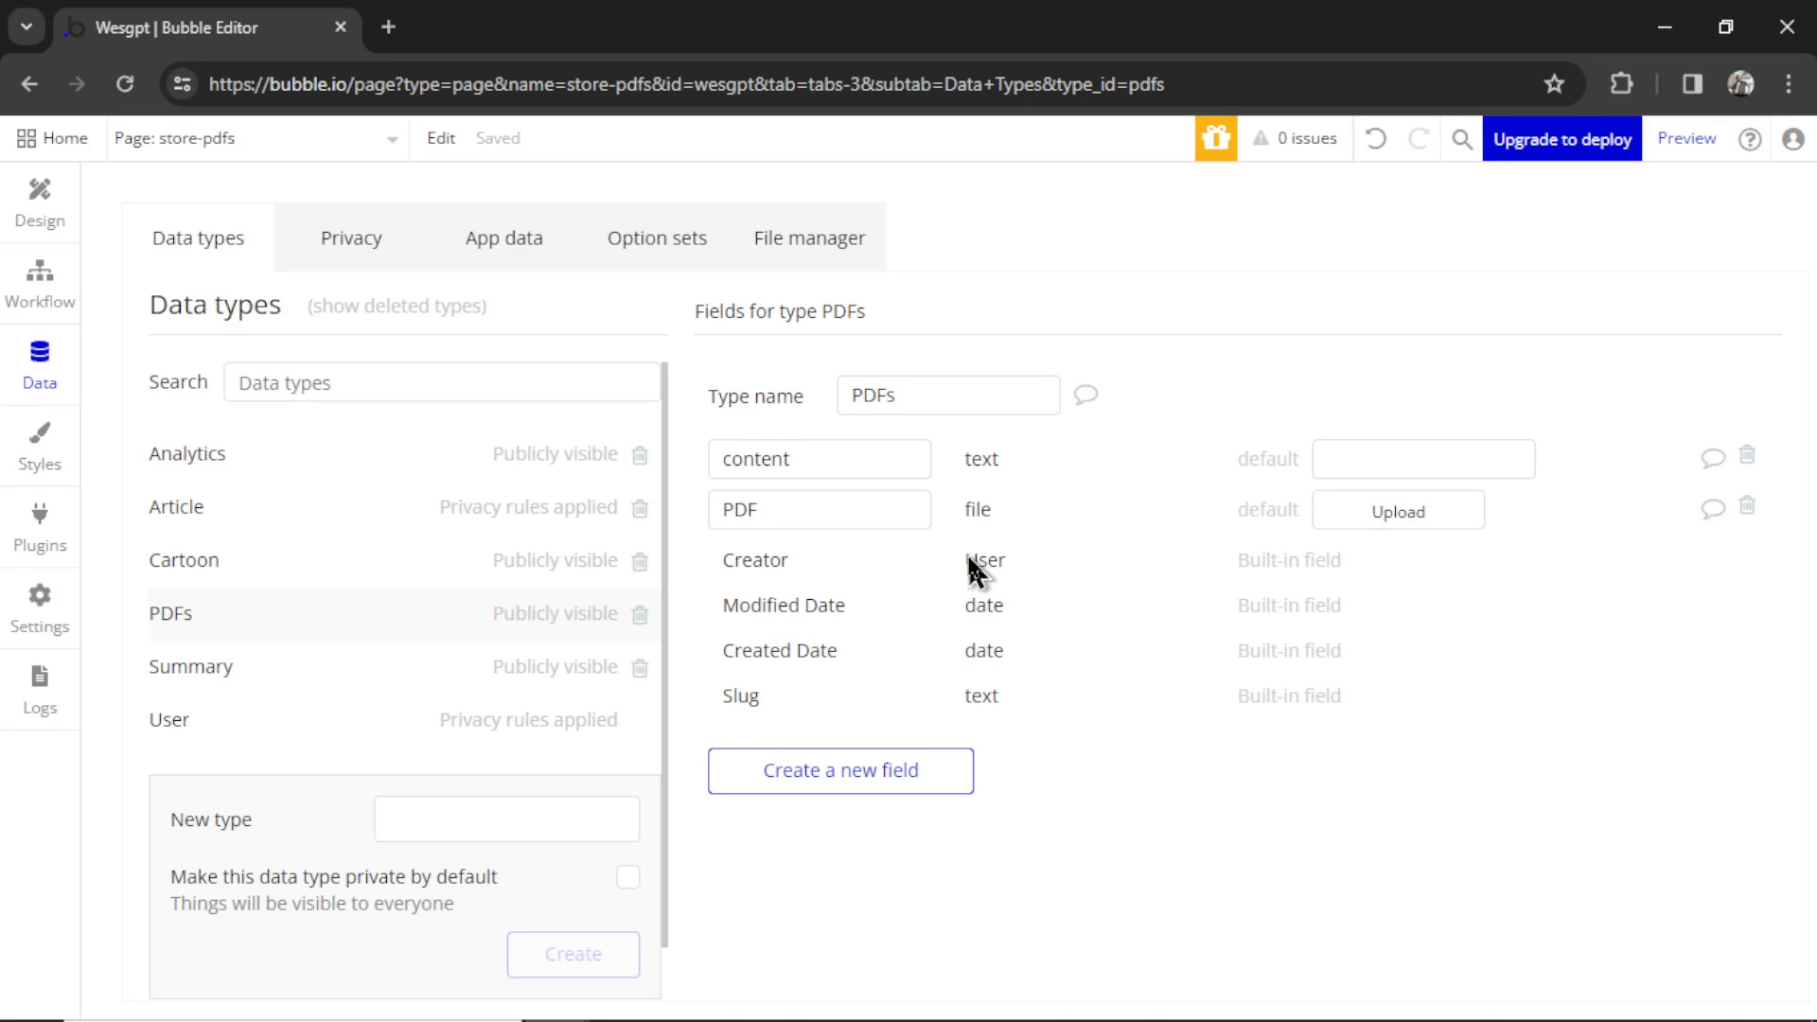
pyautogui.click(40, 197)
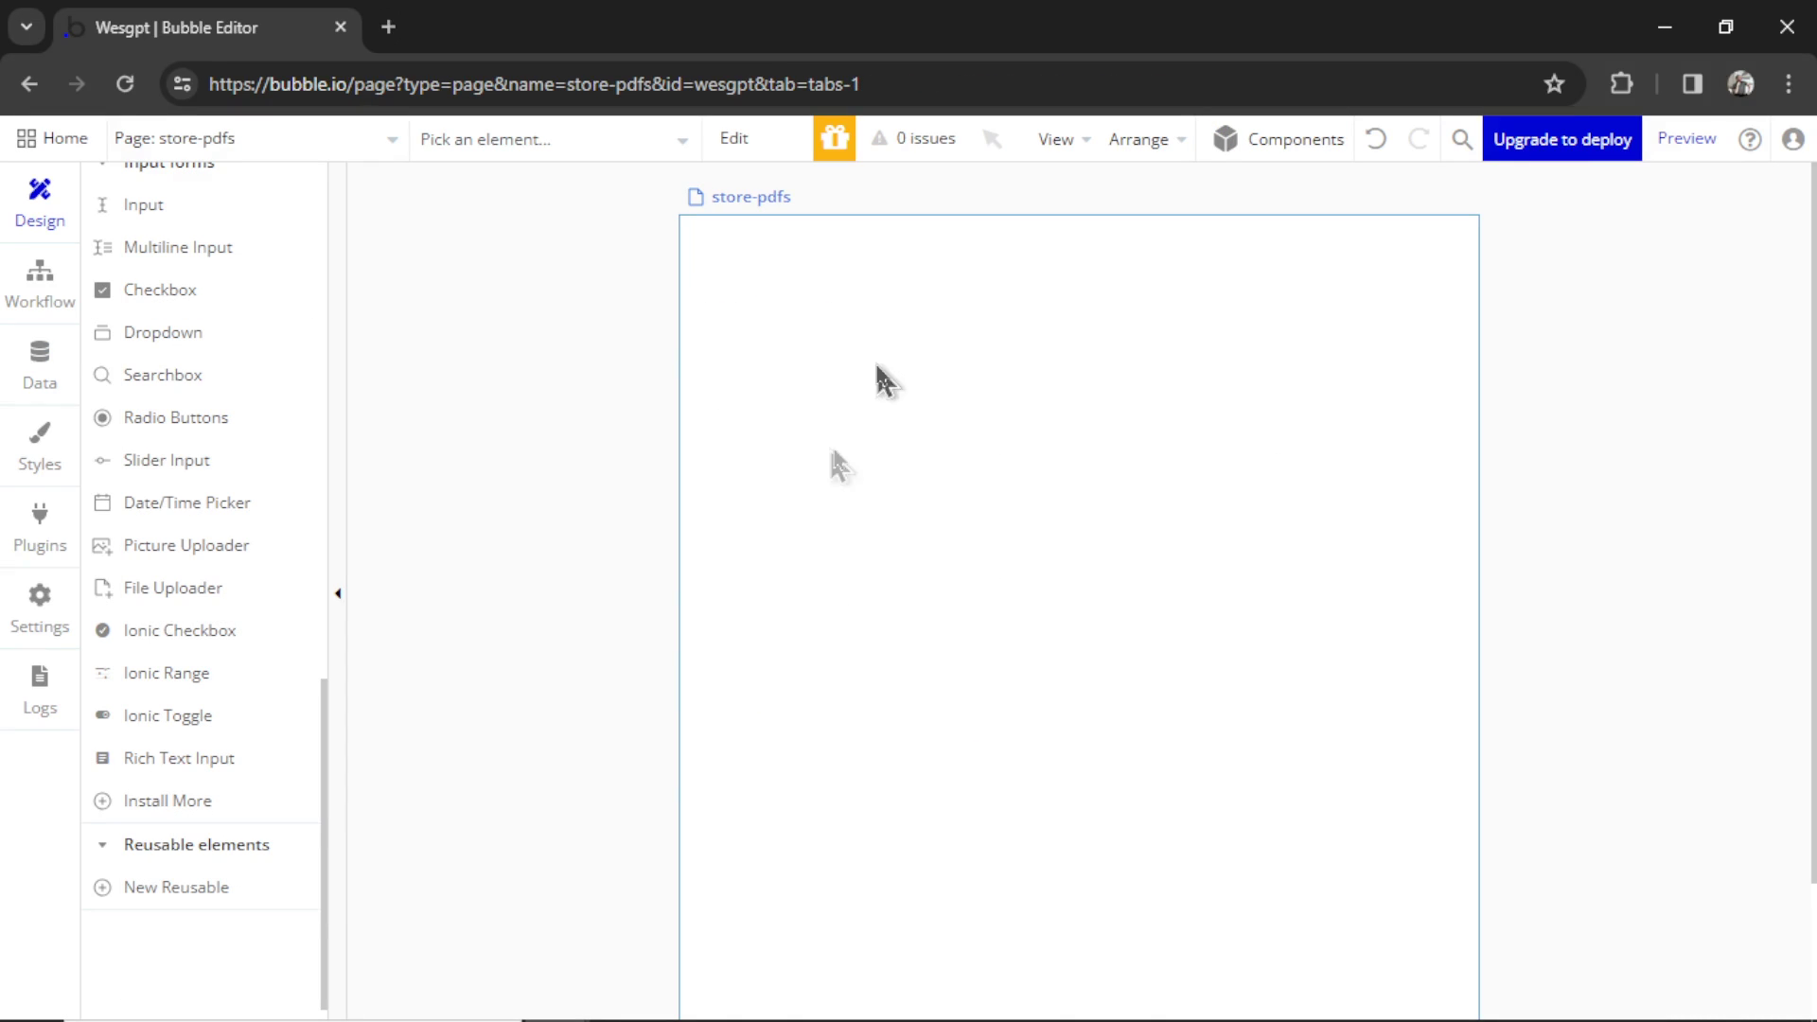
pyautogui.moveTo(884, 382)
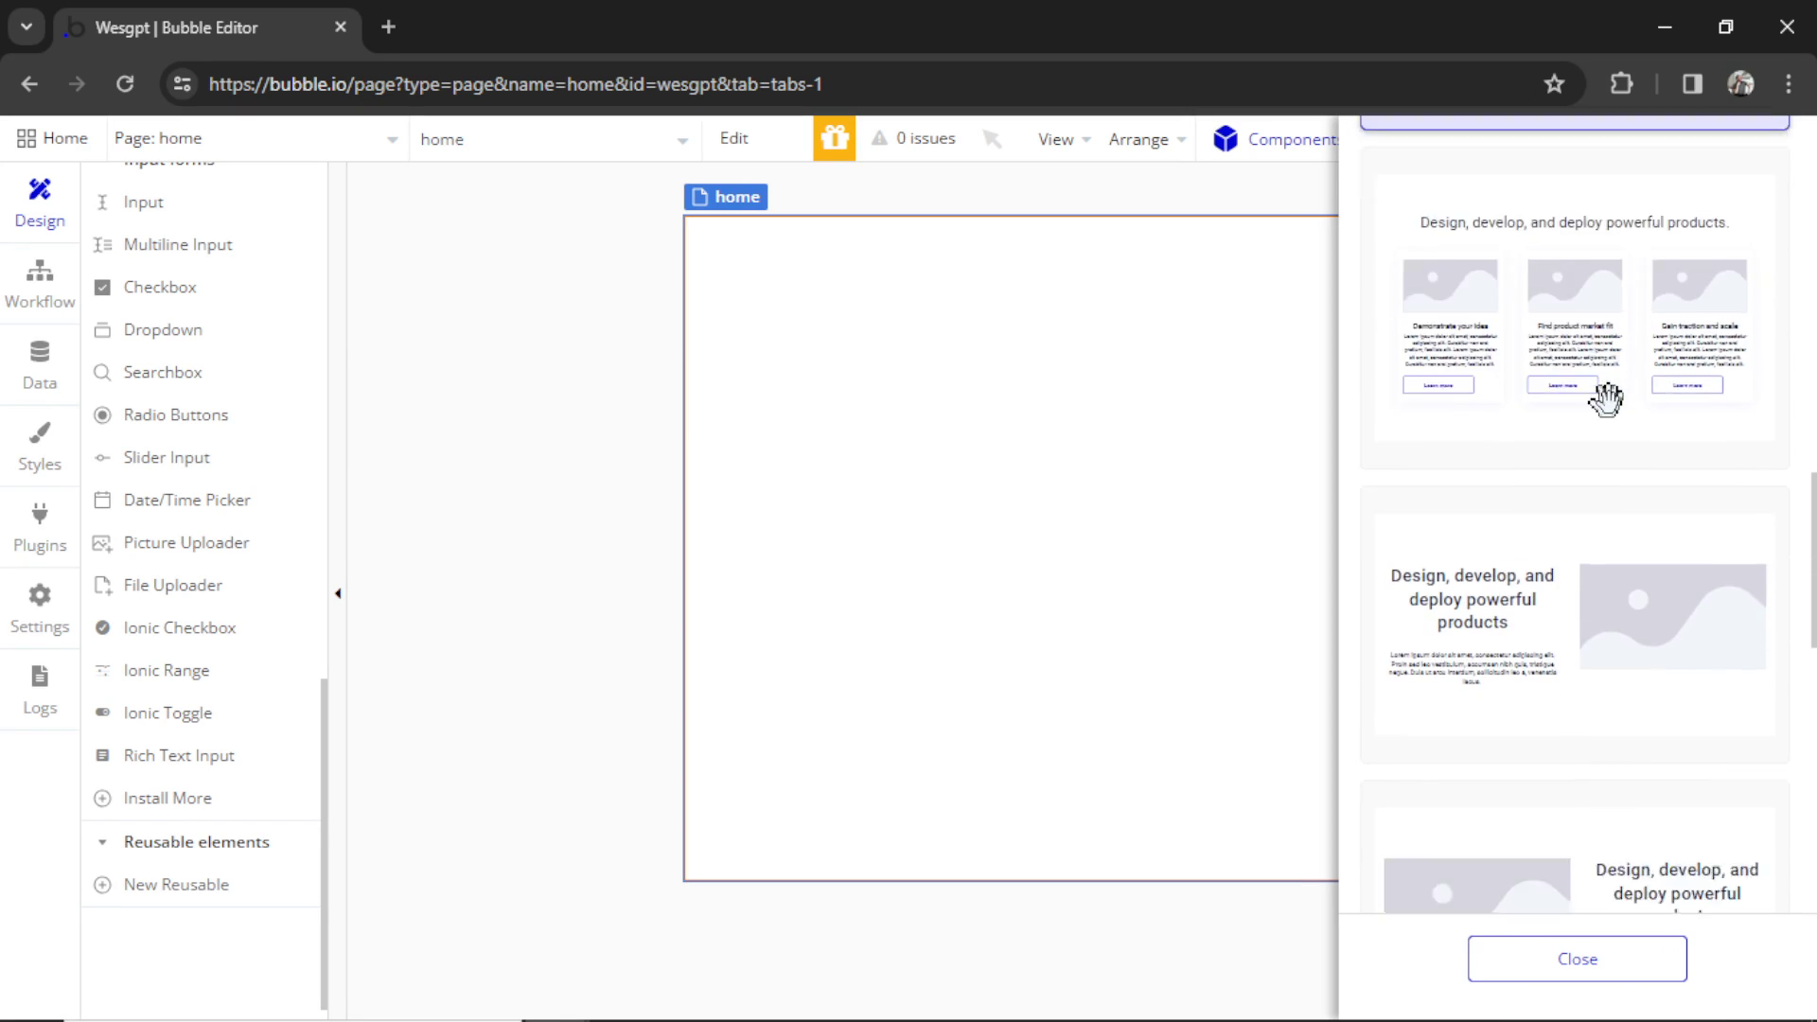
# Browse the pre-built section templates while opening the home page in the designer
pyautogui.scroll(-3)
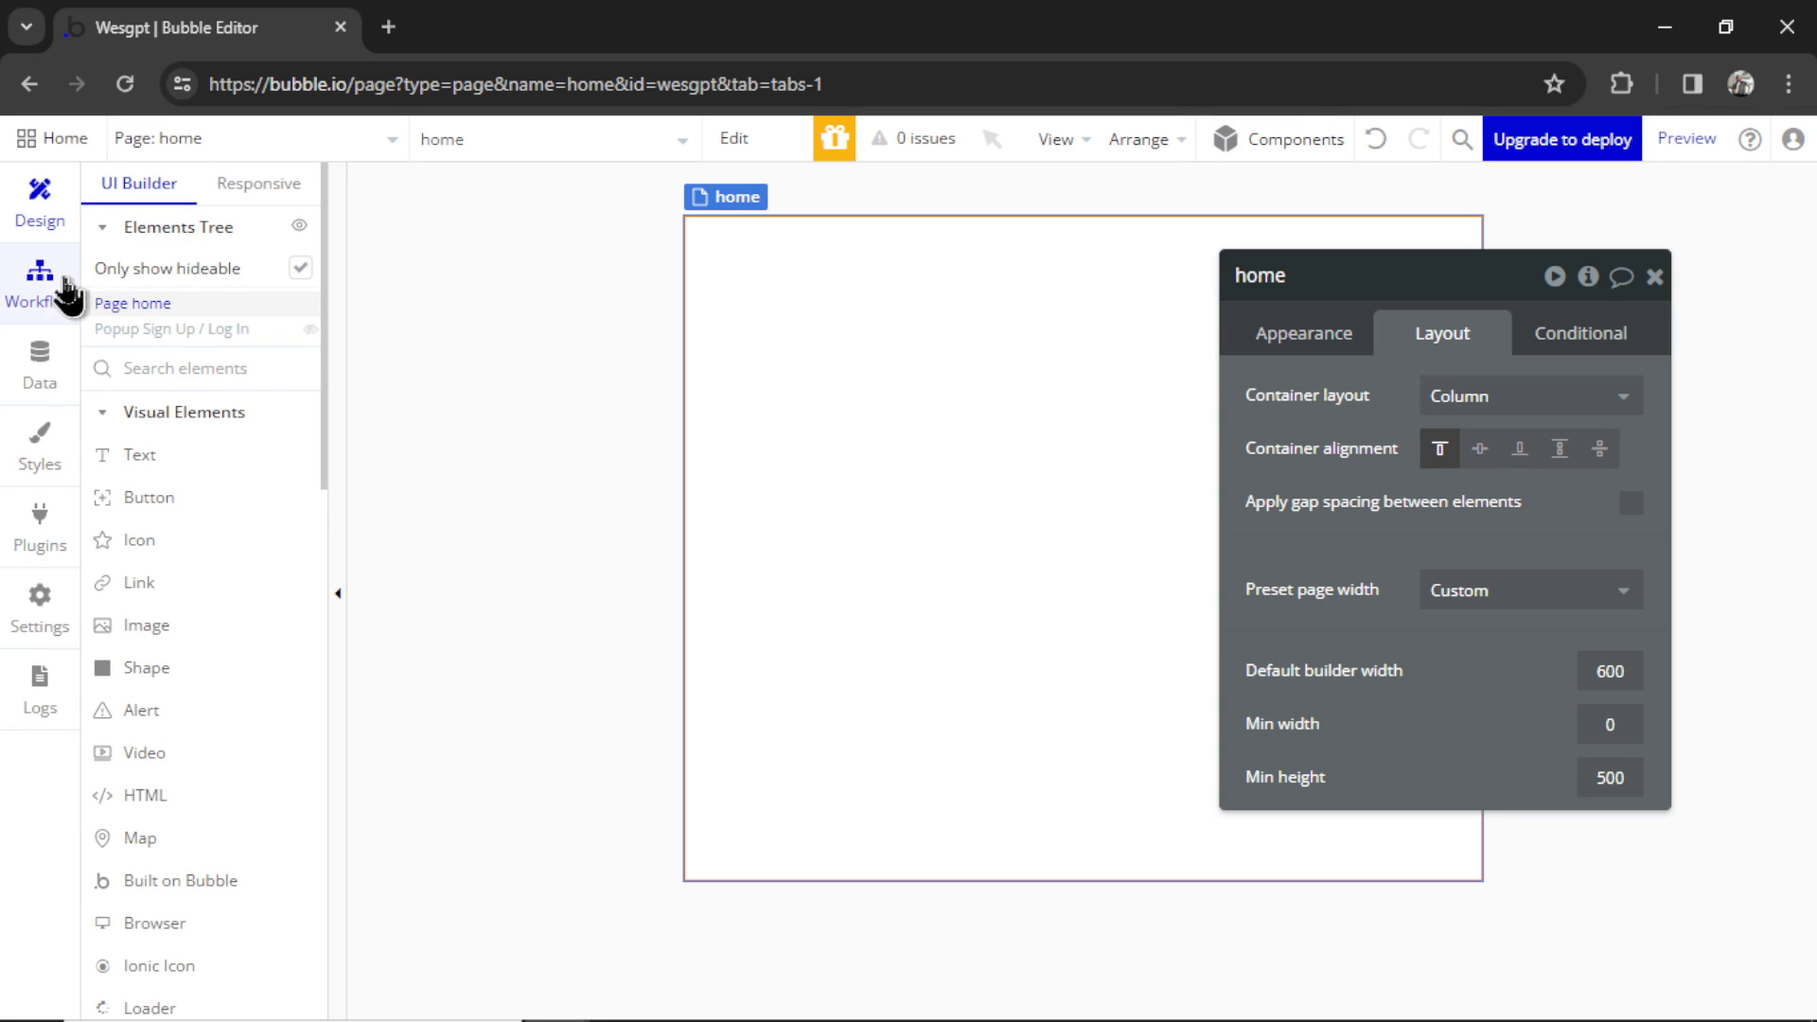
# Add a 'Page is loaded' workflow on home that toggles the Sign Up / Log In popup
pyautogui.click(39, 284)
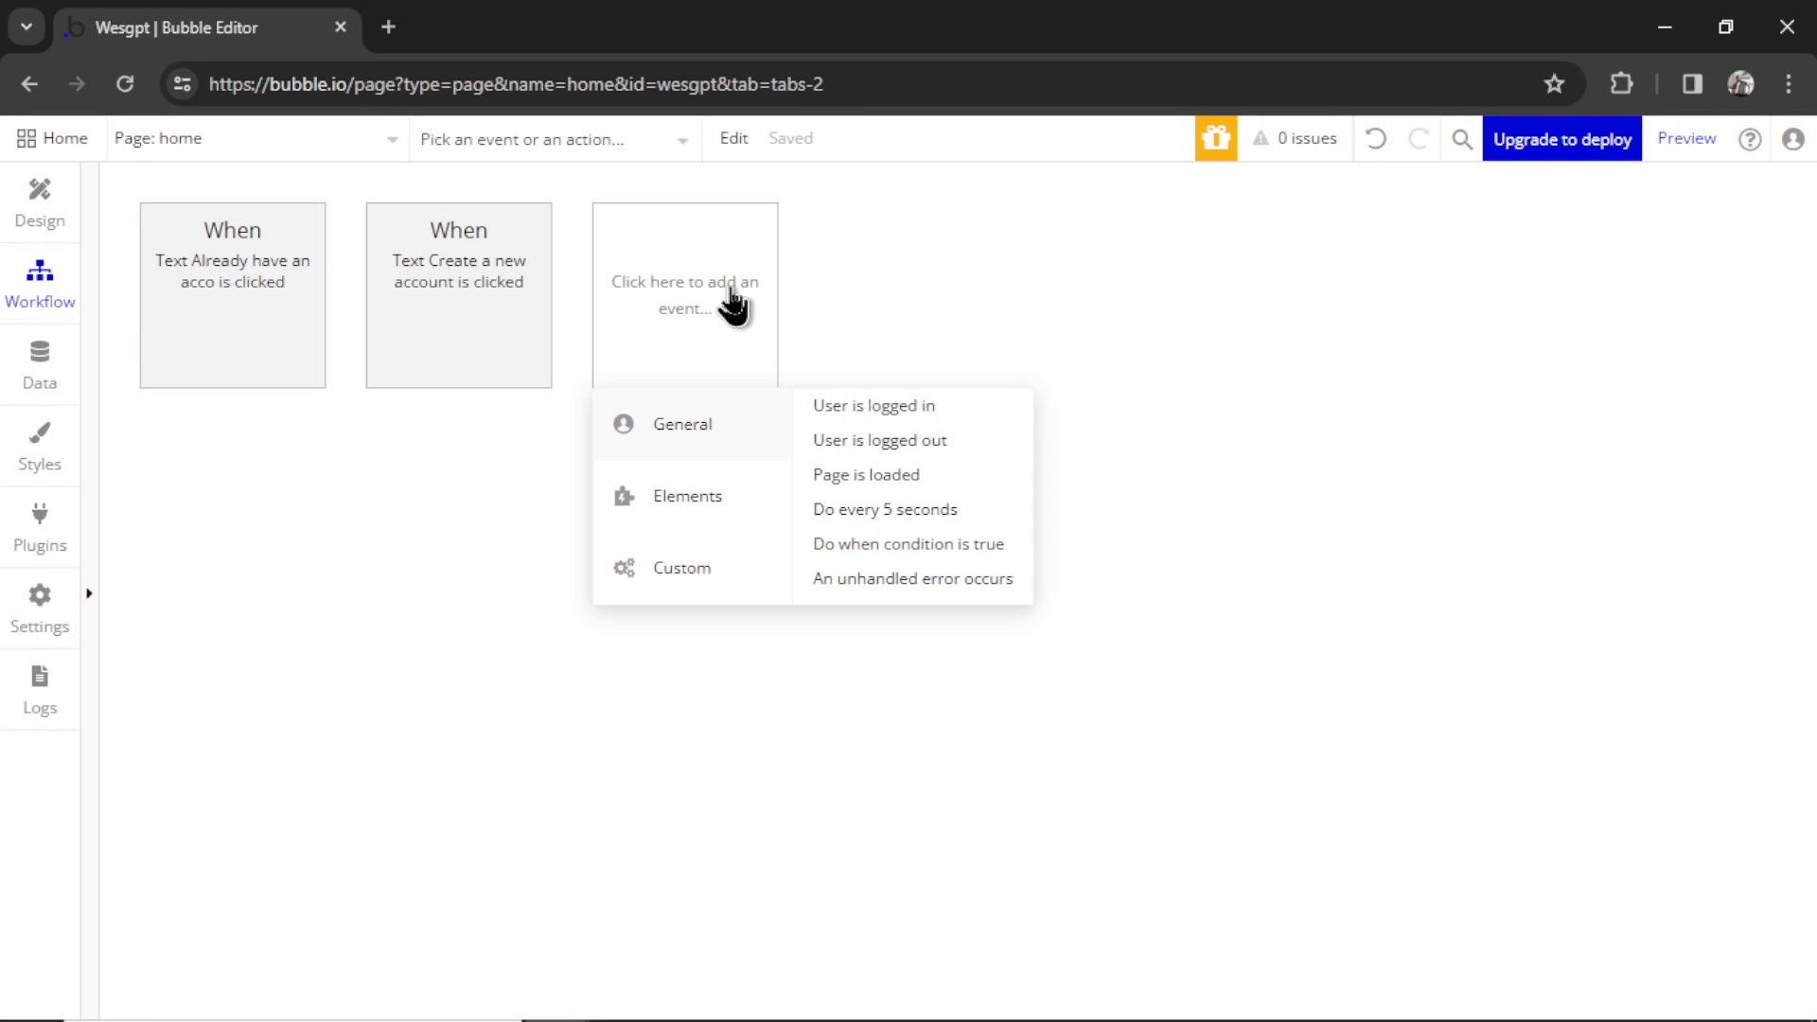
pyautogui.click(866, 474)
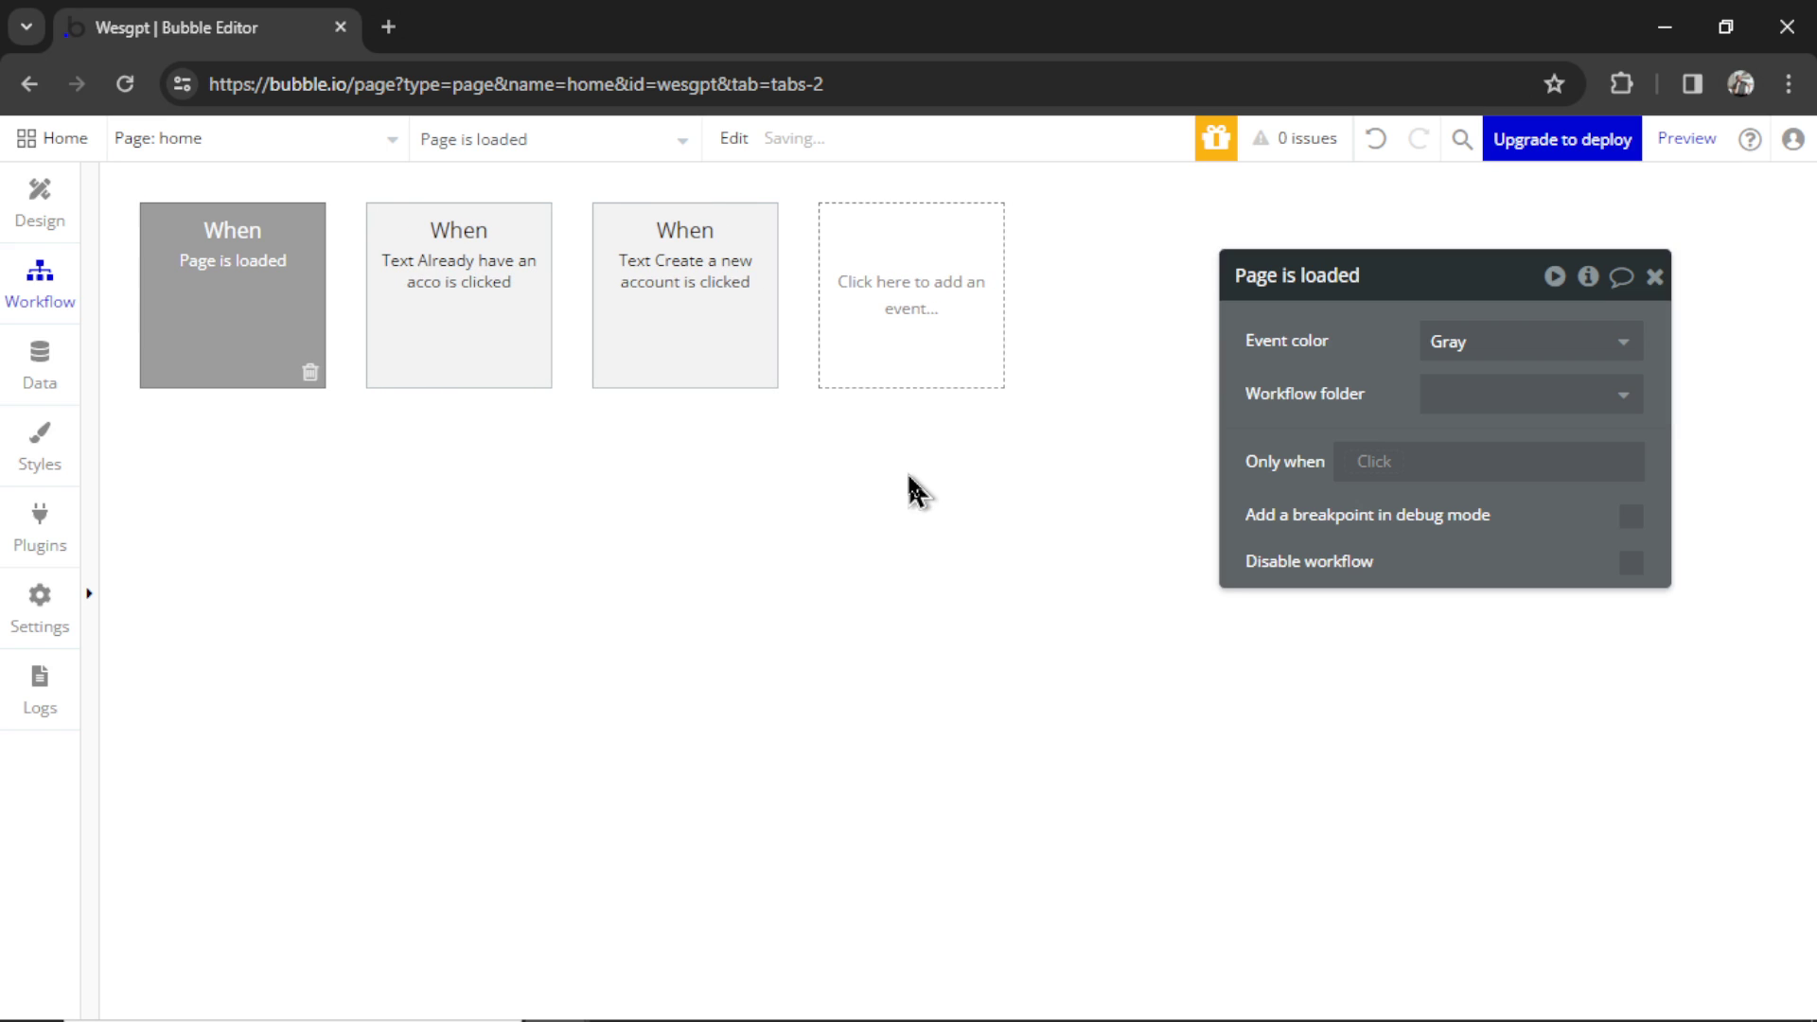
pyautogui.click(286, 471)
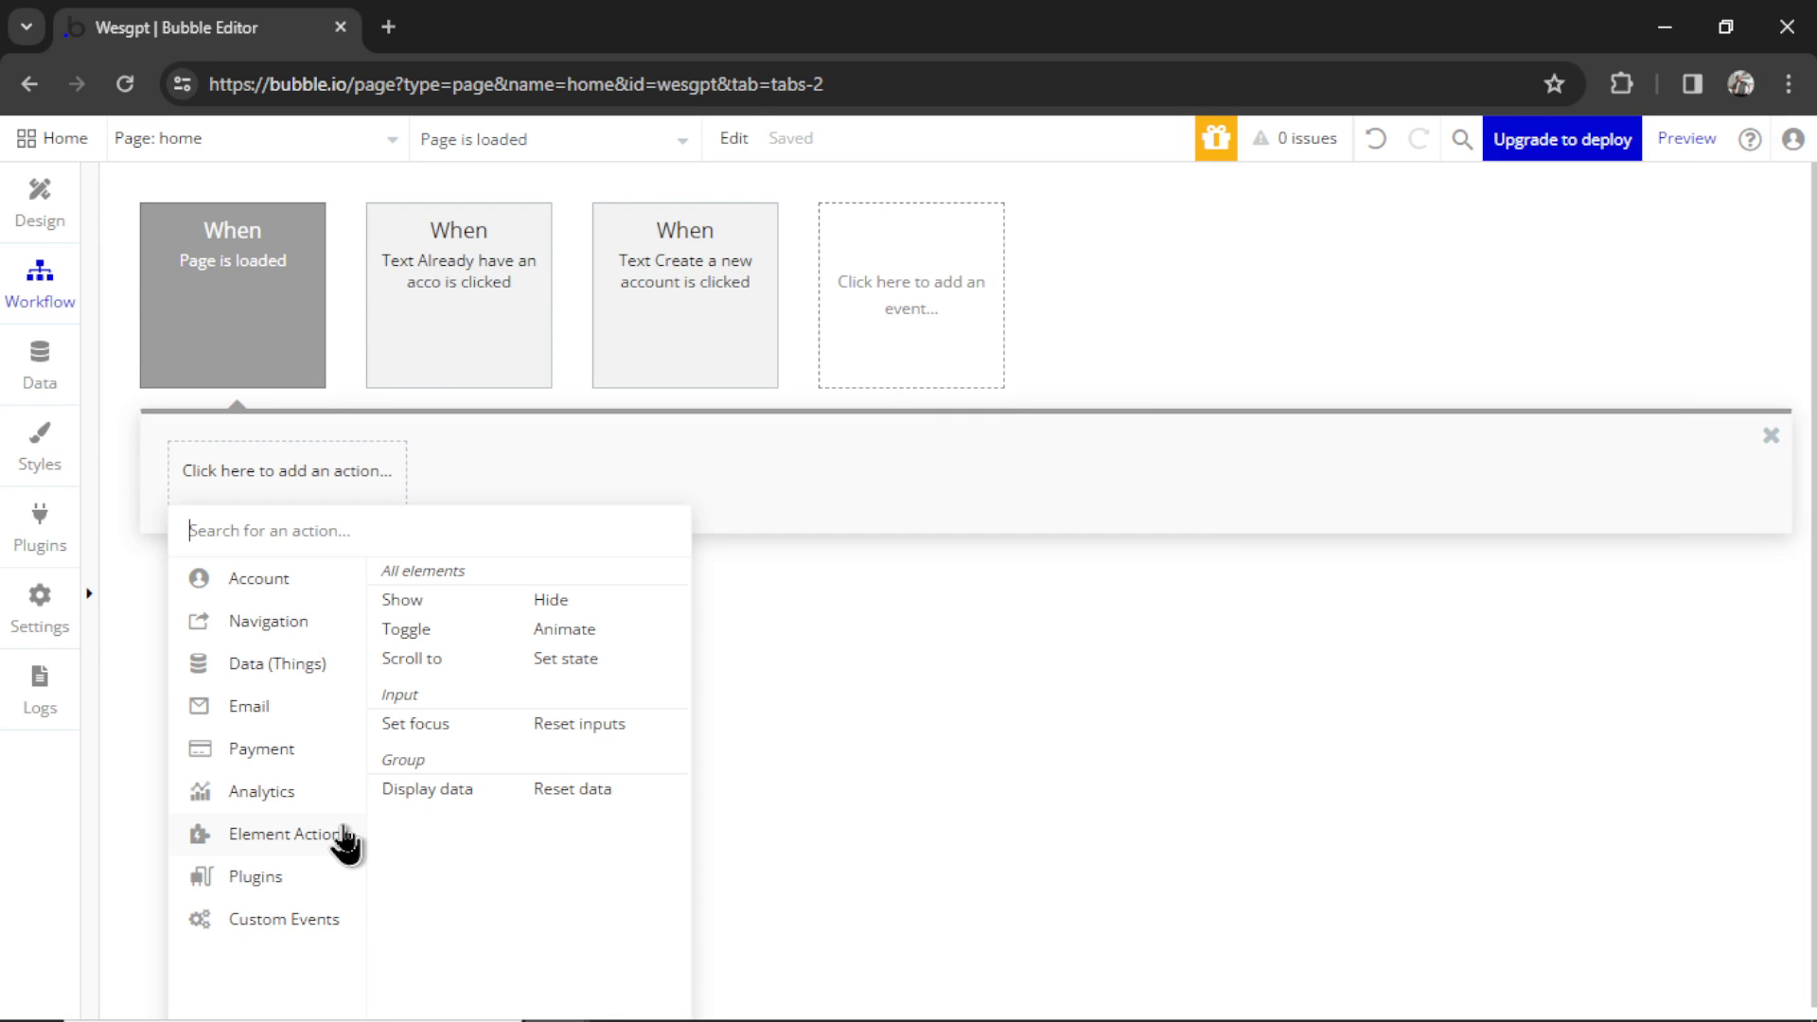
pyautogui.click(406, 629)
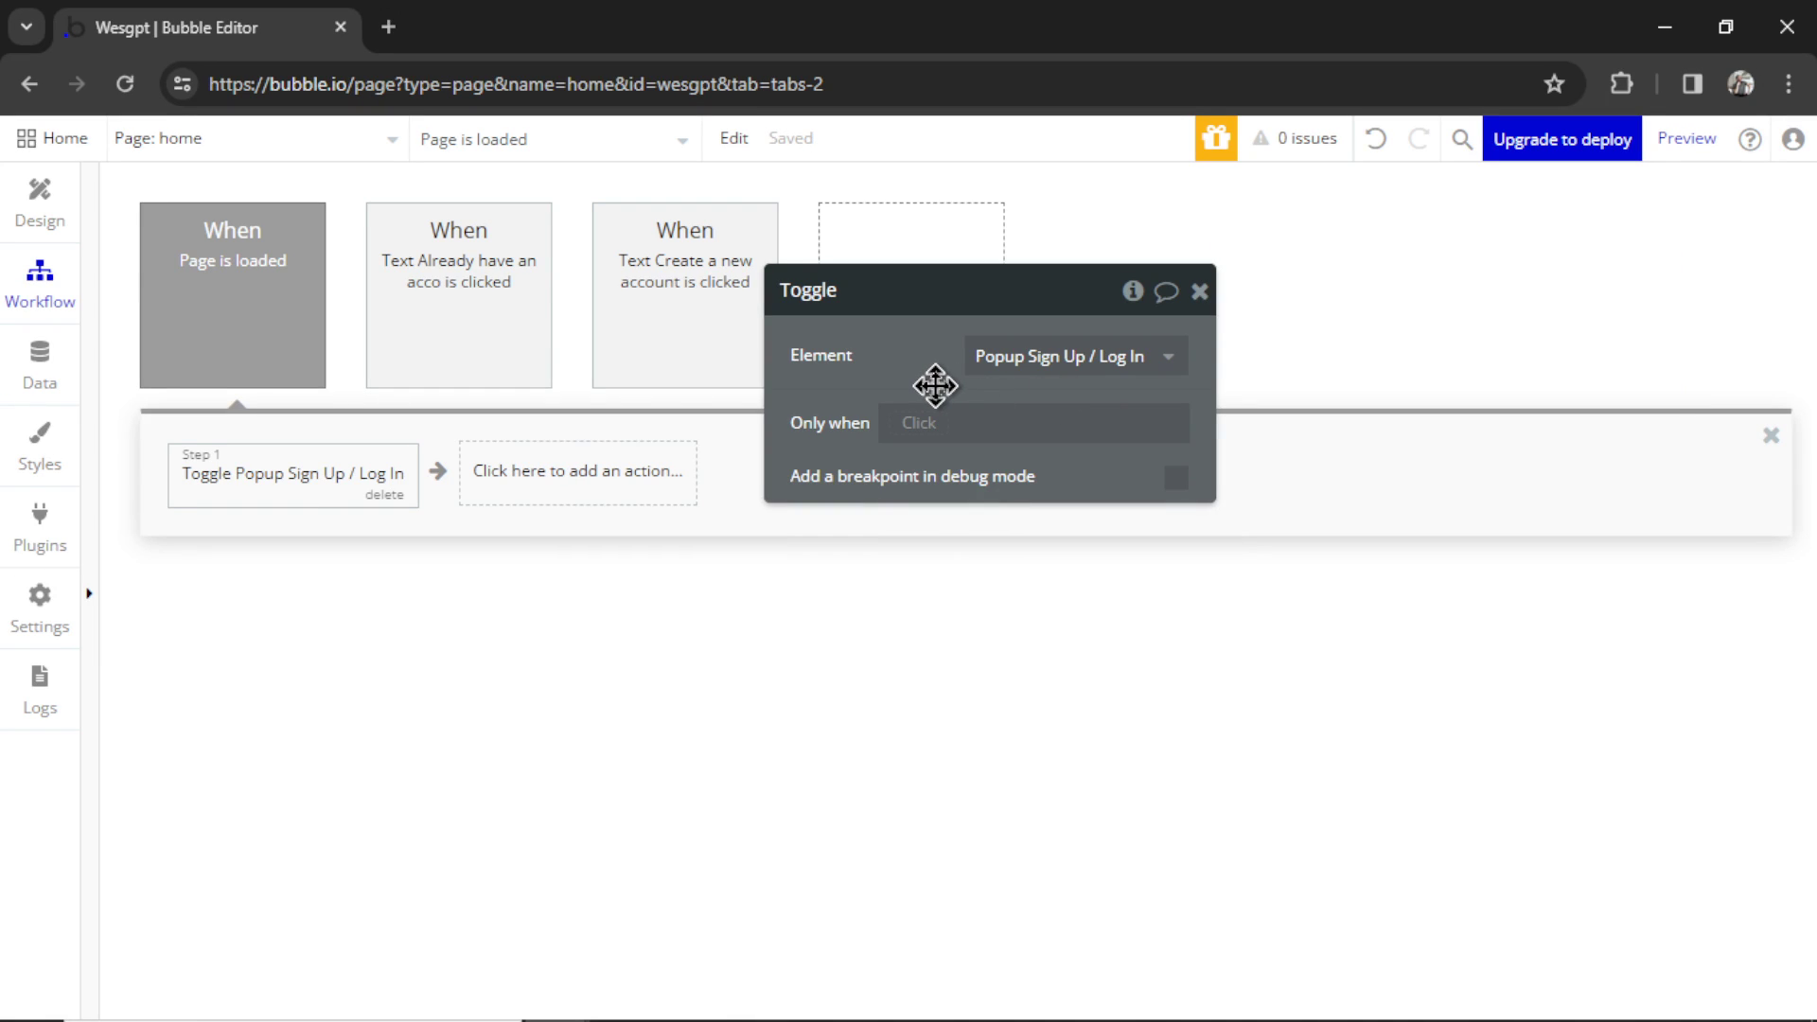
pyautogui.moveTo(878, 353)
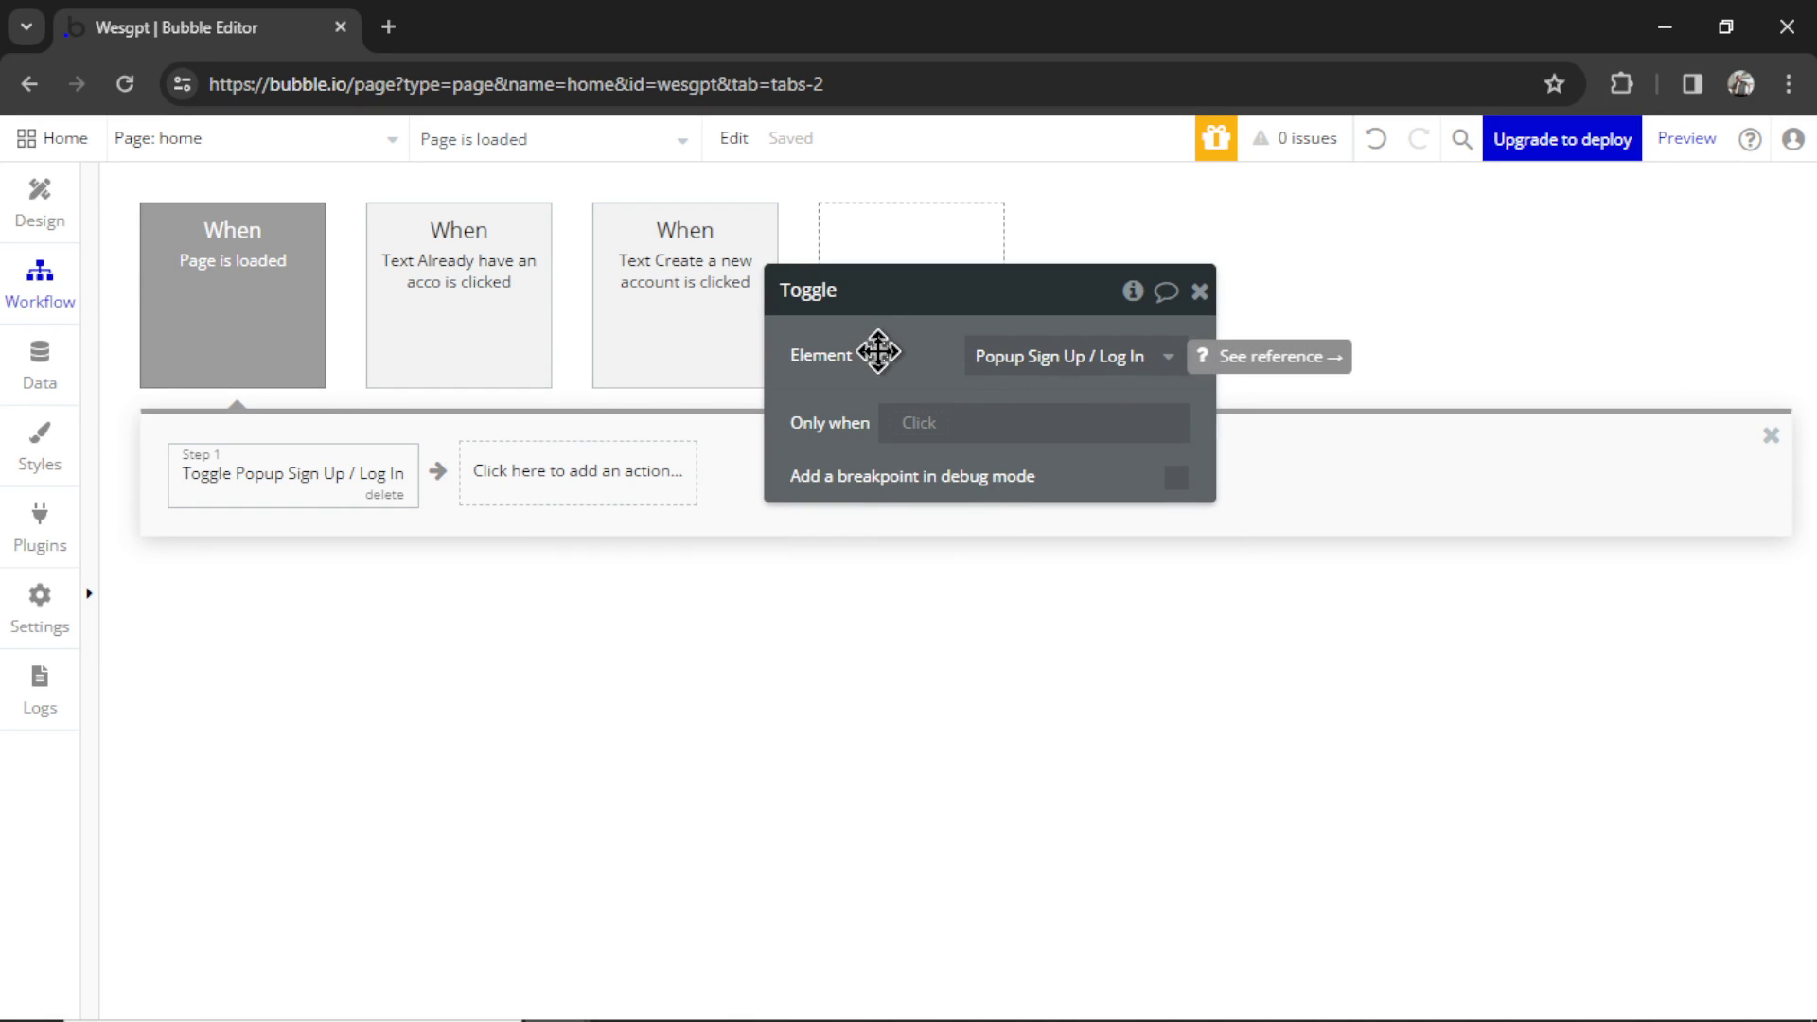
pyautogui.click(40, 203)
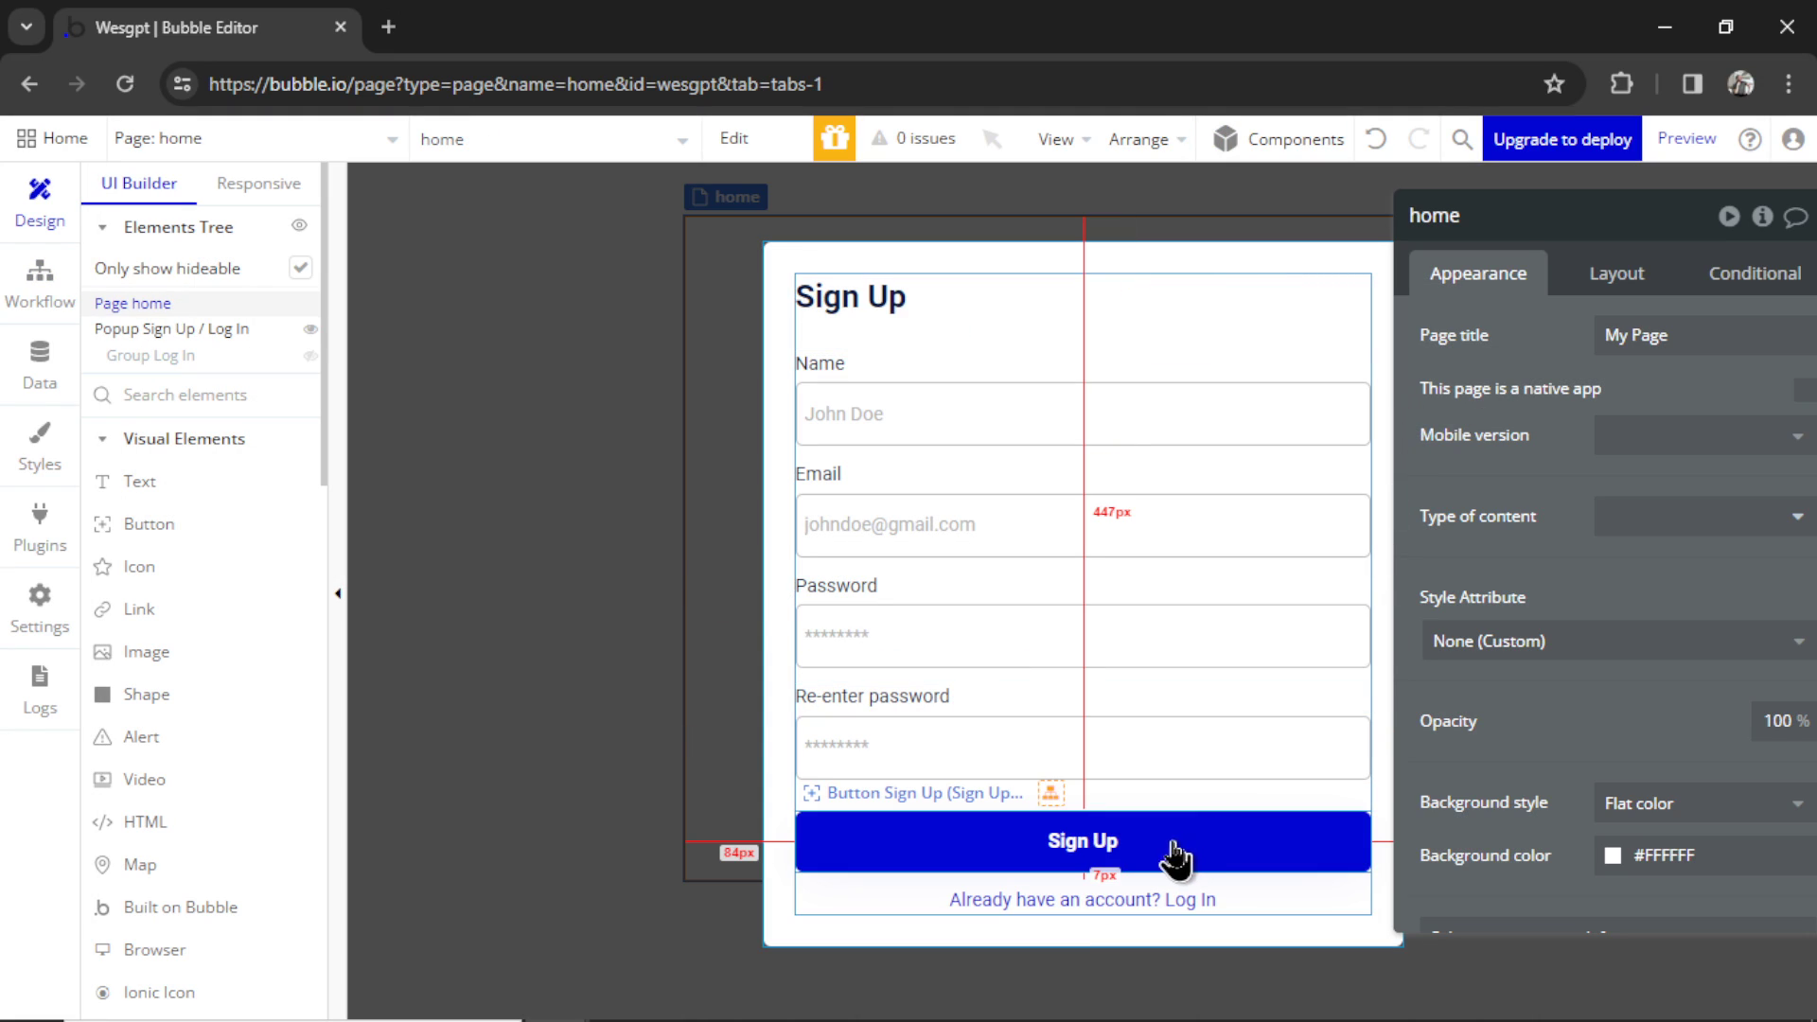
# Add a 'Sign the user up' action to the Sign Up button's workflow
pyautogui.click(1080, 842)
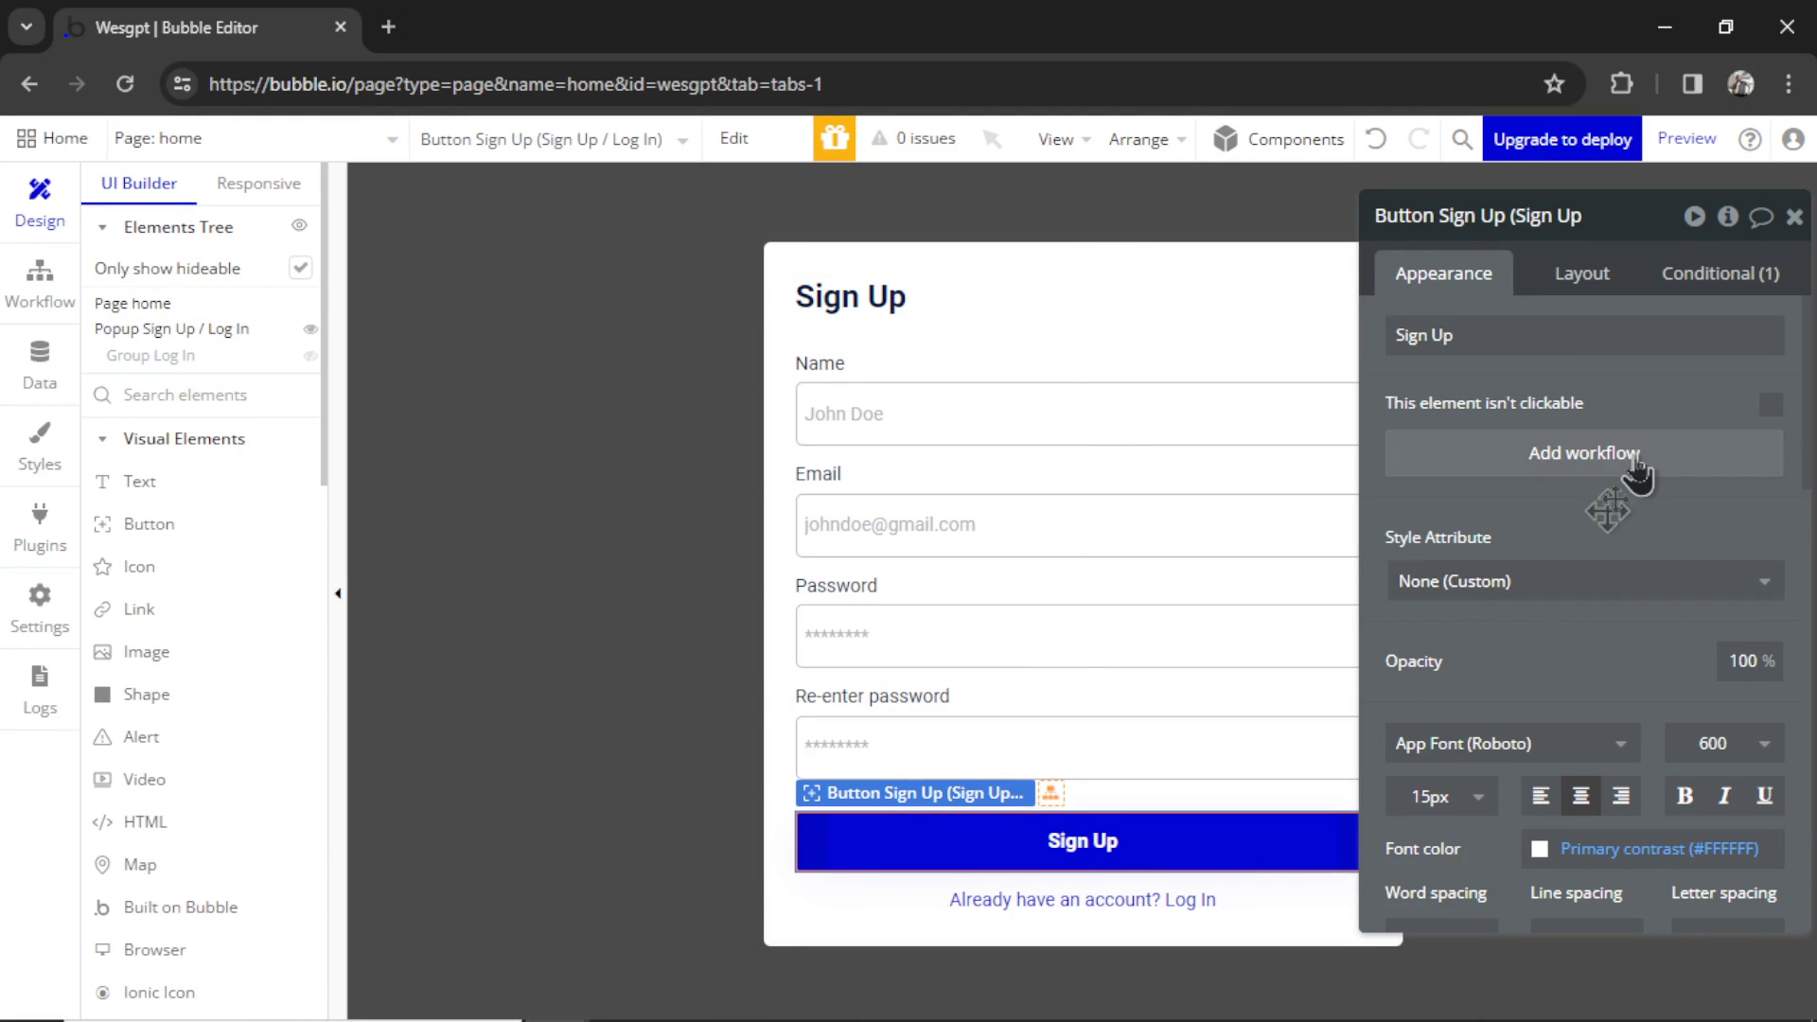
pyautogui.click(1582, 453)
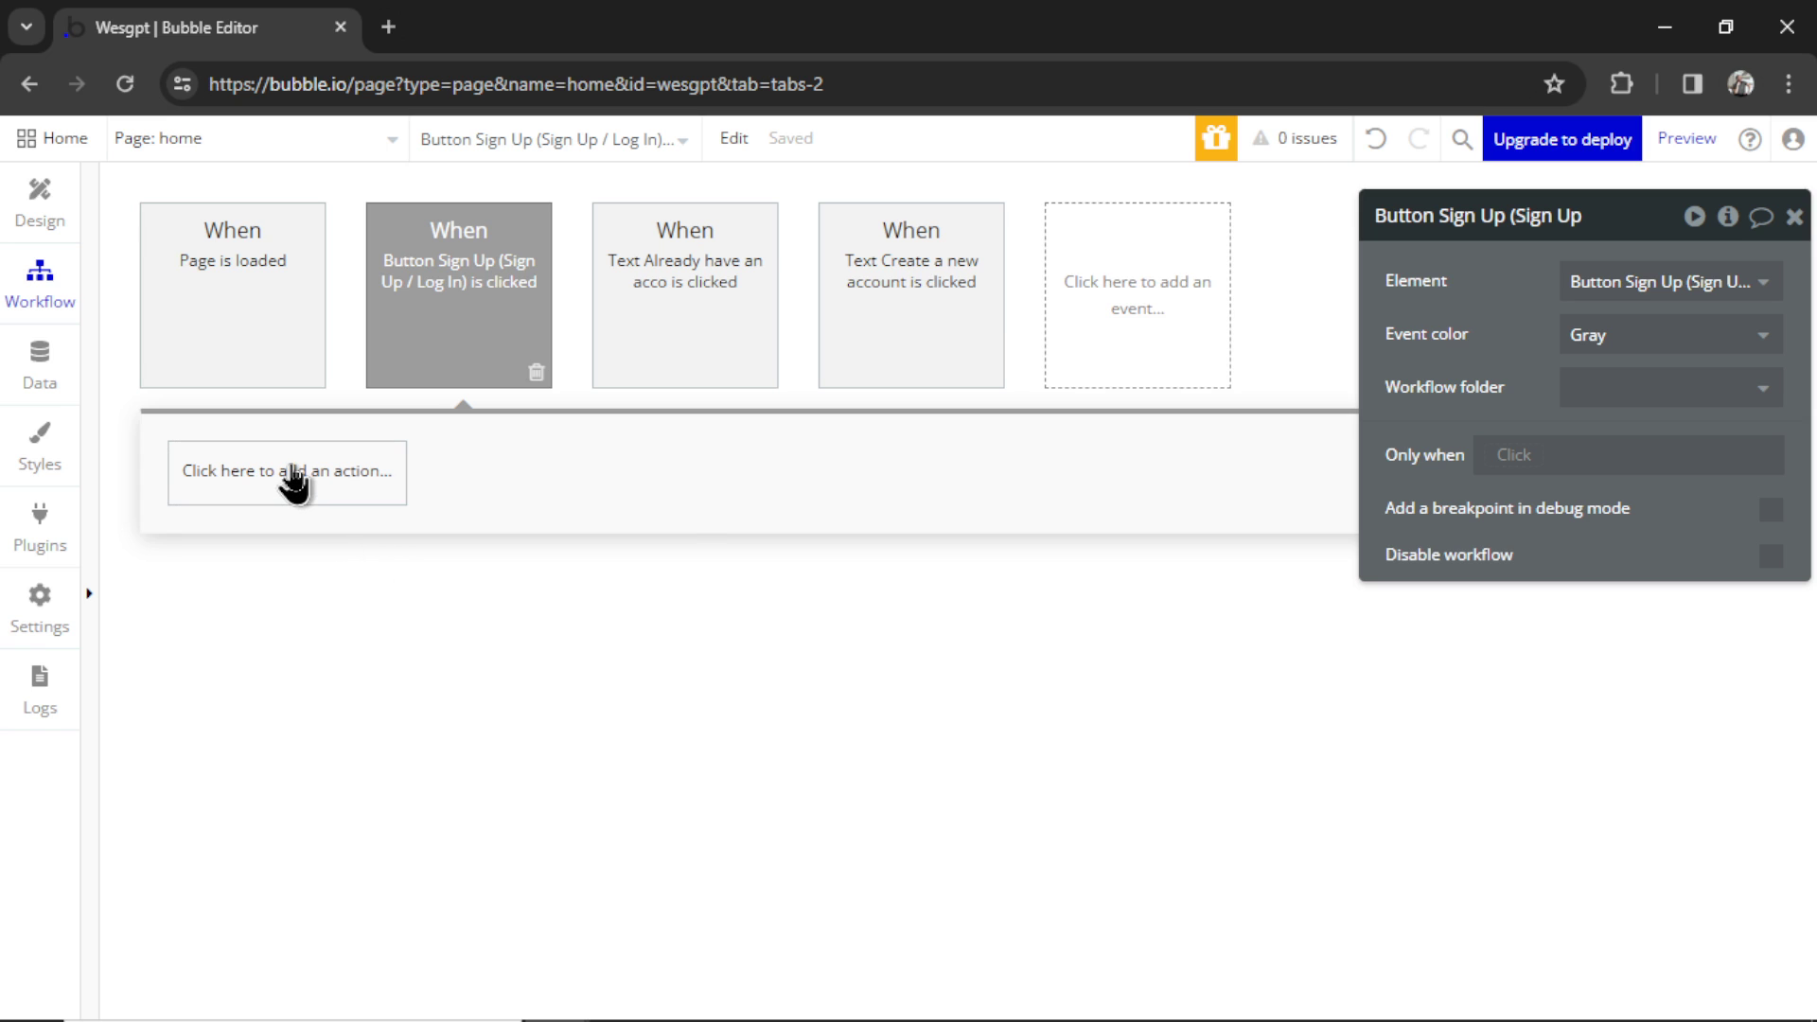
pyautogui.click(285, 472)
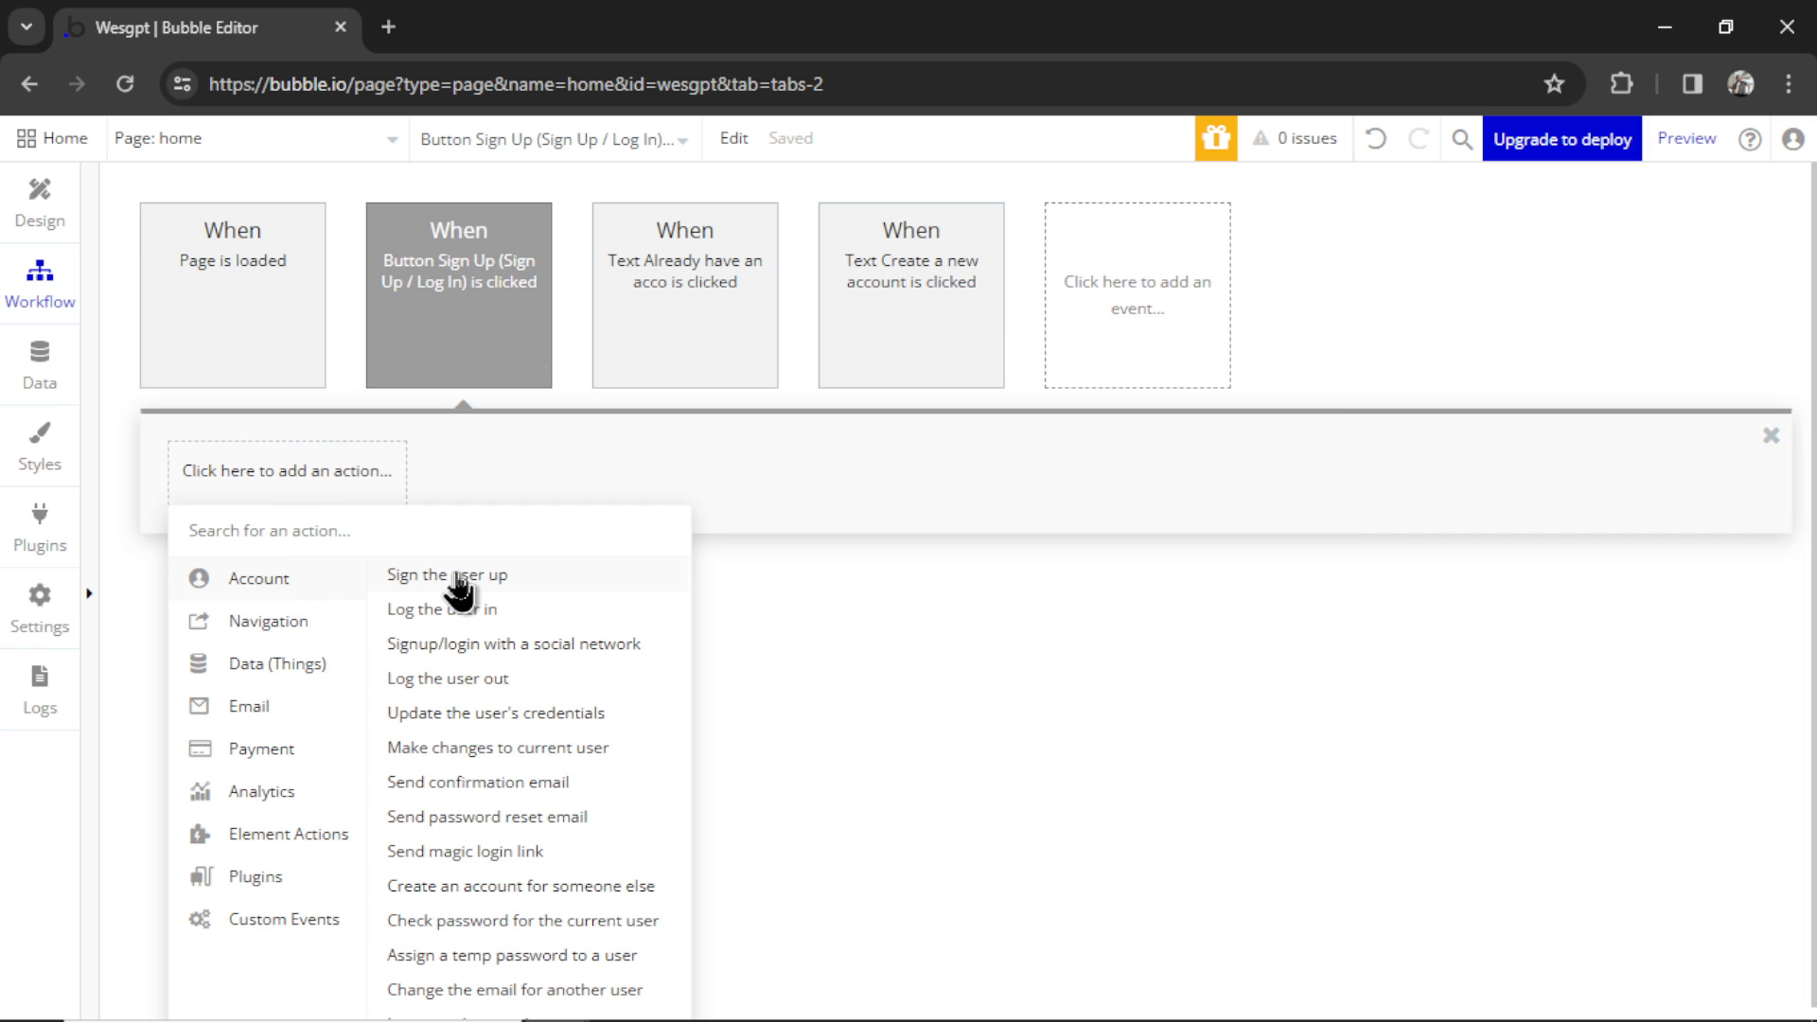
pyautogui.click(446, 574)
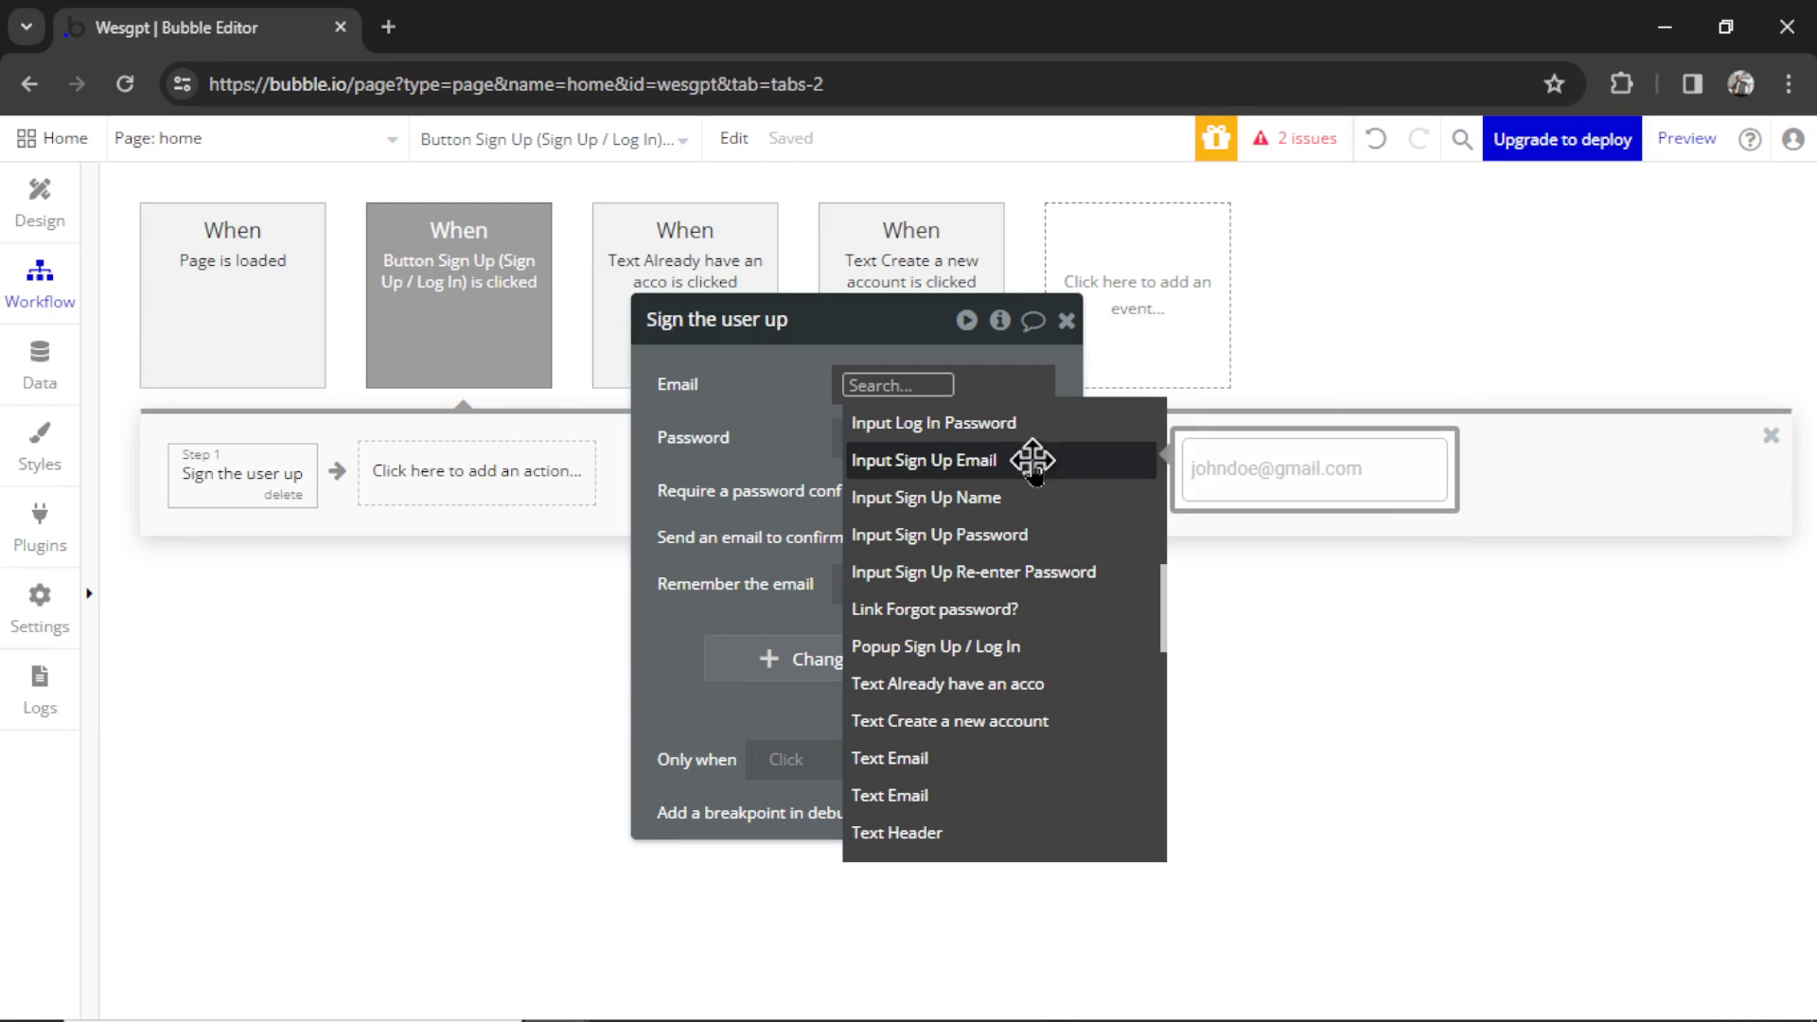
# Map email, password, required re-entered confirmation and full name to the sign-up inputs
pyautogui.click(924, 460)
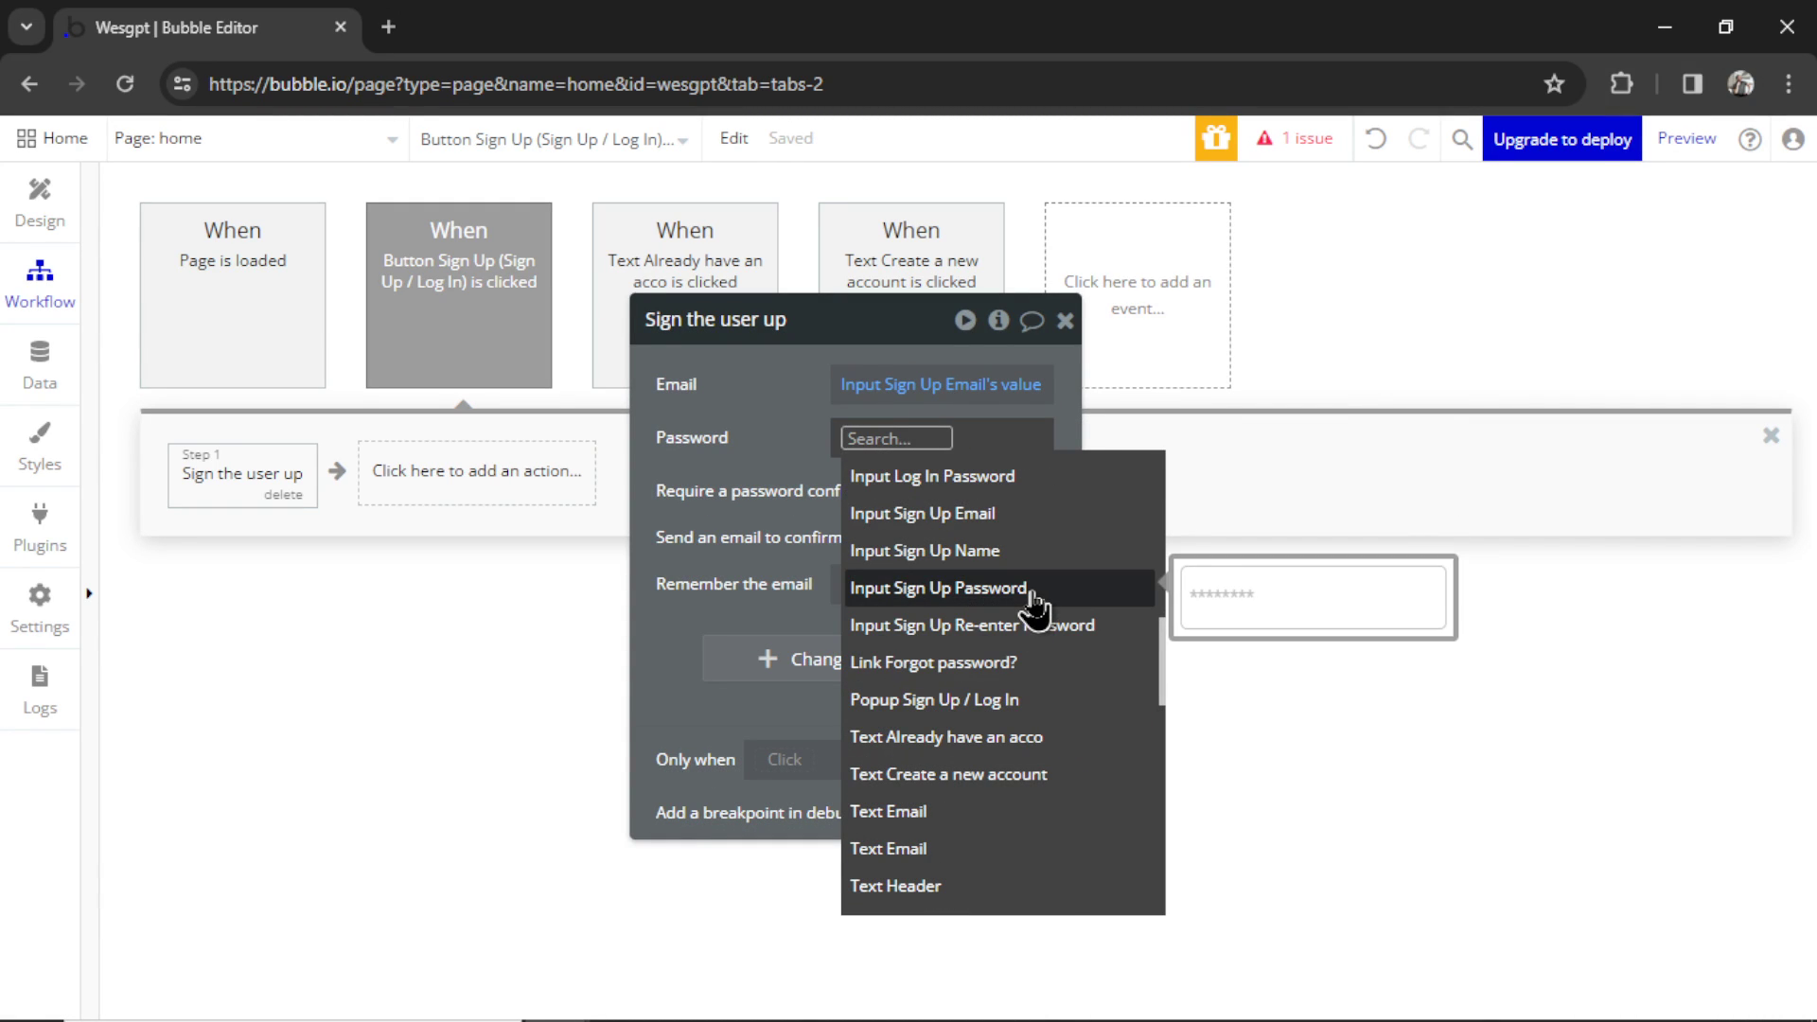
pyautogui.click(939, 588)
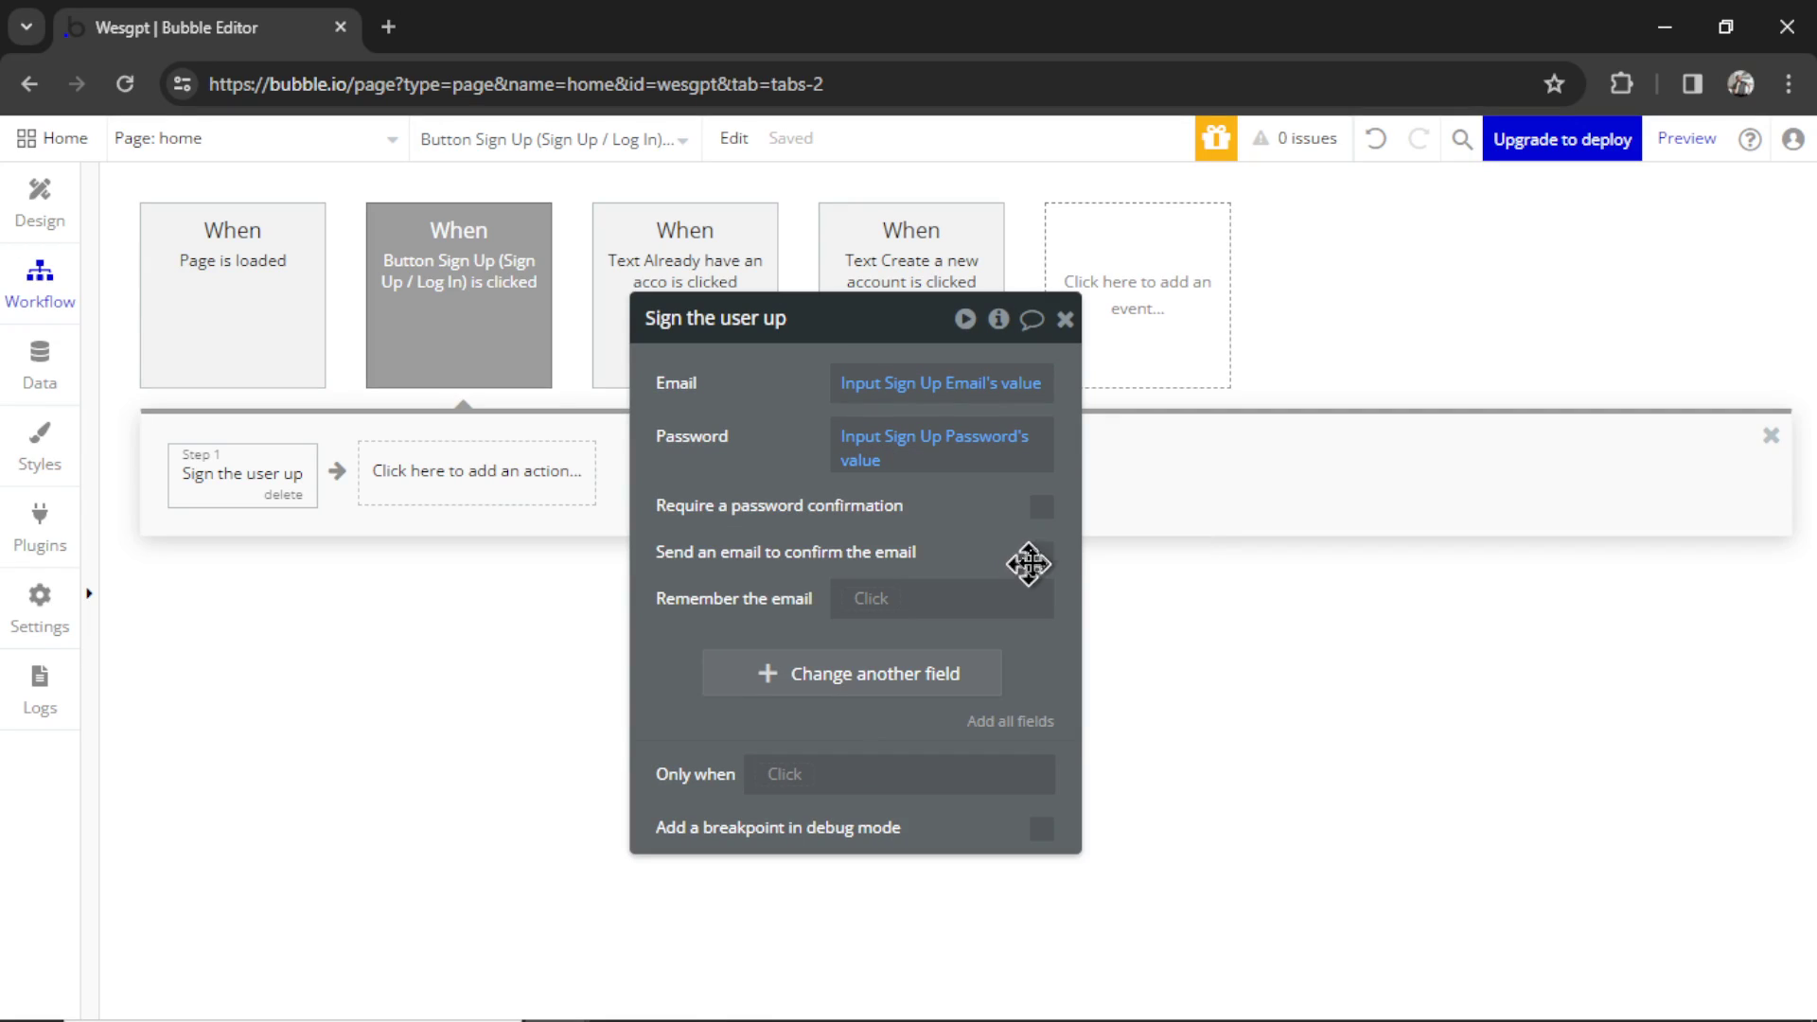
pyautogui.click(1039, 507)
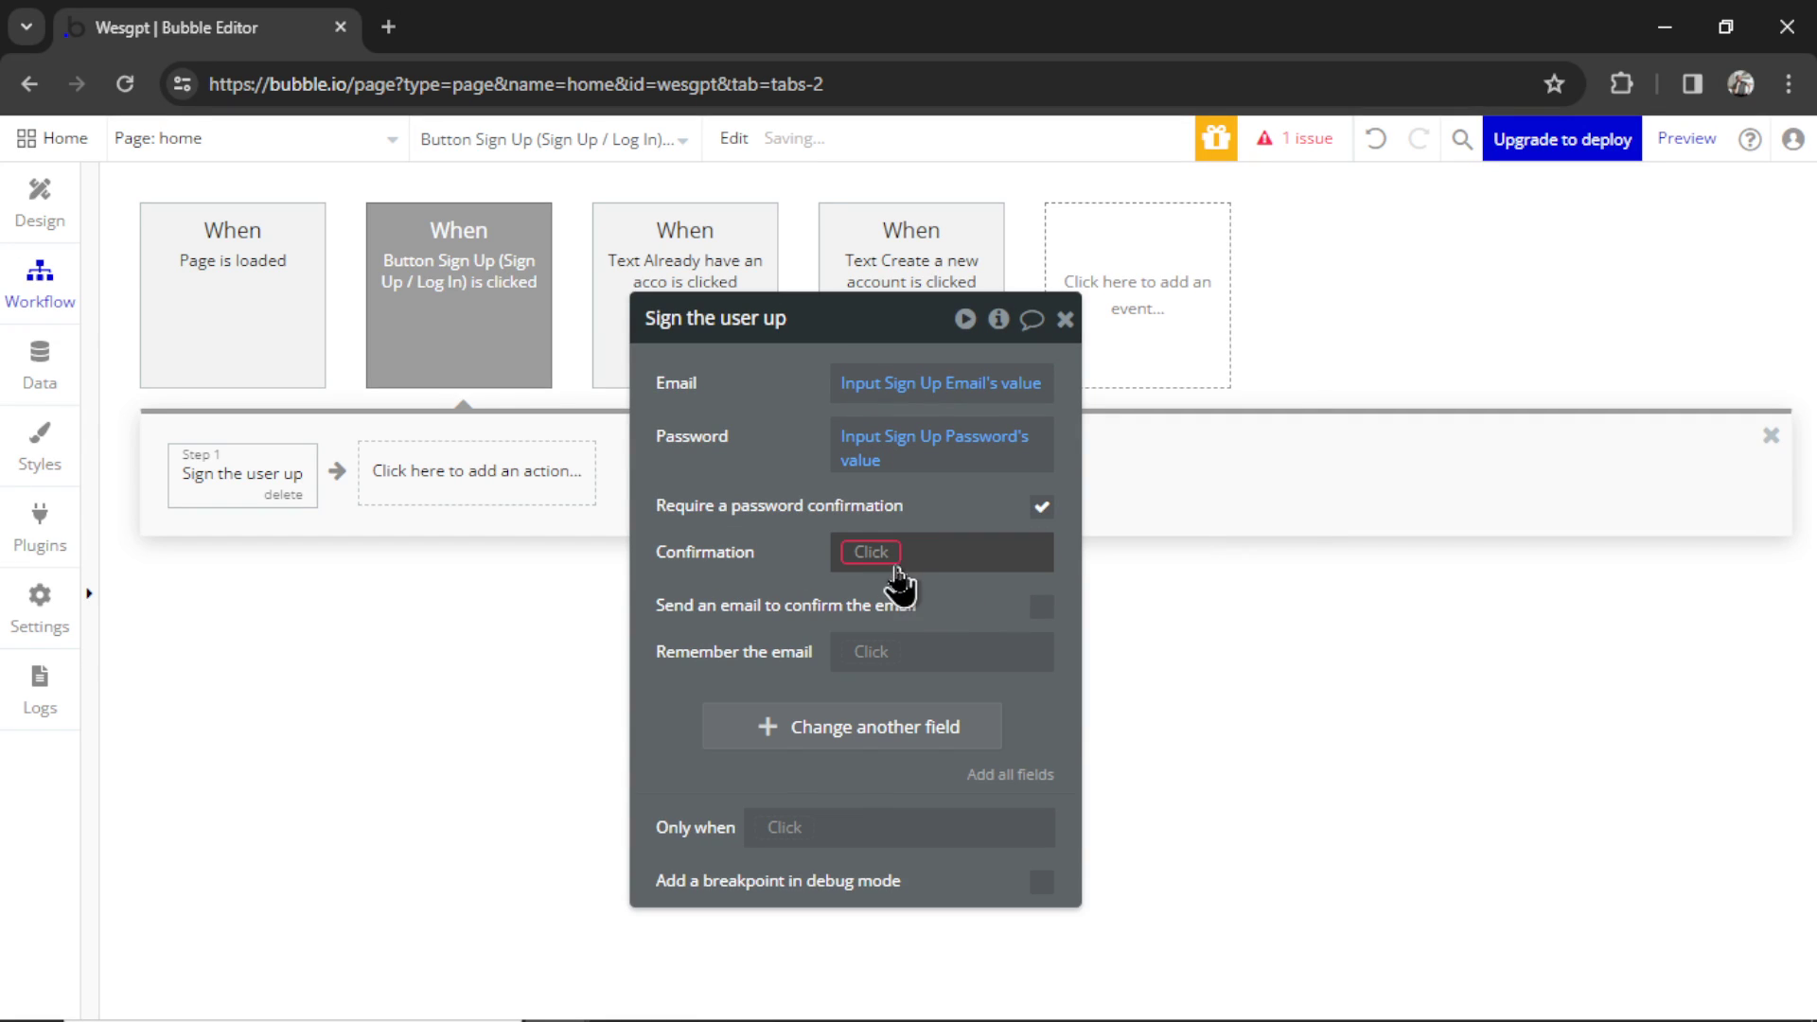
pyautogui.click(869, 552)
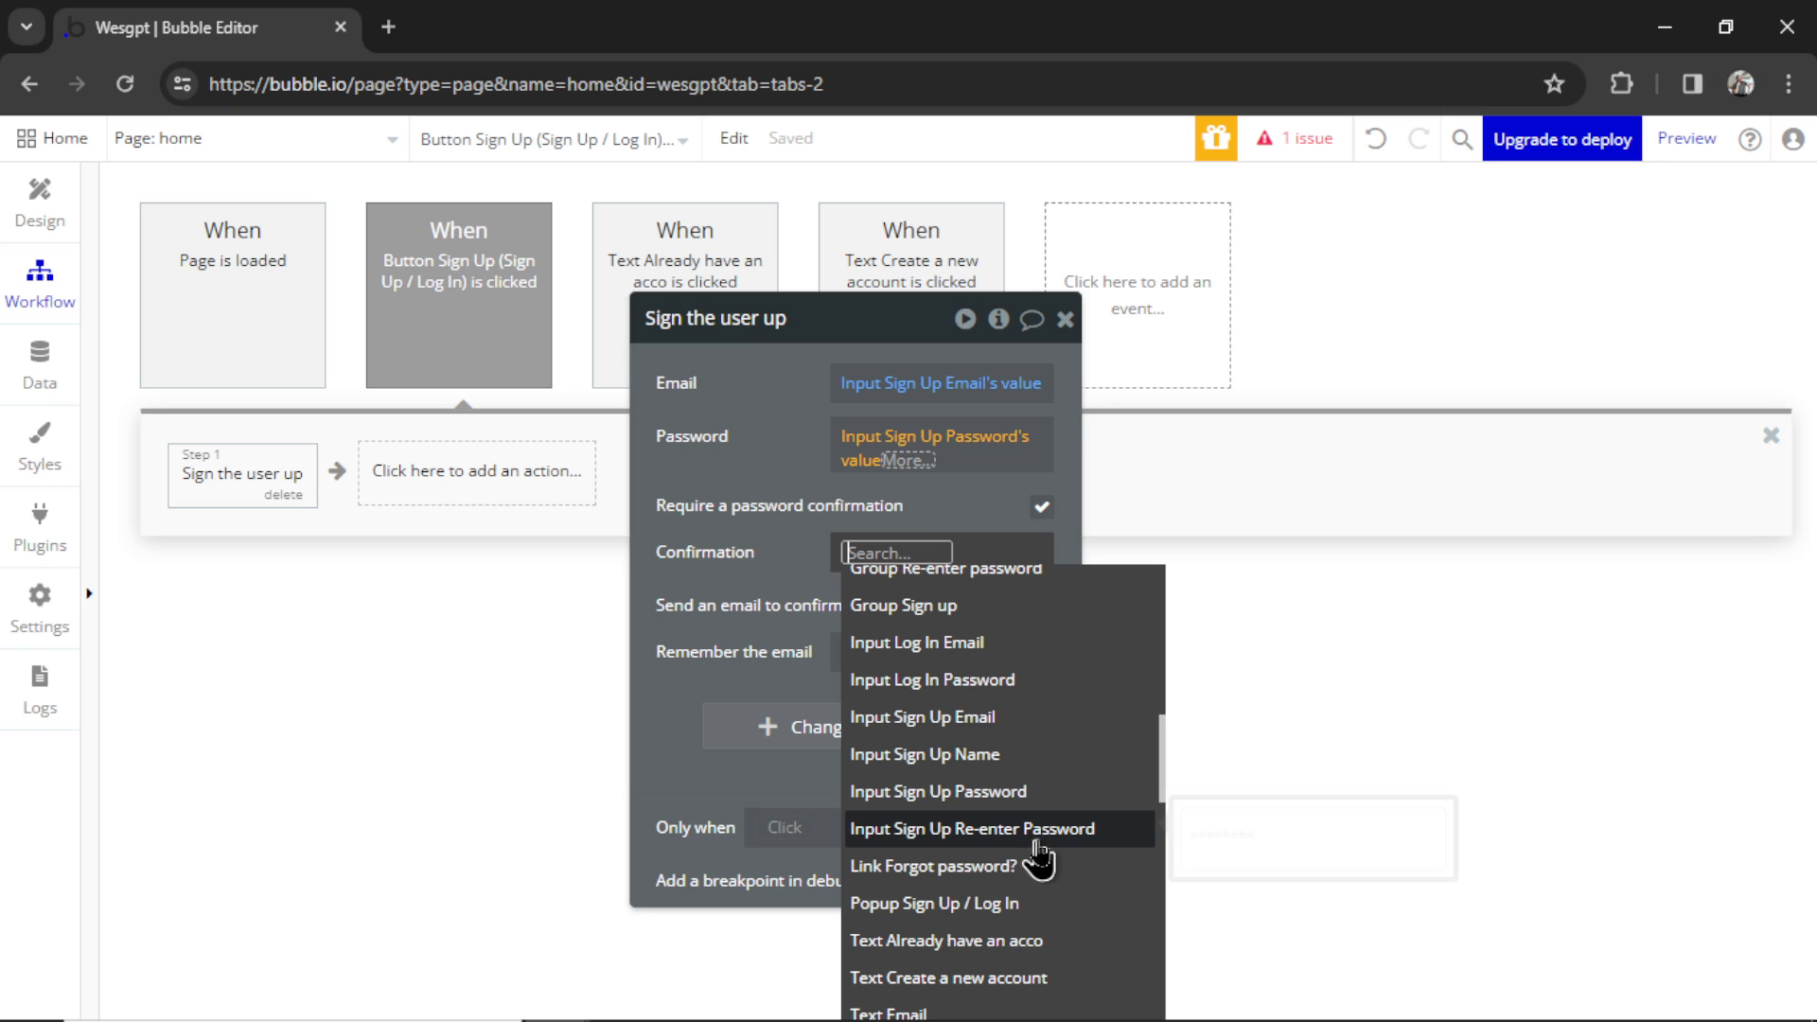
pyautogui.click(972, 830)
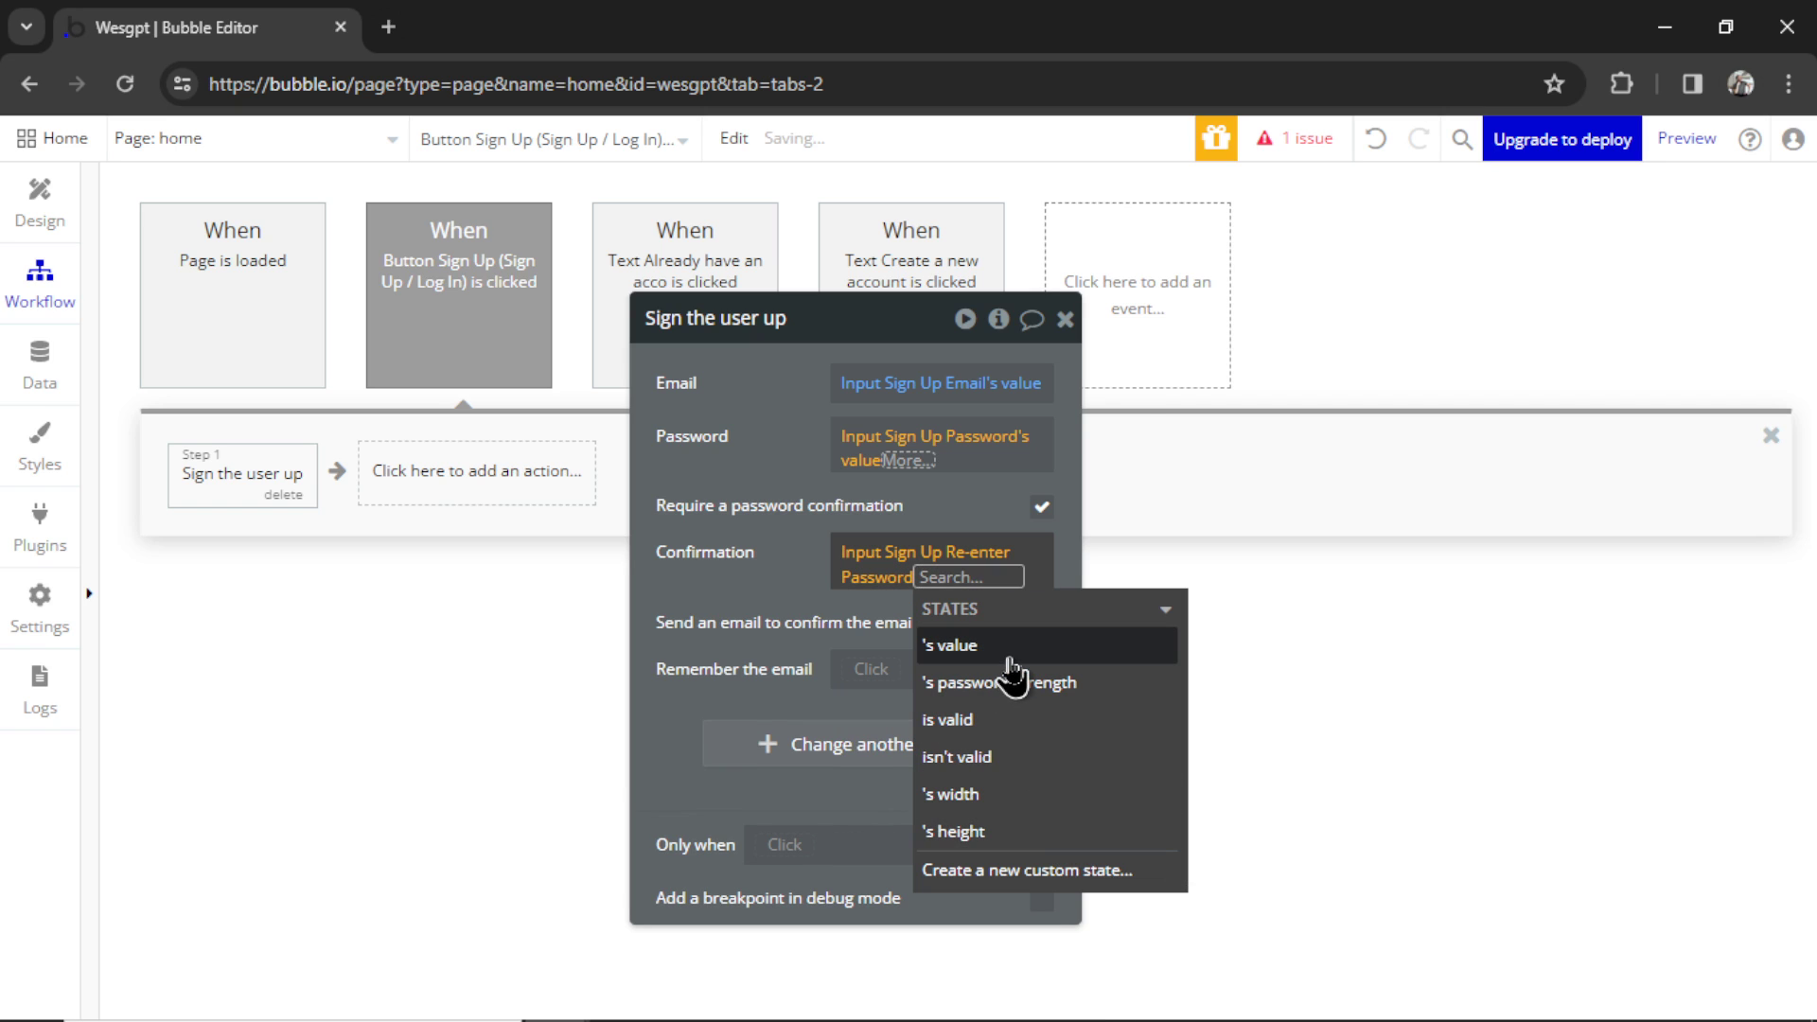
pyautogui.click(951, 645)
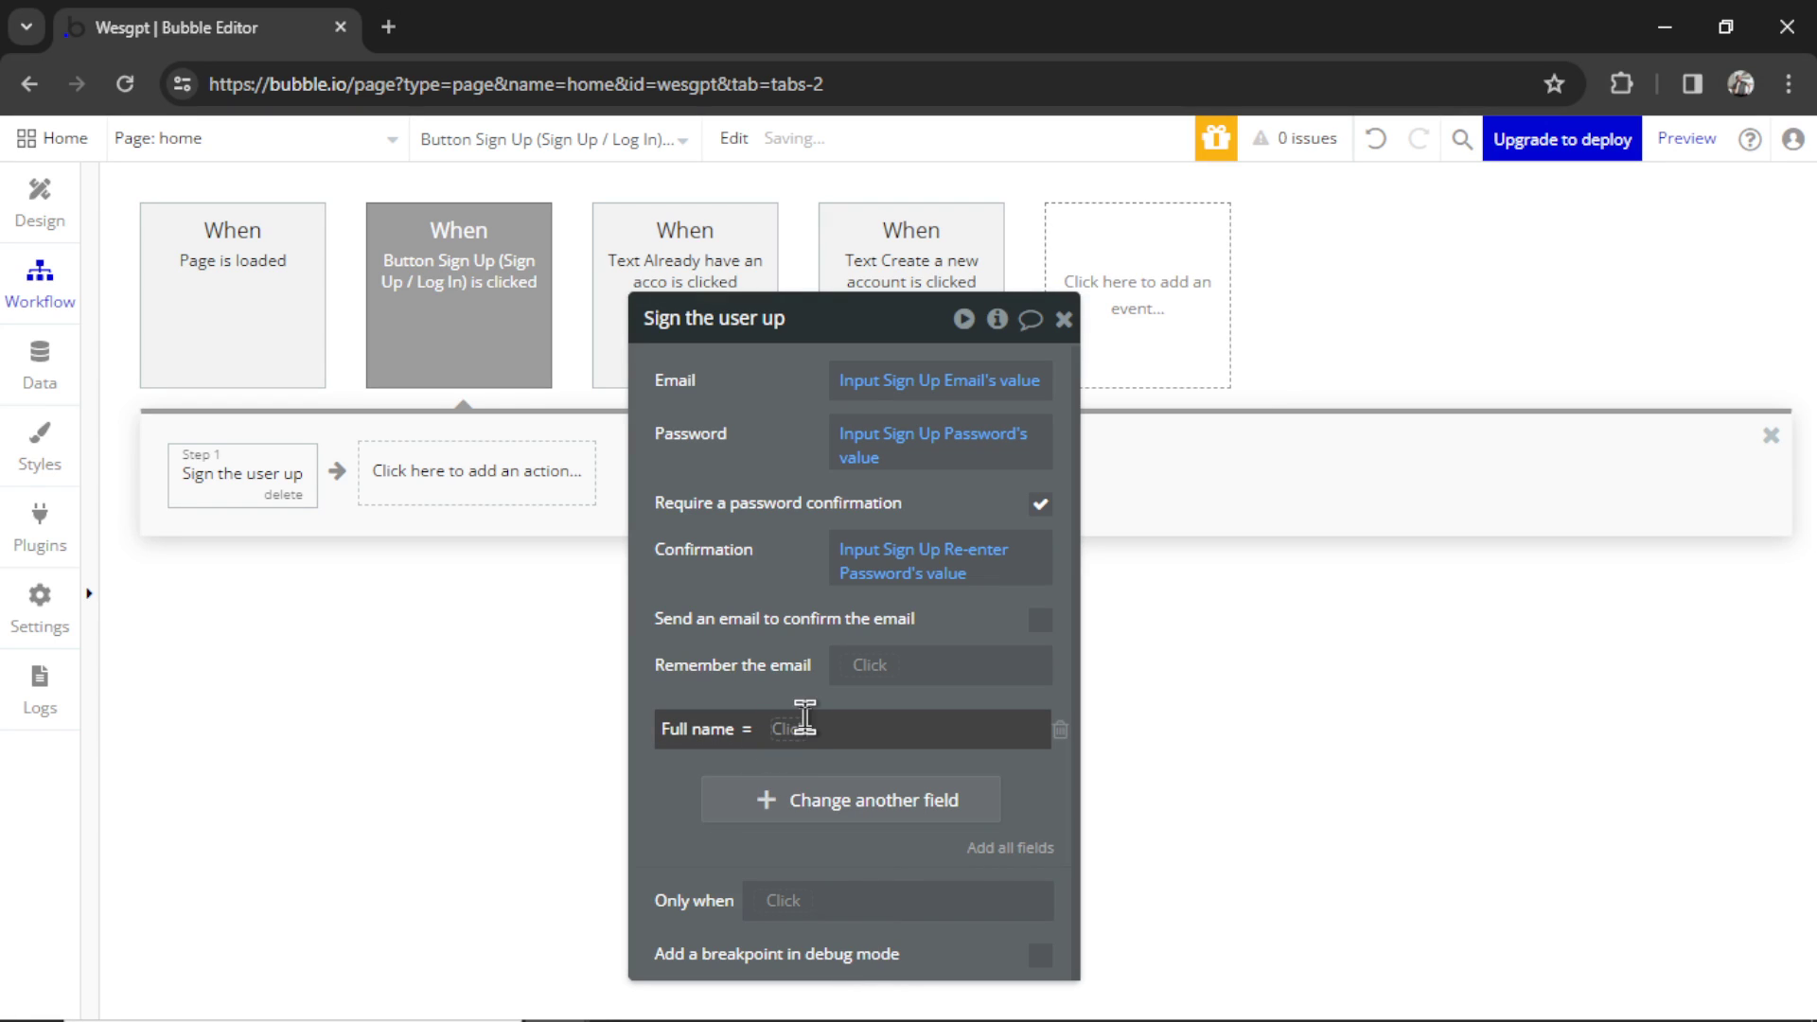
pyautogui.click(811, 728)
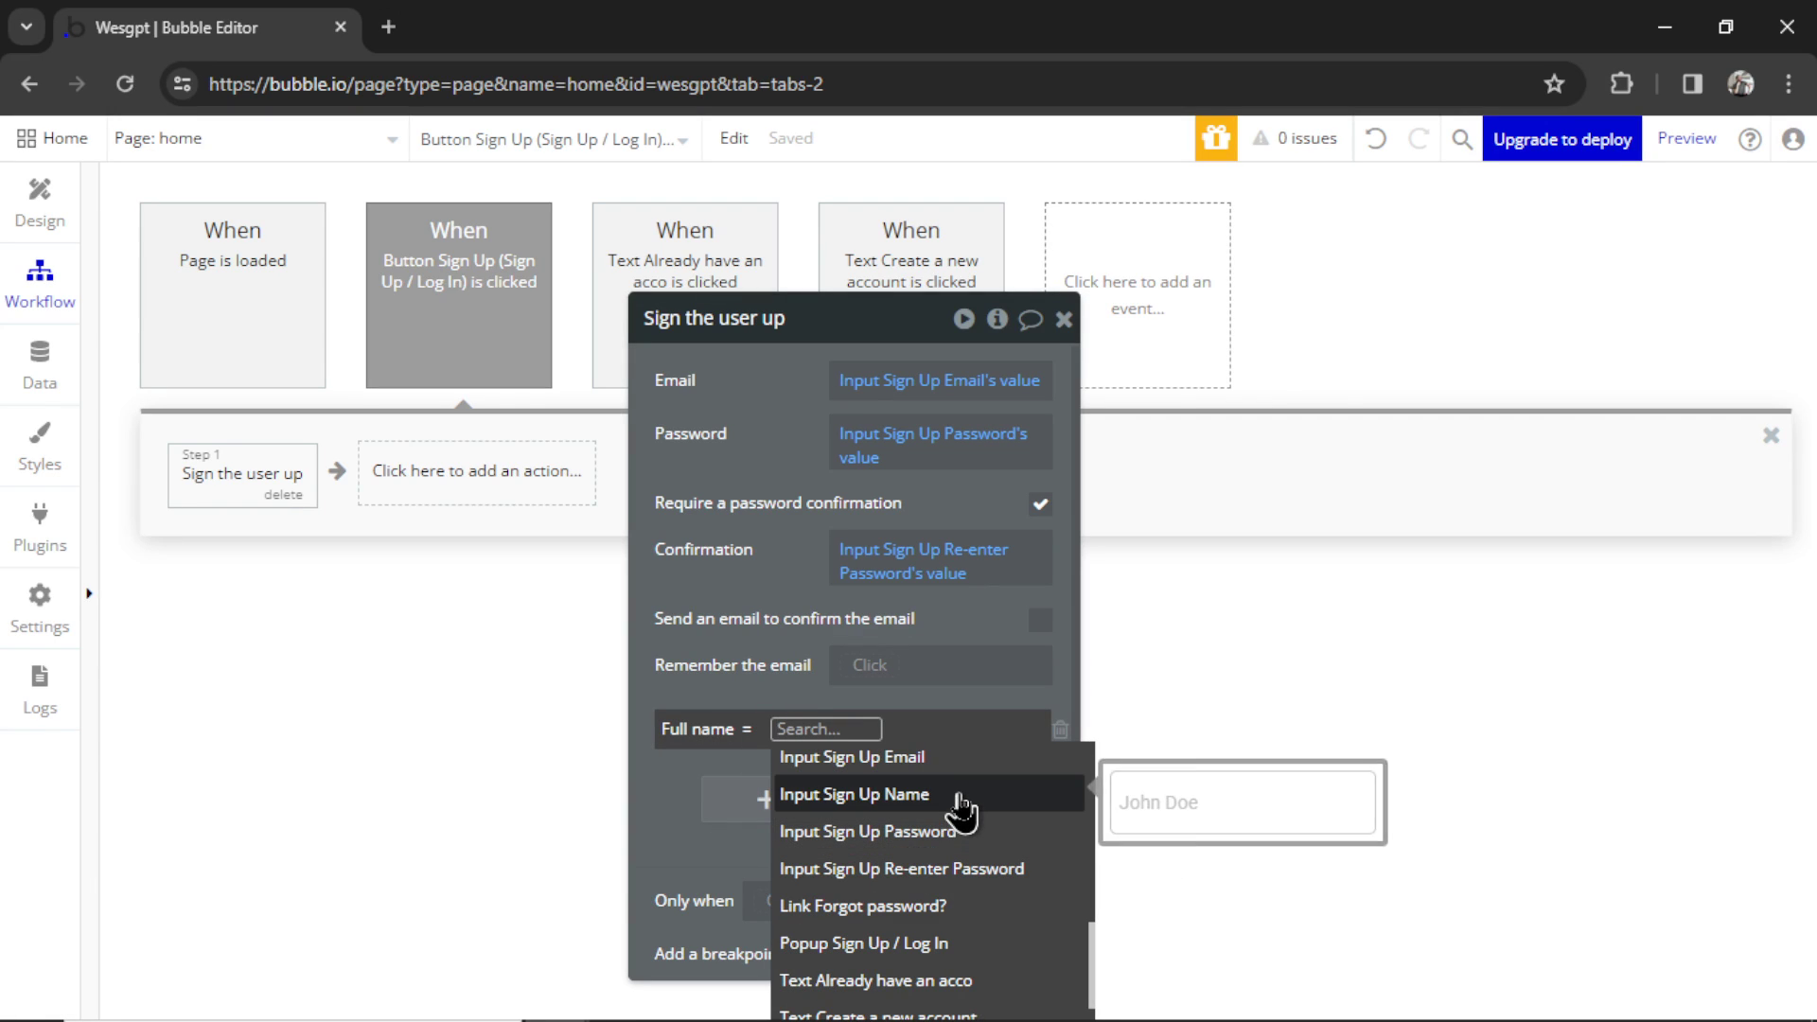
pyautogui.click(854, 794)
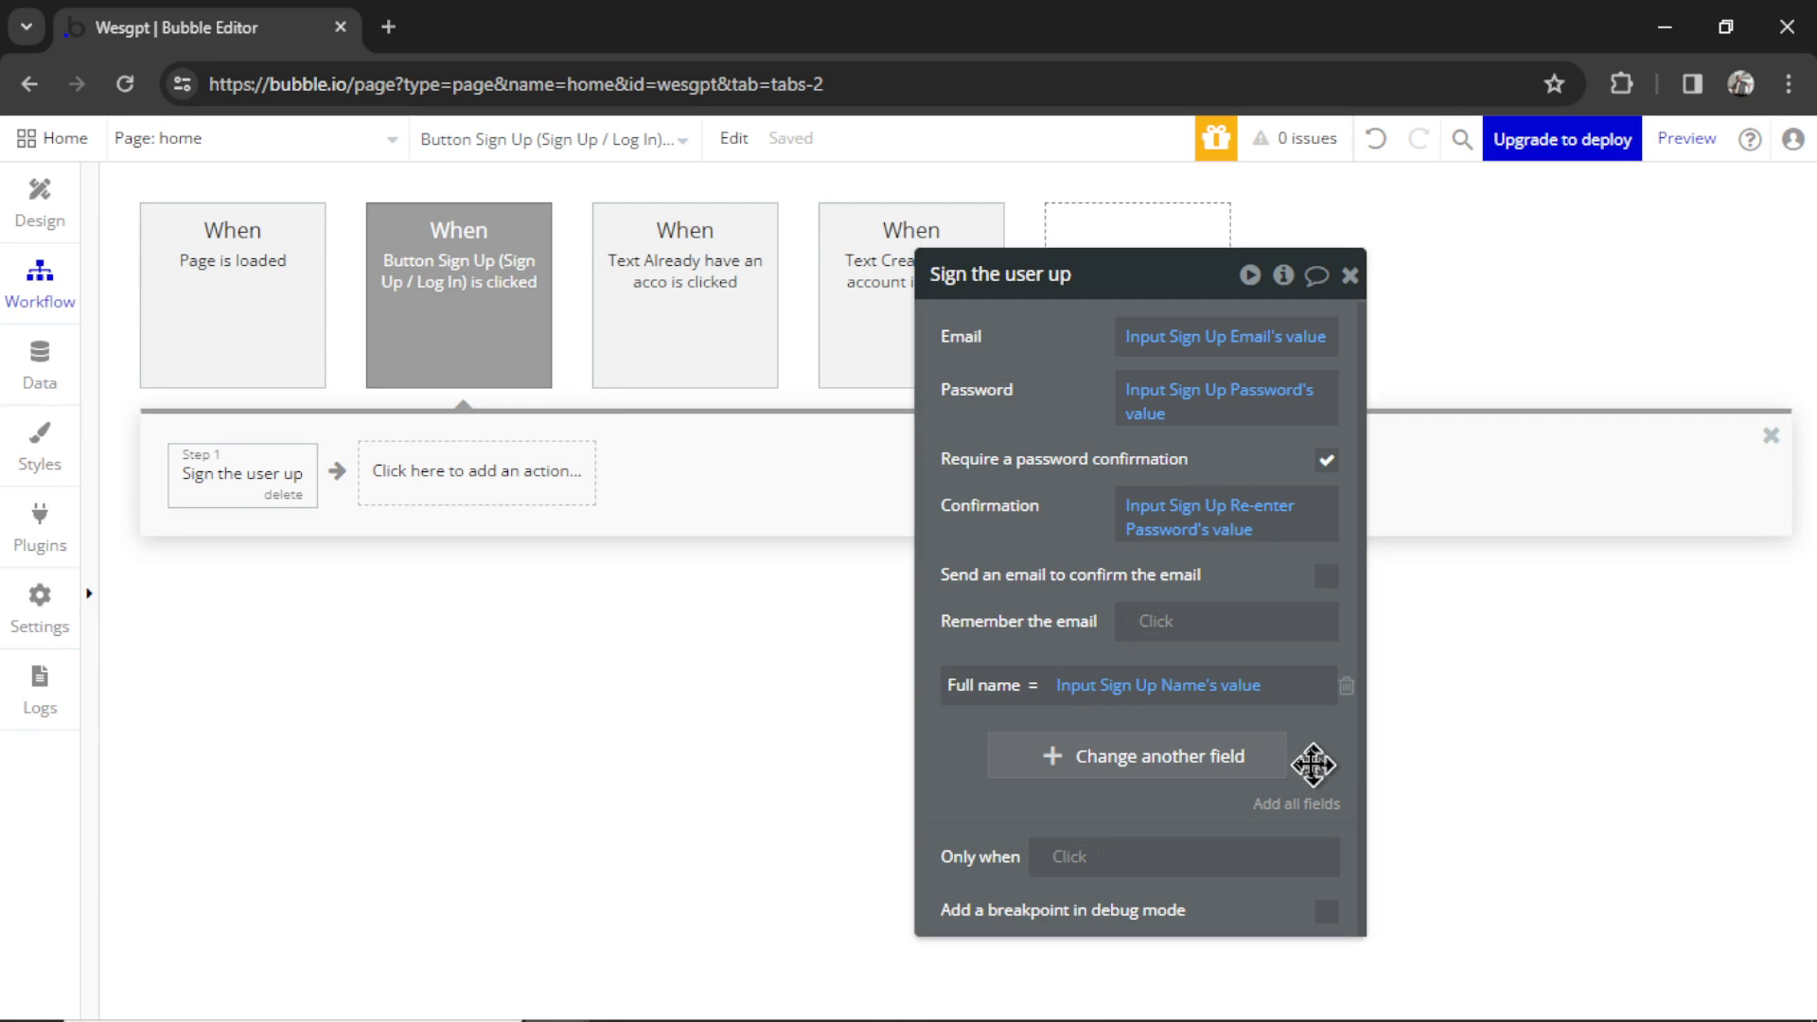
pyautogui.moveTo(459, 556)
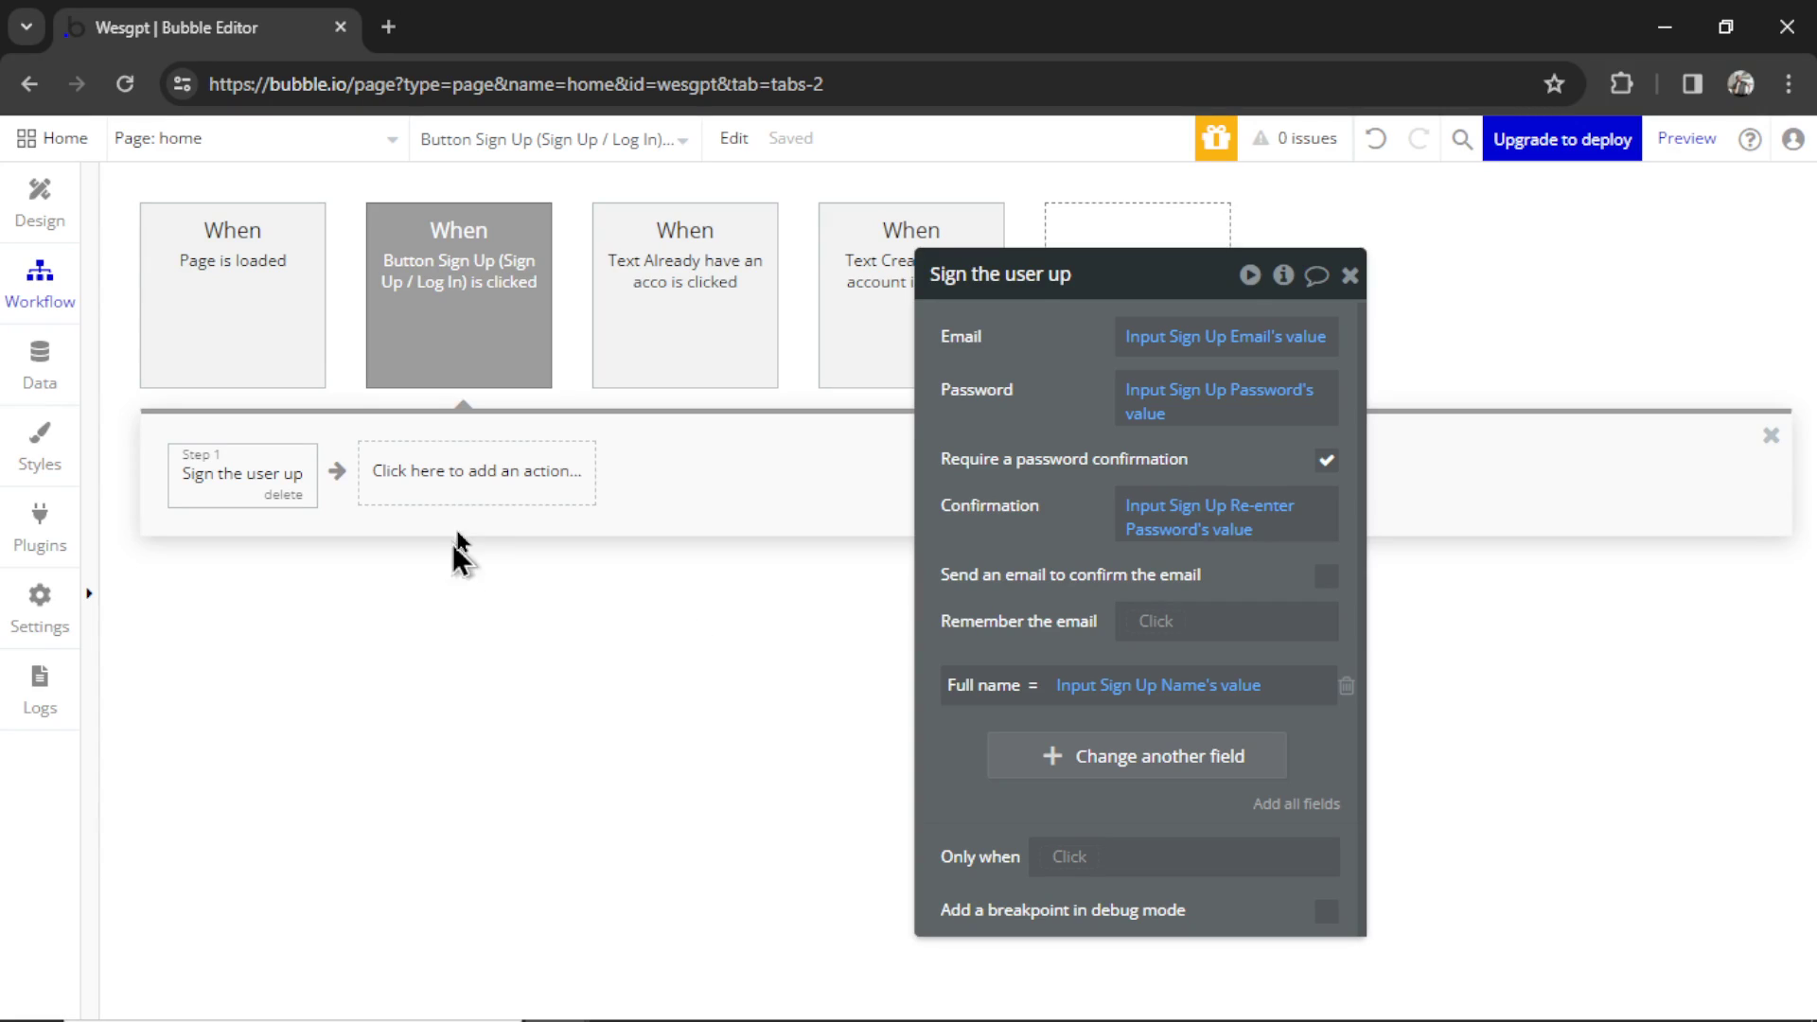
# Add a Go to page navigation step, then bring up the blank store-pdfs page
pyautogui.click(475, 471)
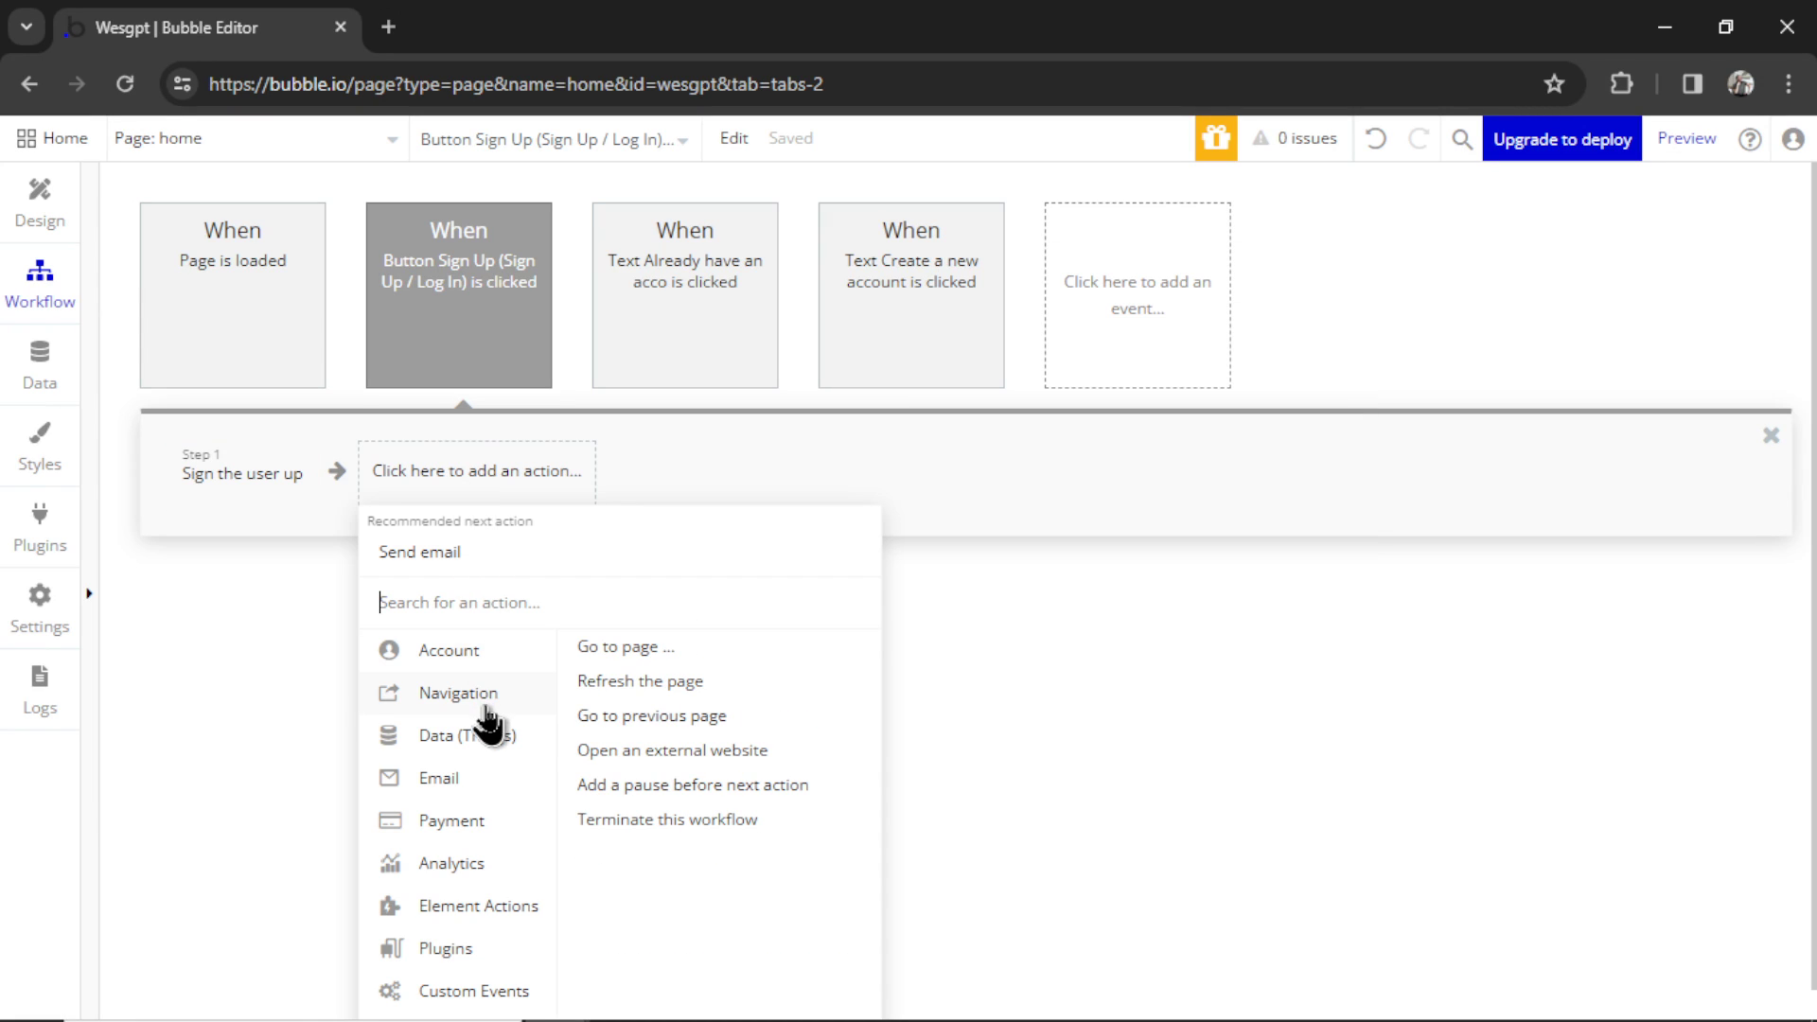
pyautogui.click(624, 646)
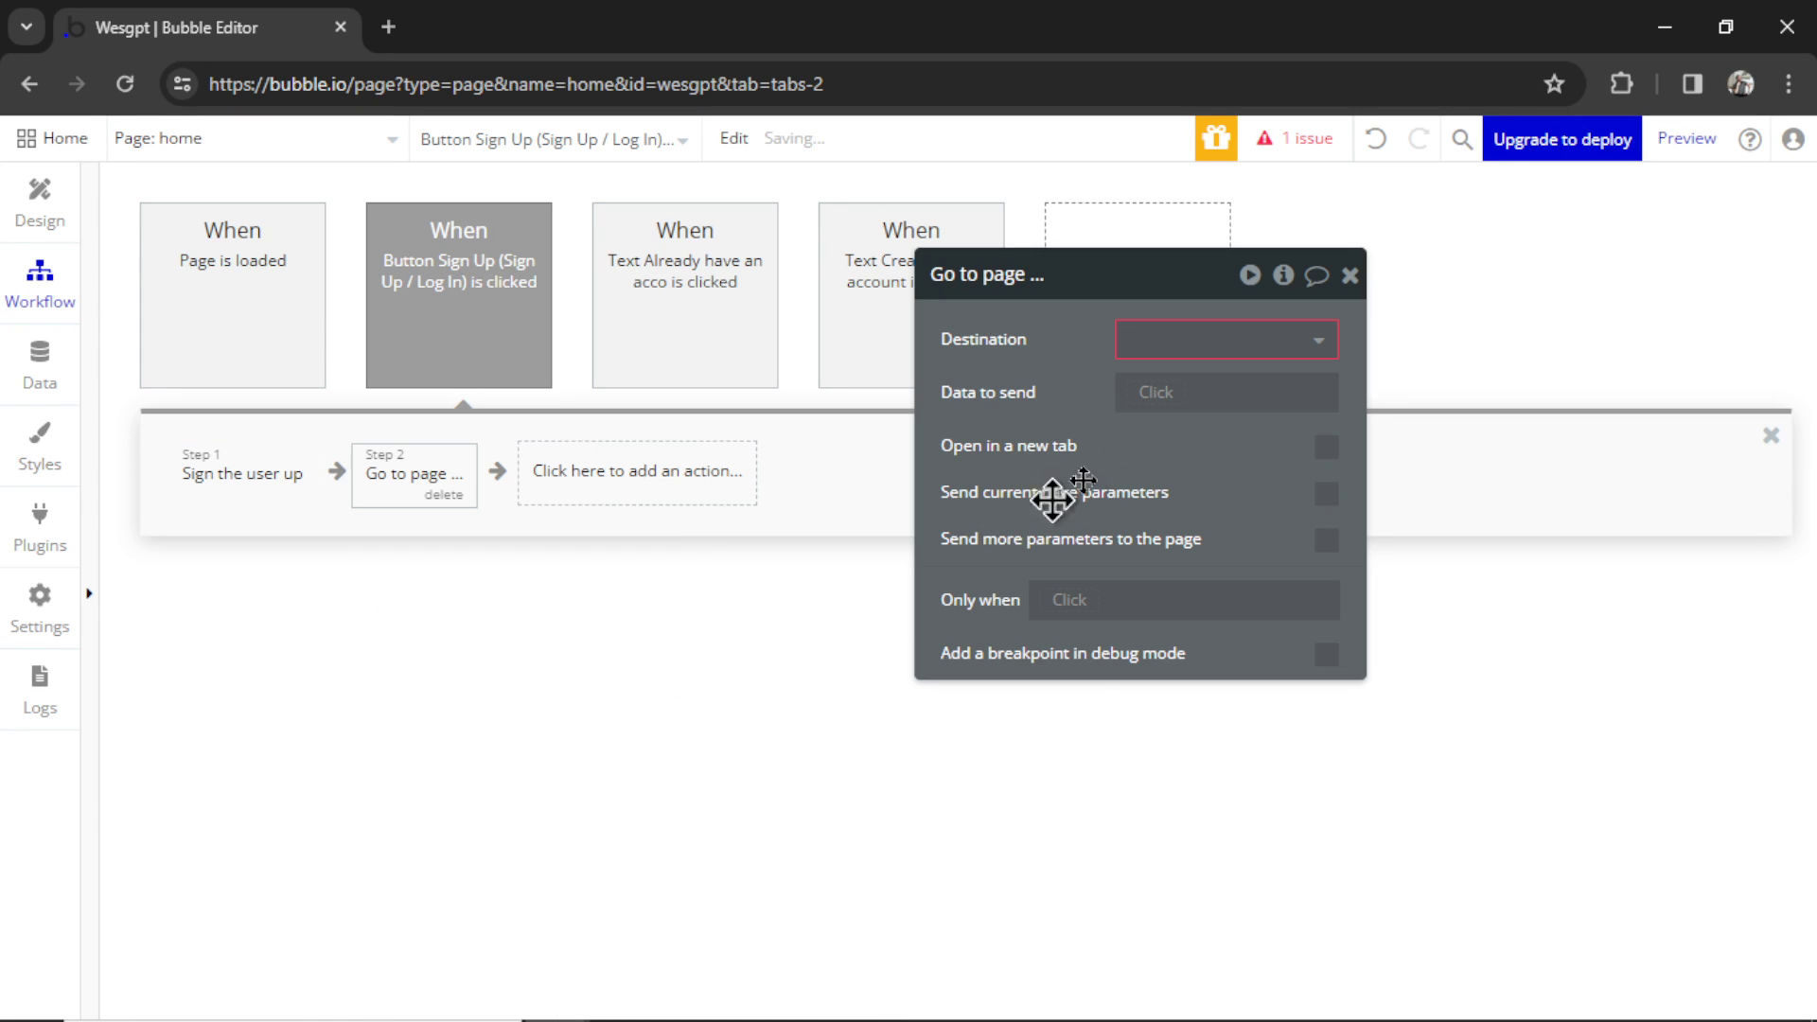
pyautogui.click(1224, 340)
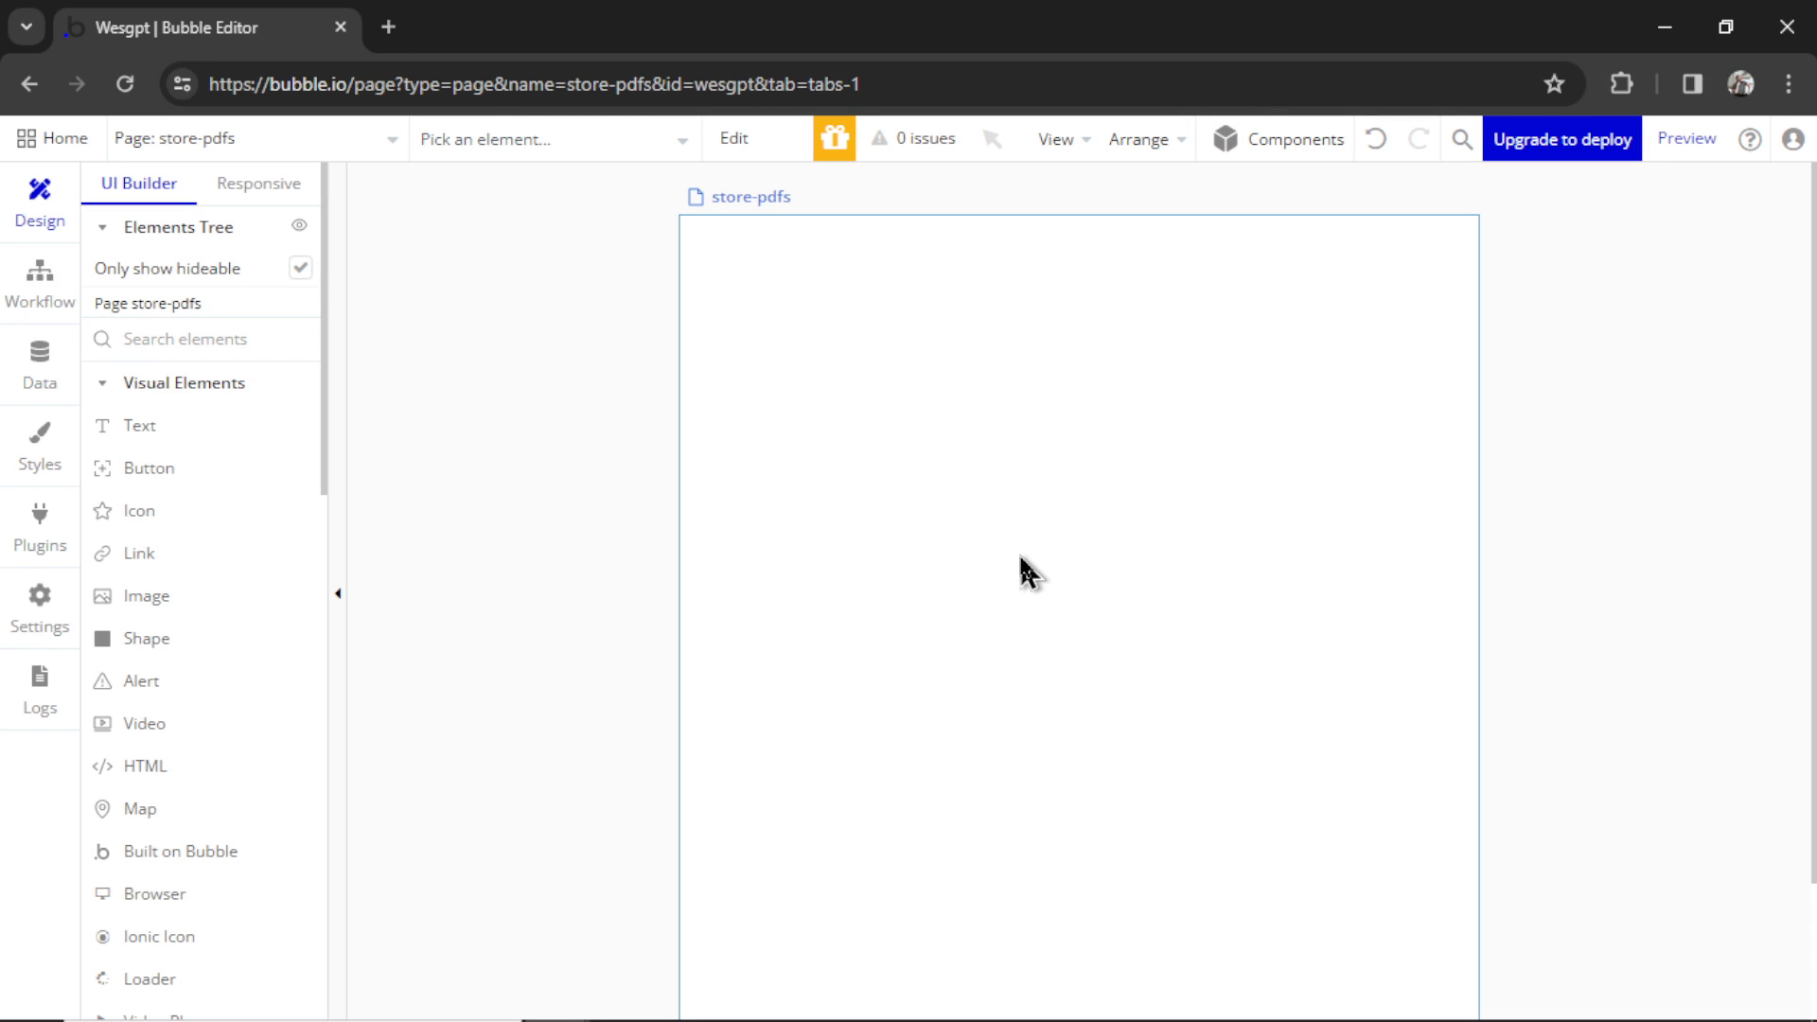
# Place a horizontally centred file uploader with placeholder 'Click to upload a PDF' on store-pdfs
pyautogui.scroll(-3)
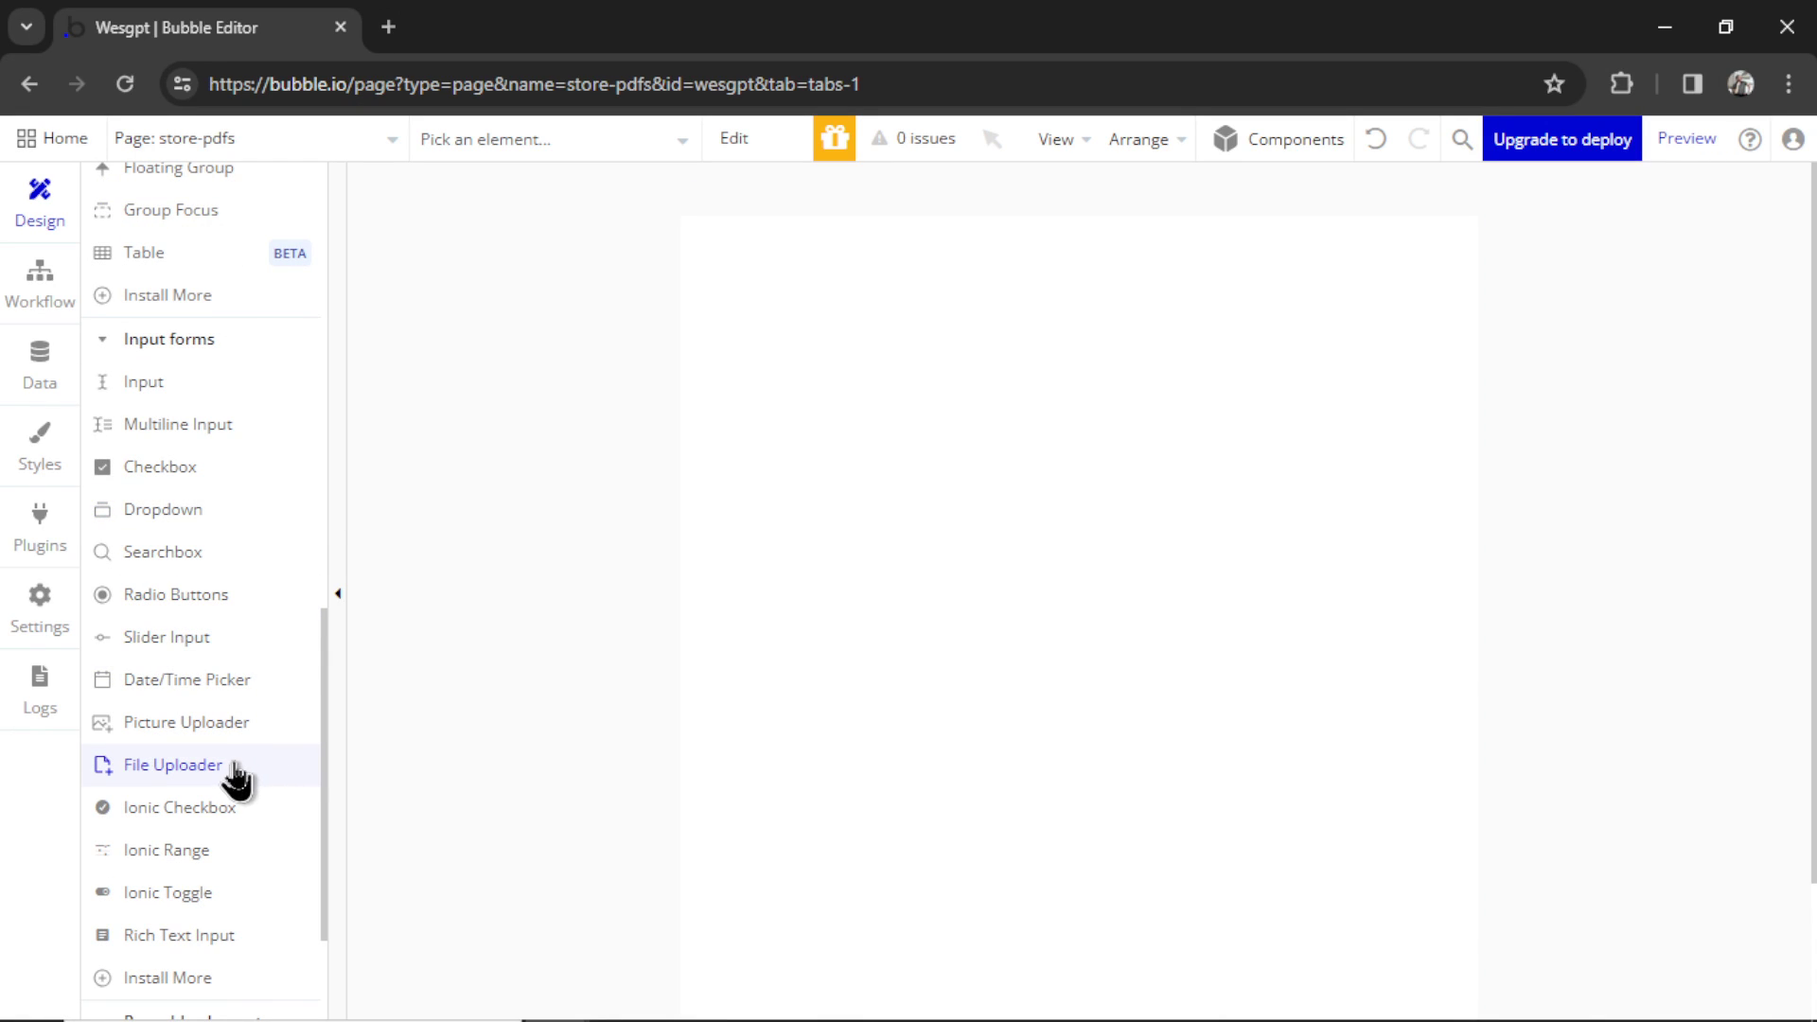
pyautogui.click(172, 764)
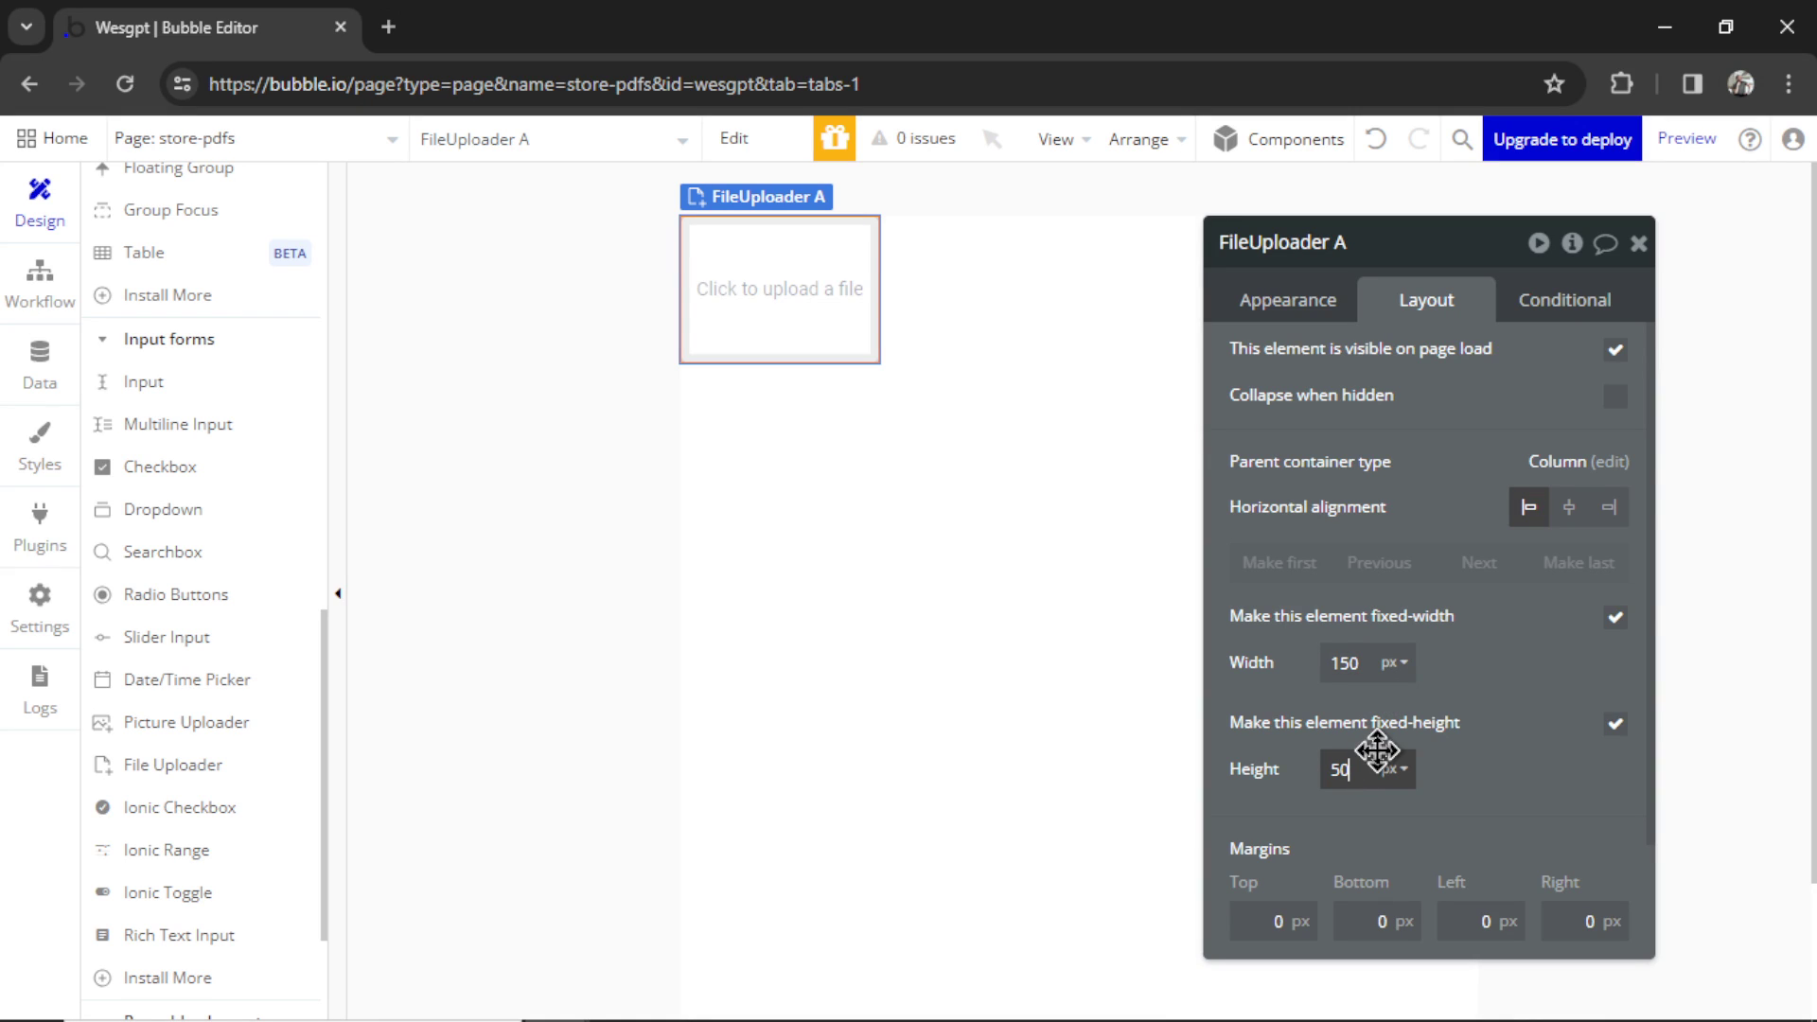
pyautogui.click(1285, 299)
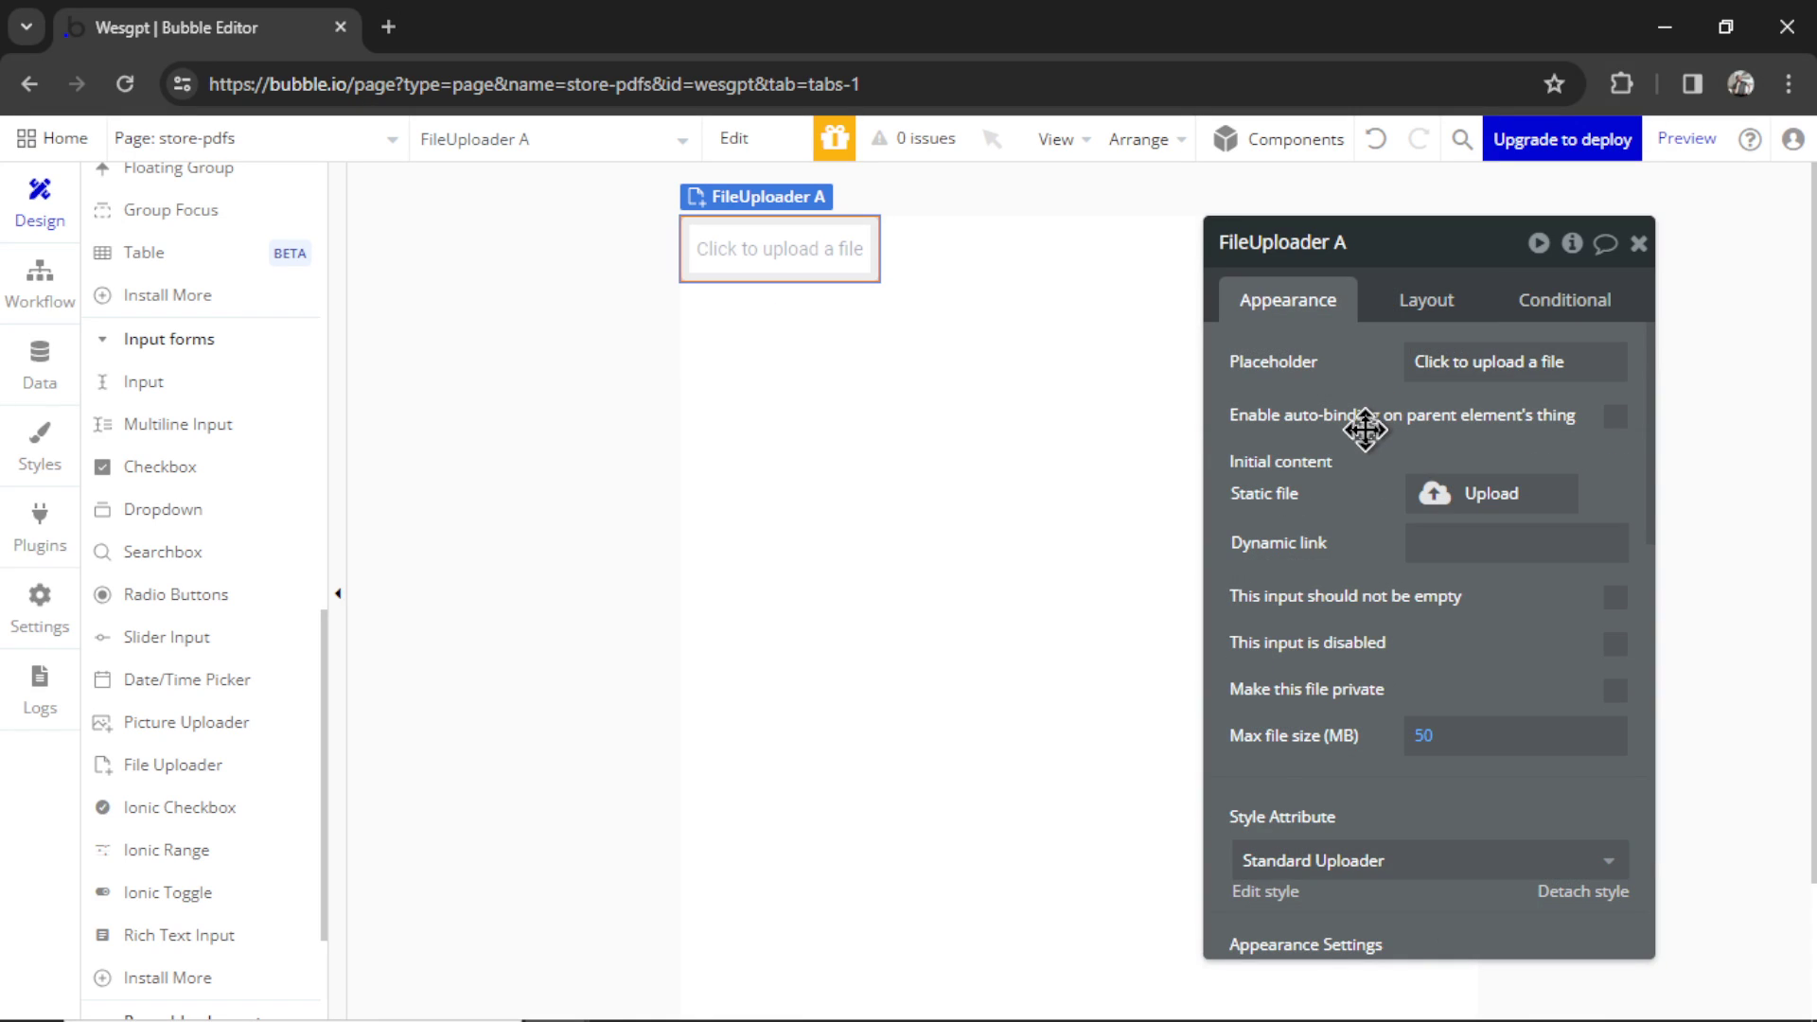
pyautogui.click(1513, 362)
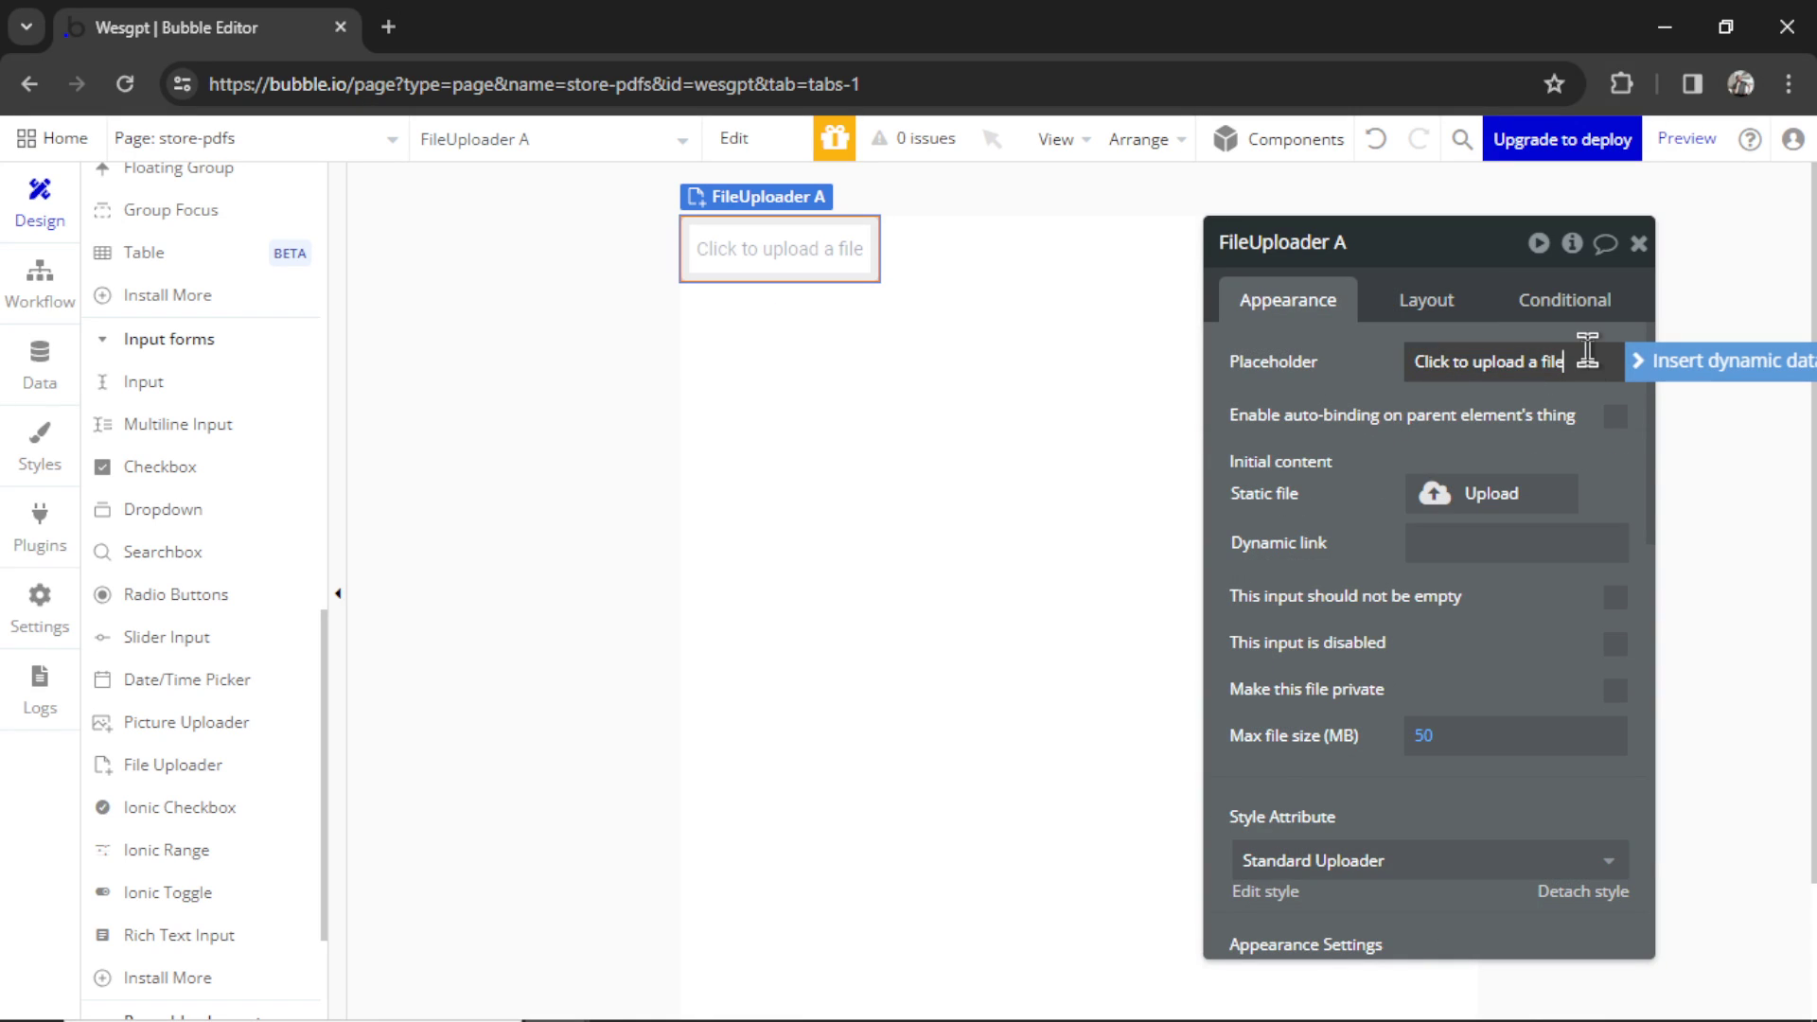
pyautogui.press('Backspace')
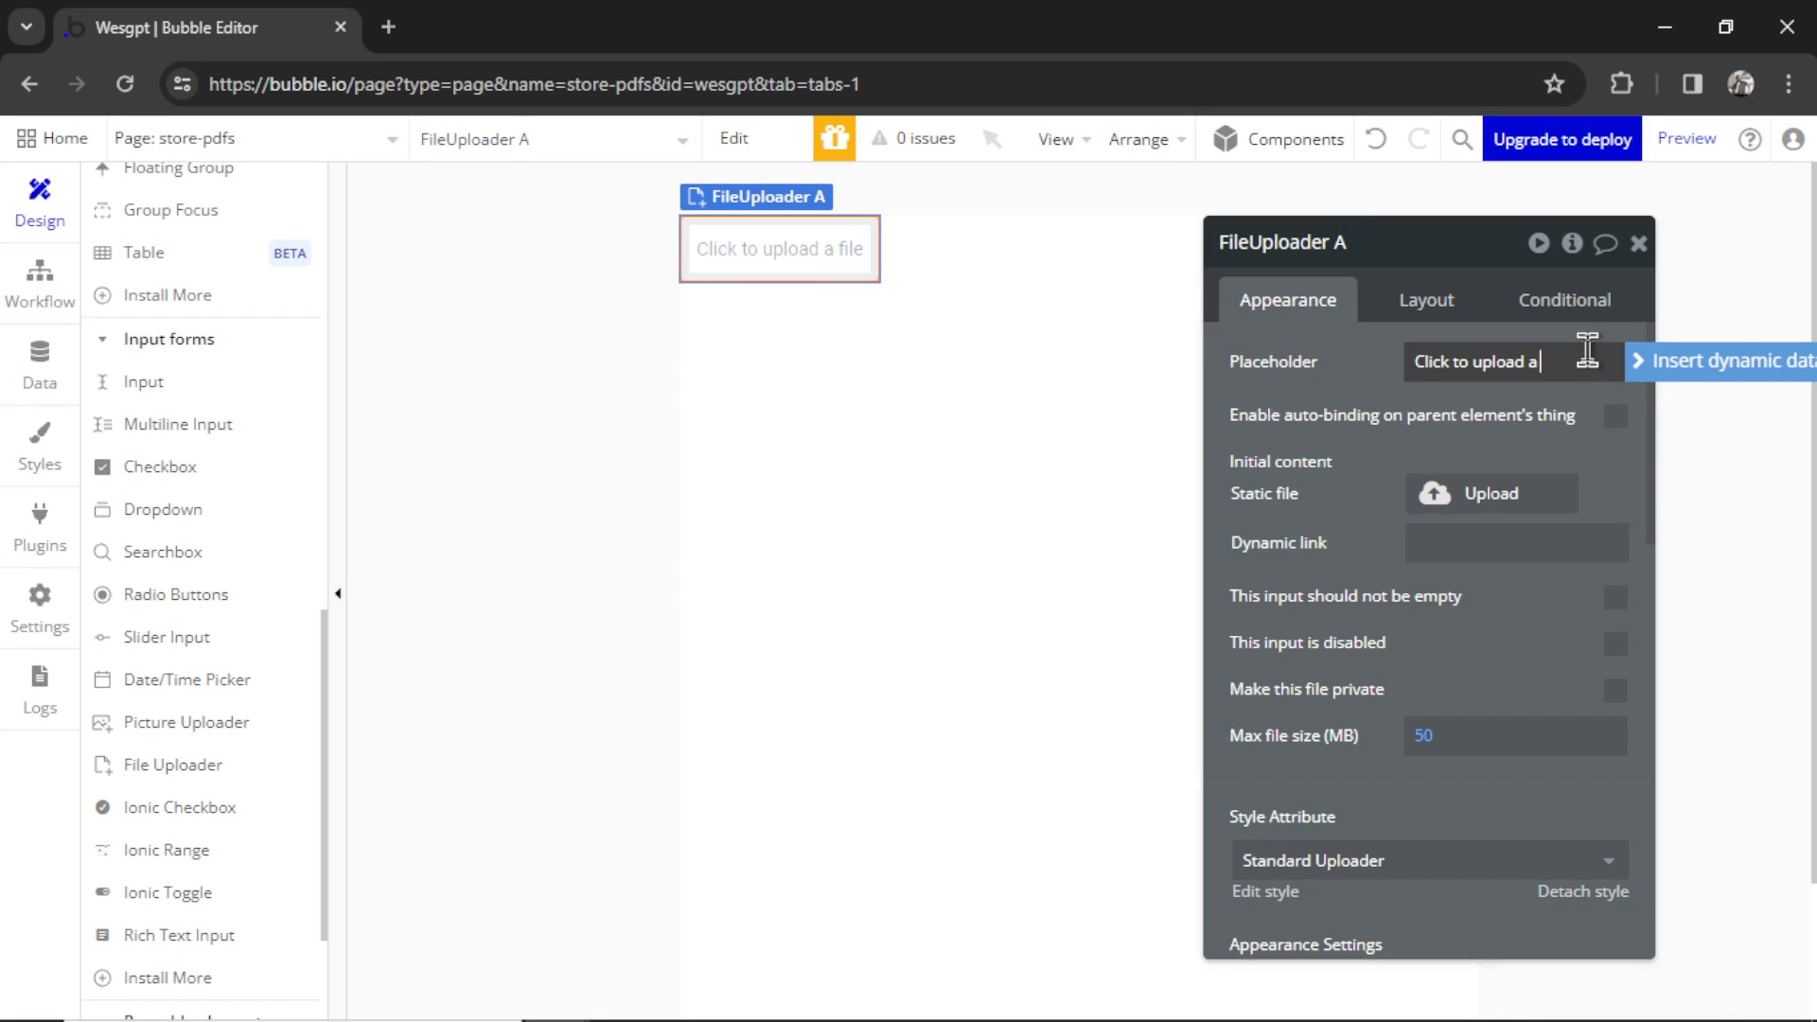
pyautogui.click(1425, 300)
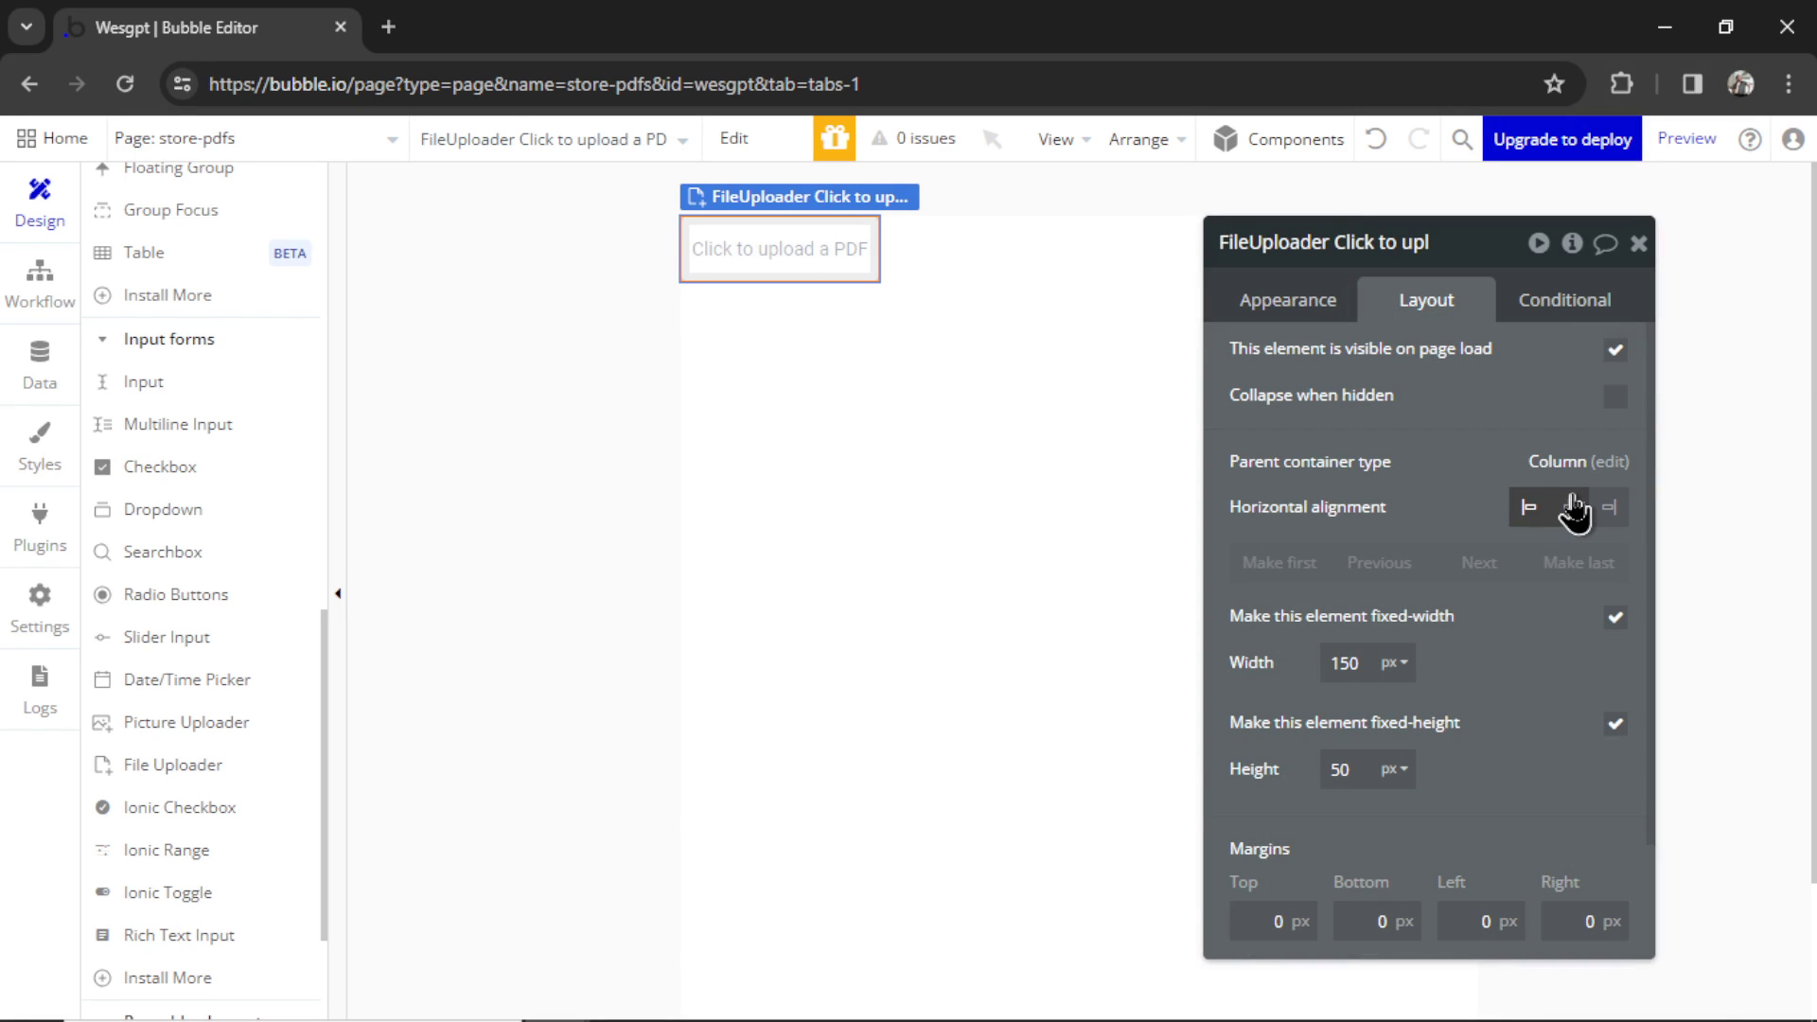
pyautogui.click(1568, 507)
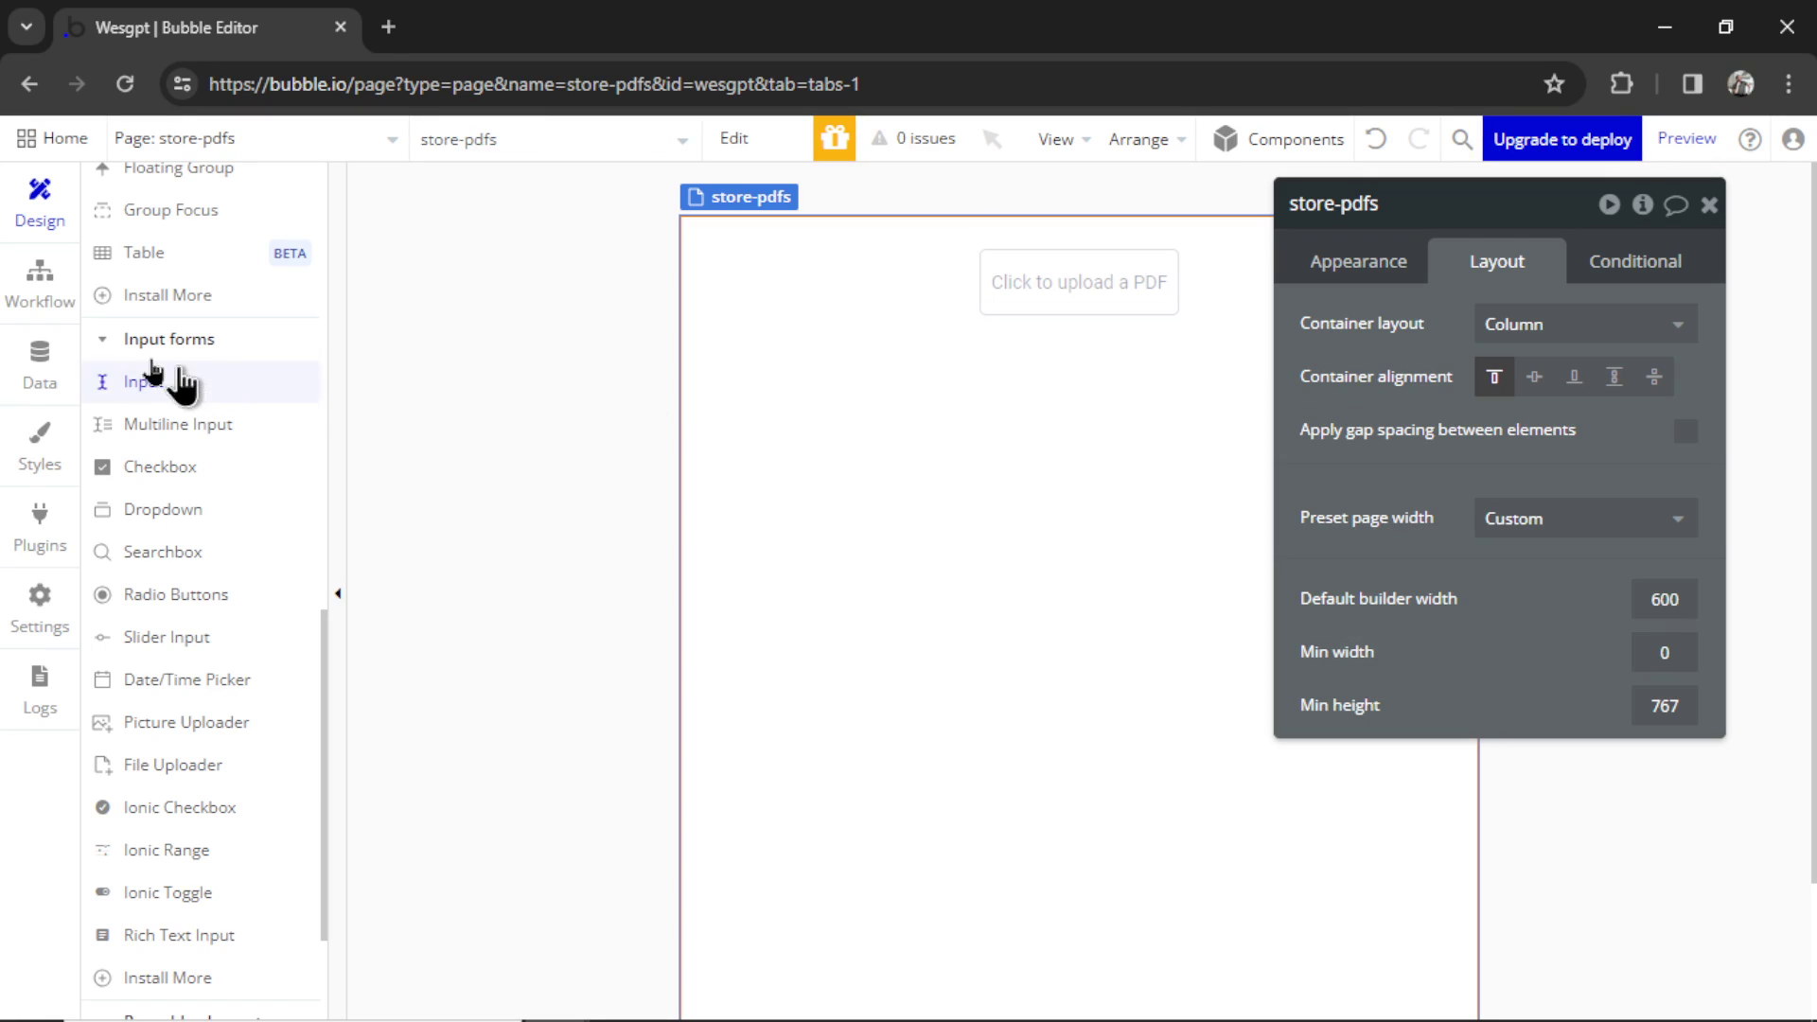
pyautogui.click(40, 284)
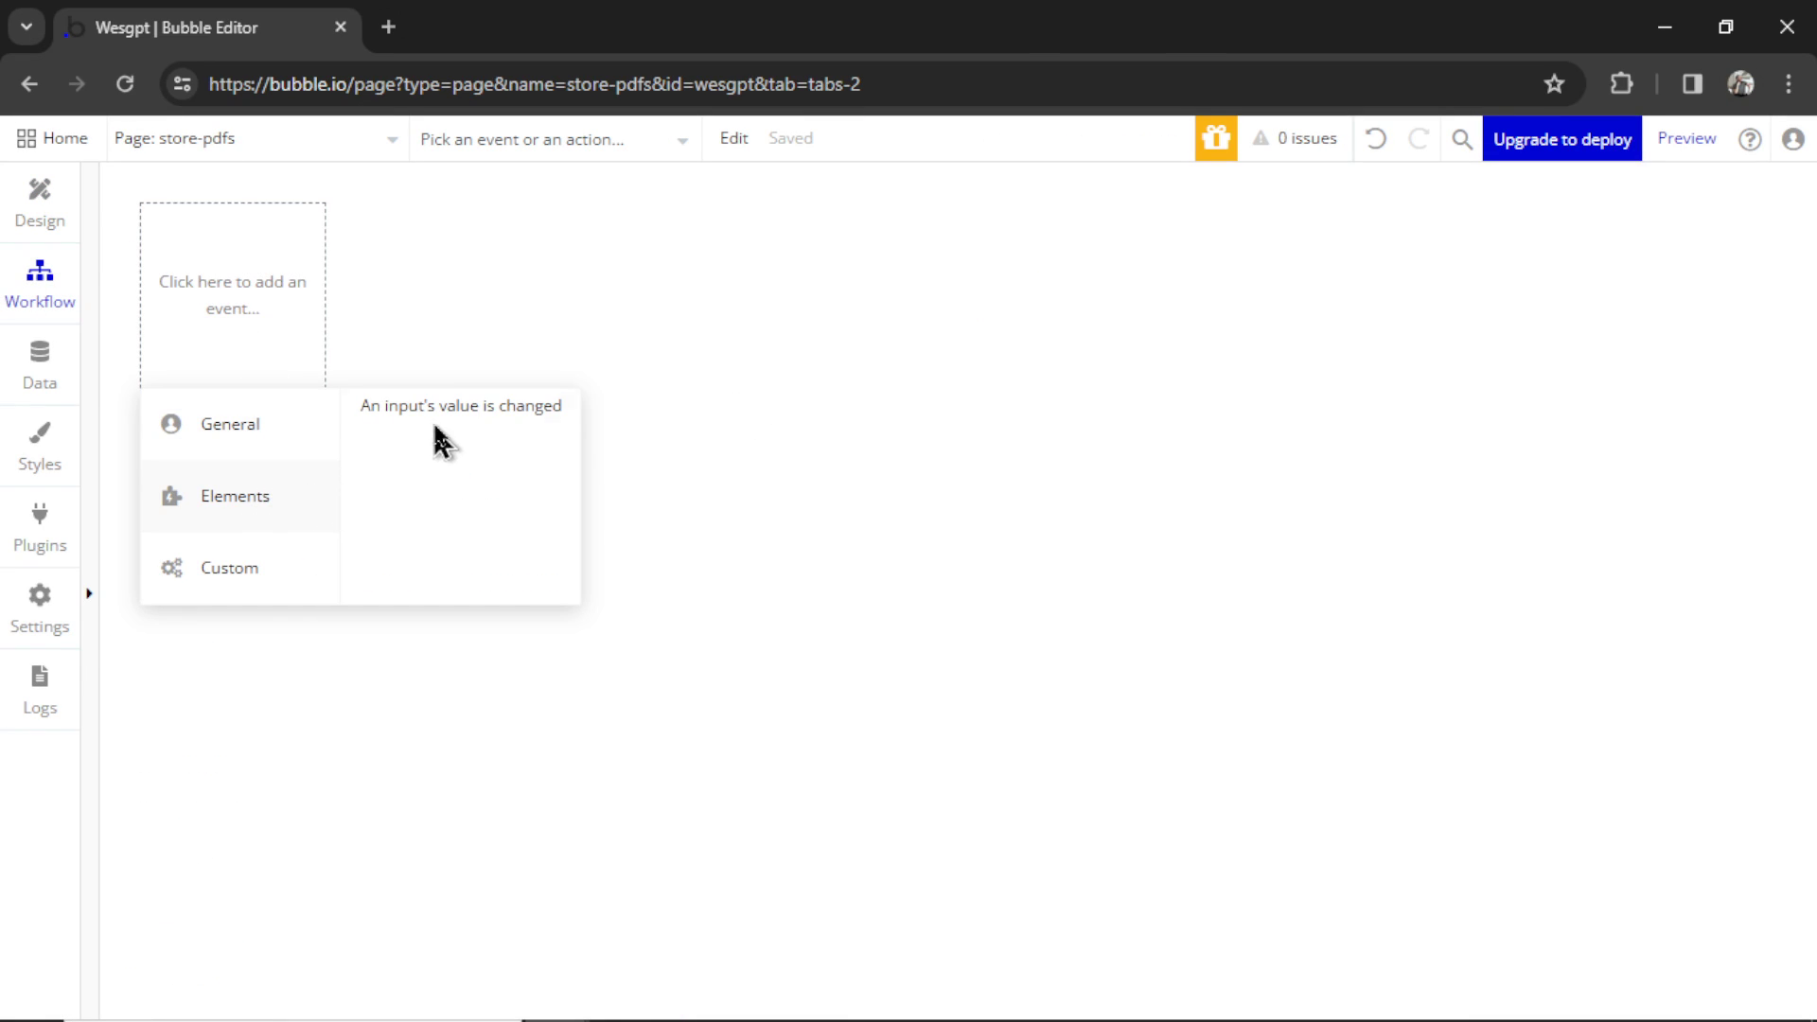
# On uploader value change, create a PDFs record with PDF = This FileUploader's value
pyautogui.click(459, 406)
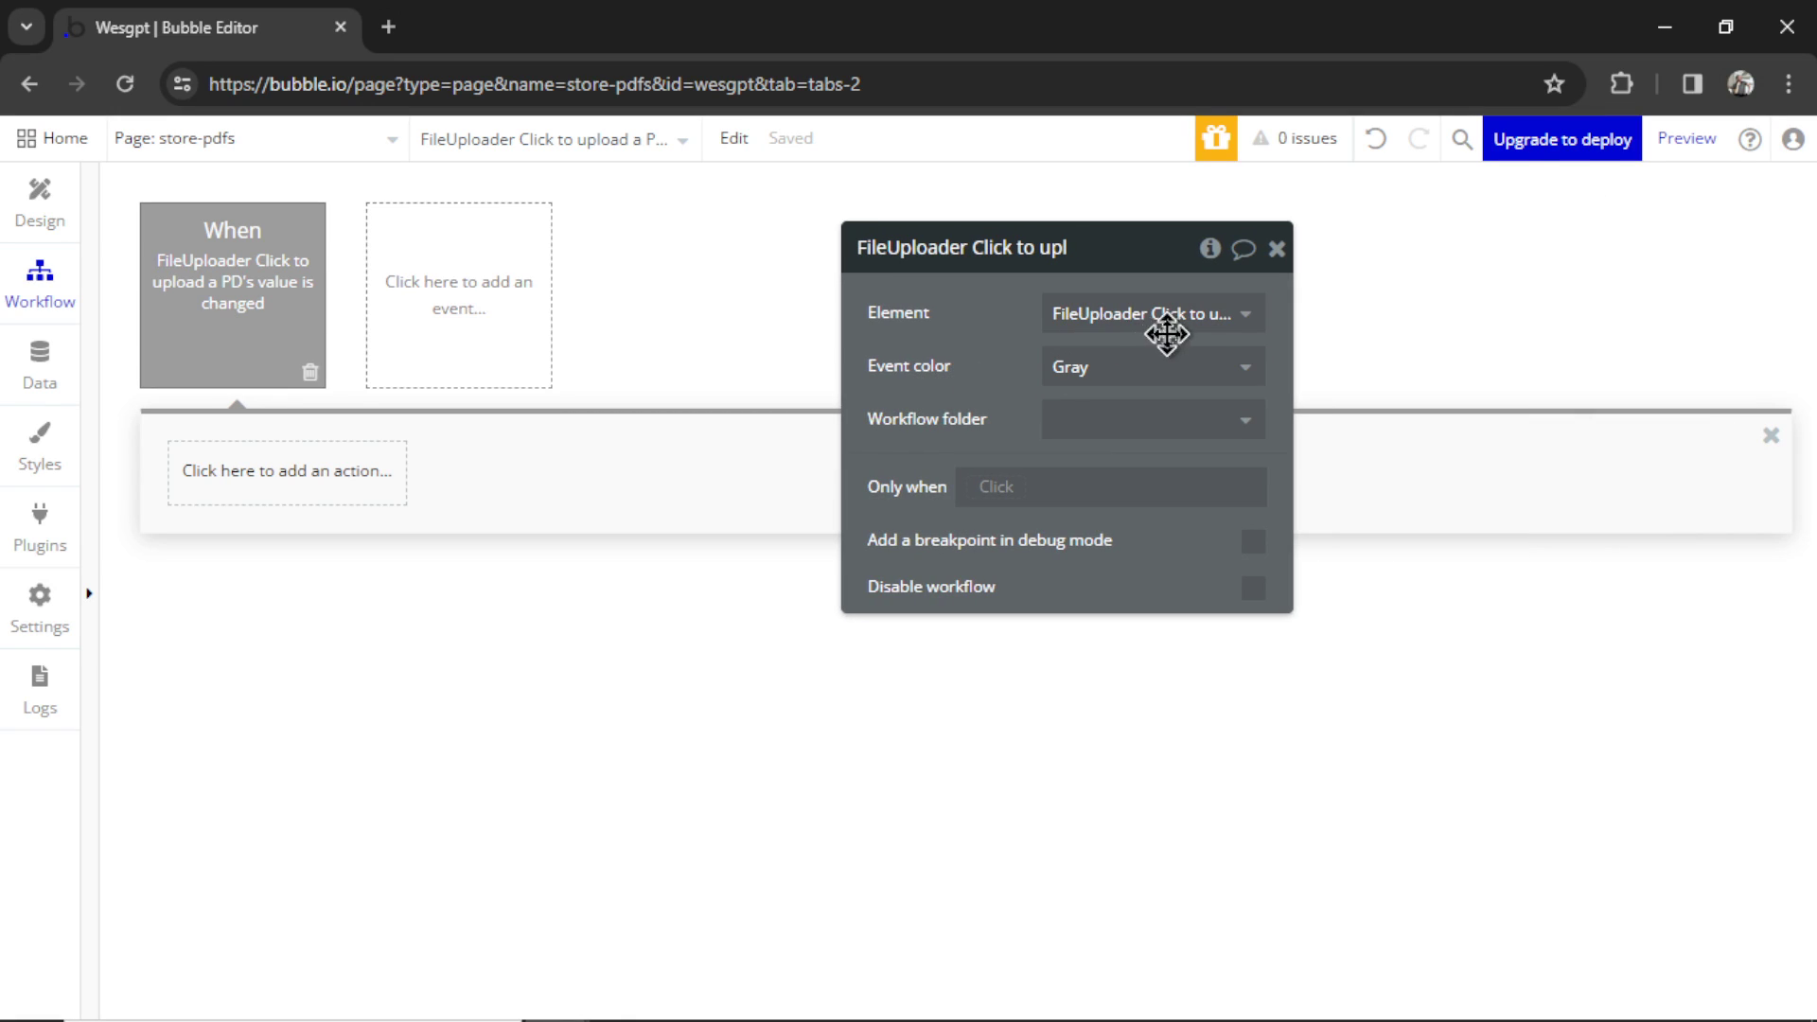
pyautogui.click(286, 470)
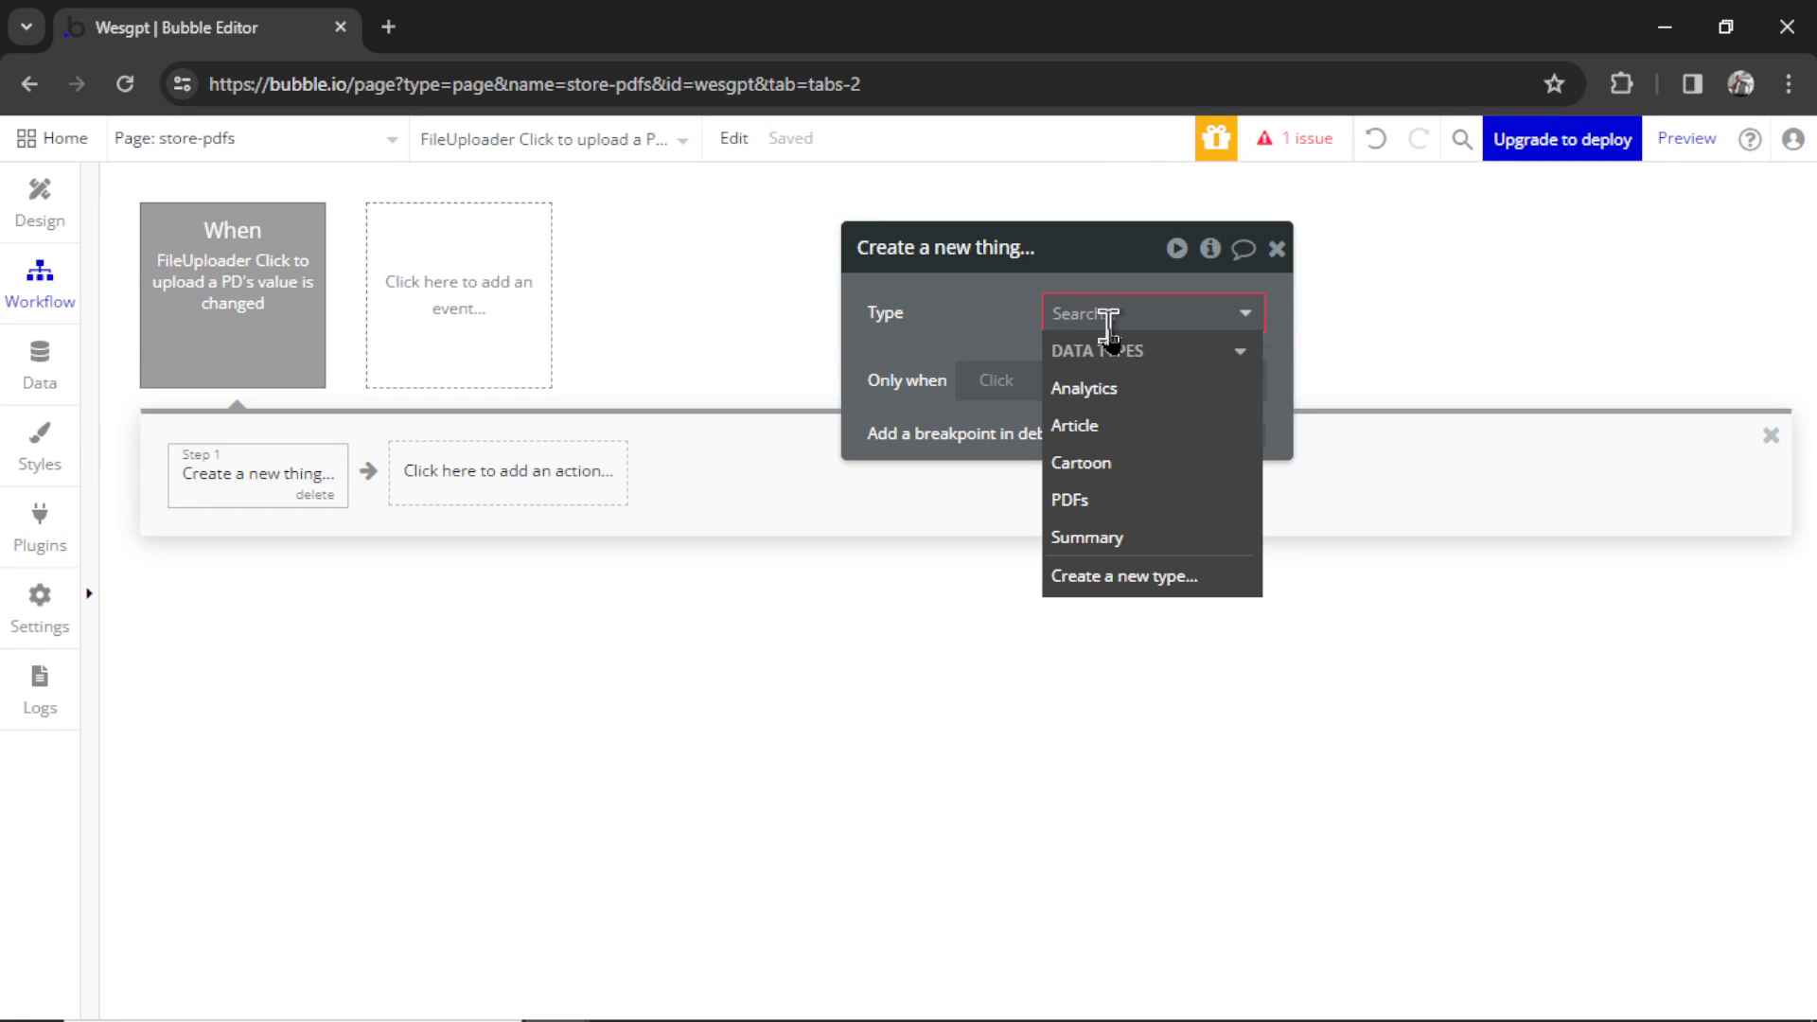
pyautogui.click(1070, 500)
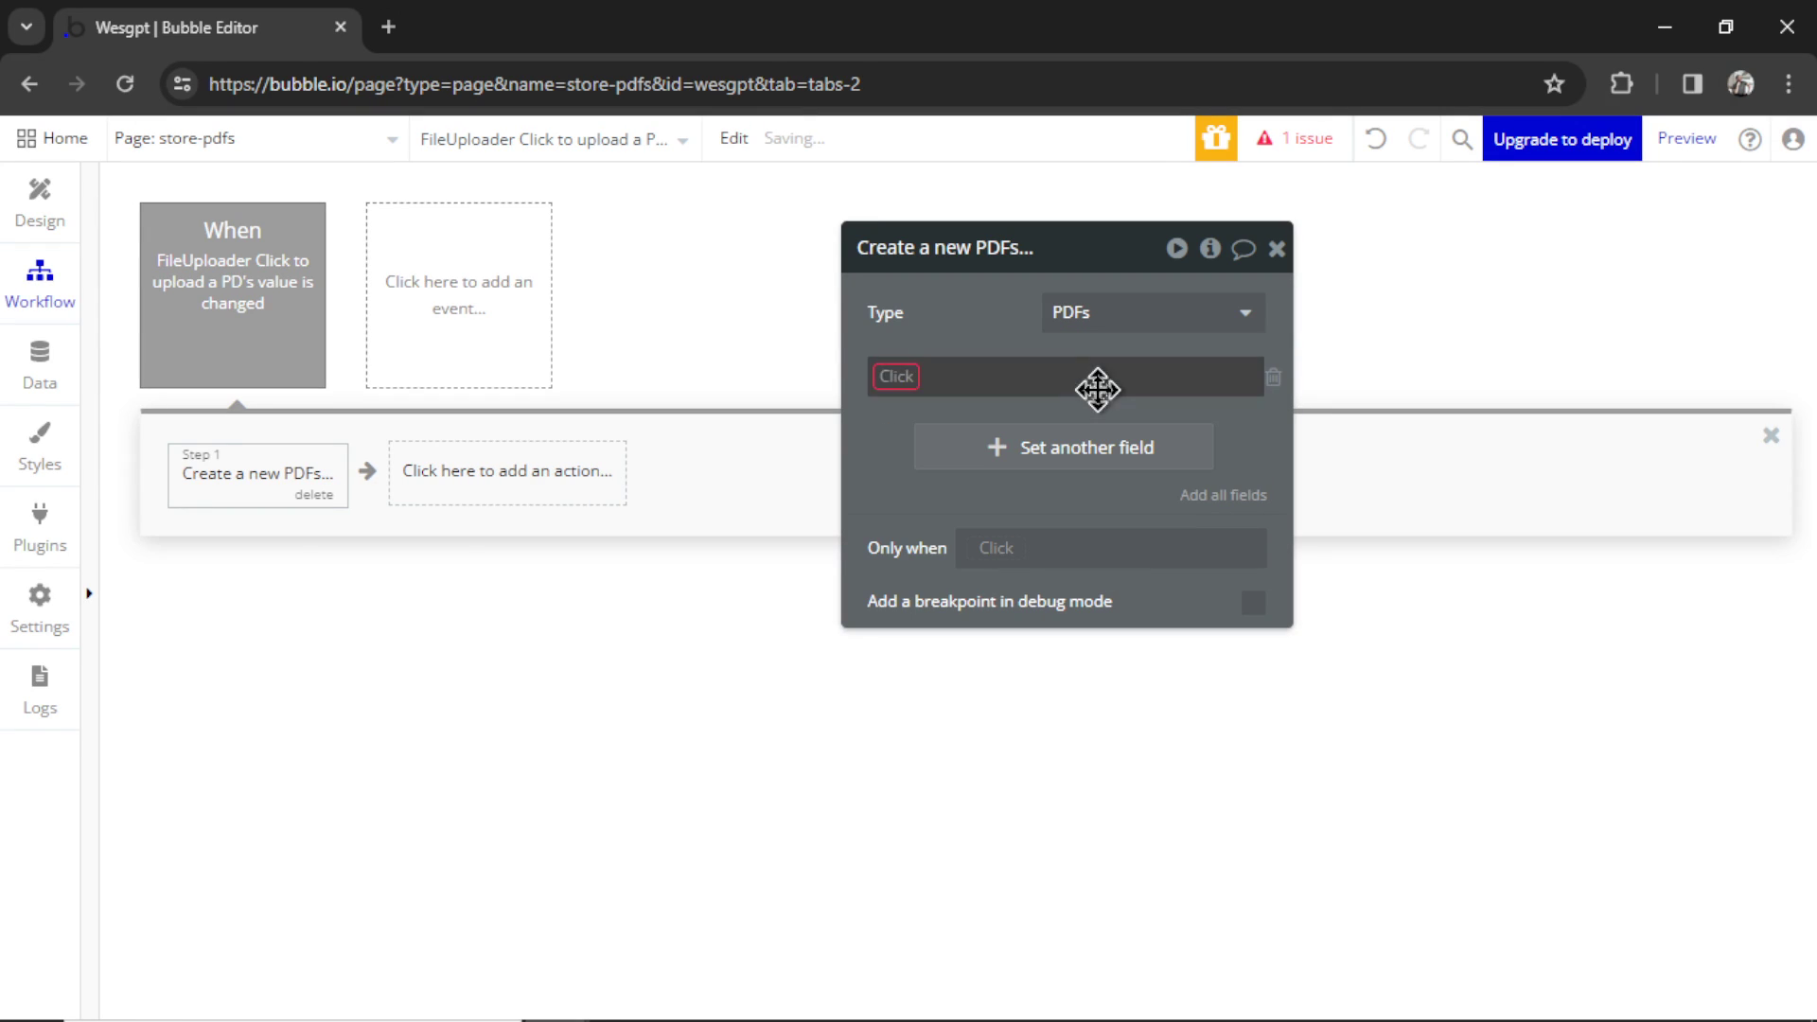
pyautogui.click(895, 376)
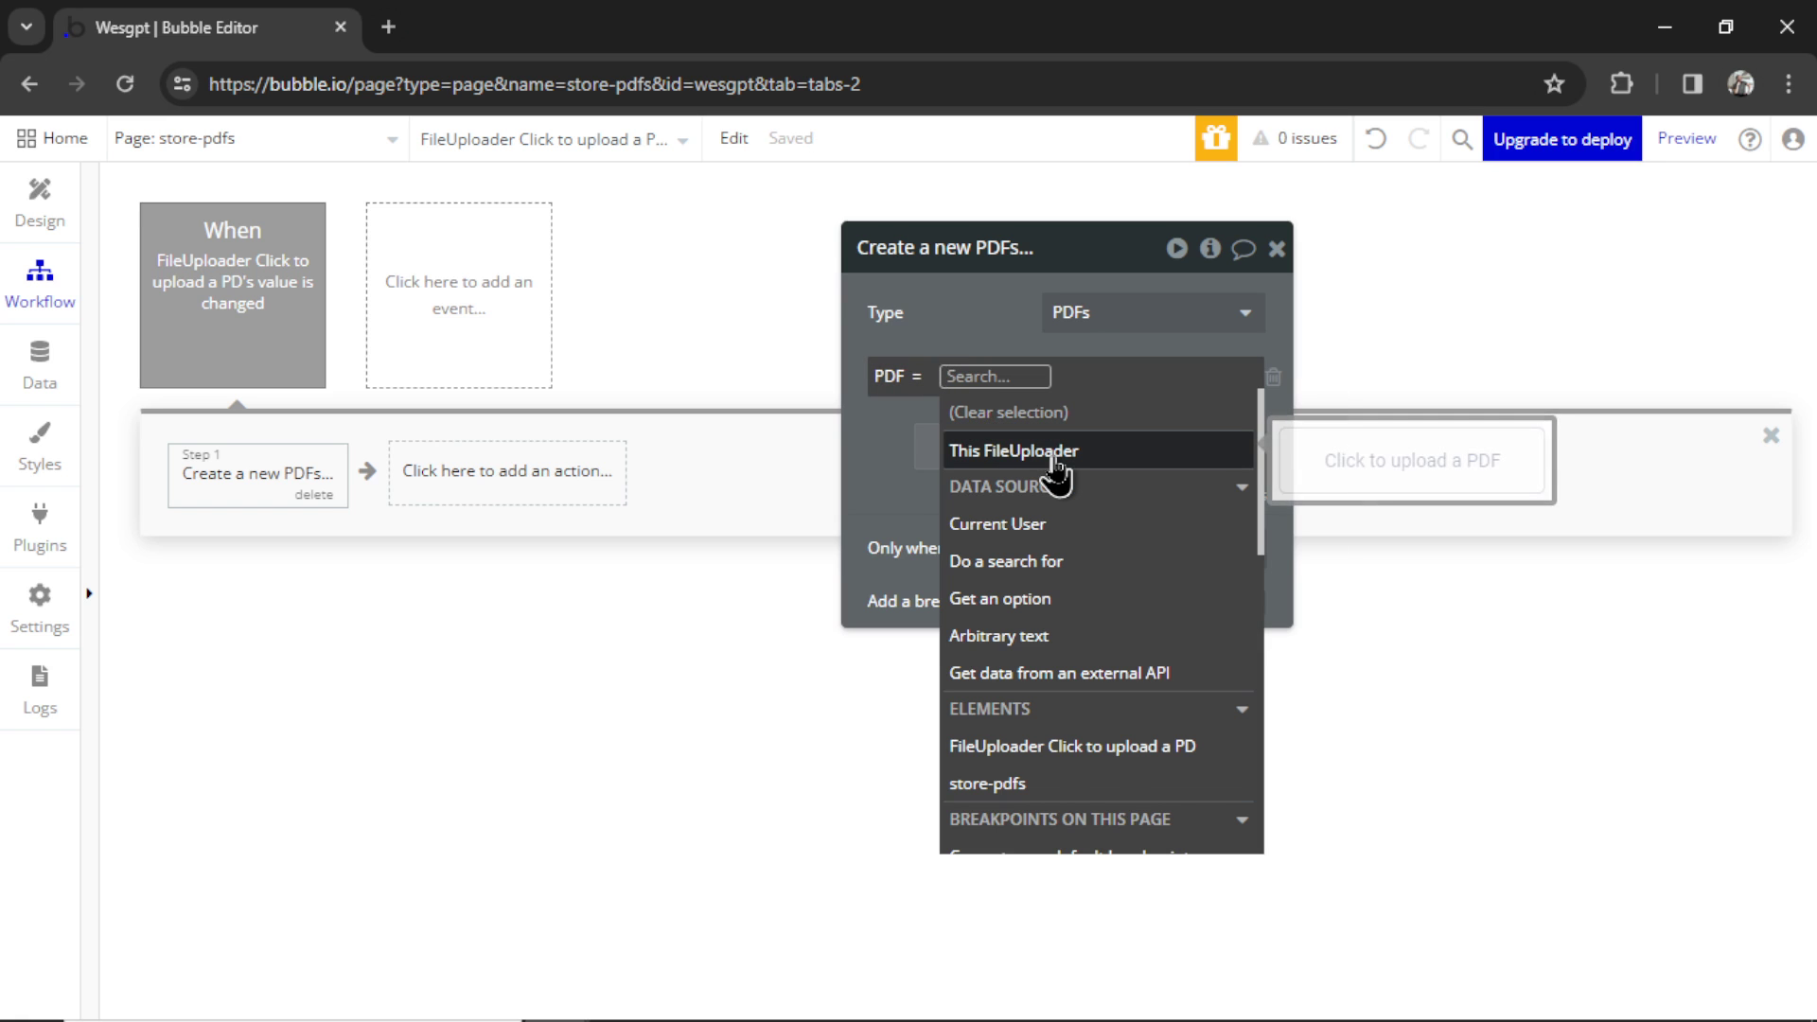
pyautogui.click(1013, 450)
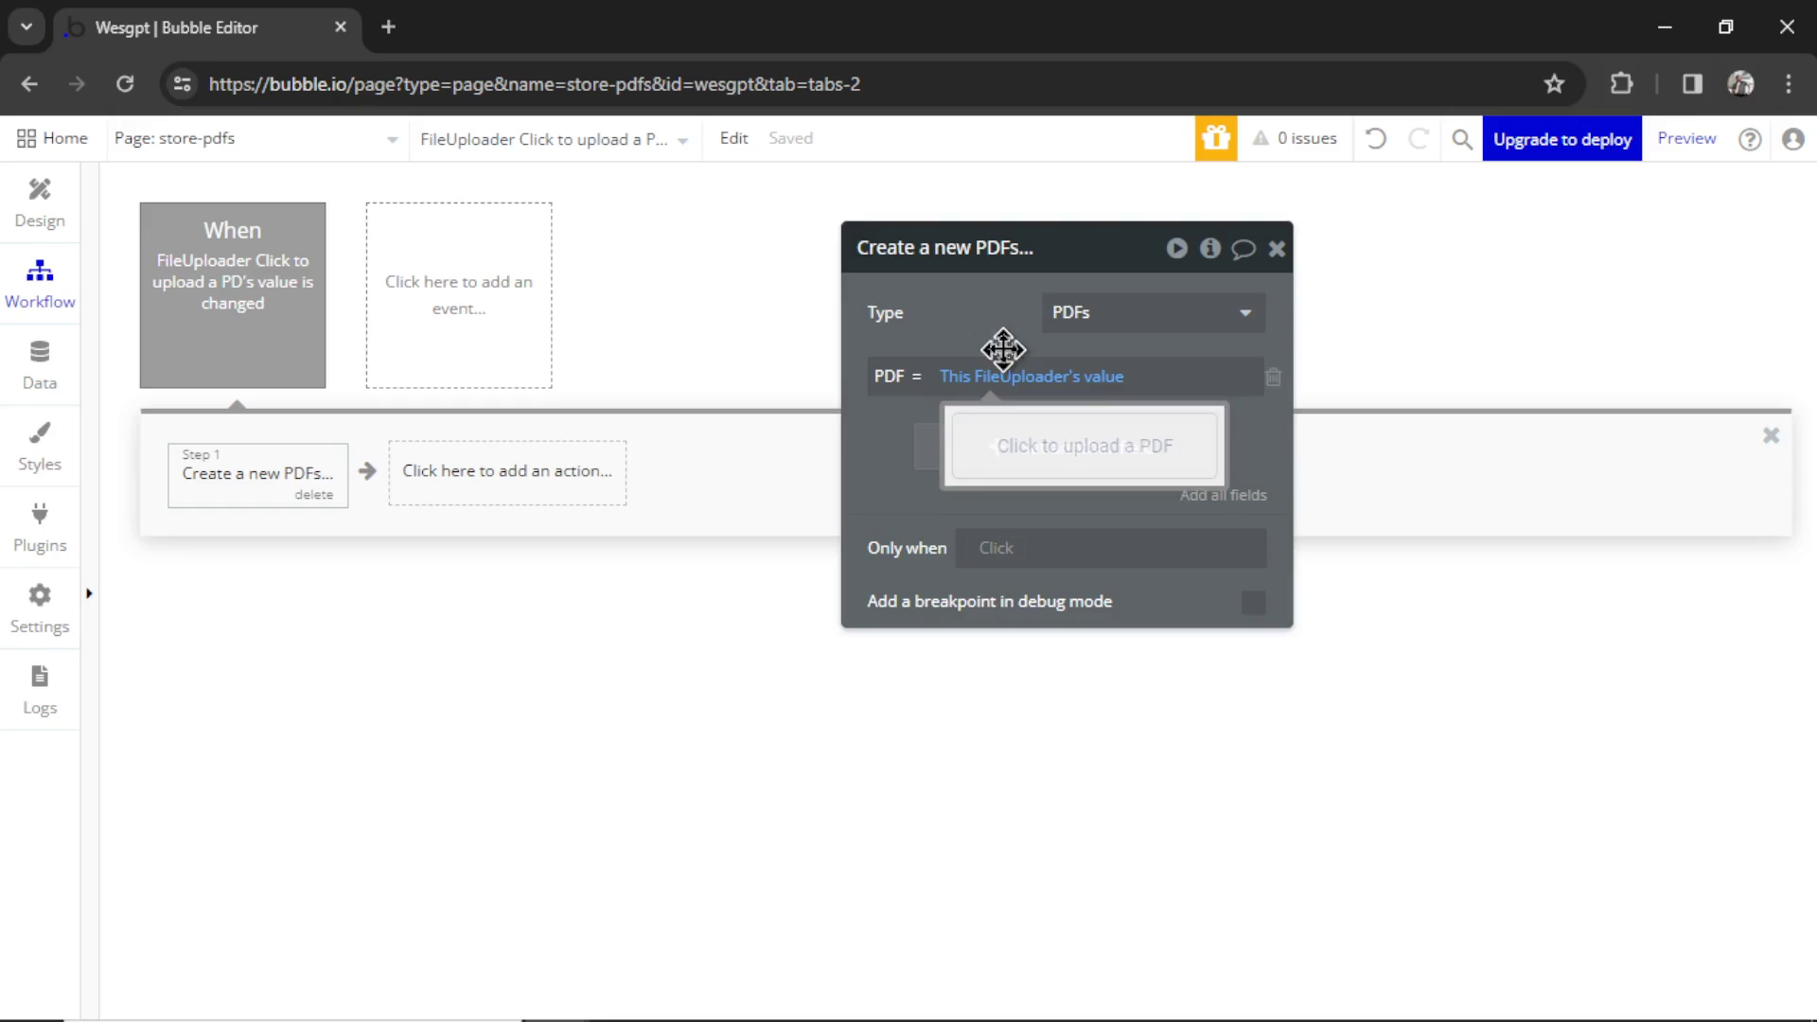
pyautogui.click(507, 470)
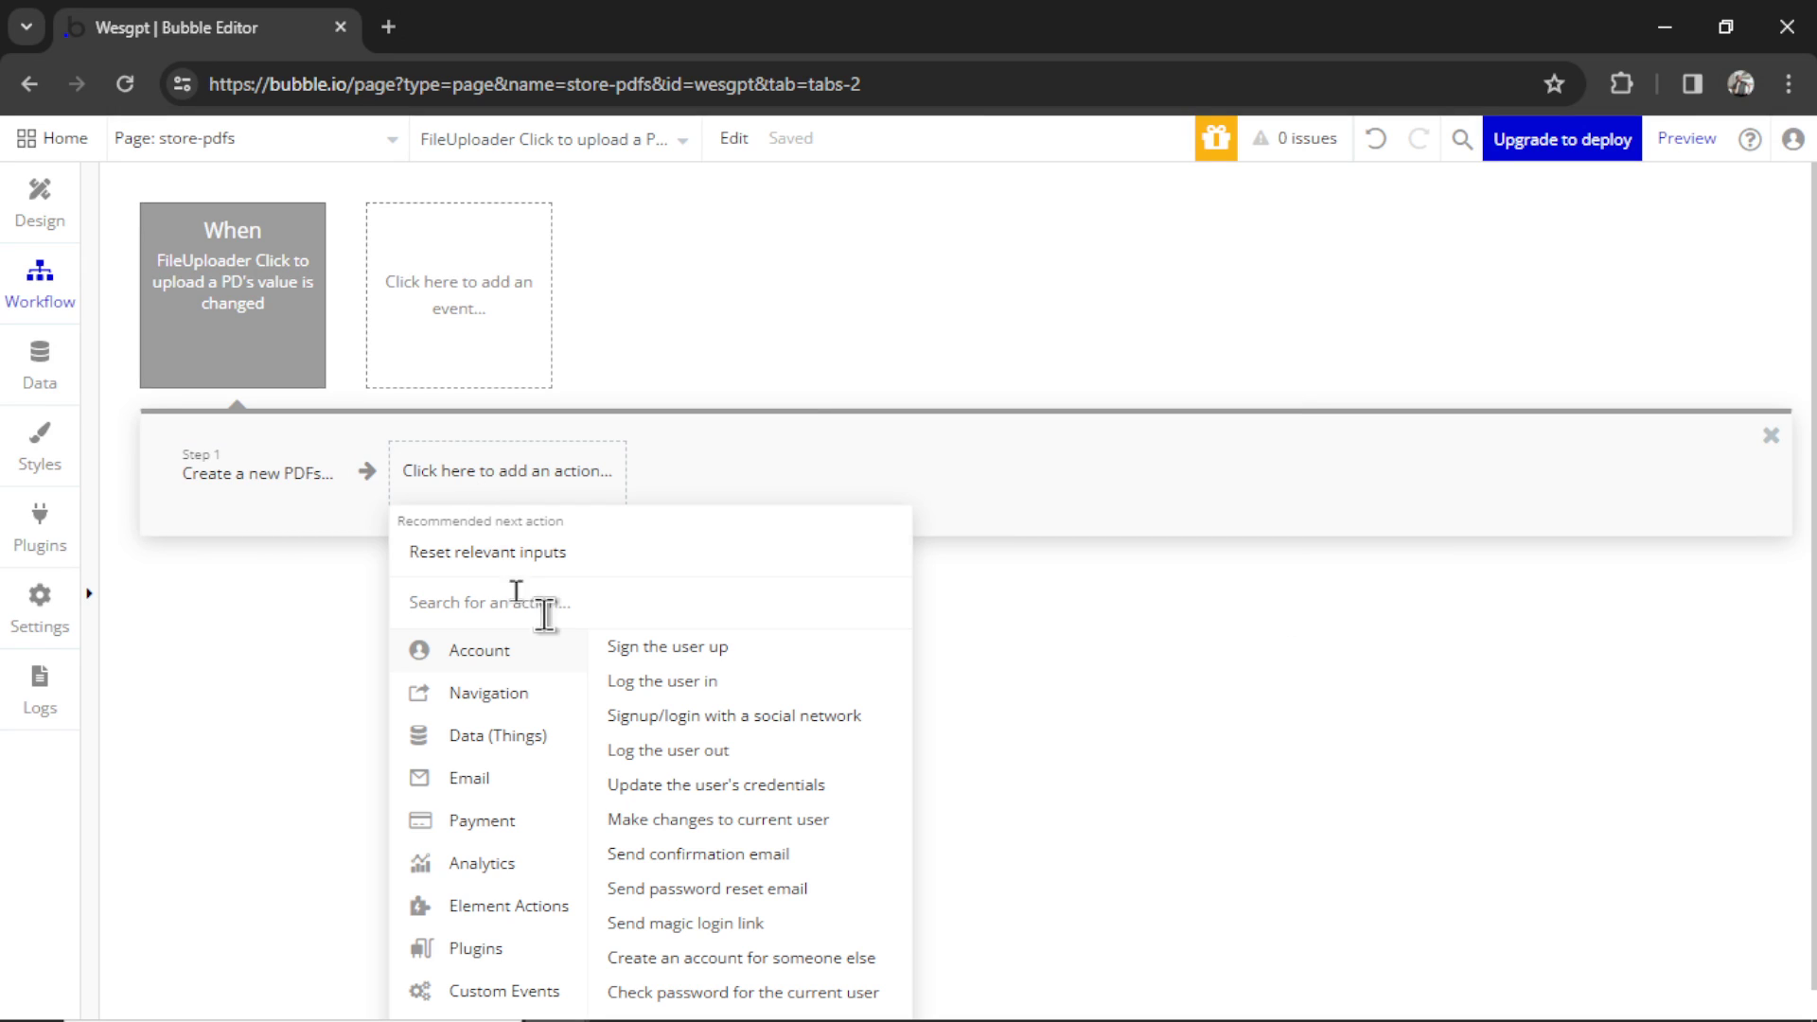
# Add a Make changes step adding Result of step 1 to Current User's PDFs list
pyautogui.click(492, 735)
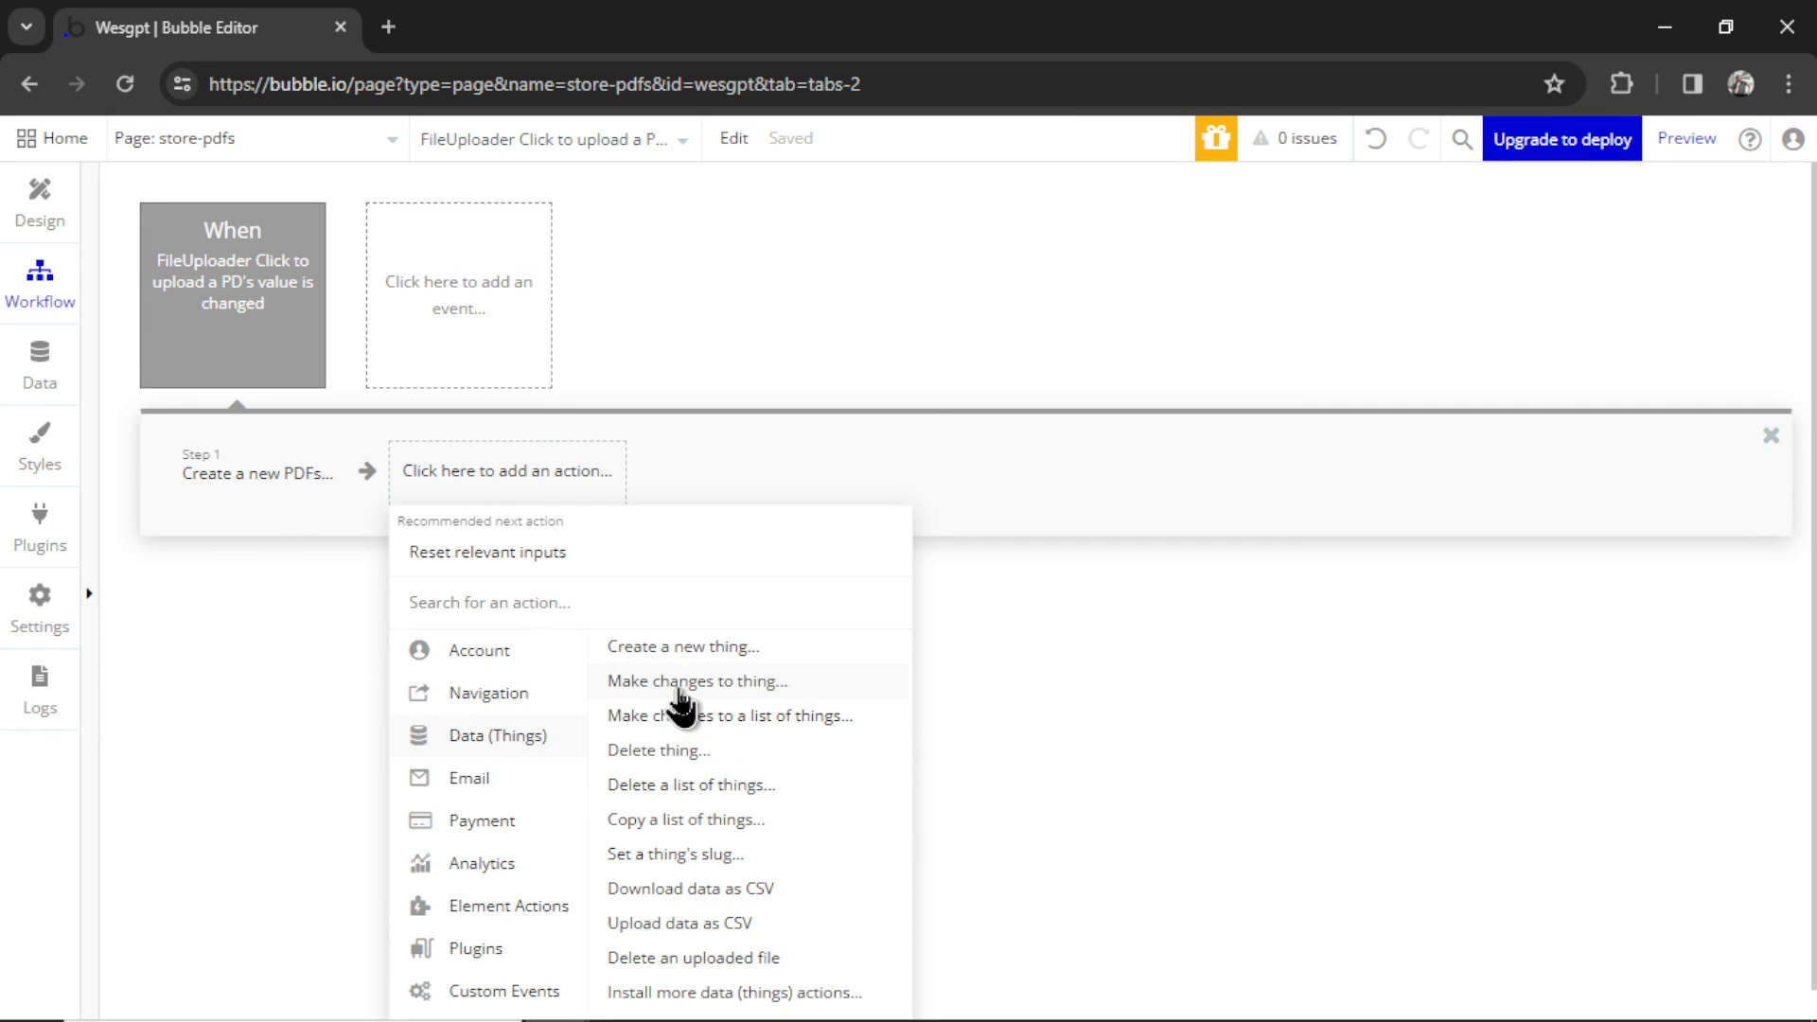
pyautogui.click(696, 680)
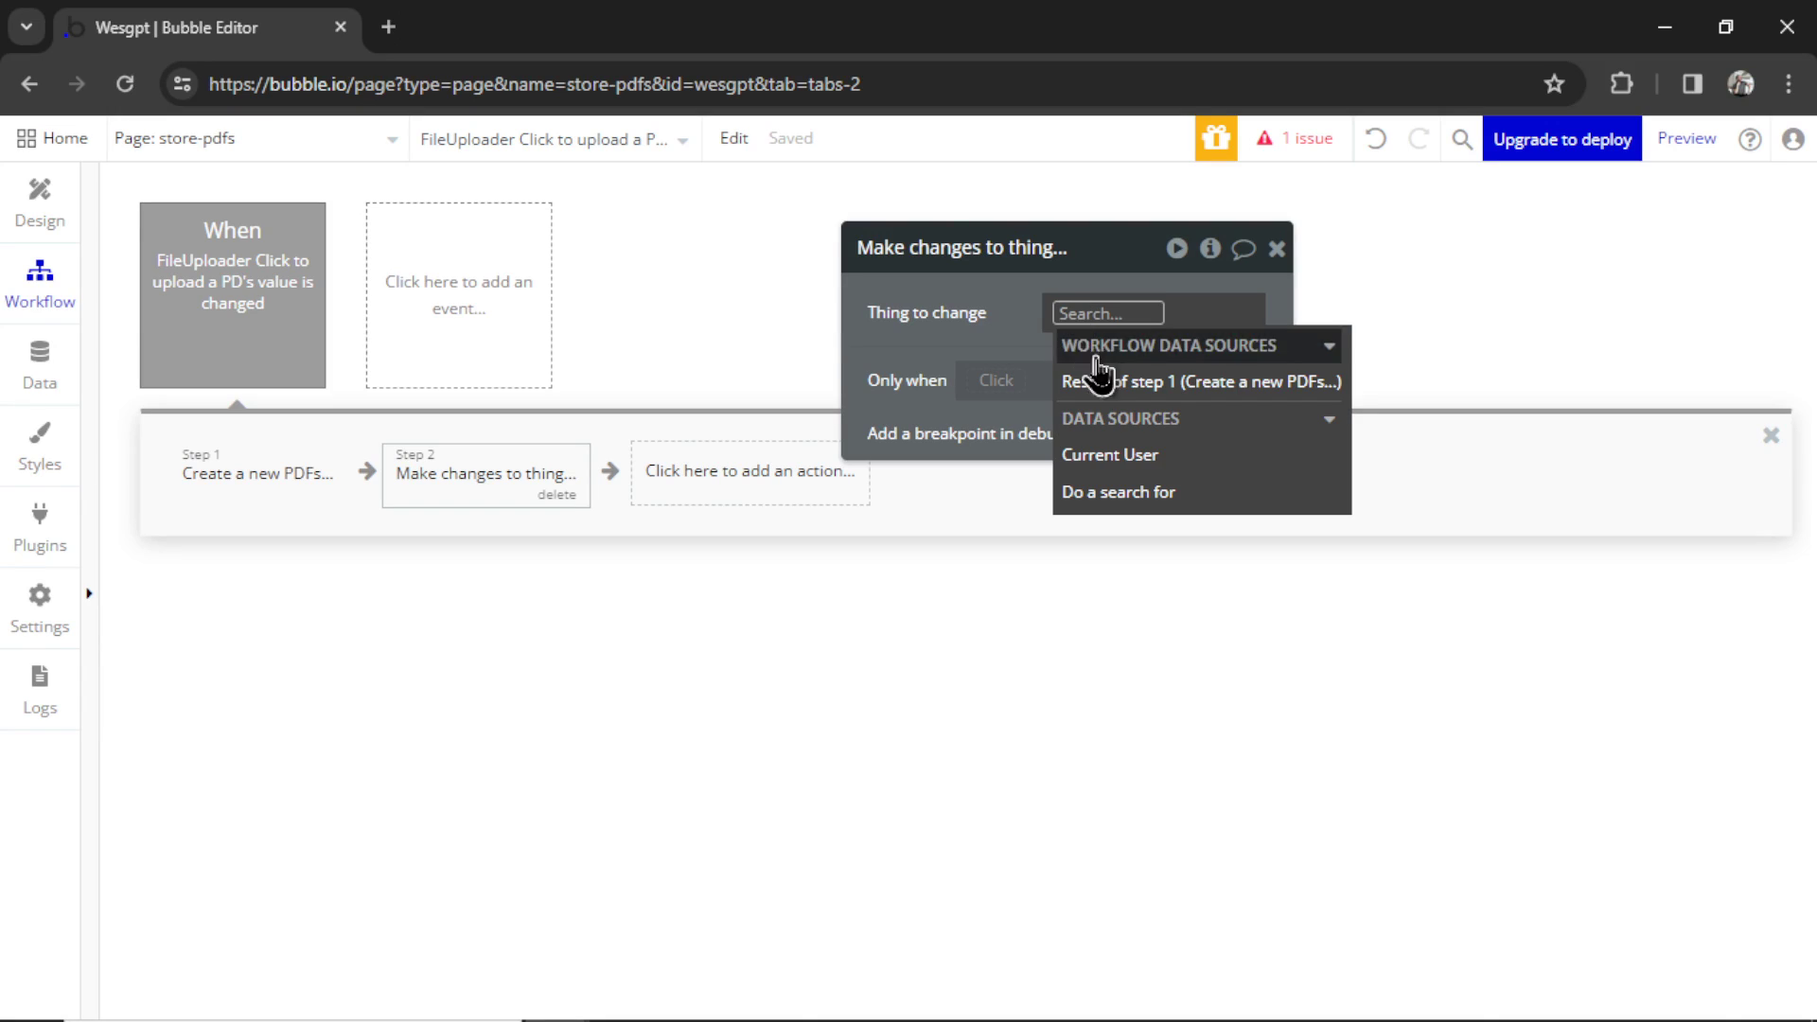
pyautogui.click(1110, 454)
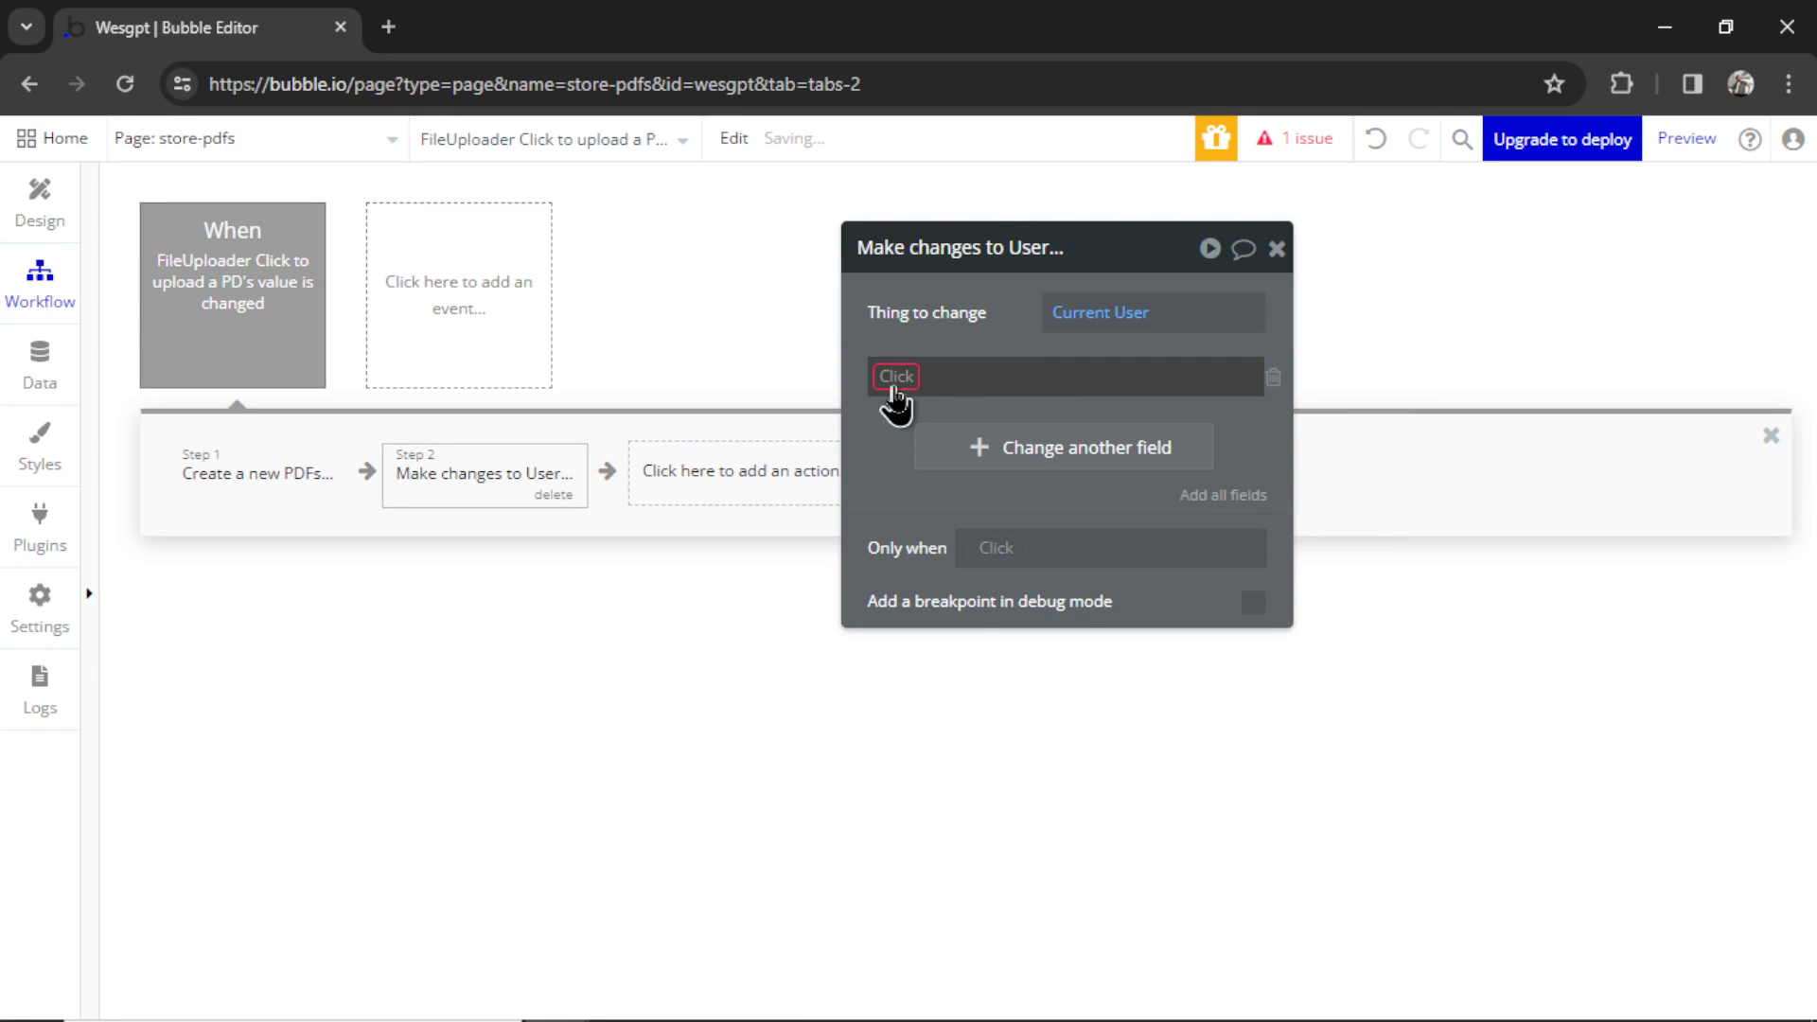
pyautogui.click(893, 376)
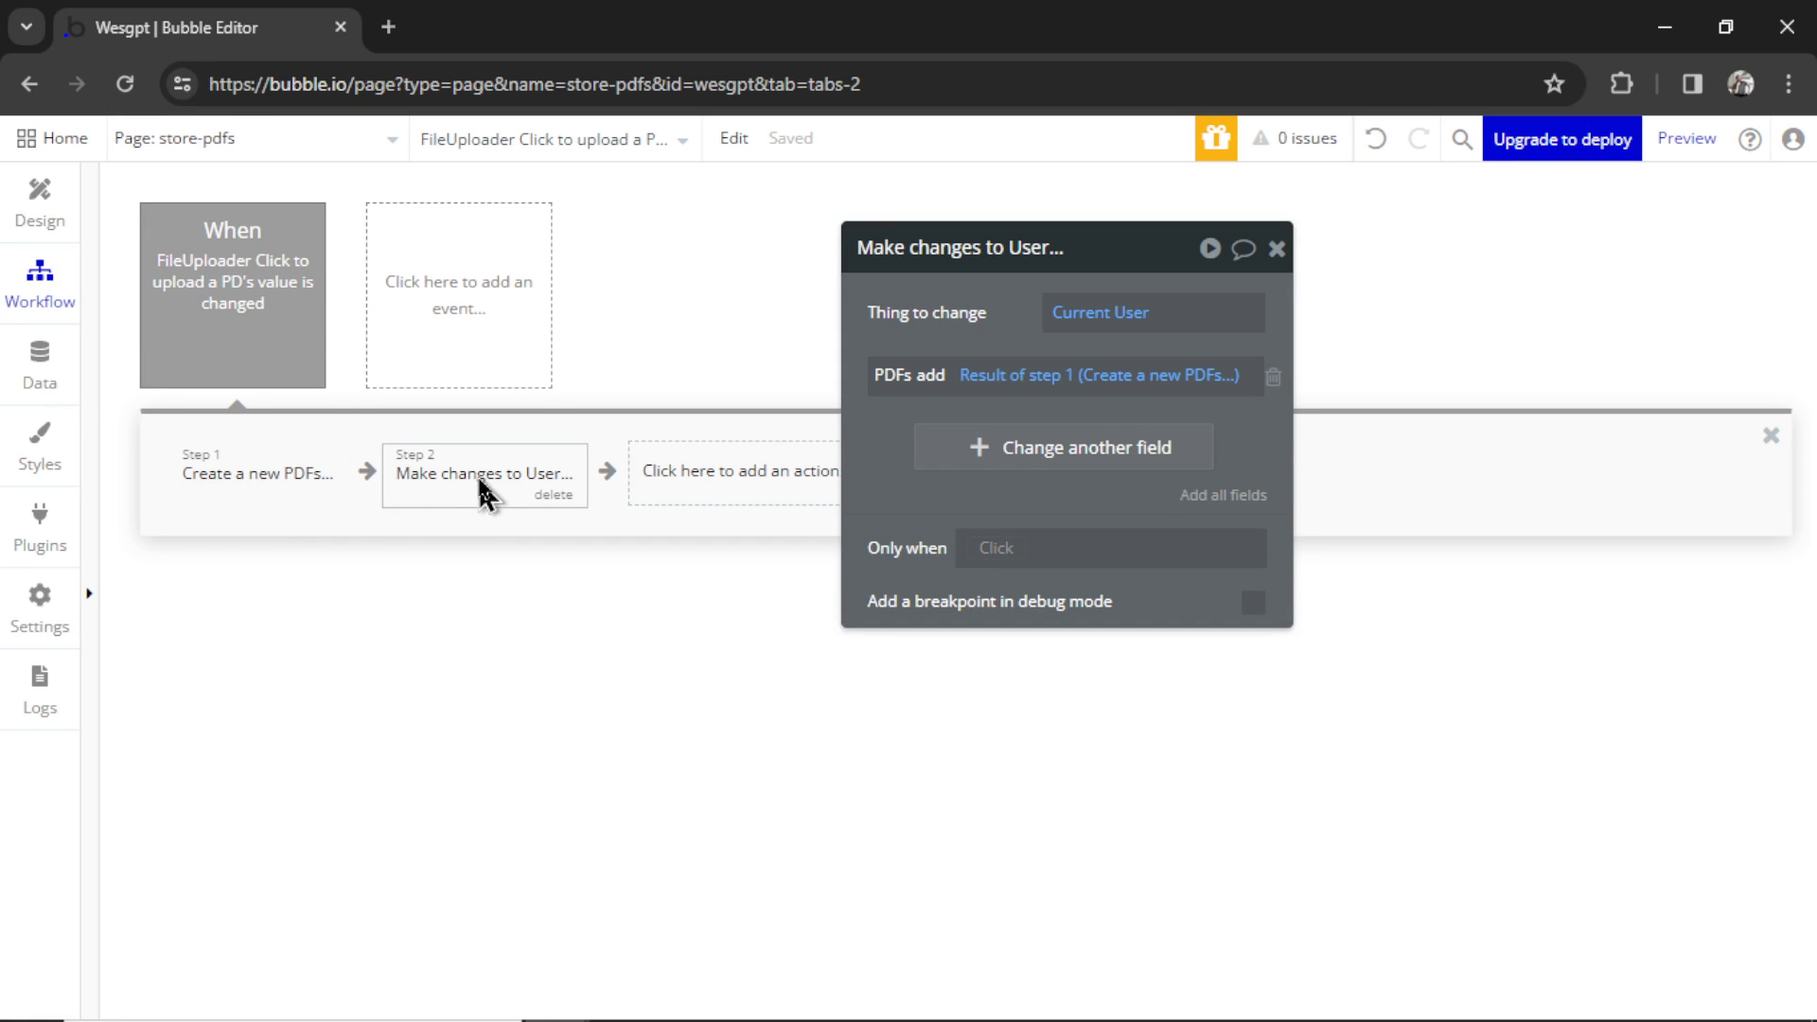
pyautogui.moveTo(485, 492)
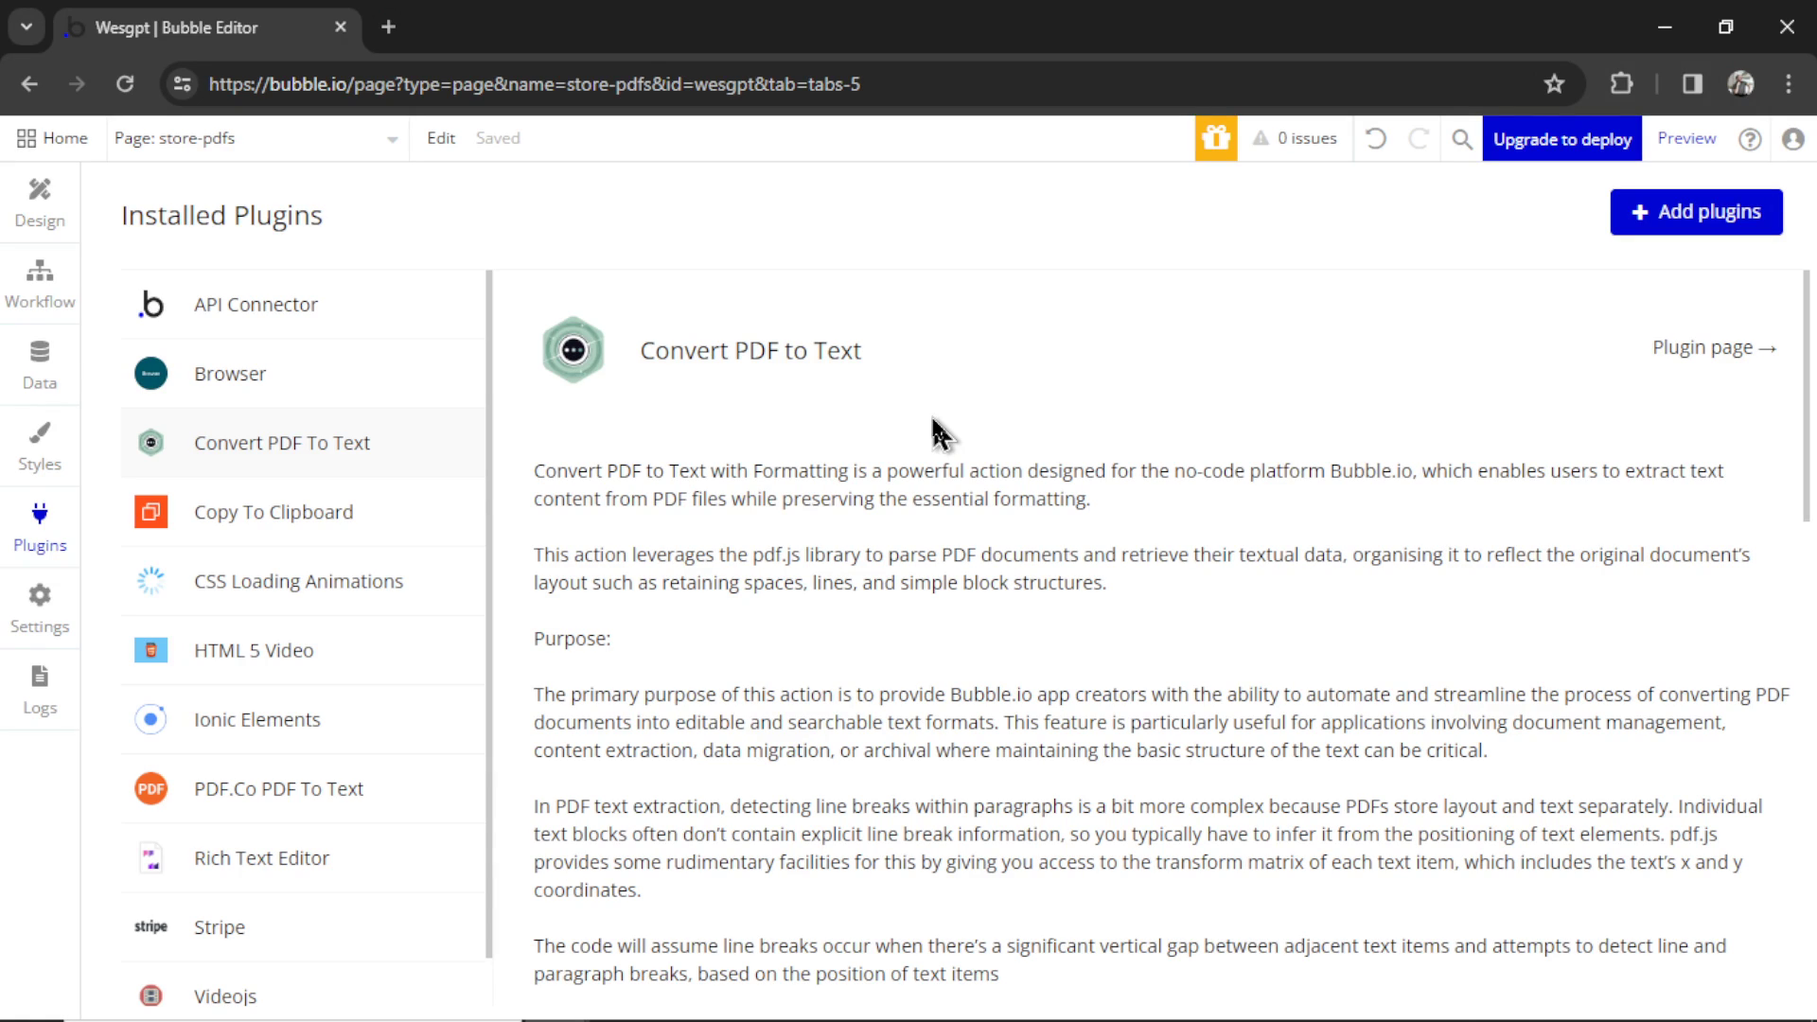
pyautogui.moveTo(956, 377)
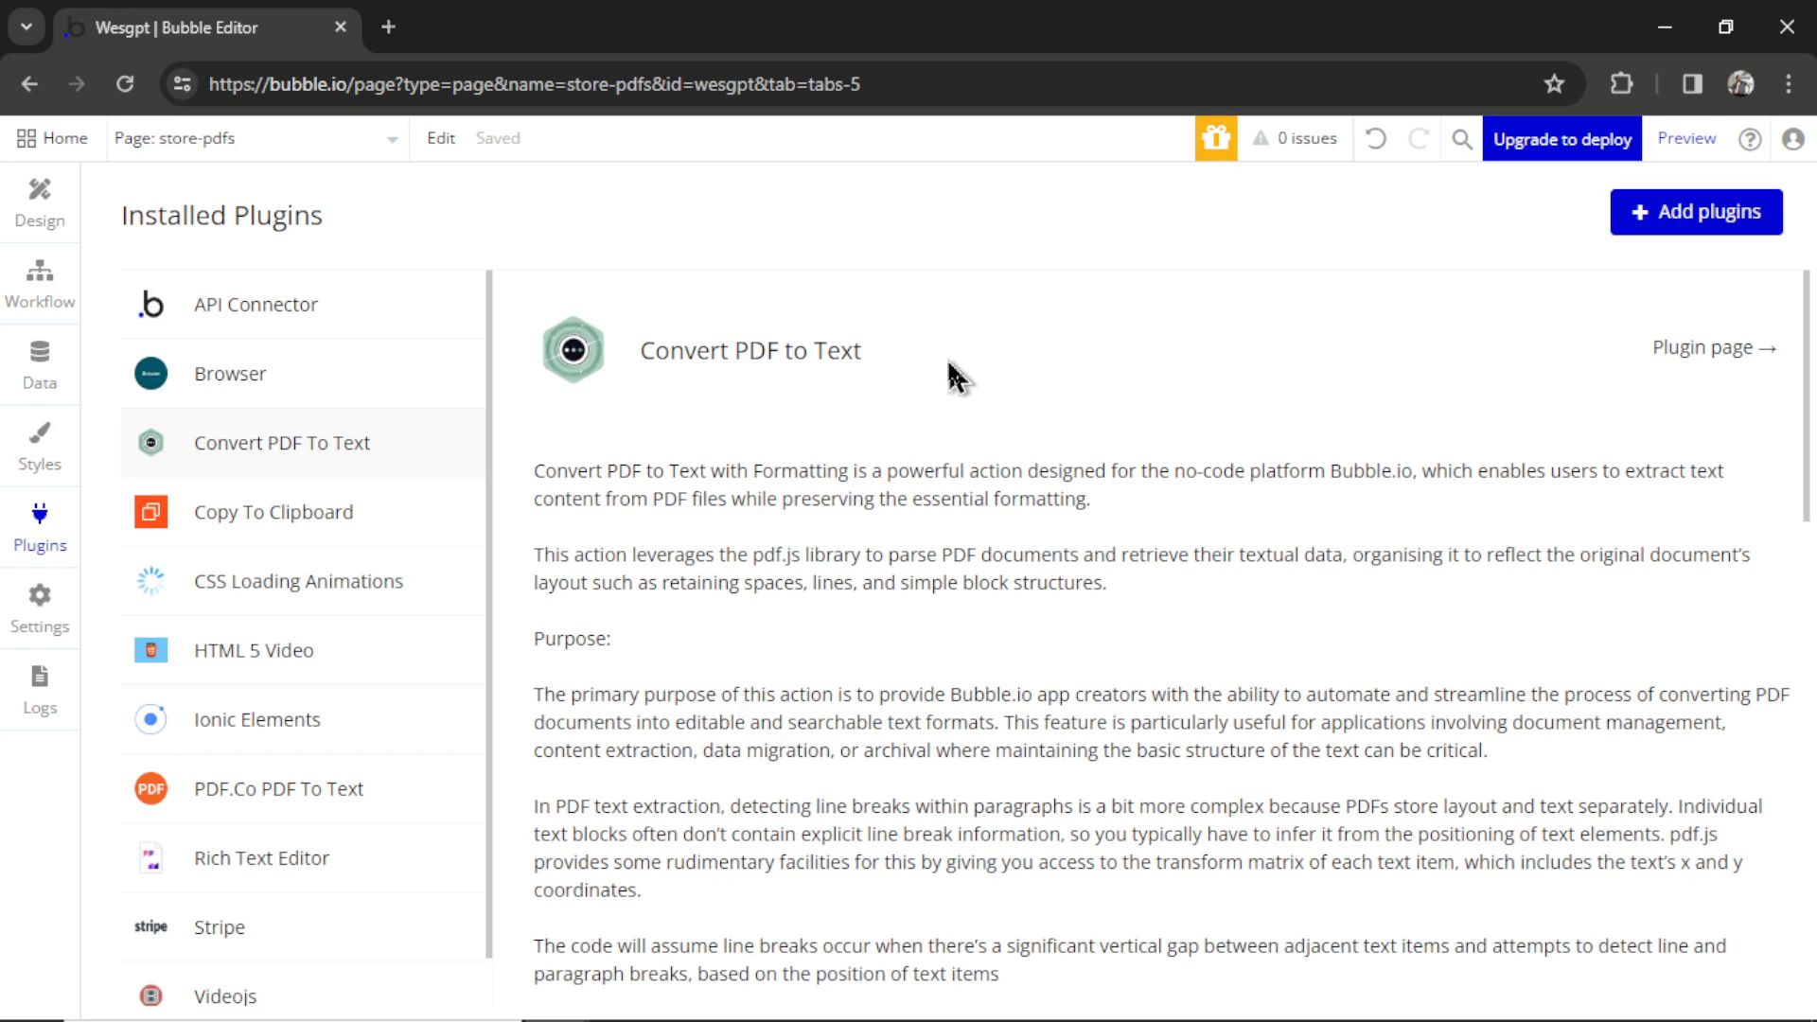
pyautogui.click(39, 284)
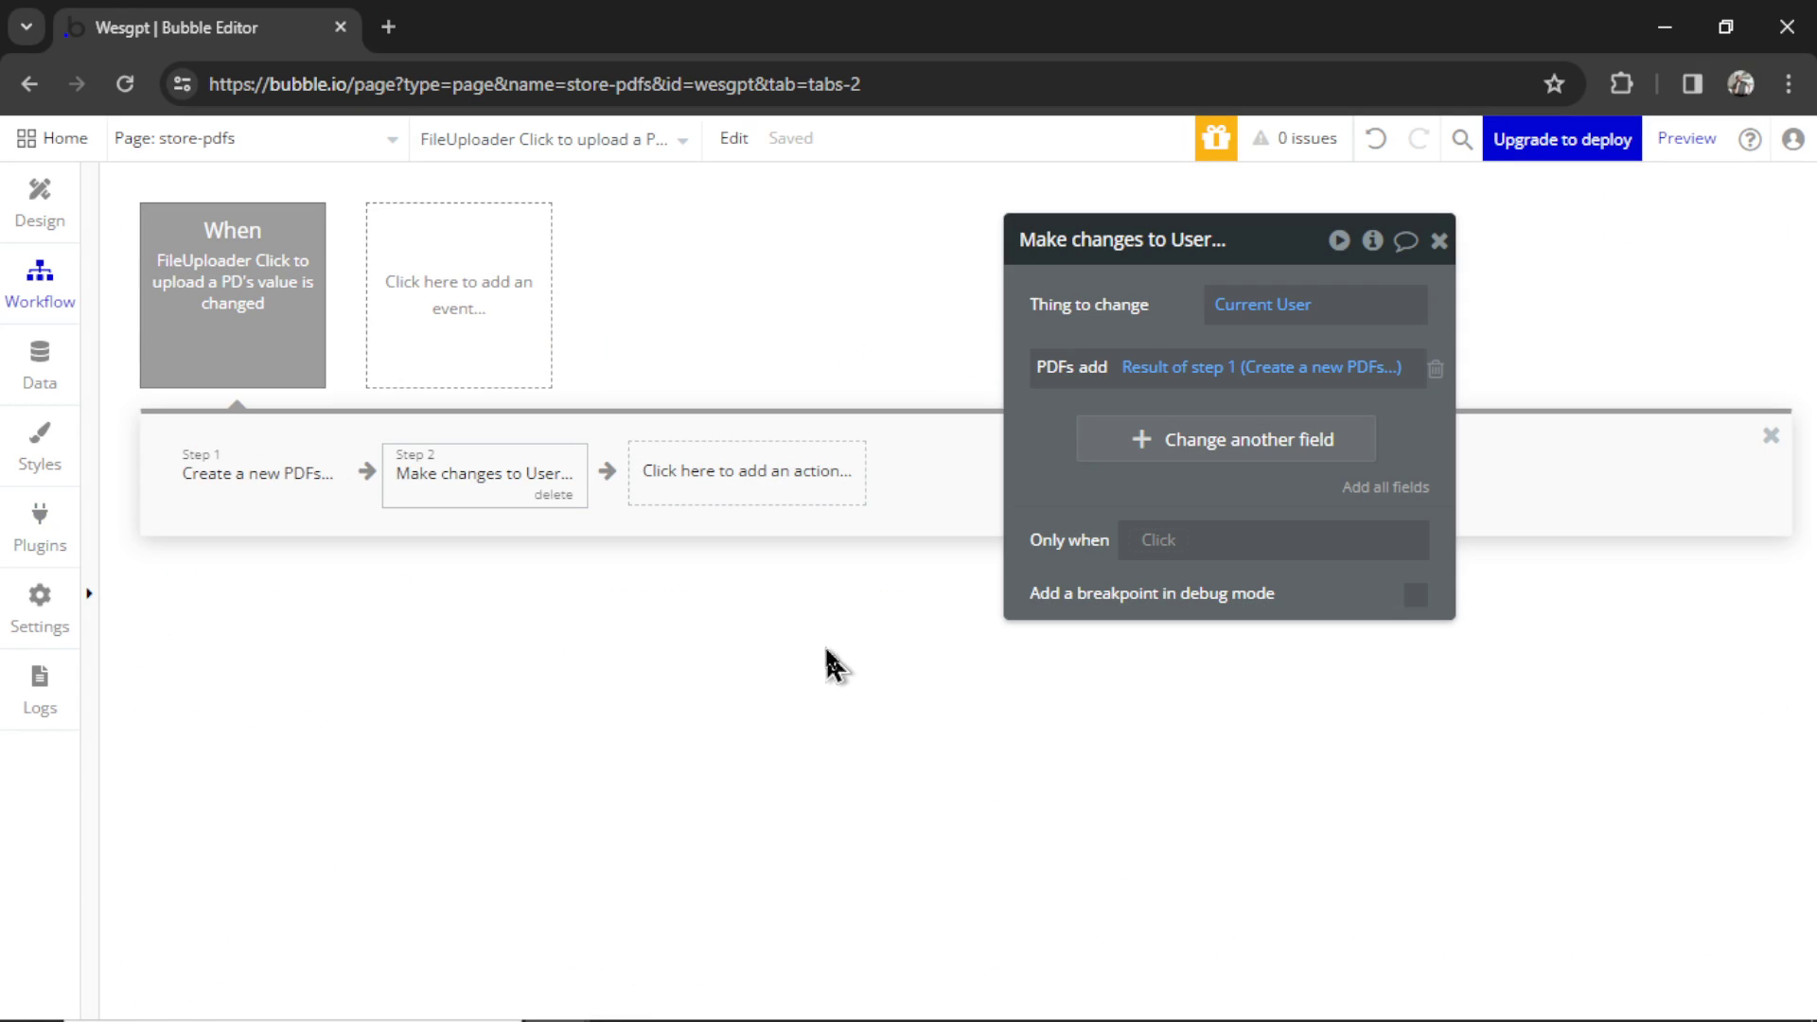
# Add a convertPDFtoText plugin step with pdf_url set to This FileUploader's value
pyautogui.click(746, 471)
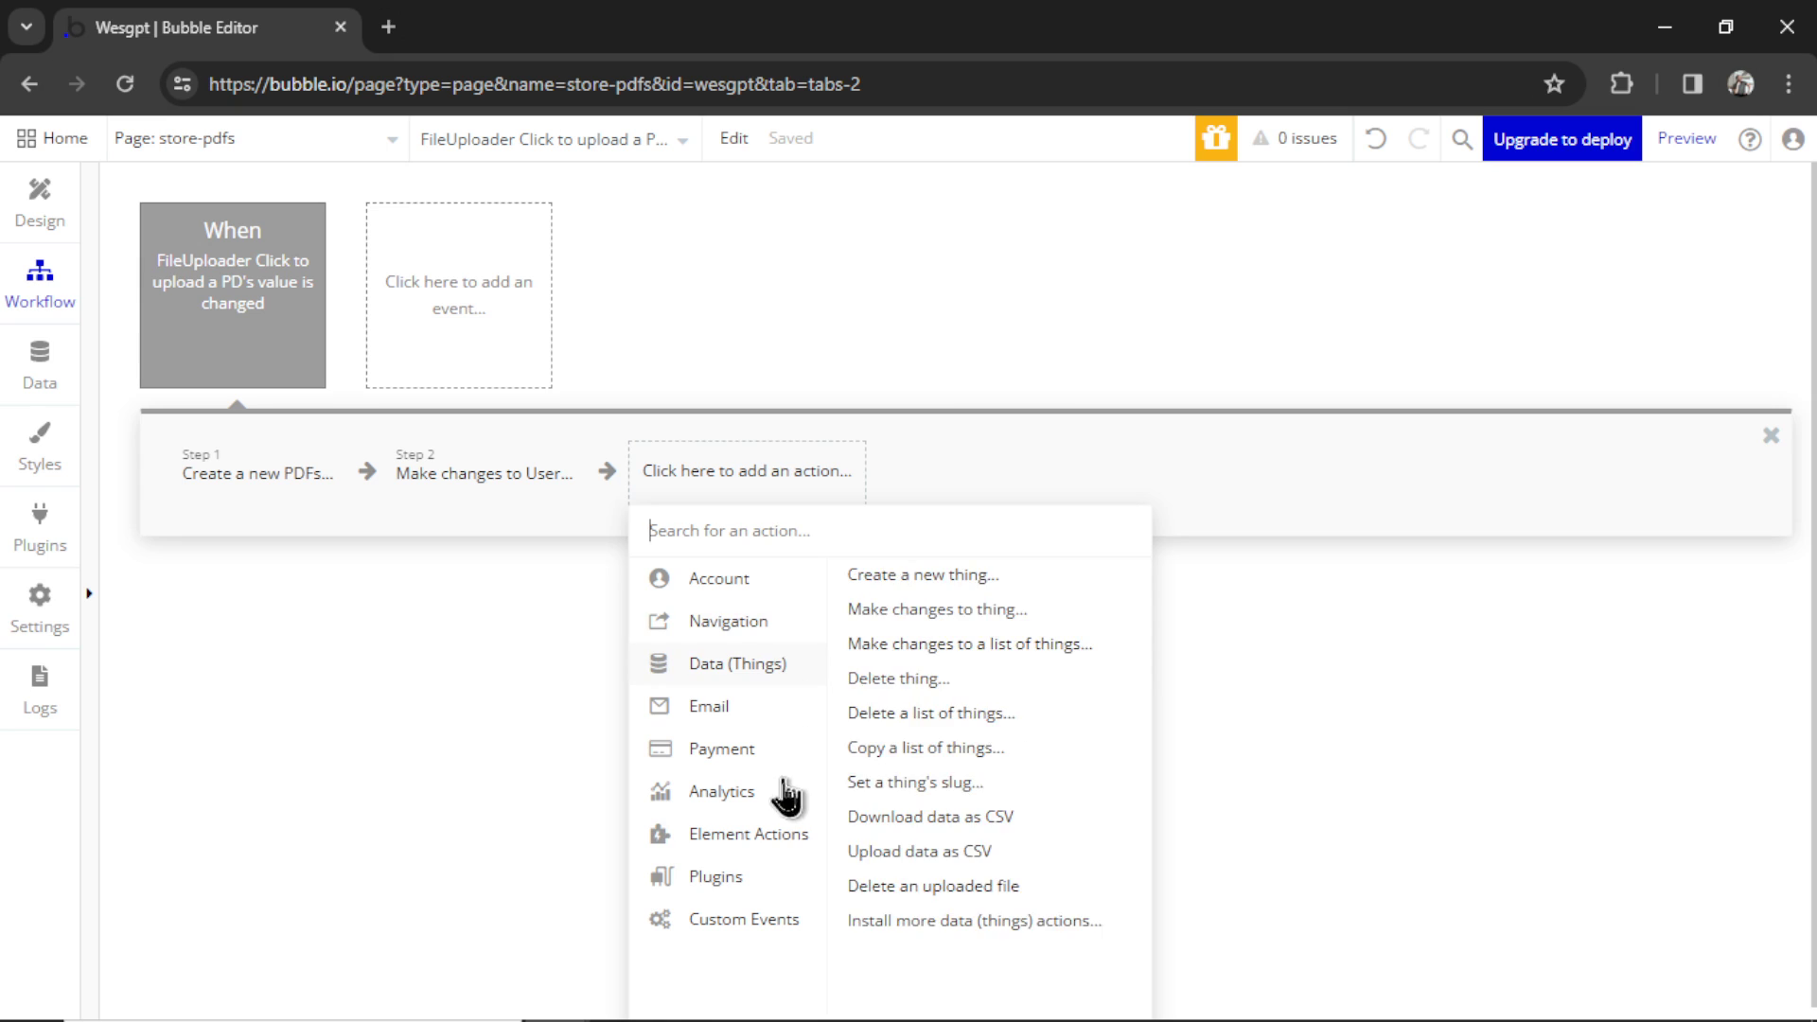
pyautogui.click(717, 877)
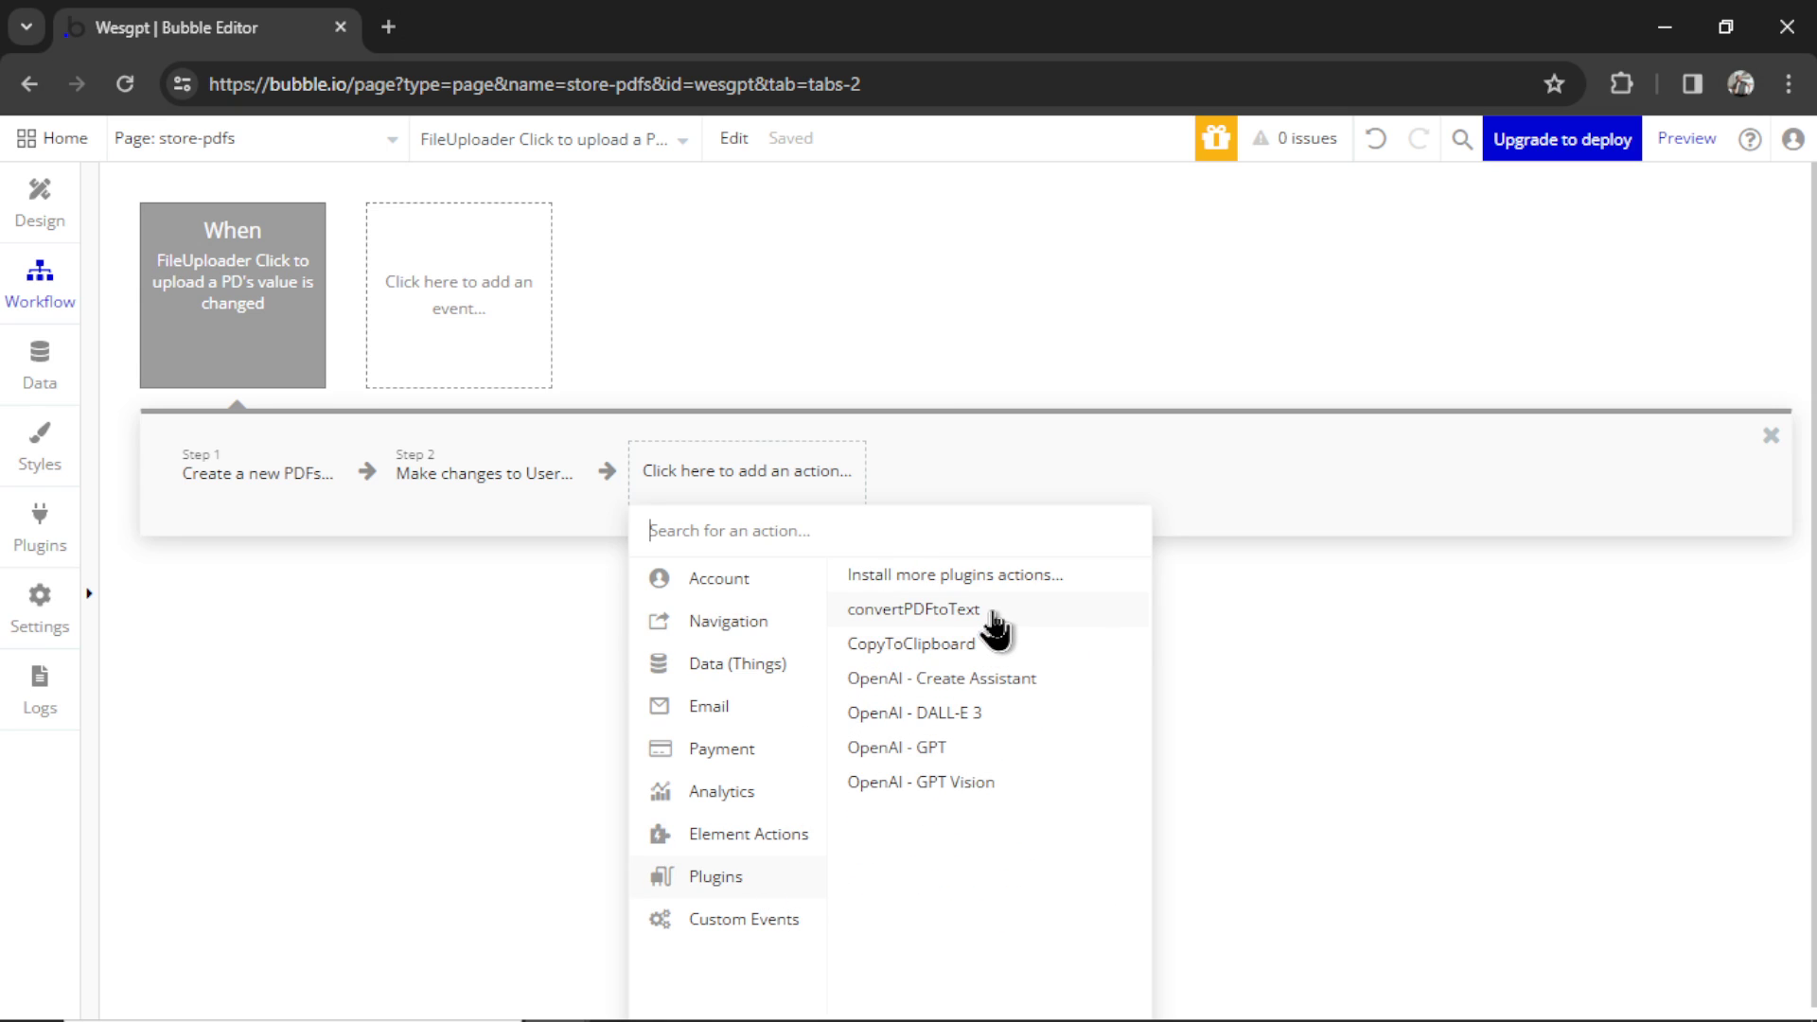
pyautogui.click(912, 609)
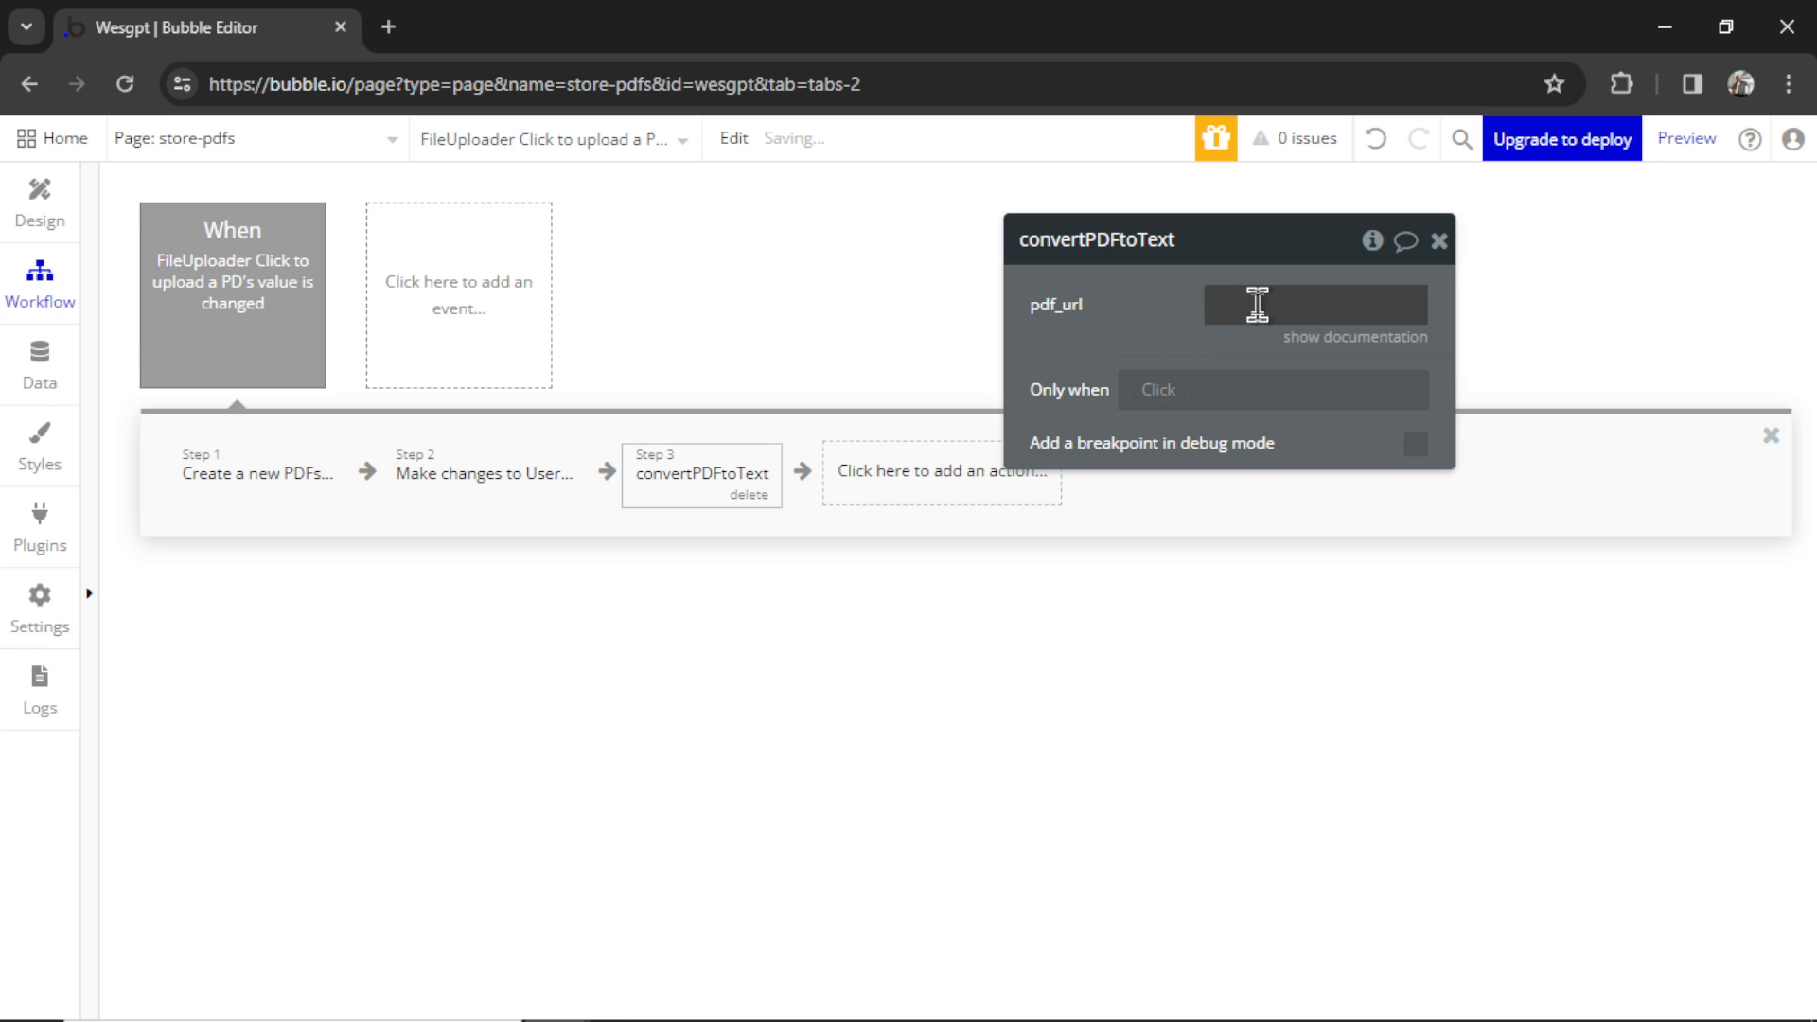
pyautogui.click(1313, 304)
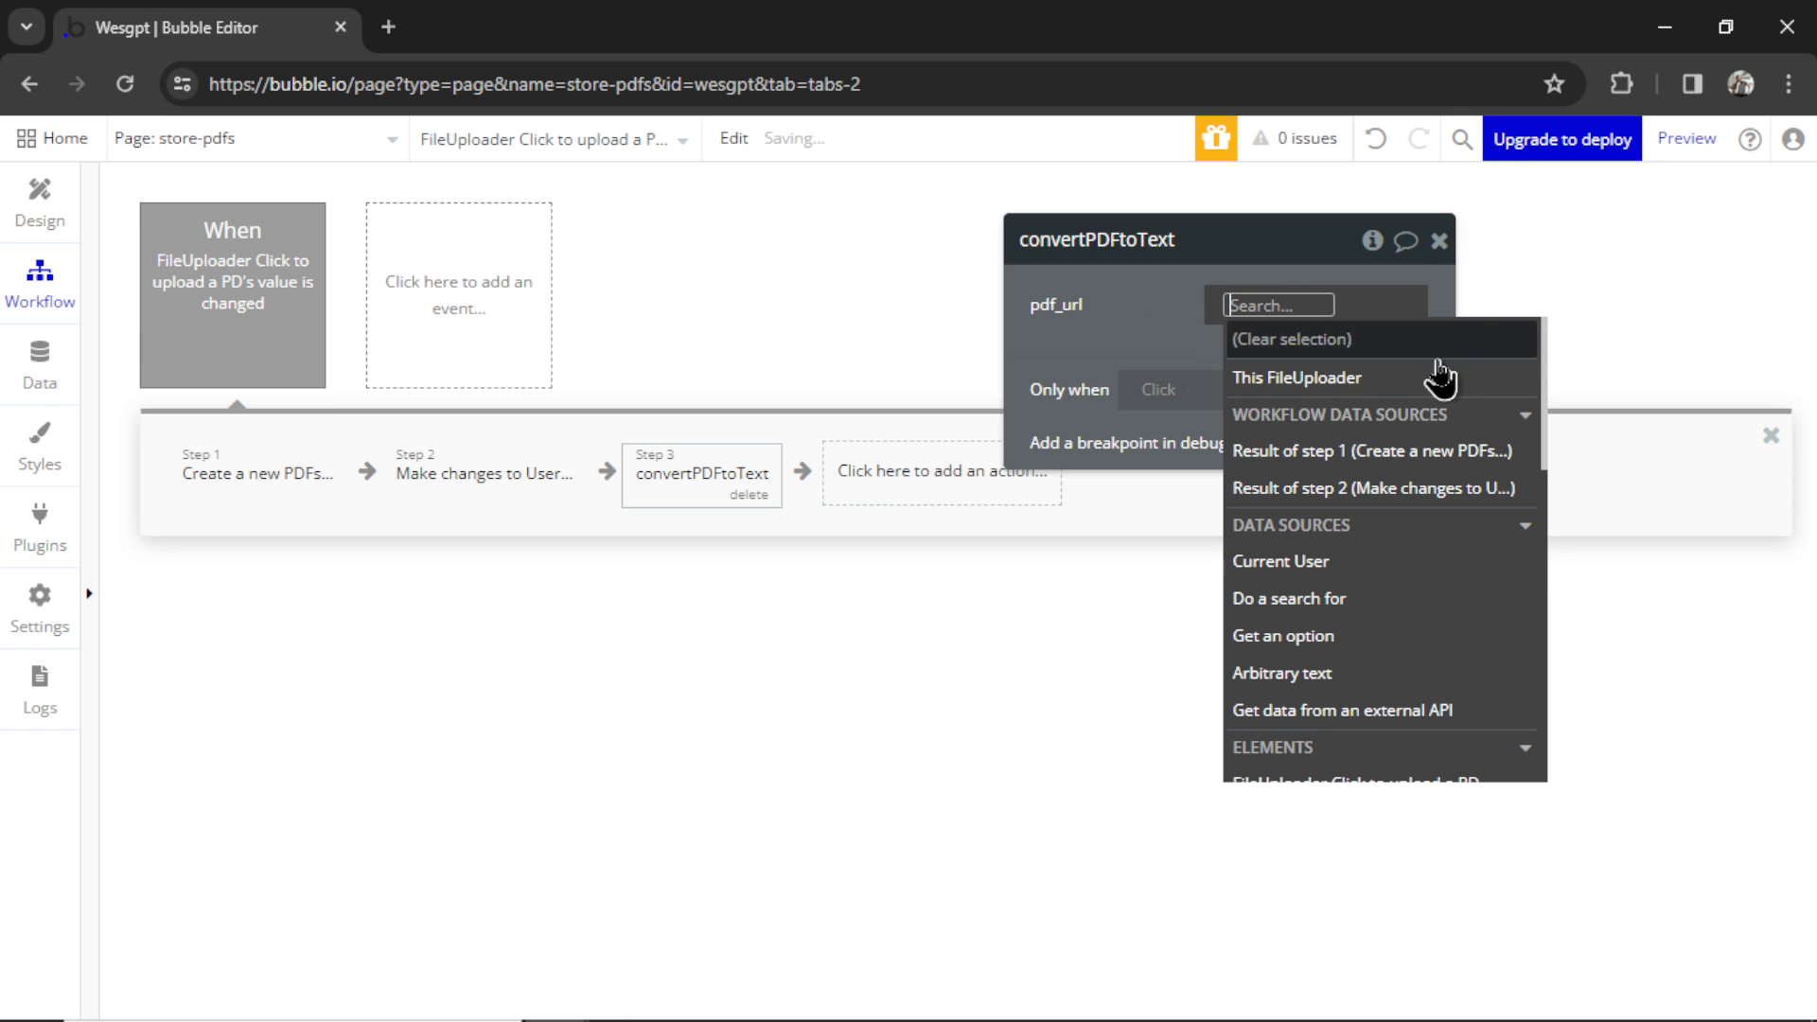
pyautogui.click(1296, 376)
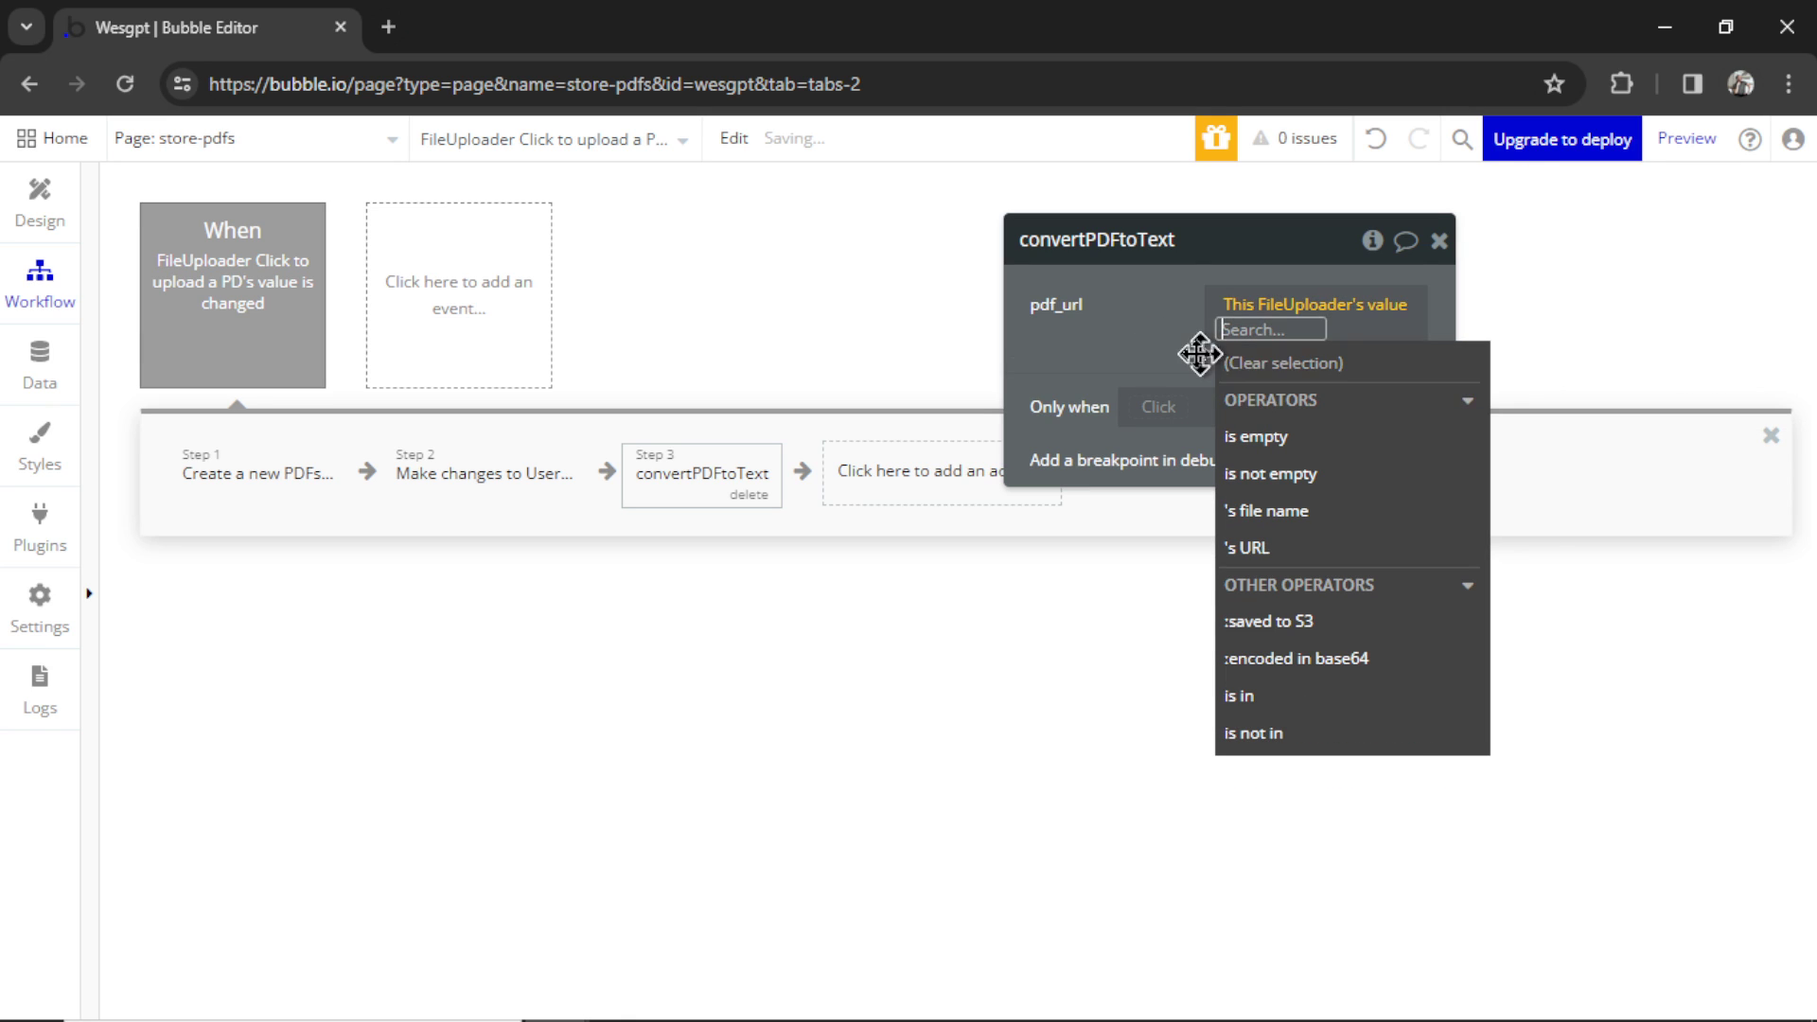
pyautogui.click(940, 471)
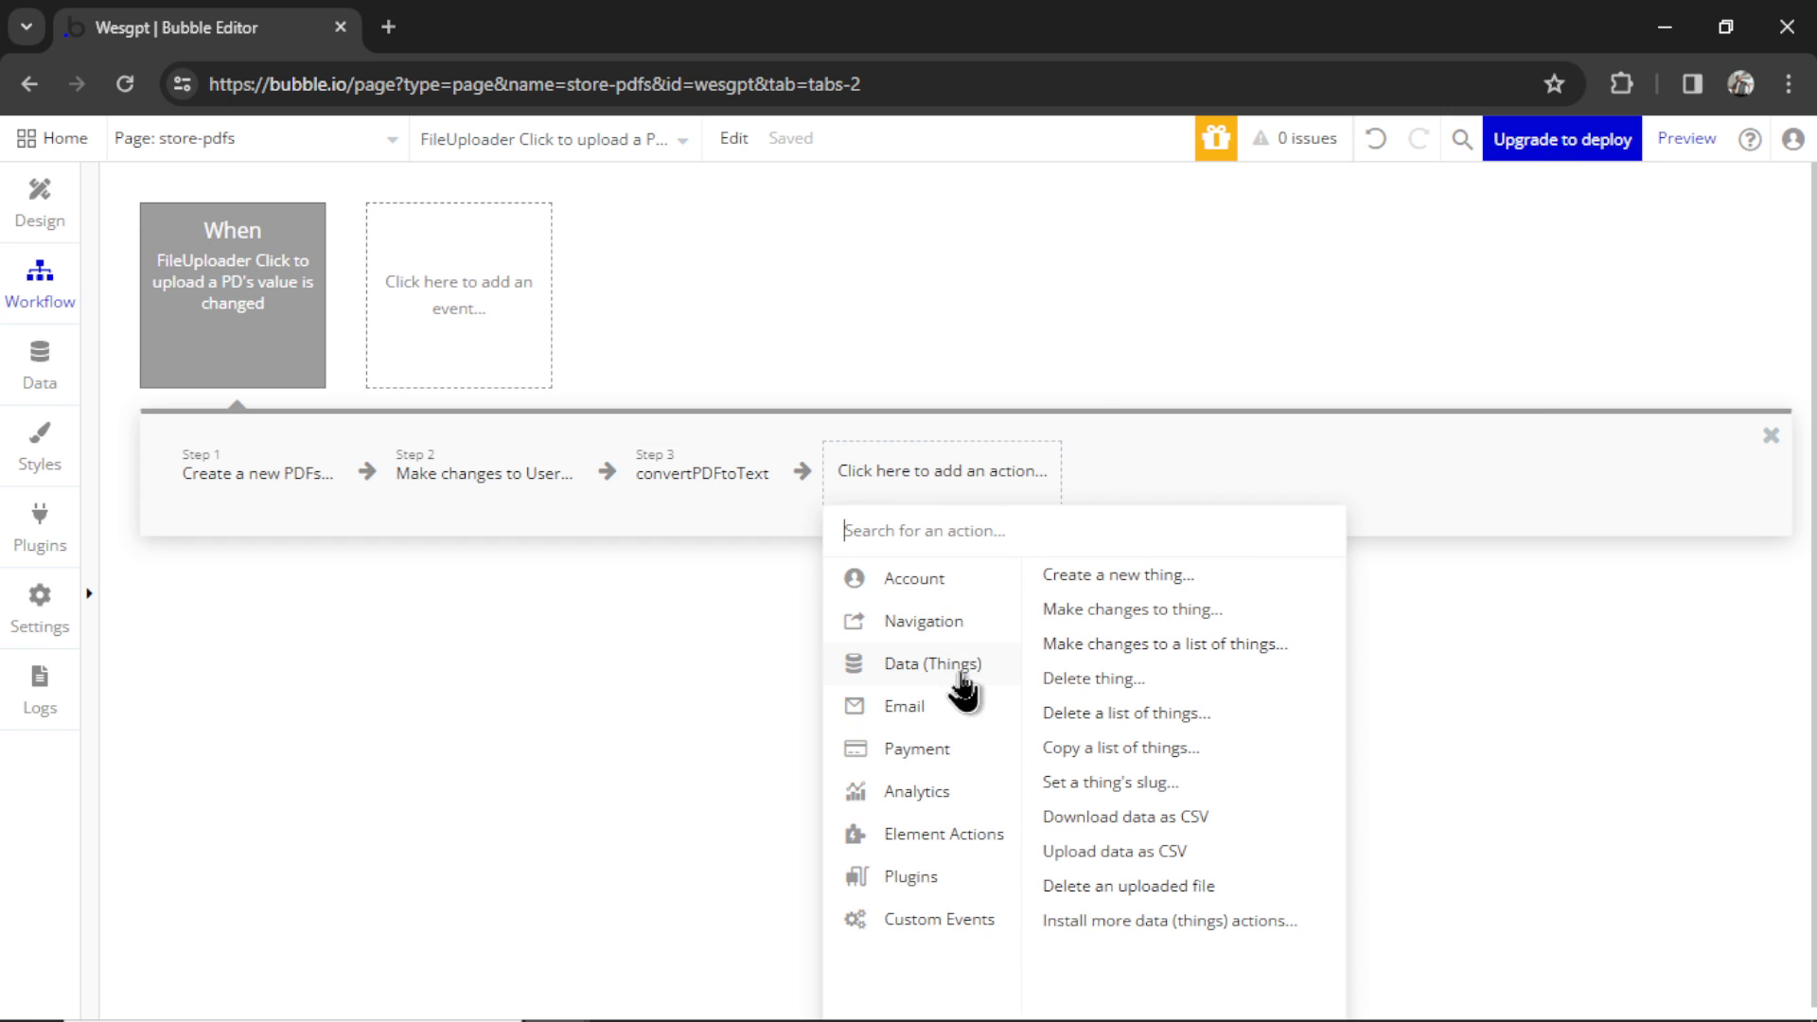
# Add a Make changes step setting Result of step 1's content to step 3's text
pyautogui.click(1131, 608)
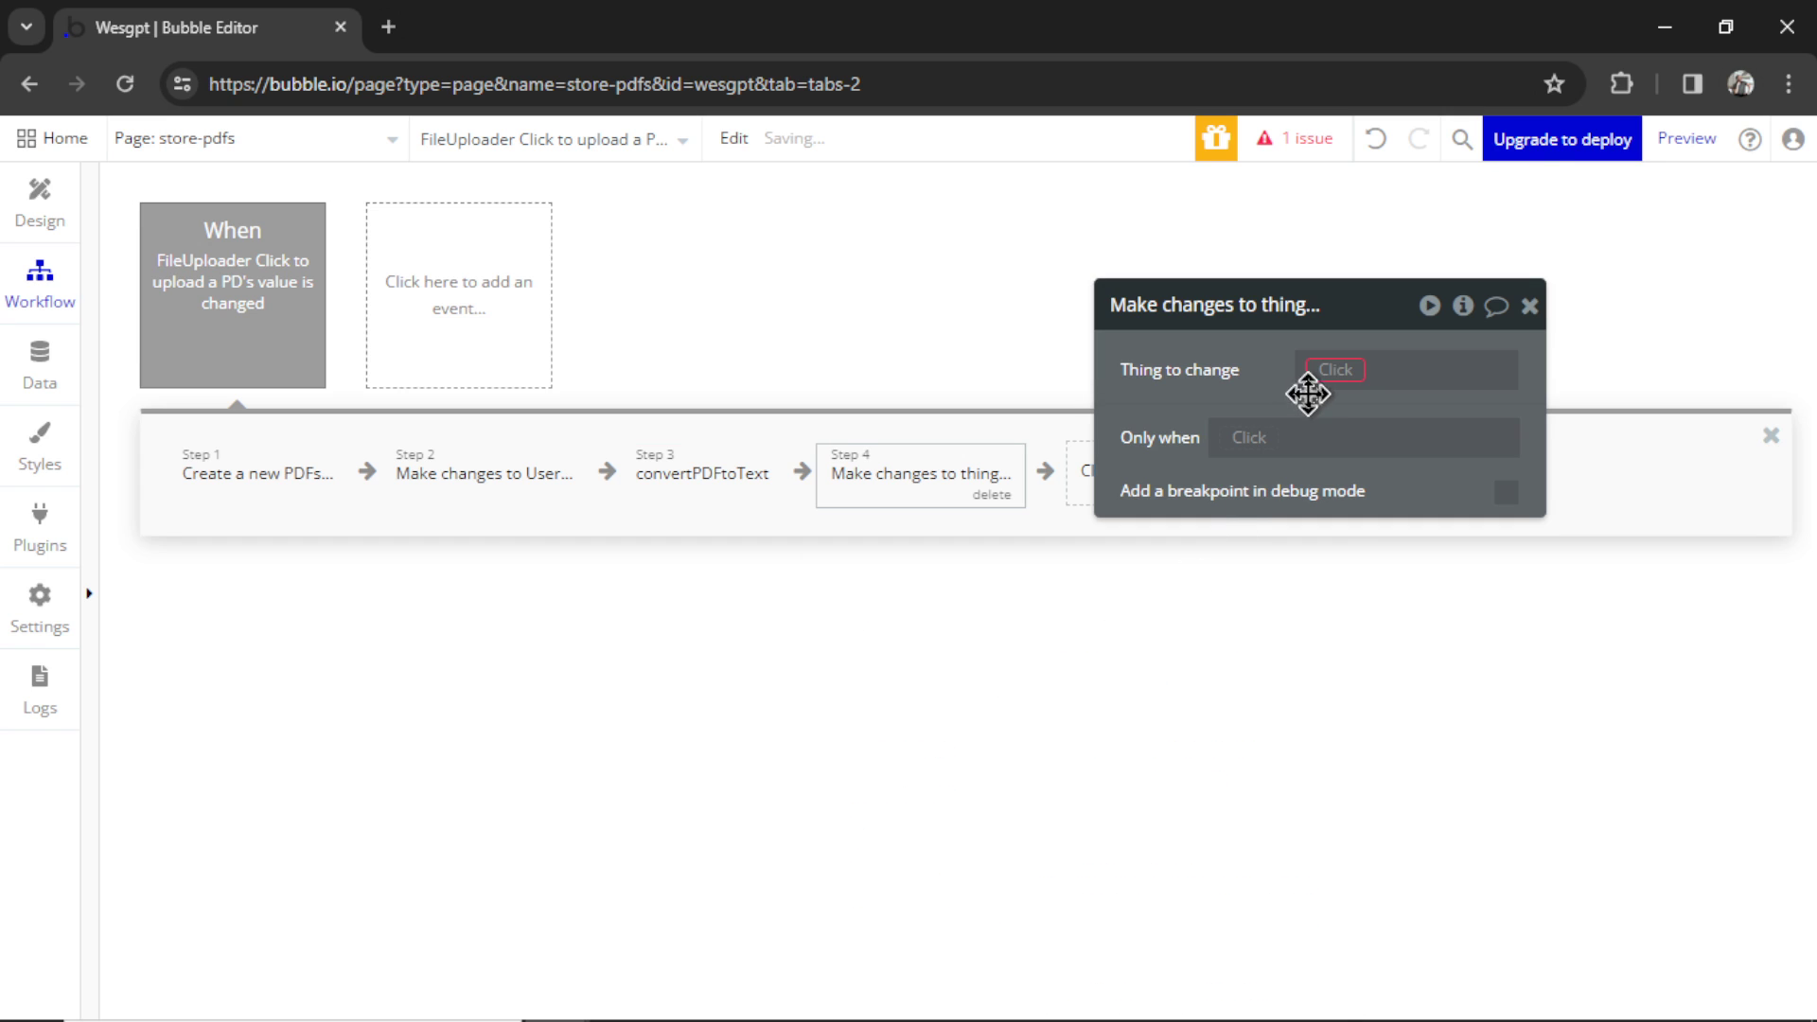
pyautogui.click(1333, 368)
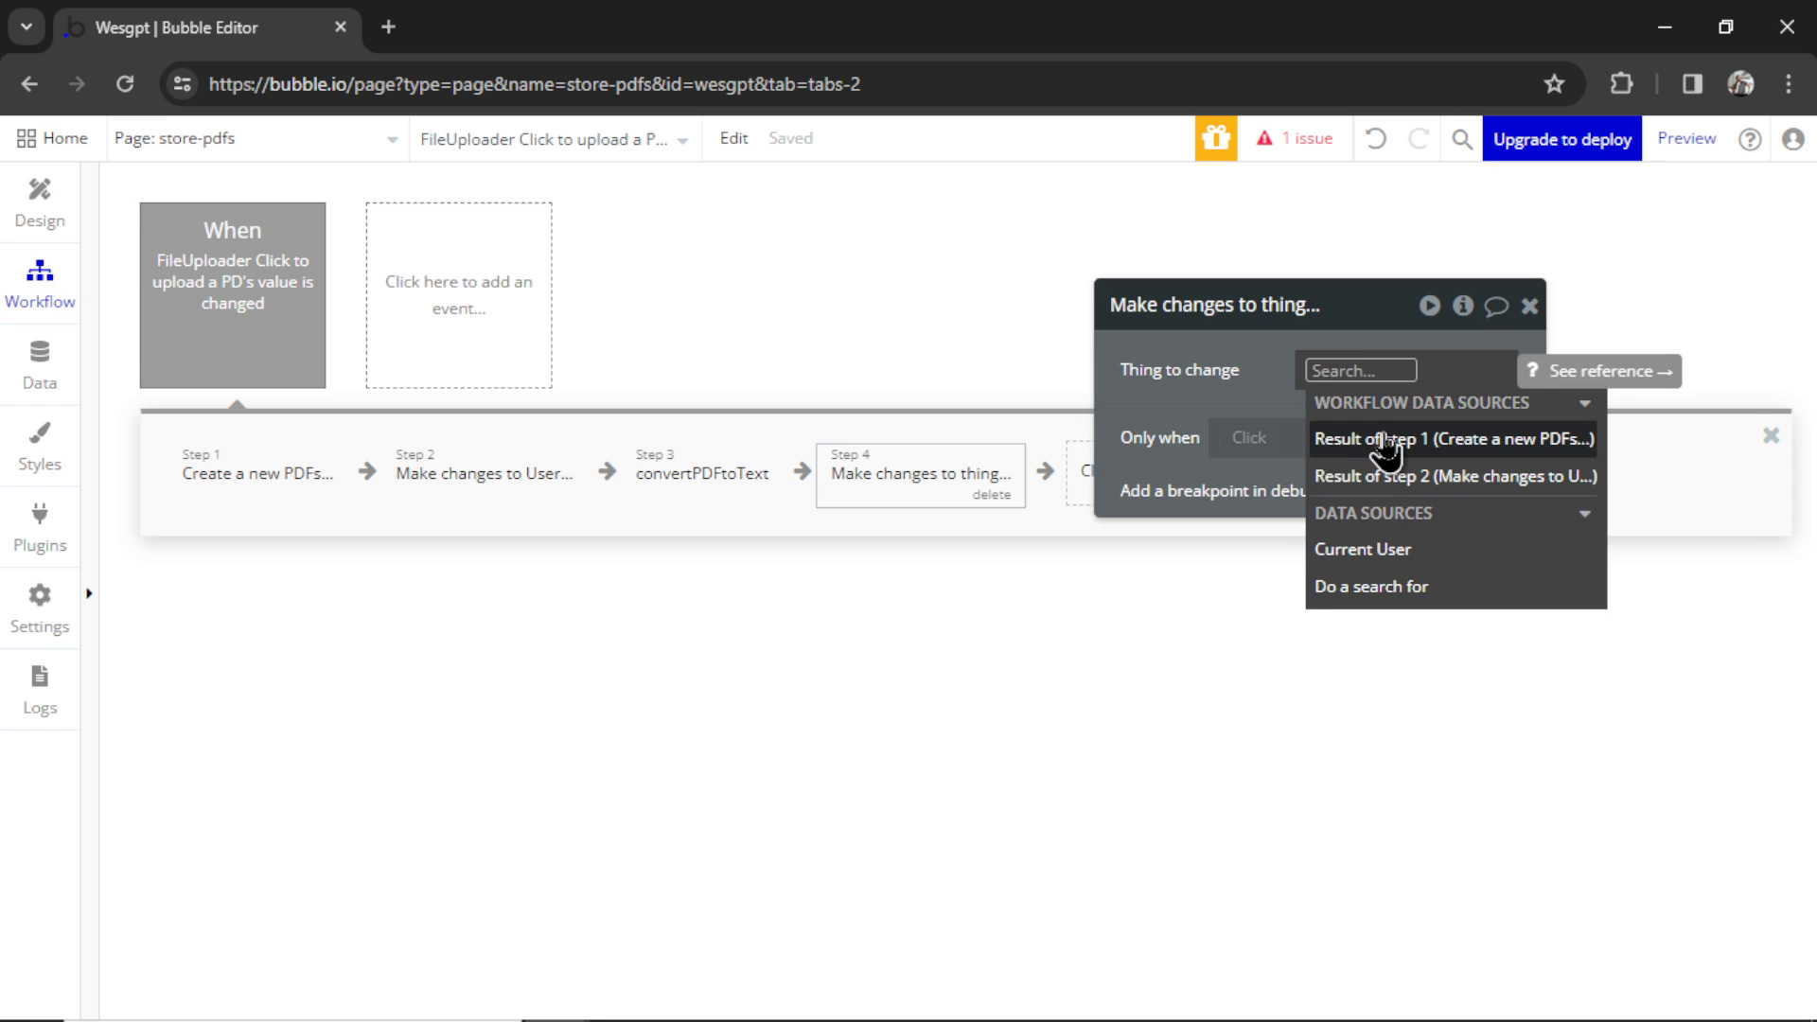
pyautogui.click(1450, 438)
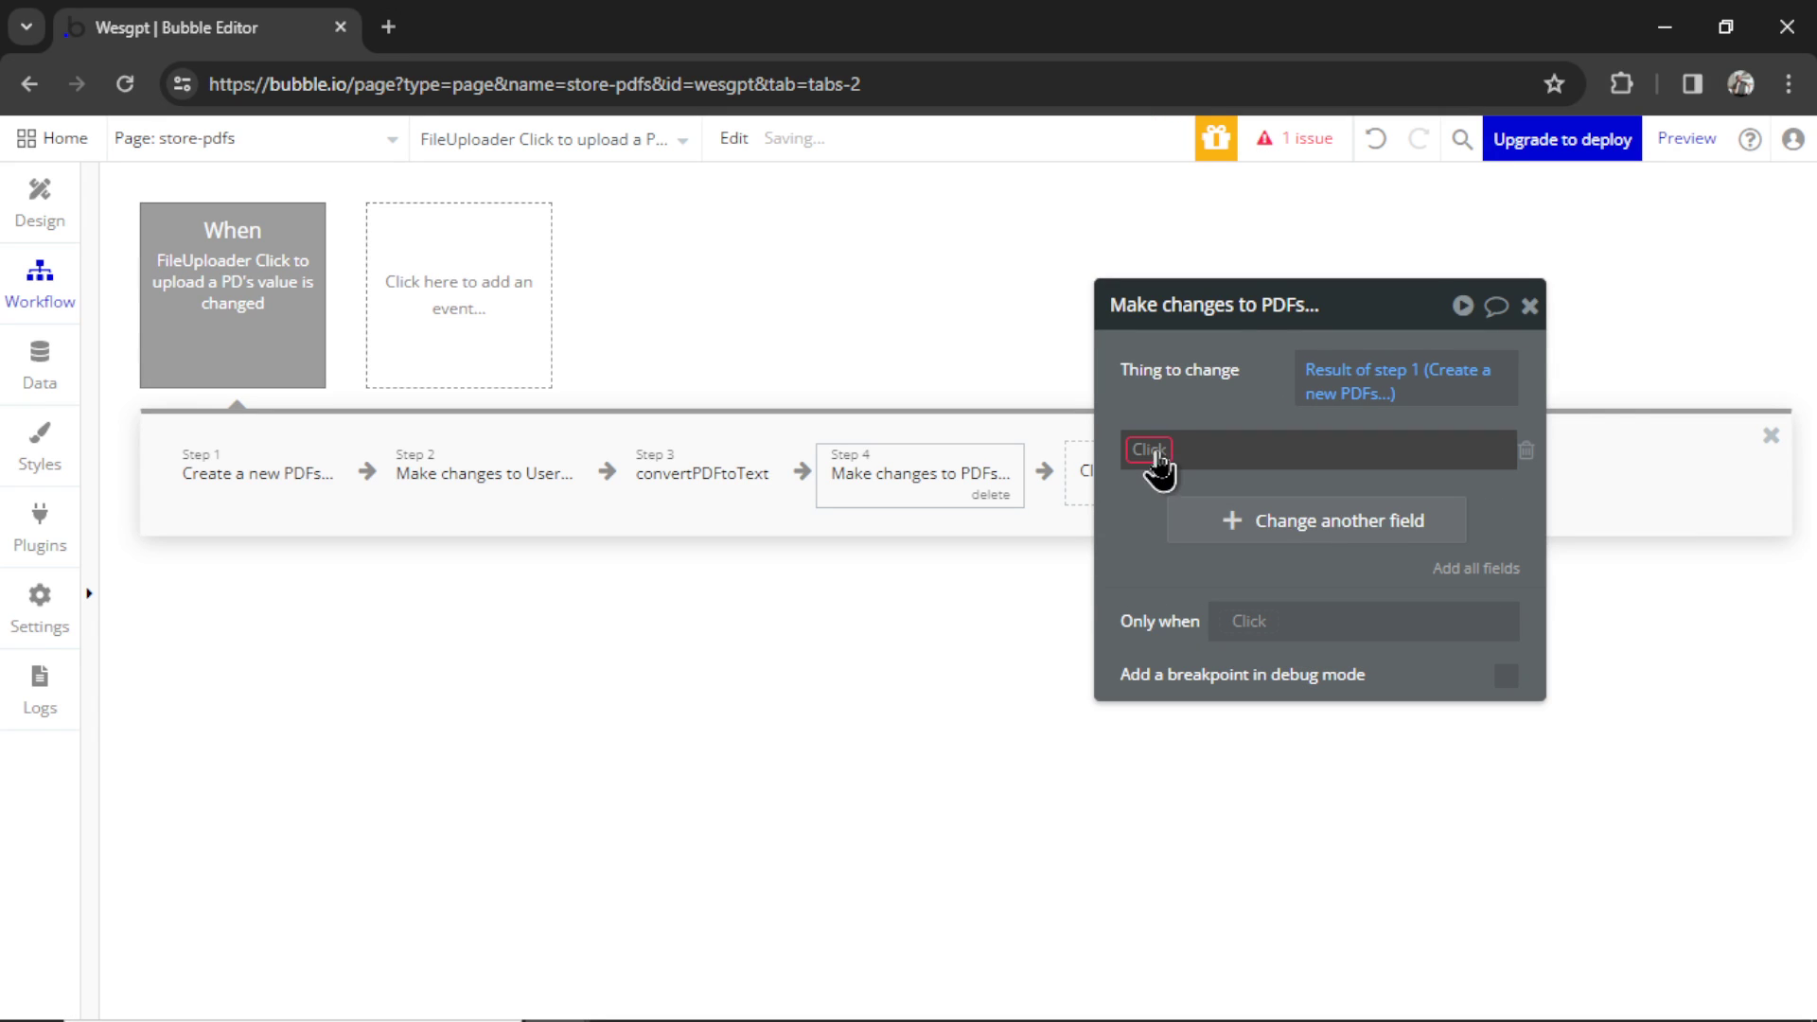
pyautogui.click(1147, 449)
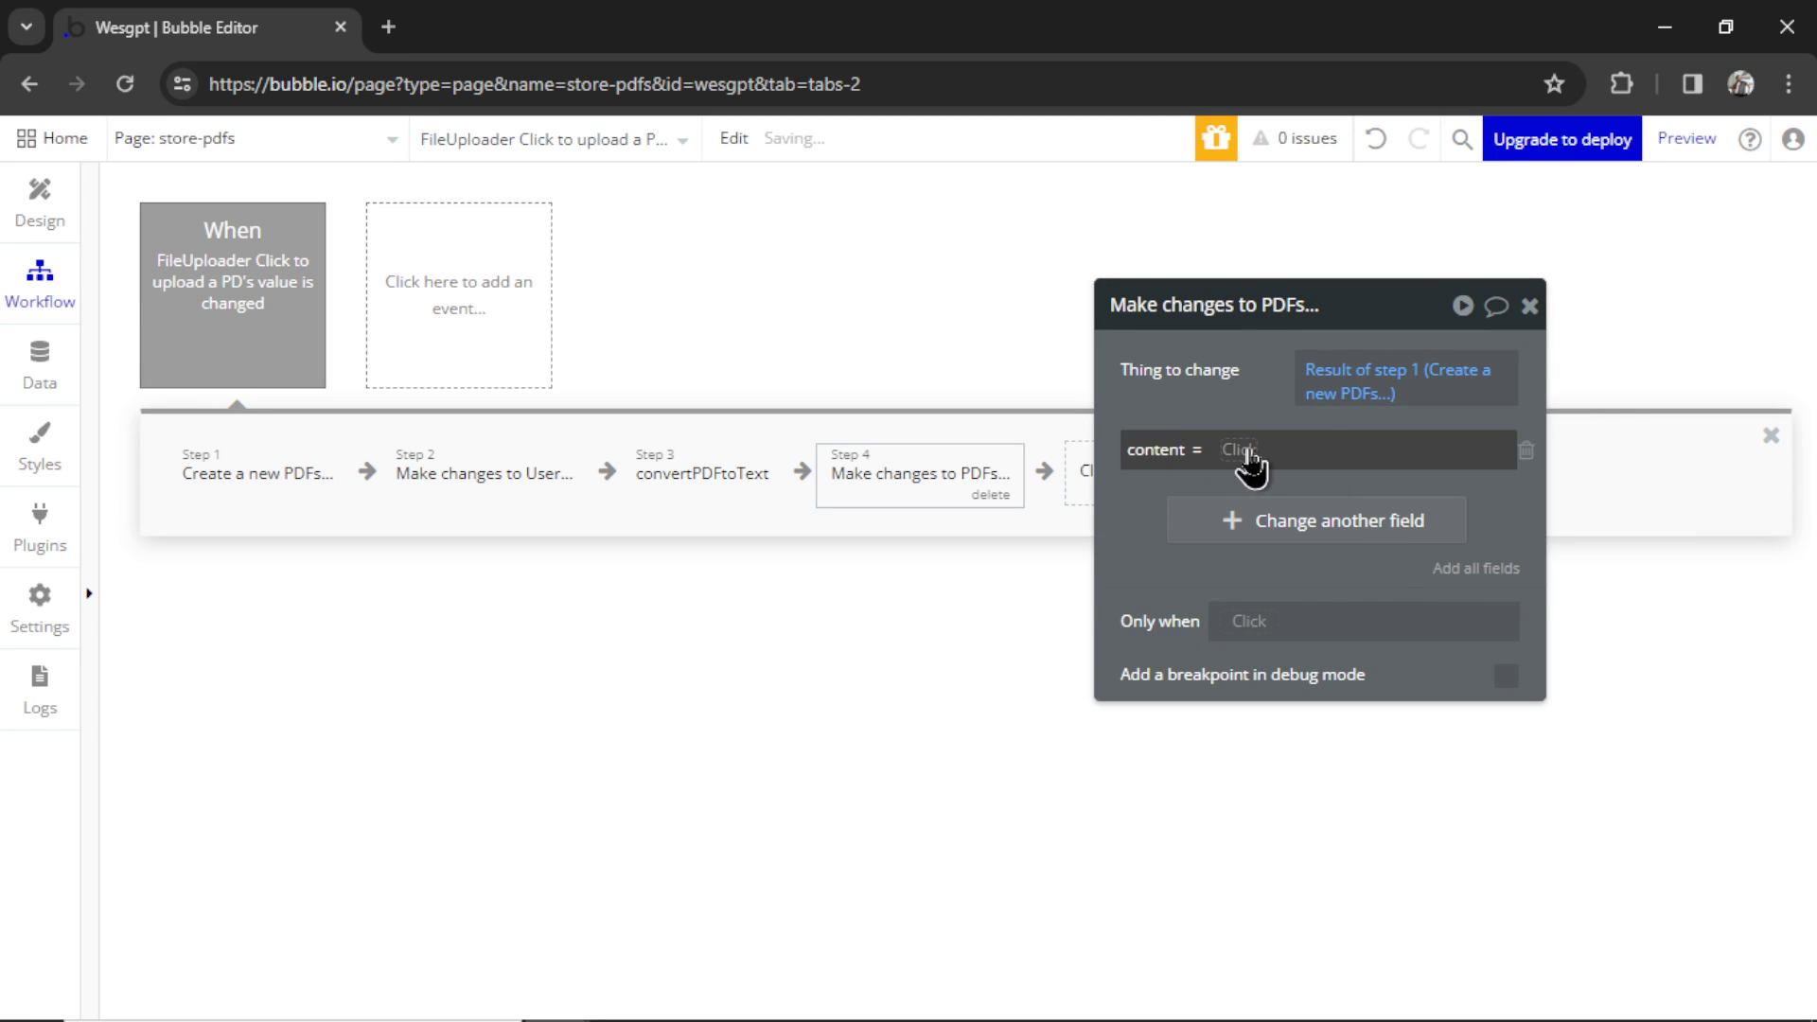
pyautogui.click(1315, 450)
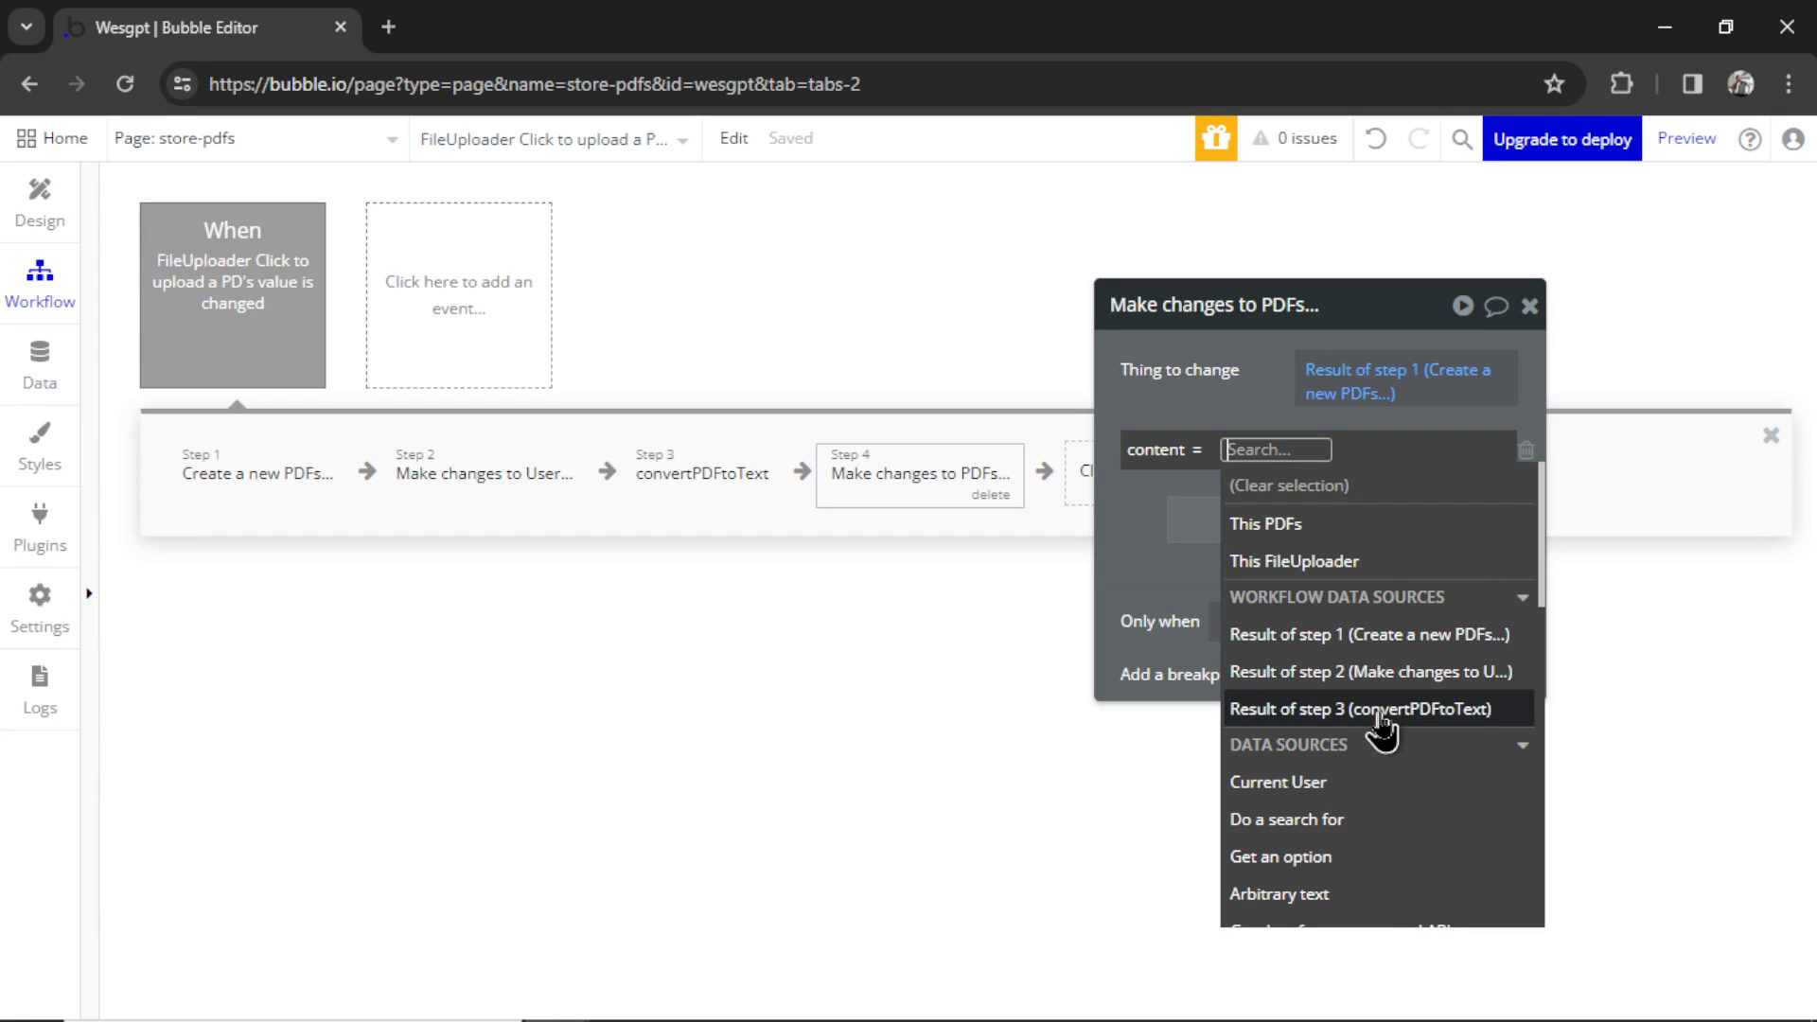
pyautogui.click(1375, 708)
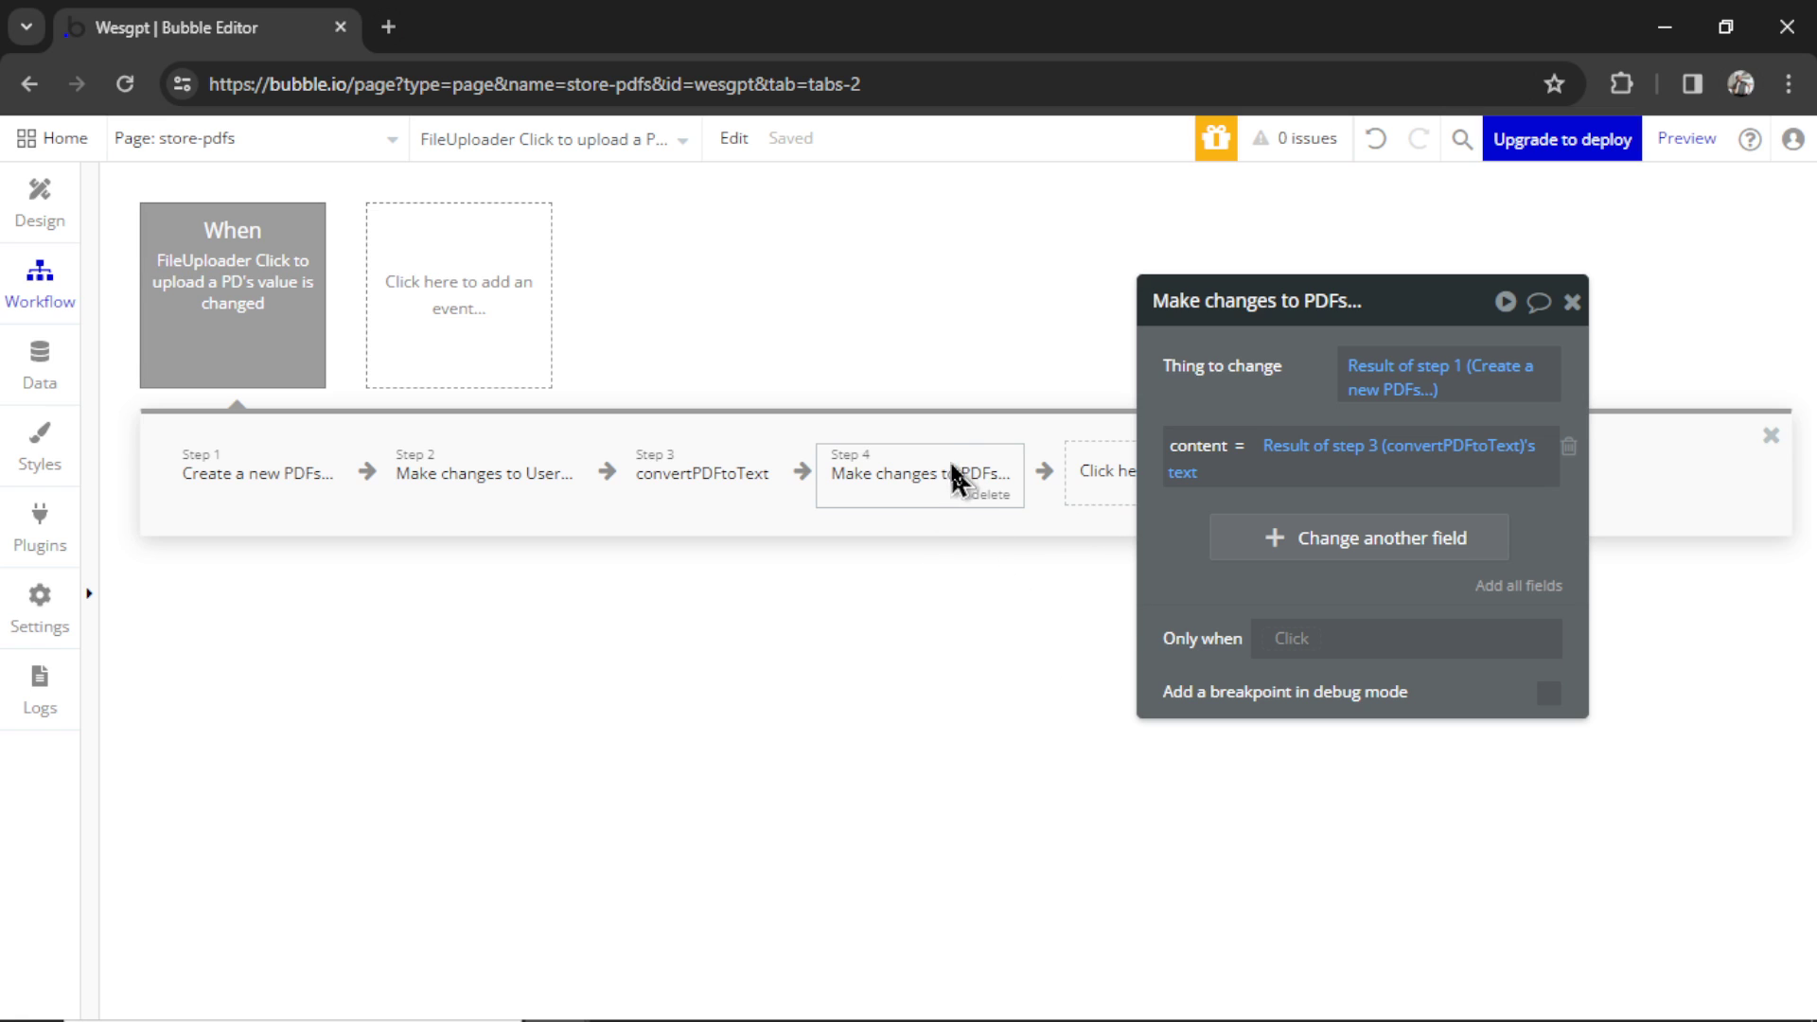
pyautogui.moveTo(960, 496)
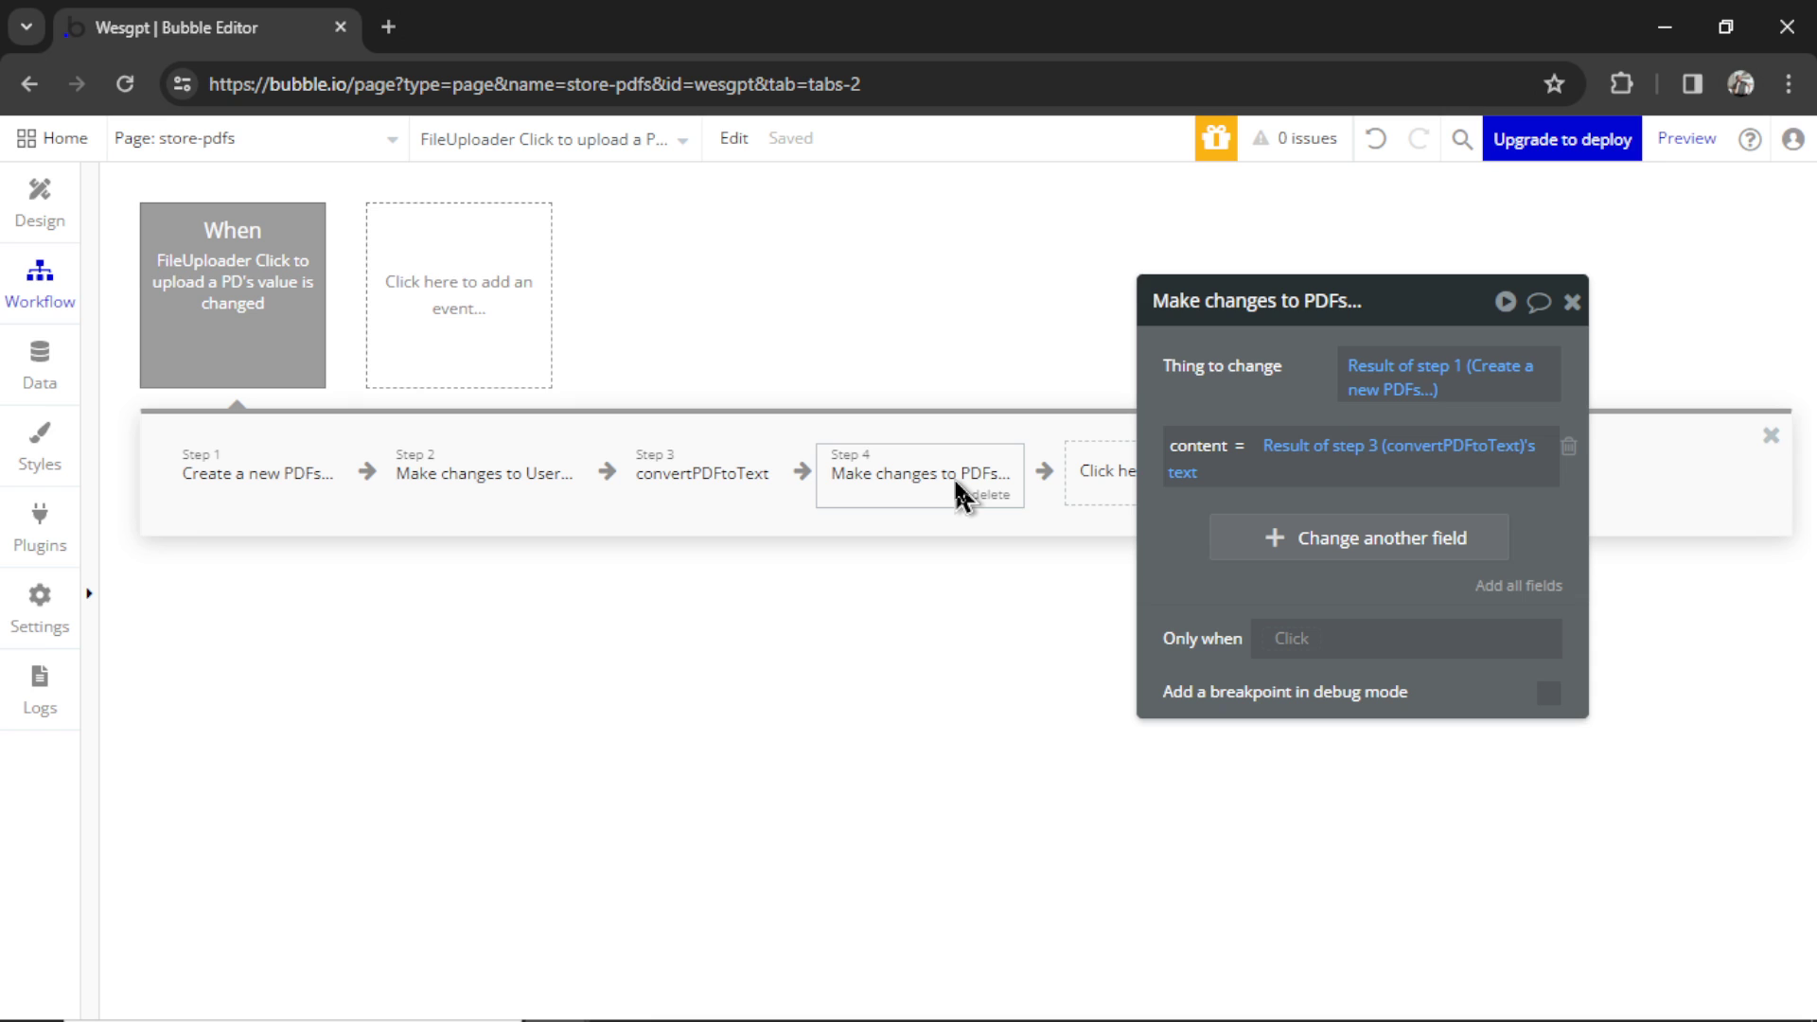
pyautogui.moveTo(931, 513)
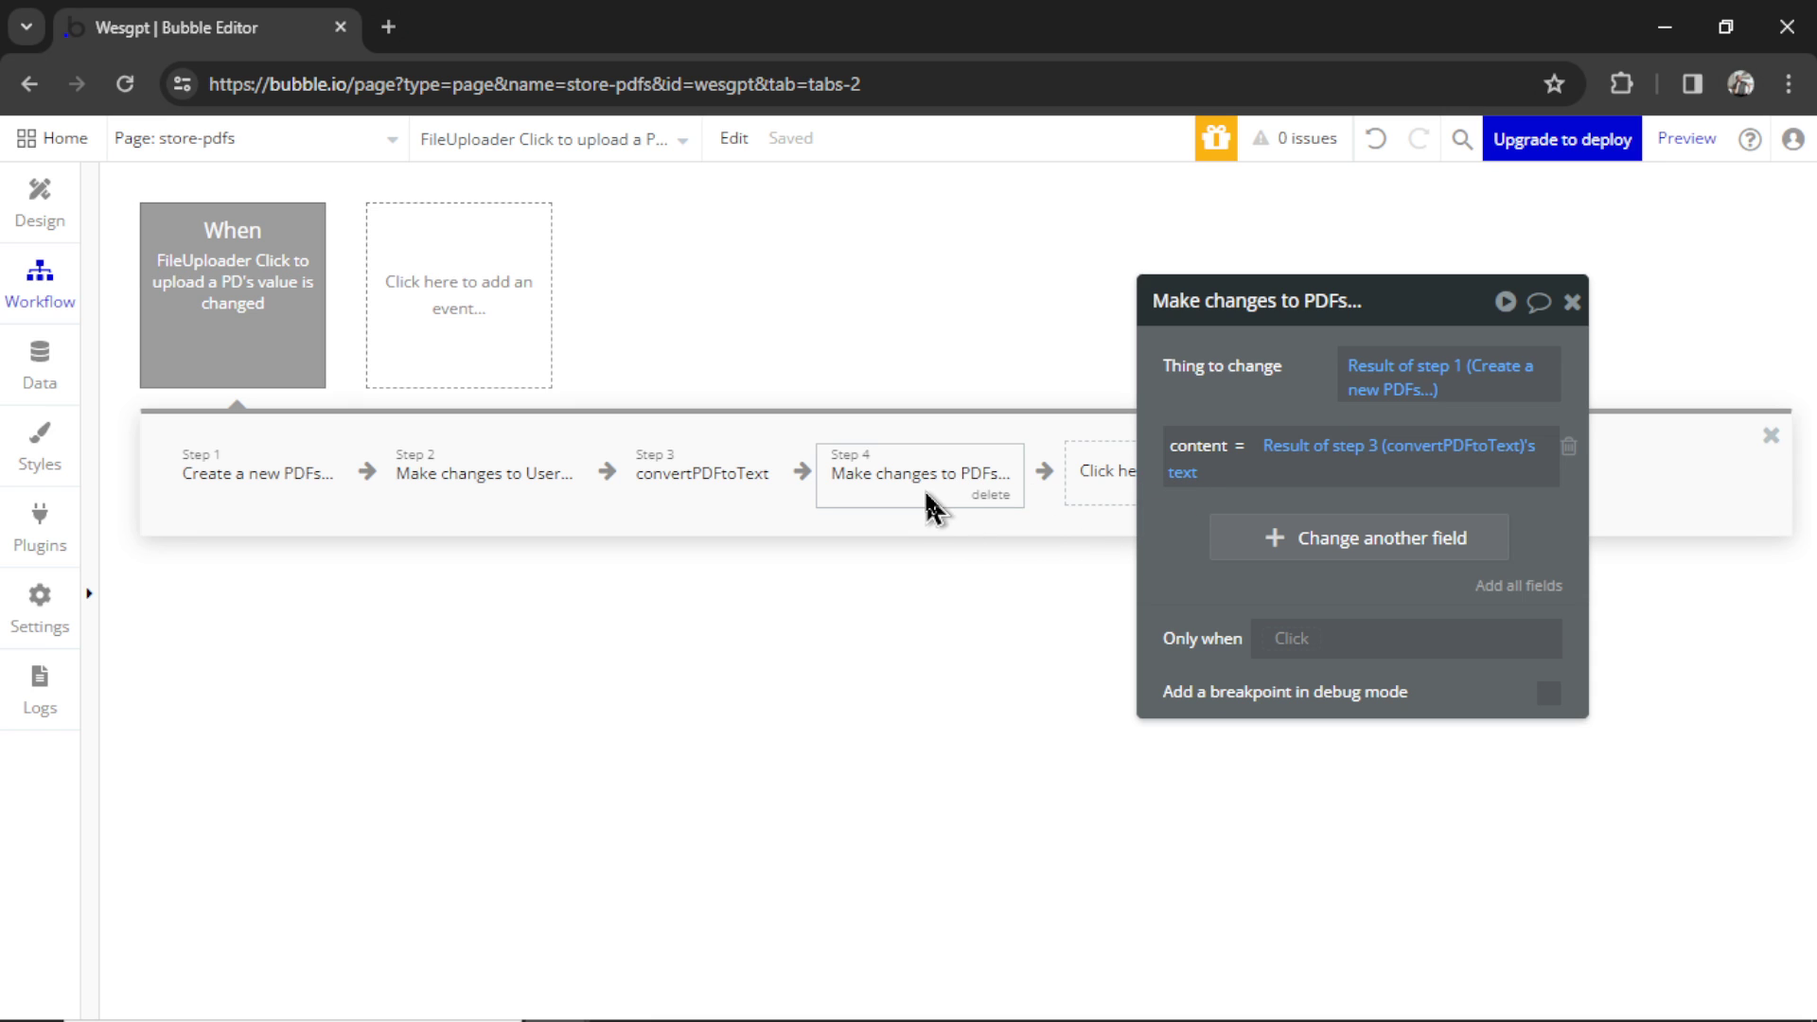
pyautogui.moveTo(934, 554)
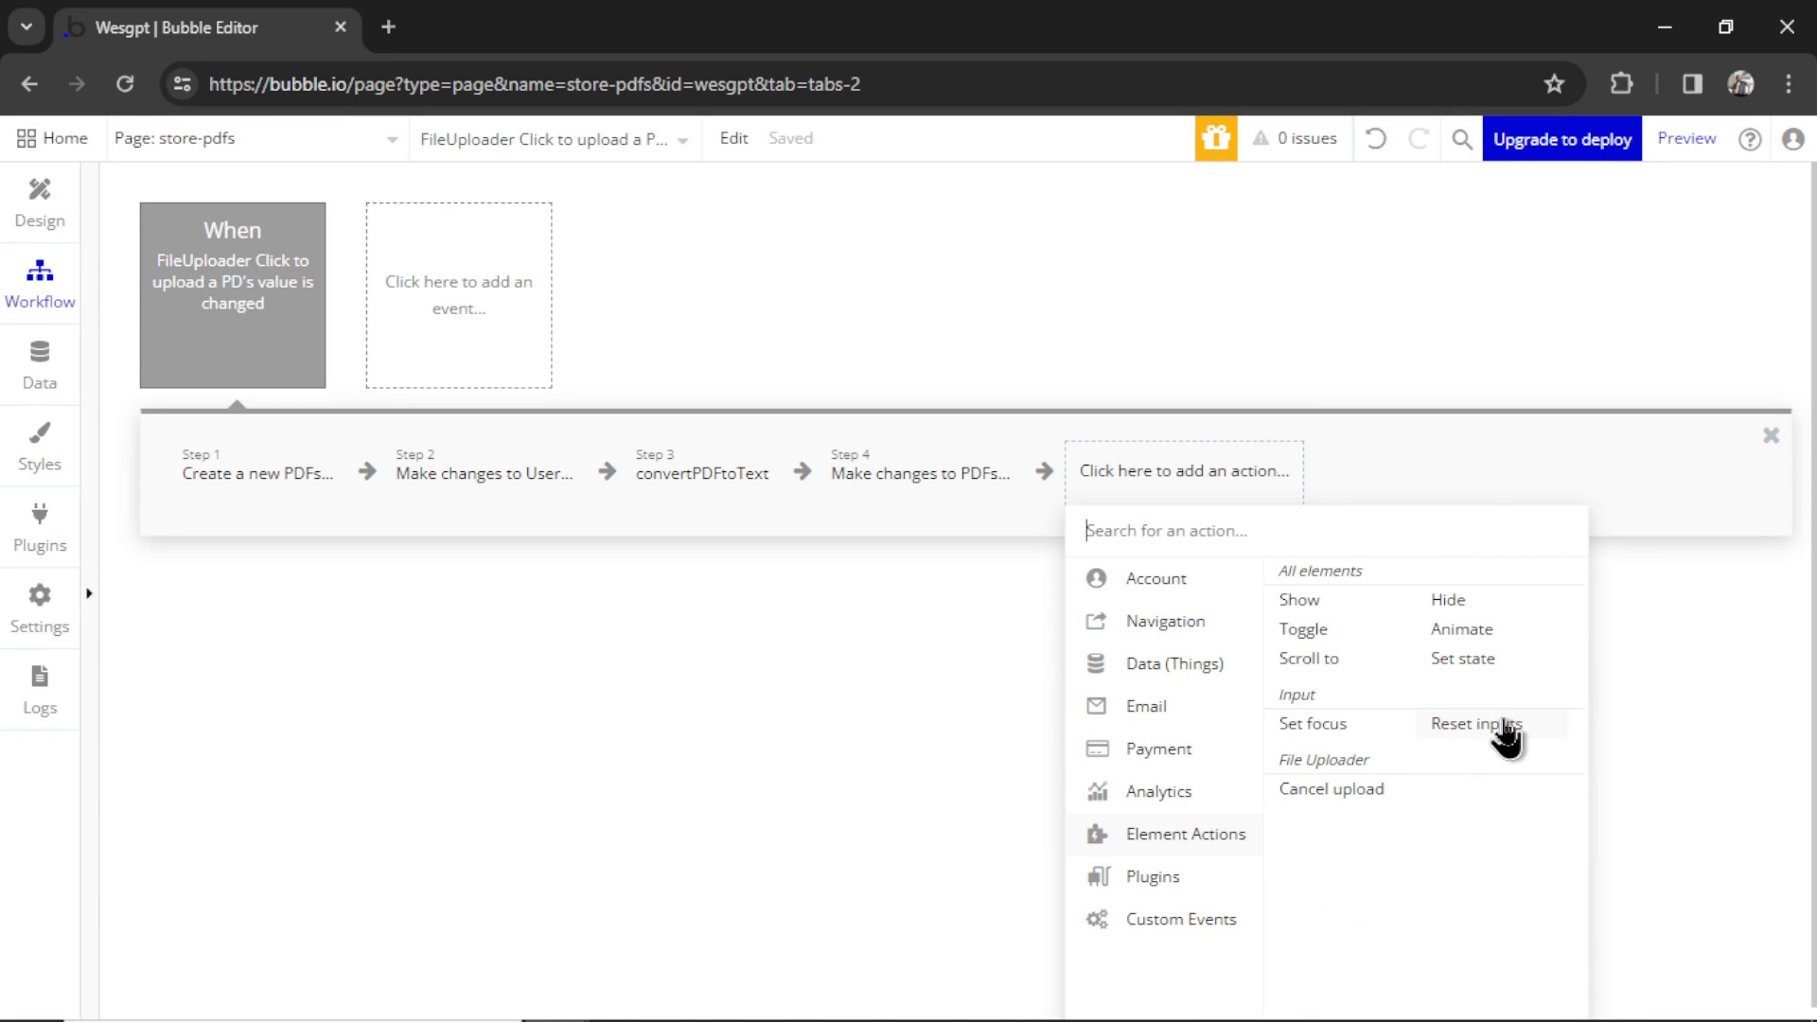
# Add Reset relevant inputs and an alert: 'You have successfully added a PDF to your knowledge base! Please upload another.'
pyautogui.click(1475, 723)
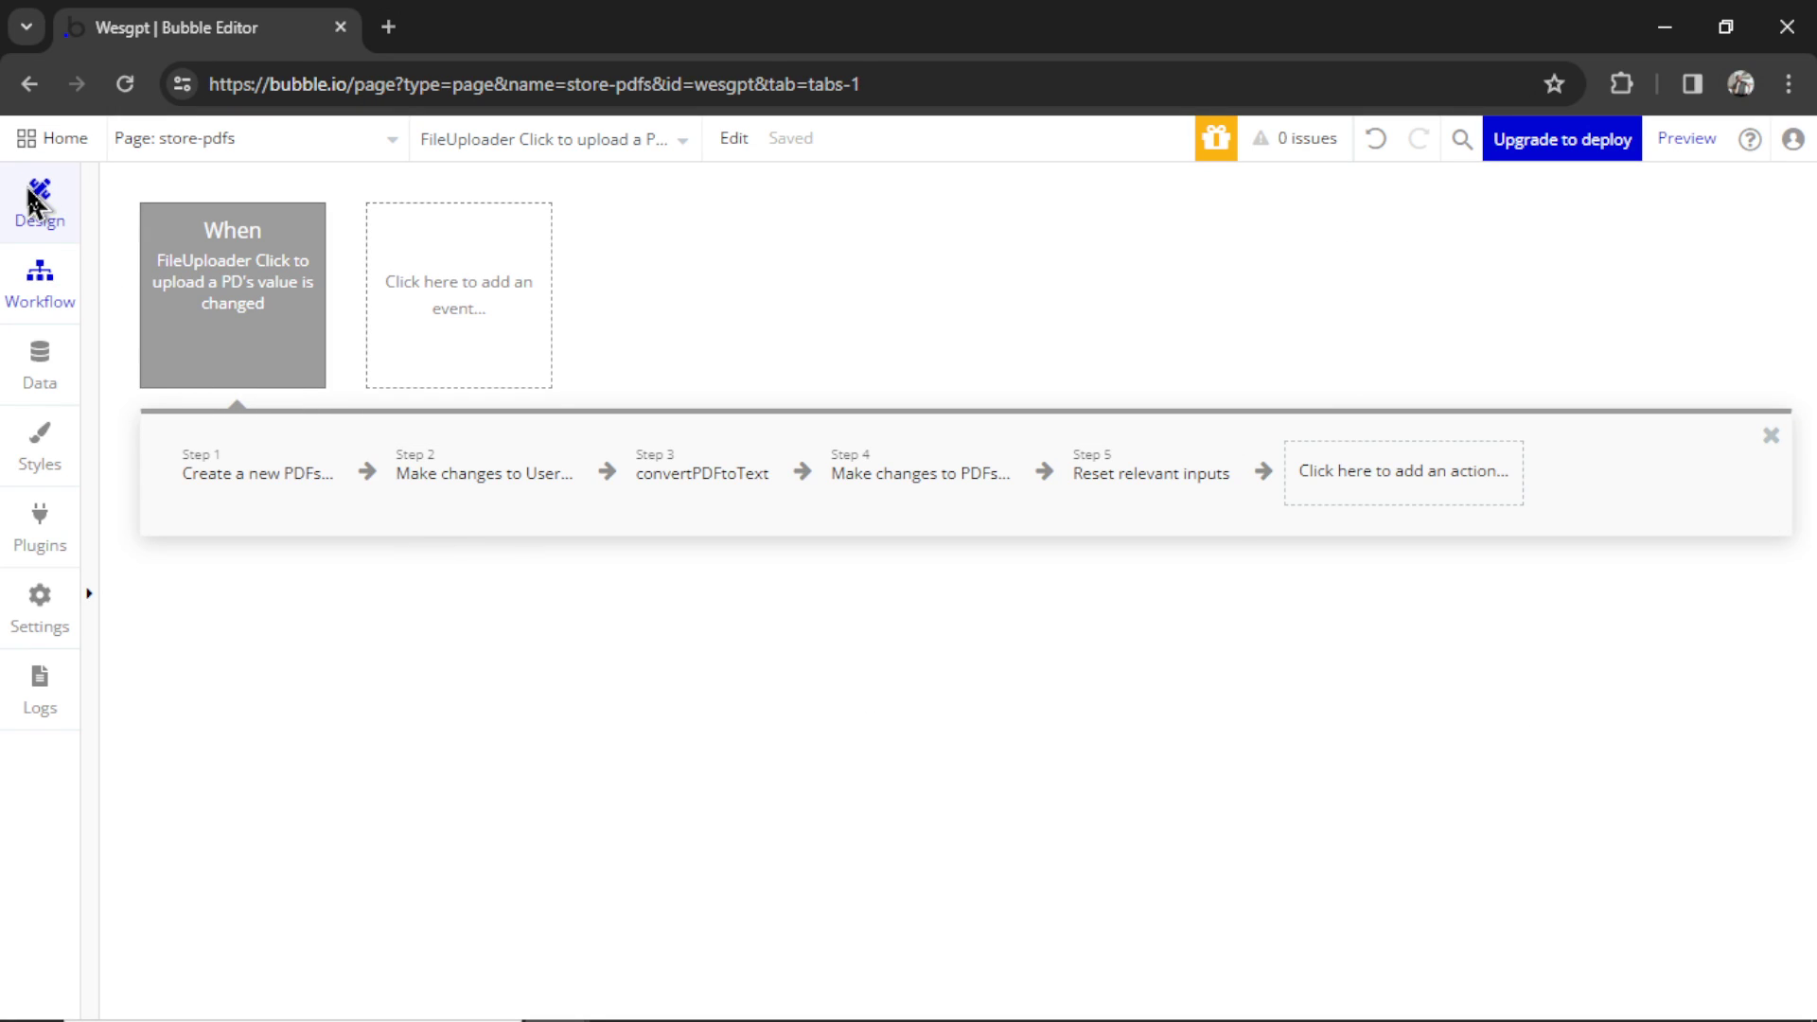
pyautogui.click(39, 203)
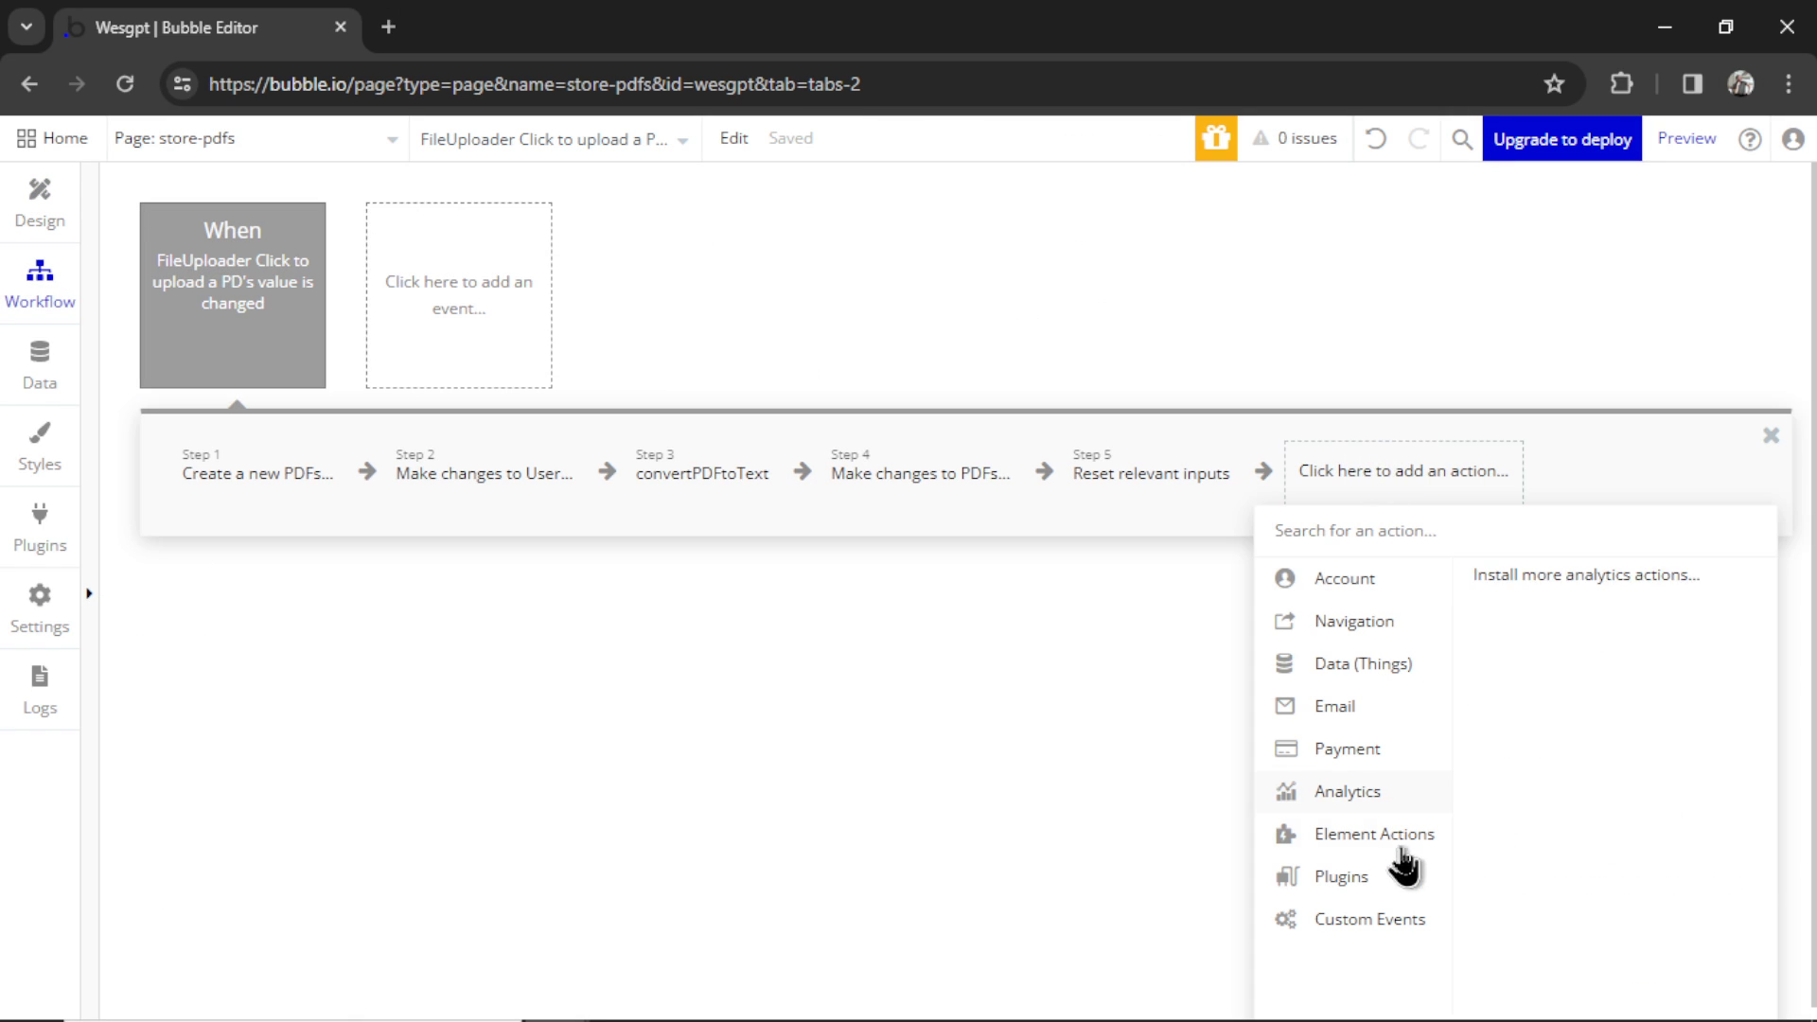
pyautogui.click(1371, 833)
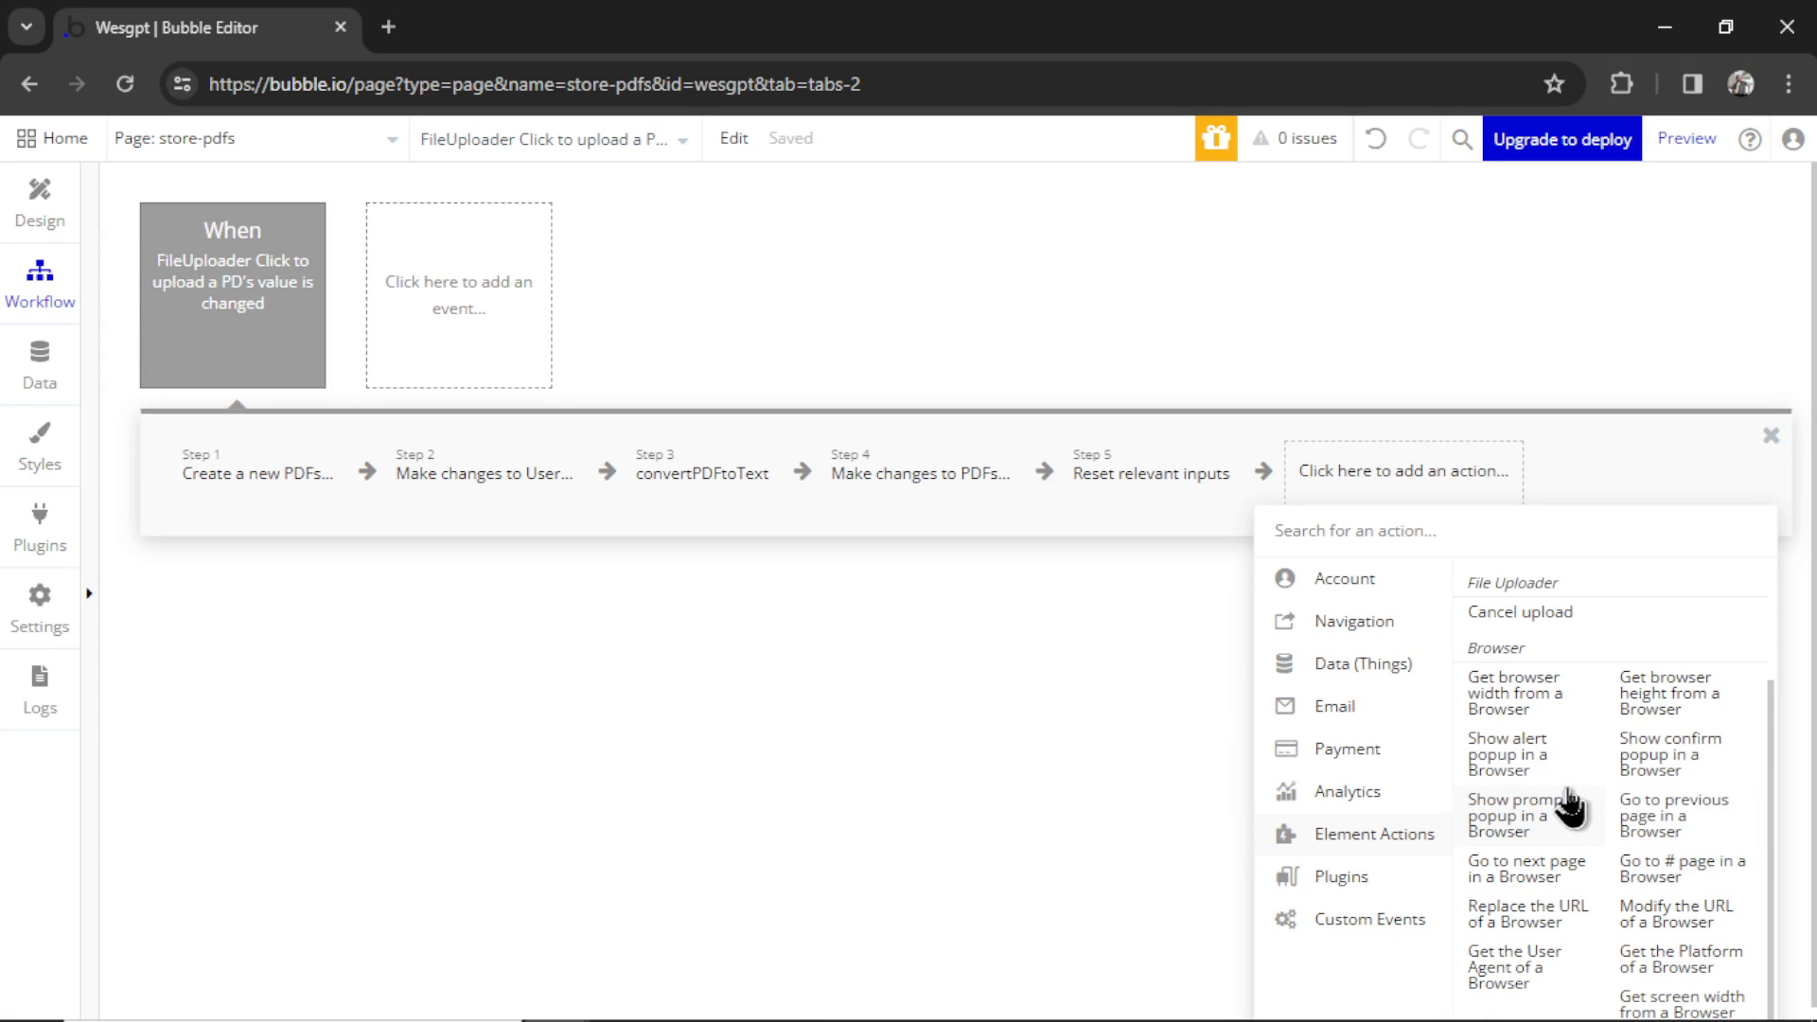
pyautogui.click(1507, 754)
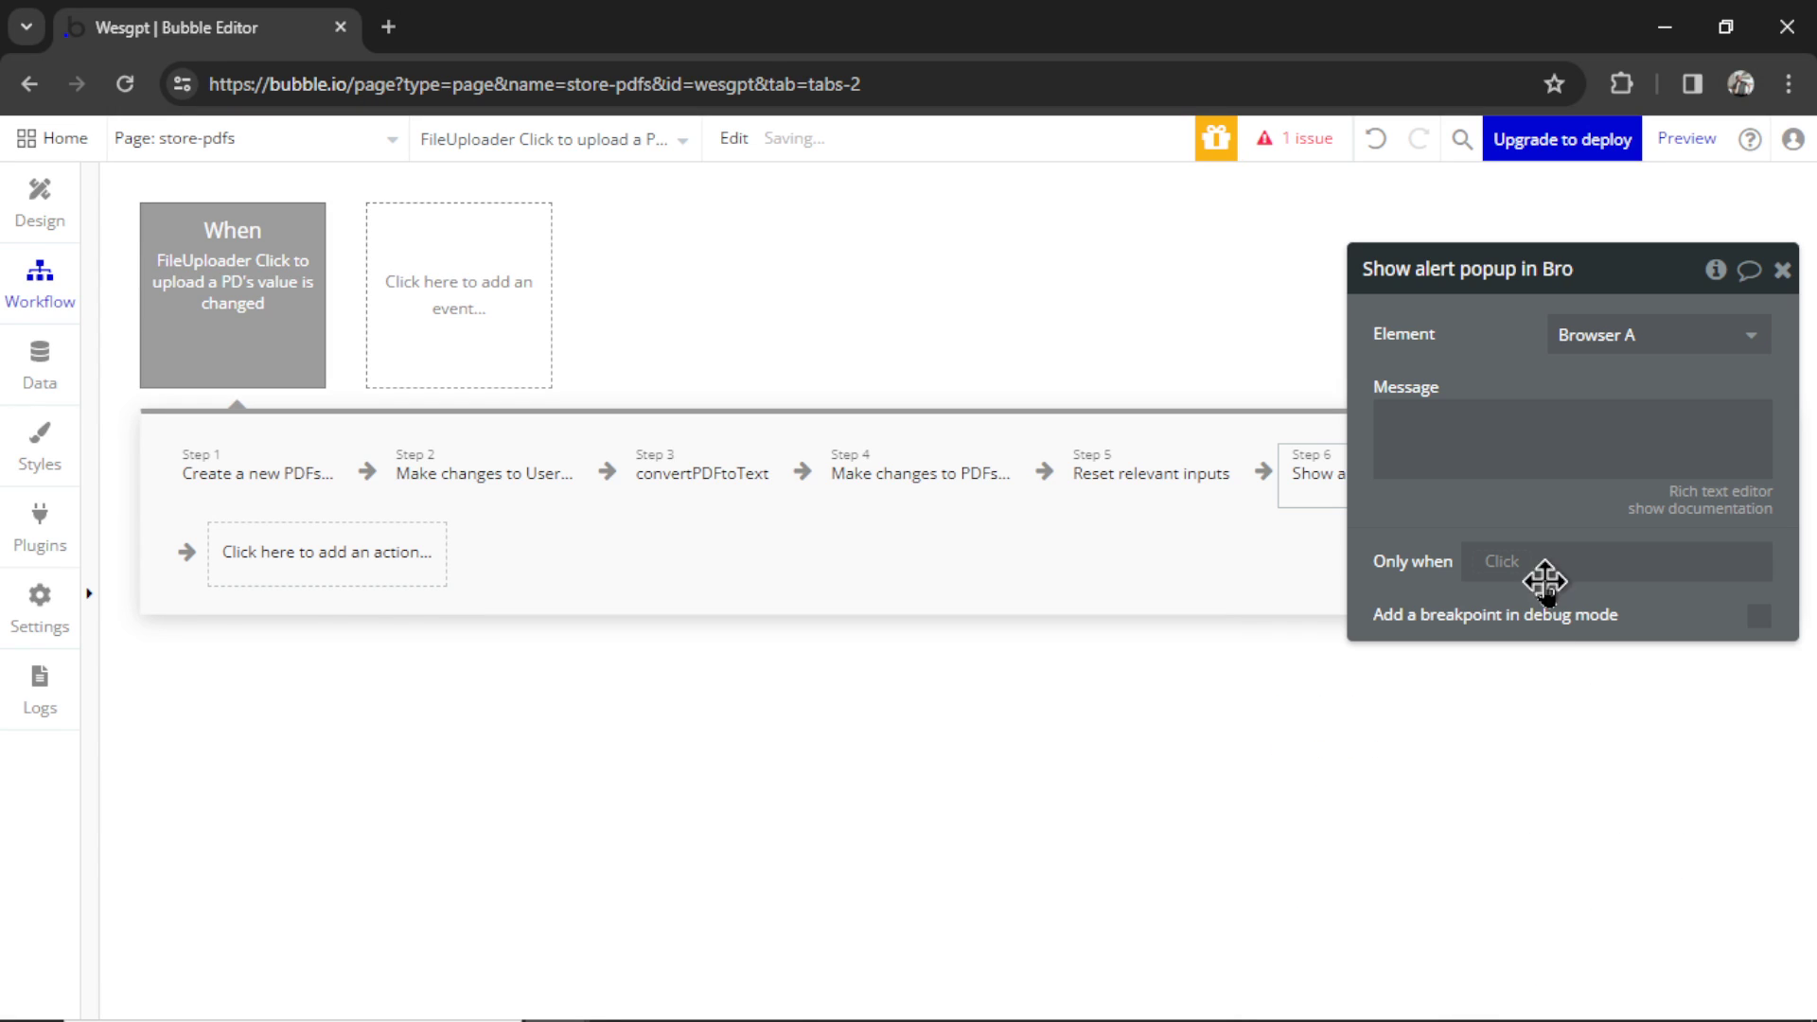
pyautogui.write('You have successfully added a PDF to your knowledge base! Please upload another.')
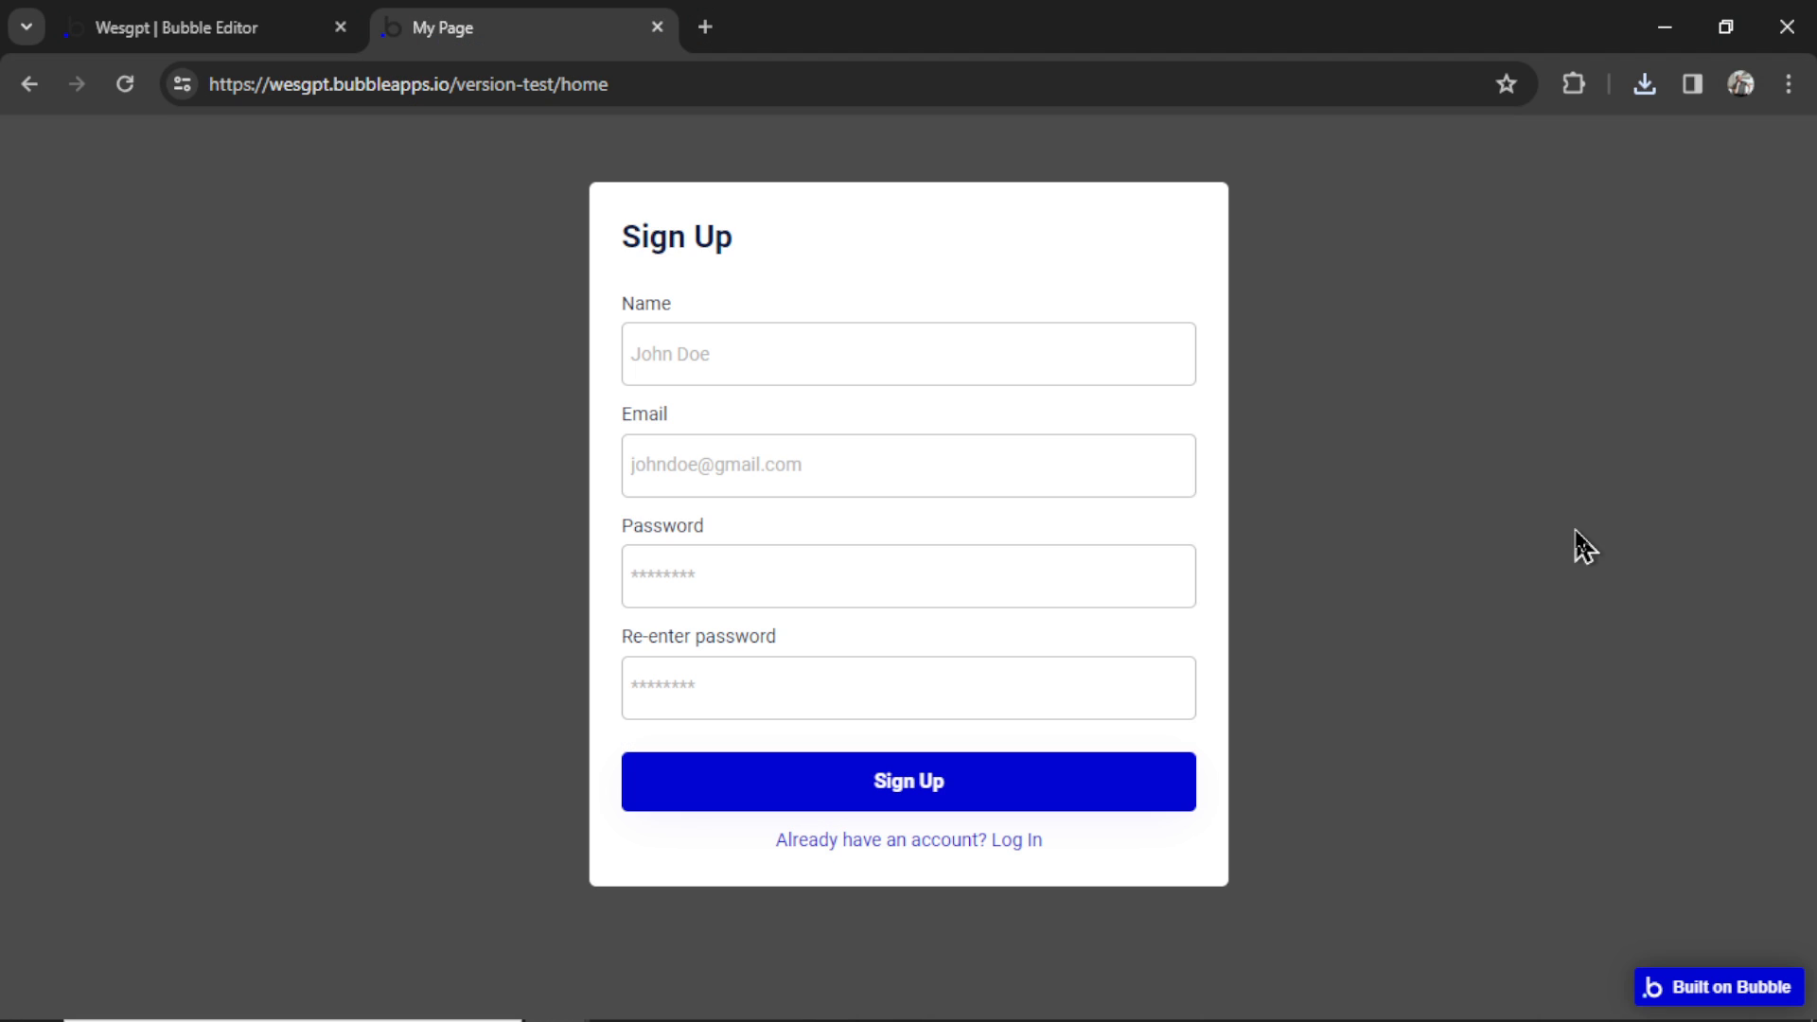
pyautogui.moveTo(1323, 595)
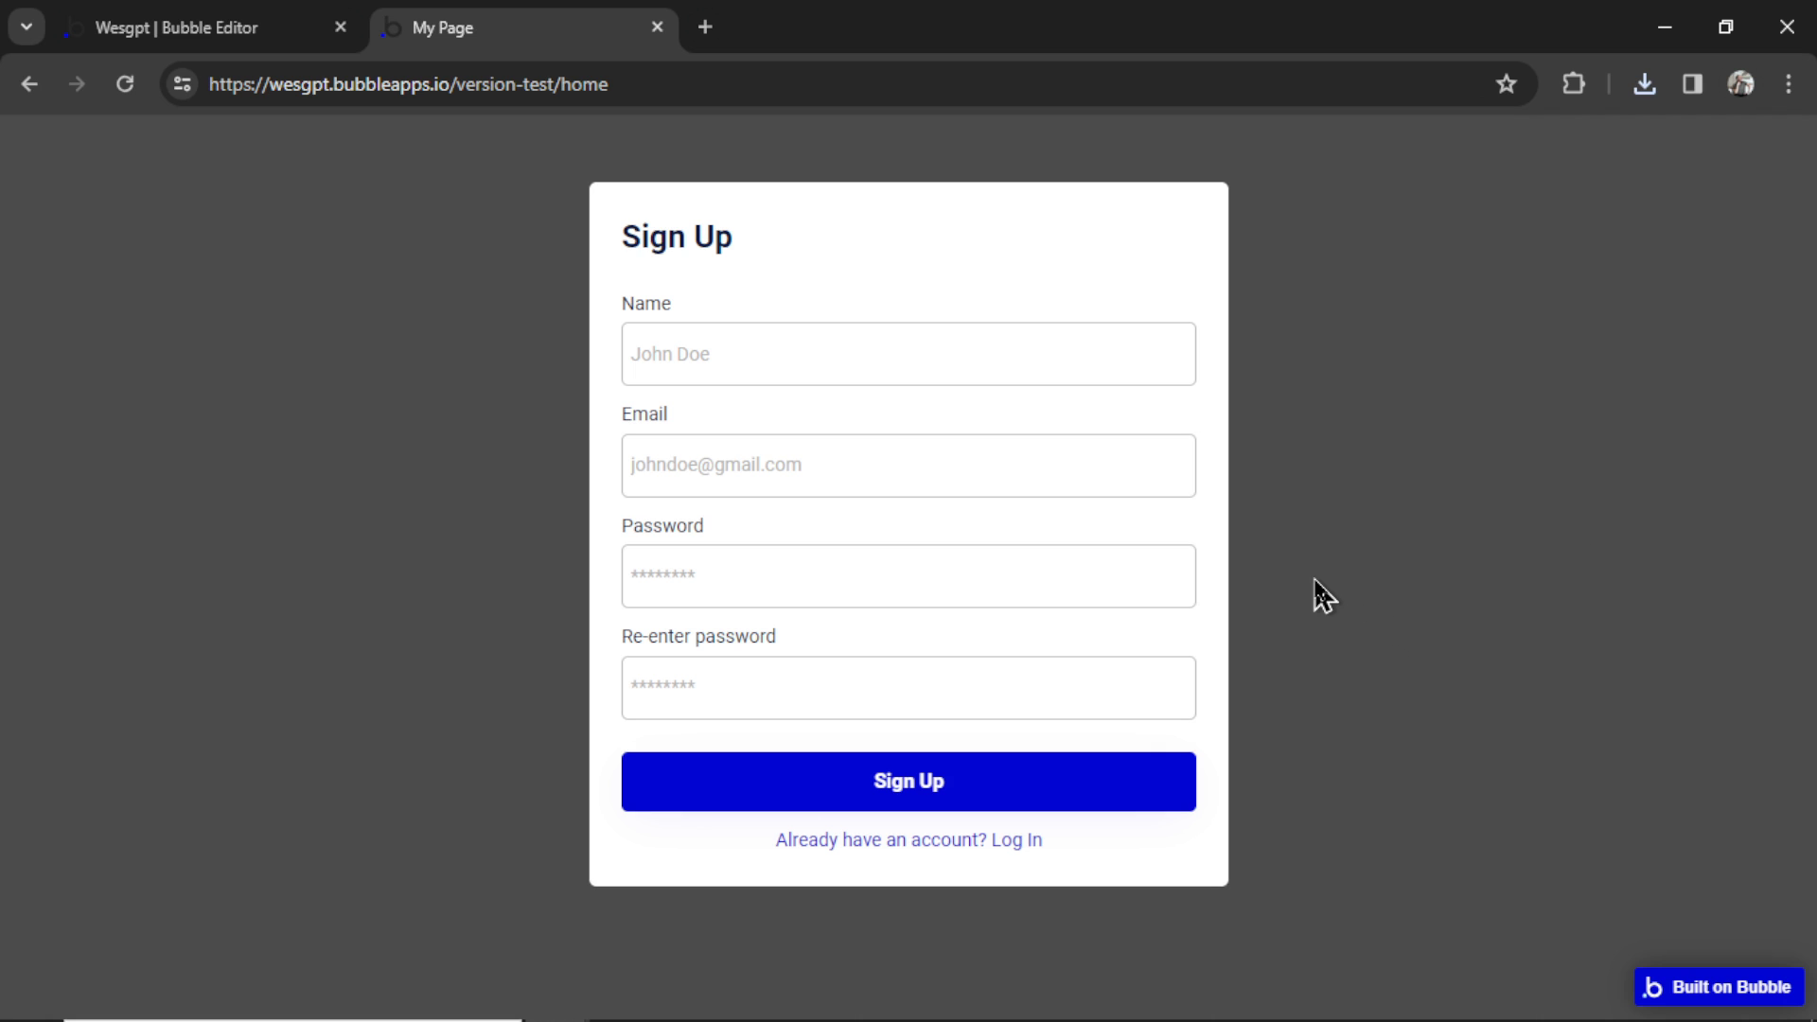
pyautogui.click(908, 354)
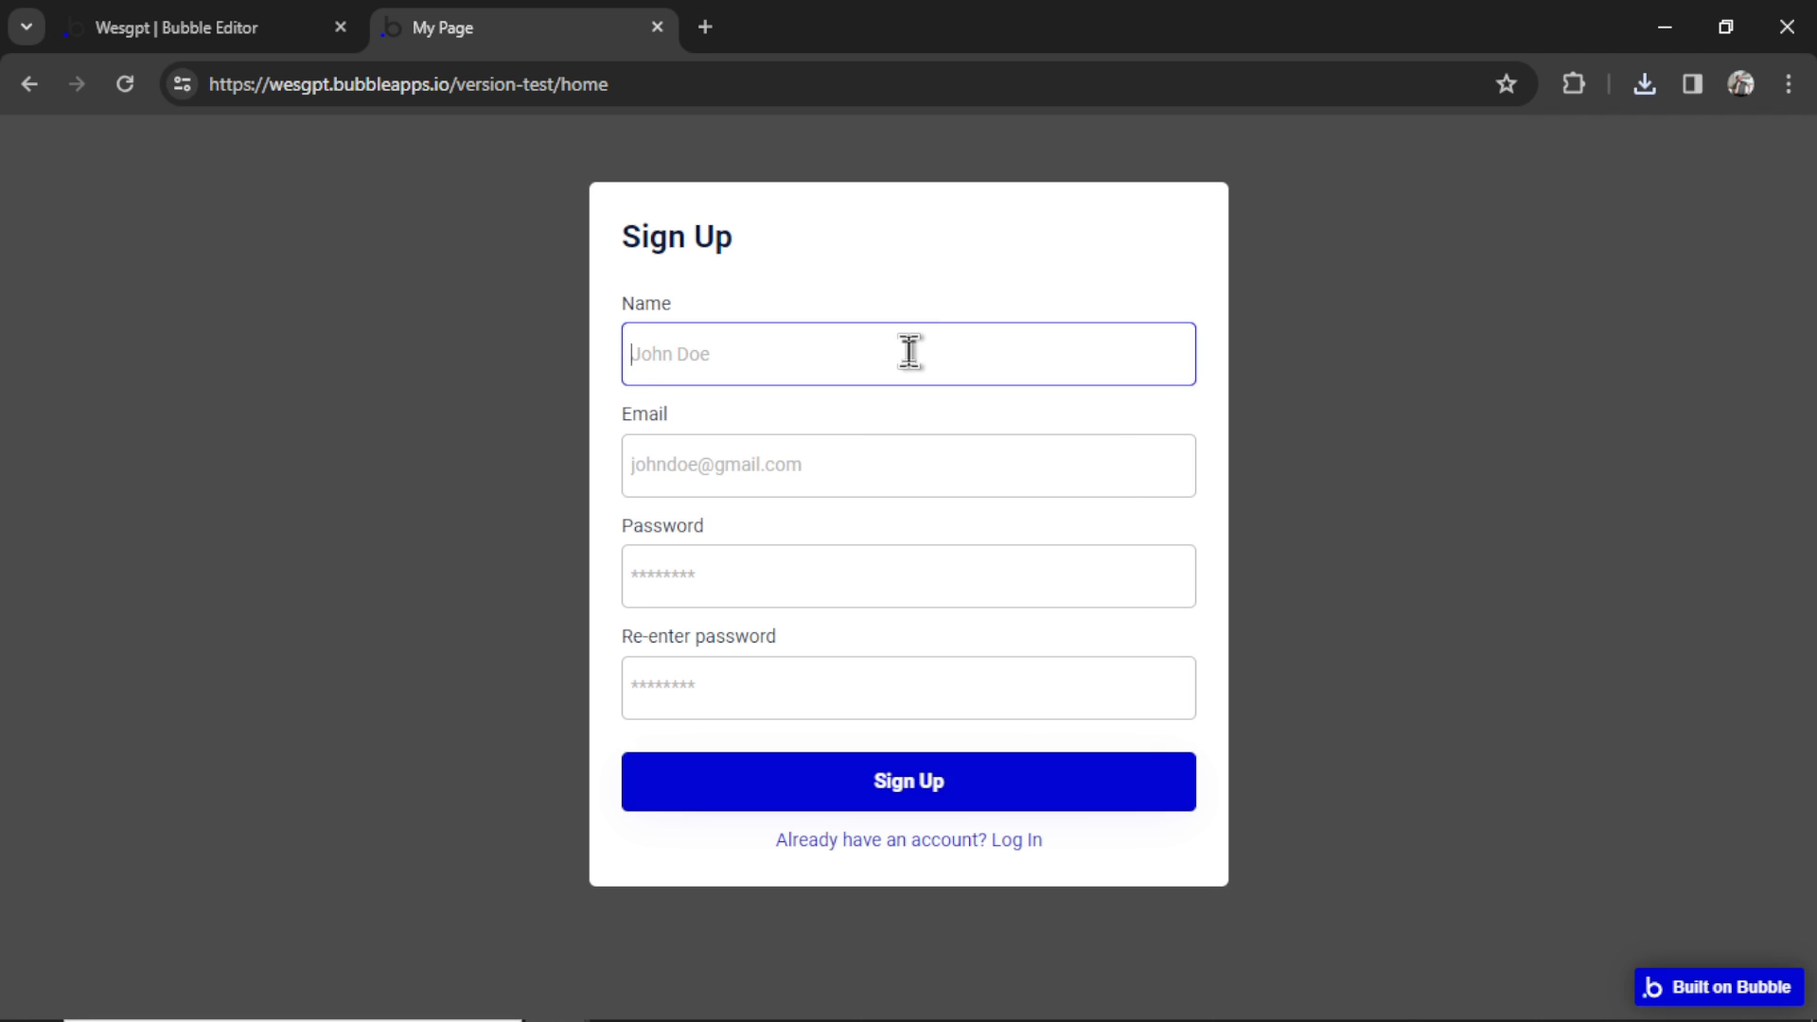
pyautogui.write('WesGPT')
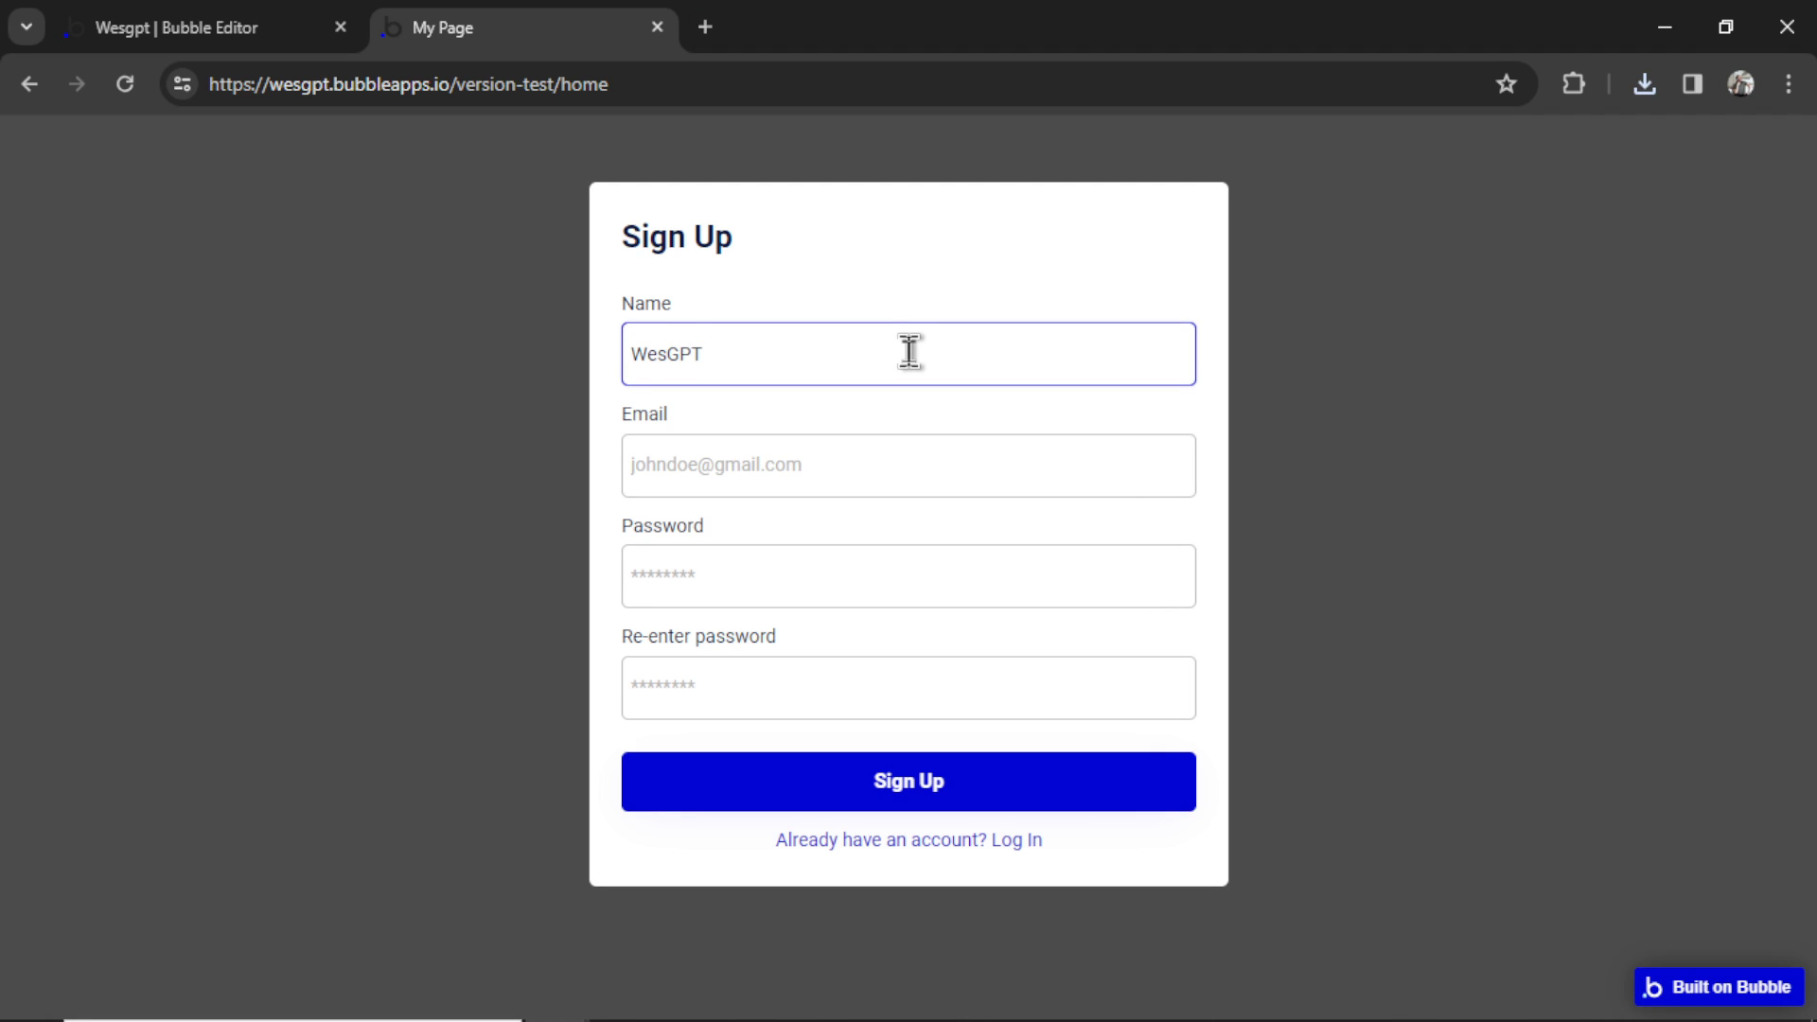
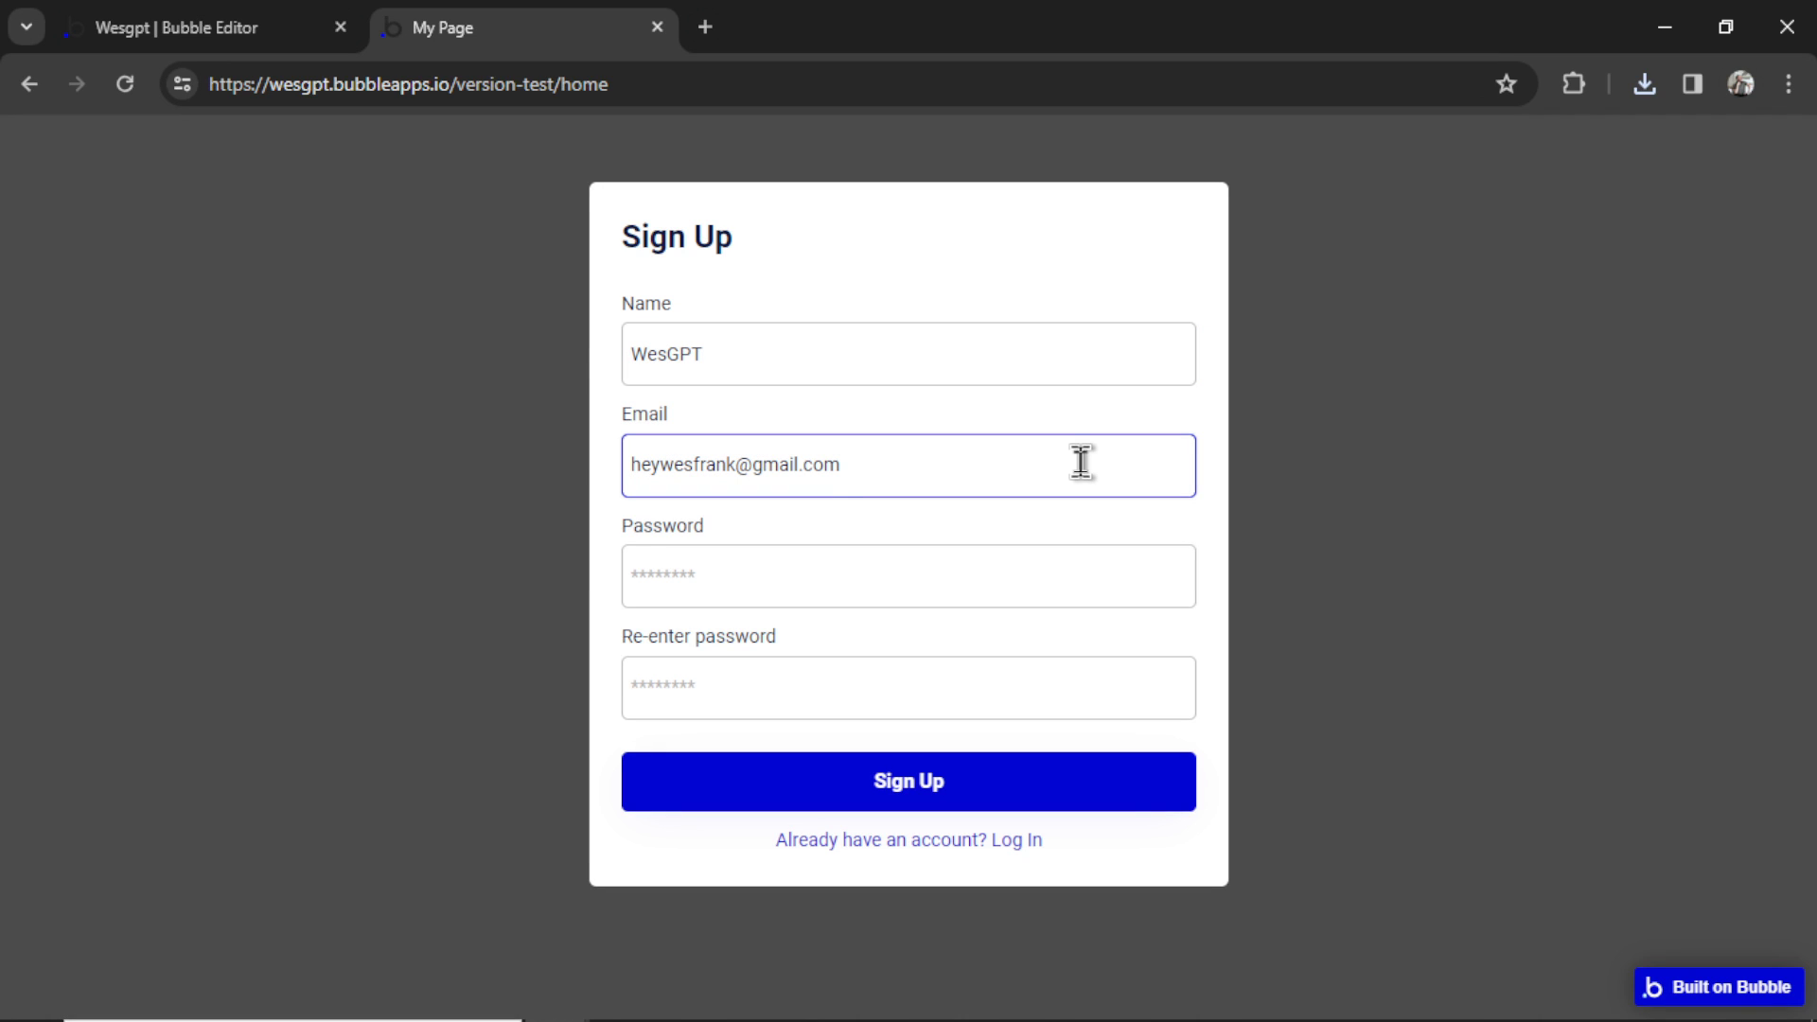
pyautogui.write('•••••')
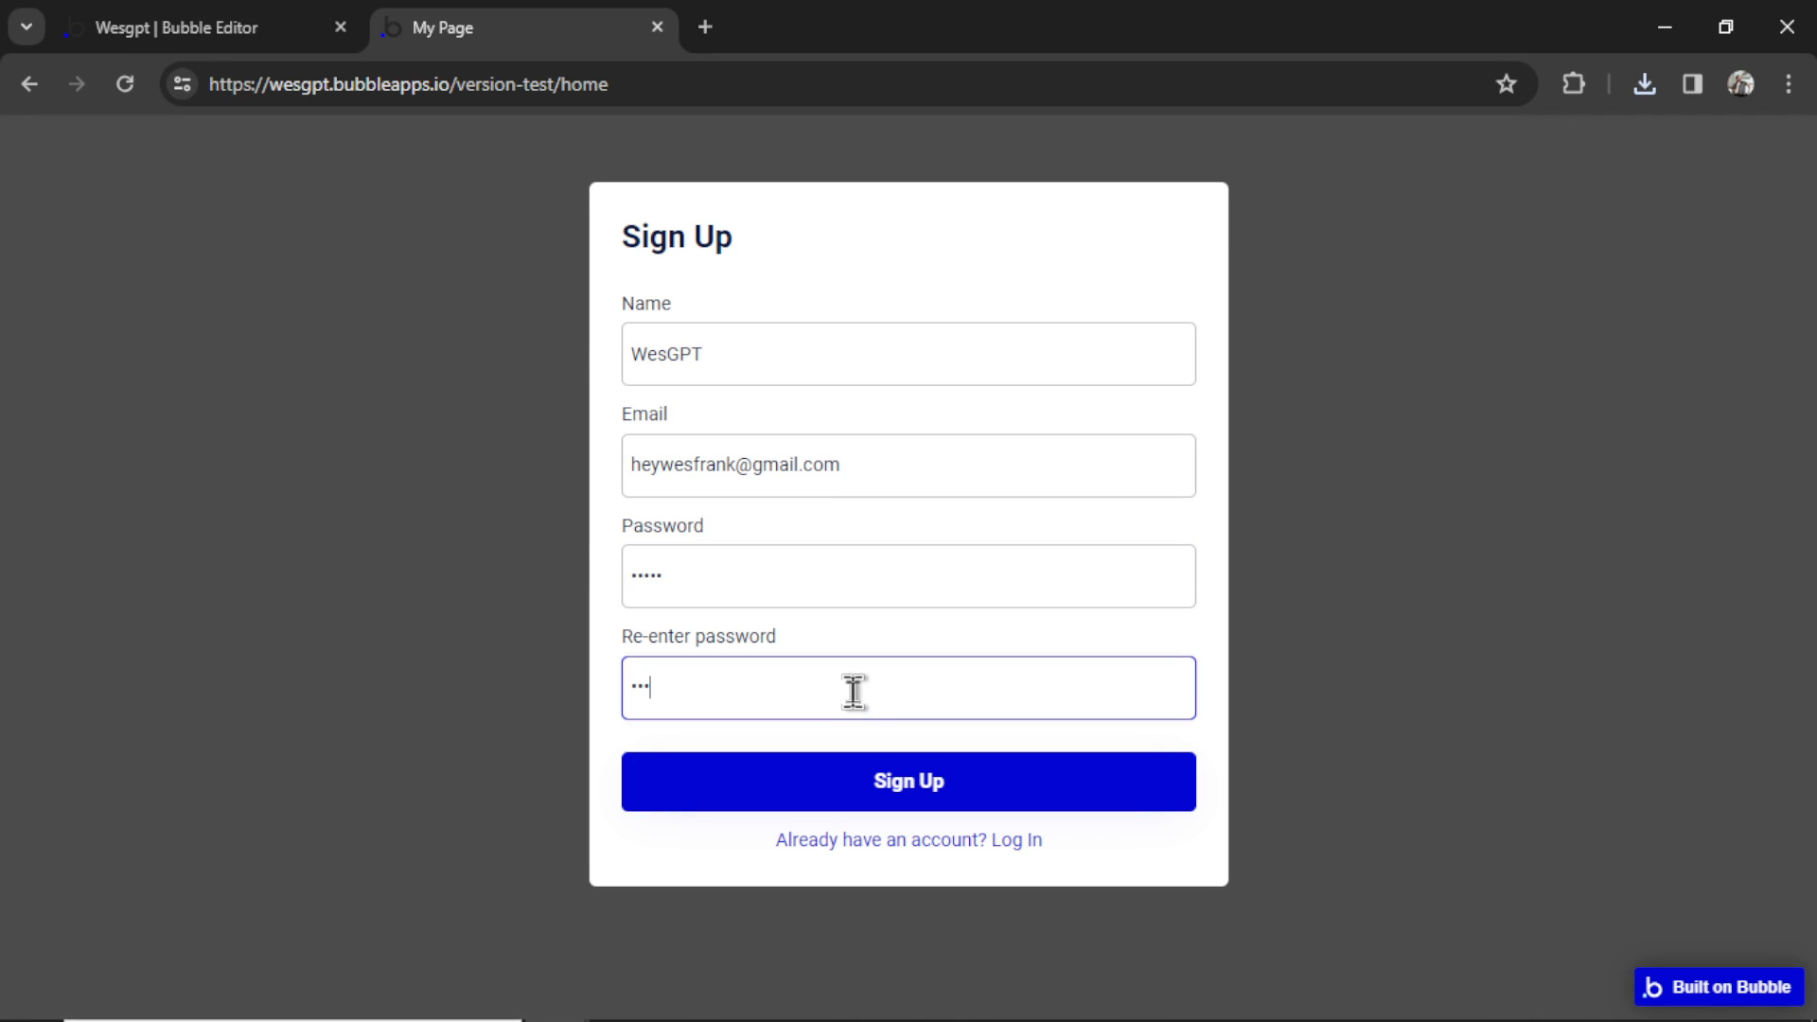
pyautogui.click(908, 780)
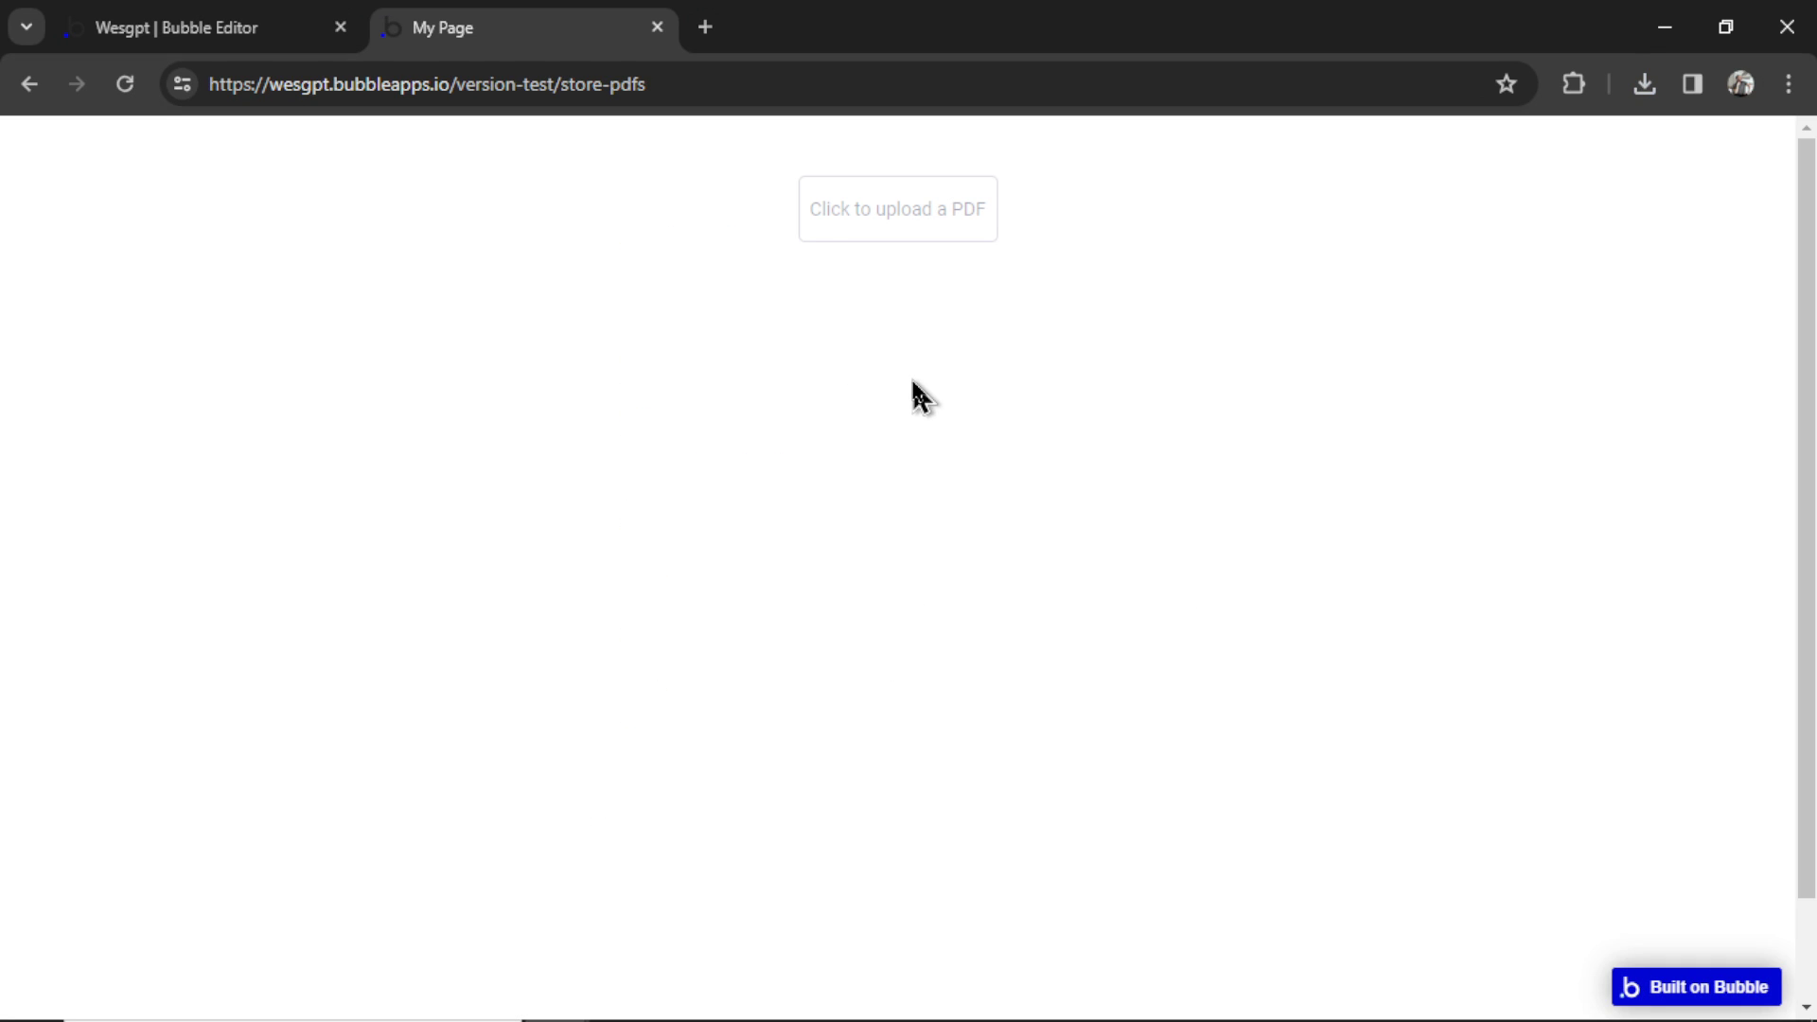
# Upload two PDFs, dismissing each success alert
pyautogui.click(897, 210)
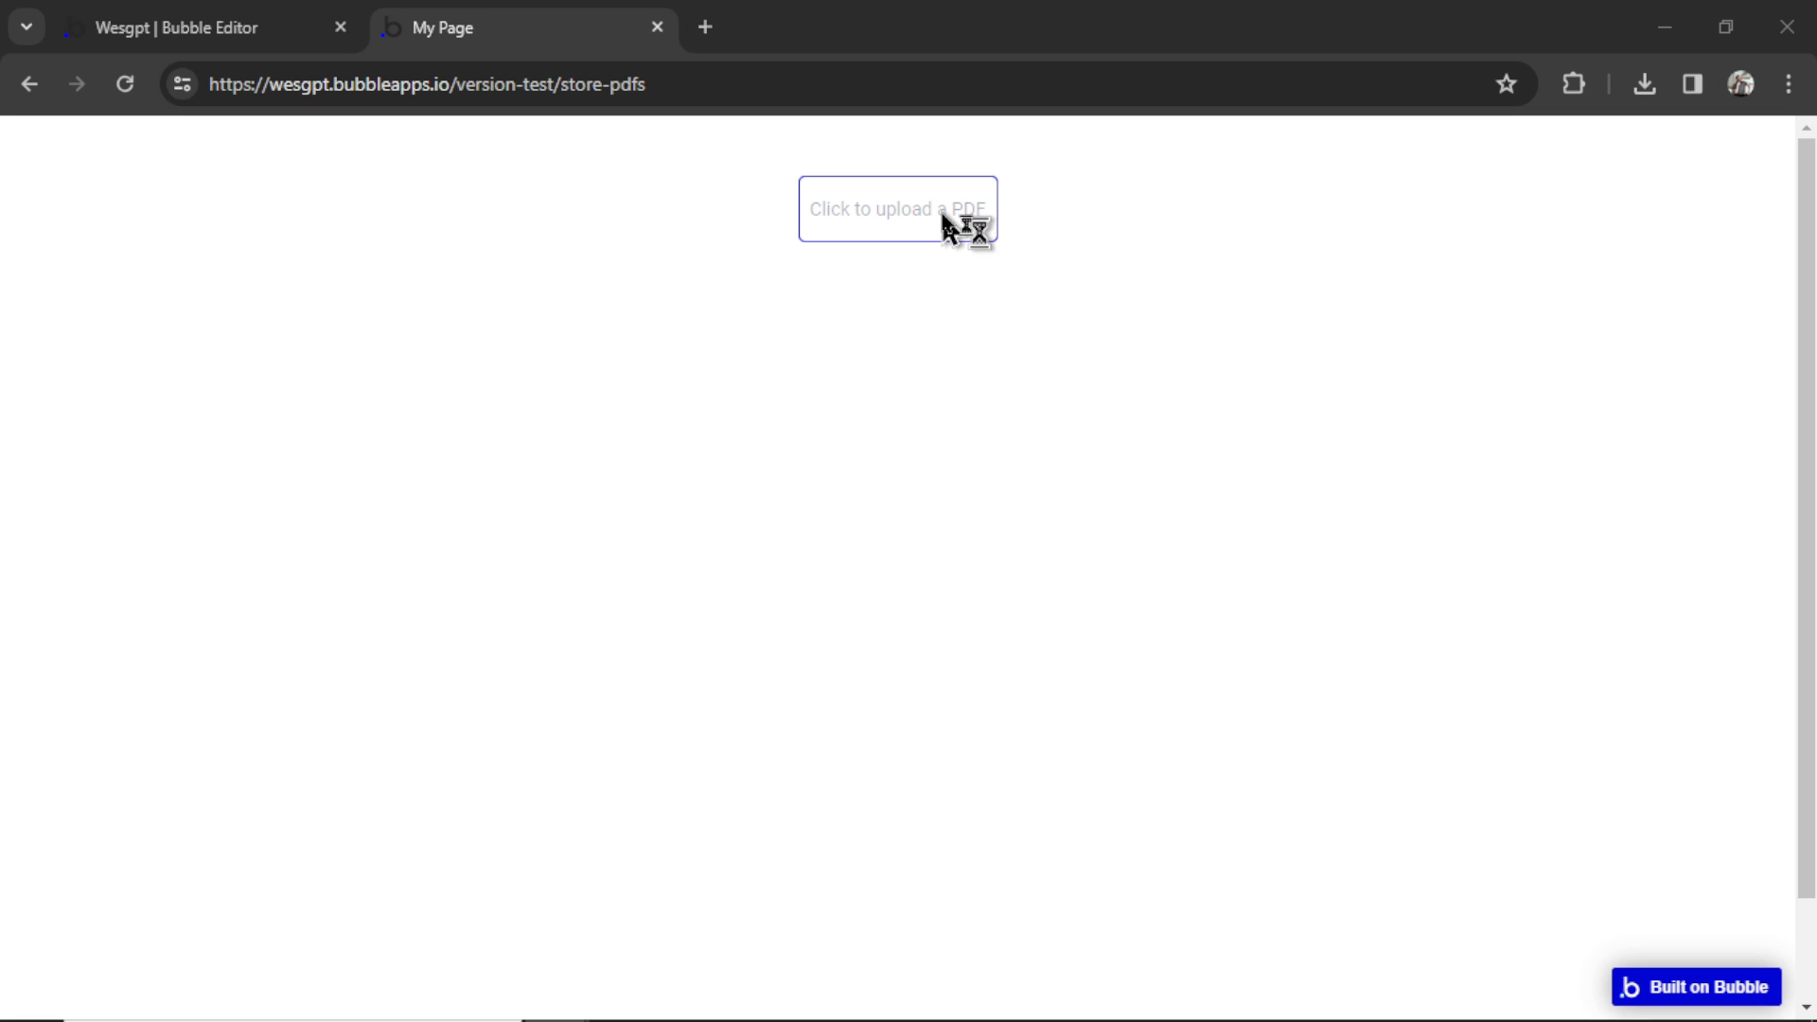
pyautogui.click(896, 211)
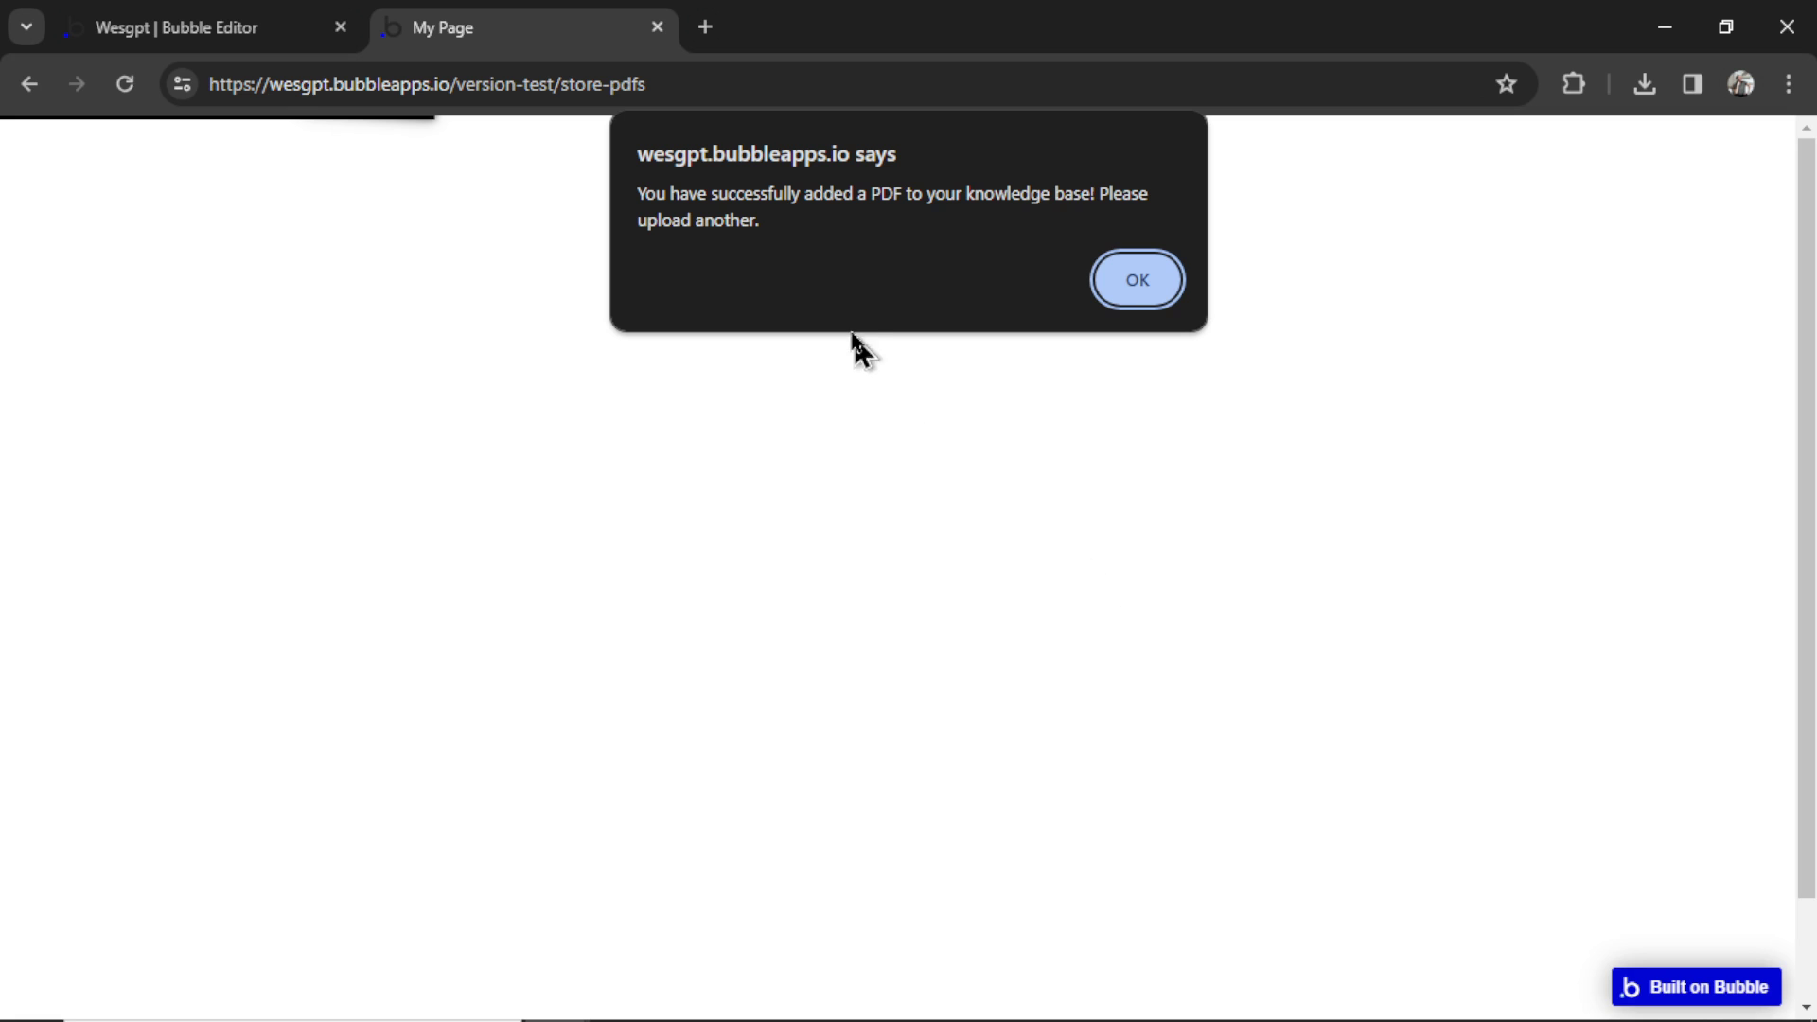
pyautogui.moveTo(986, 287)
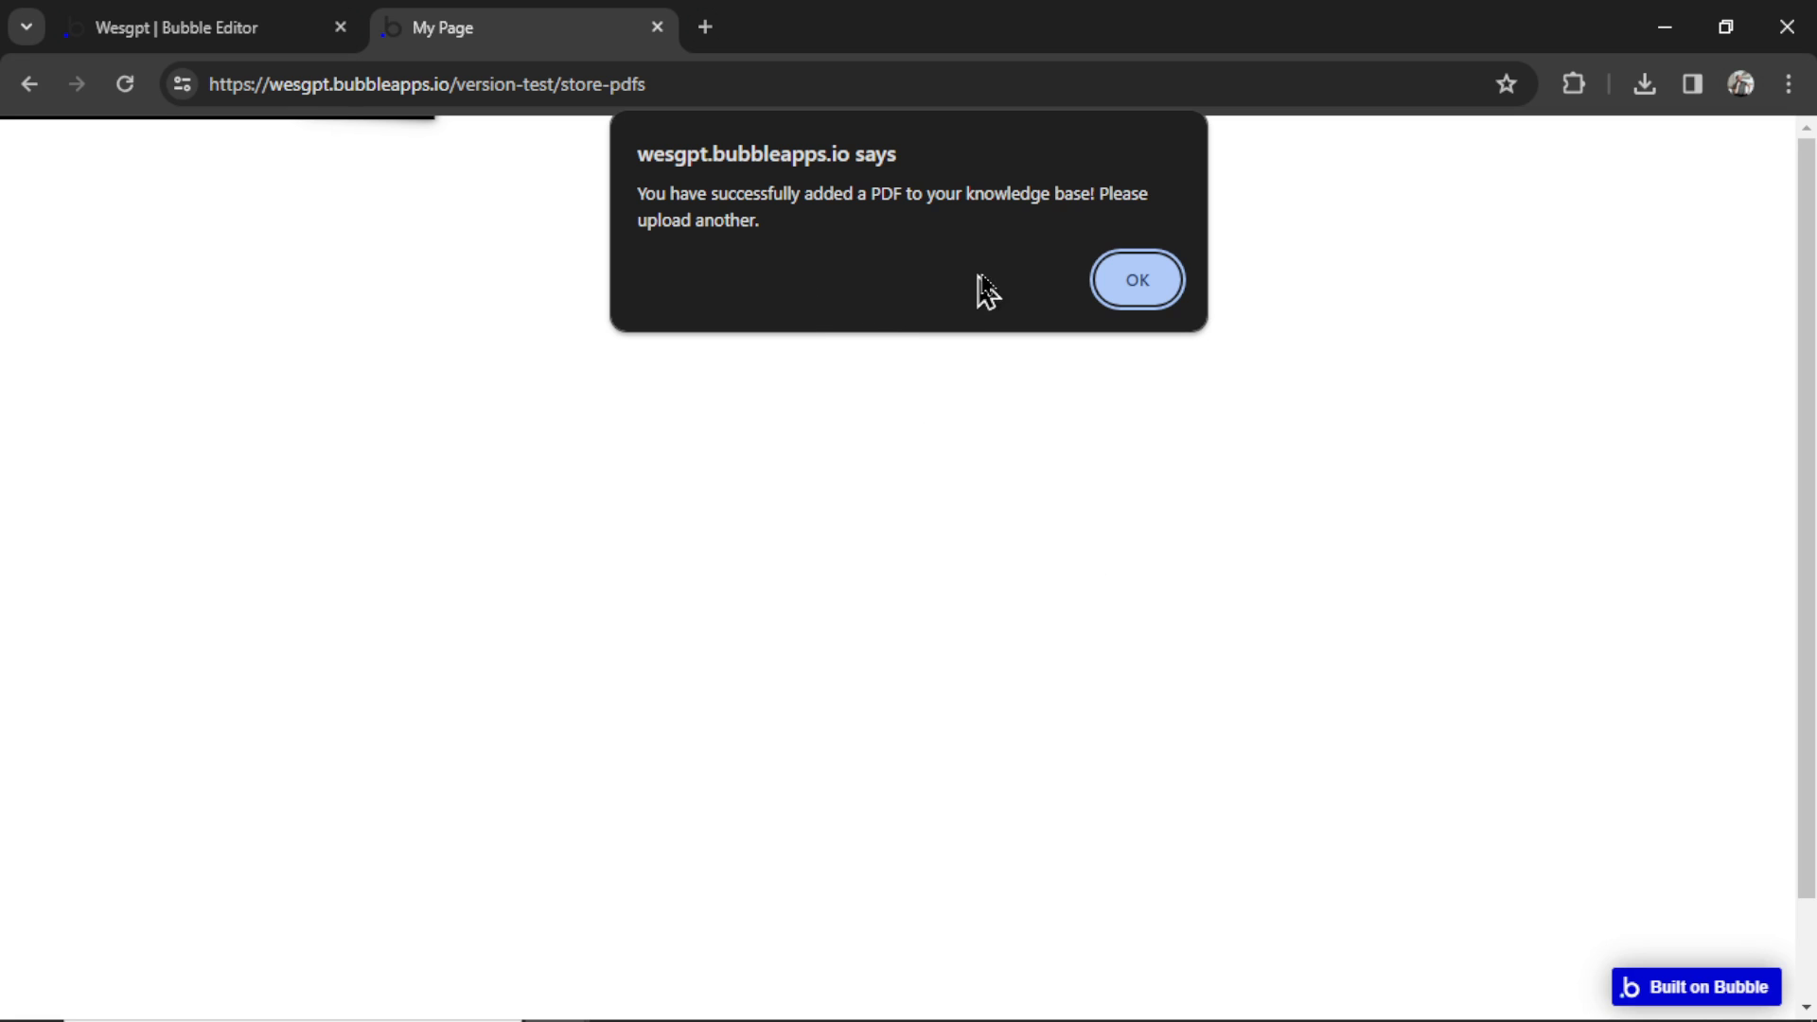
pyautogui.click(1136, 279)
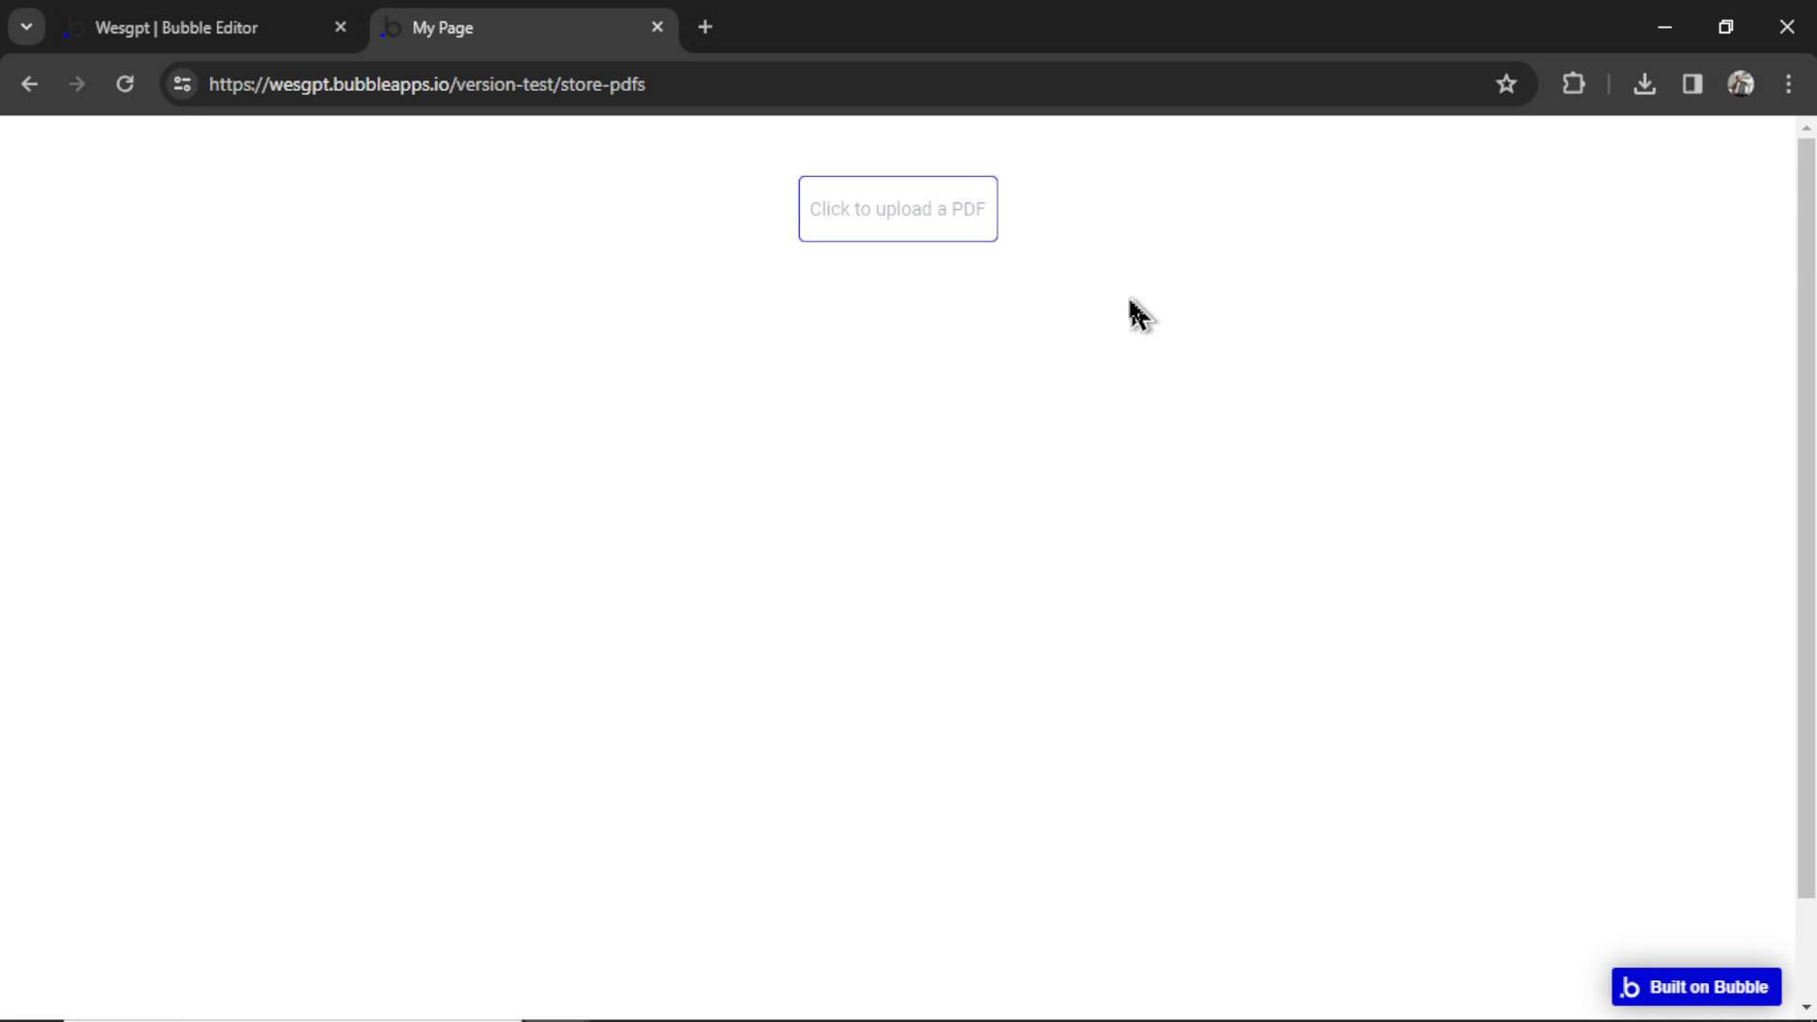
pyautogui.click(897, 210)
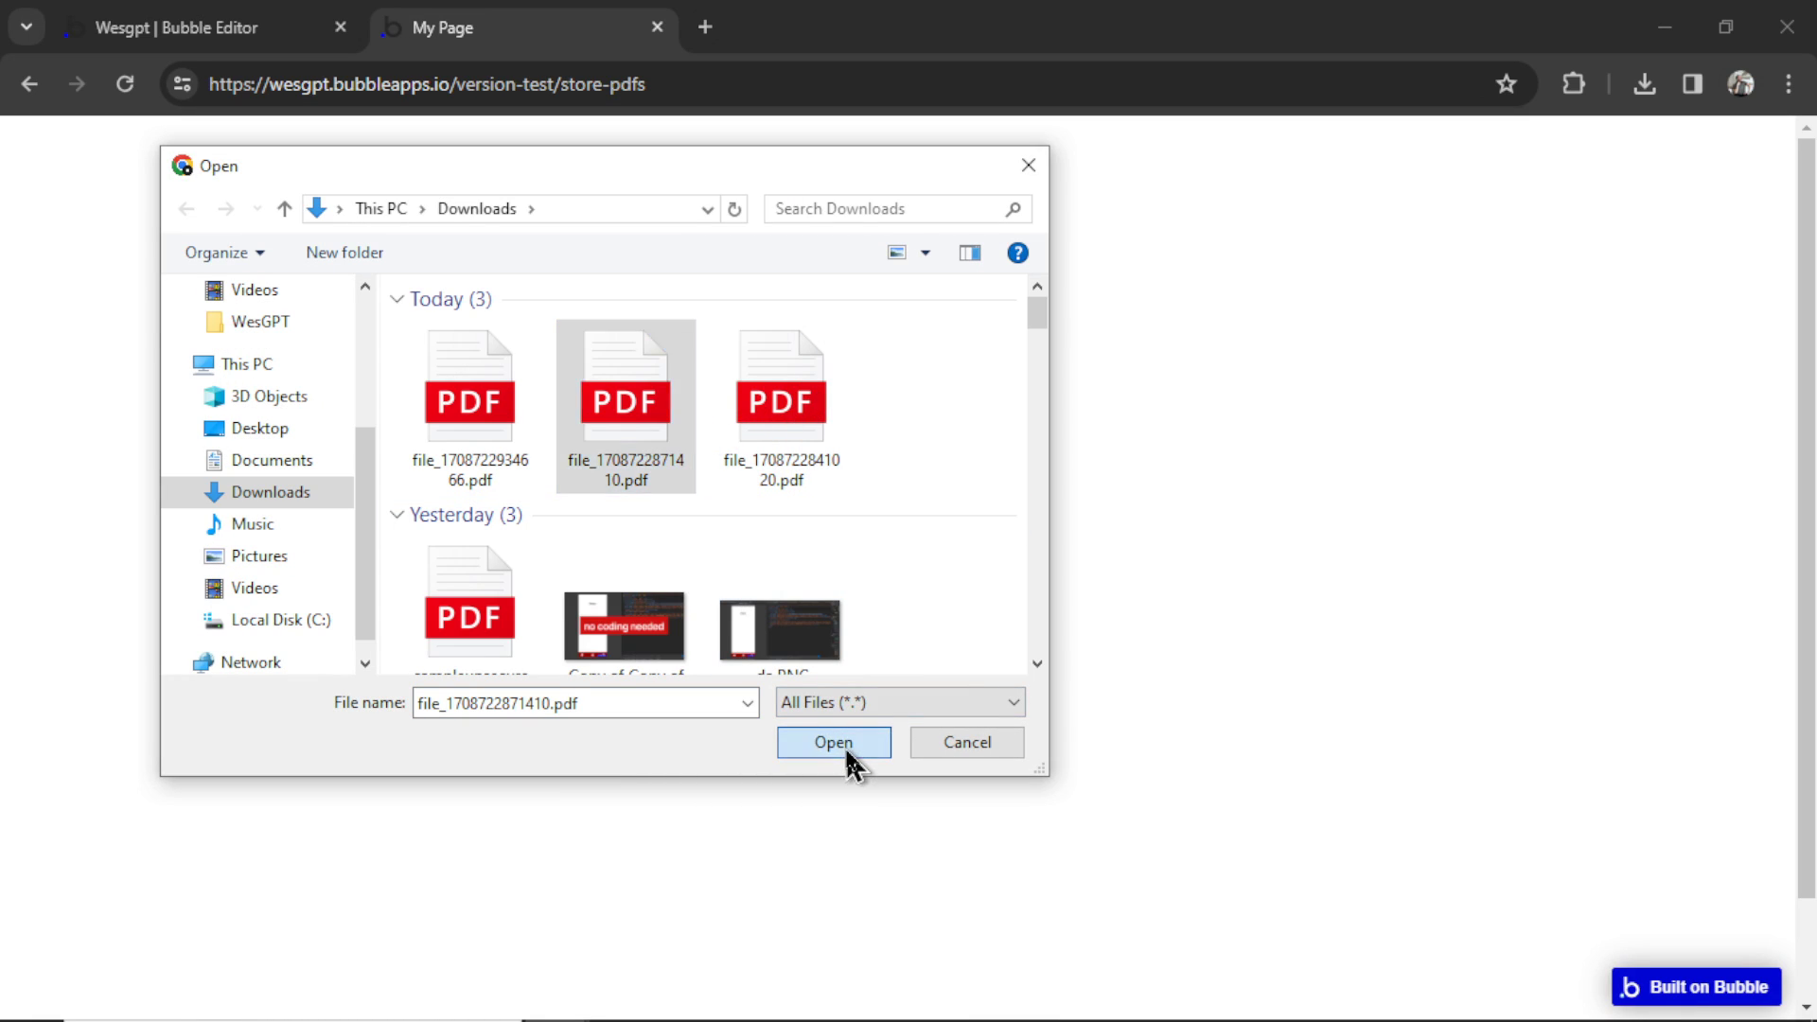
pyautogui.click(832, 742)
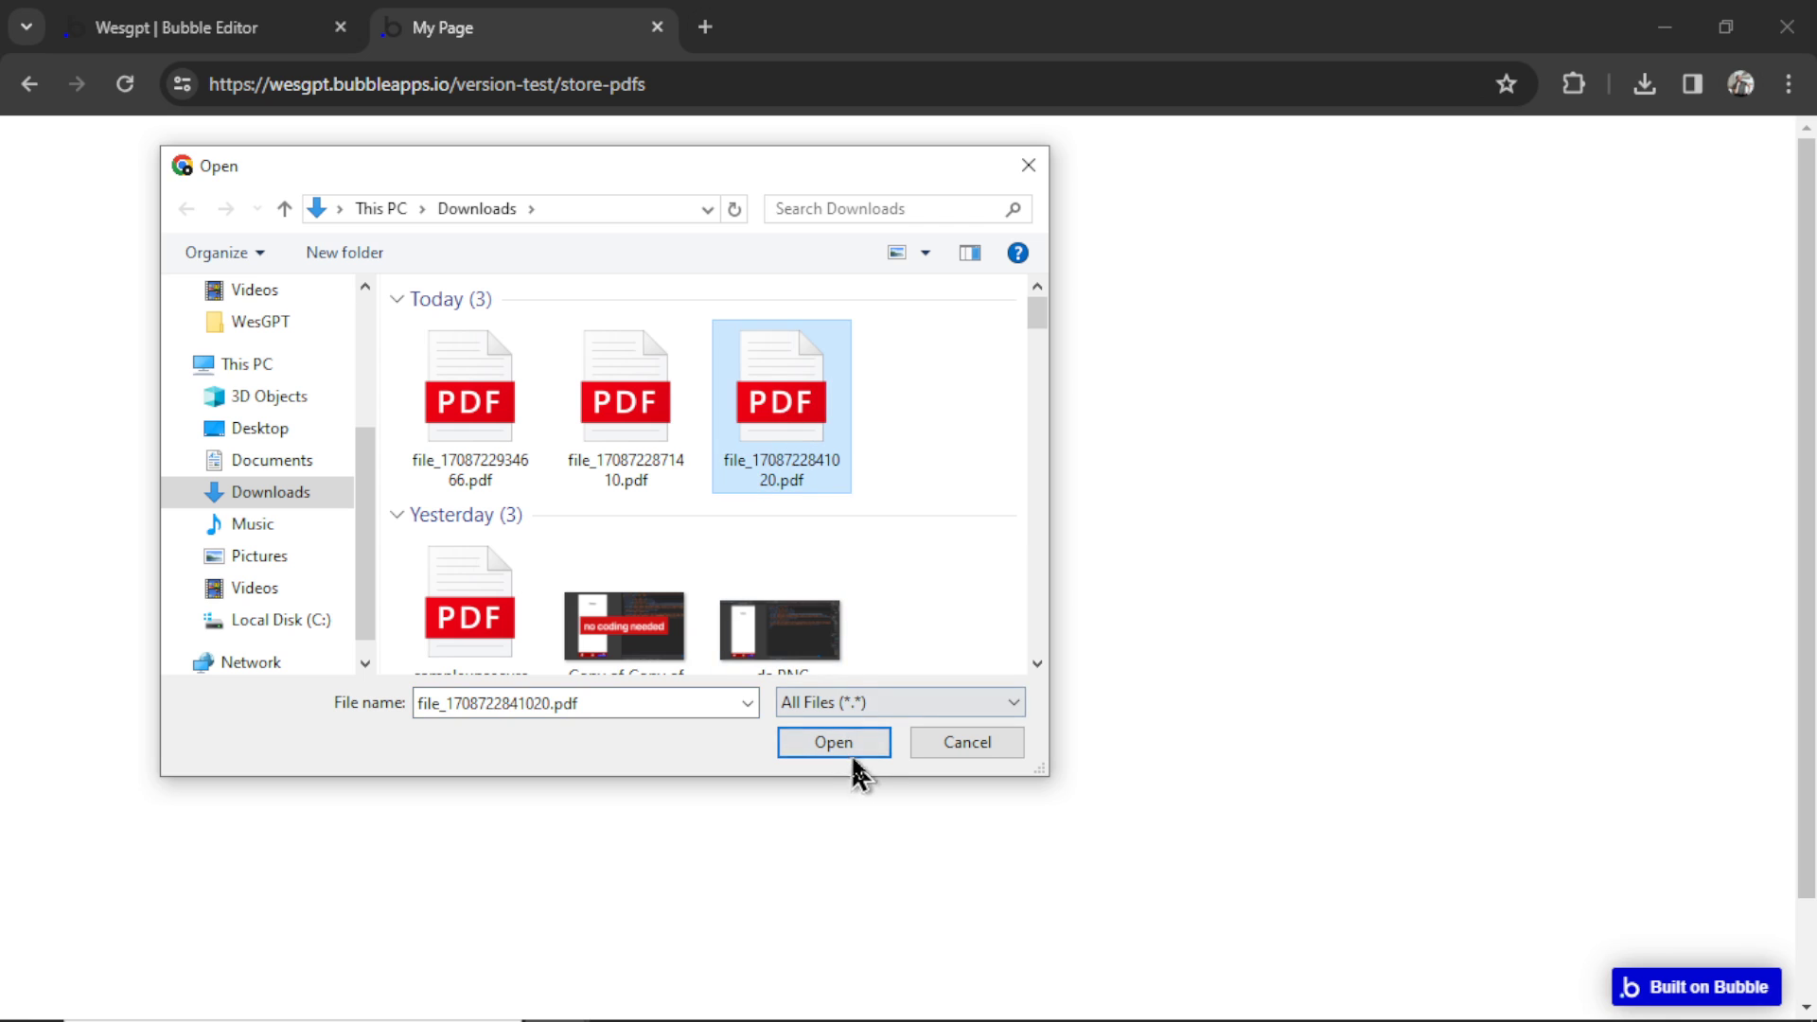
pyautogui.click(833, 742)
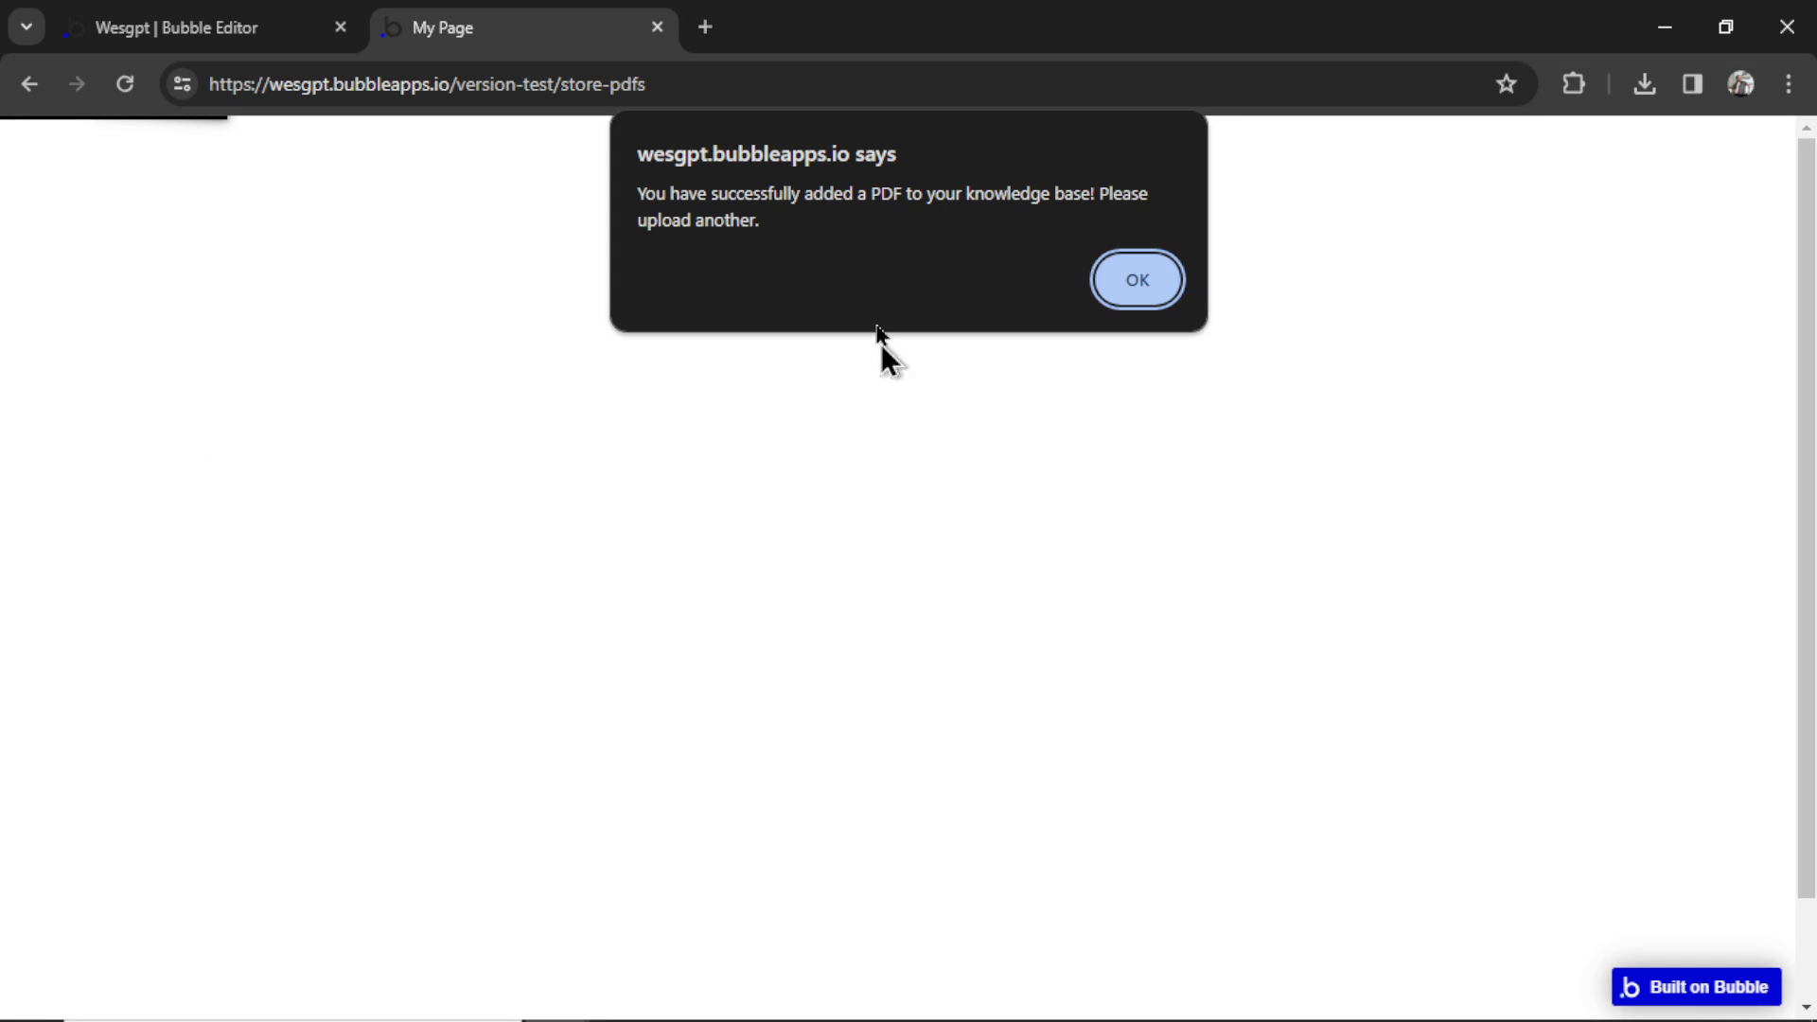
pyautogui.click(1136, 279)
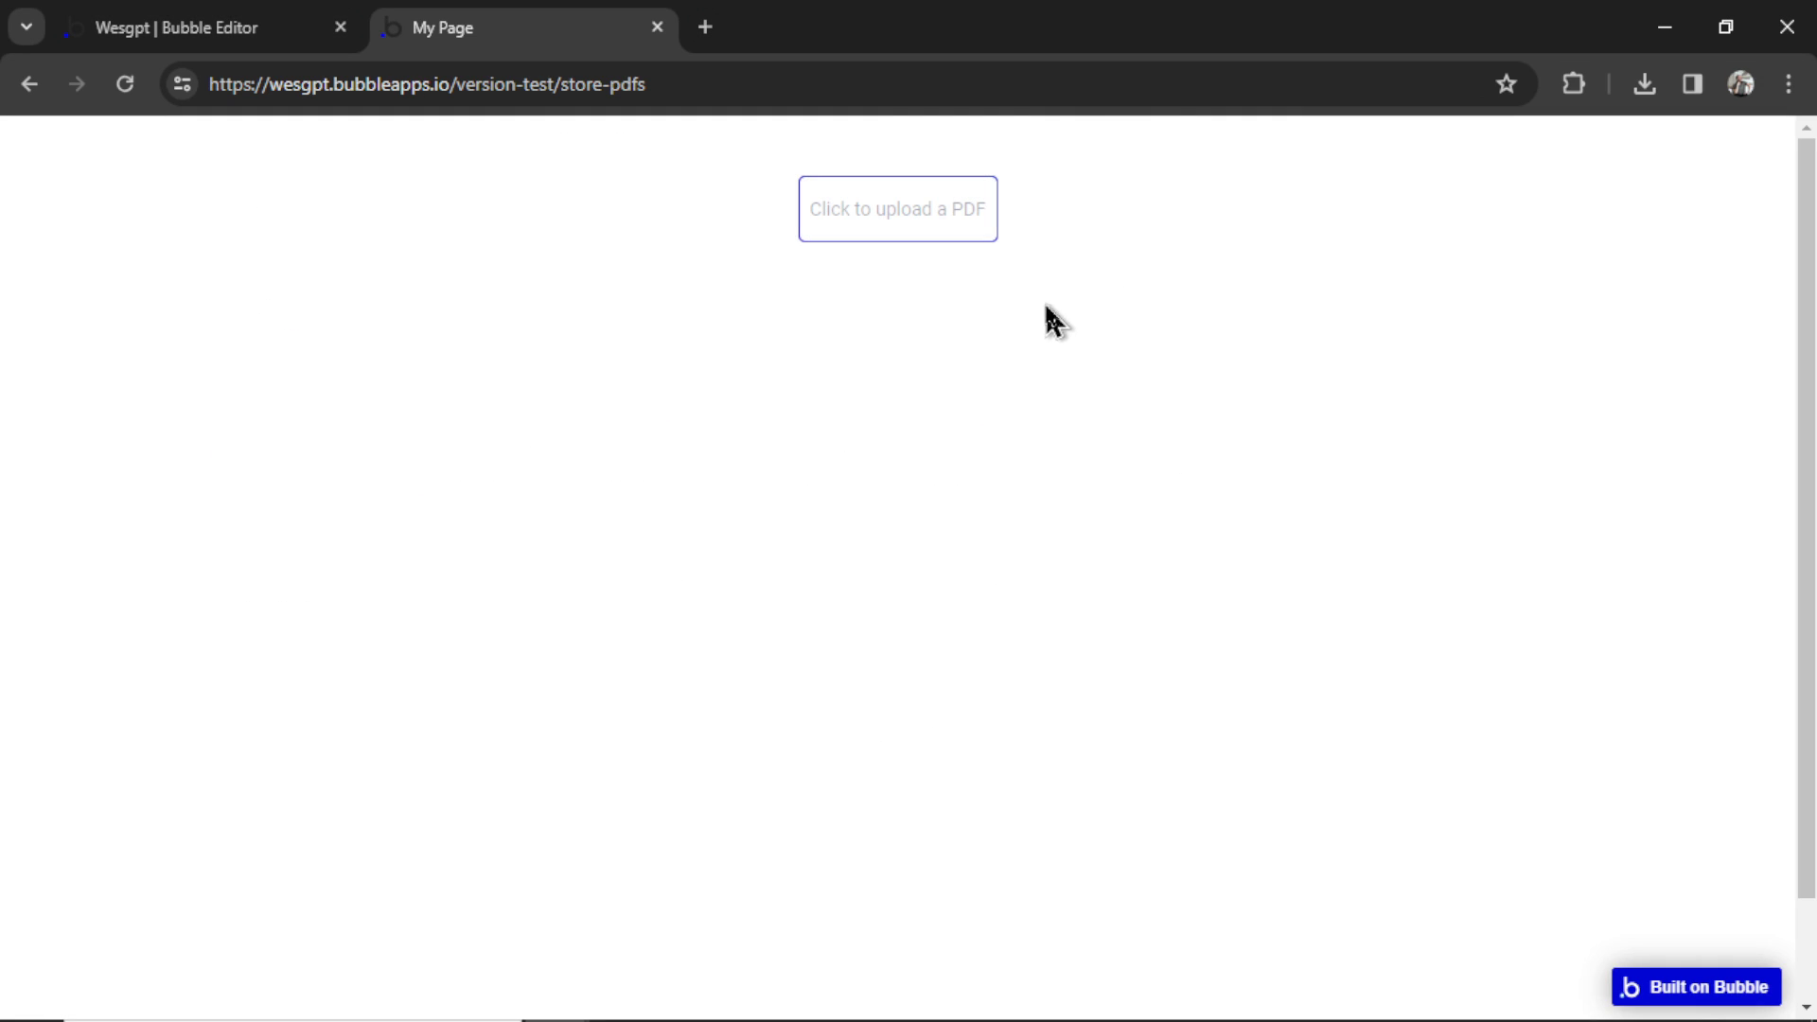
pyautogui.click(197, 26)
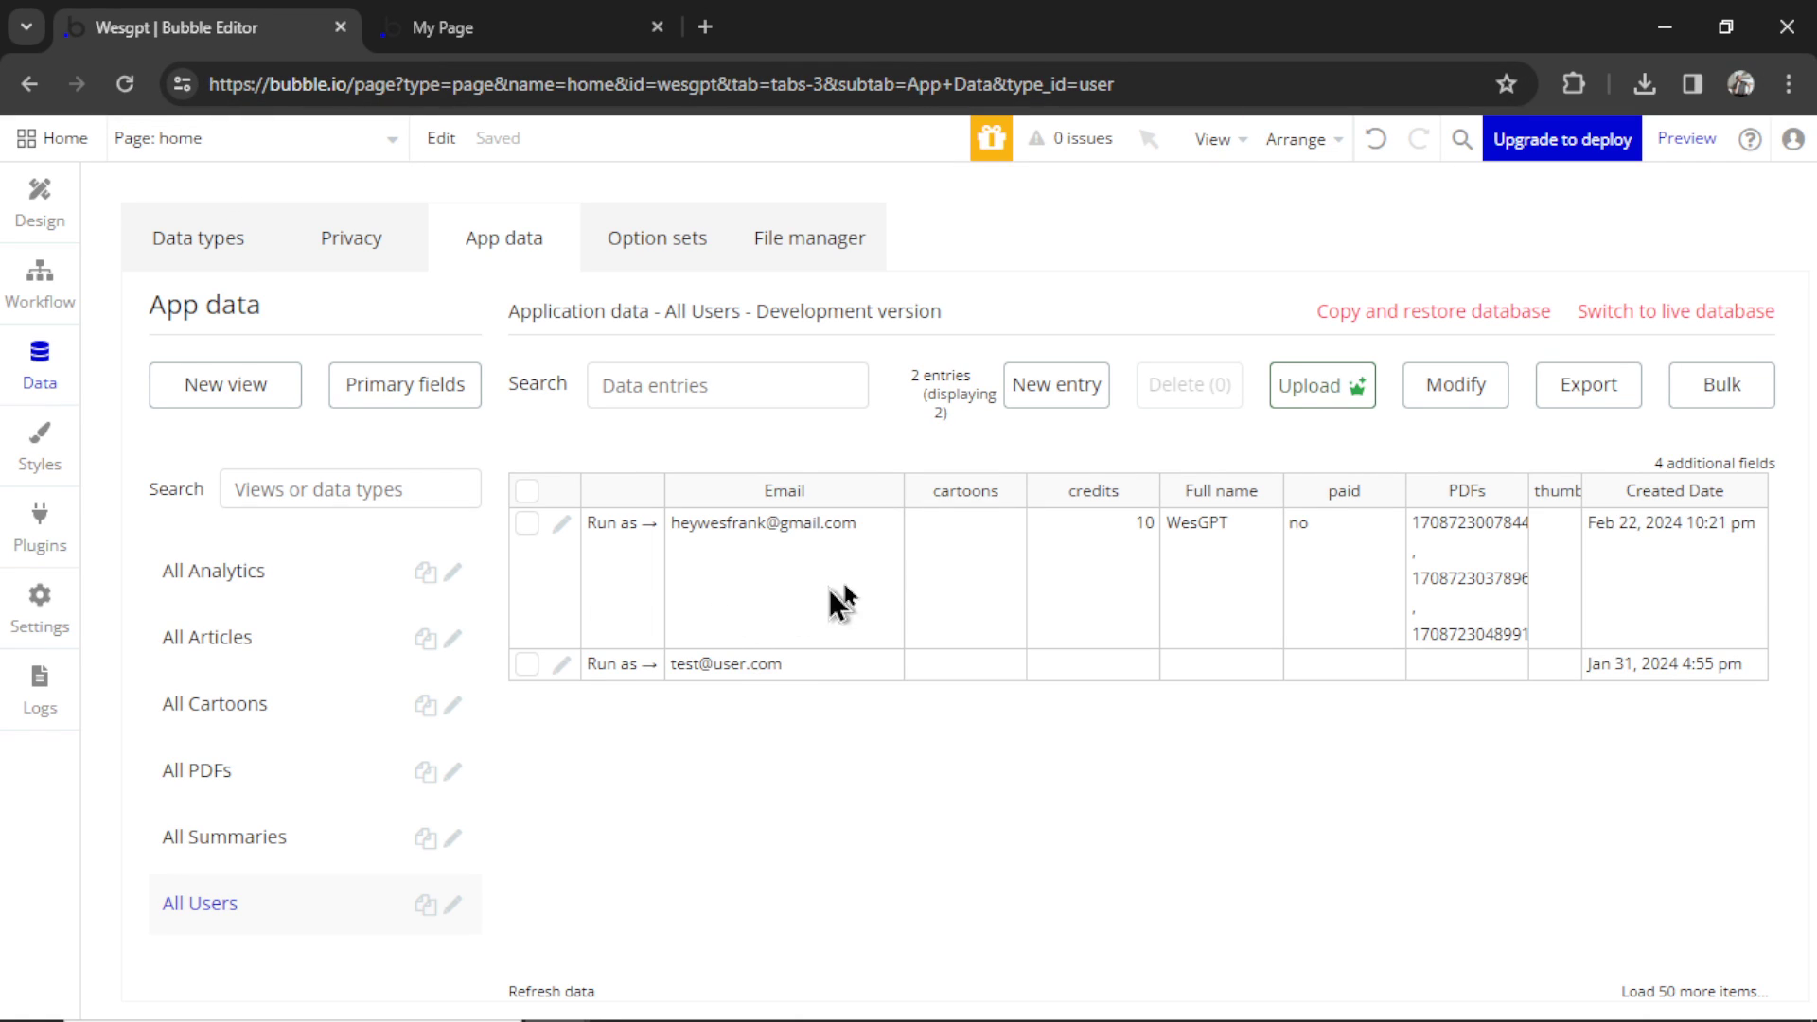
pyautogui.moveTo(1504, 615)
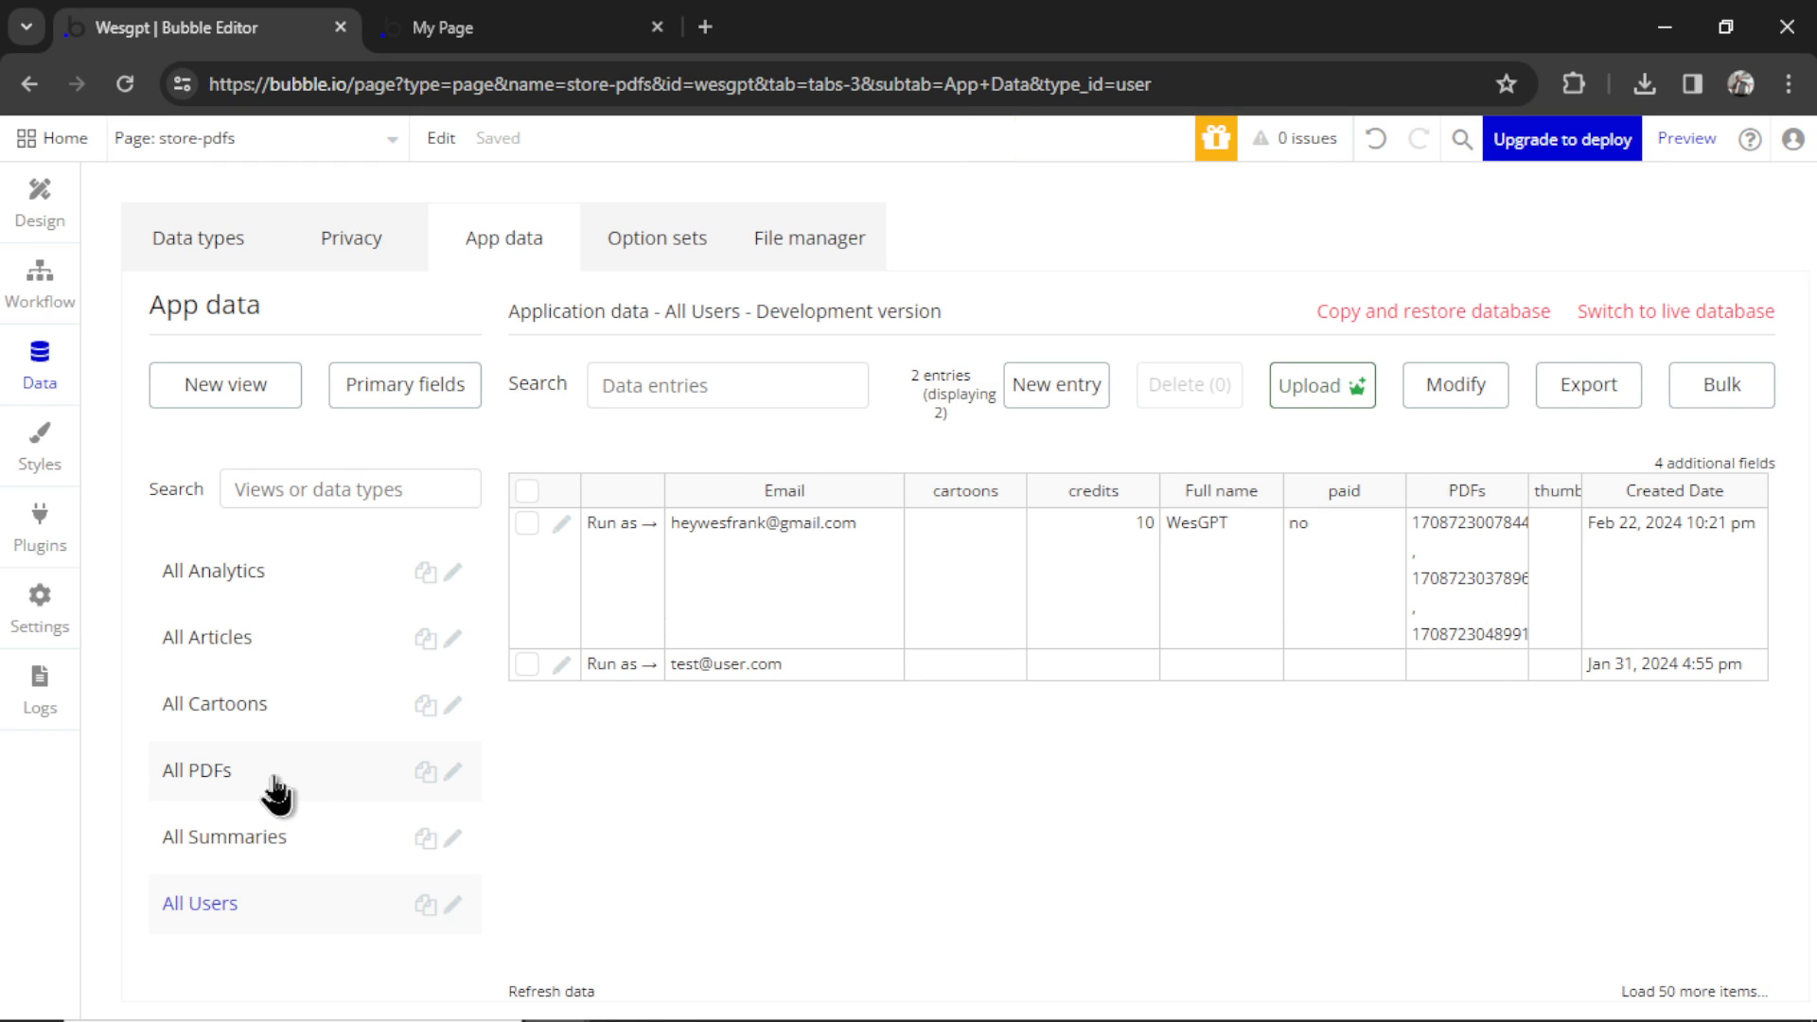
# Review the All PDFs records and their extracted text content in App data
pyautogui.click(197, 771)
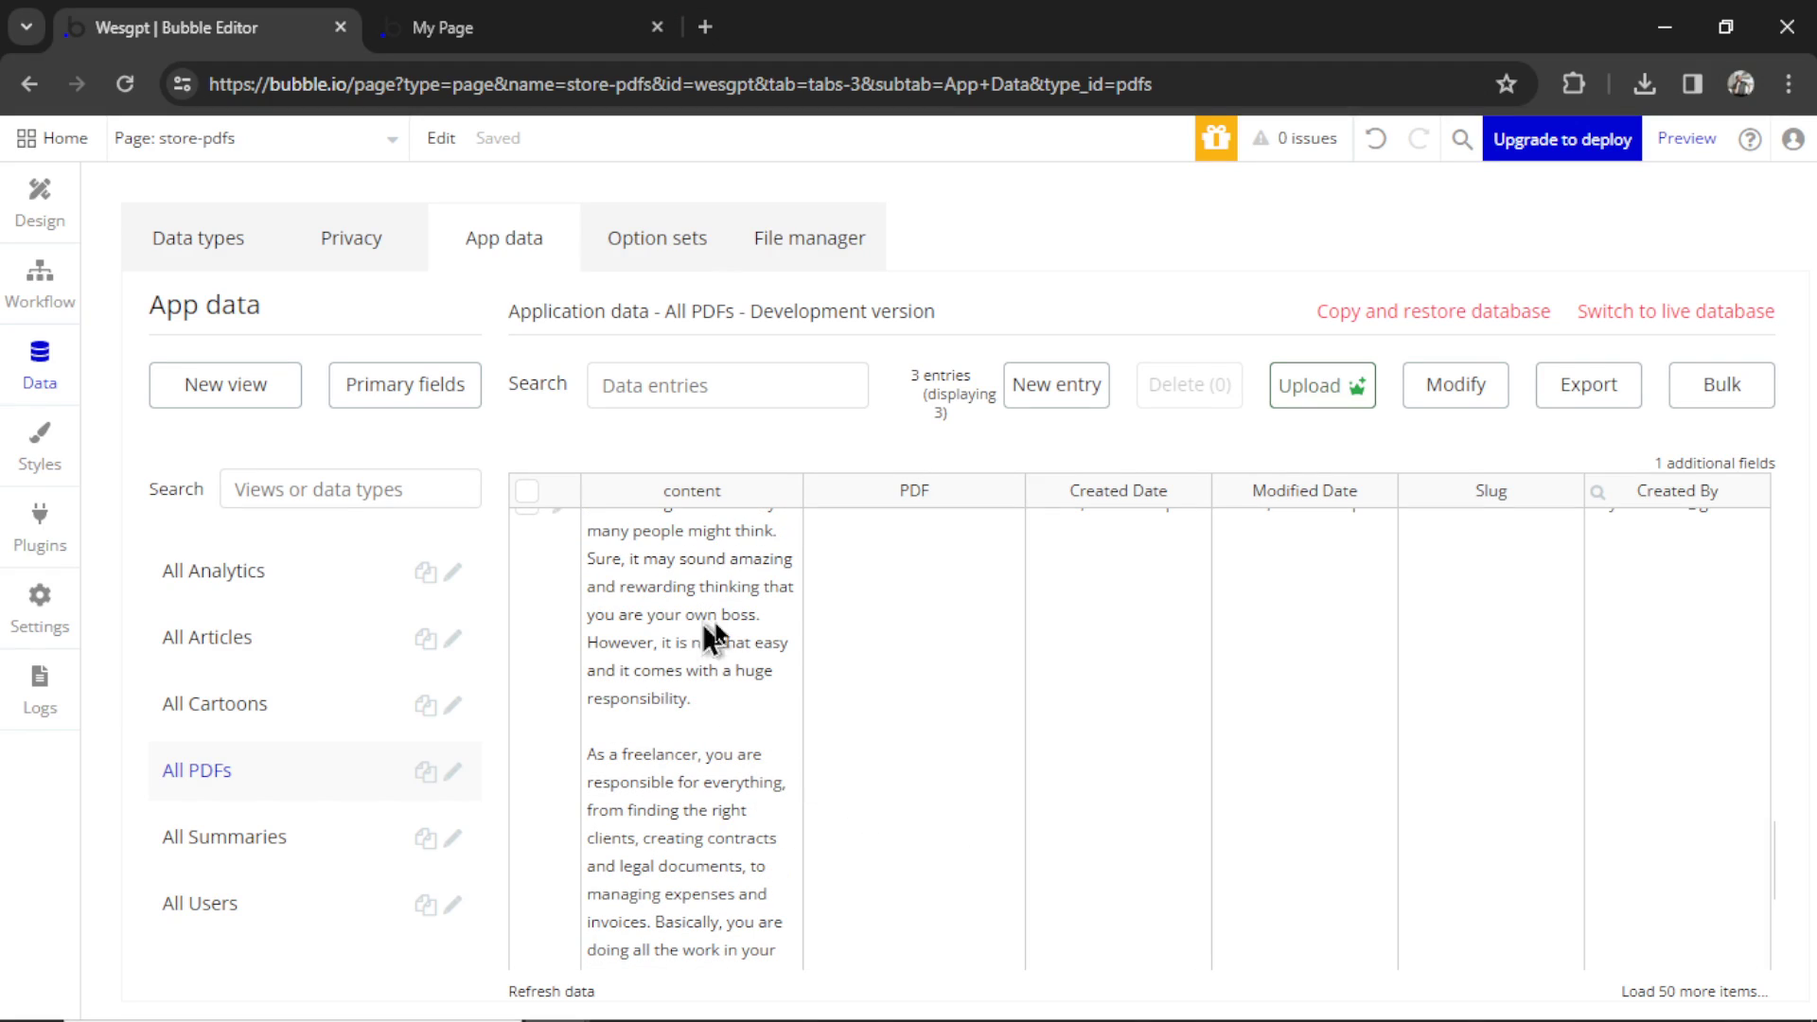
pyautogui.moveTo(797, 650)
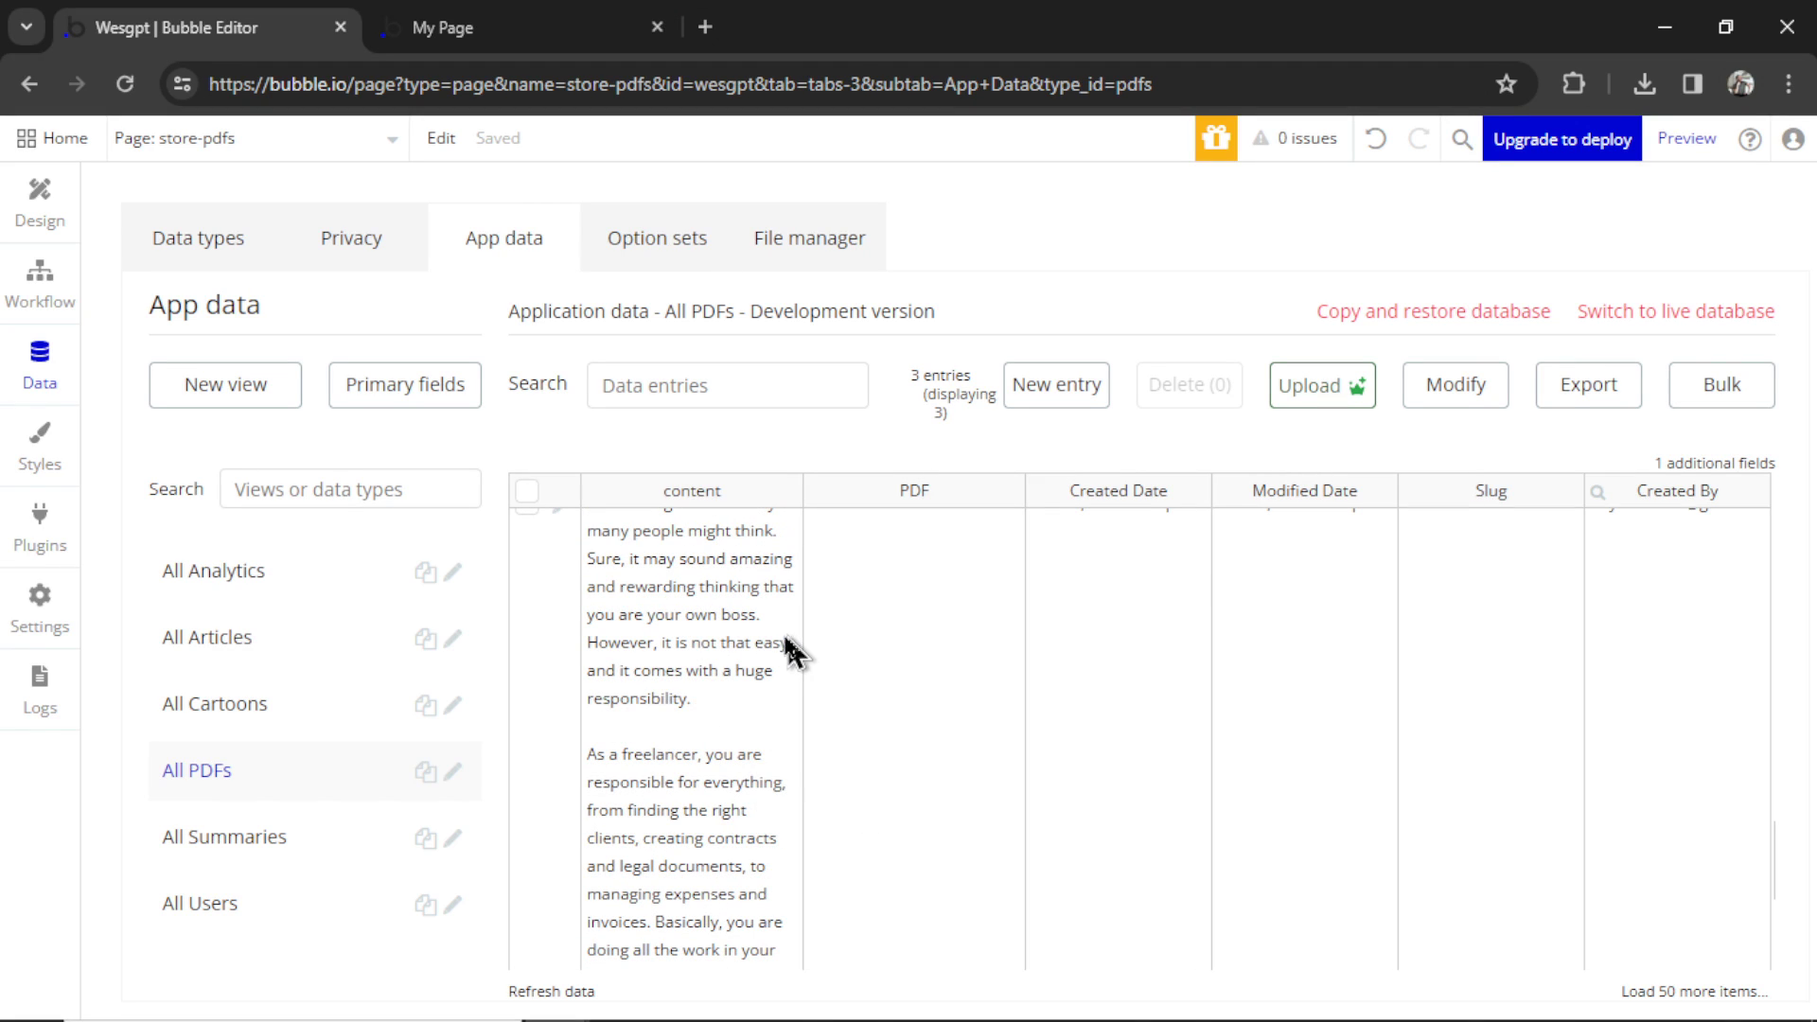
pyautogui.scroll(-3)
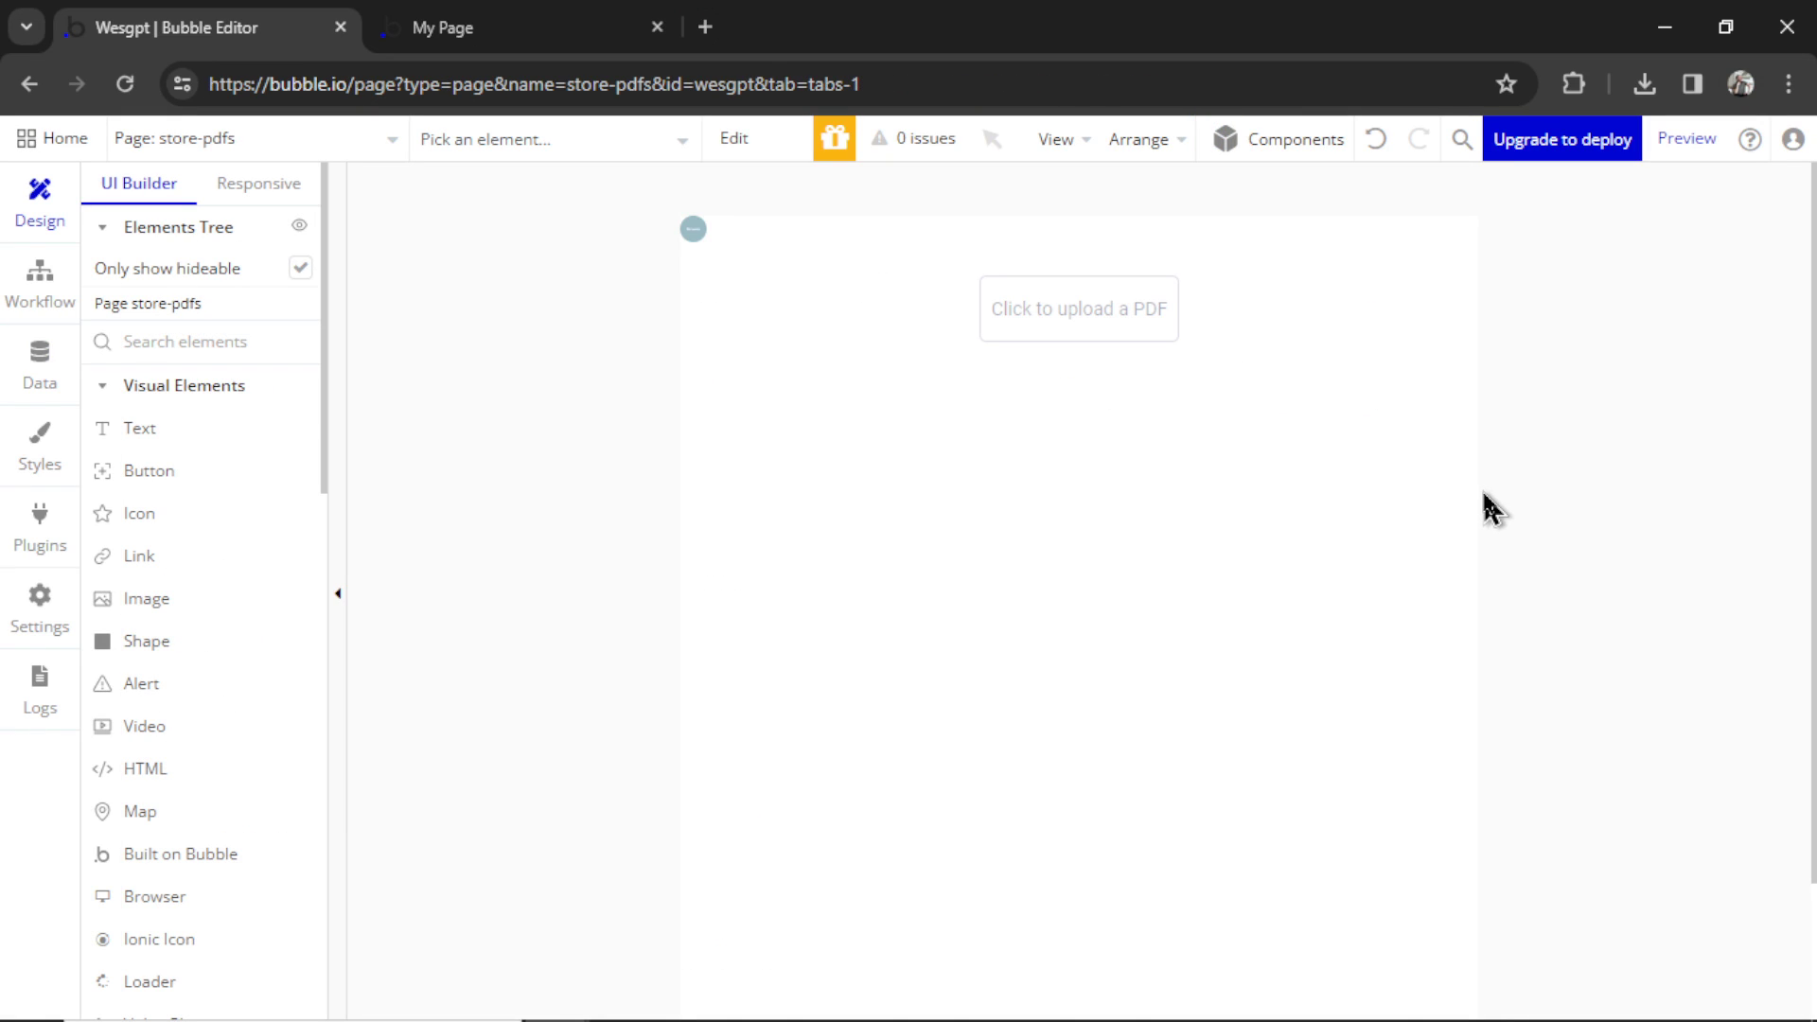
pyautogui.moveTo(1505, 495)
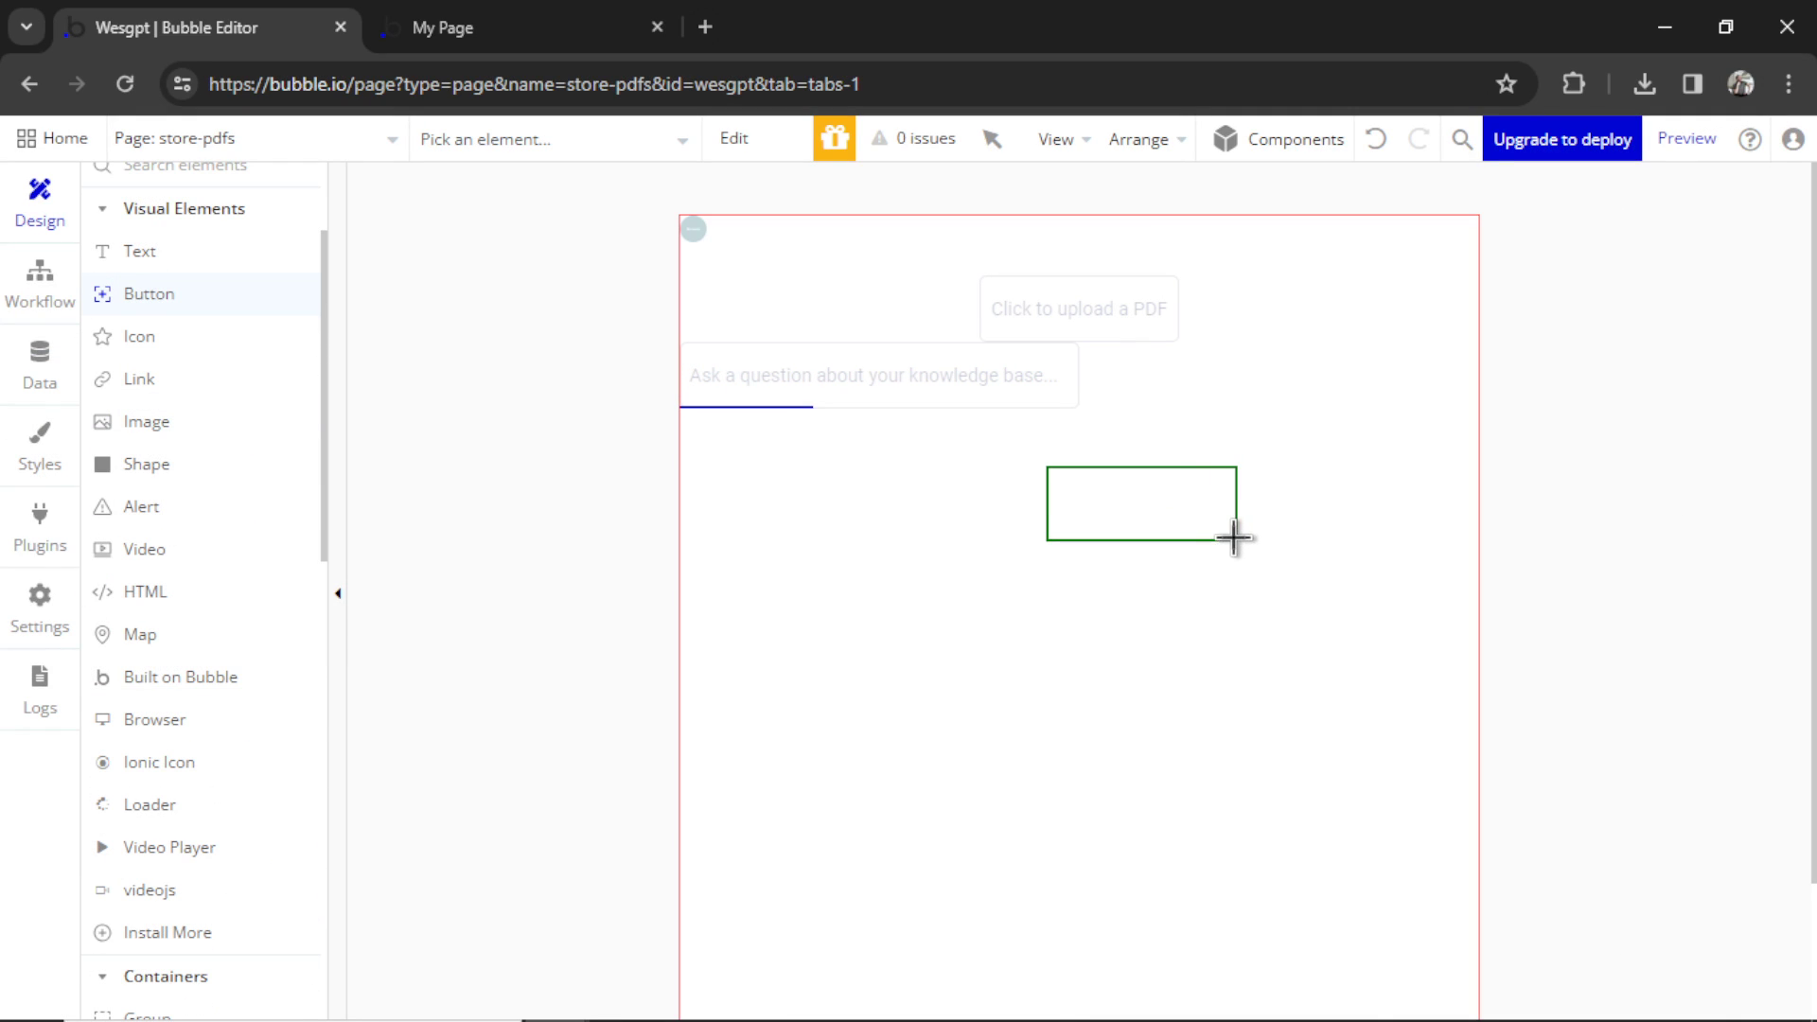
# Draw the Ask button and group it with the input in a content-width row, 25 px top margin
pyautogui.moveTo(1043, 470); pyautogui.dragTo(1234, 536)
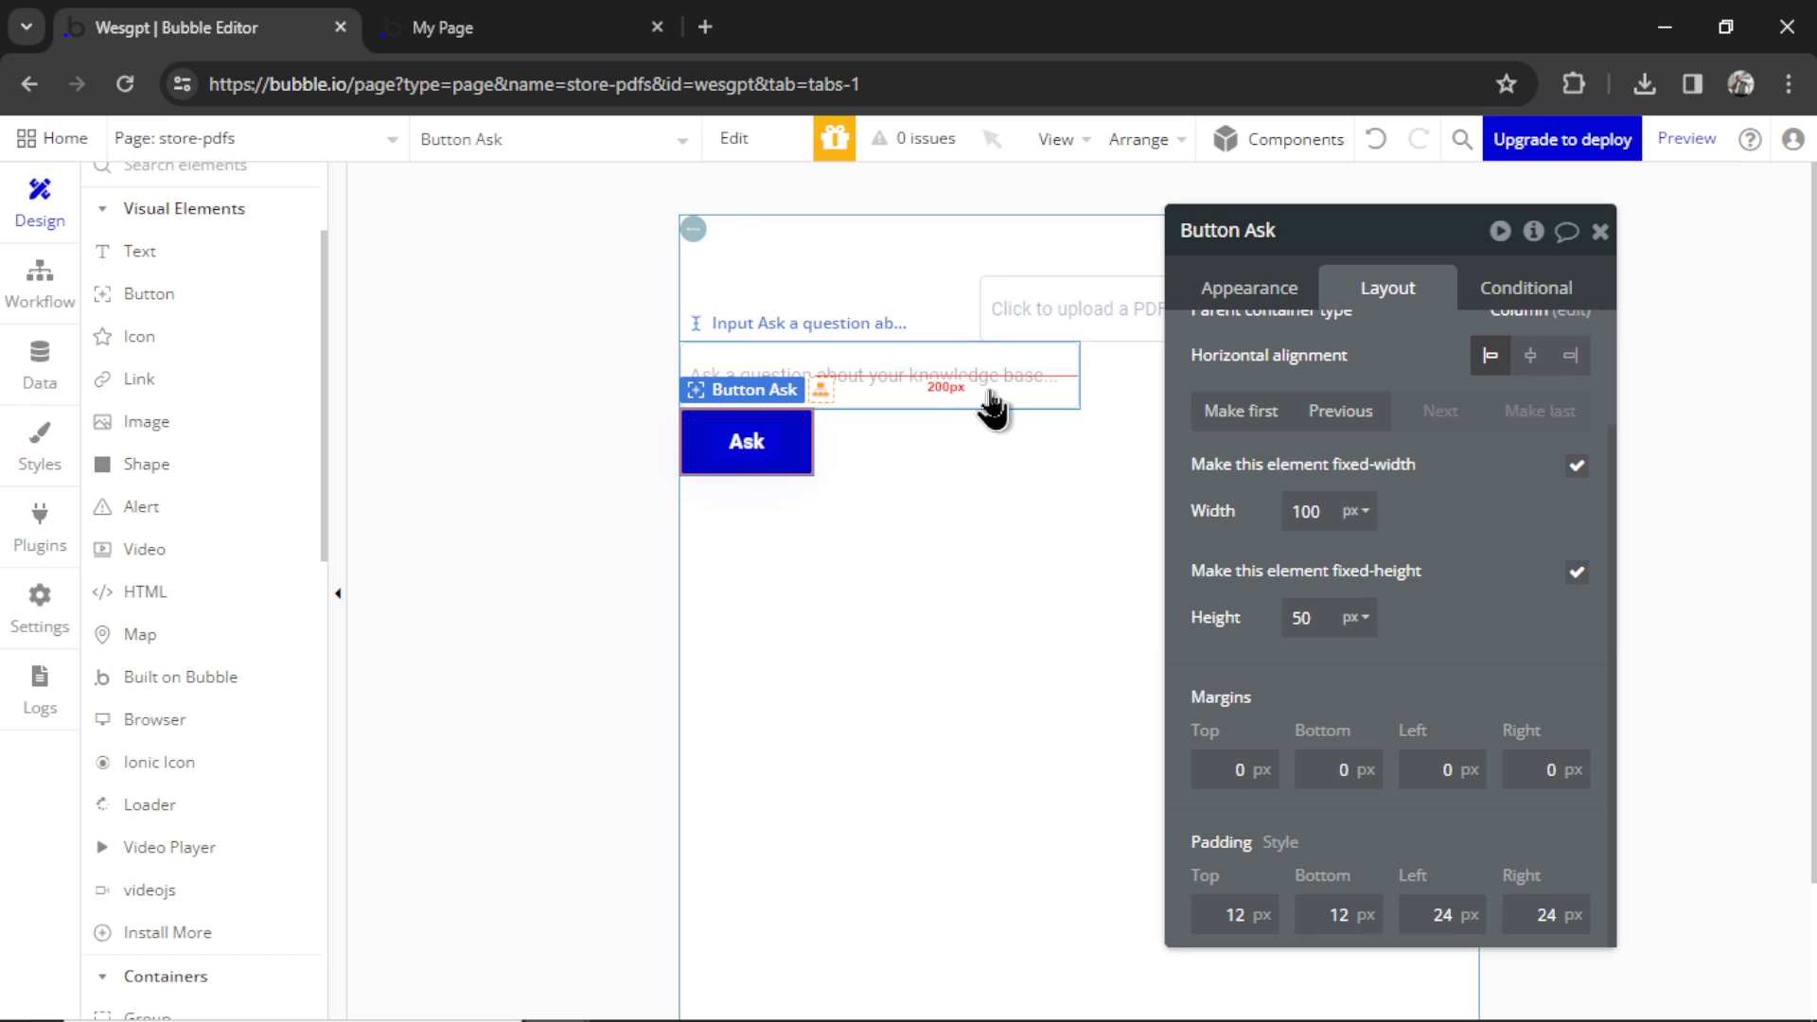
pyautogui.rightClick(992, 374)
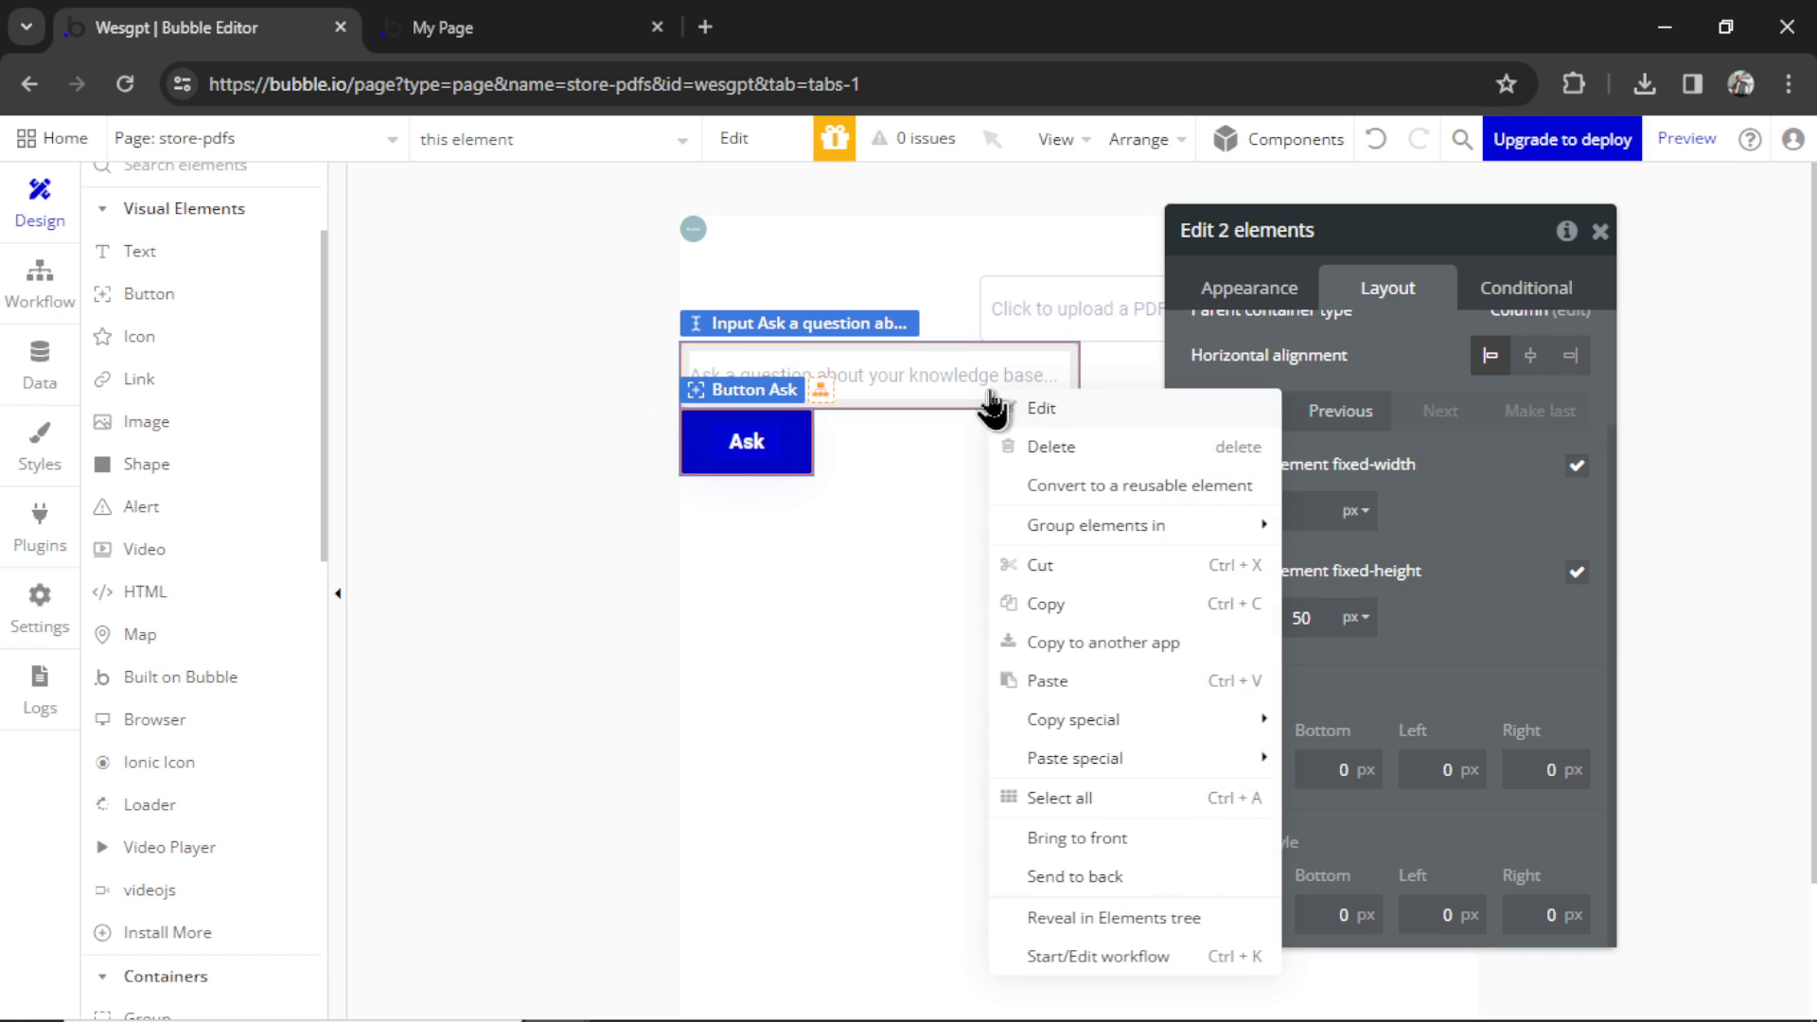
pyautogui.click(1091, 525)
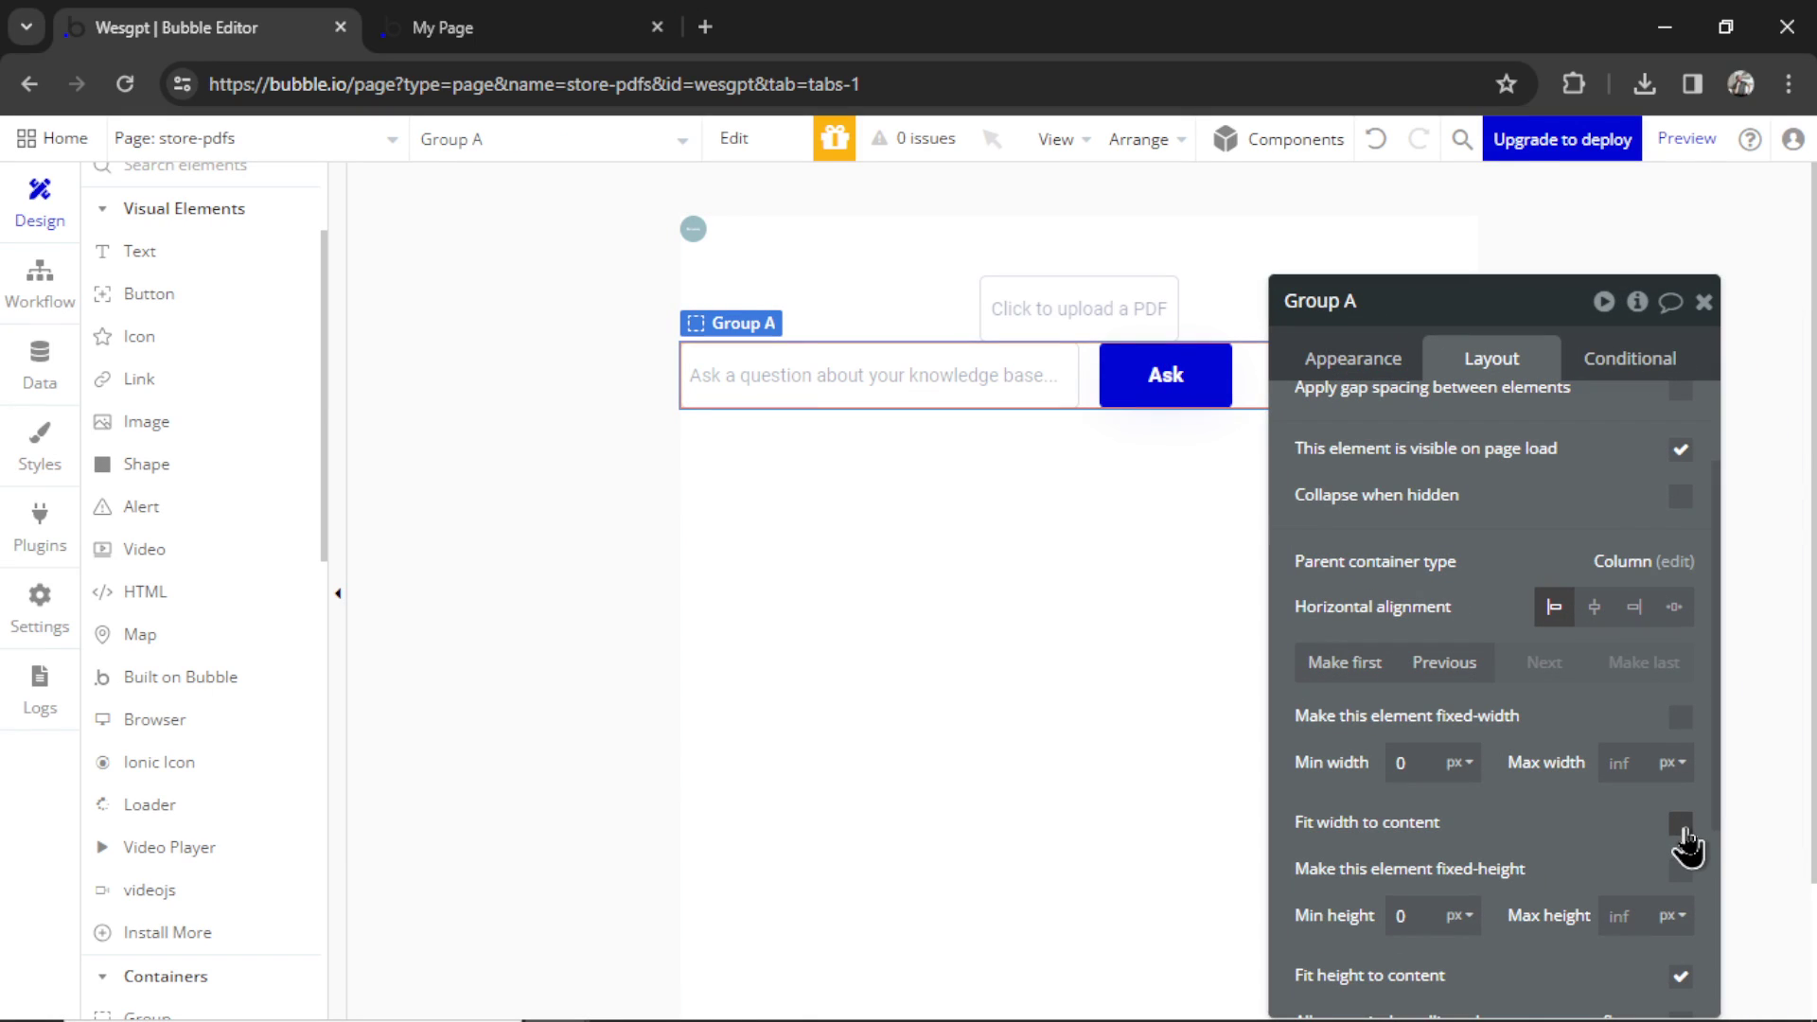
pyautogui.click(1682, 823)
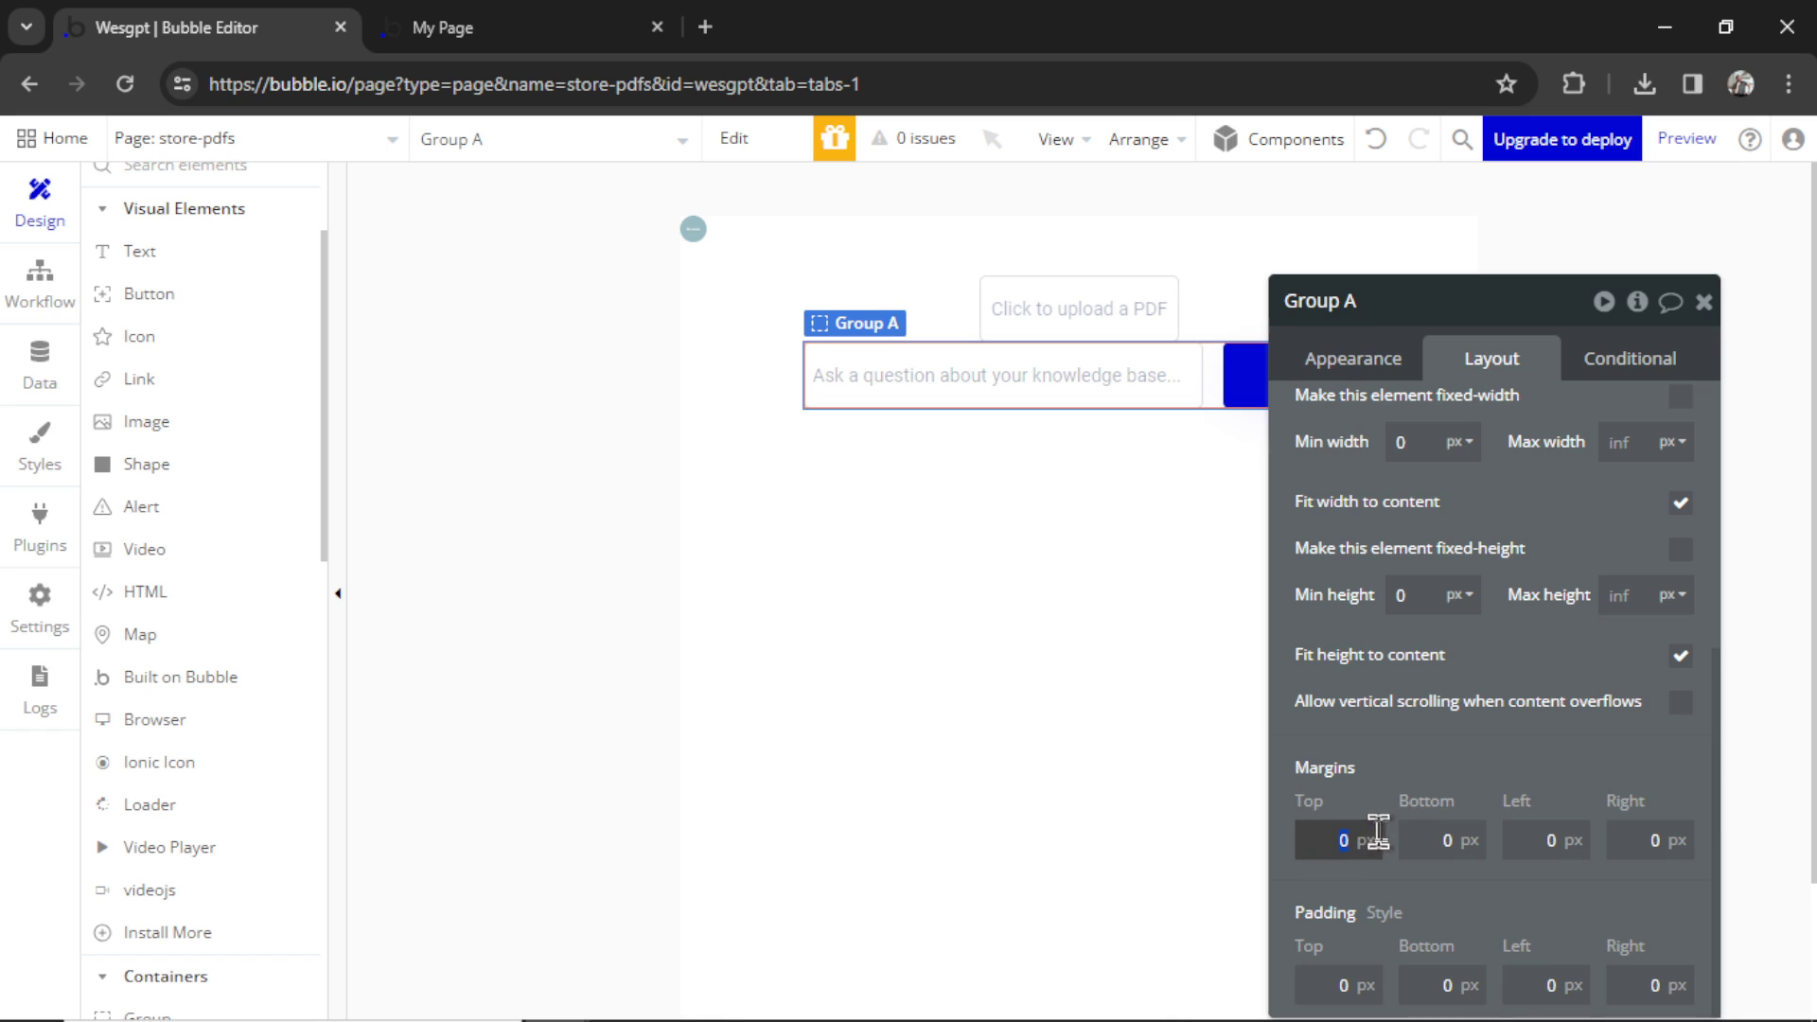
pyautogui.write('25')
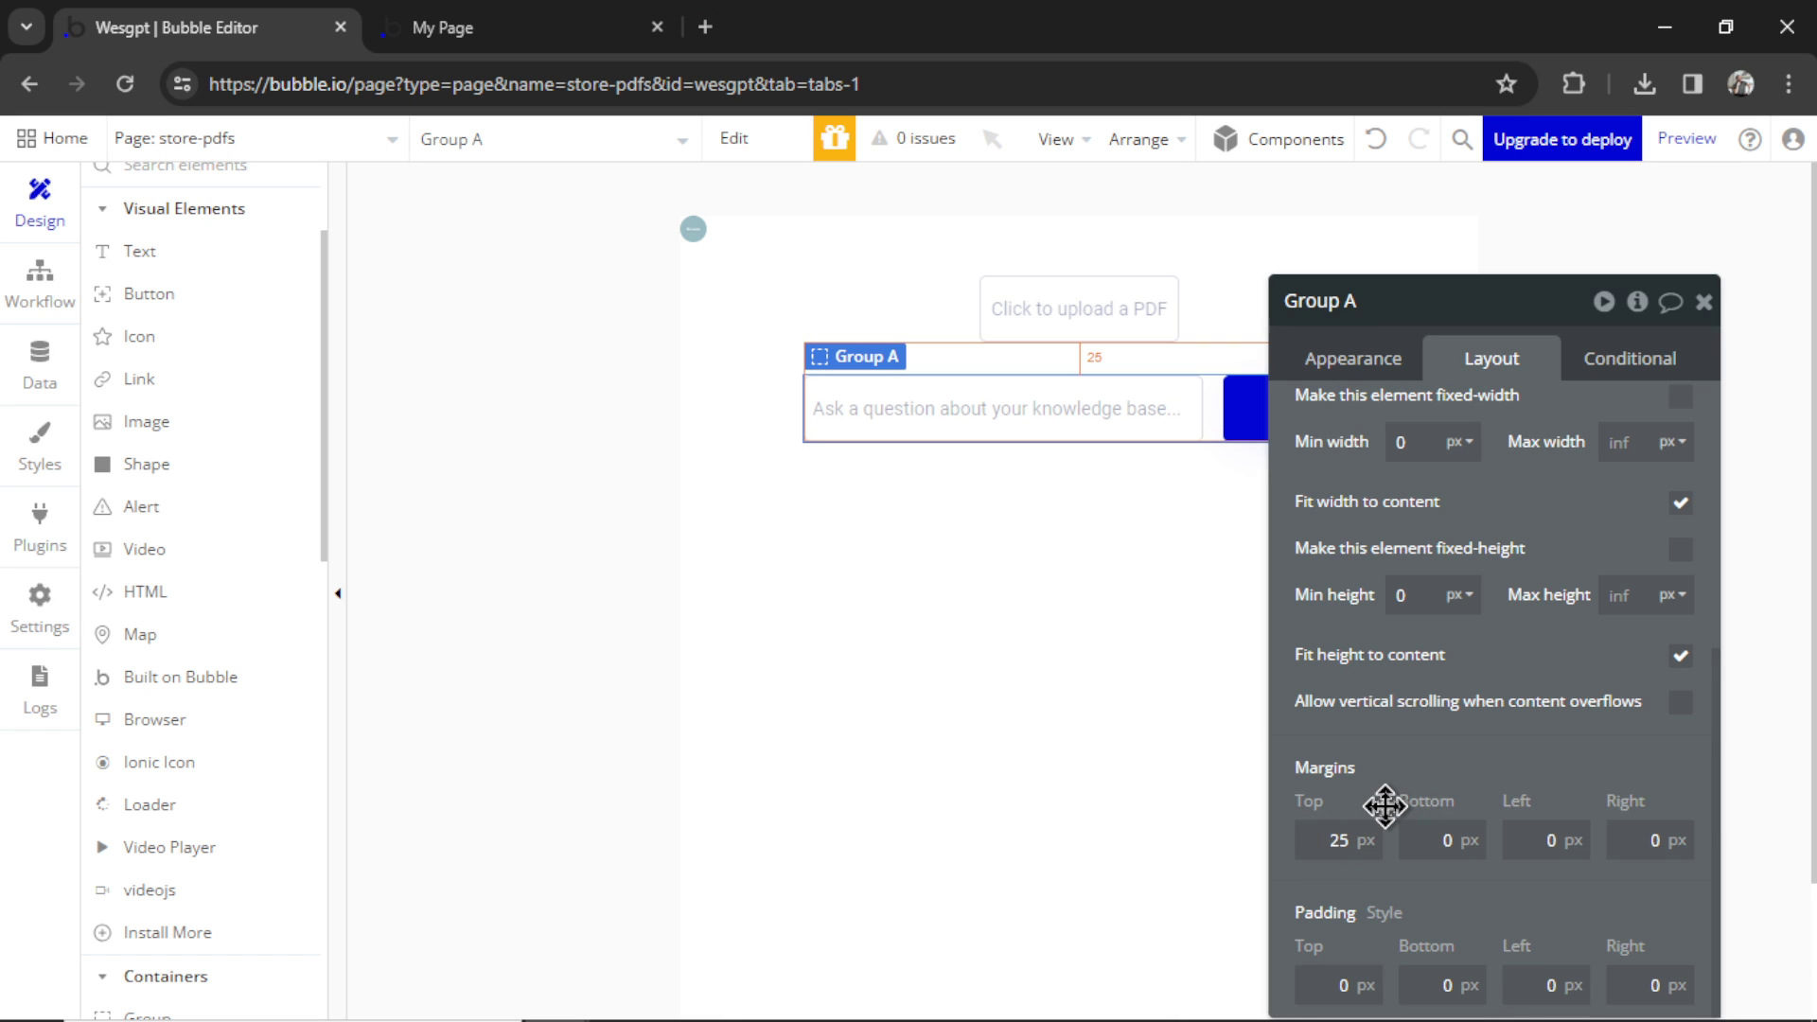
pyautogui.click(1285, 414)
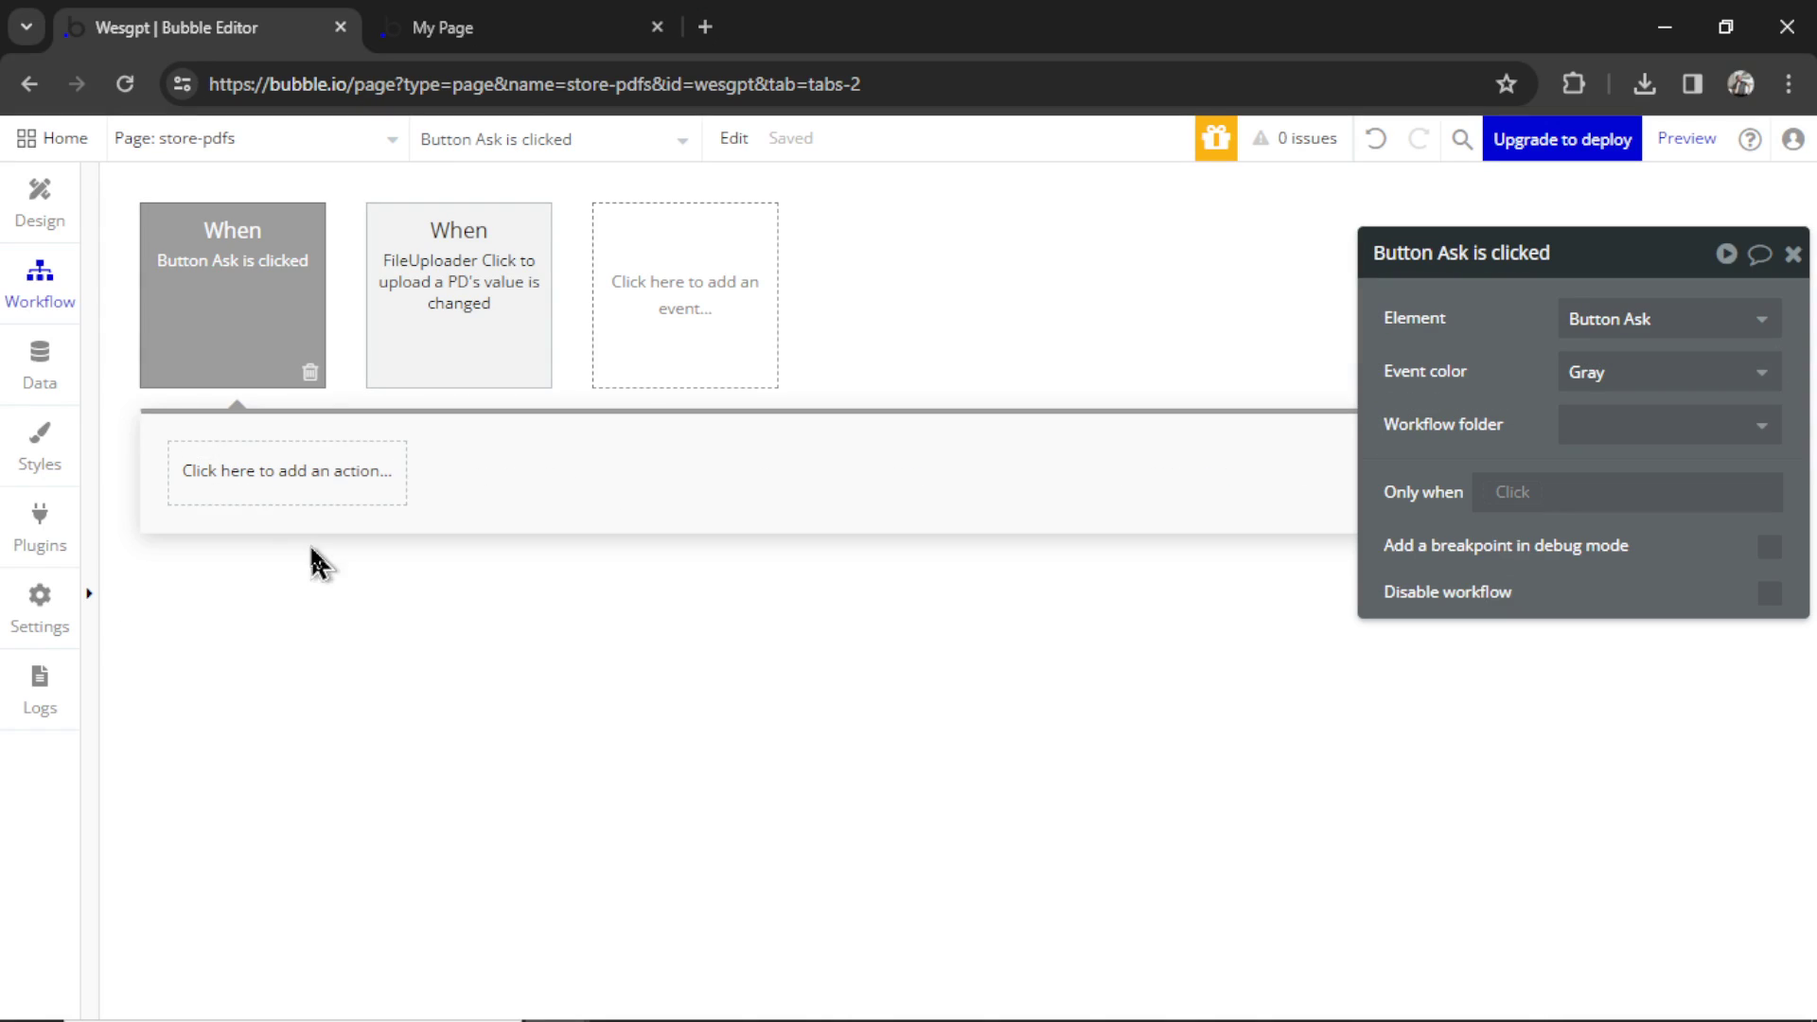
# Add an OpenAI - GPT action to the Ask workflow using Current User's PDFs' content
pyautogui.click(286, 471)
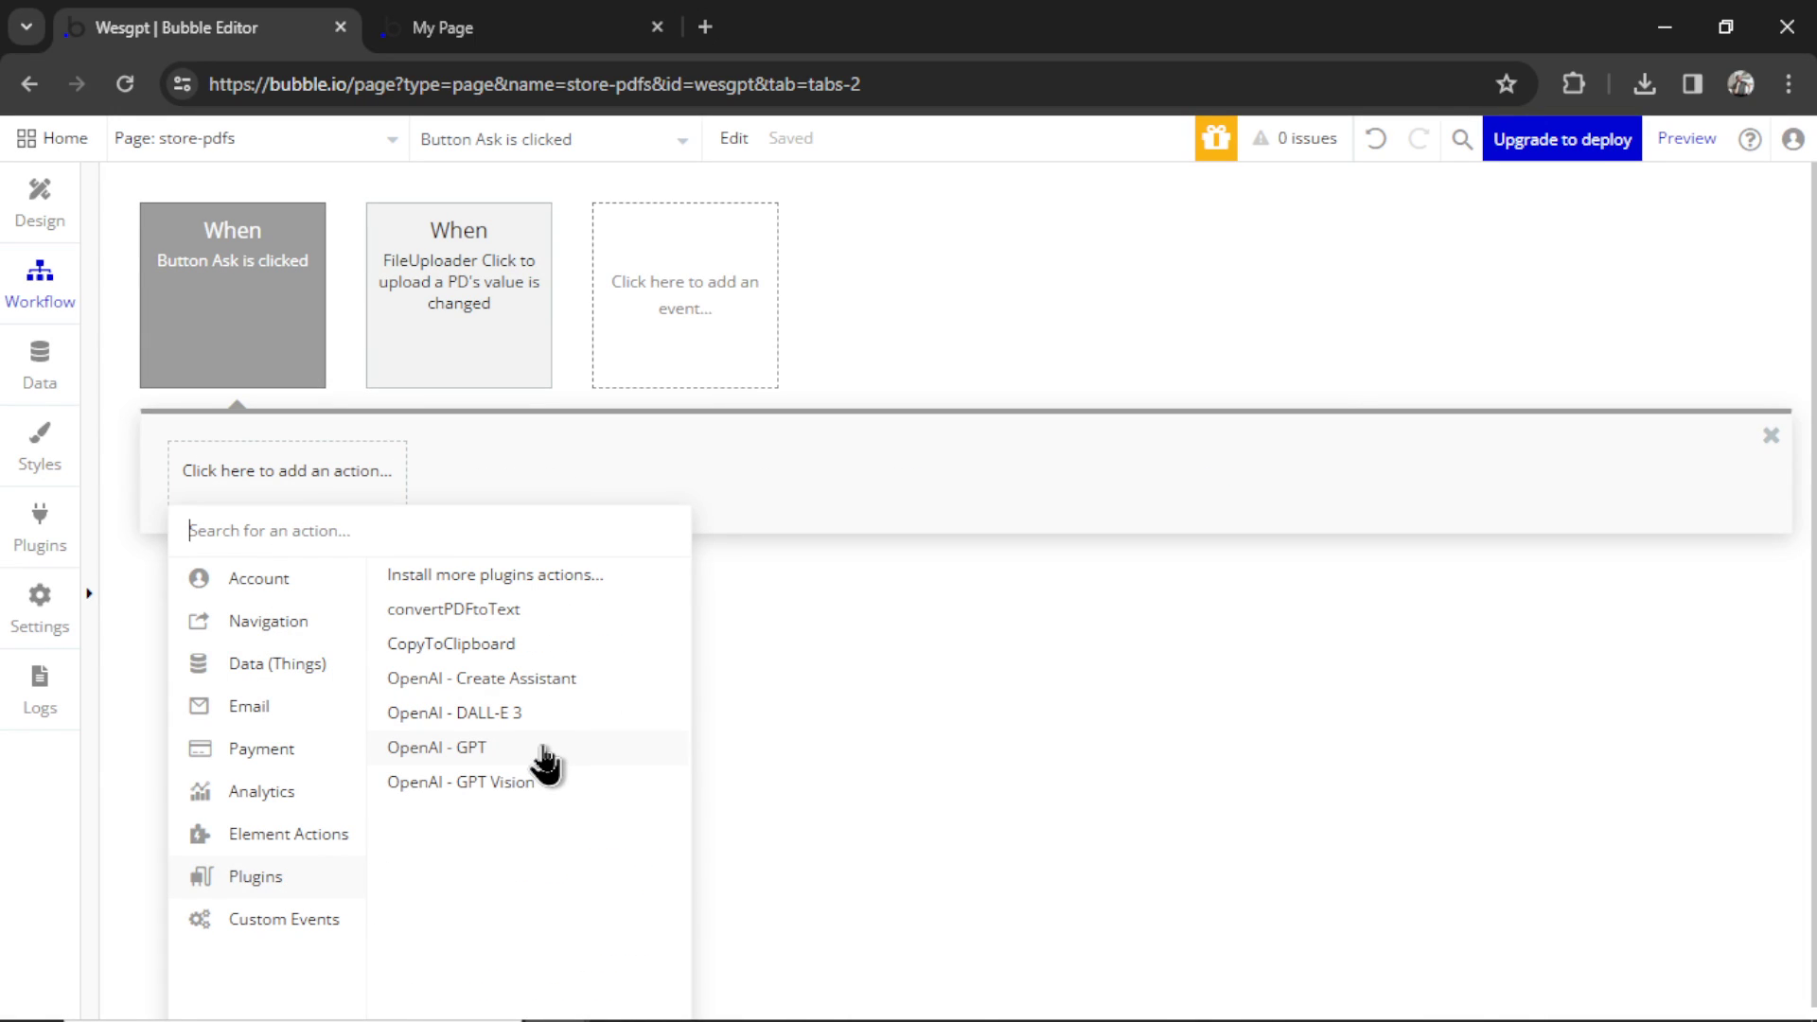
pyautogui.click(437, 747)
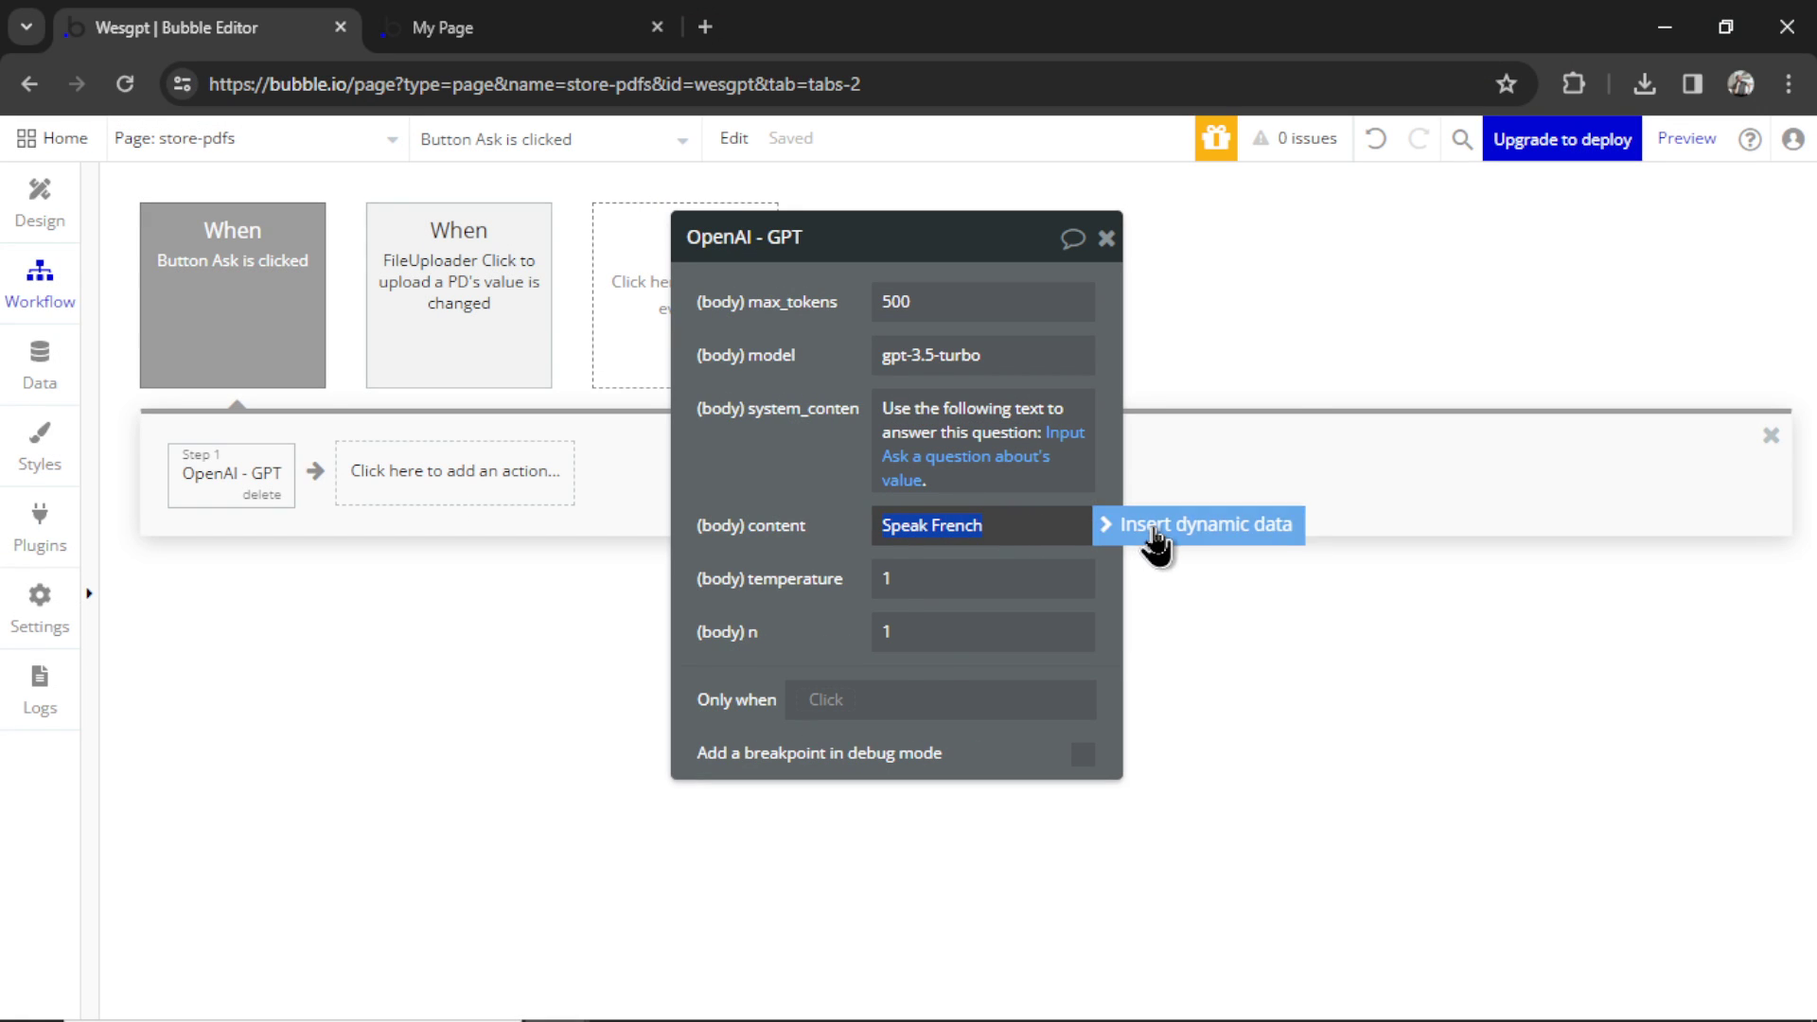
pyautogui.click(1197, 525)
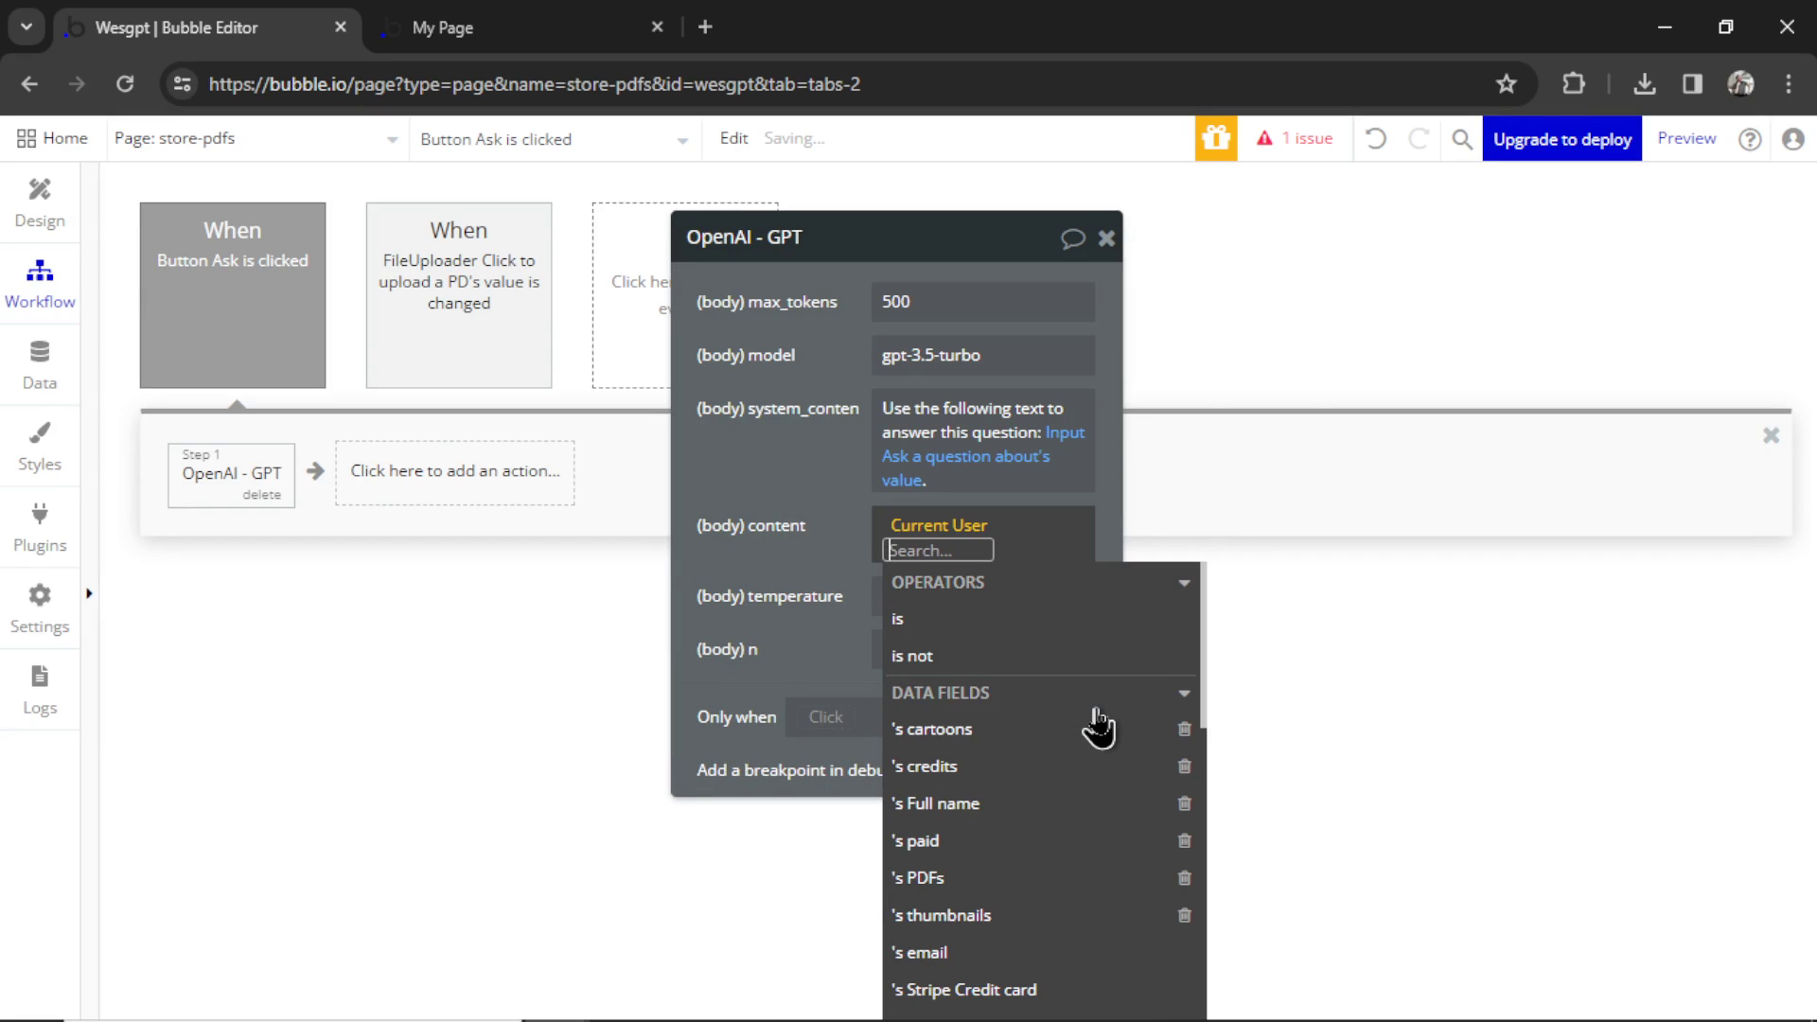
pyautogui.click(927, 877)
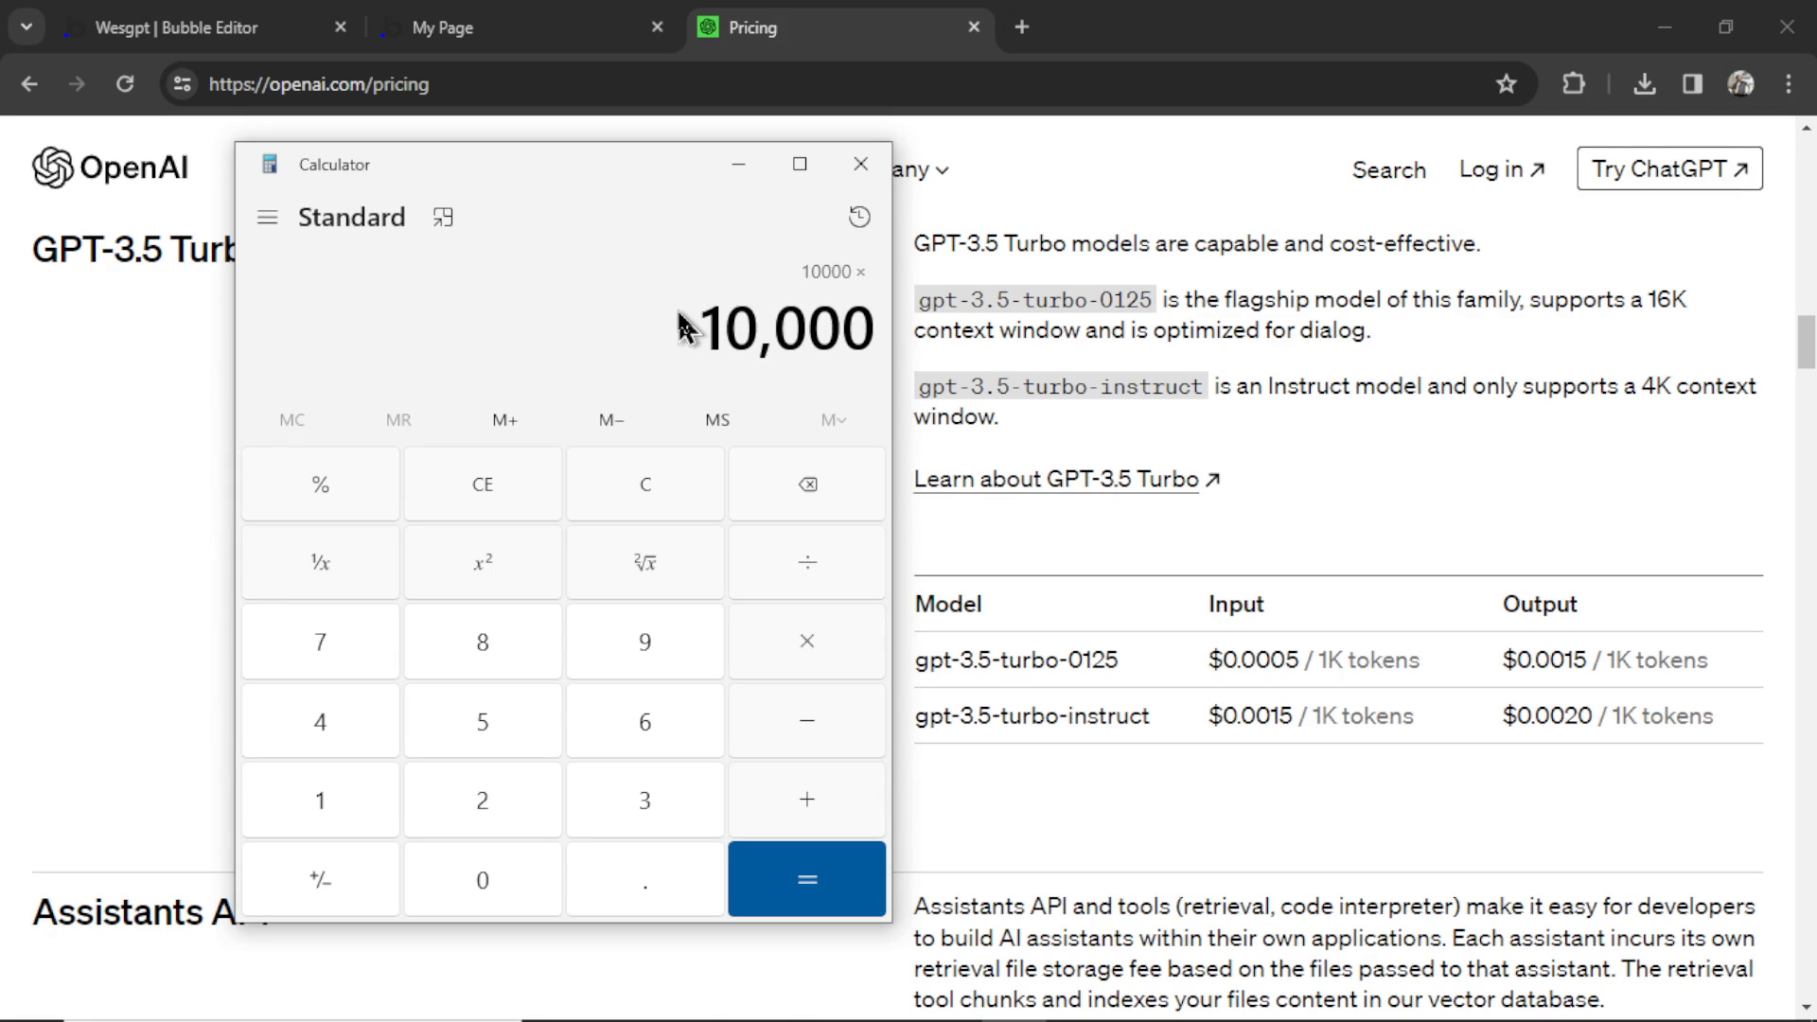
pyautogui.moveTo(857, 394)
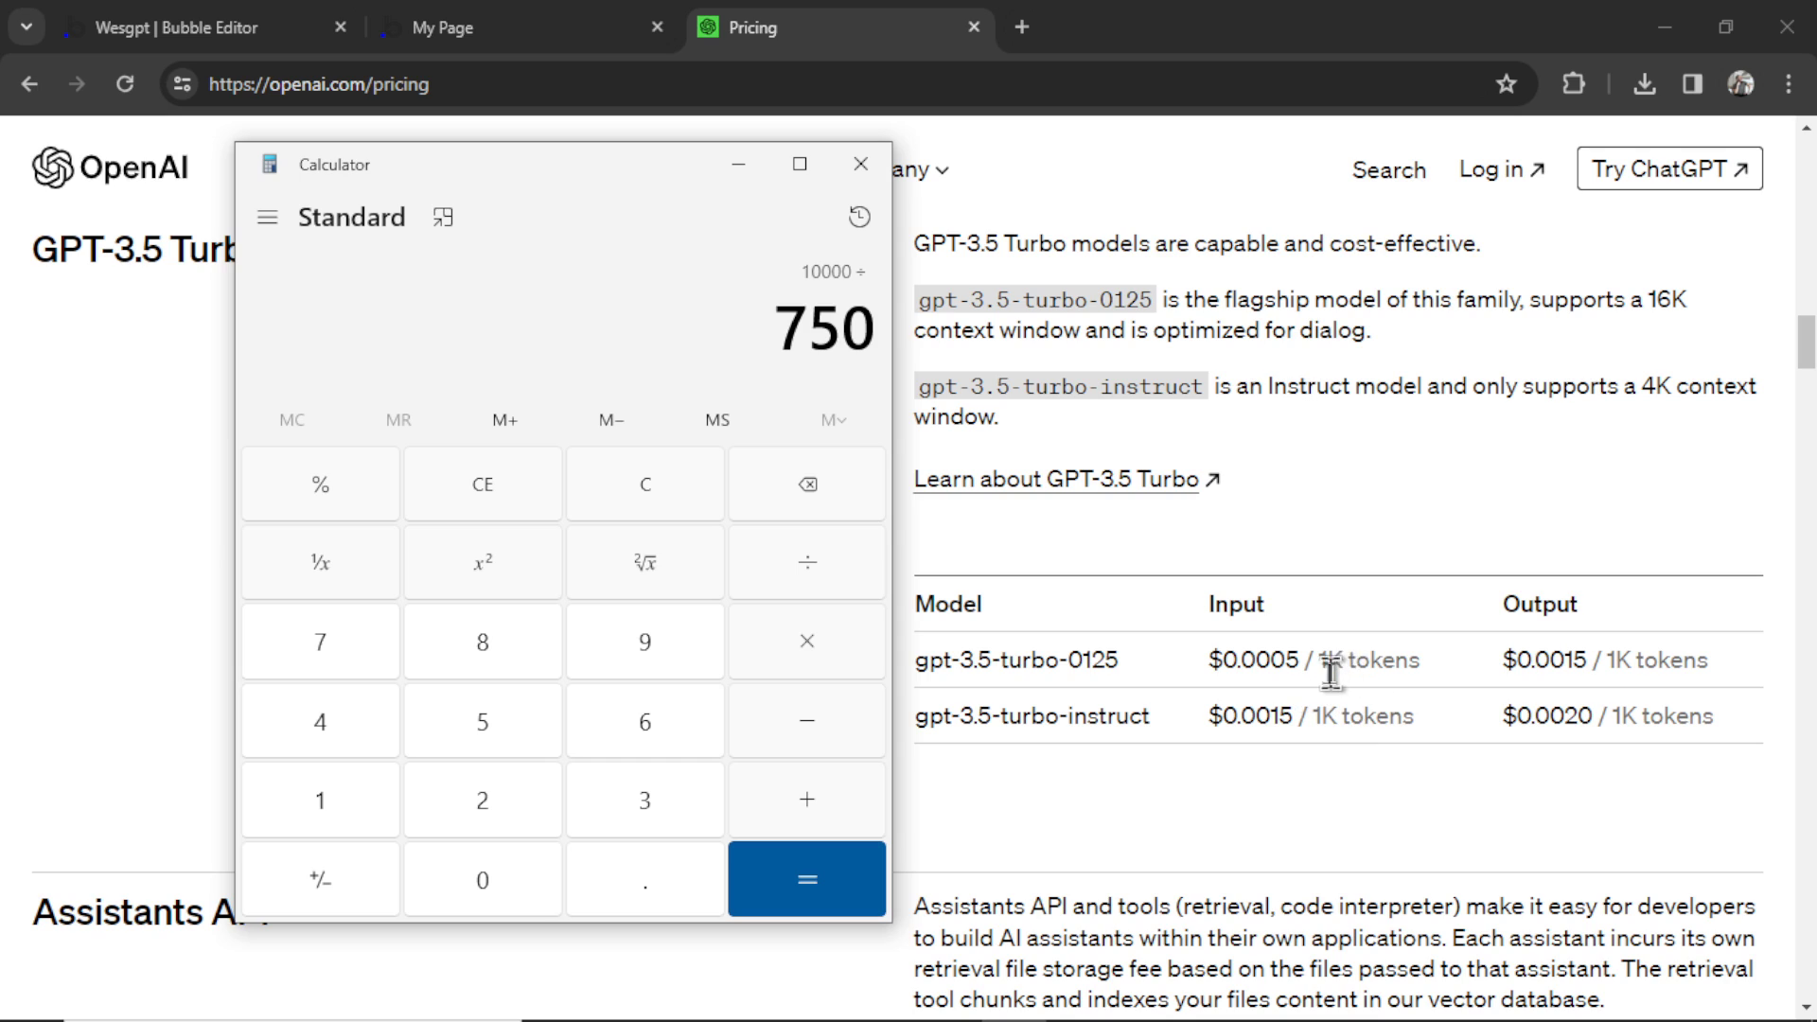
pyautogui.moveTo(846, 357)
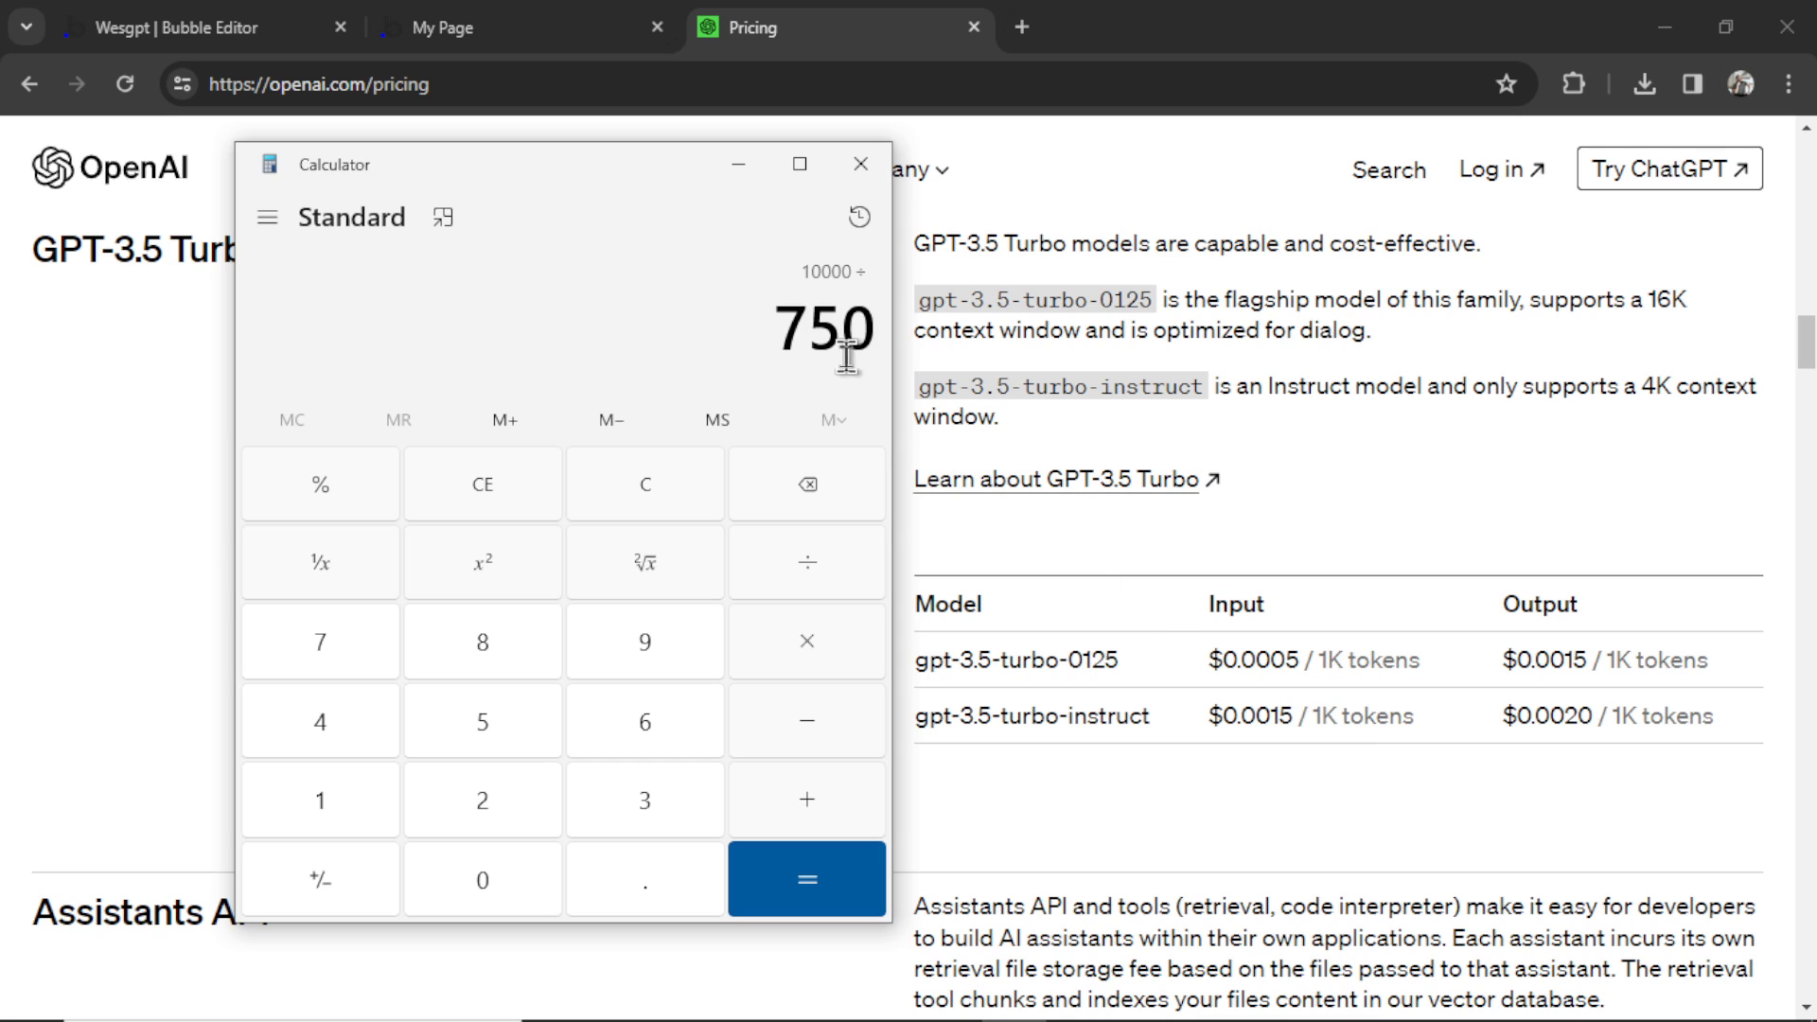
# Compute 10000 ÷ 750 and 16 × 750 = 12,000 in Calculator, then close it
pyautogui.click(806, 879)
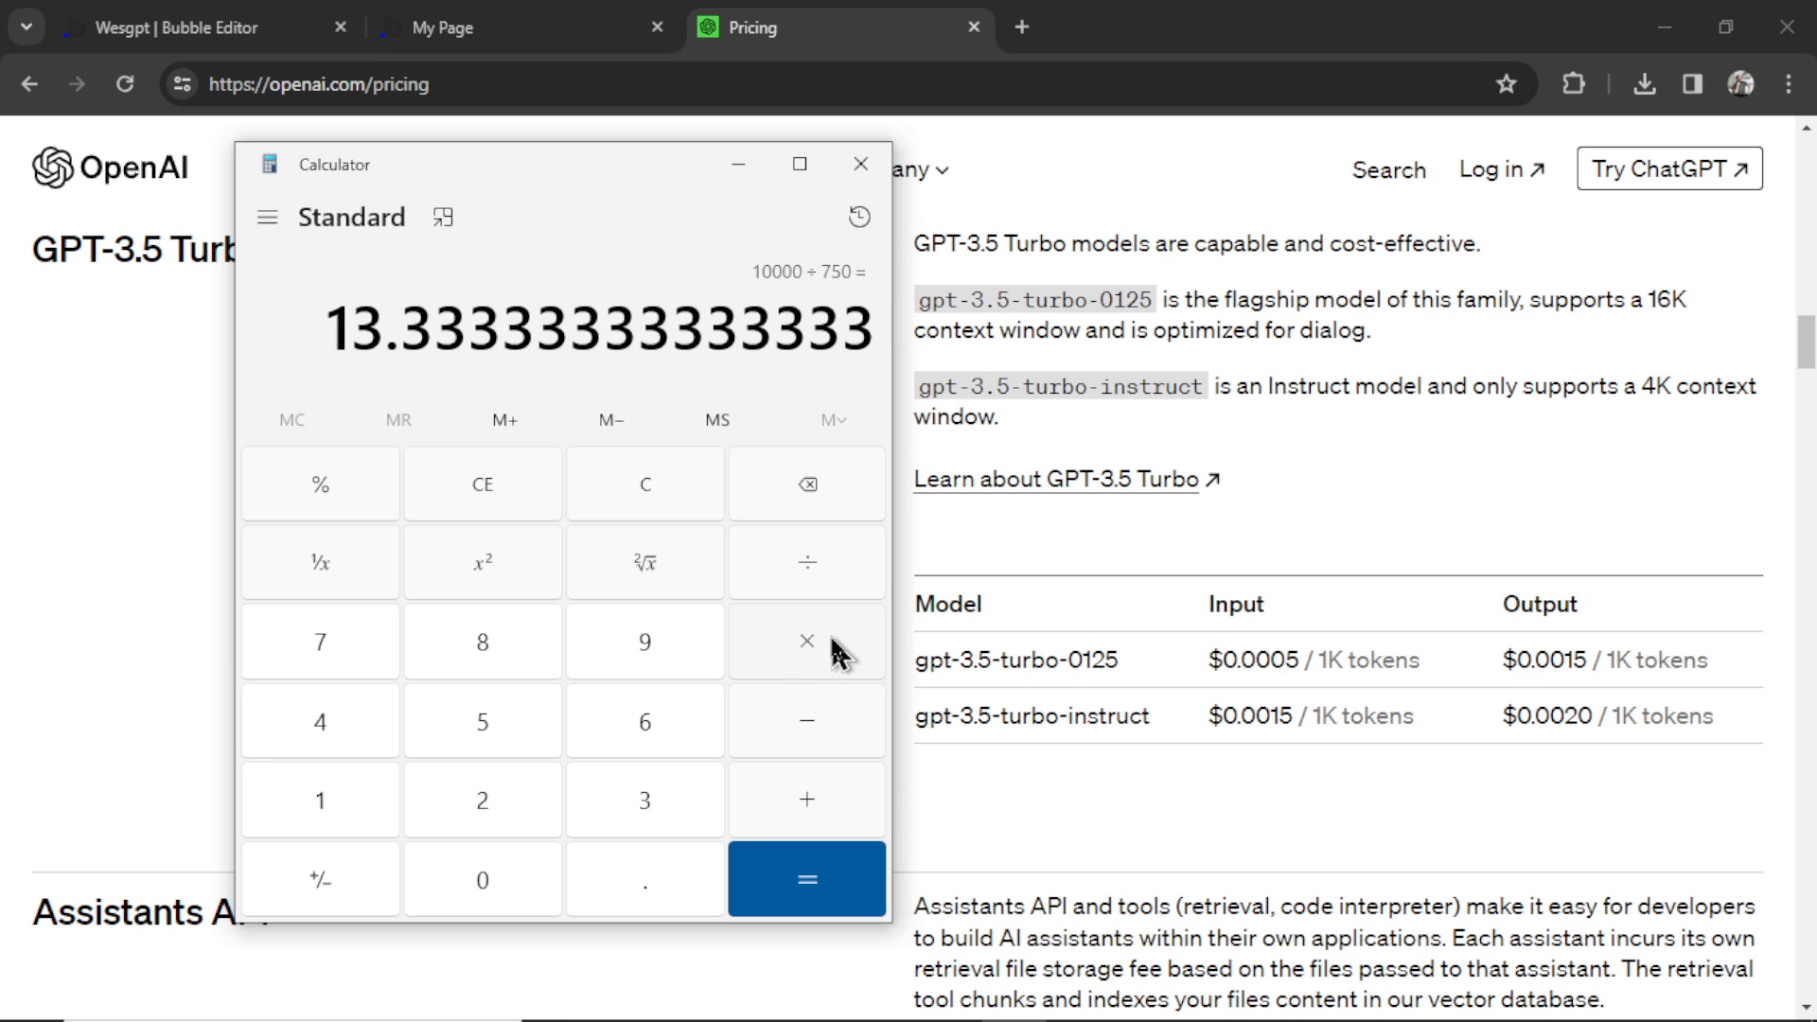
pyautogui.click(806, 641)
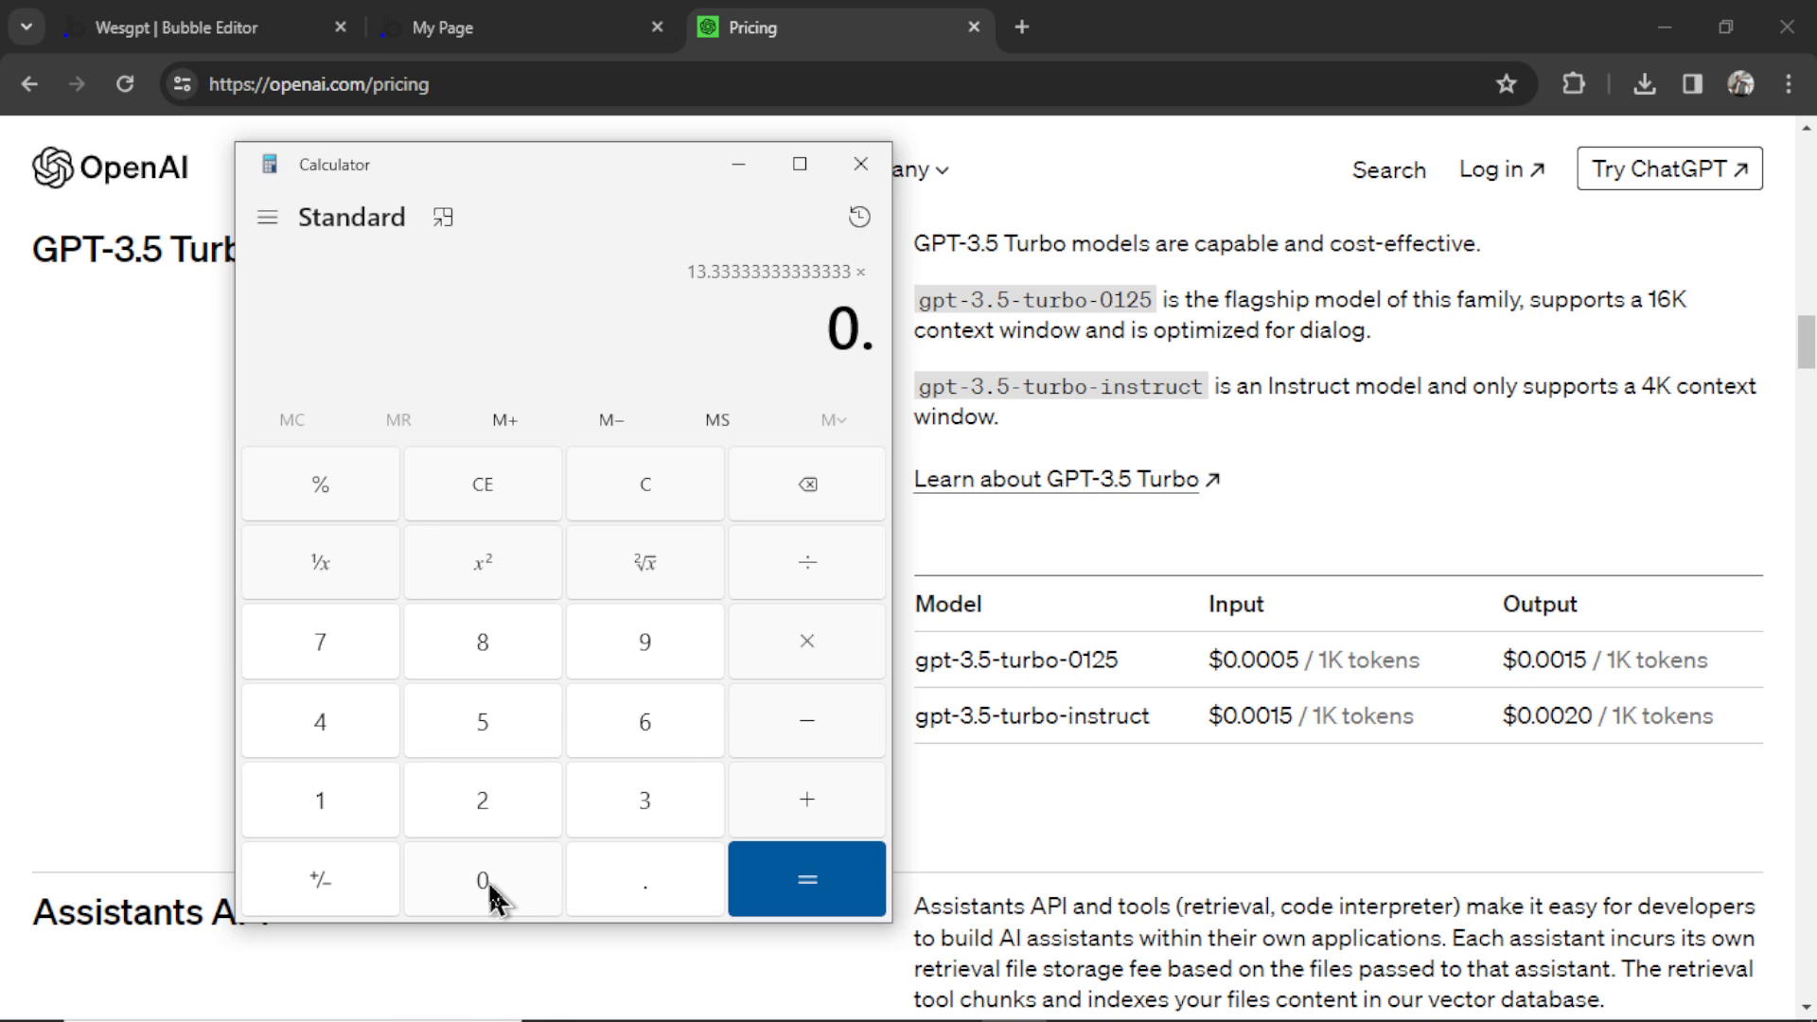
pyautogui.click(806, 878)
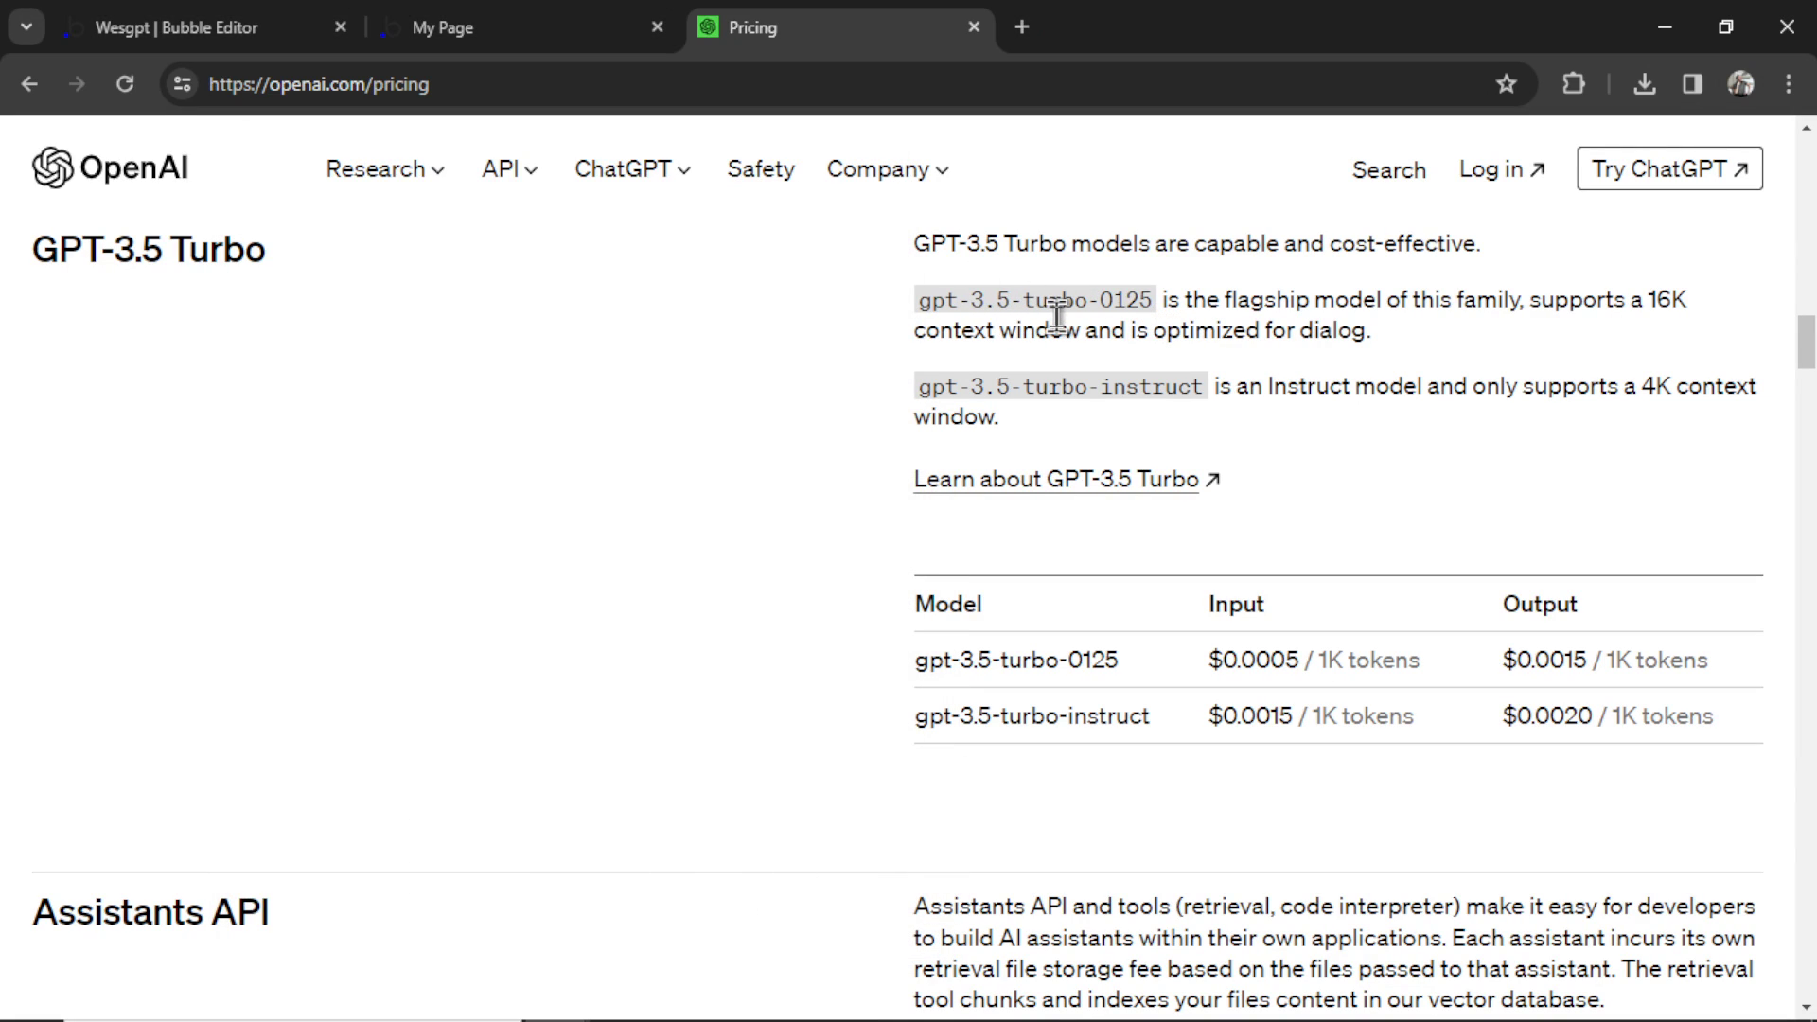
pyautogui.doubleClick(1672, 299)
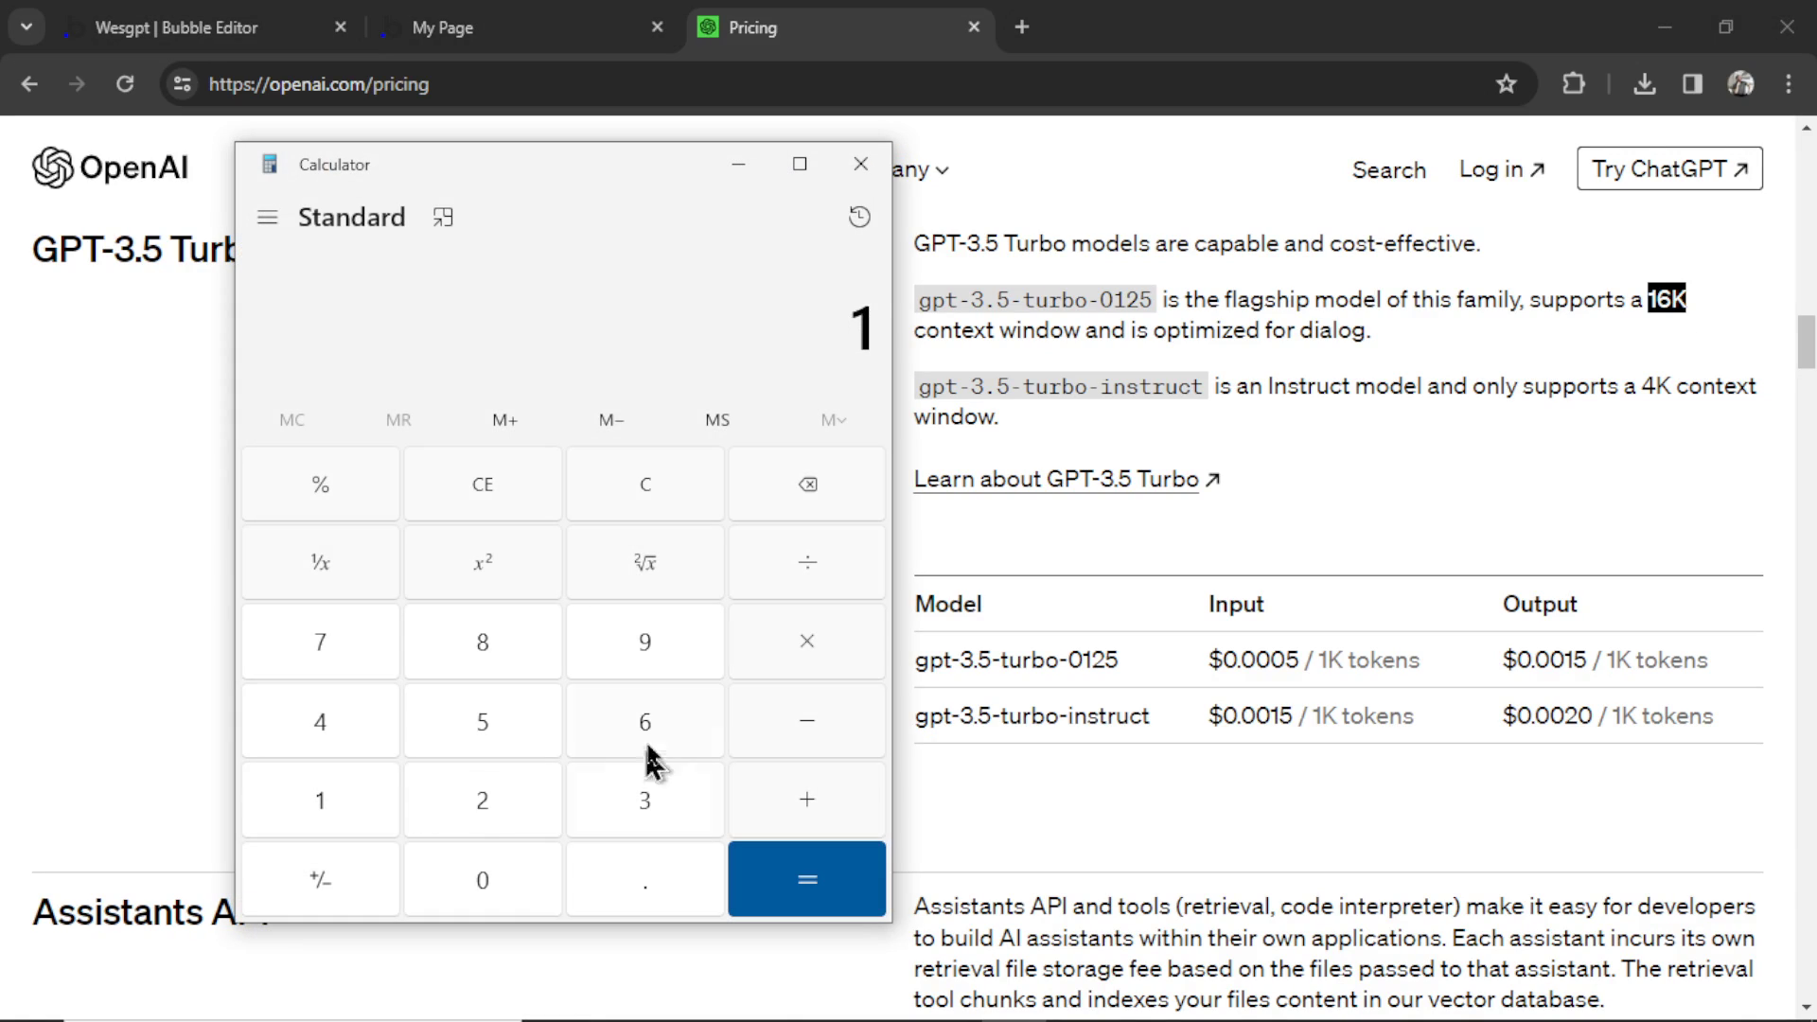
pyautogui.click(805, 879)
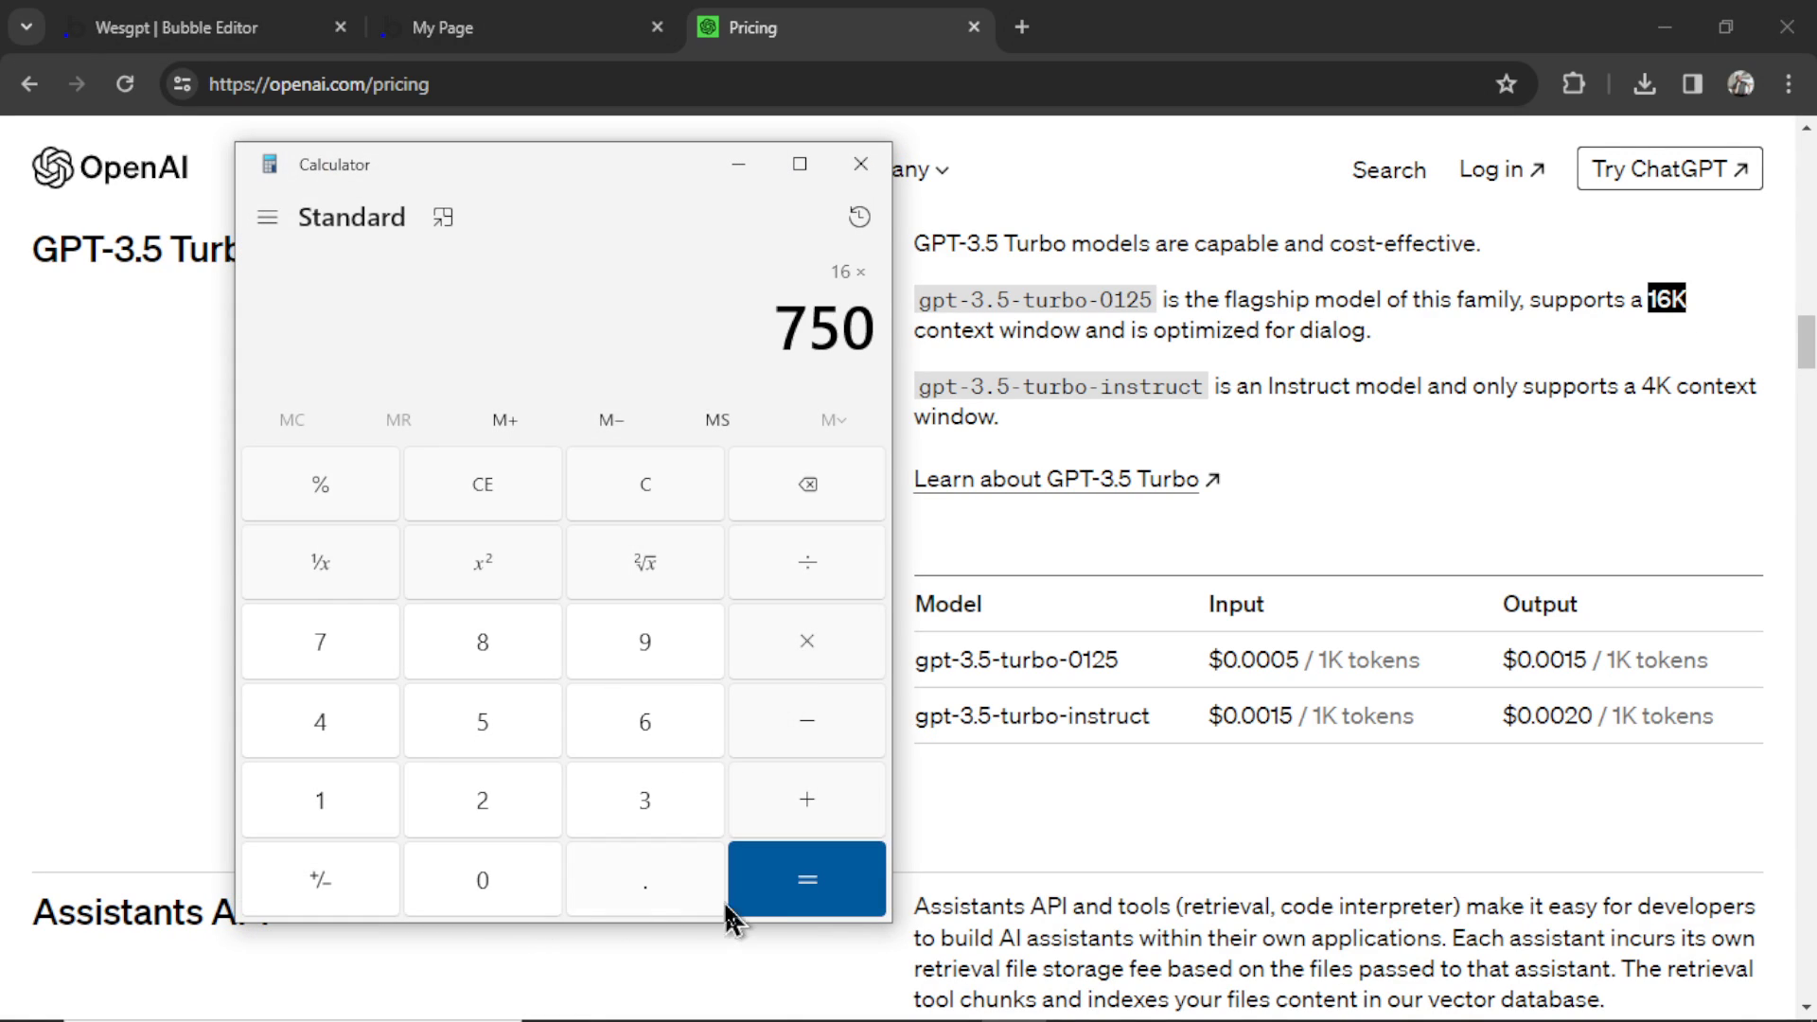
pyautogui.click(806, 879)
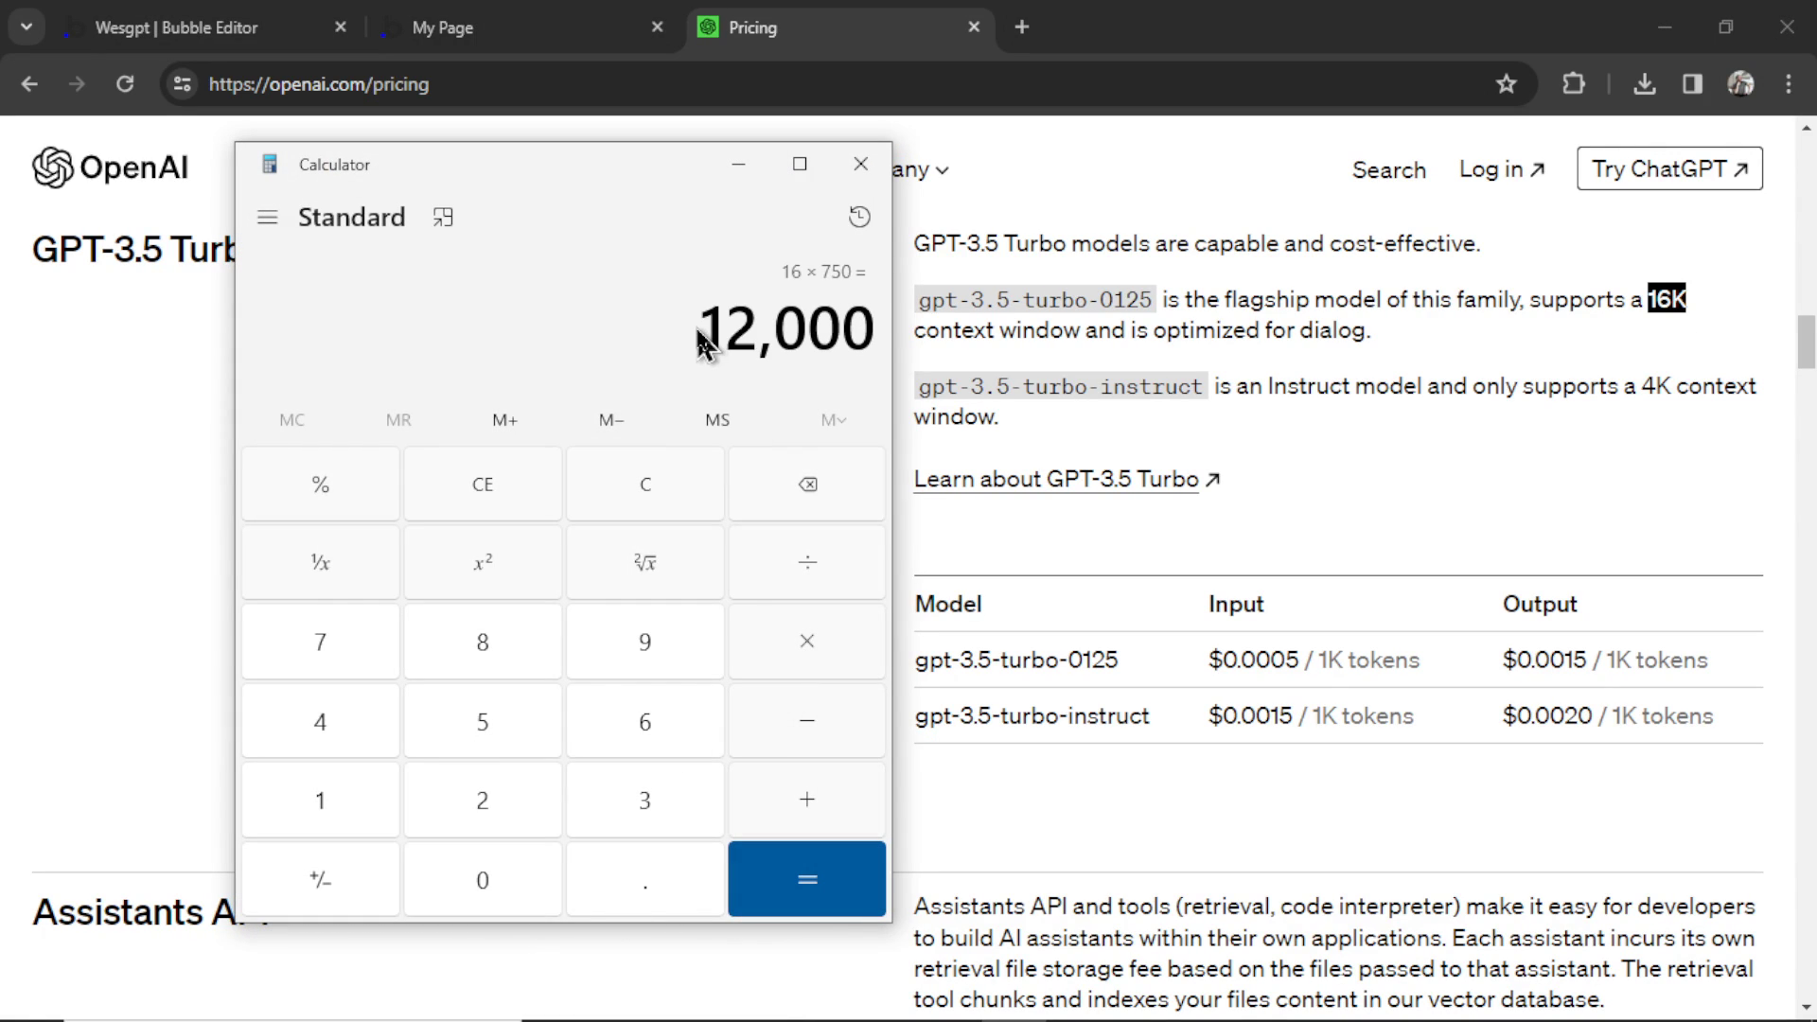
pyautogui.click(861, 162)
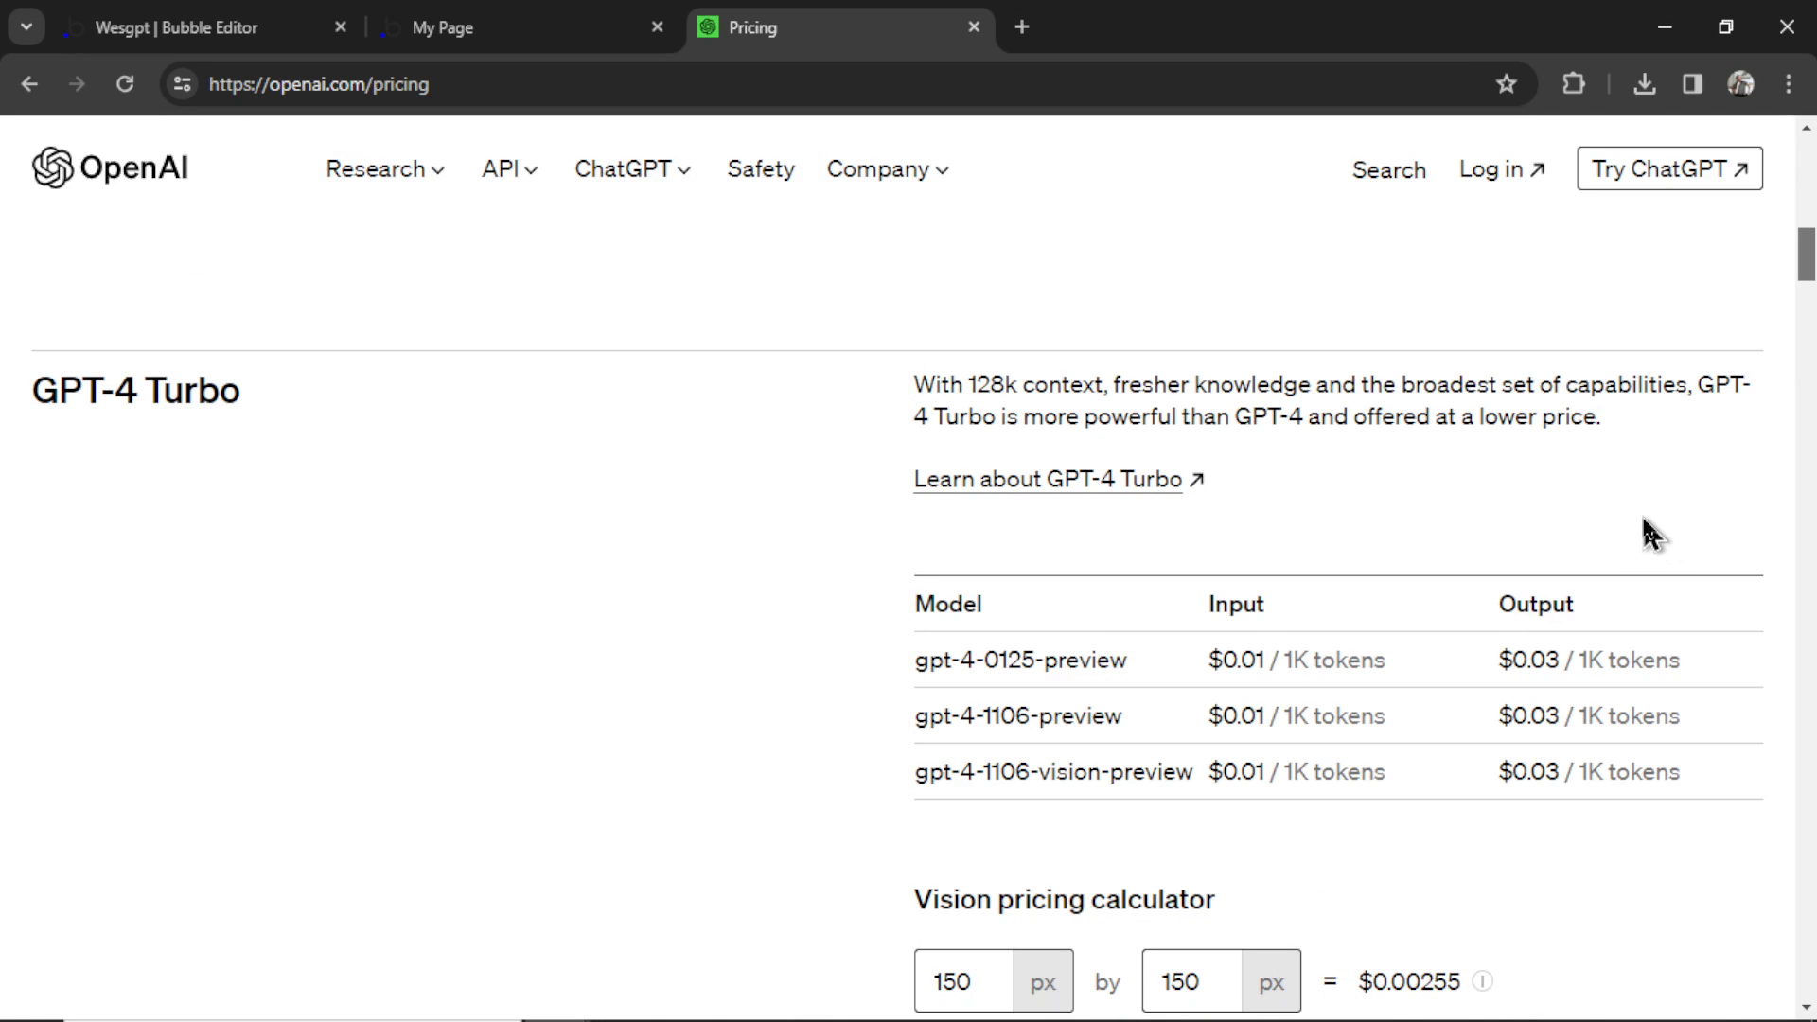
pyautogui.moveTo(249, 455)
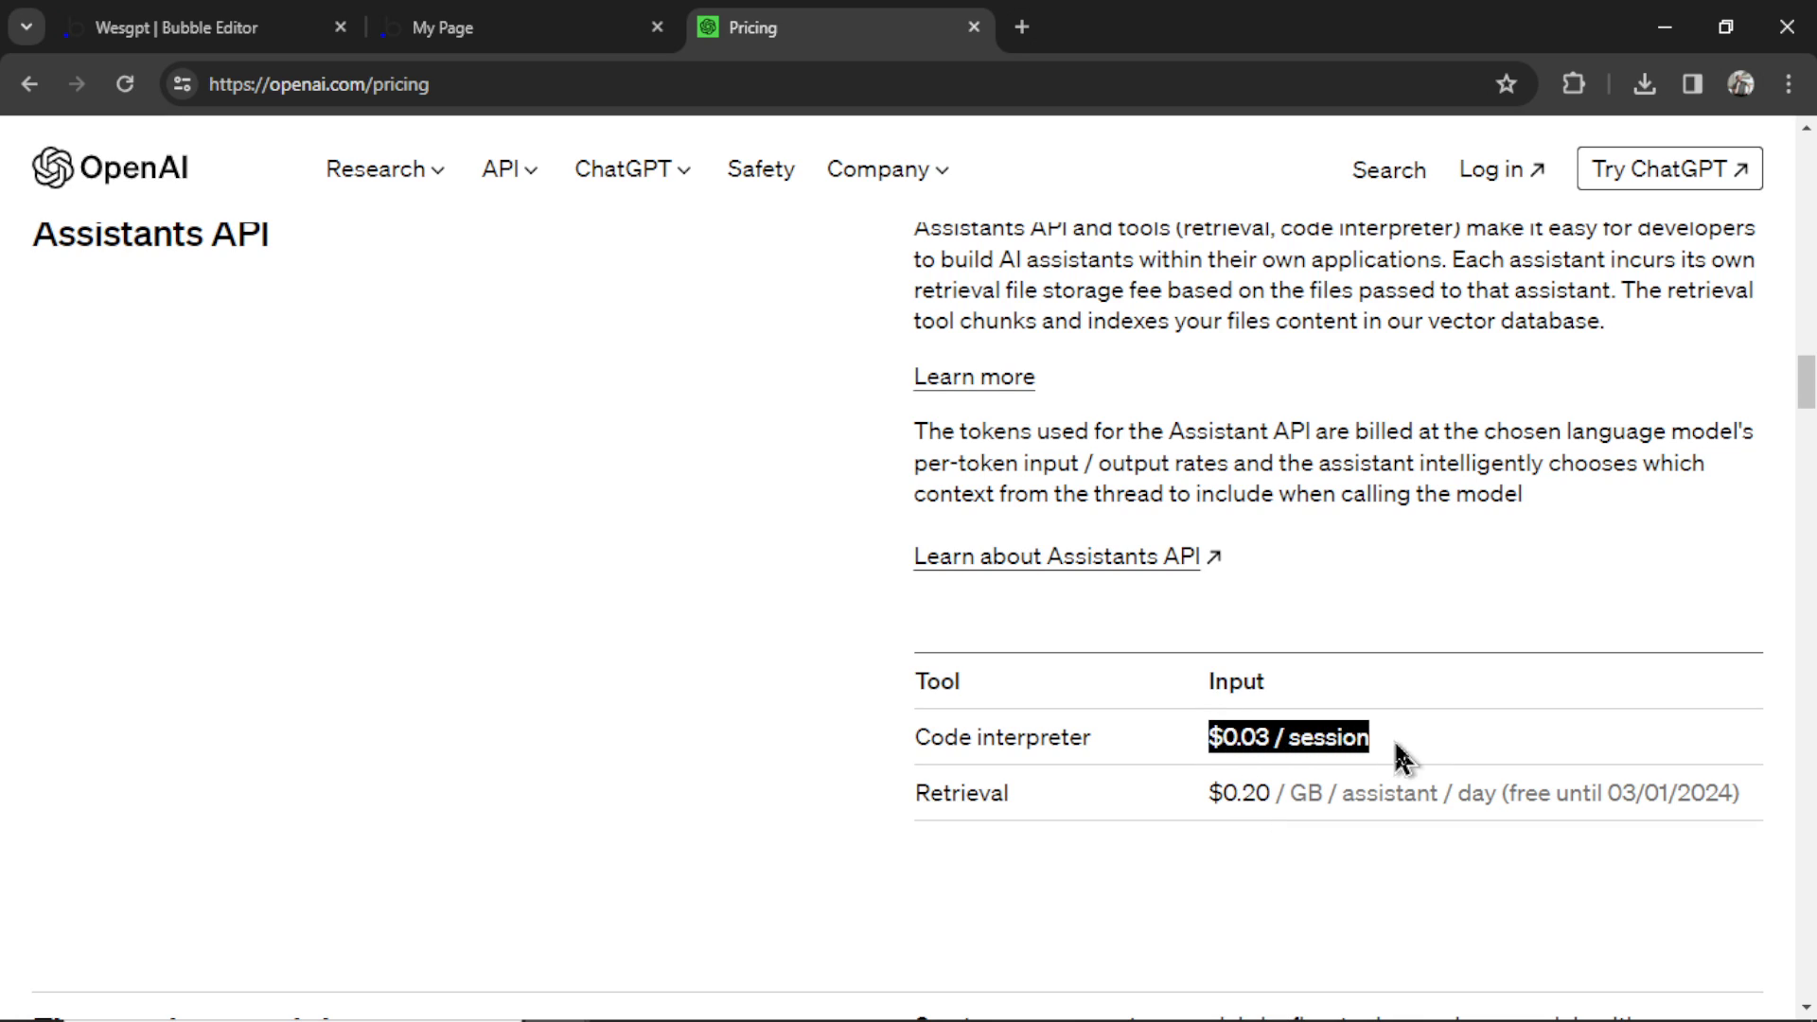
pyautogui.moveTo(1406, 759)
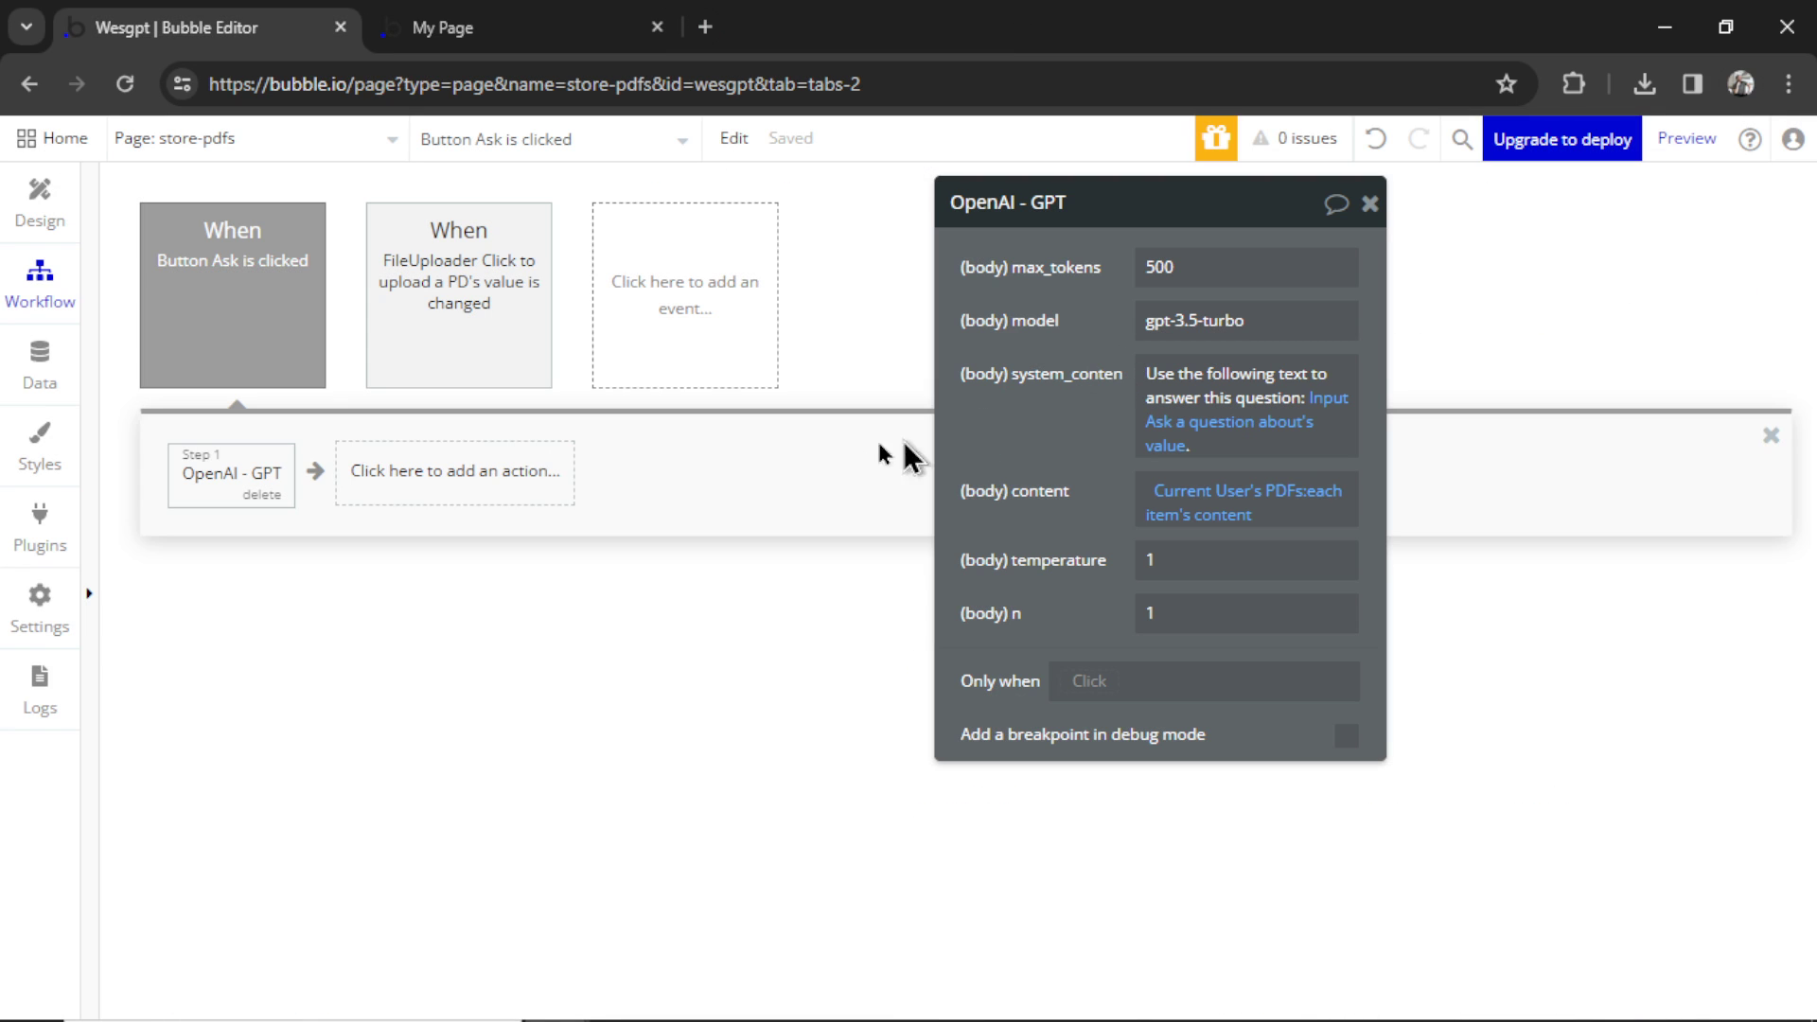
# Create a text field named summary on the PDFs data type
pyautogui.click(40, 365)
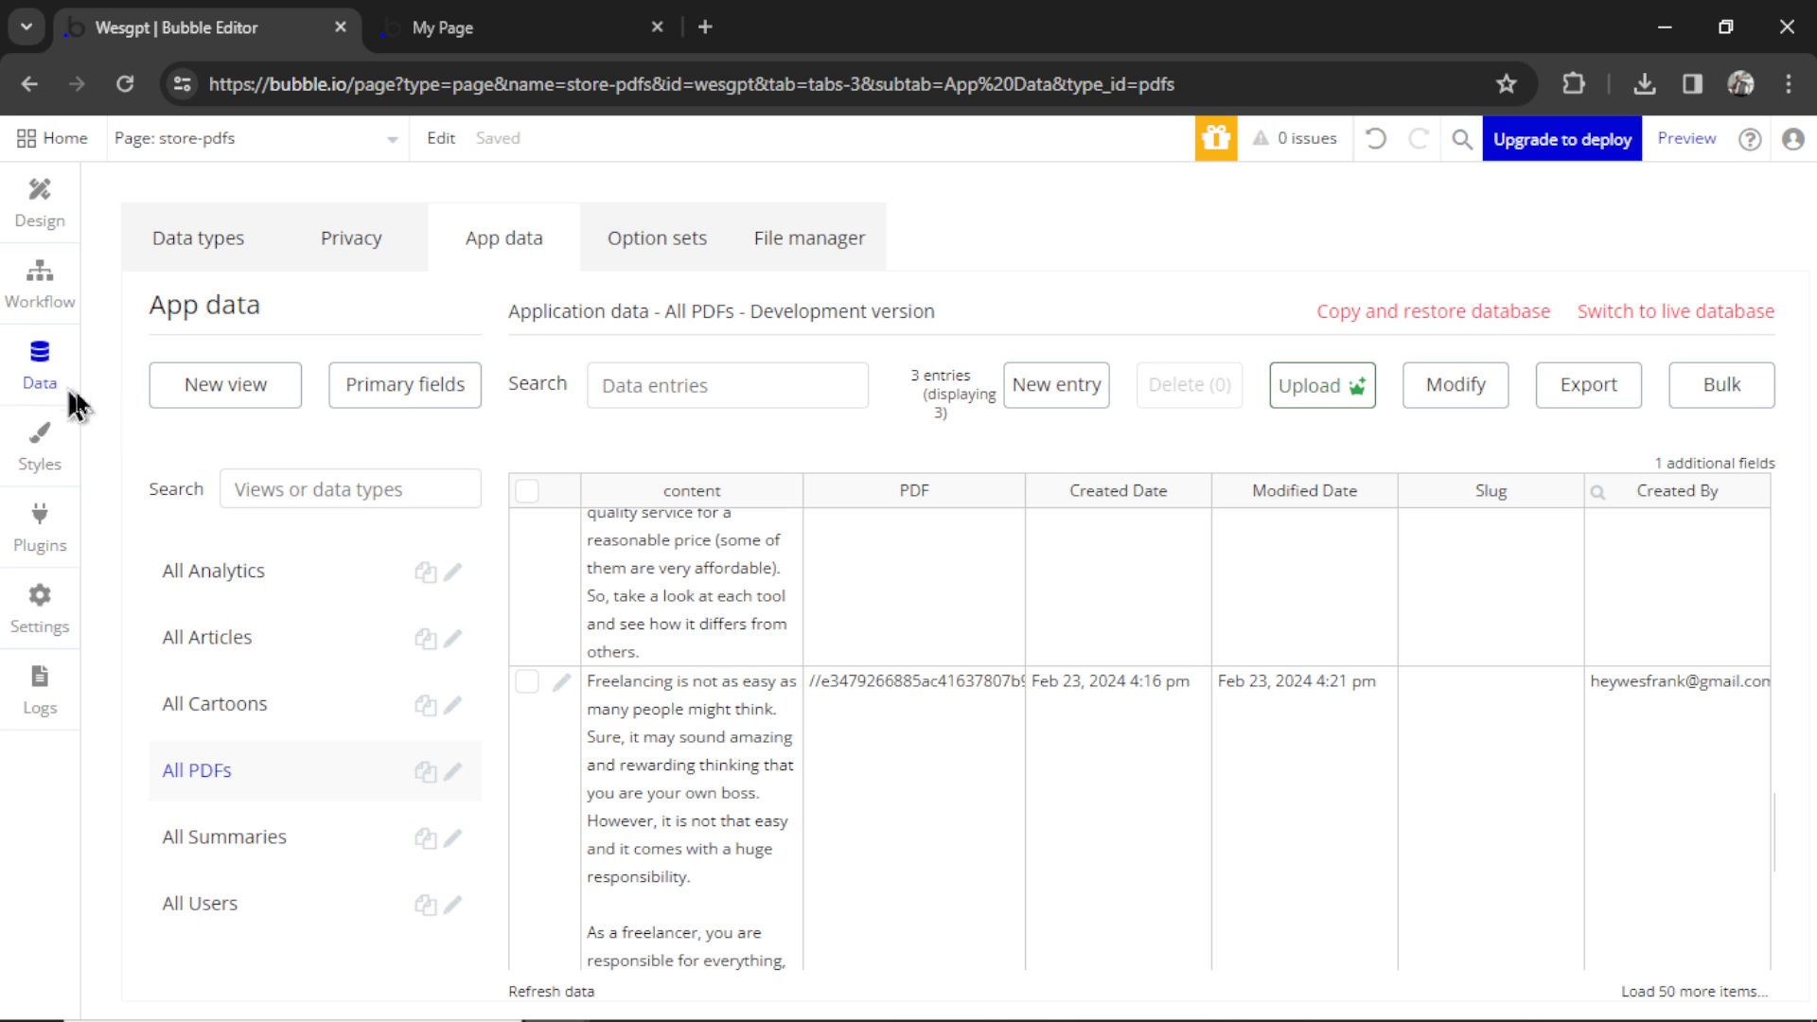
pyautogui.click(196, 238)
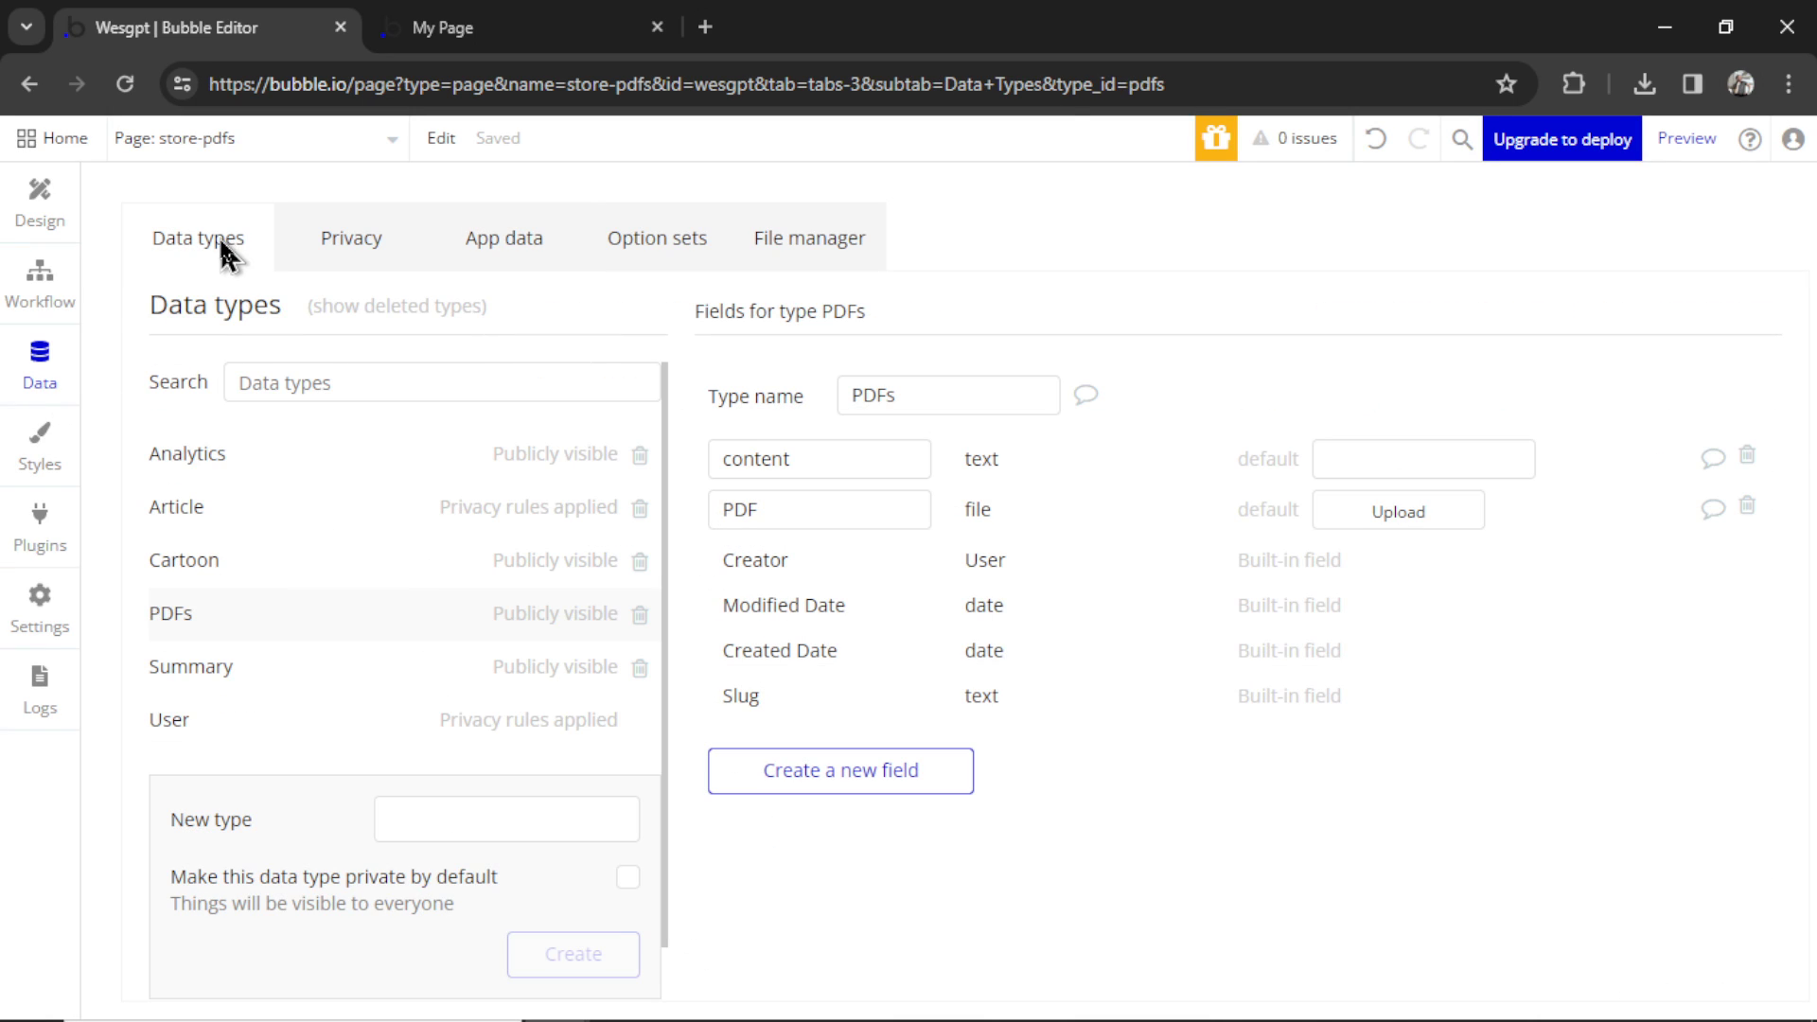
pyautogui.click(841, 770)
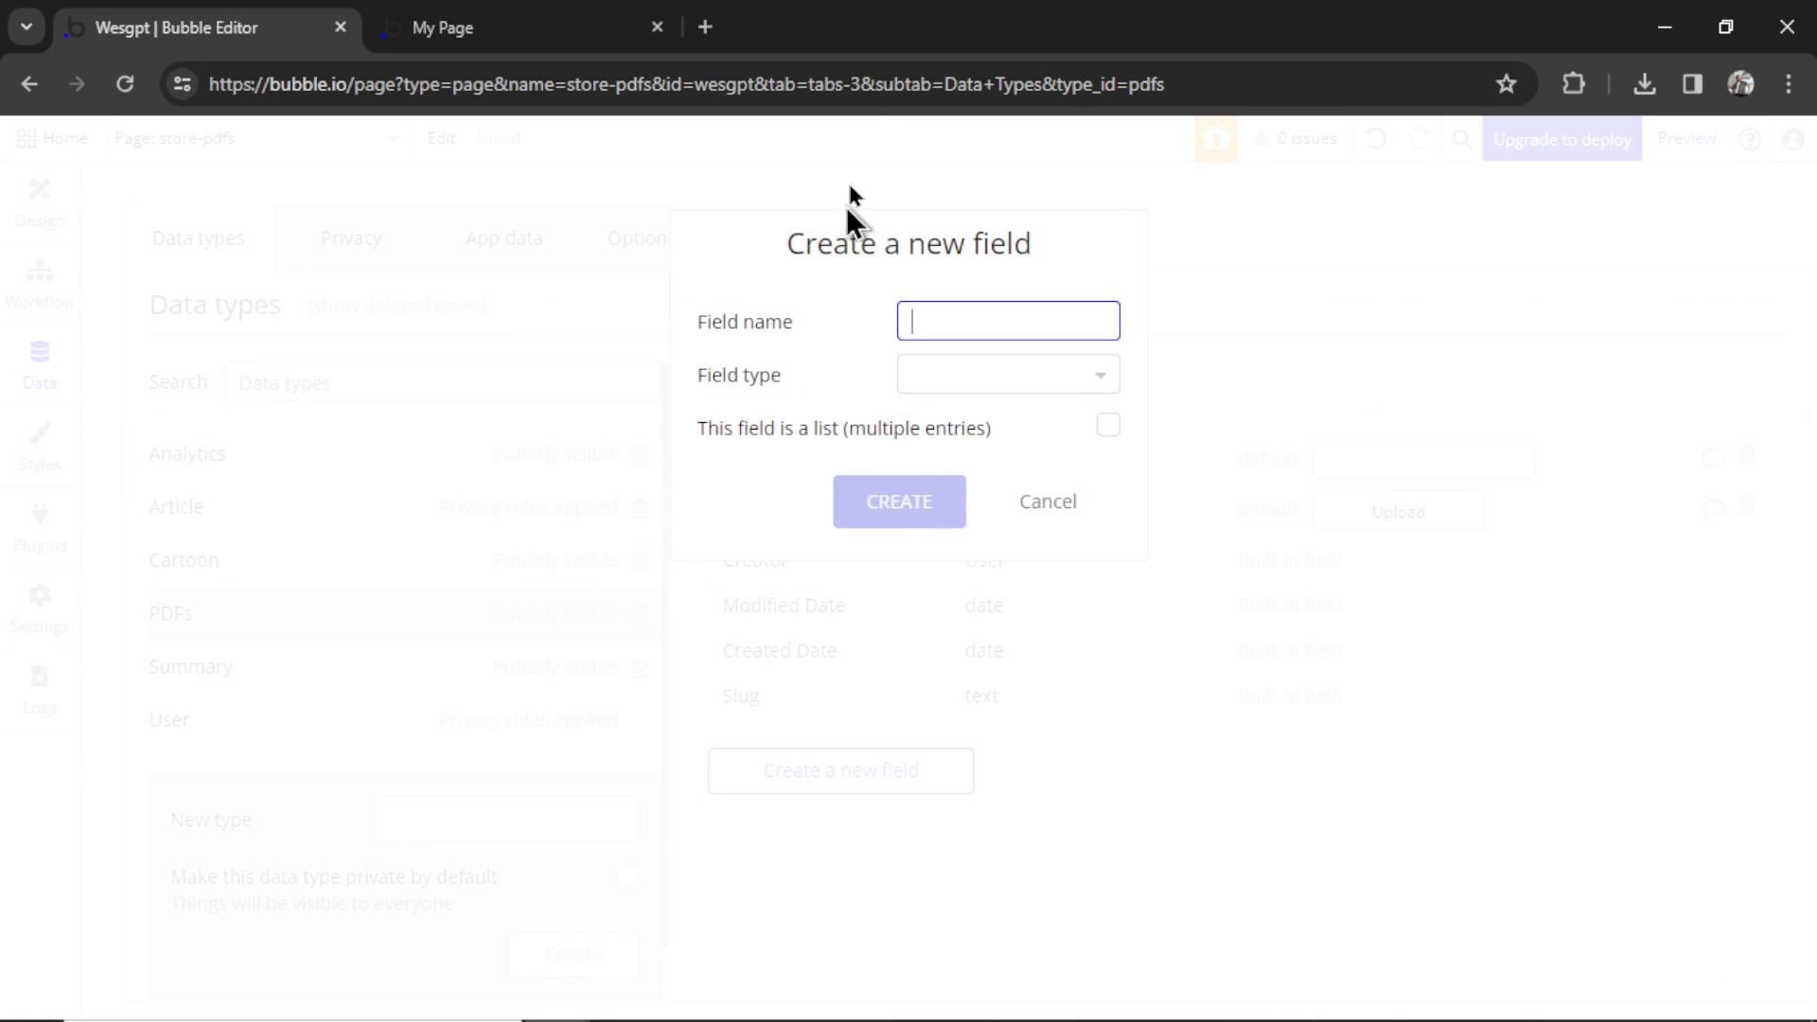
pyautogui.write('summary')
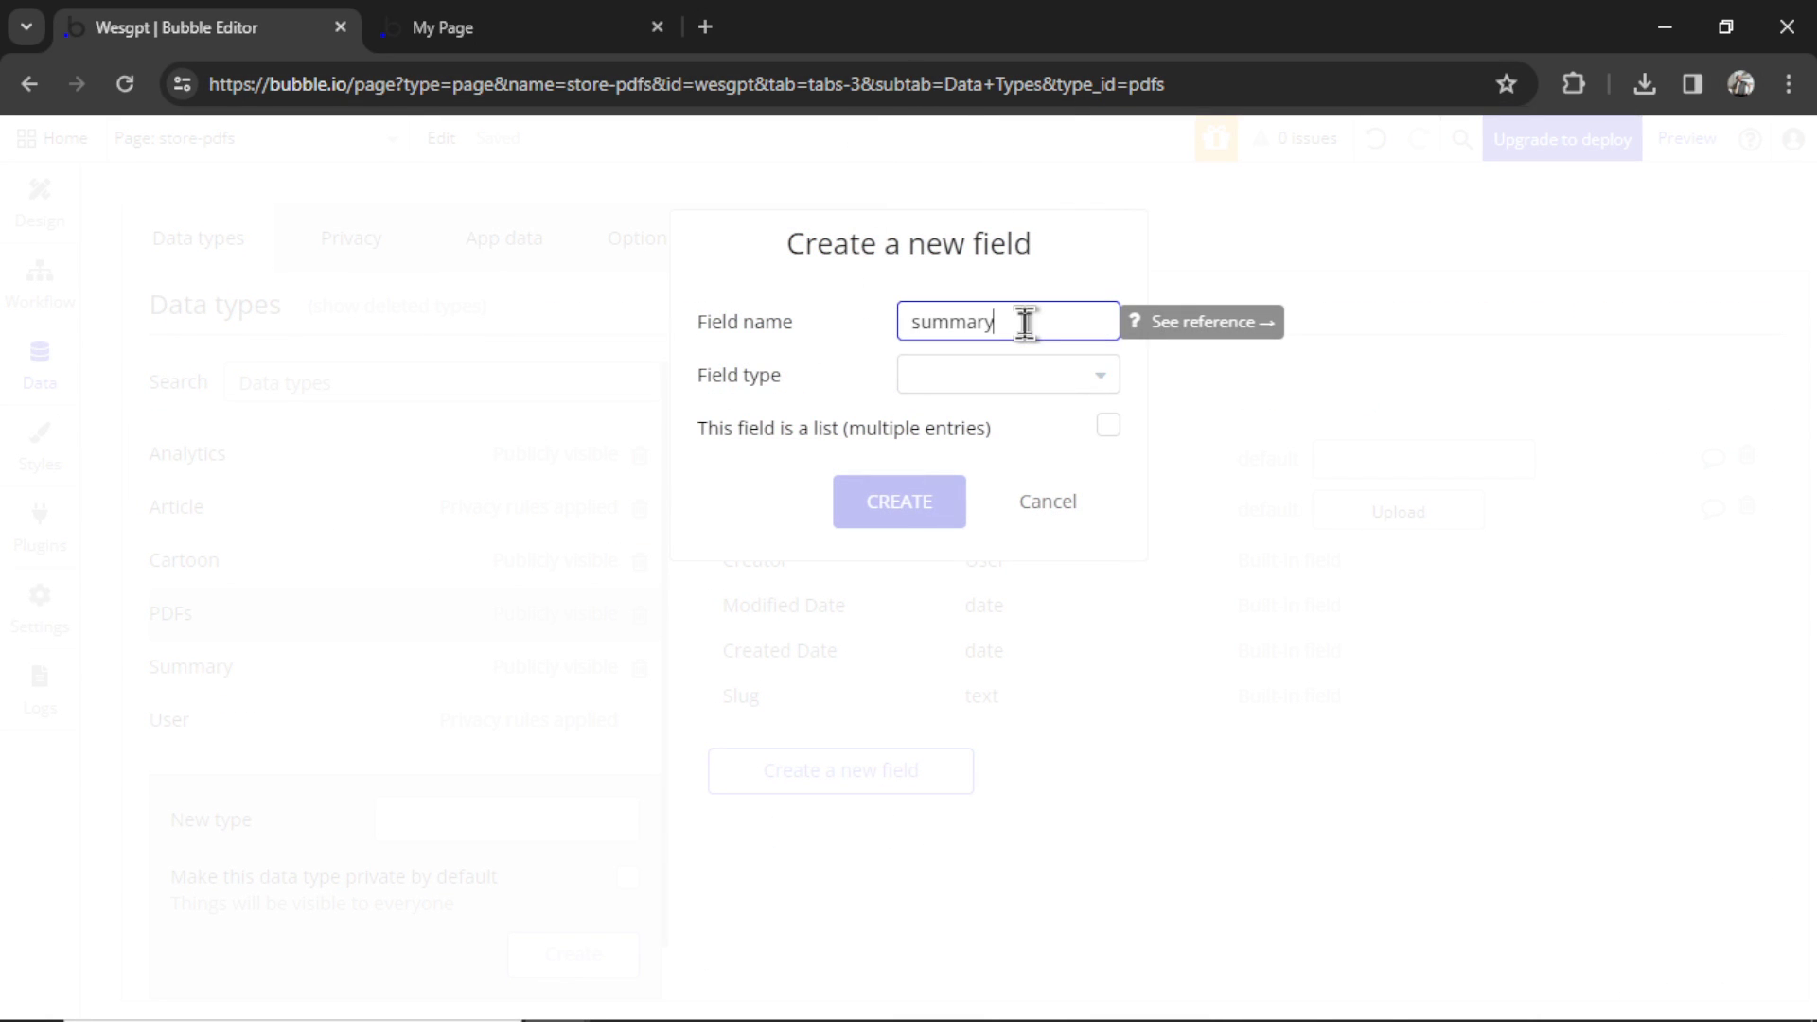
pyautogui.click(1007, 375)
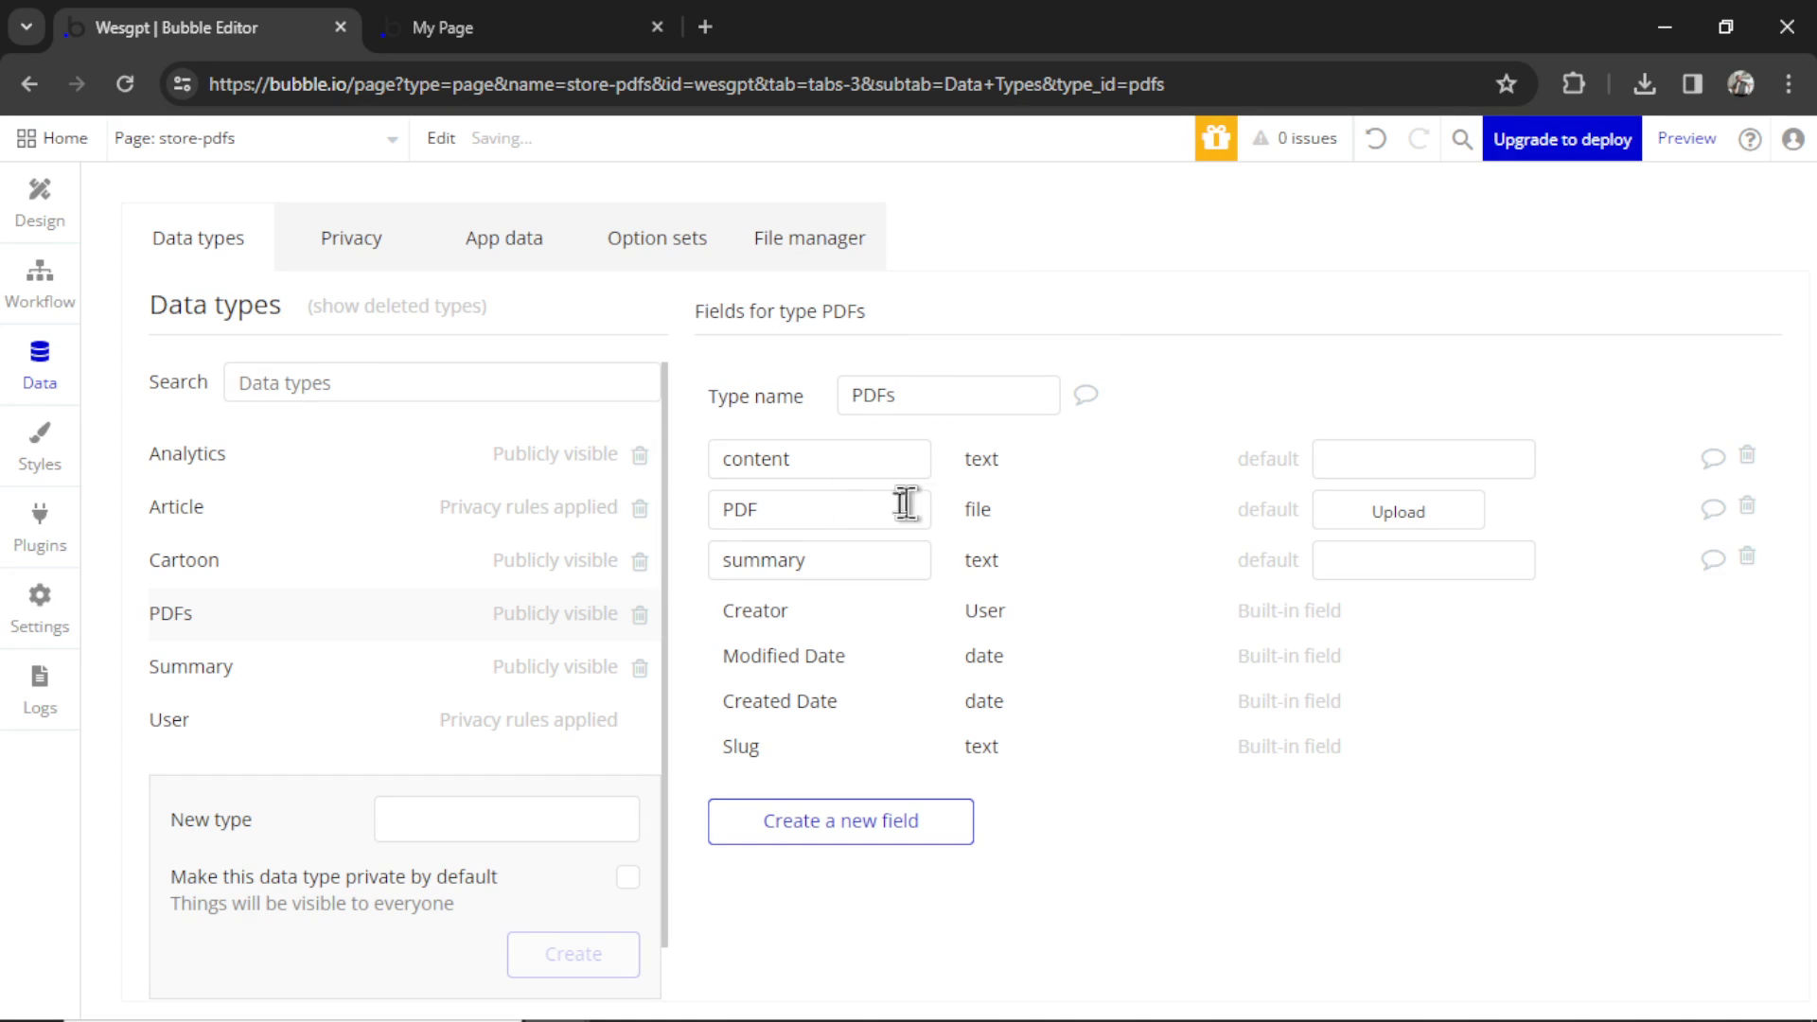
# Add an OpenAI - GPT plugin step to the FileUploader upload workflow
pyautogui.click(38, 282)
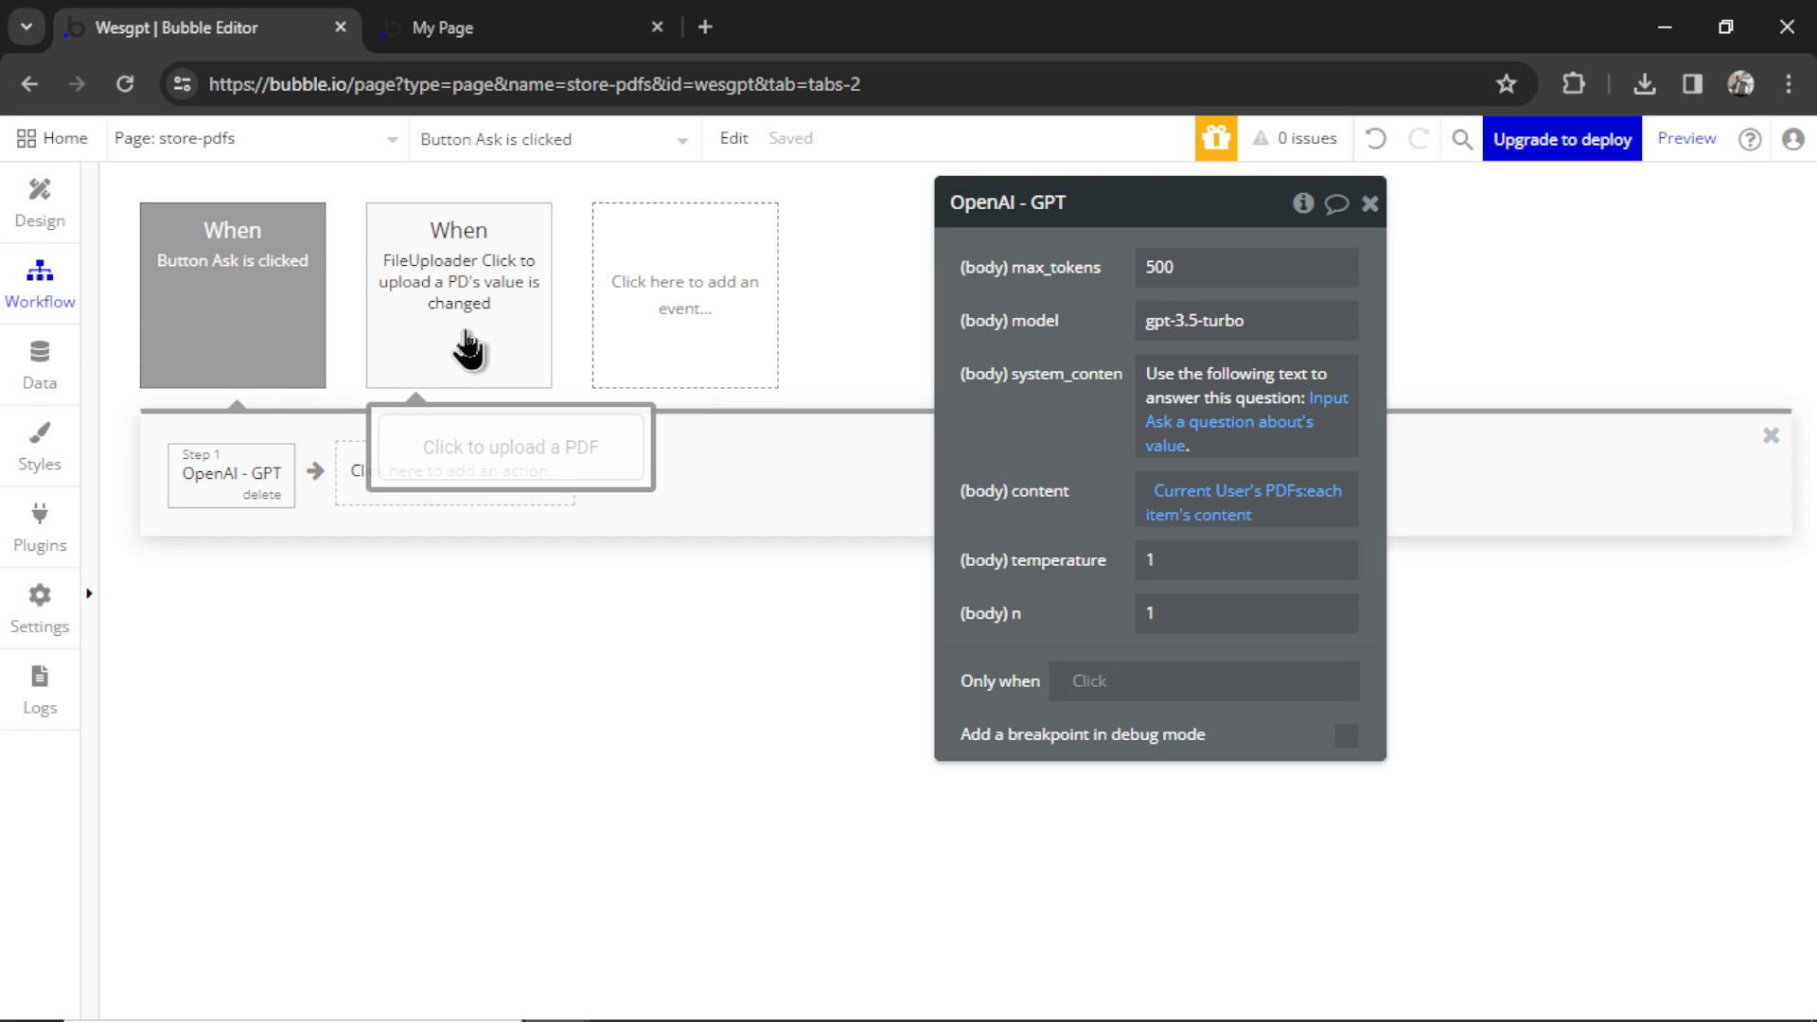
pyautogui.click(458, 293)
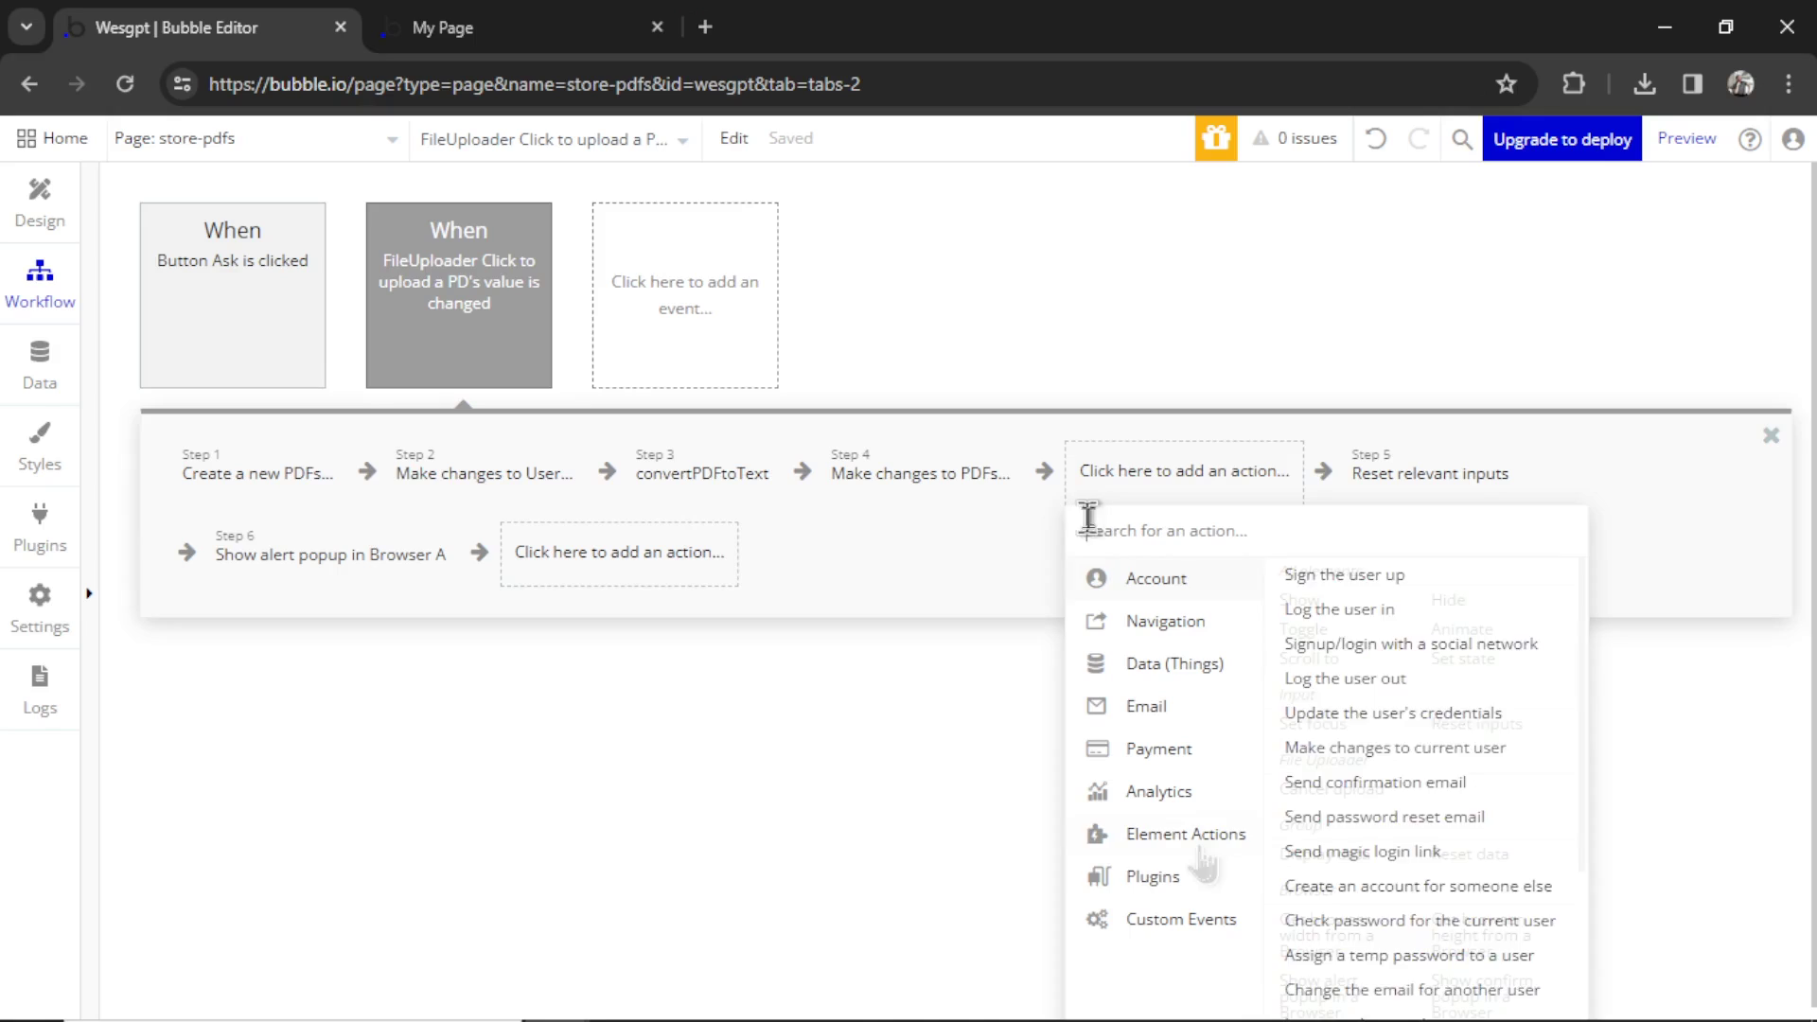
pyautogui.click(1153, 876)
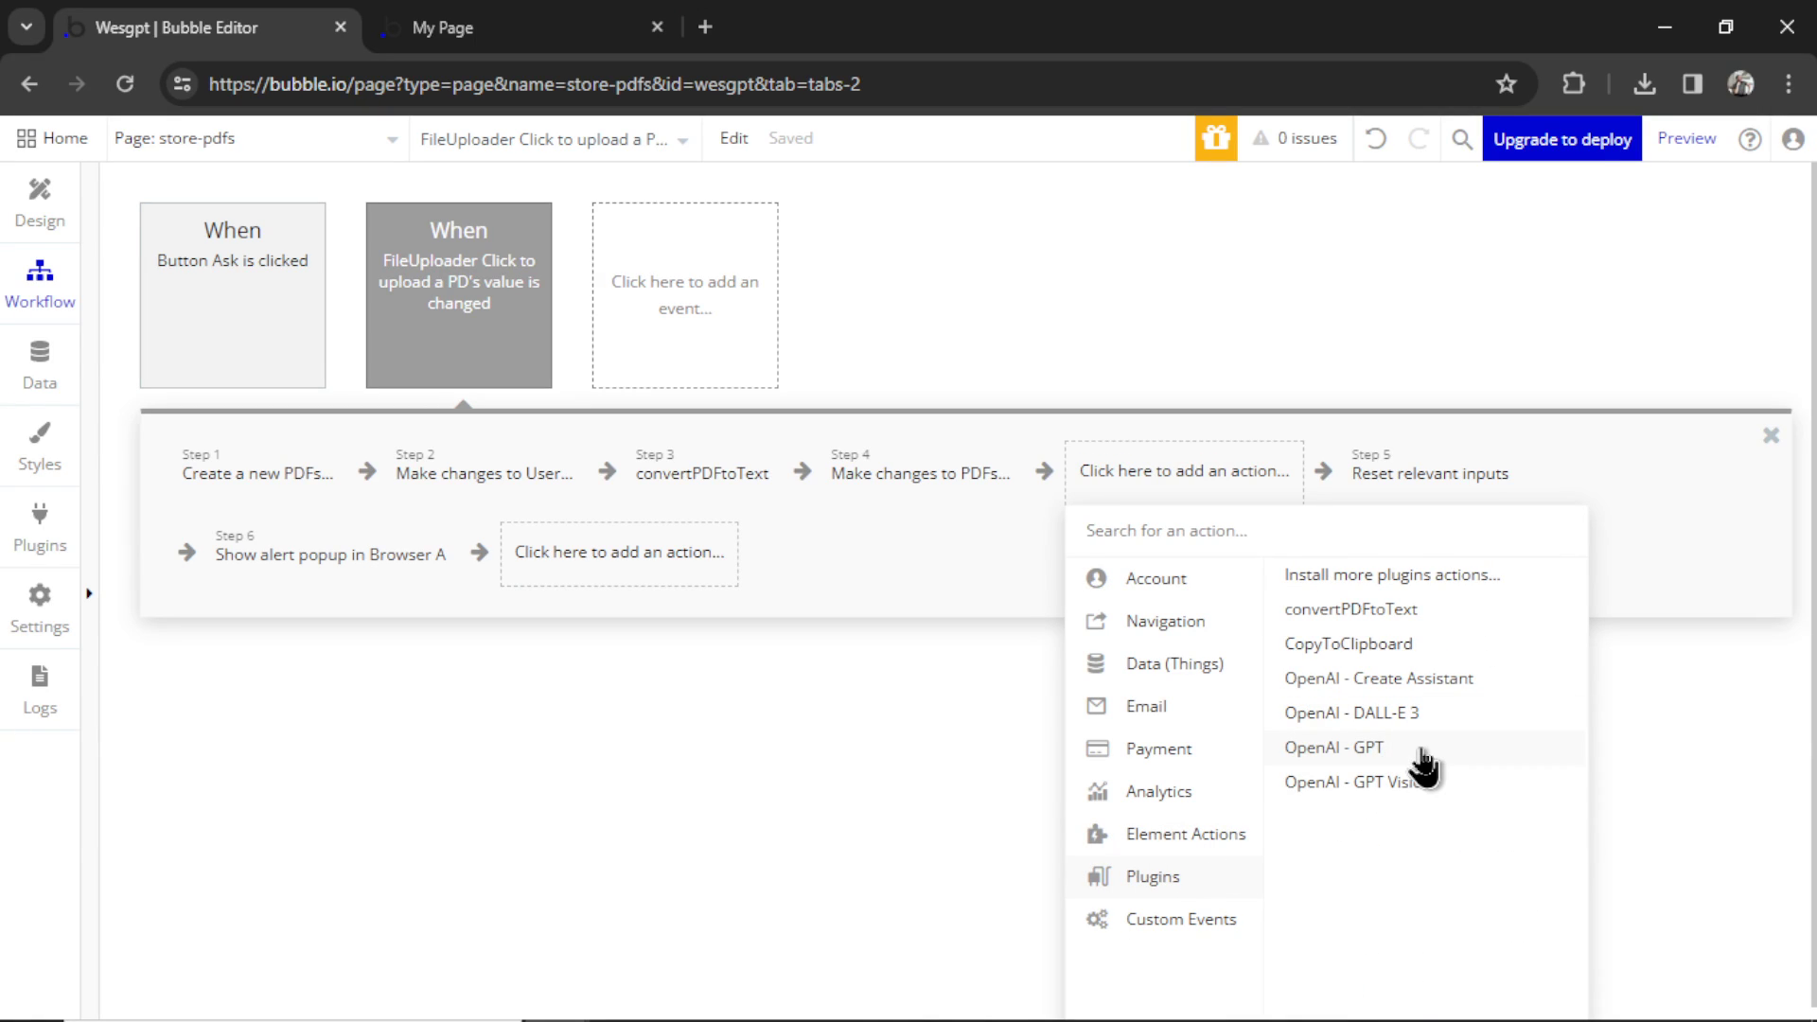
pyautogui.click(1335, 747)
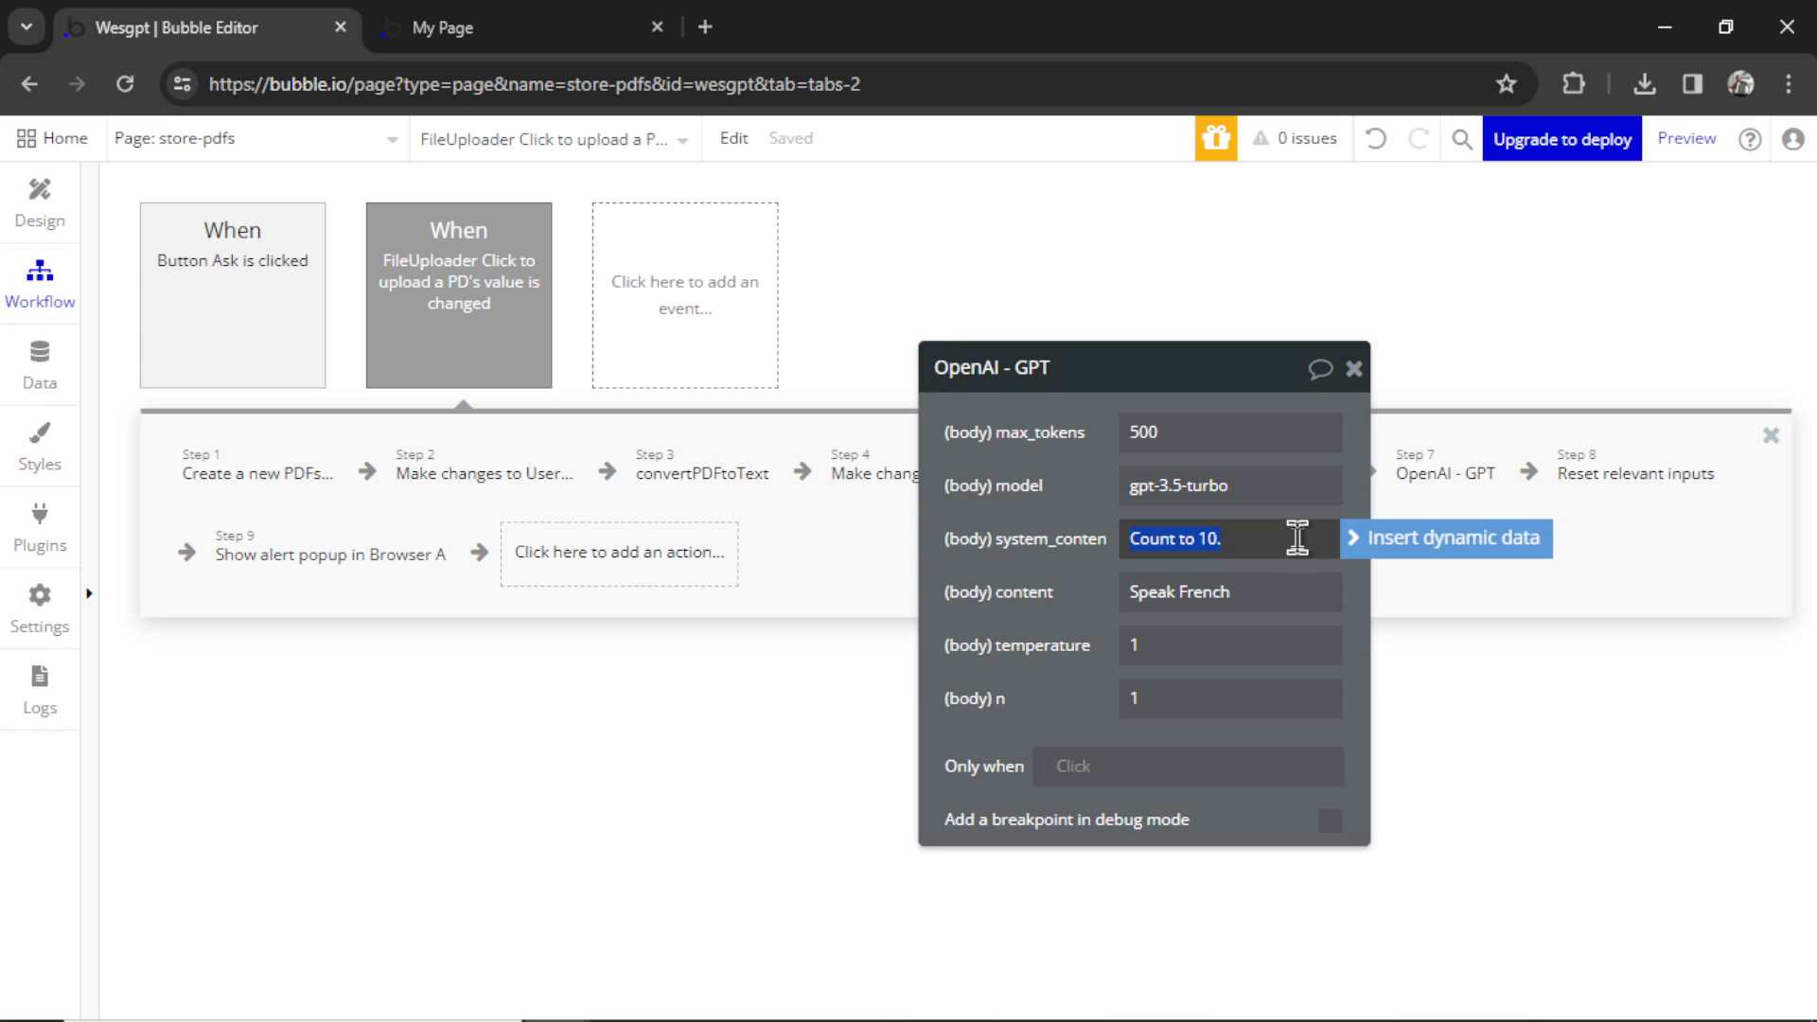
# Set system content to 'summarize this text' and content to step 3's converted text
pyautogui.write('summarize this text')
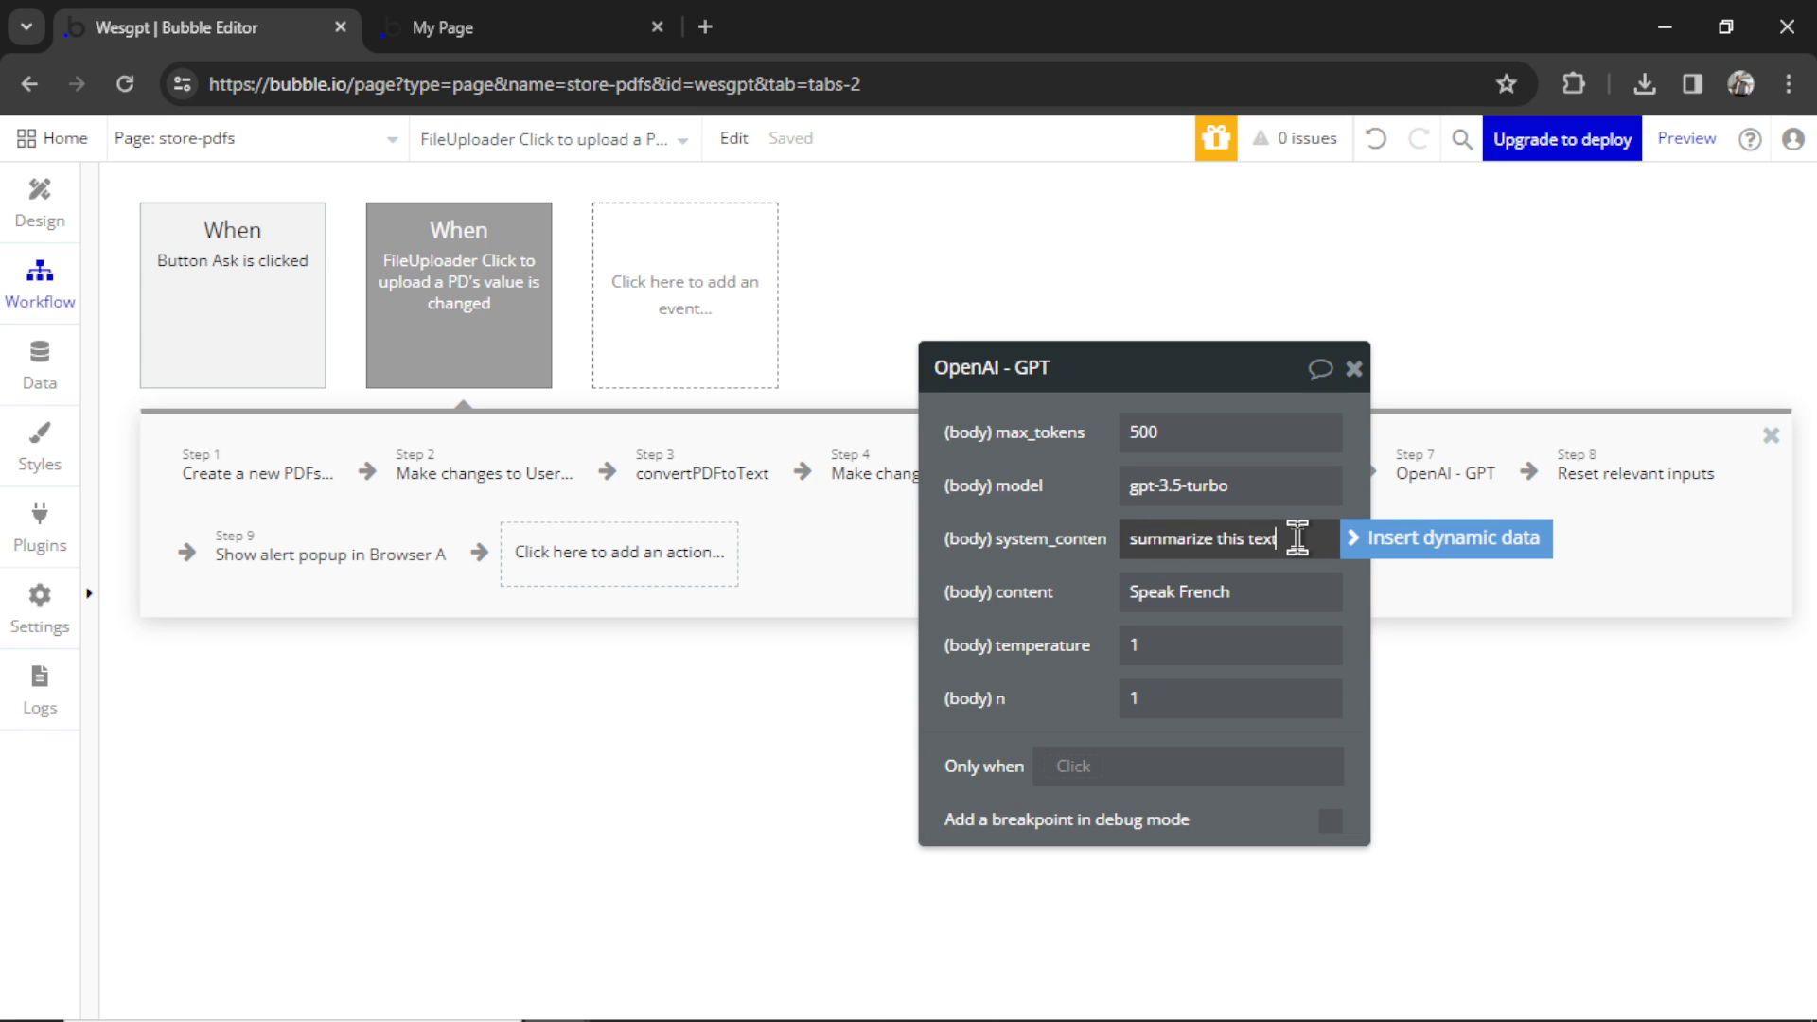
pyautogui.click(1228, 591)
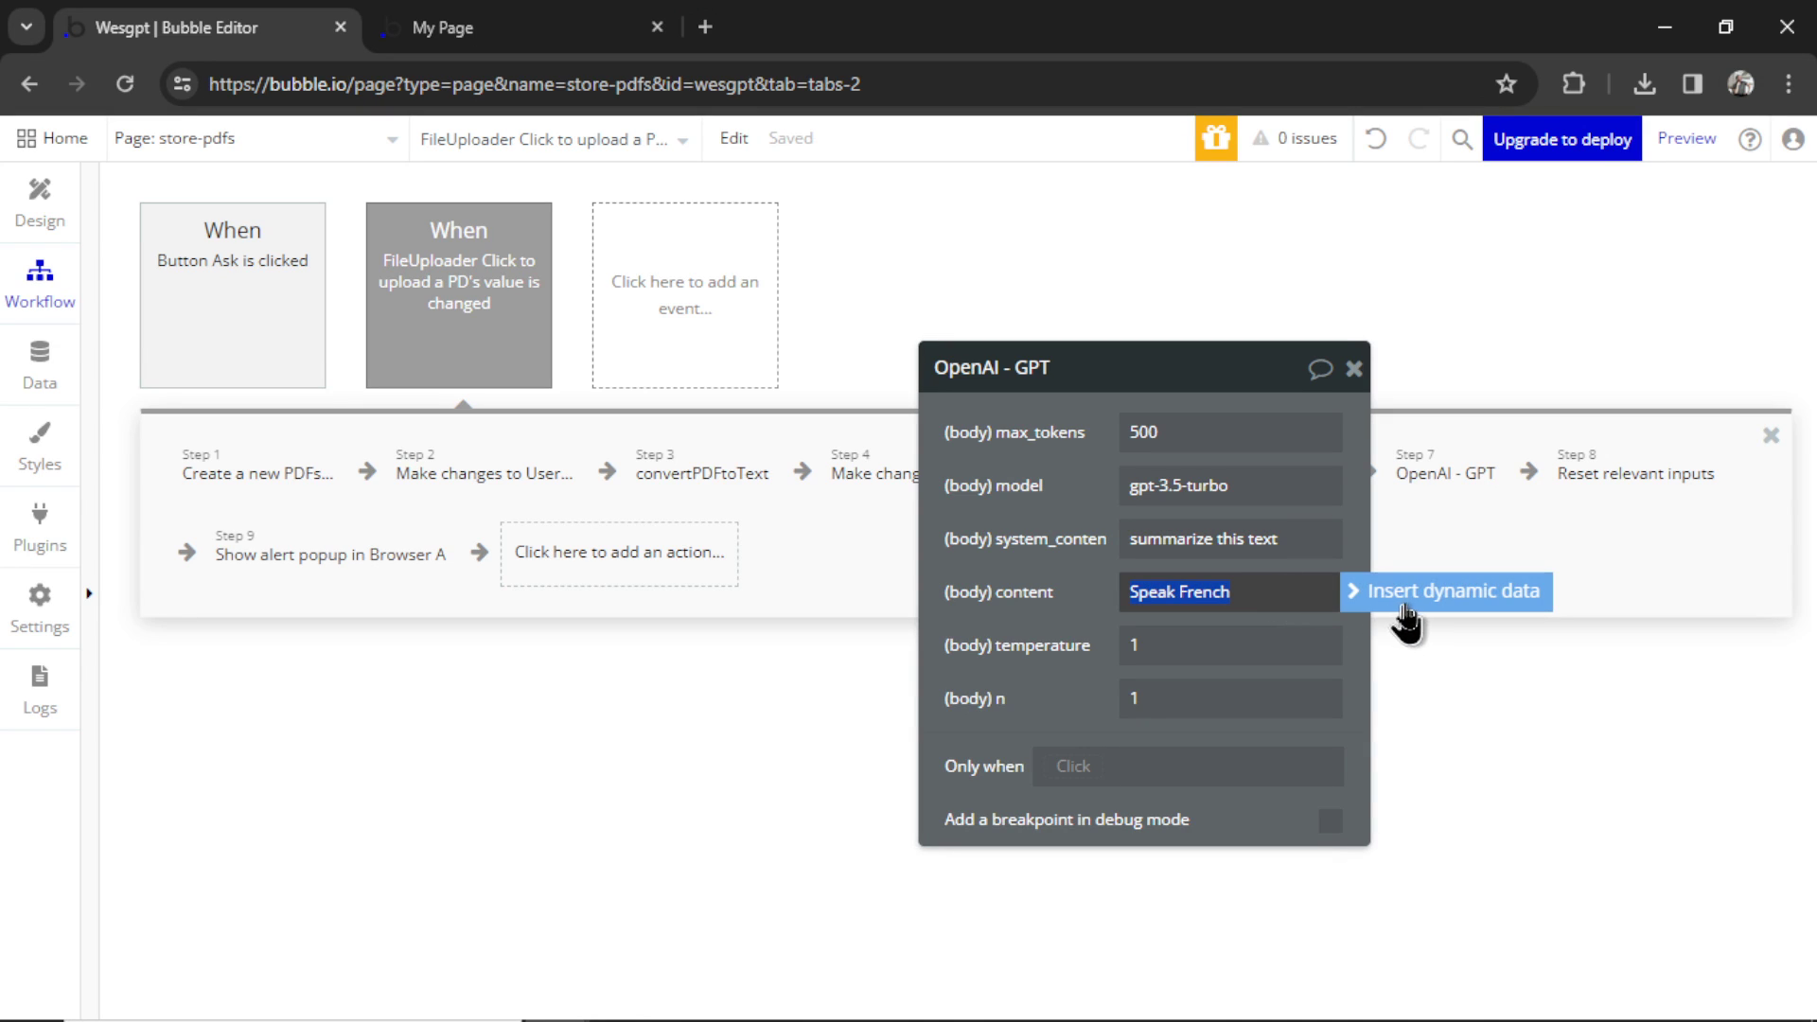
pyautogui.click(1449, 591)
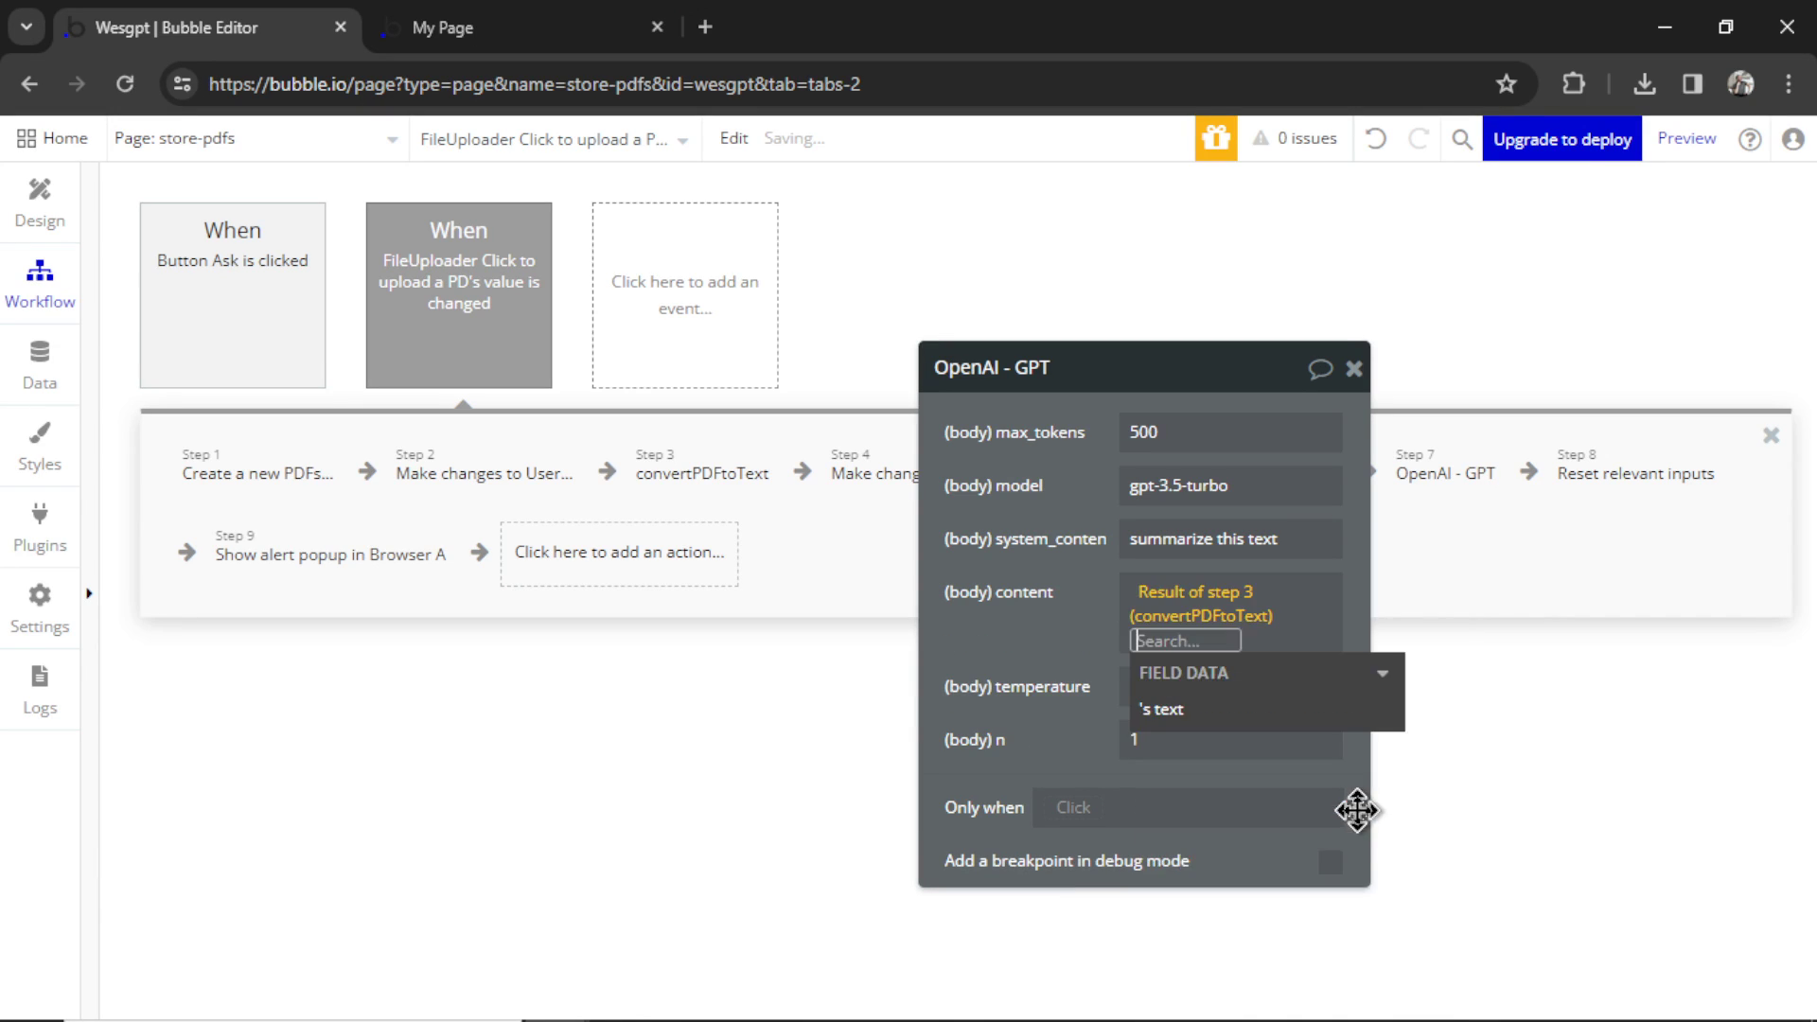
pyautogui.click(1163, 708)
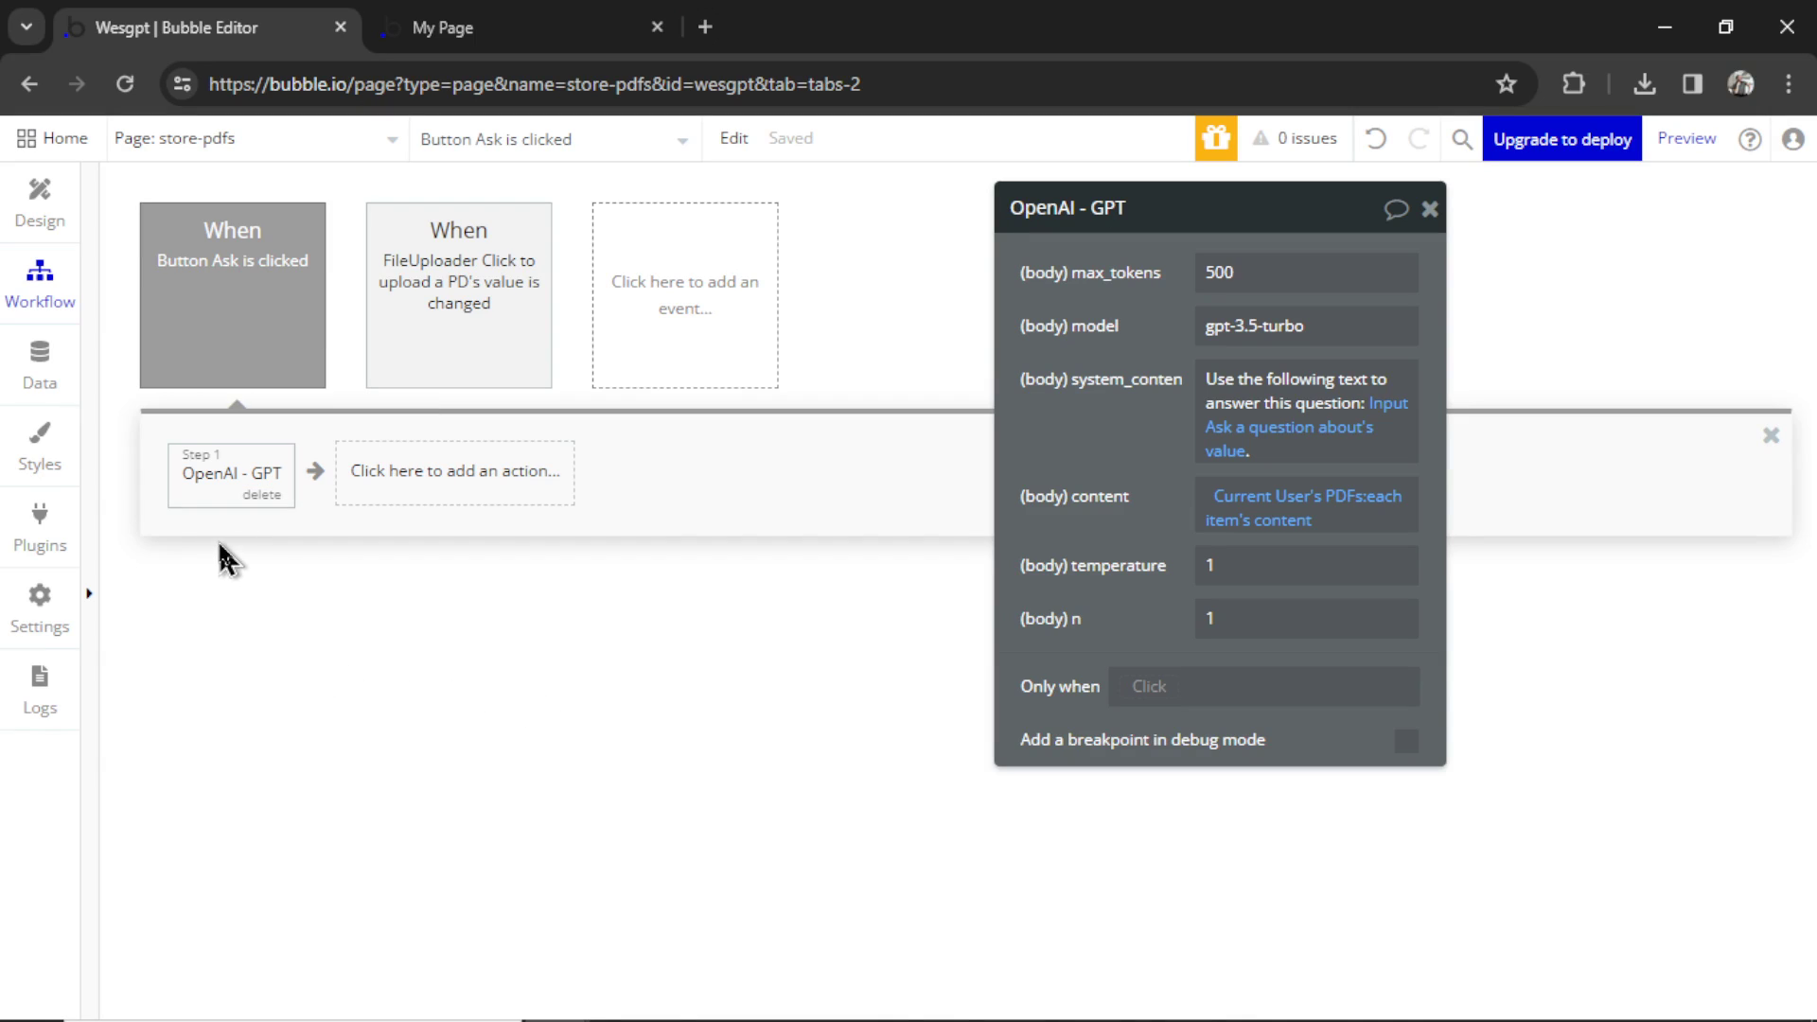
pyautogui.moveTo(243, 573)
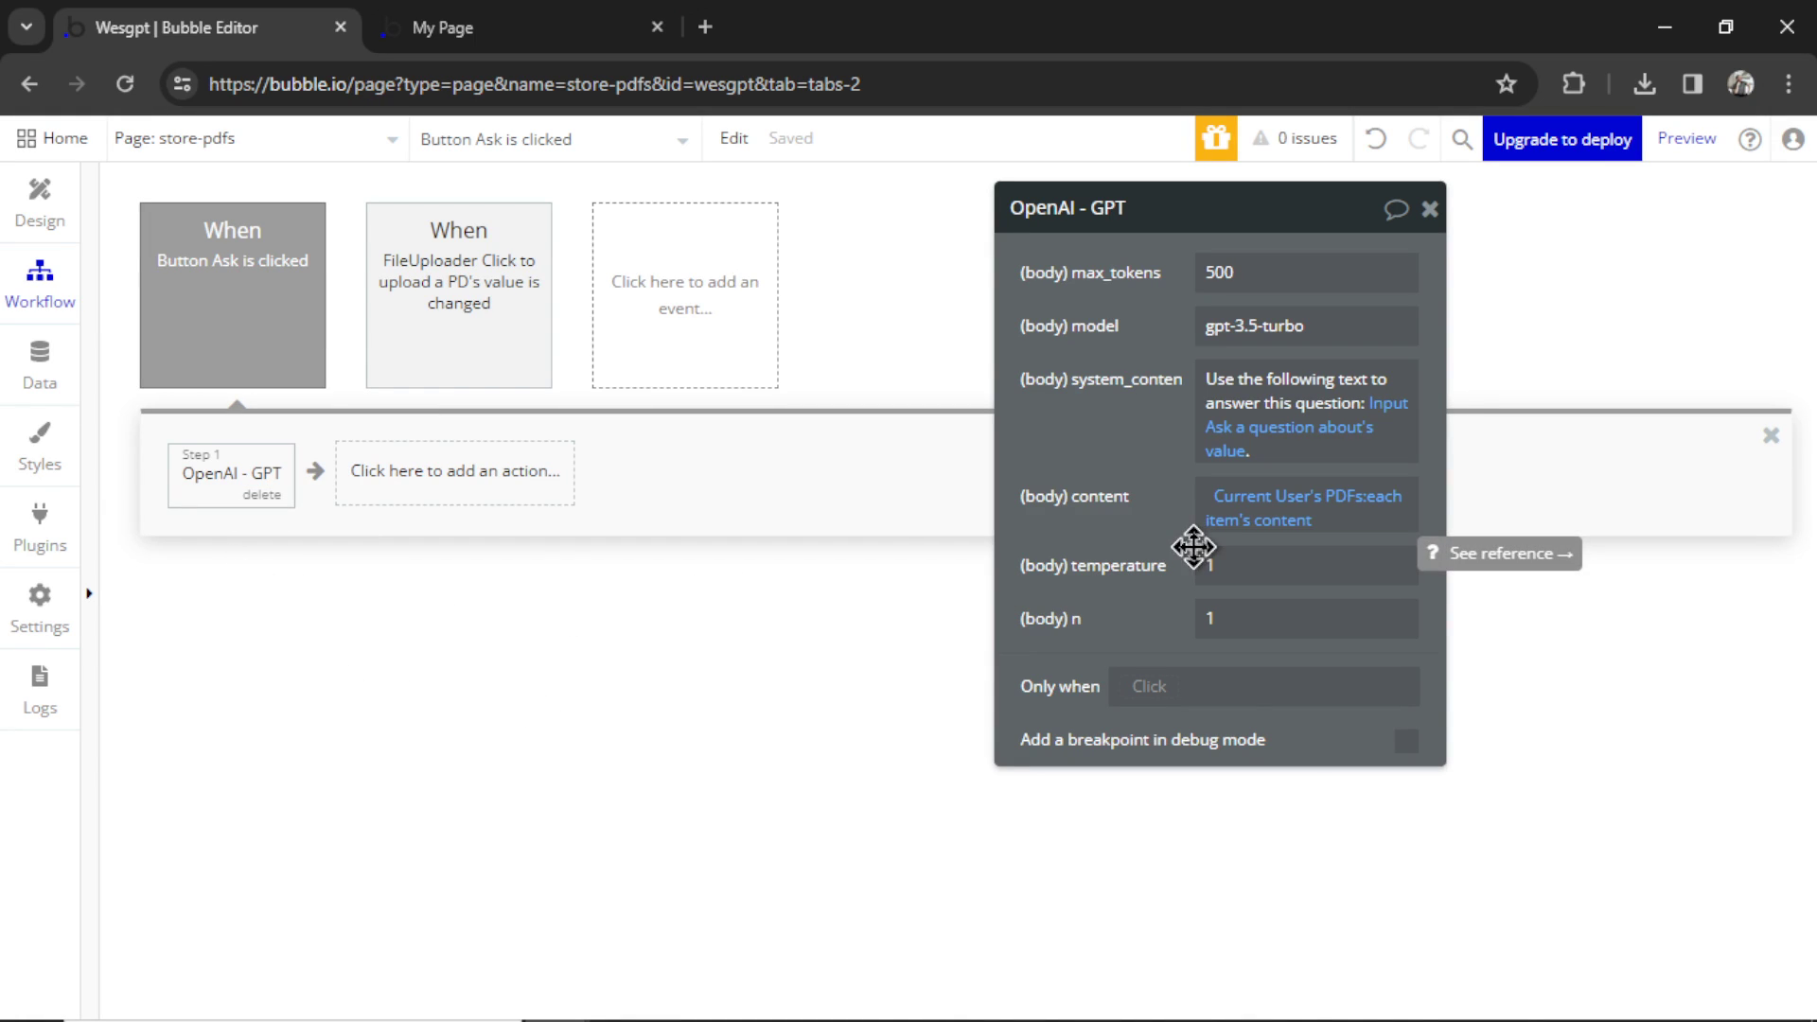
pyautogui.moveTo(1187, 501)
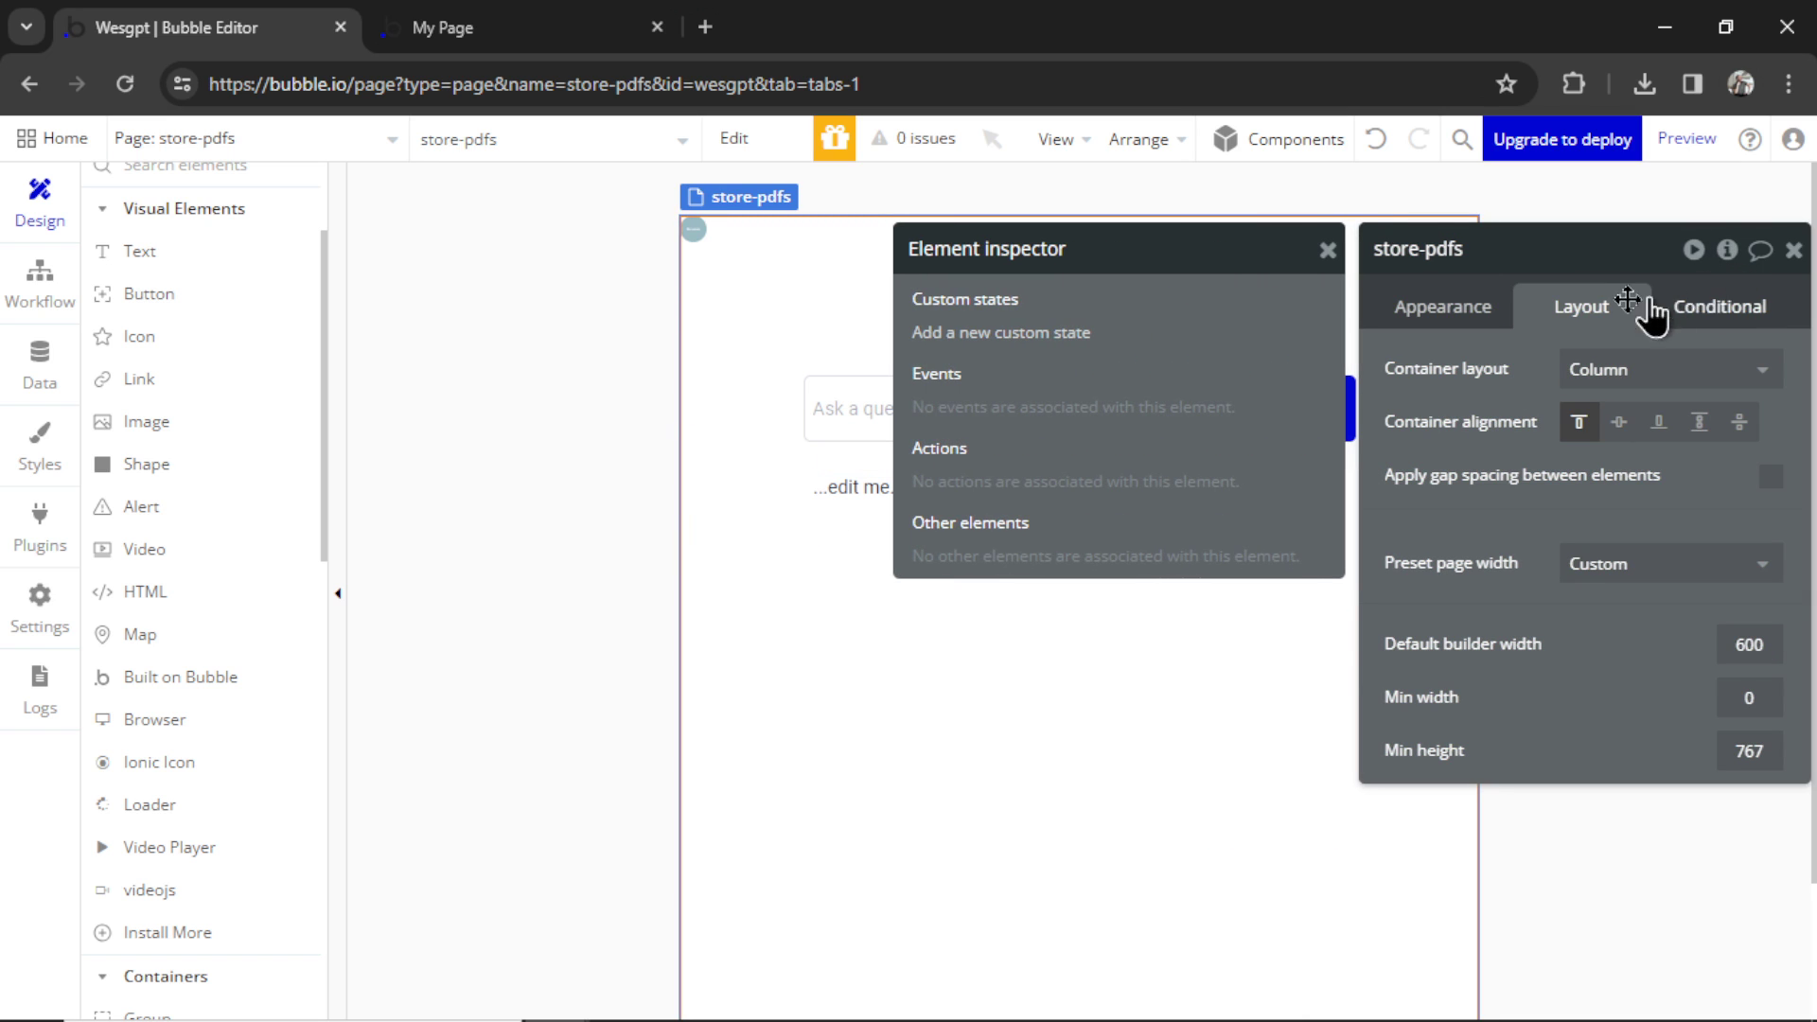
# Create a custom state named result on the store-pdfs page
pyautogui.click(999, 332)
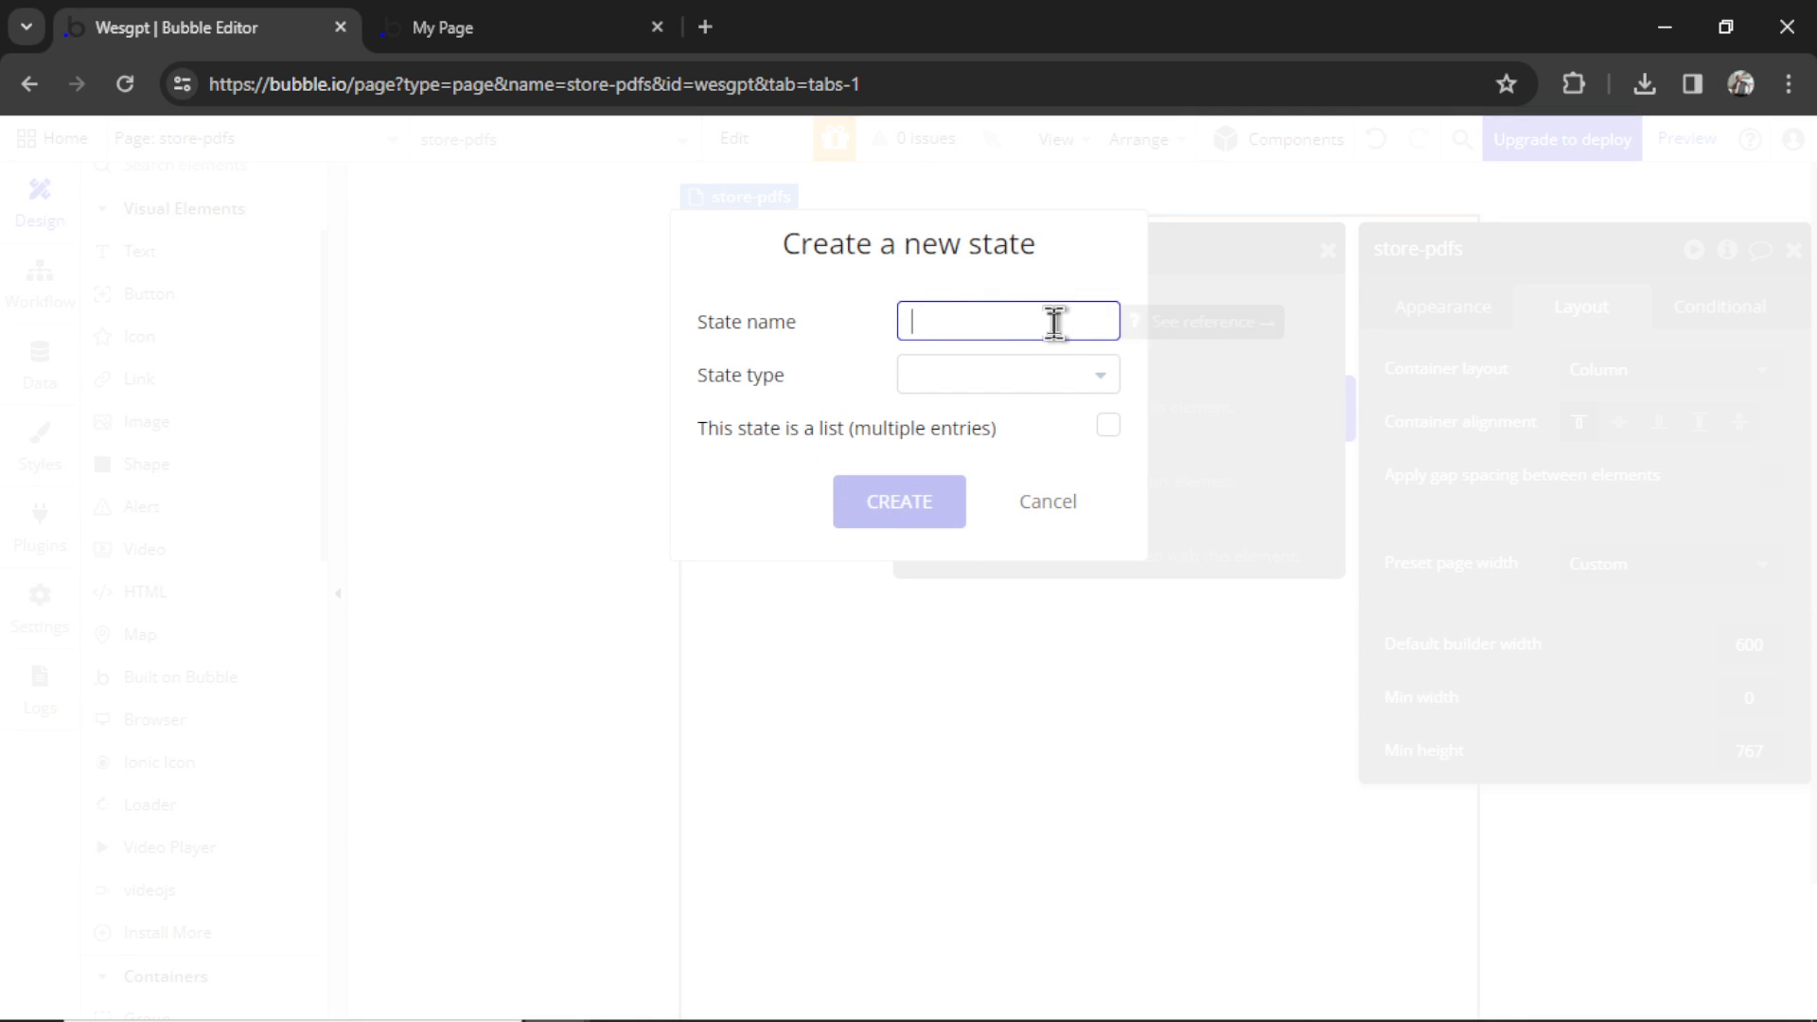
pyautogui.write('result')
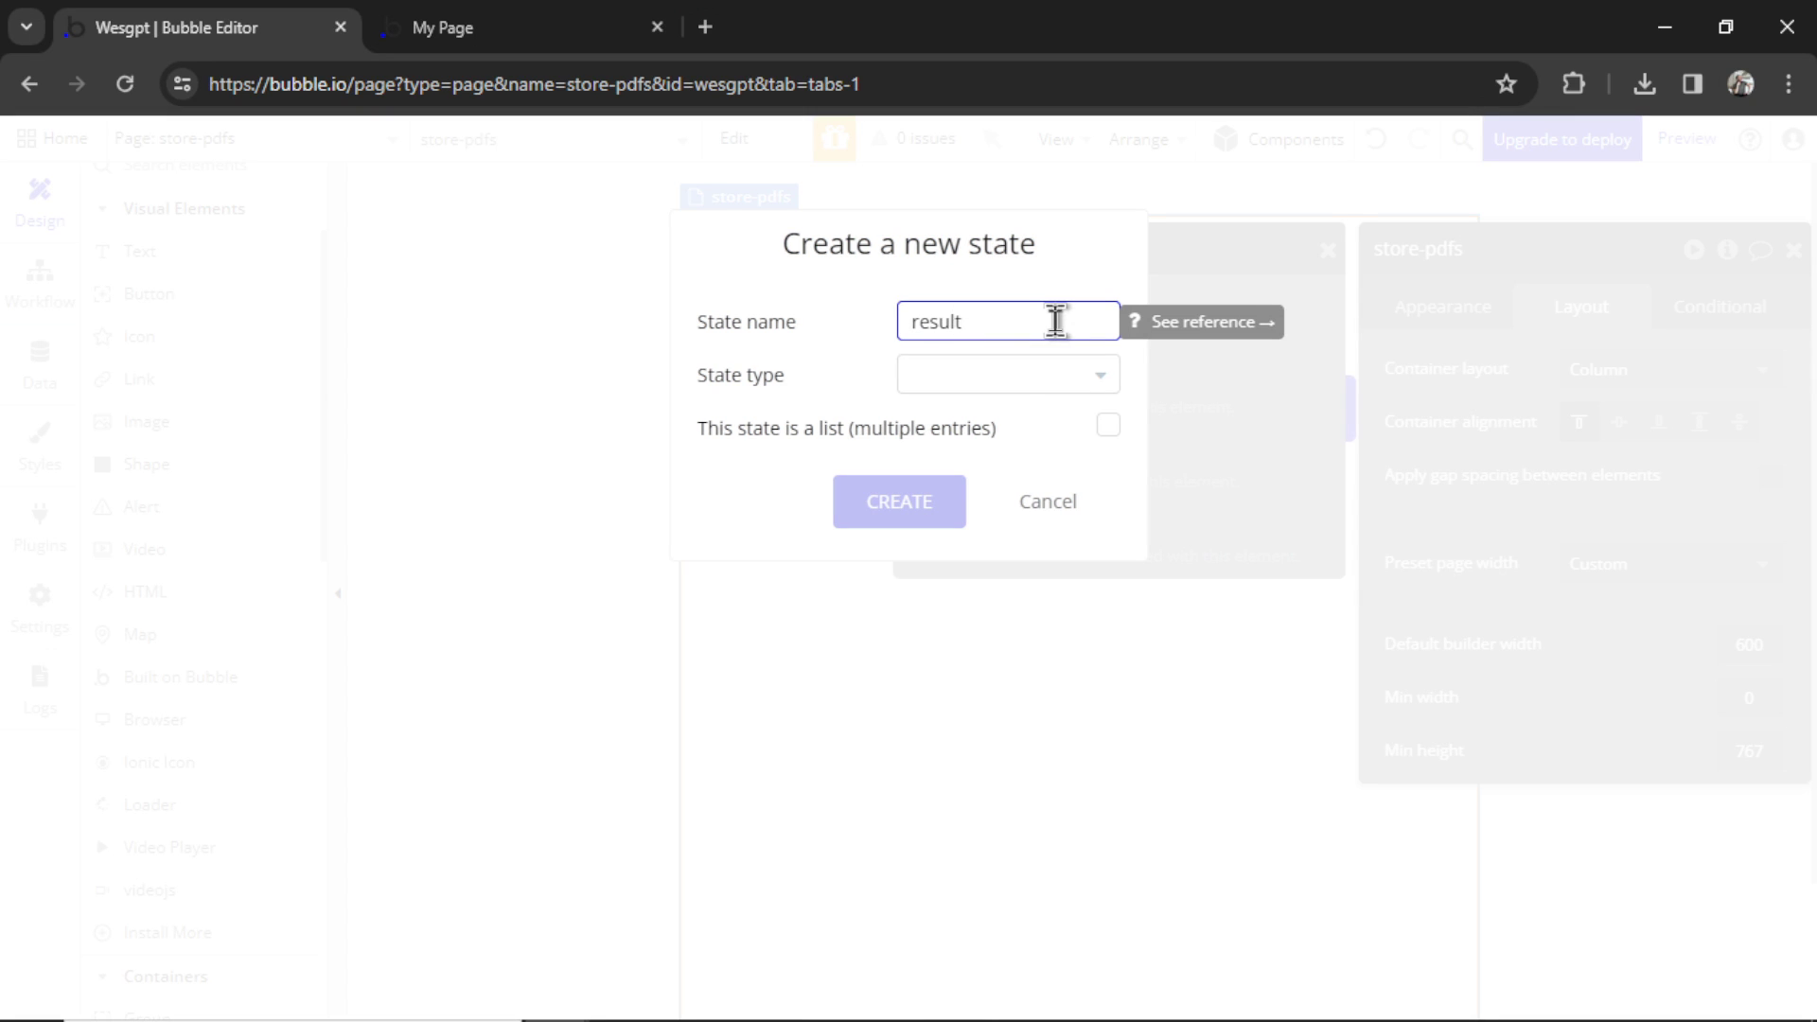
pyautogui.click(1006, 373)
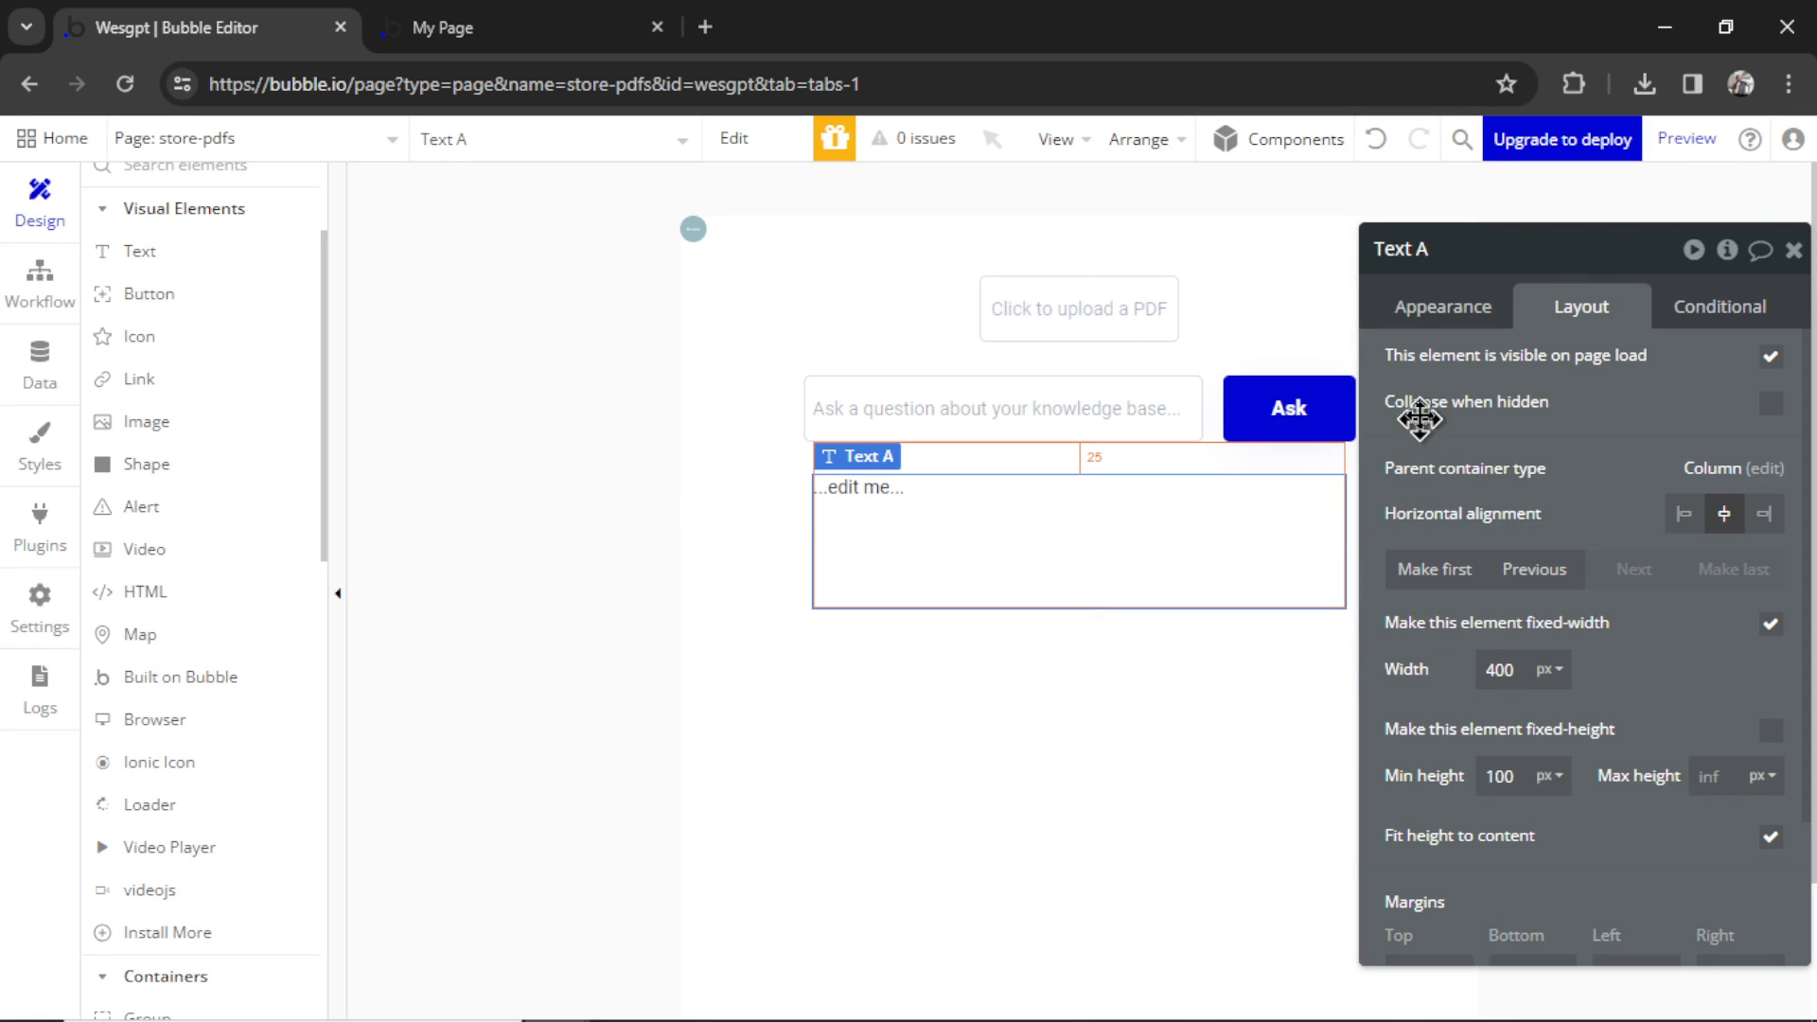
# Make Text A display store-pdfs's result state
pyautogui.click(1441, 305)
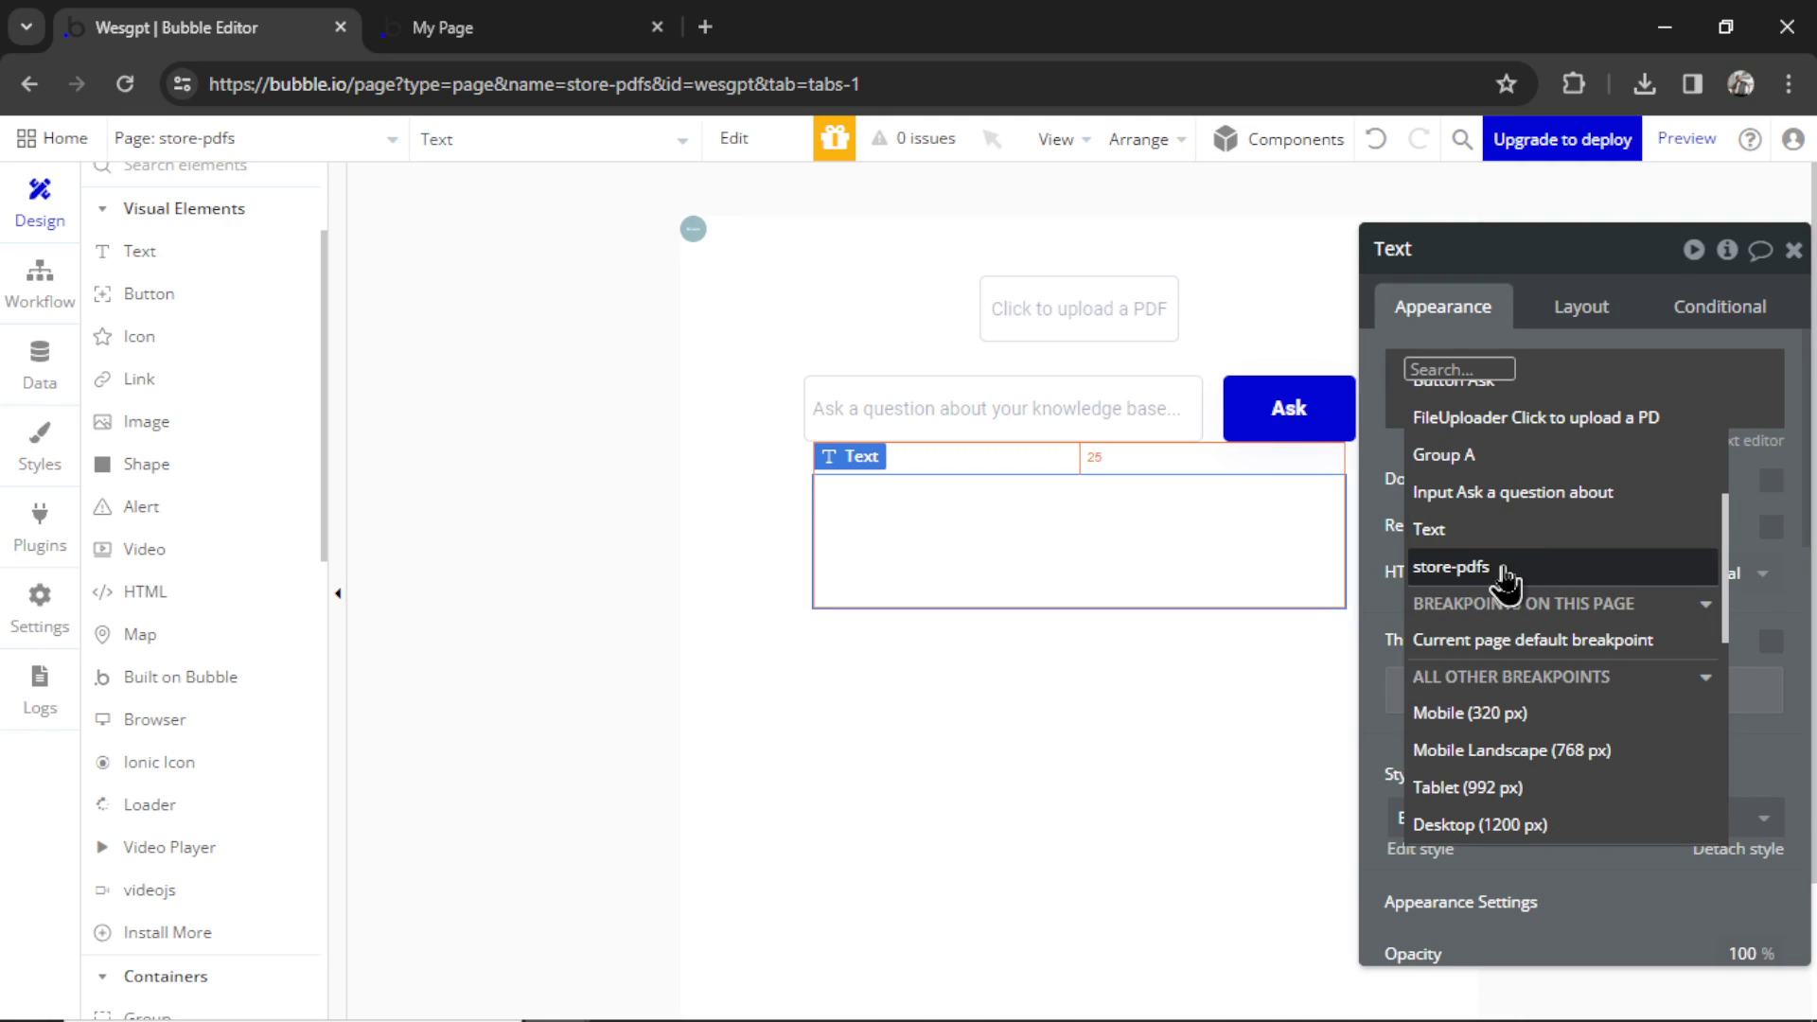
pyautogui.click(1451, 567)
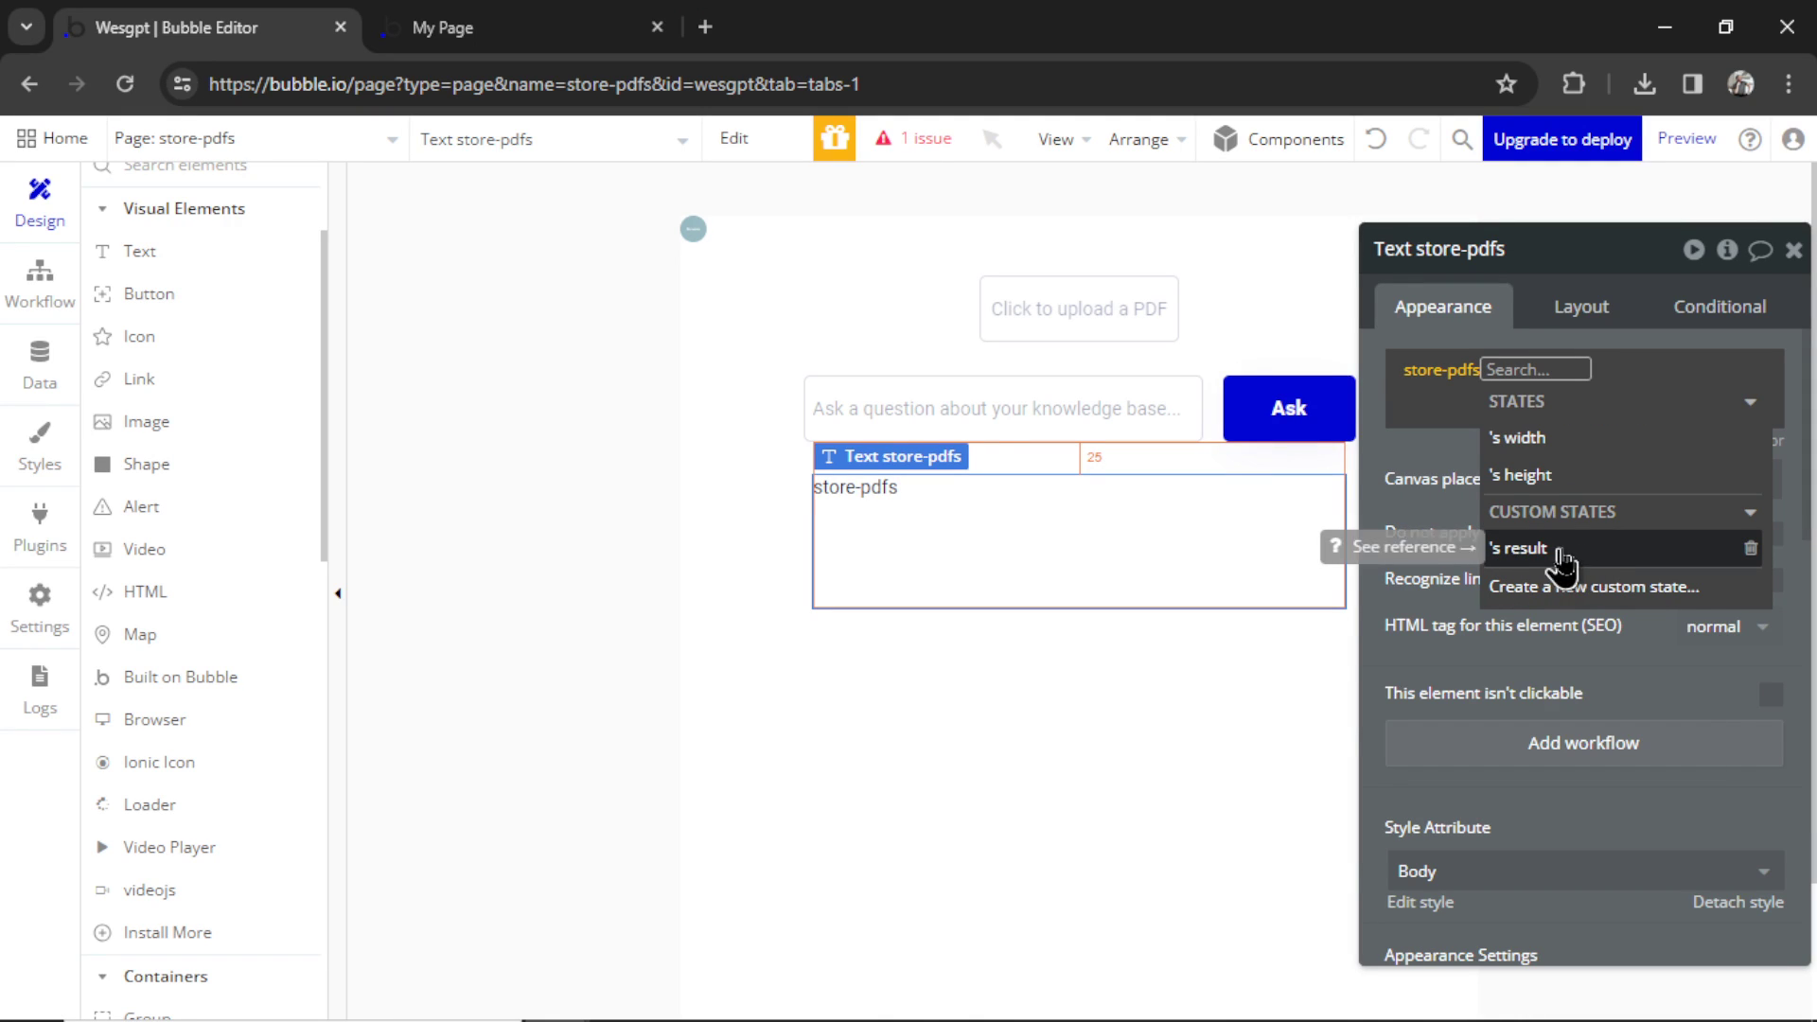
pyautogui.click(1522, 547)
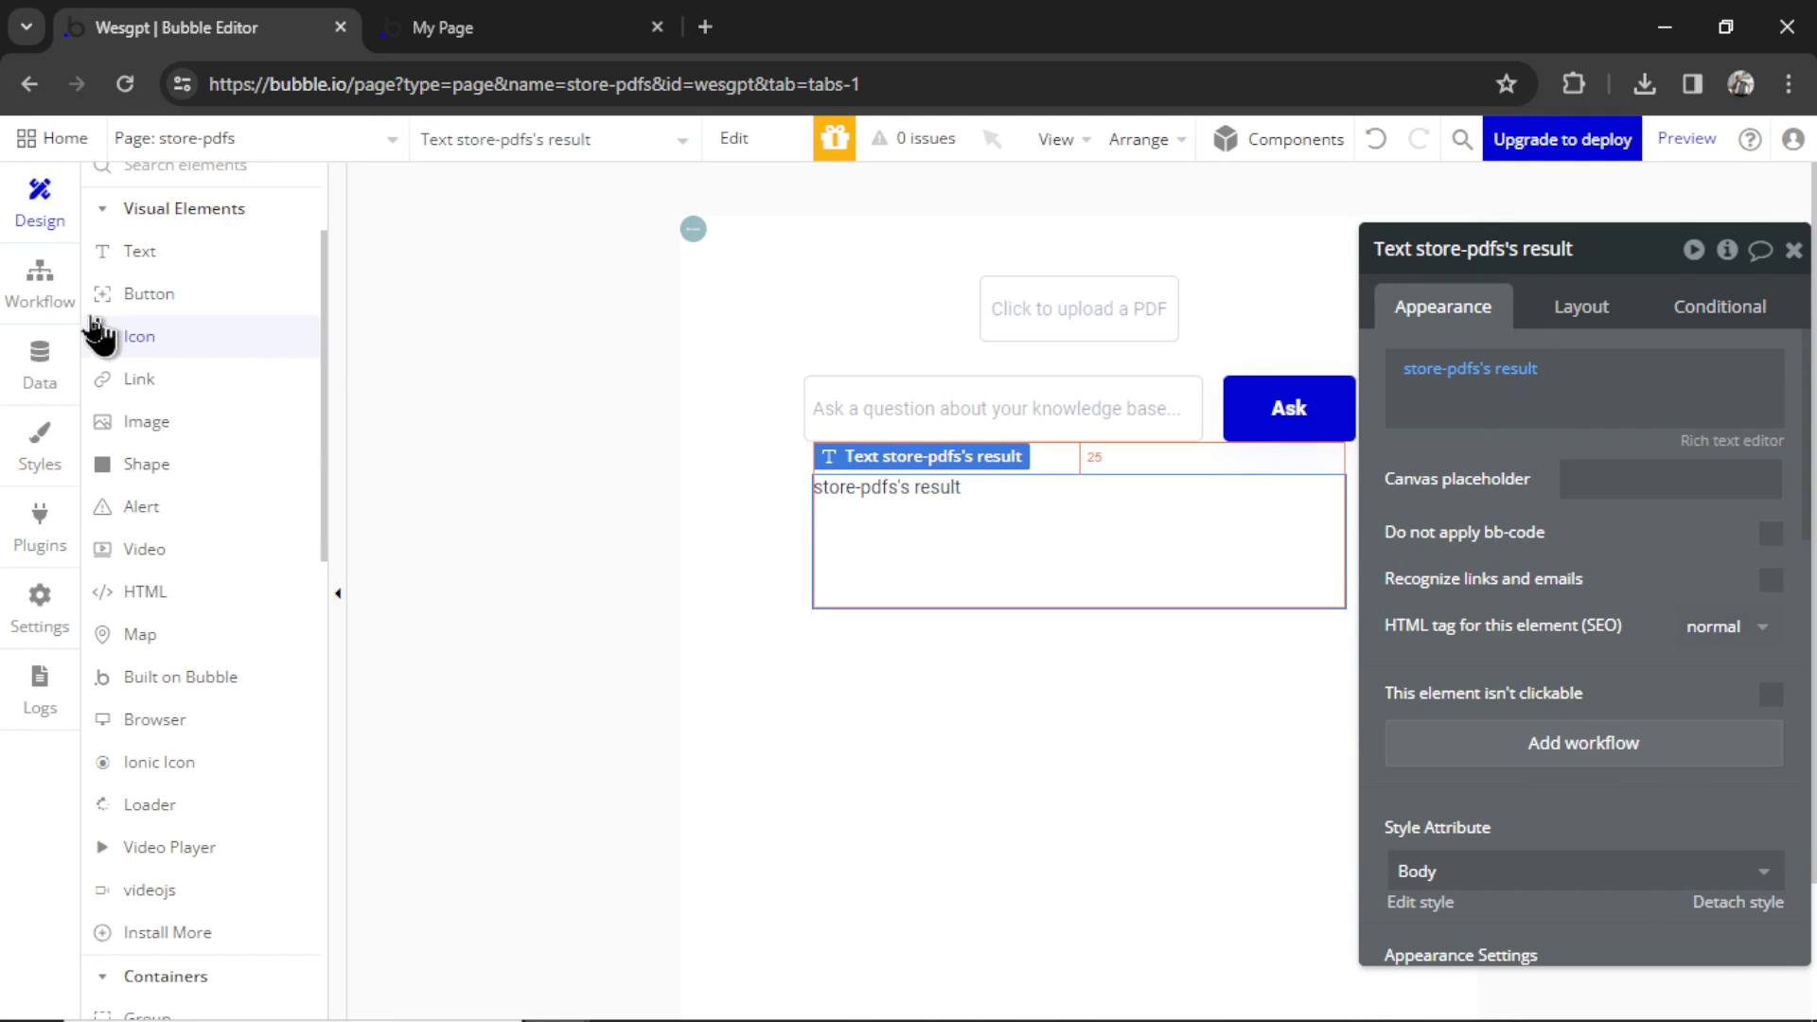
pyautogui.click(40, 282)
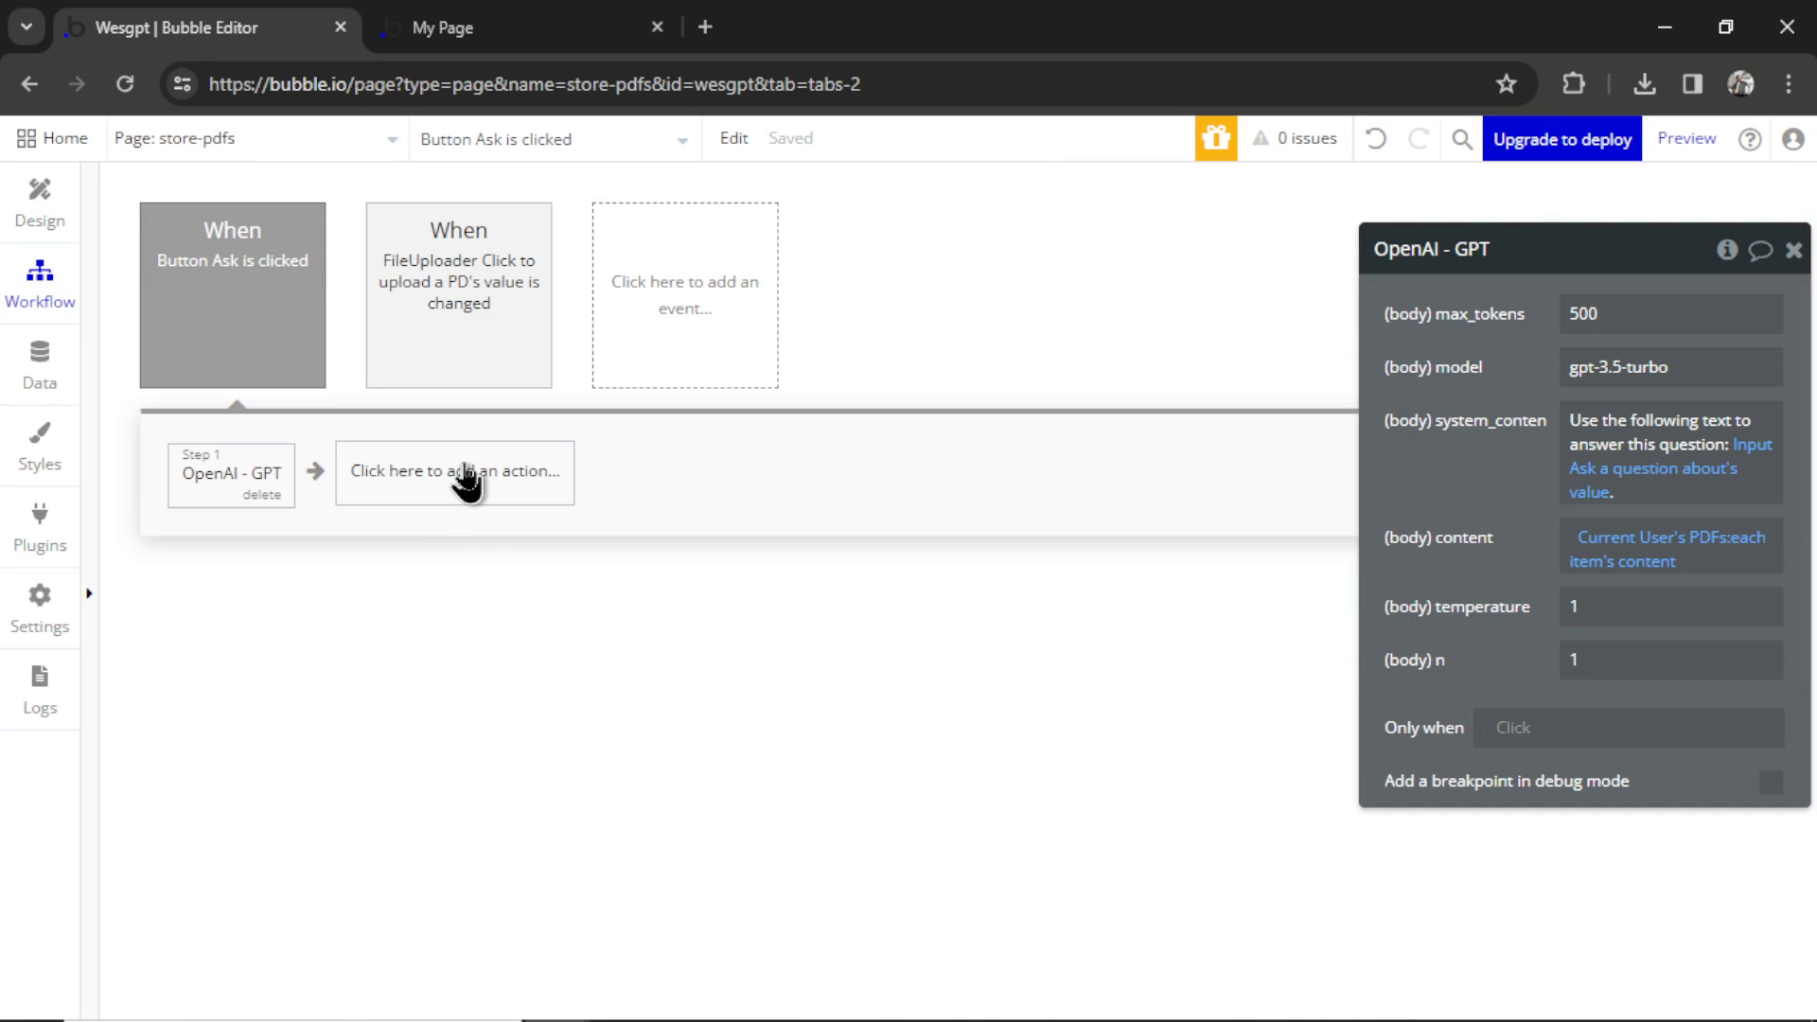
# Add a Set state step storing step 1's first choice message content in result
pyautogui.click(454, 471)
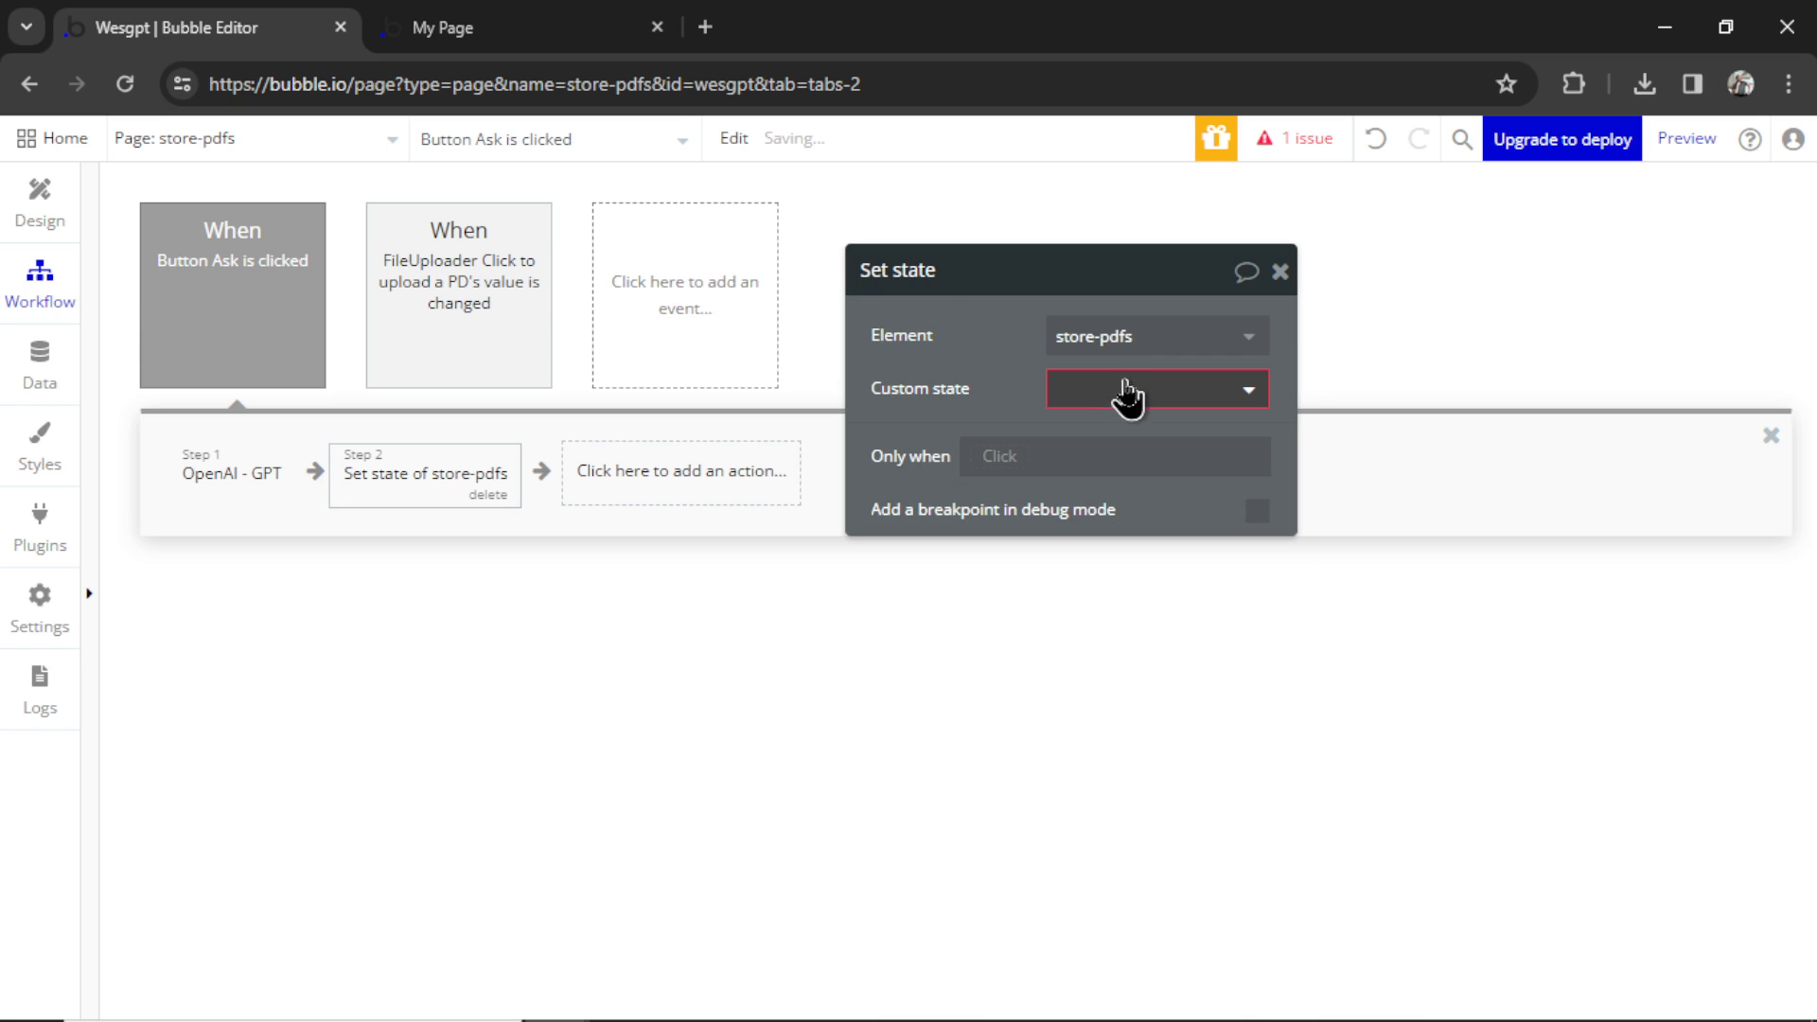
pyautogui.click(1155, 388)
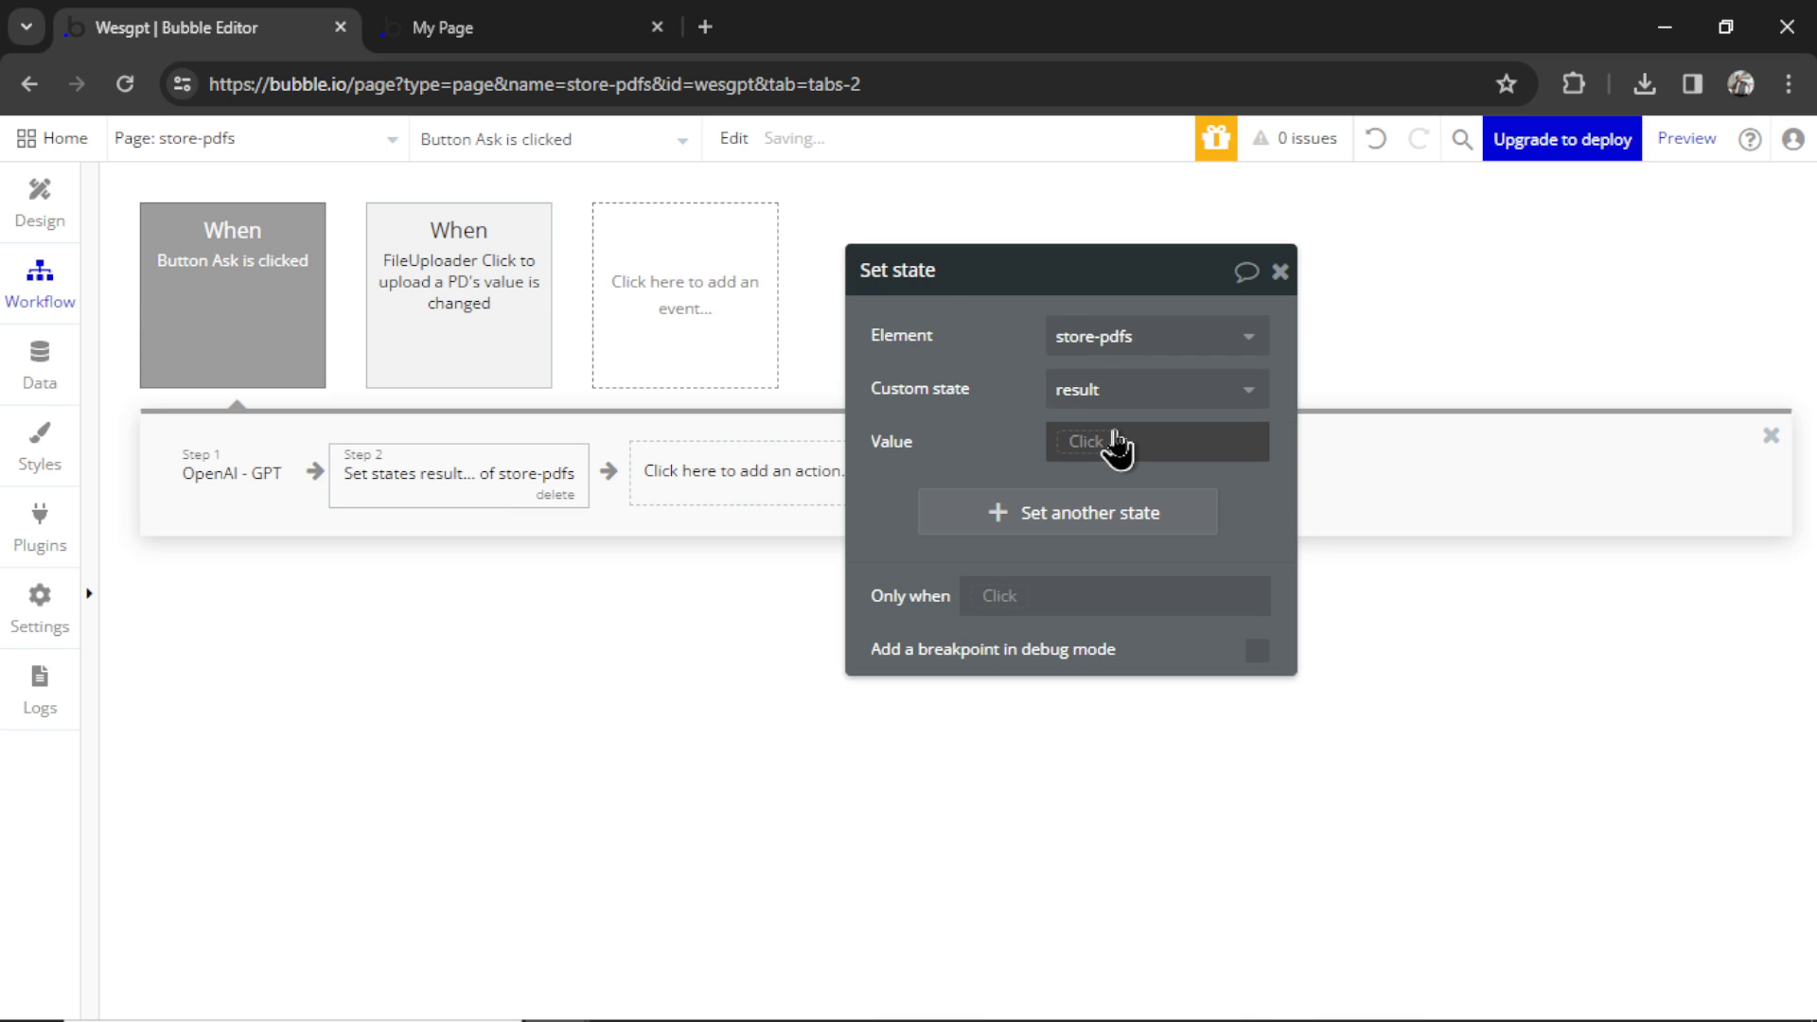
pyautogui.click(1154, 441)
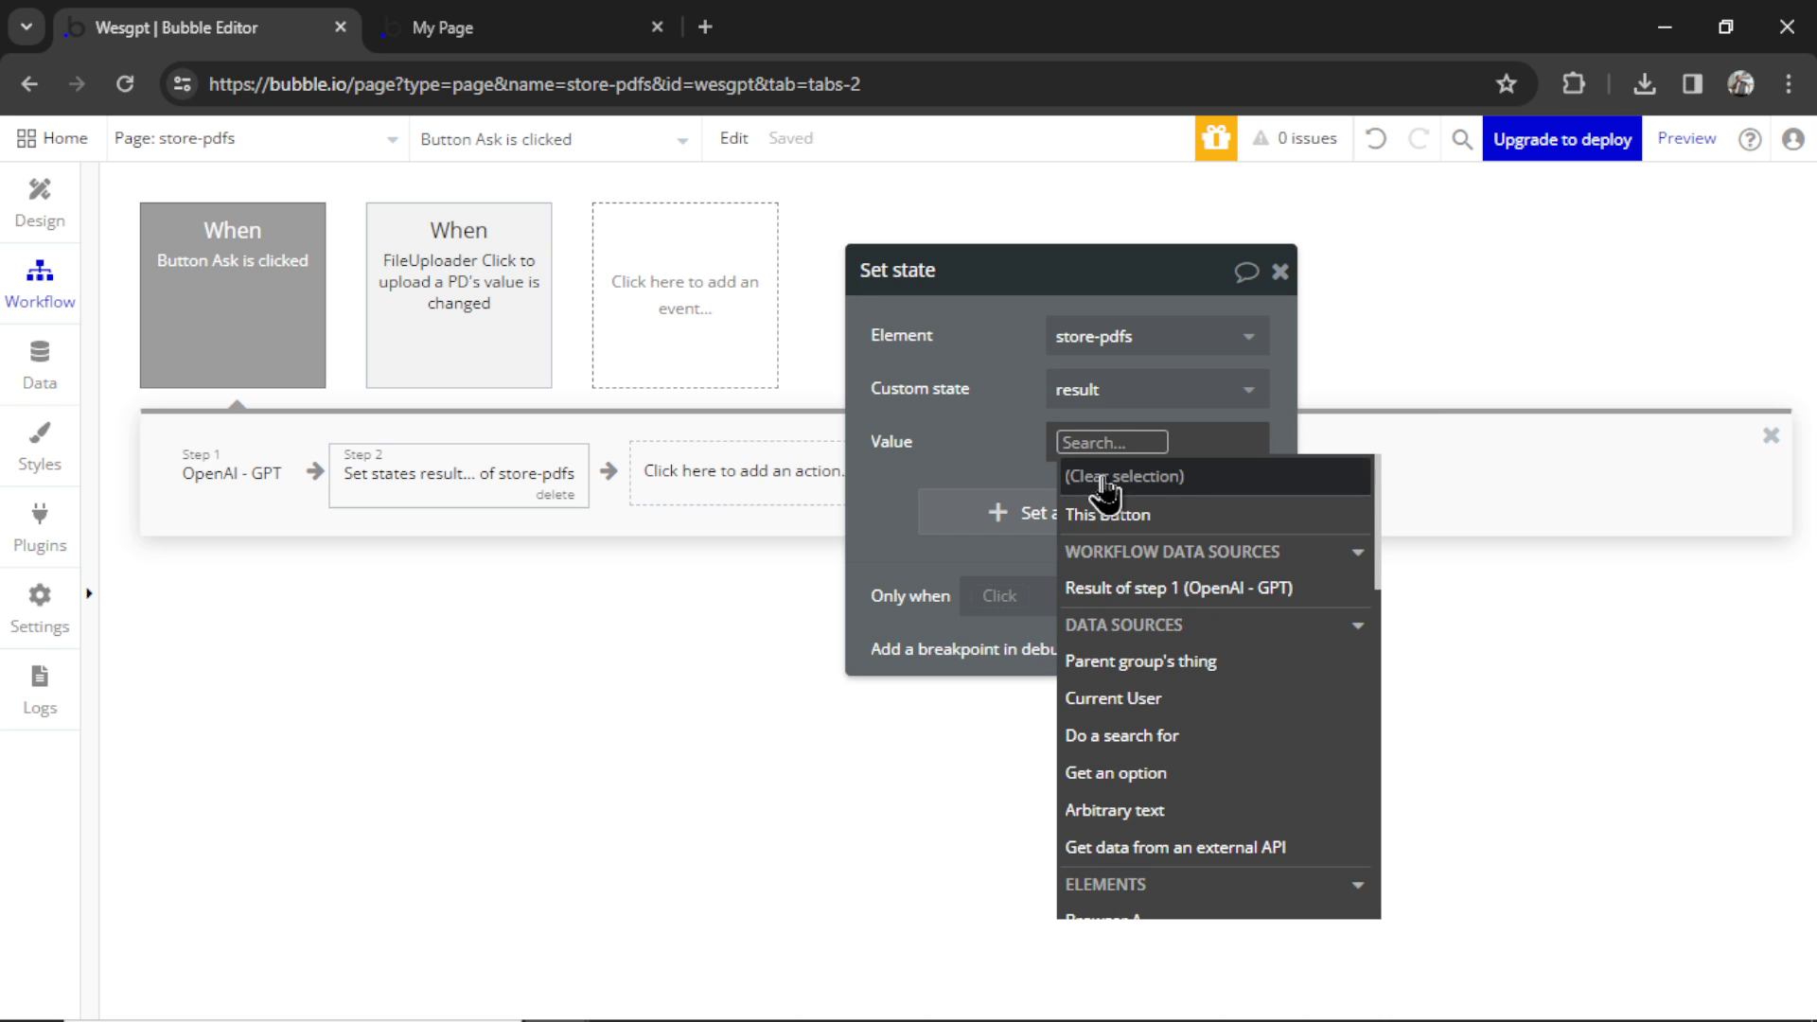
pyautogui.moveTo(1260, 607)
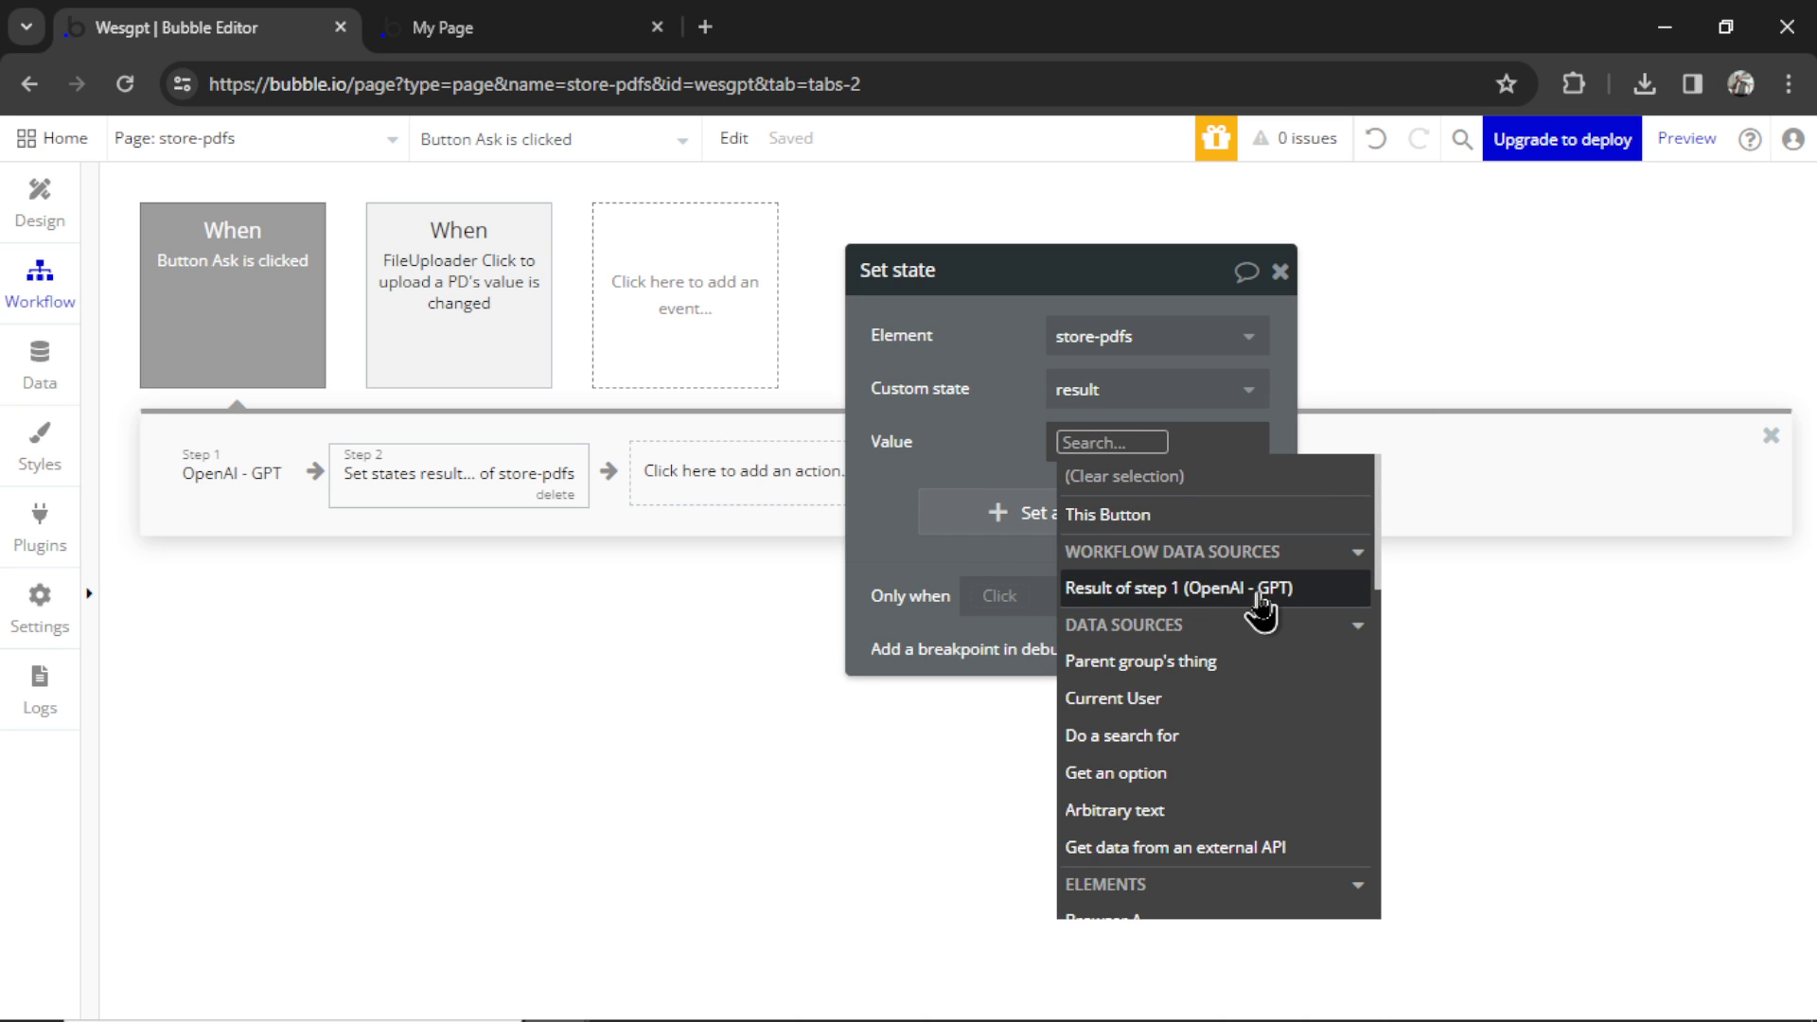
pyautogui.click(1182, 588)
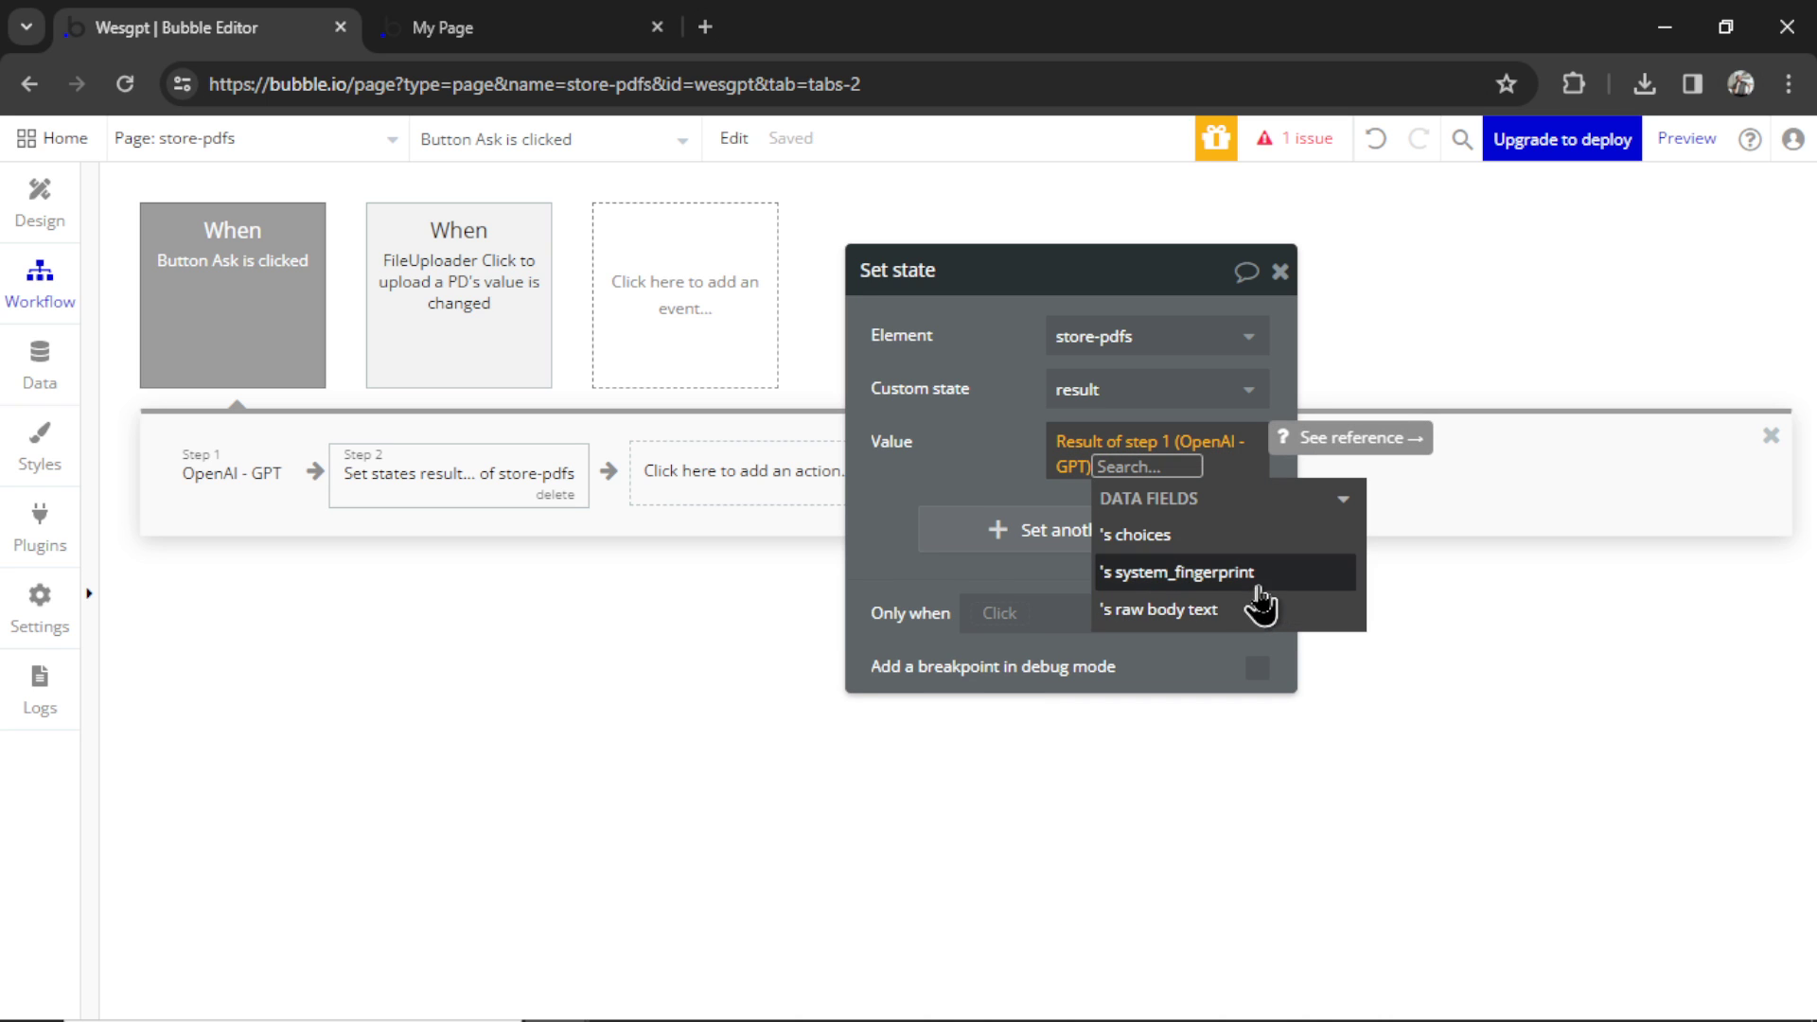
pyautogui.click(1138, 533)
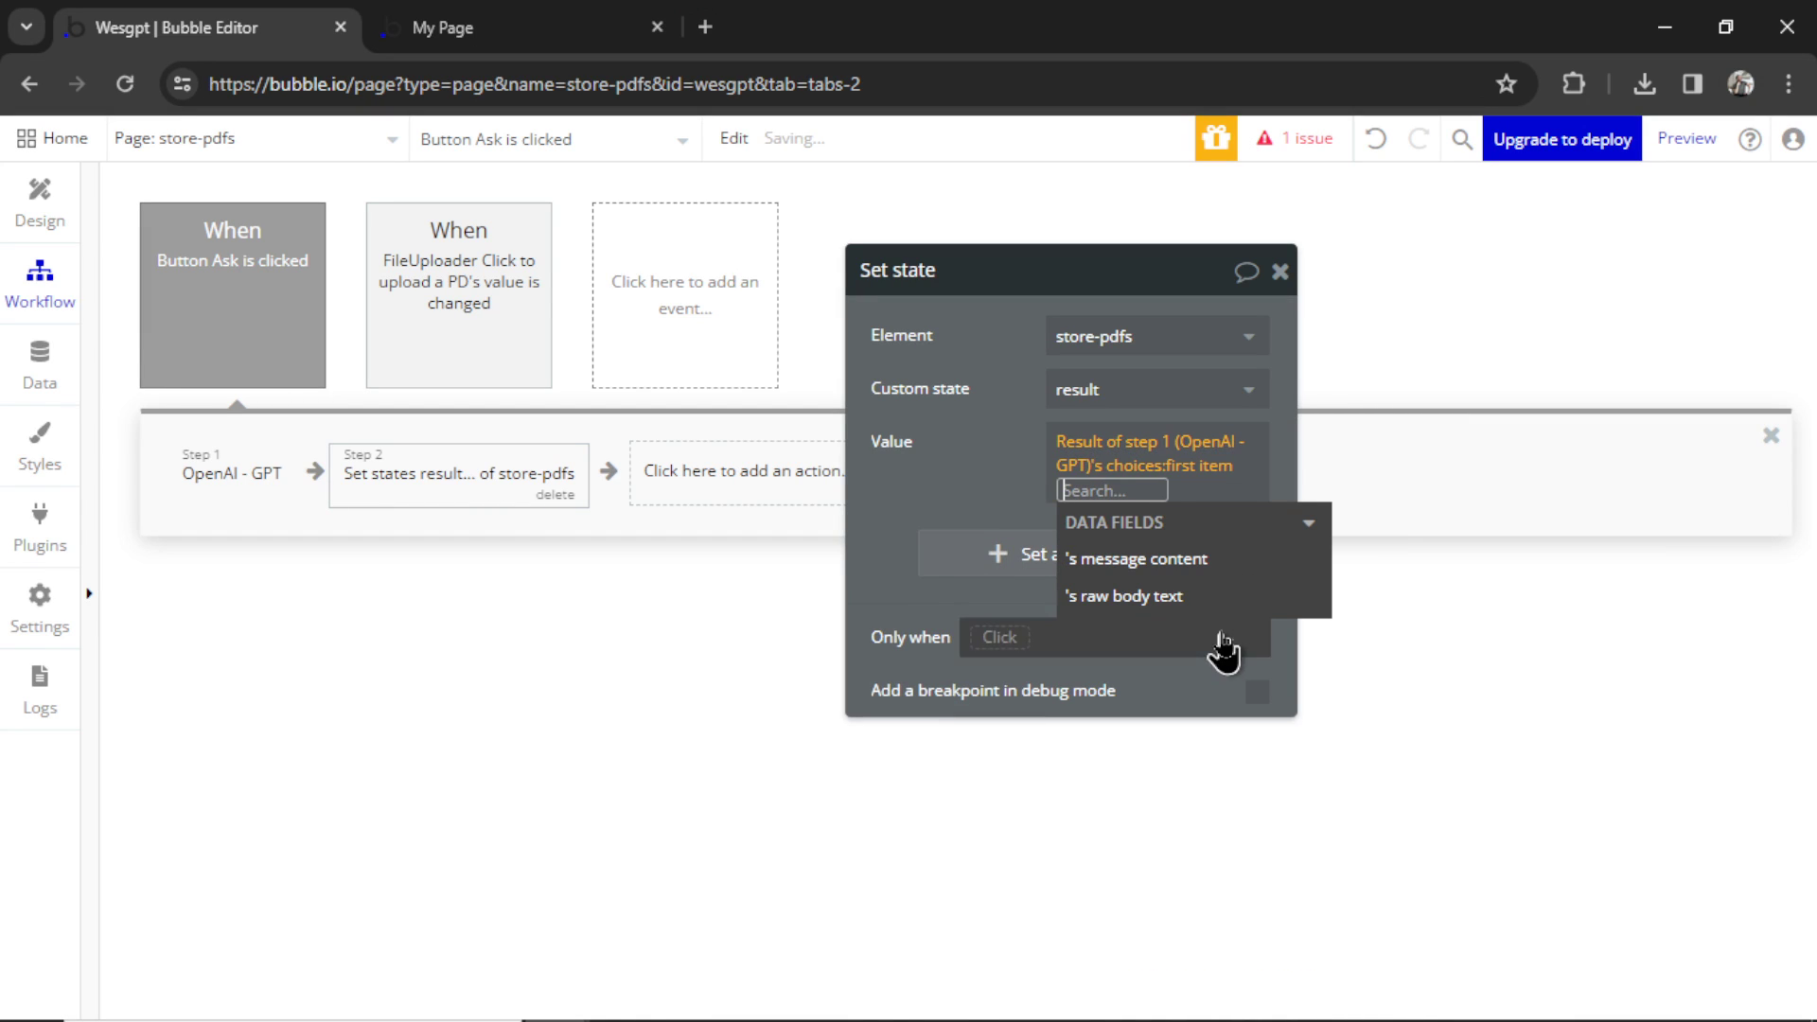
pyautogui.click(1135, 558)
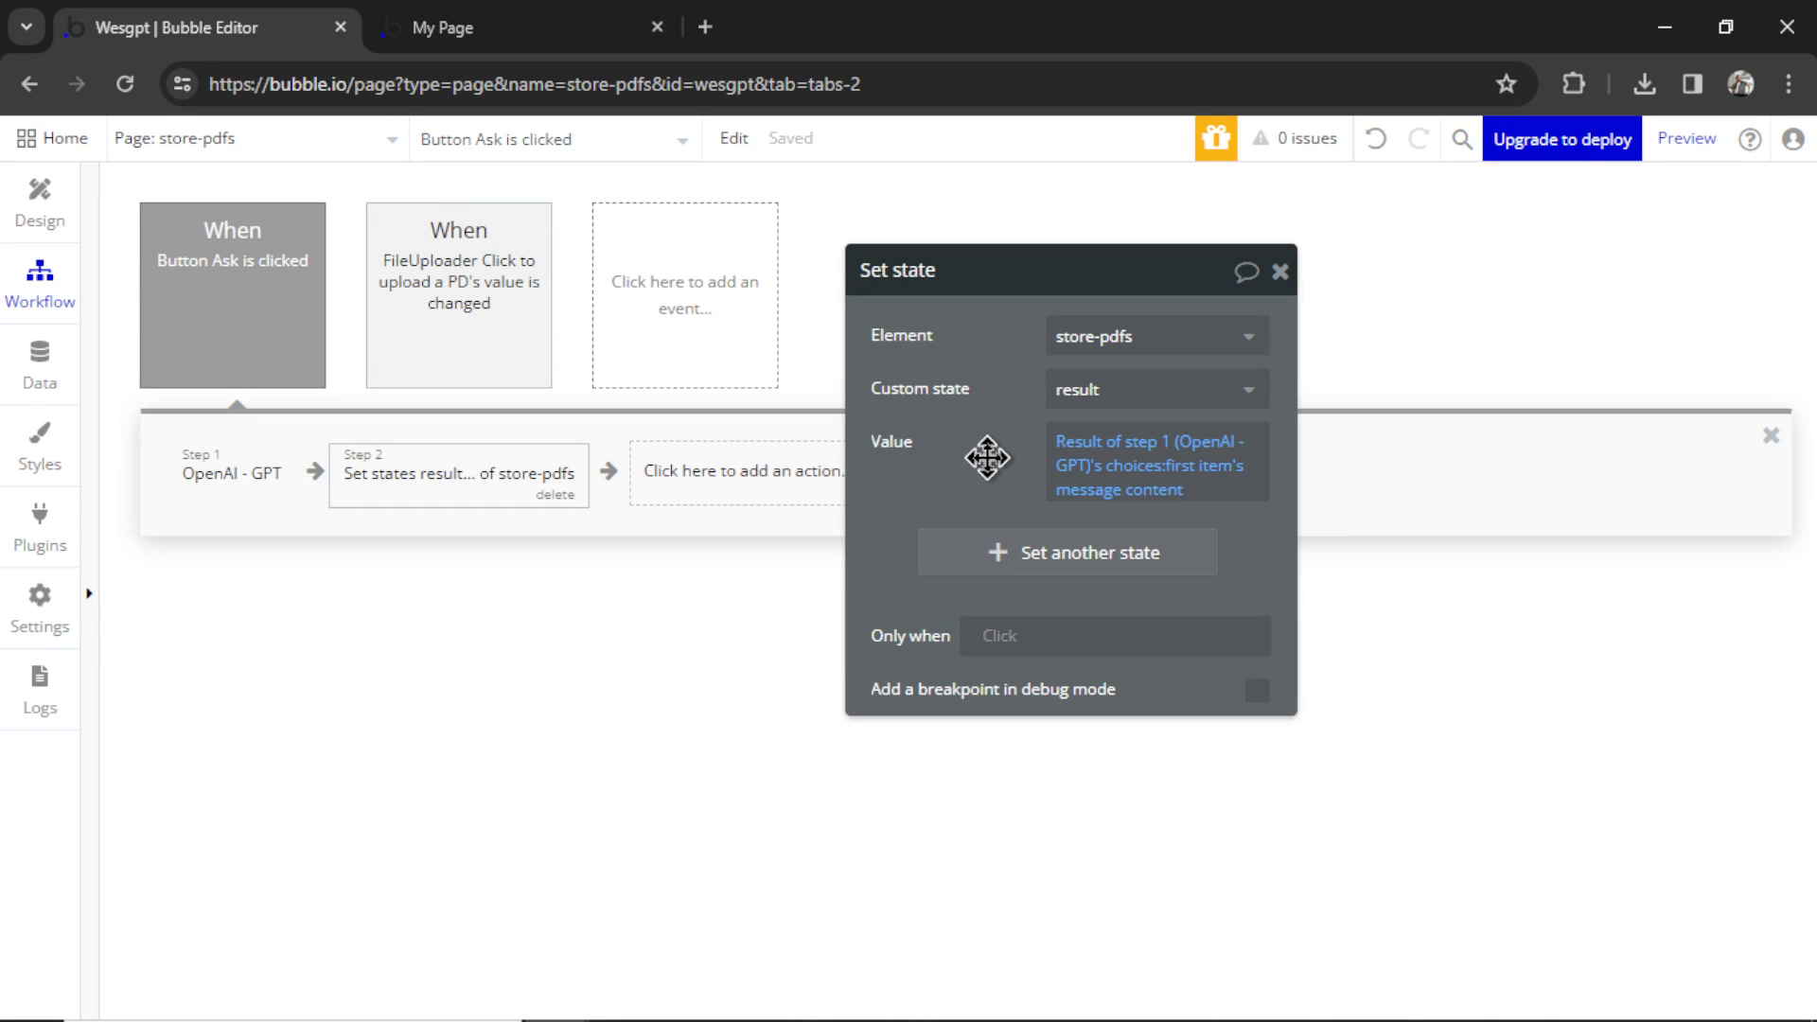
pyautogui.click(521, 27)
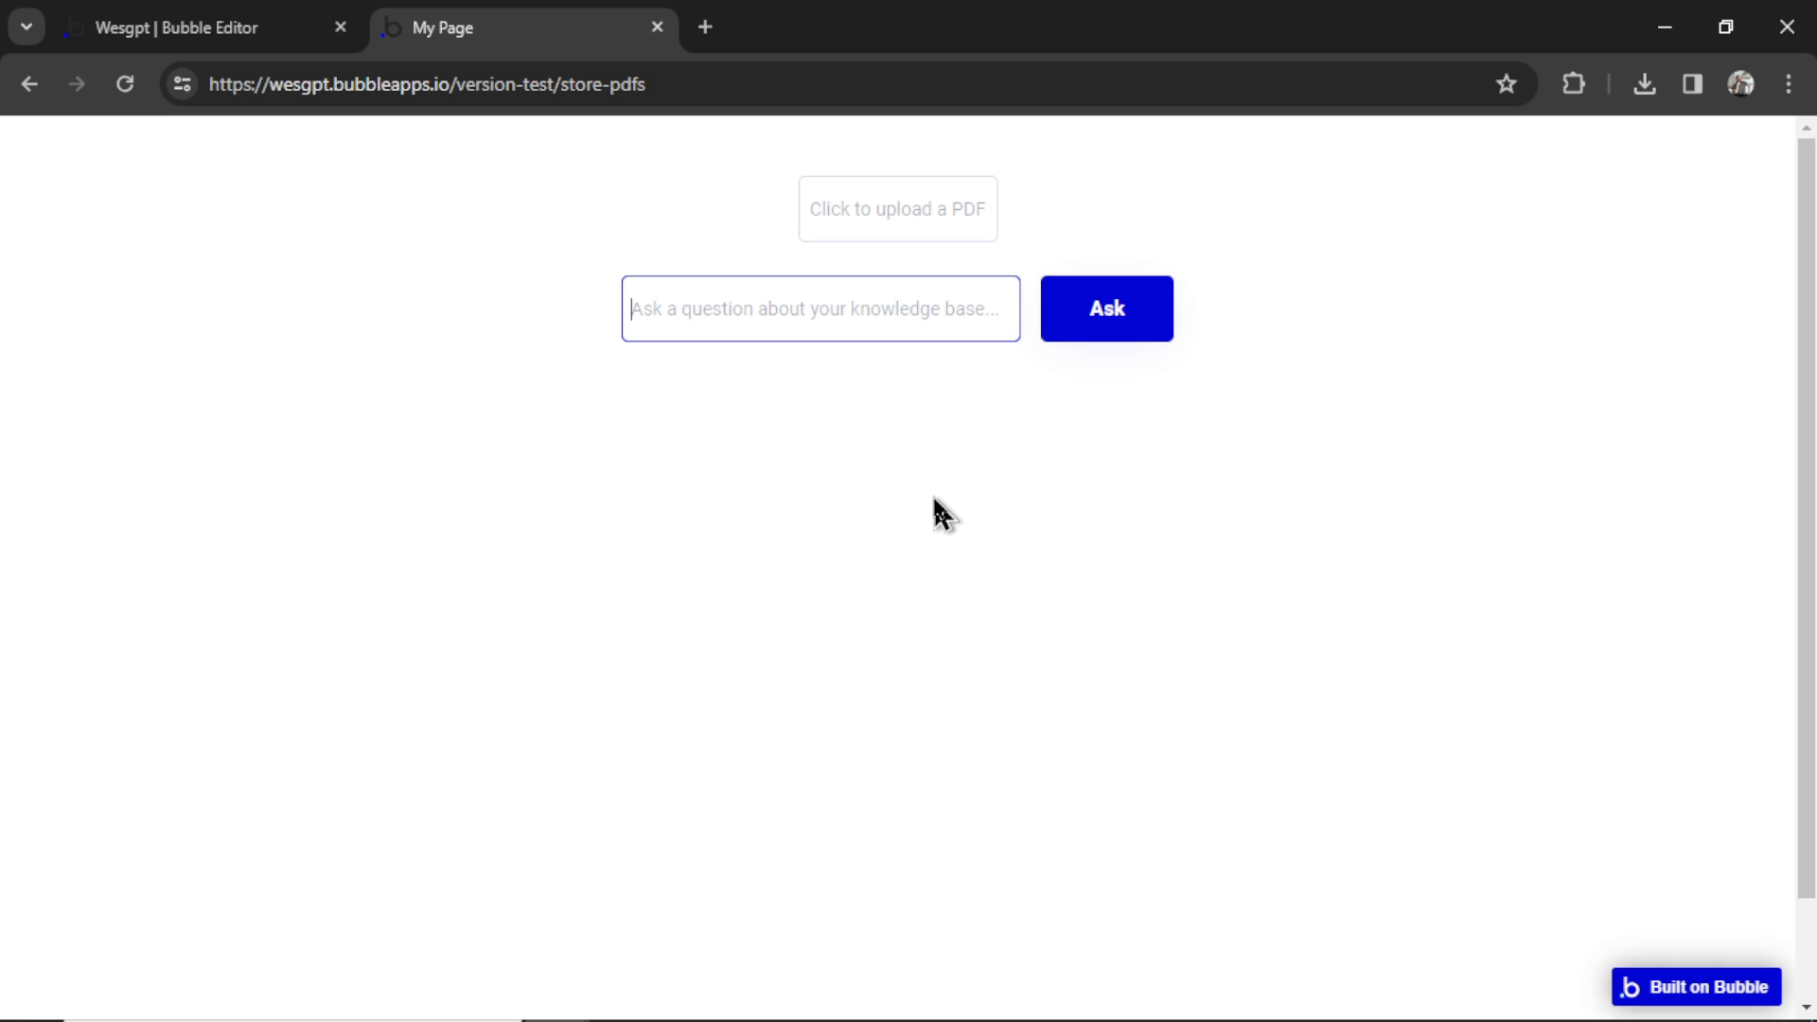
# Ask 'Why is marketing an essential component?' in the preview and view GPT's answer
pyautogui.write('Why is marketing an essential component?')
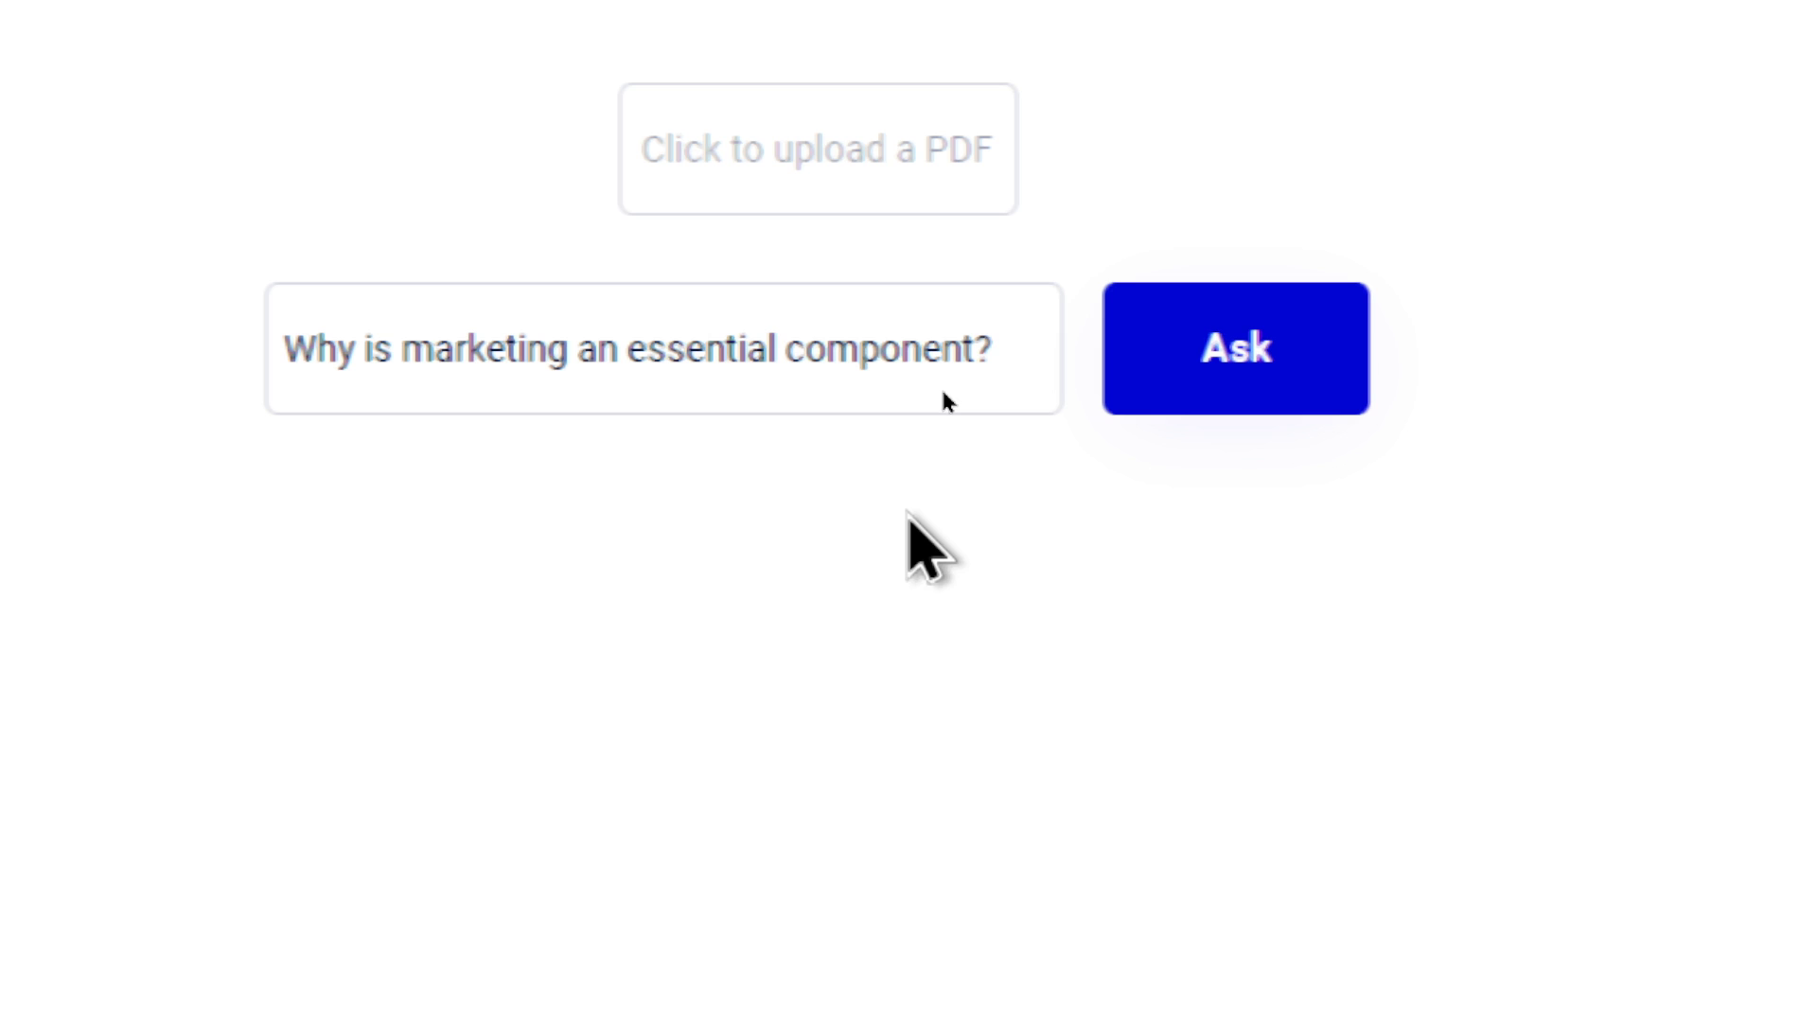
pyautogui.click(1234, 348)
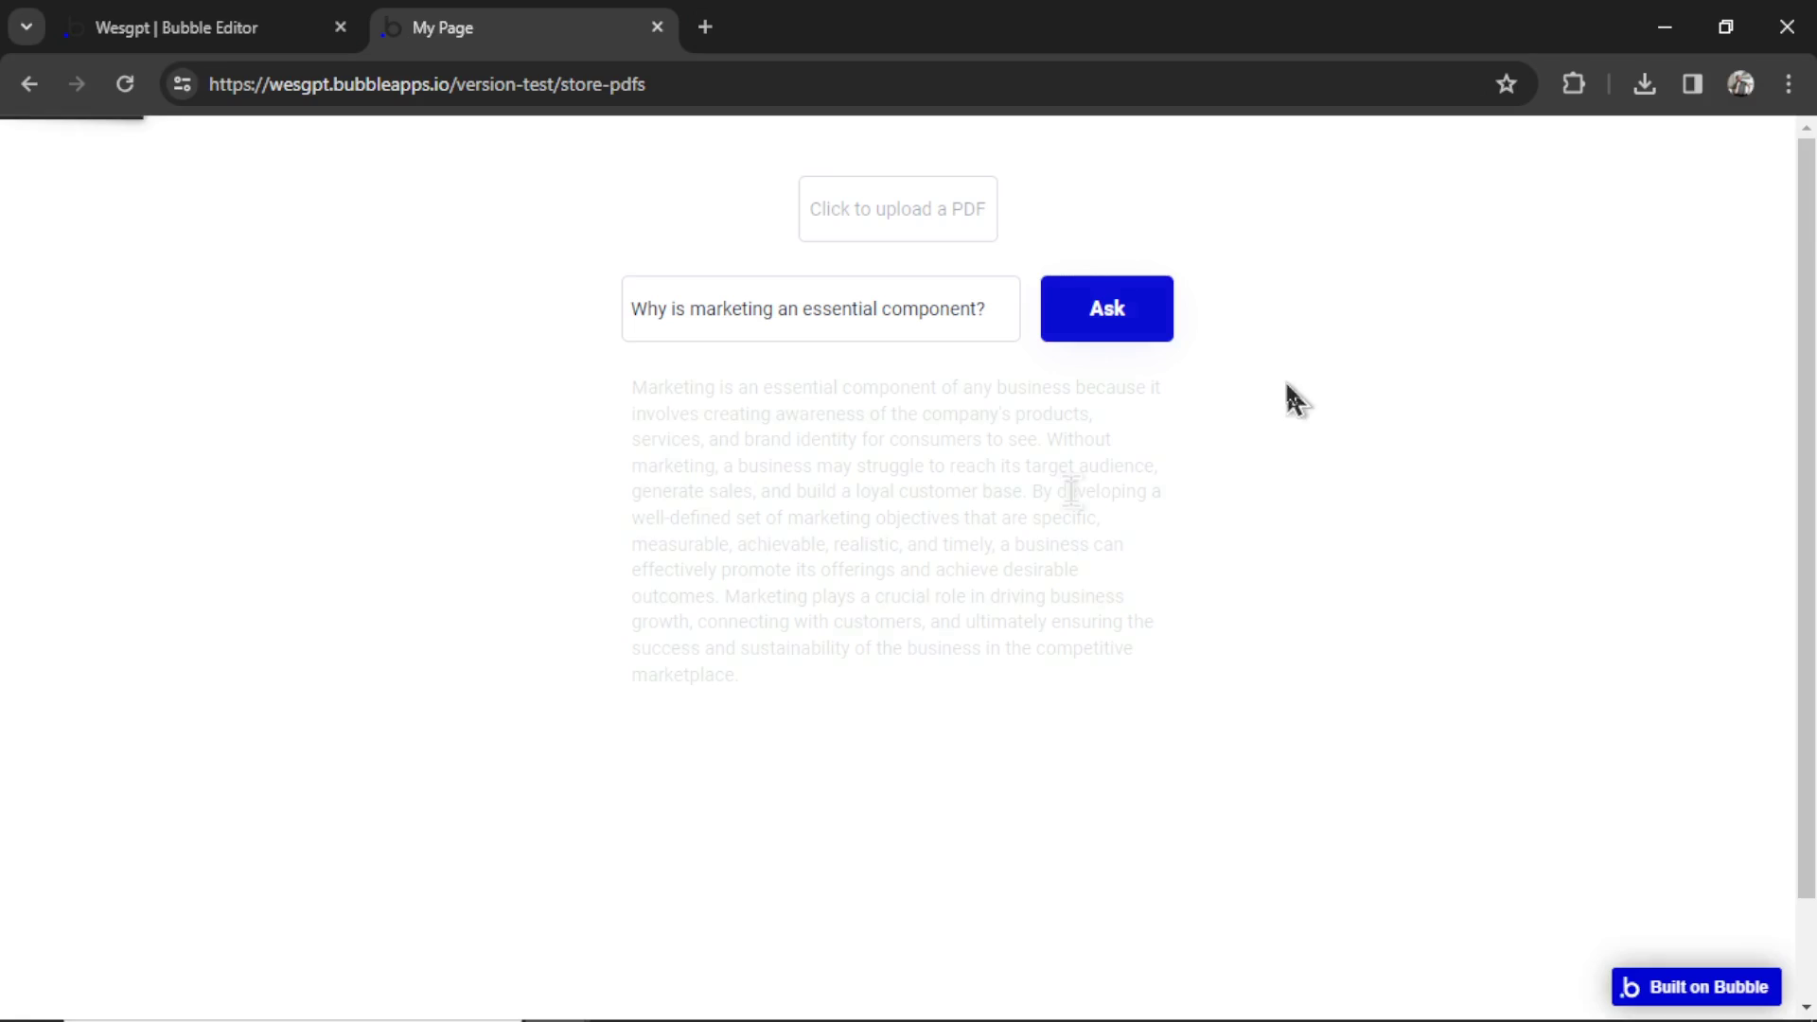
pyautogui.click(1105, 308)
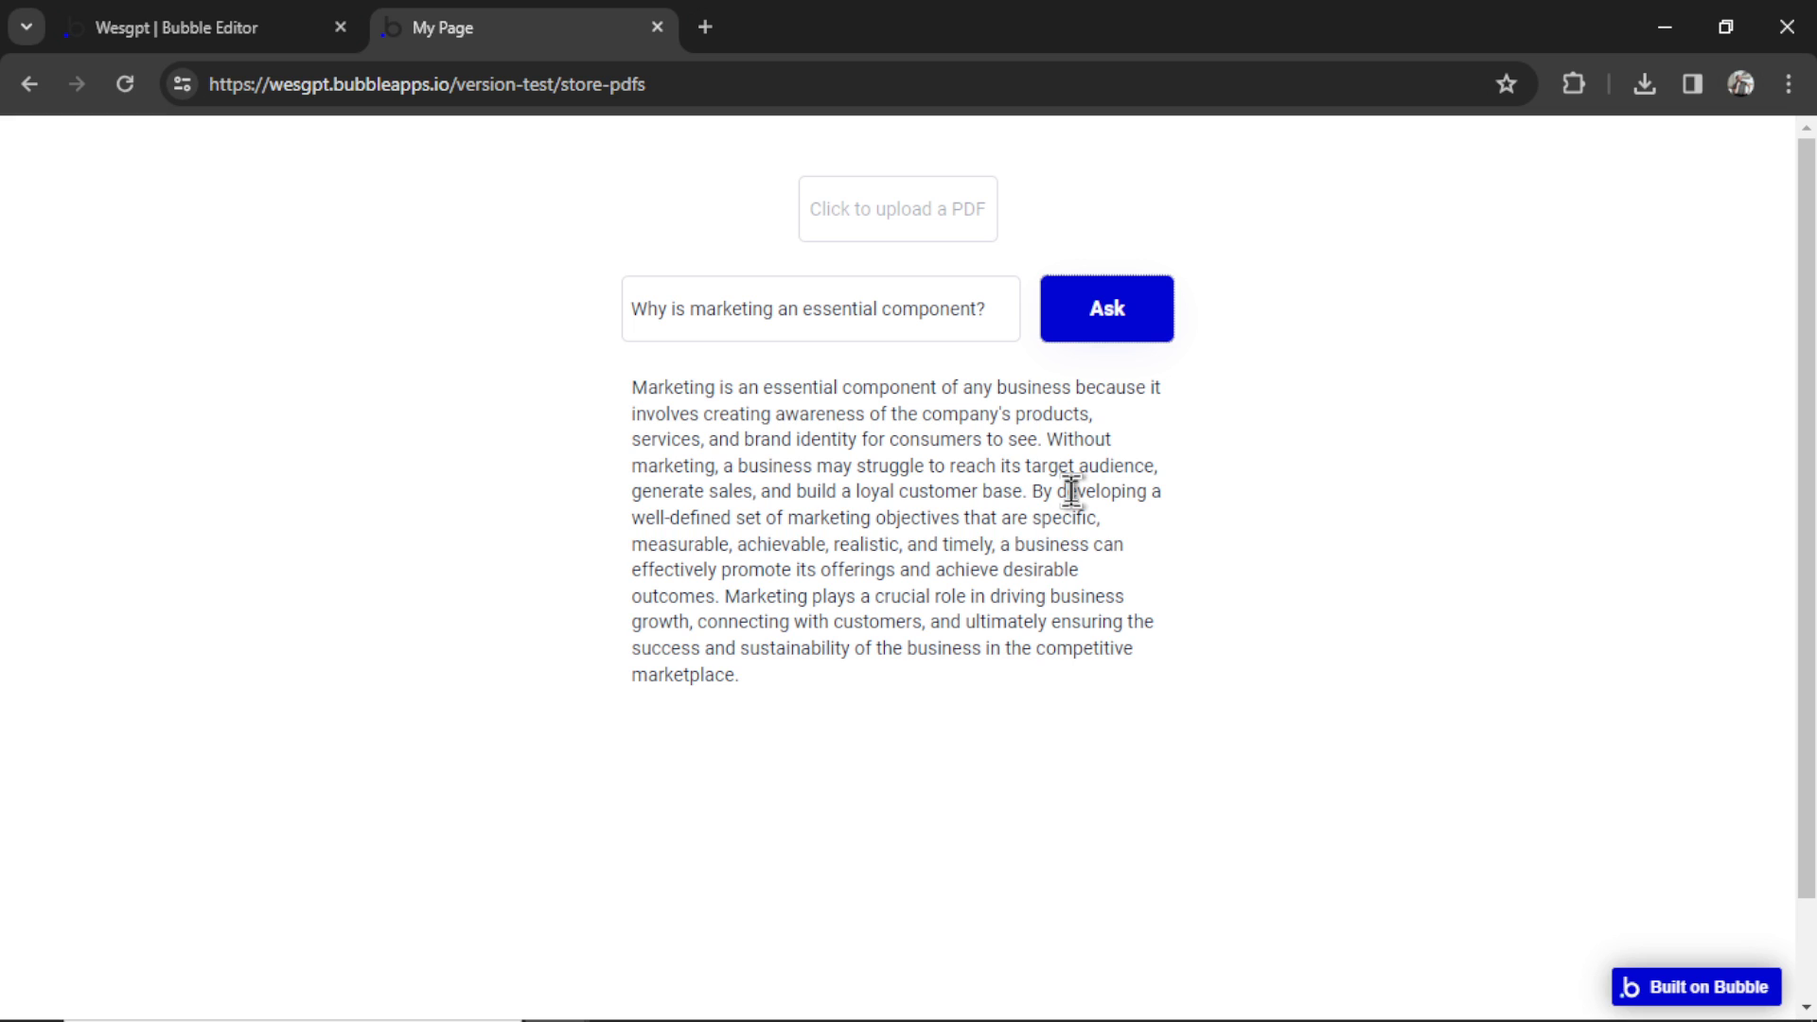
pyautogui.click(175, 26)
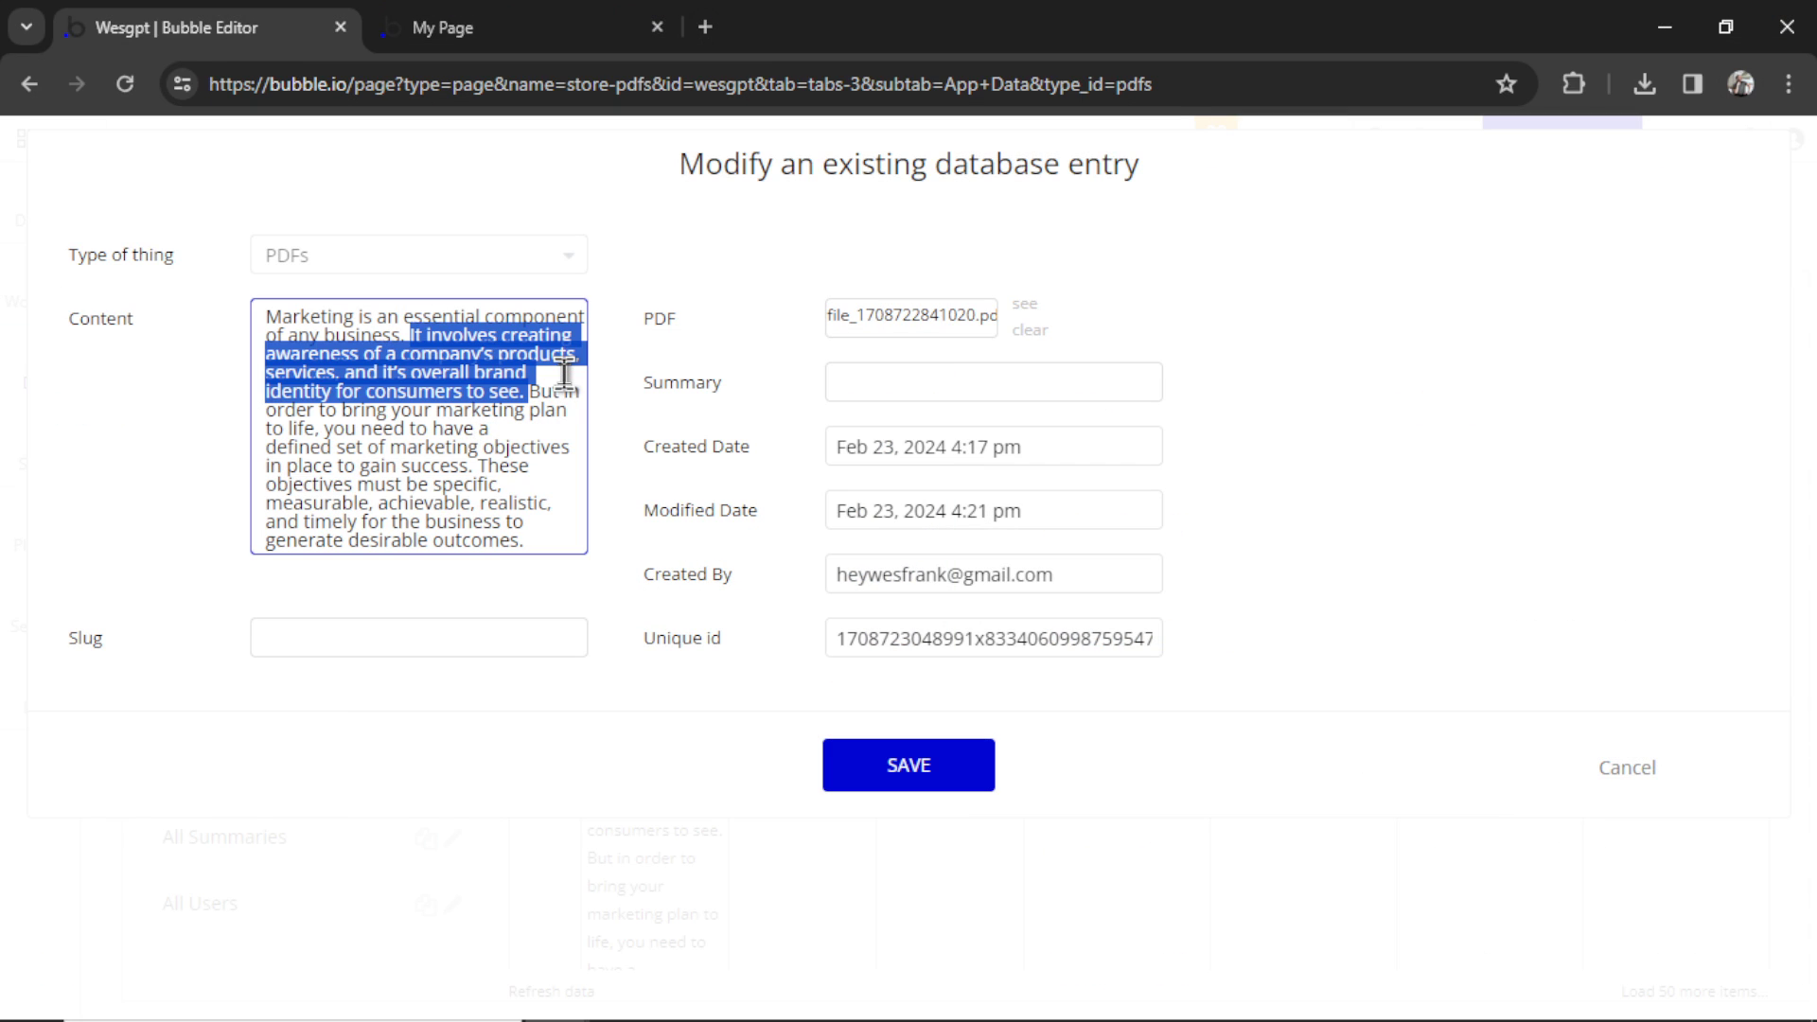
# Switch to the WesGPT course page browser tab
pyautogui.click(440, 26)
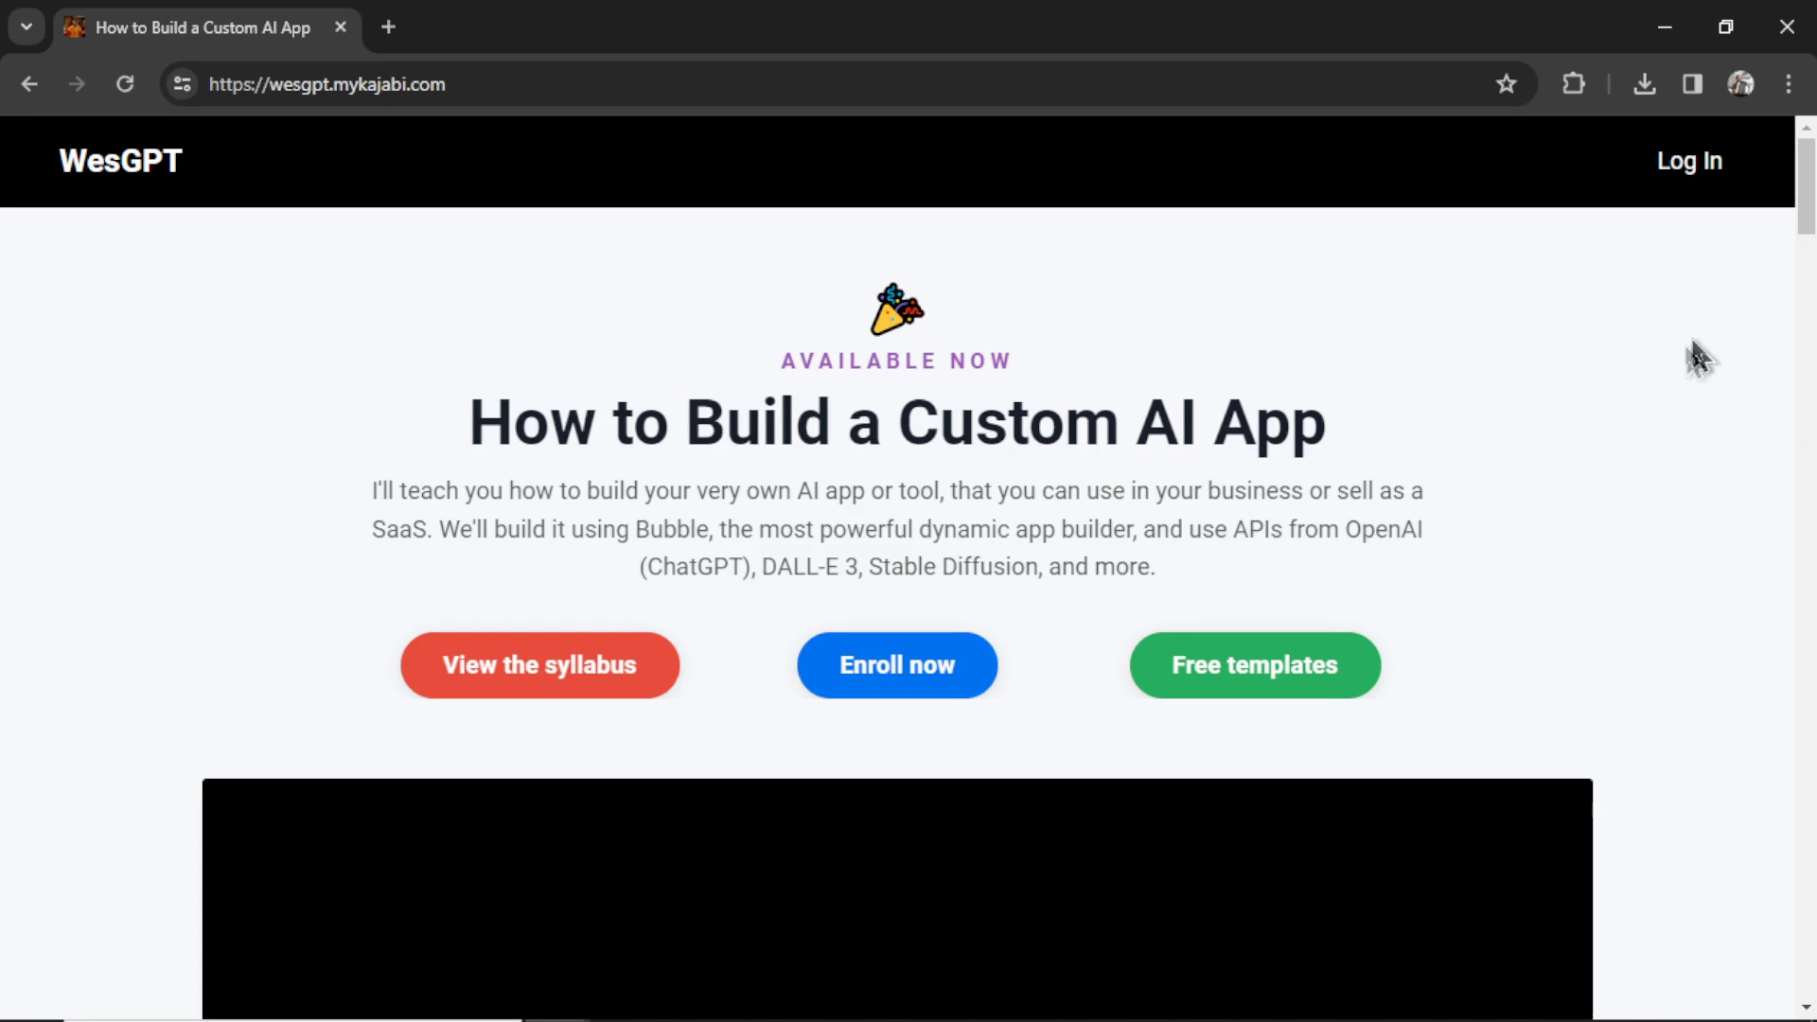
# Scroll down to the course modules and expand Module 2: Bubble Advanced
pyautogui.scroll(-3)
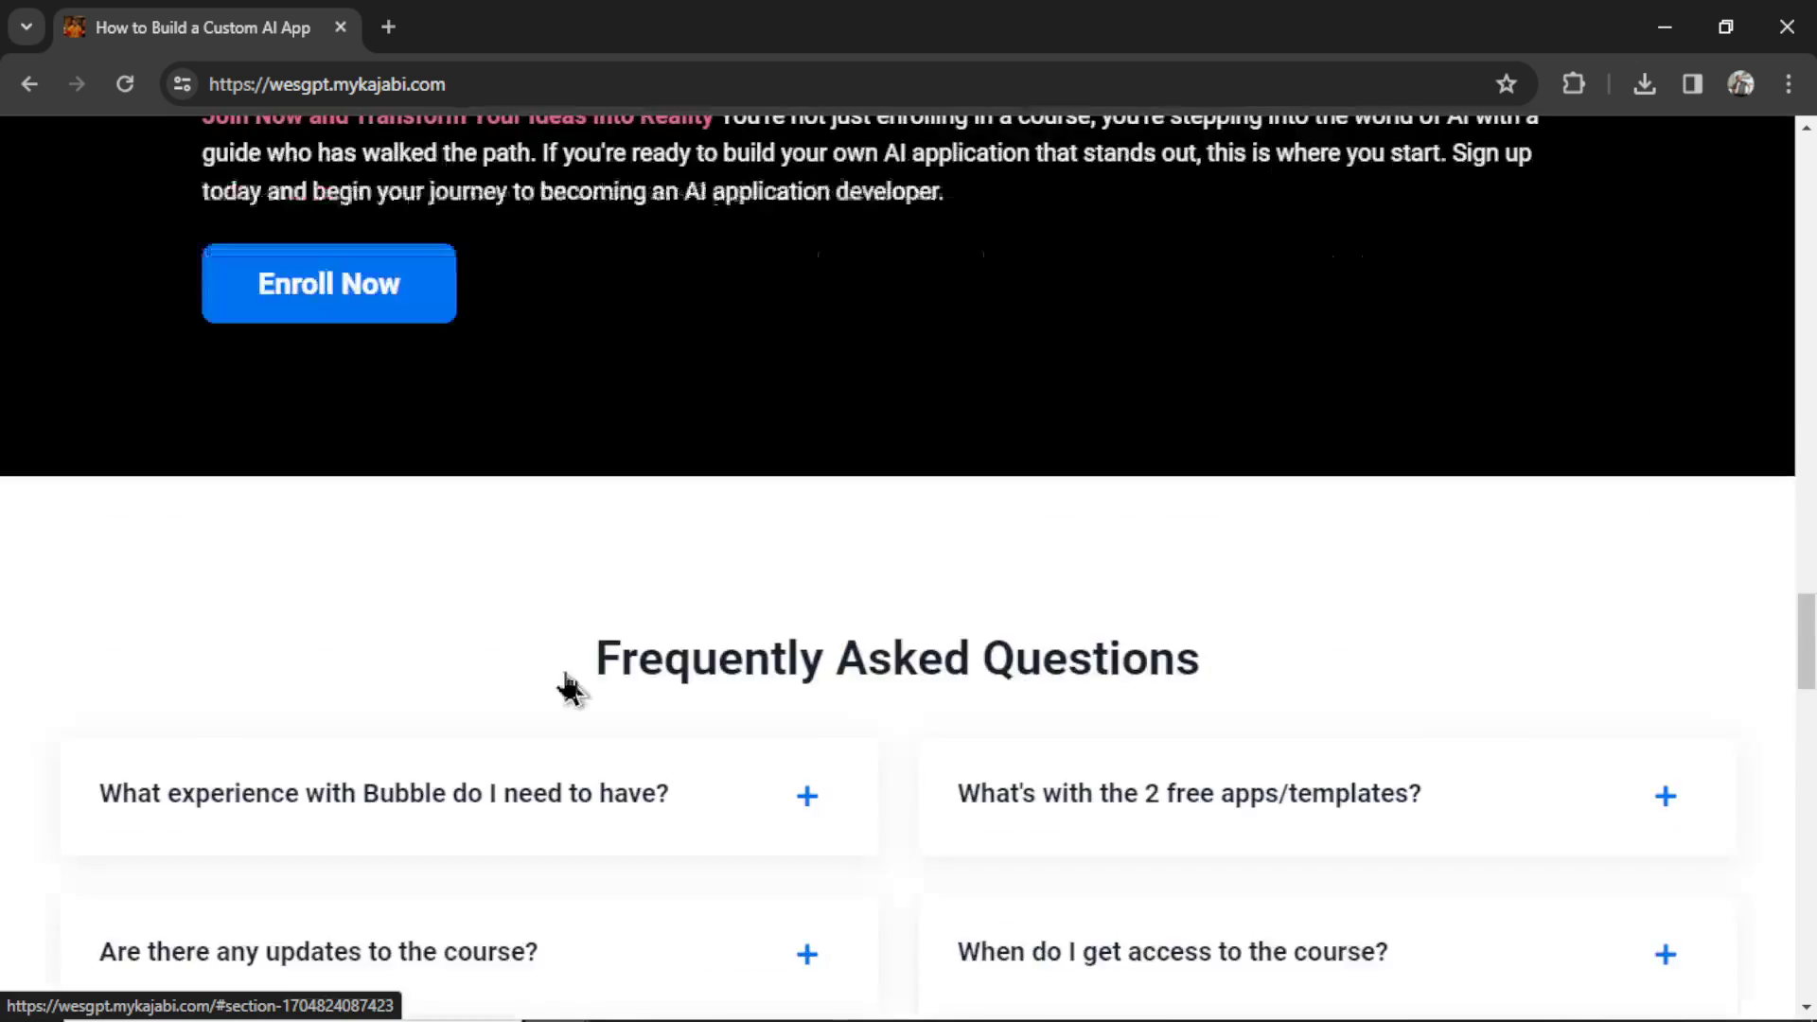
pyautogui.scroll(-3)
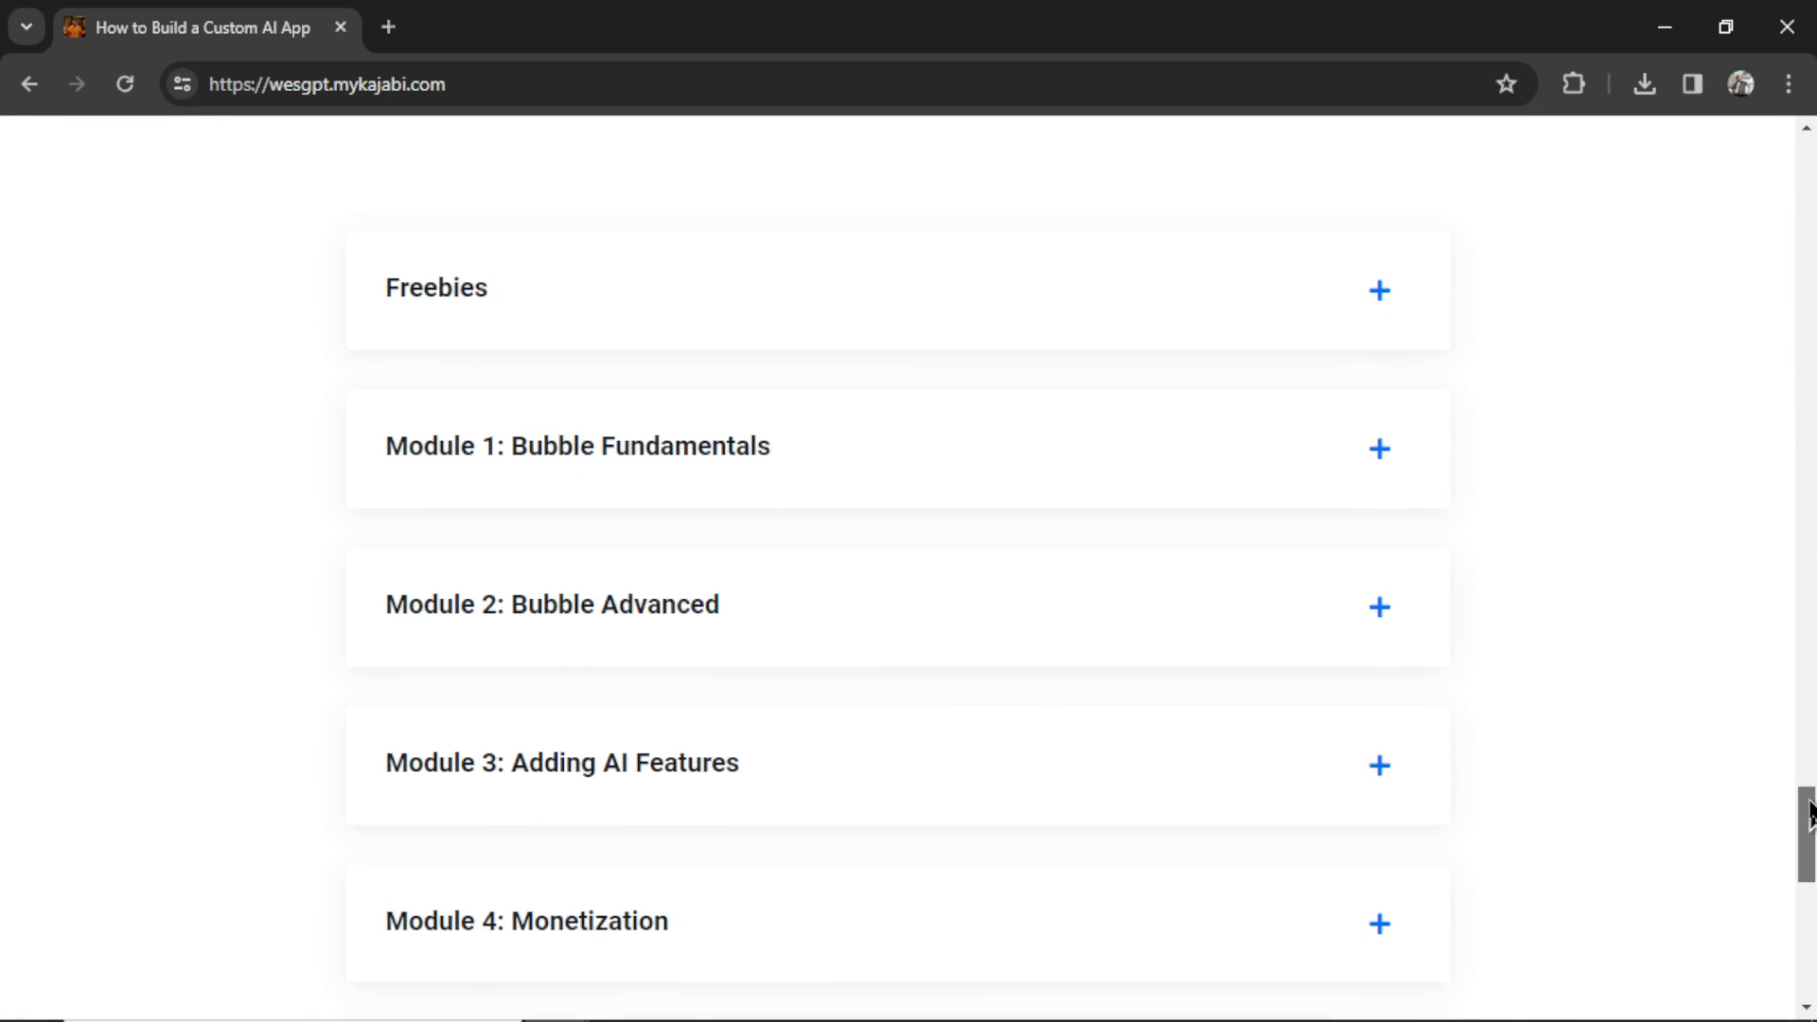
pyautogui.scroll(-3)
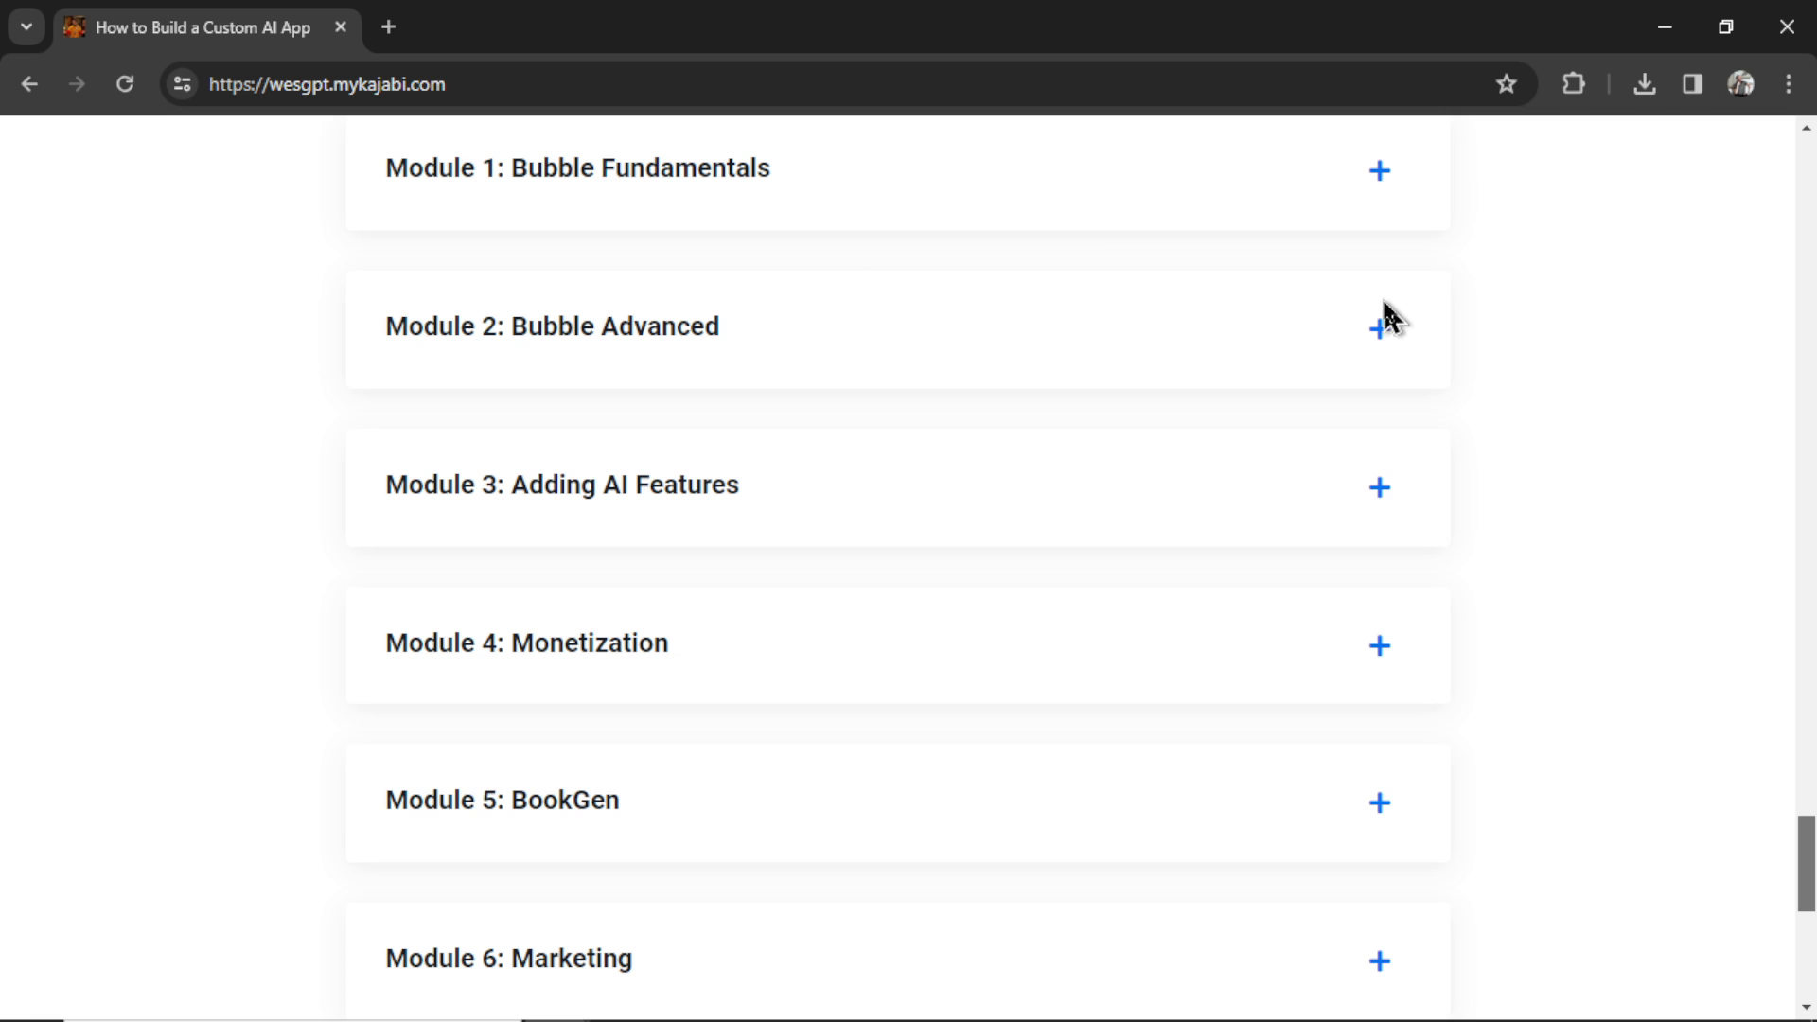
pyautogui.moveTo(949, 359)
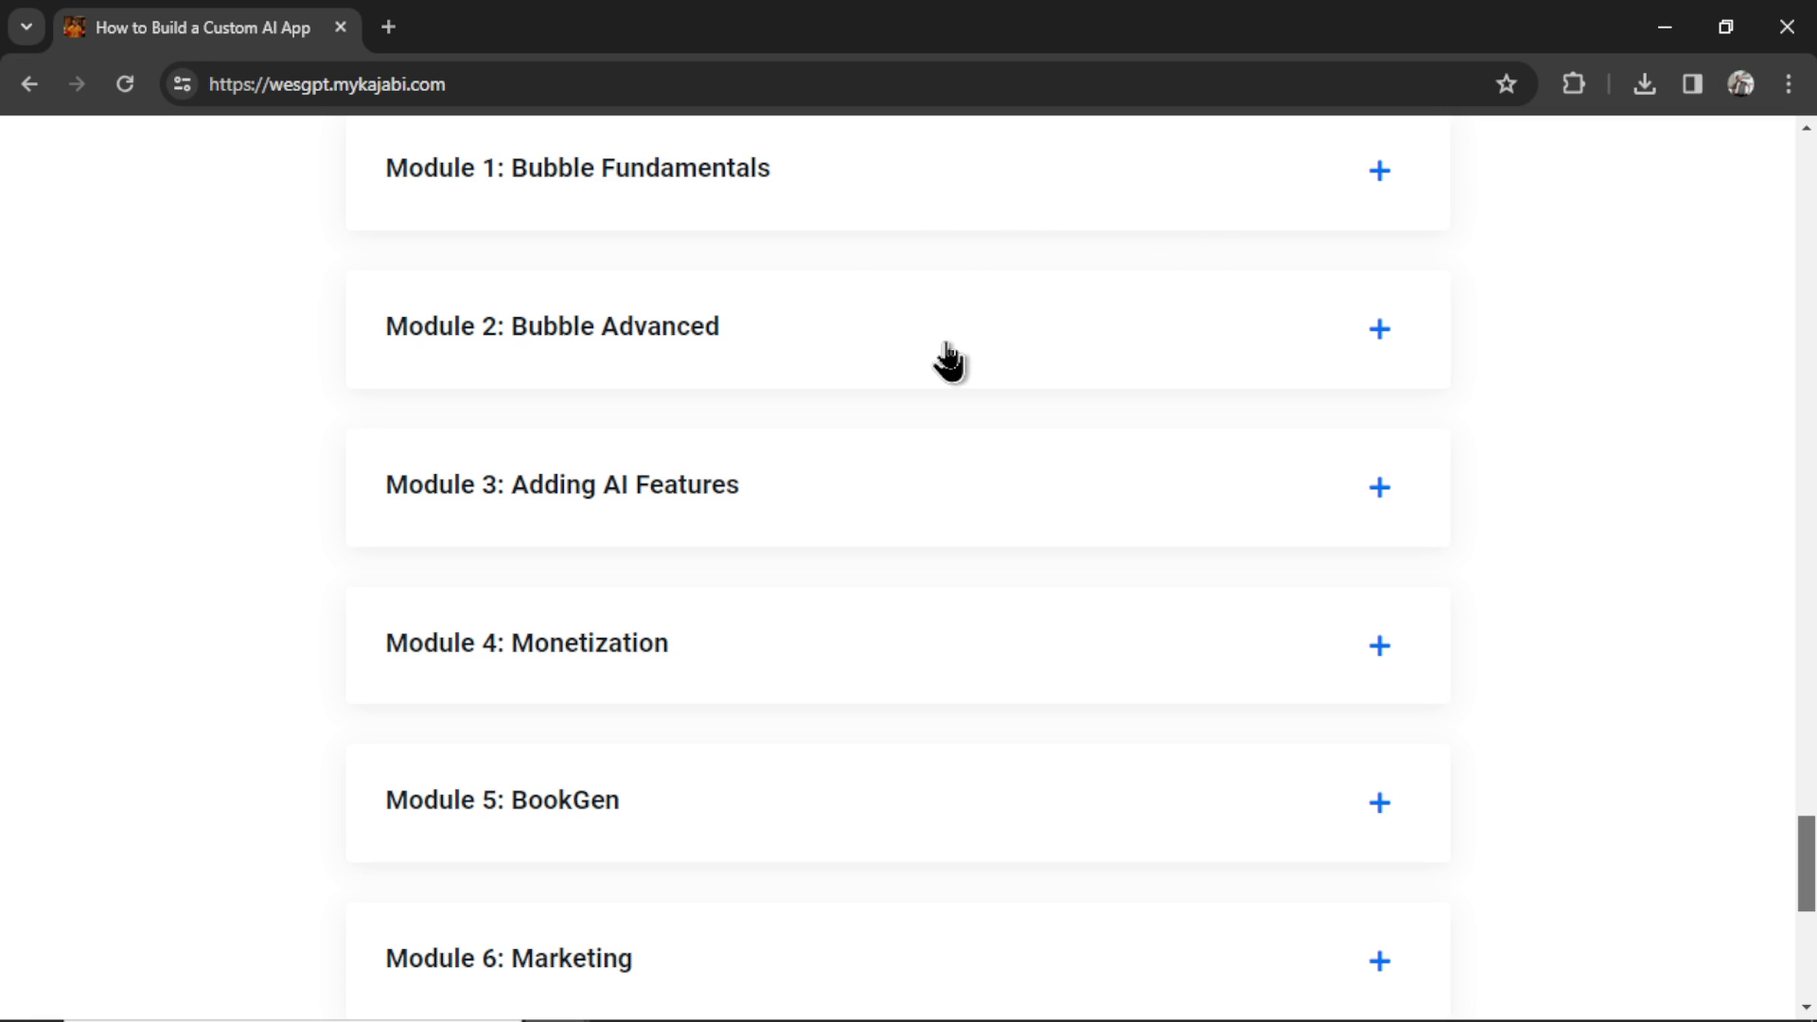
pyautogui.click(1379, 486)
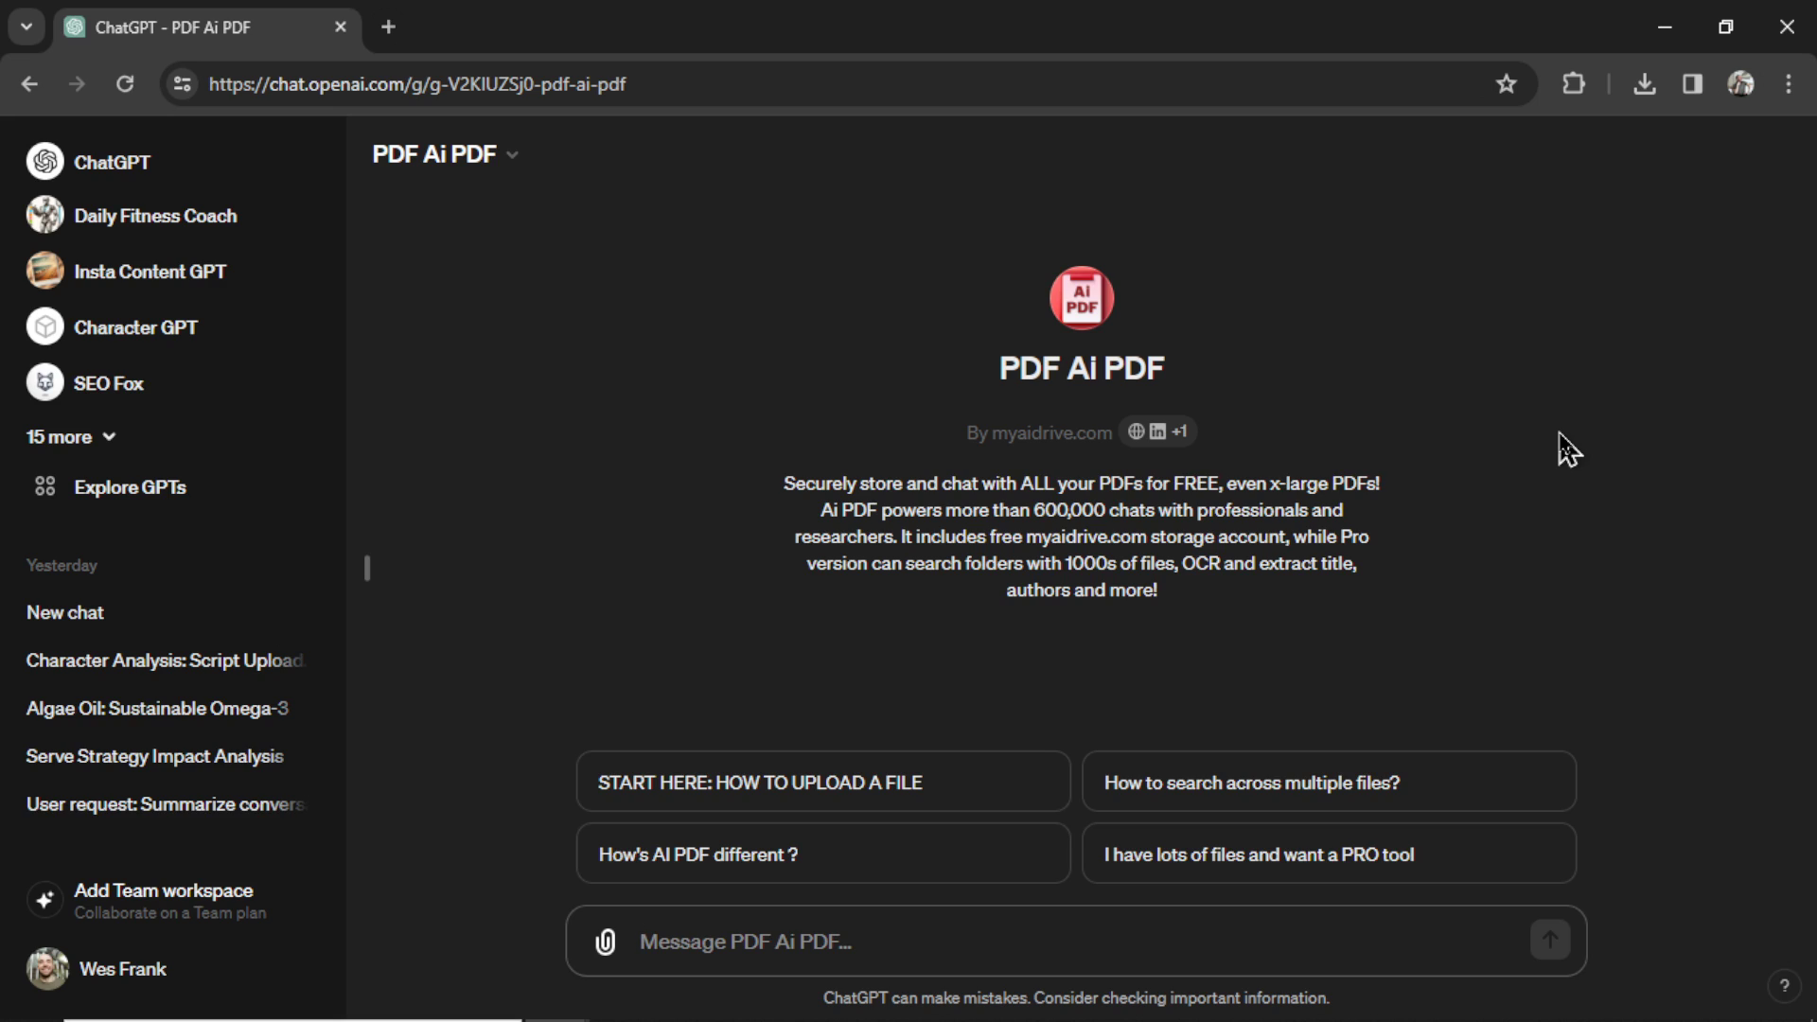
# Focus the message box of the PDF Ai PDF GPT to begin writing a message
pyautogui.click(748, 941)
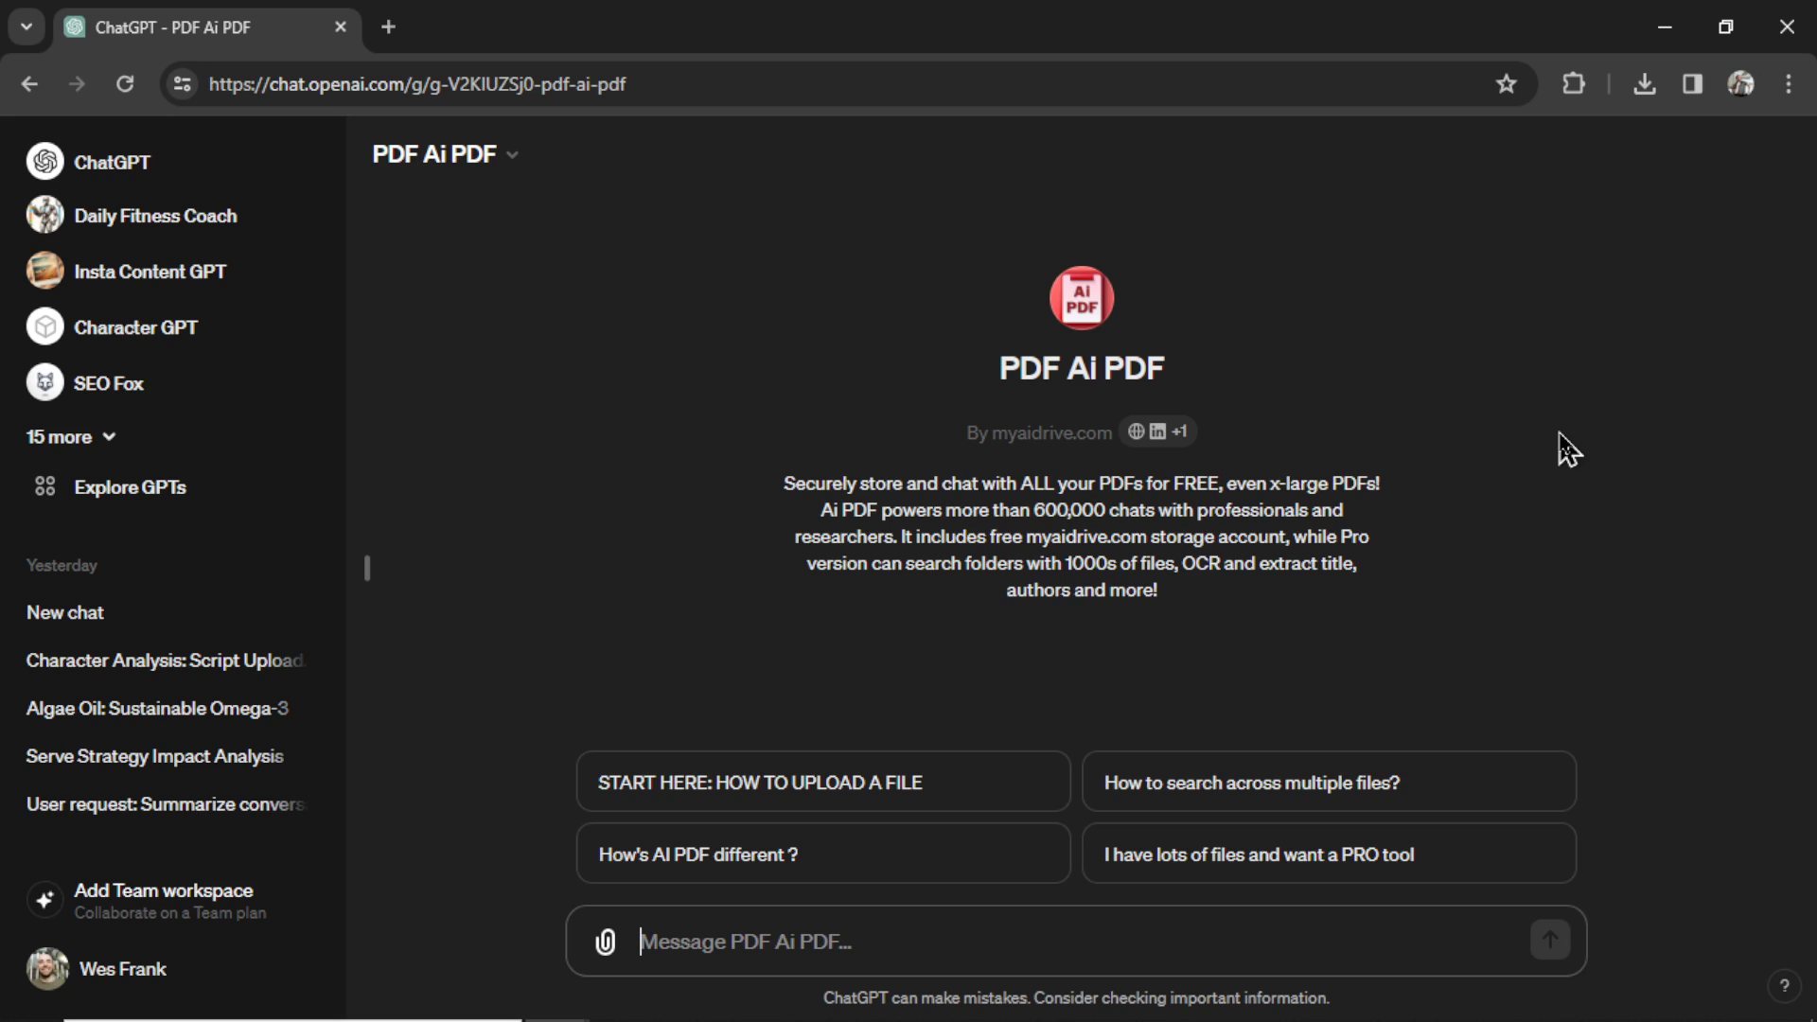